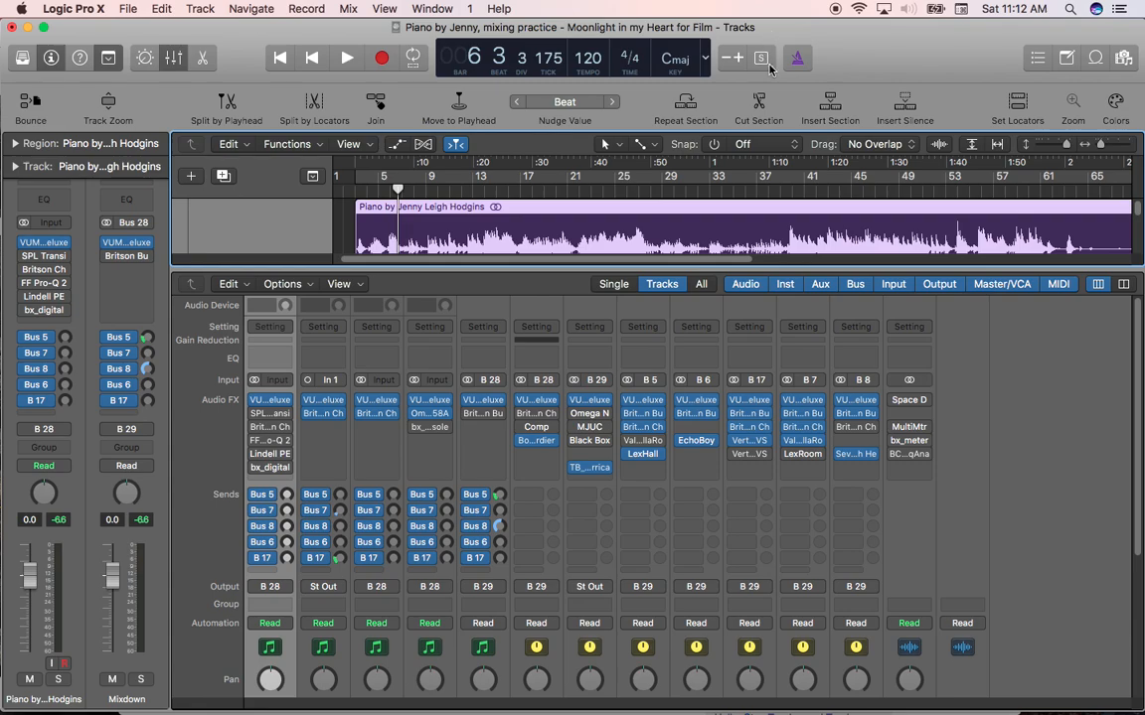
Bring up the piano channel's bx_digital V3 equalizer from the mixer
{"action": "scroll", "scroll_direction": "down", "scroll_amount": 3}
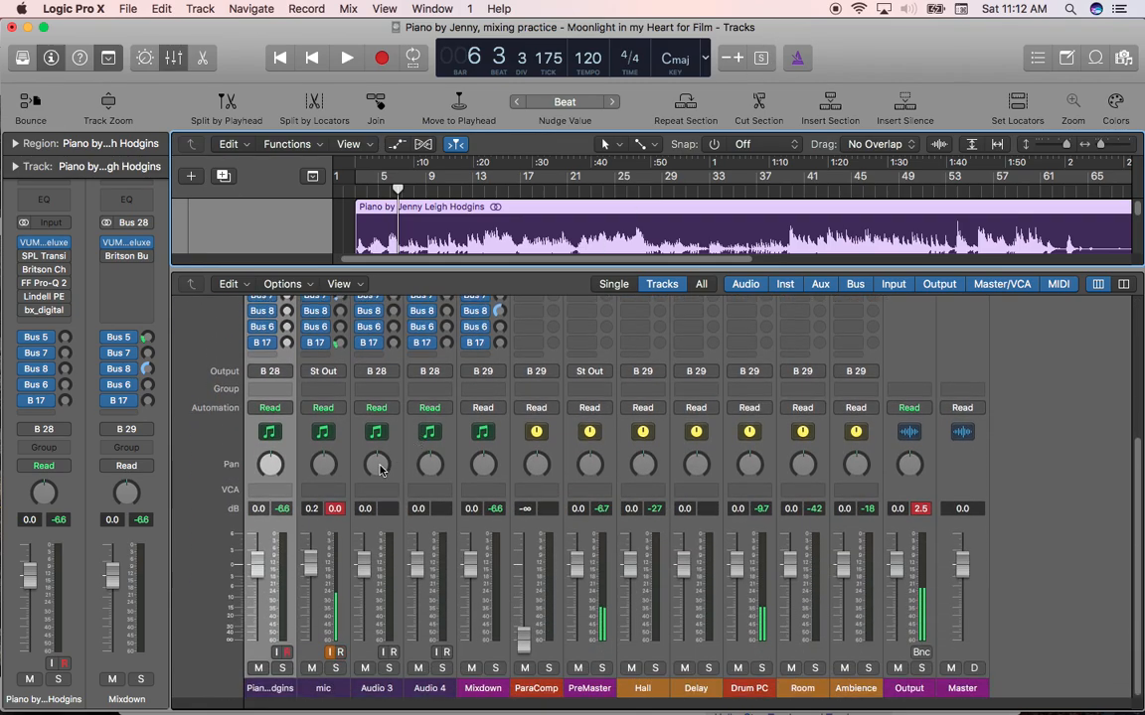
{"action": "mouse_move", "coordinate": [306, 532]}
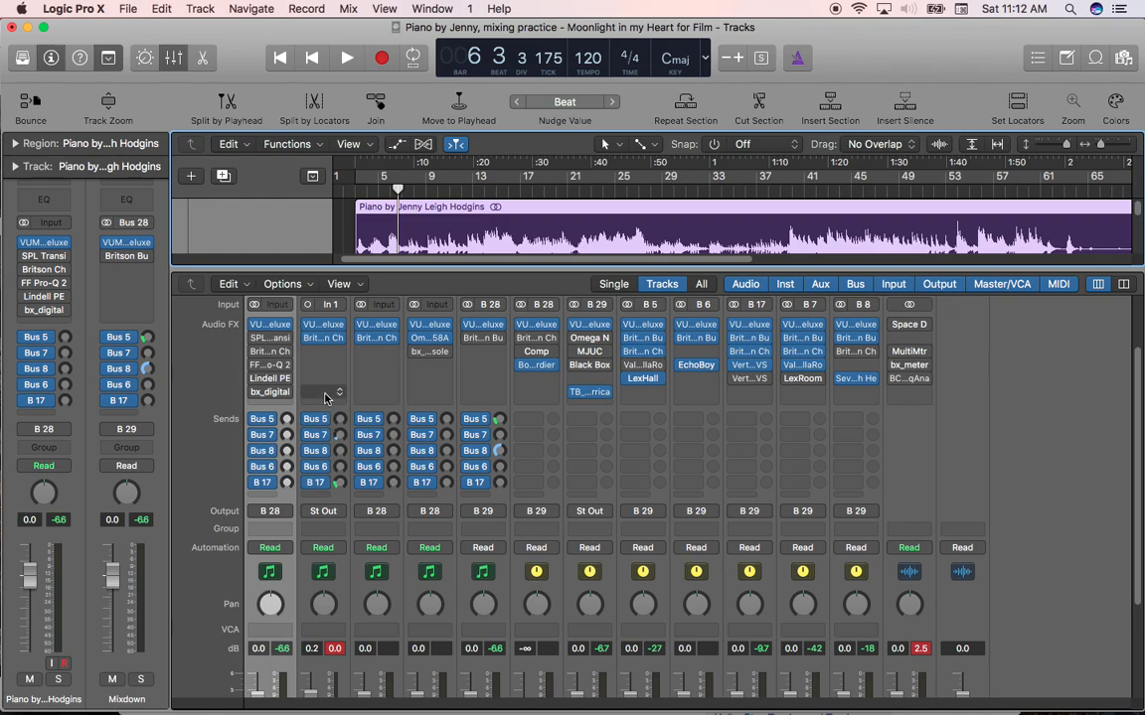
{"action": "mouse_move", "coordinate": [324, 395]}
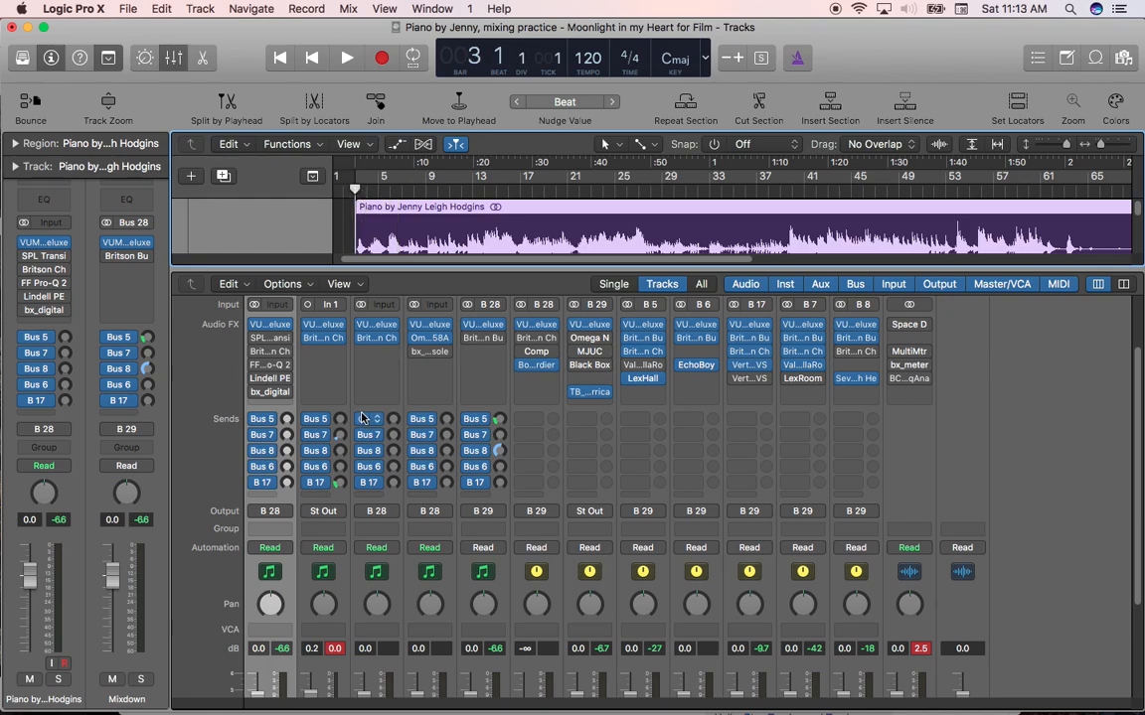
{"action": "mouse_move", "coordinate": [308, 407]}
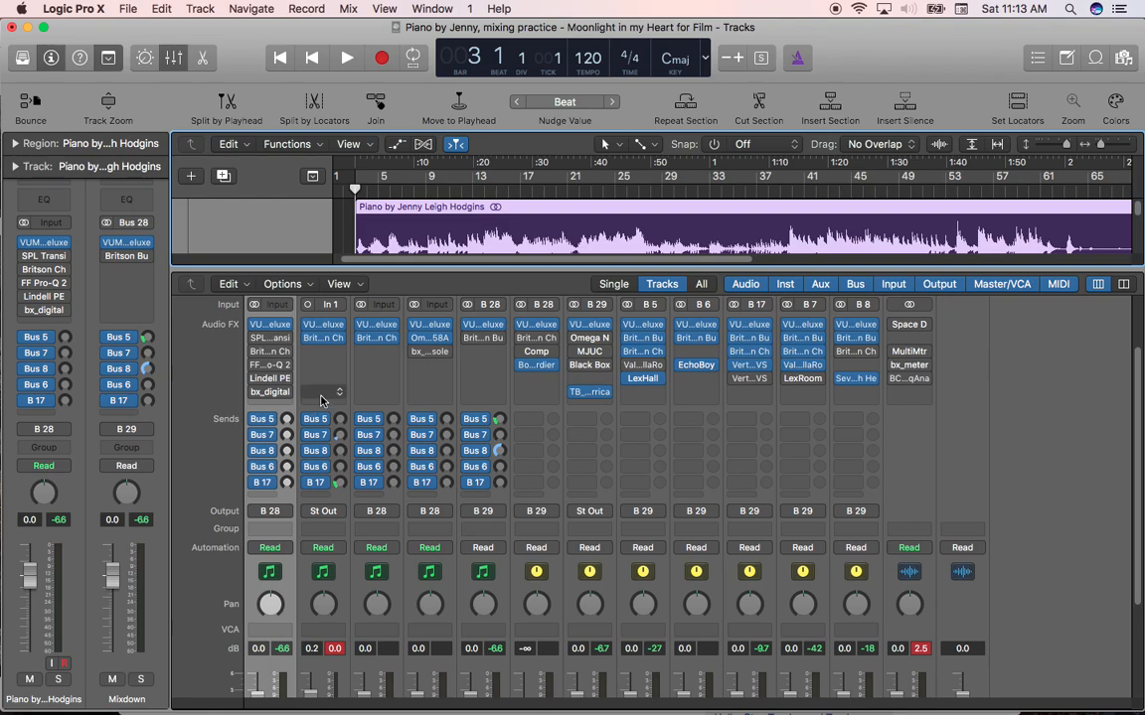
{"action": "mouse_move", "coordinate": [334, 389]}
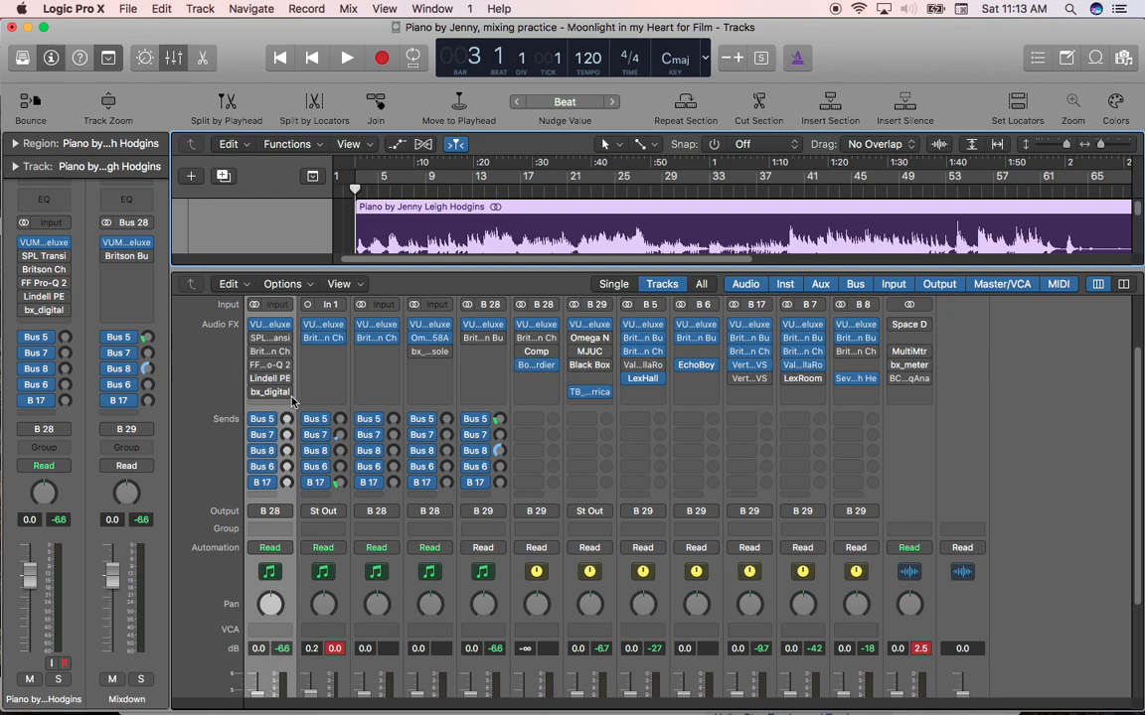
{"action": "mouse_move", "coordinate": [270, 391]}
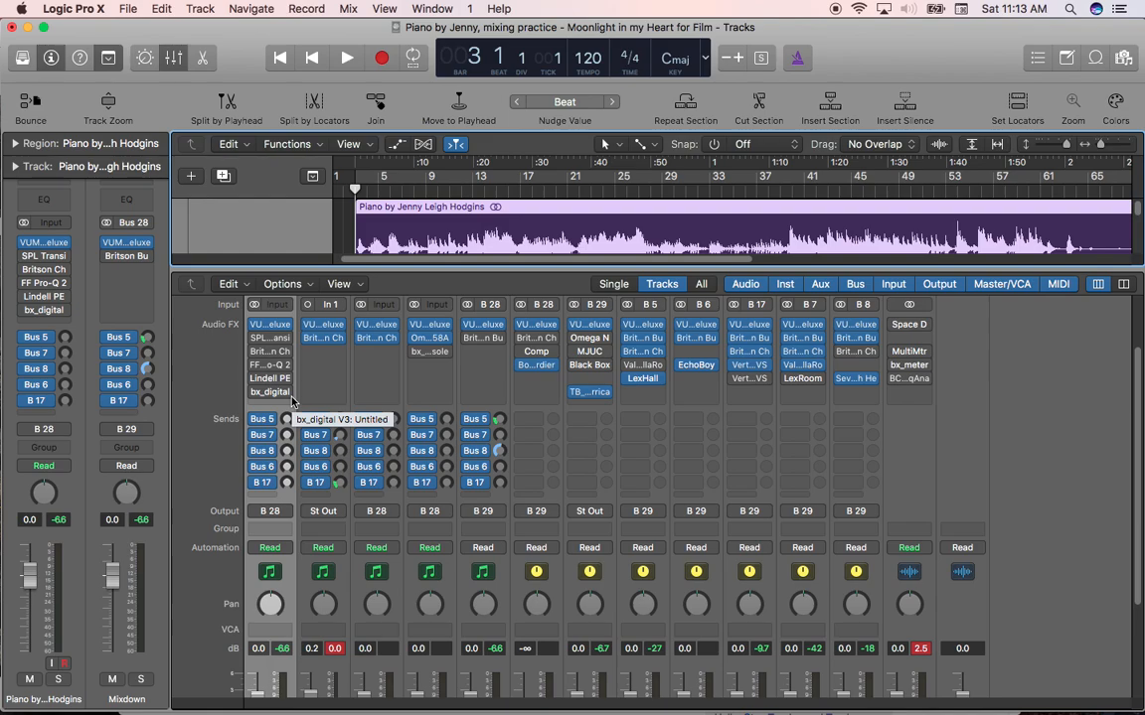
{"action": "mouse_move", "coordinate": [314, 418]}
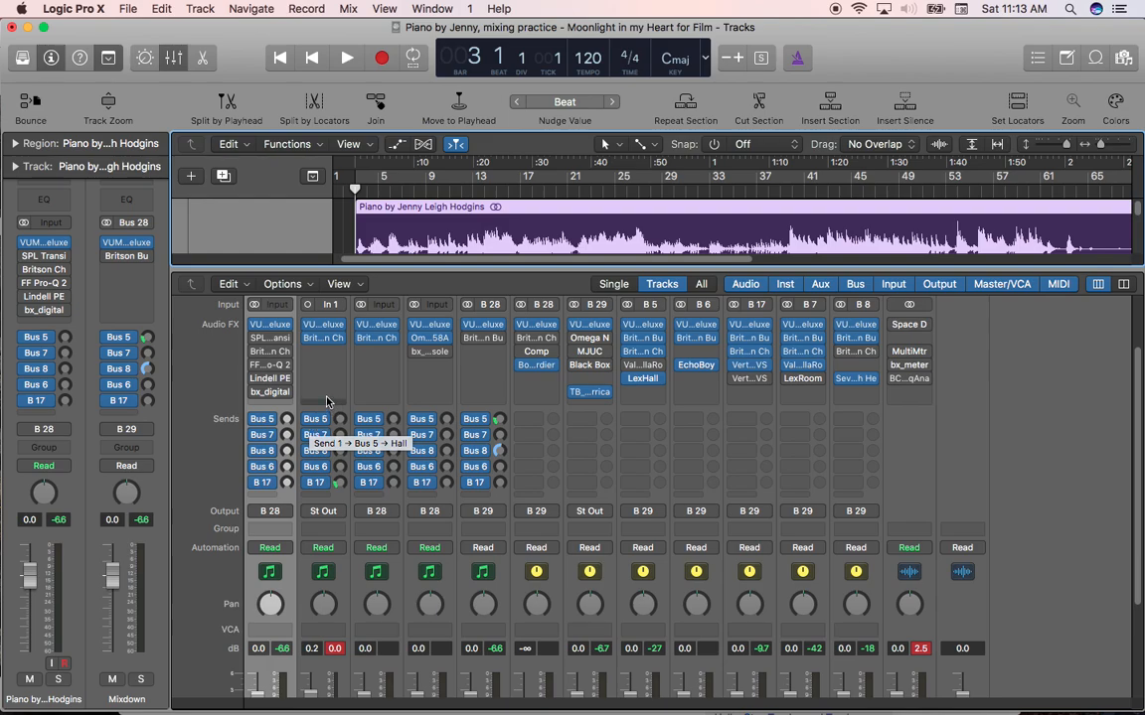
{"action": "mouse_move", "coordinate": [386, 250]}
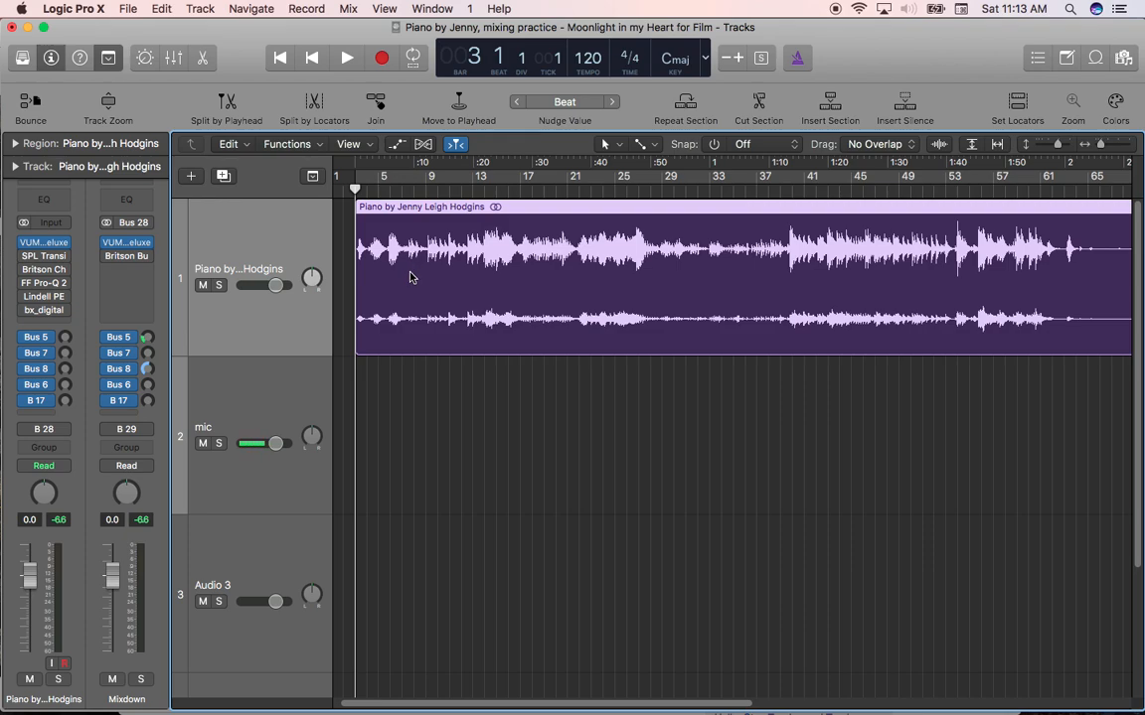
{"action": "mouse_move", "coordinate": [427, 314]}
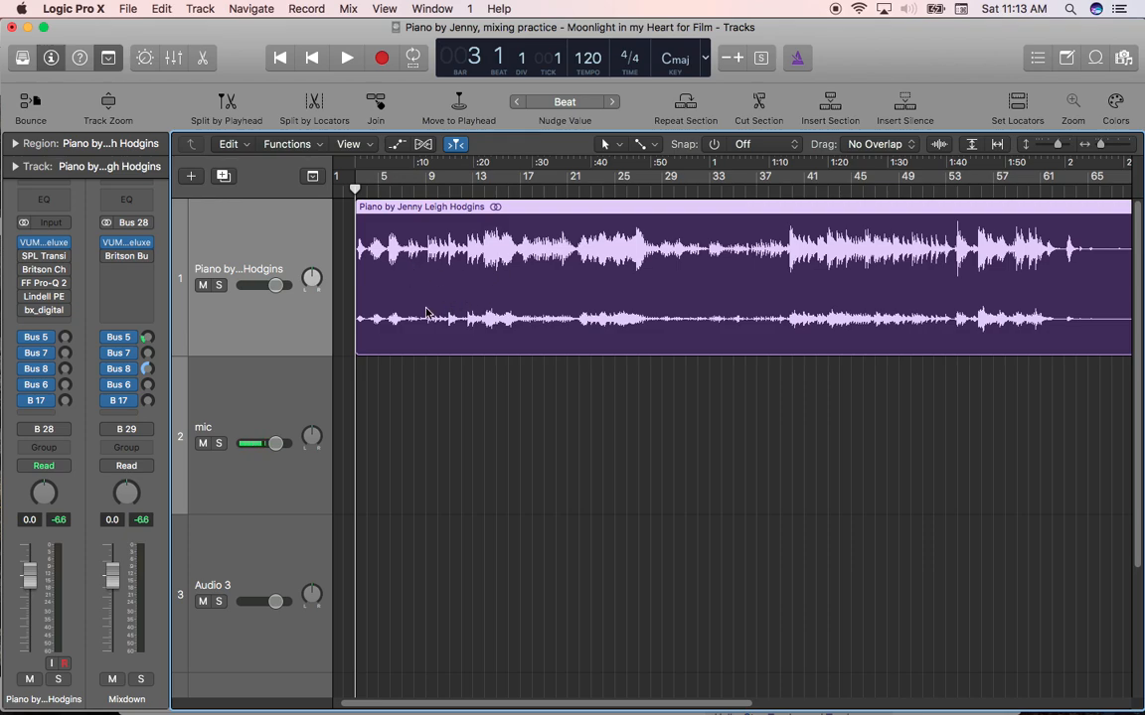
{"action": "mouse_move", "coordinate": [434, 287]}
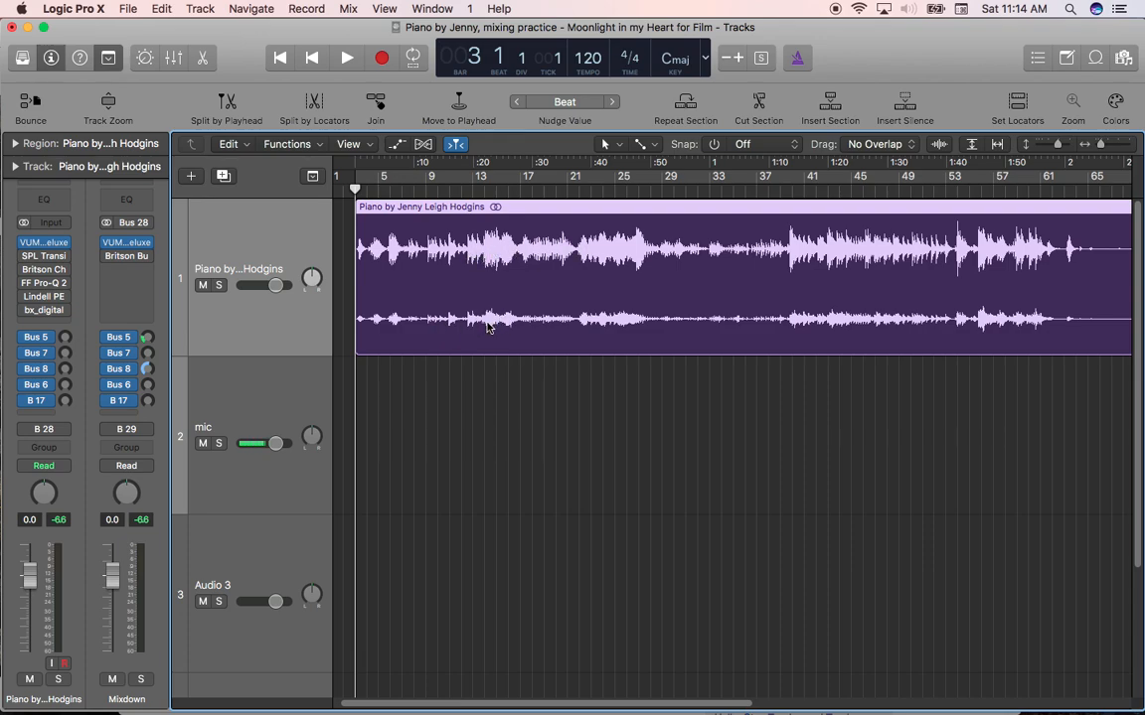
{"action": "mouse_move", "coordinate": [620, 259]}
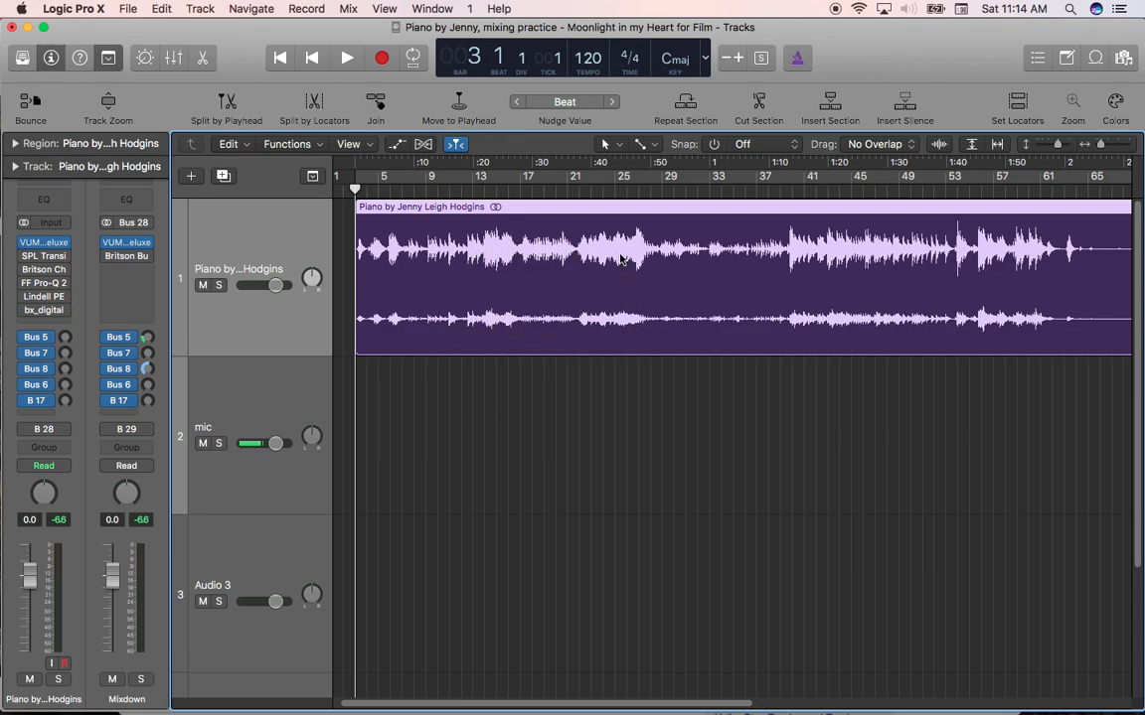
{"action": "mouse_move", "coordinate": [620, 259]}
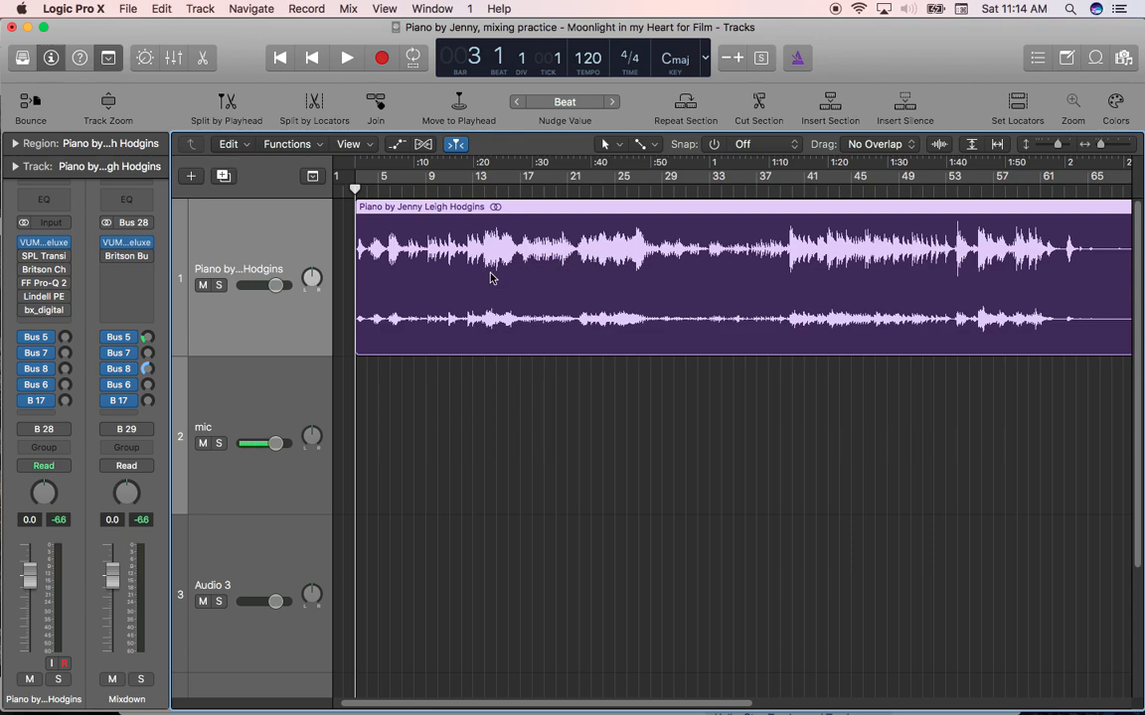
{"action": "mouse_move", "coordinate": [528, 268]}
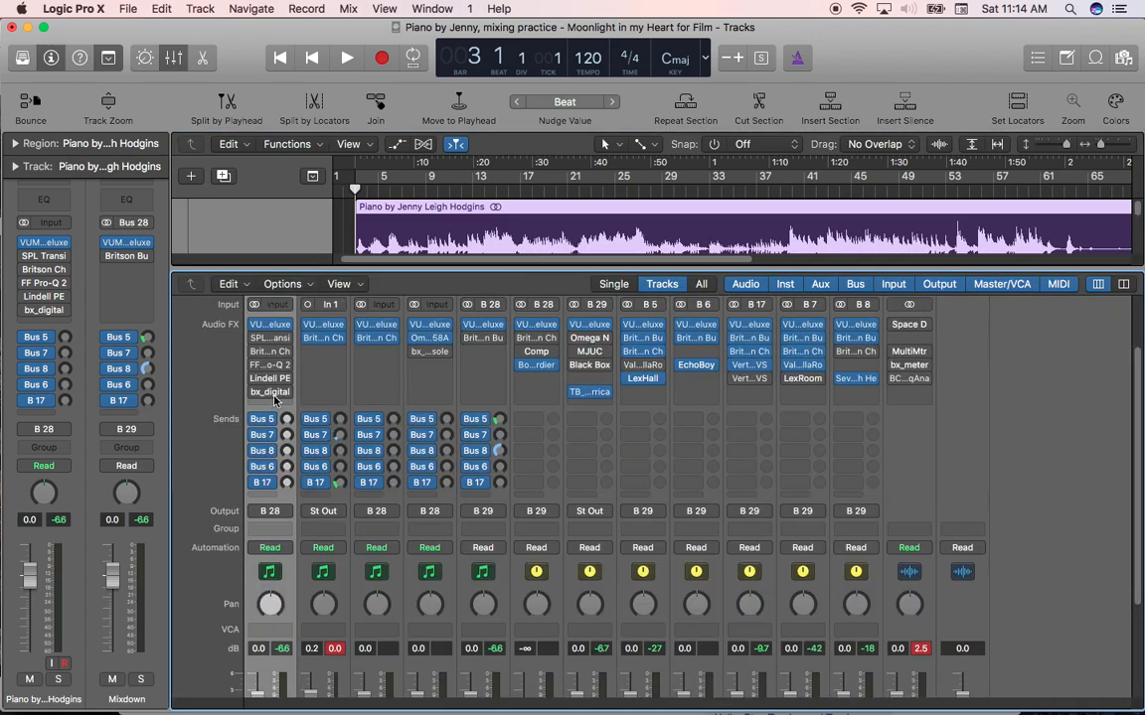
{"action": "mouse_move", "coordinate": [270, 392]}
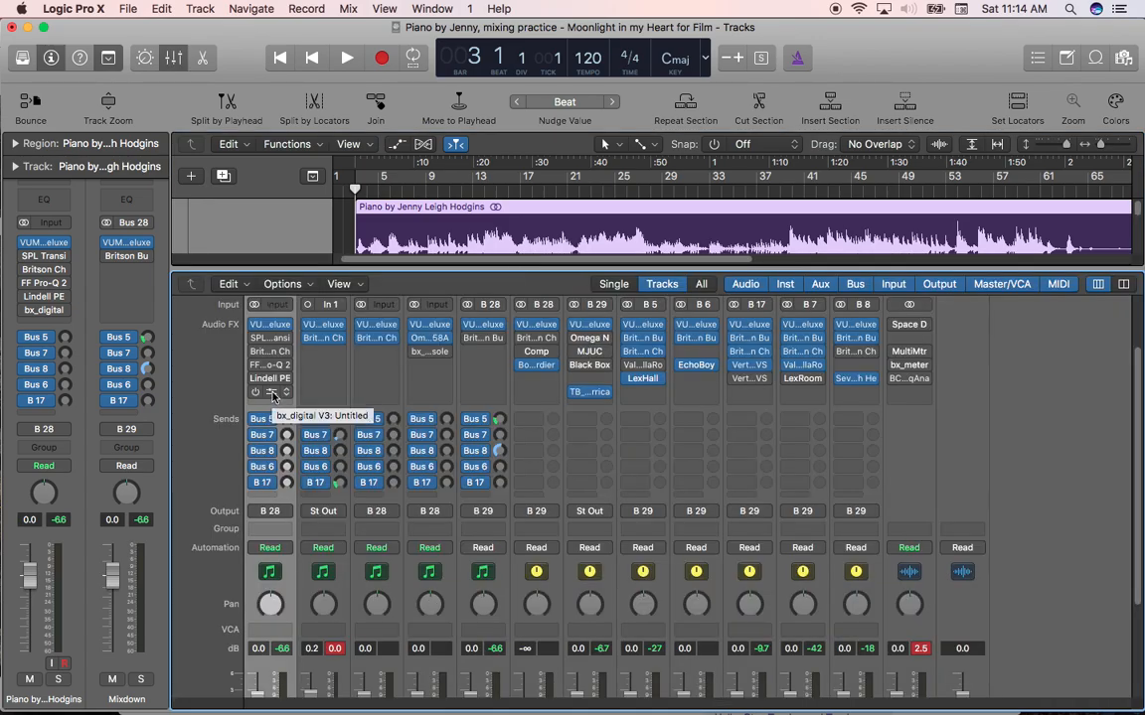
{"action": "left_click", "coordinate": [271, 377]}
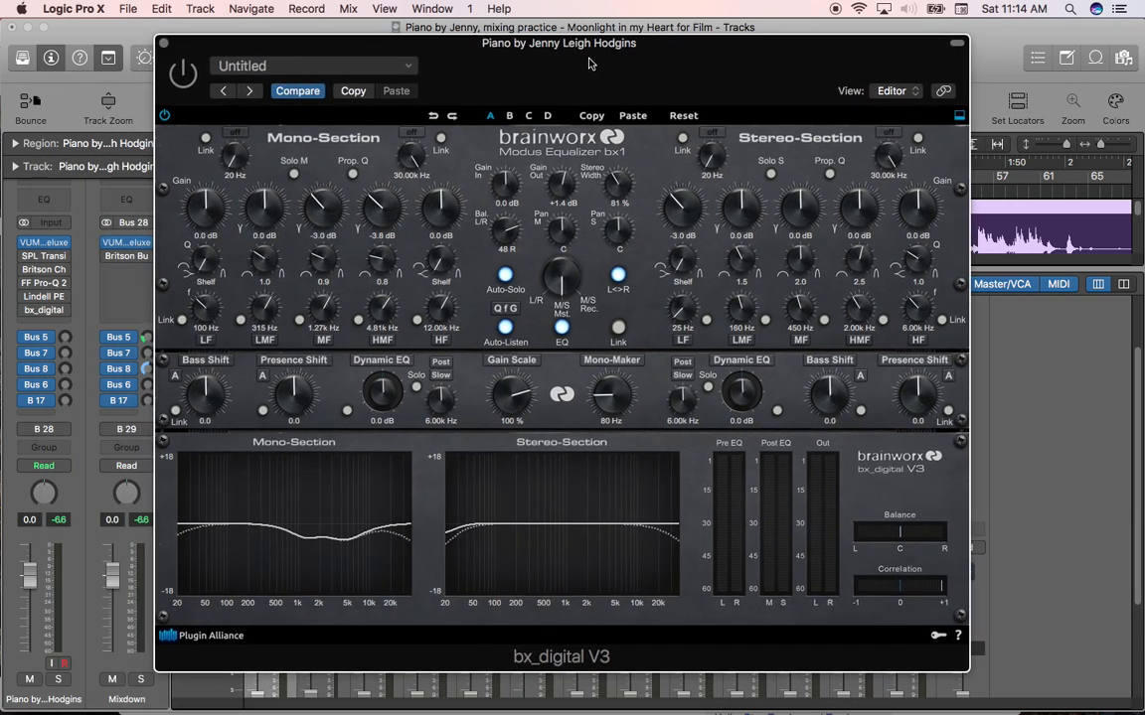
{"action": "mouse_move", "coordinate": [529, 119]}
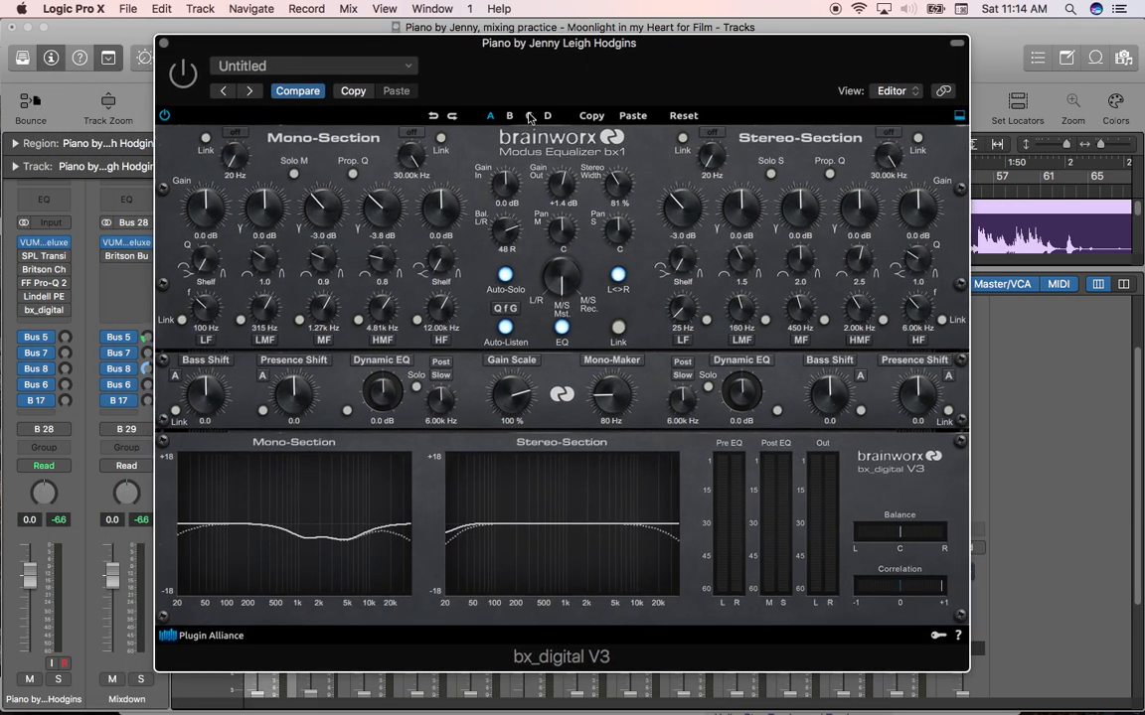
{"action": "mouse_move", "coordinate": [528, 117]}
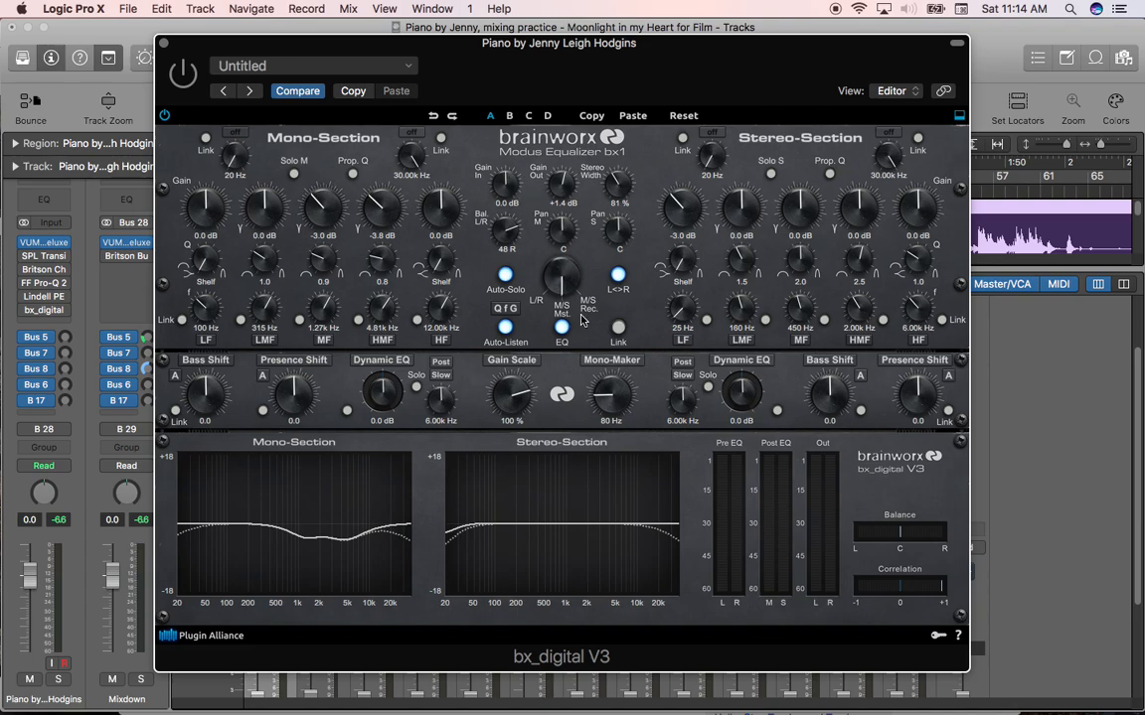
{"action": "mouse_move", "coordinate": [557, 281]}
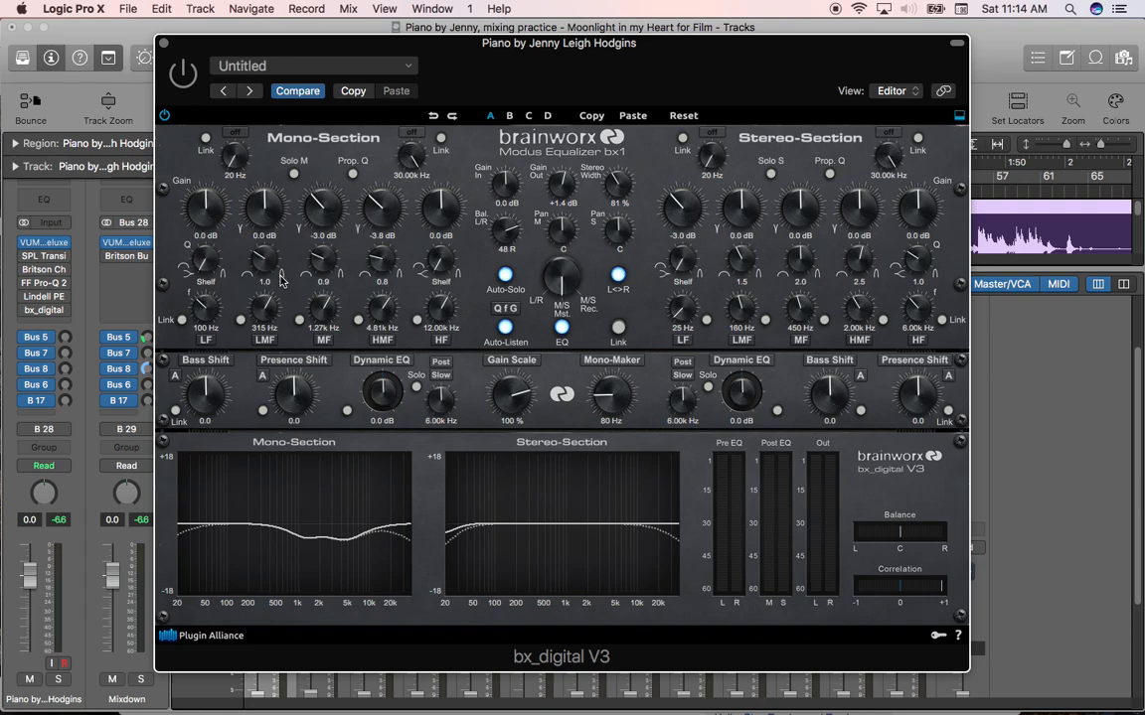
{"action": "mouse_move", "coordinate": [333, 268]}
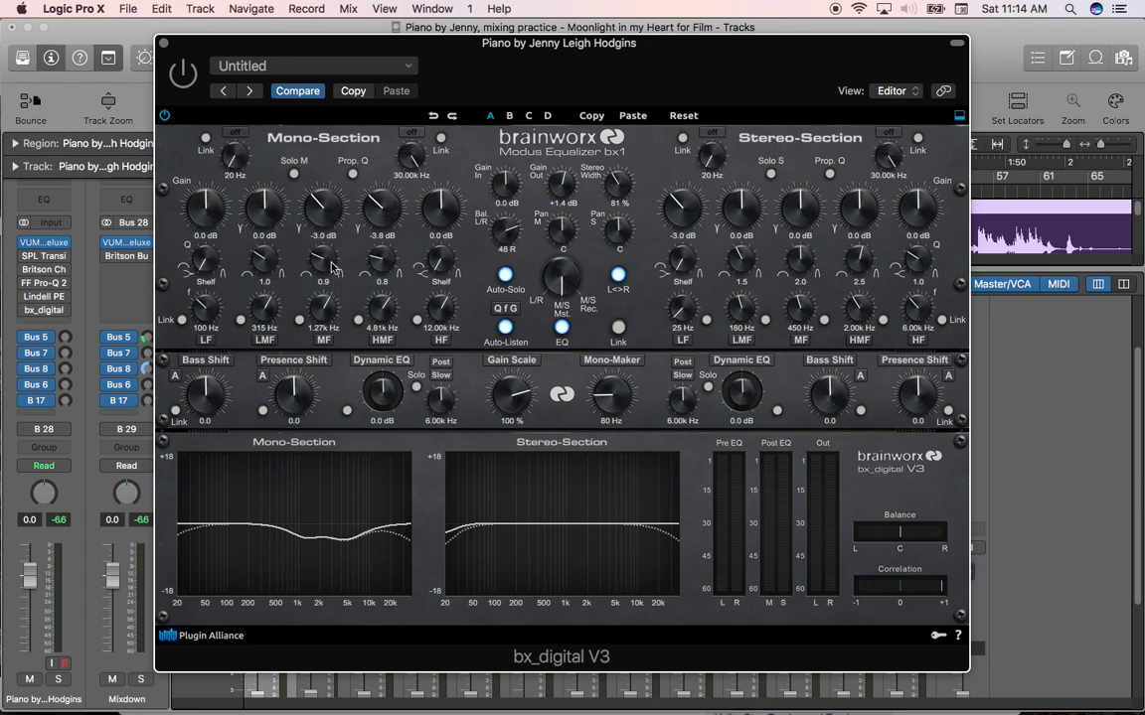
{"action": "mouse_move", "coordinate": [290, 226]}
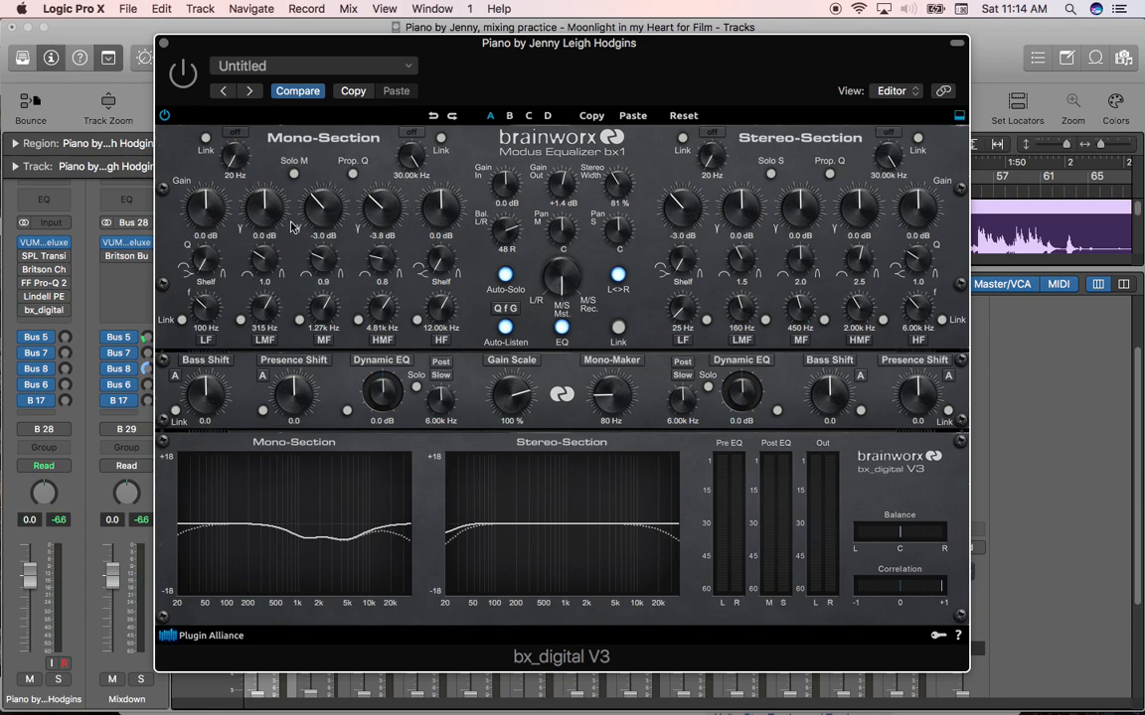
{"action": "mouse_move", "coordinate": [856, 183]}
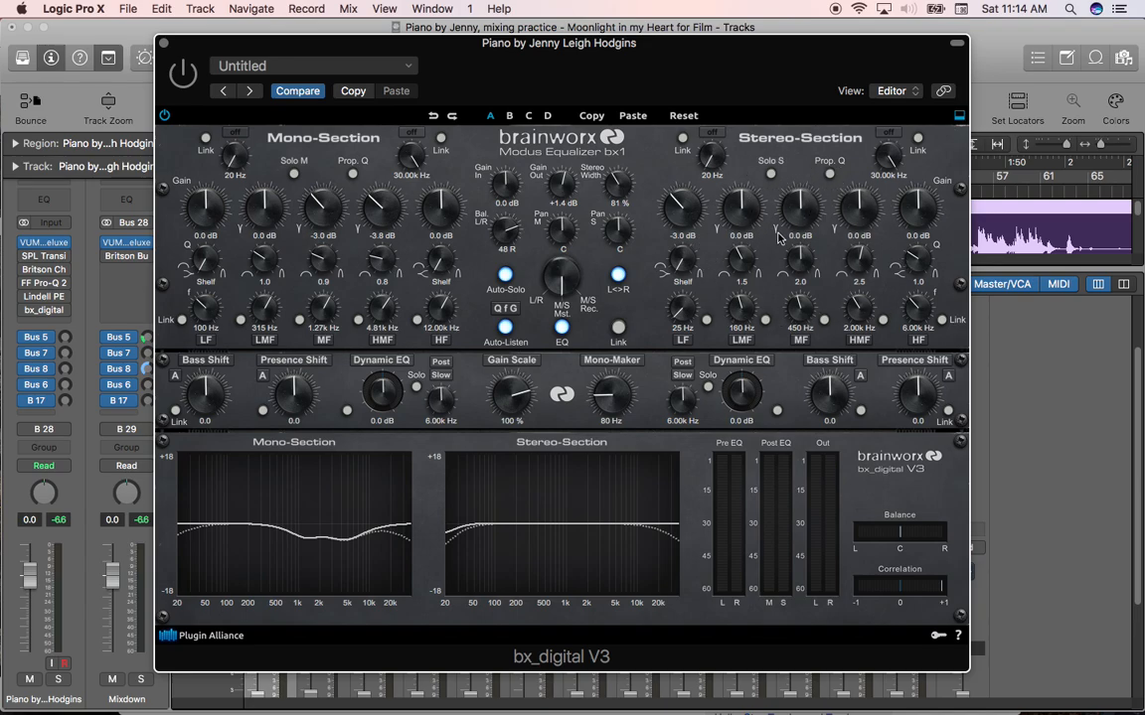
{"action": "mouse_move", "coordinate": [620, 320]}
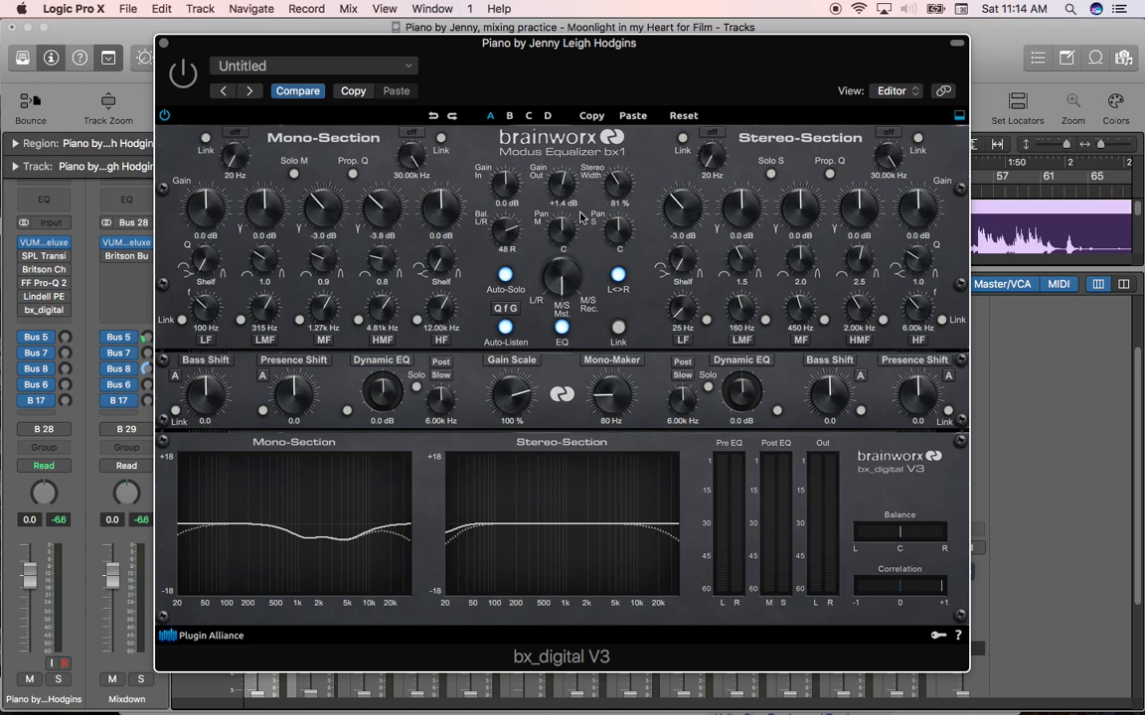
{"action": "mouse_move", "coordinate": [507, 242]}
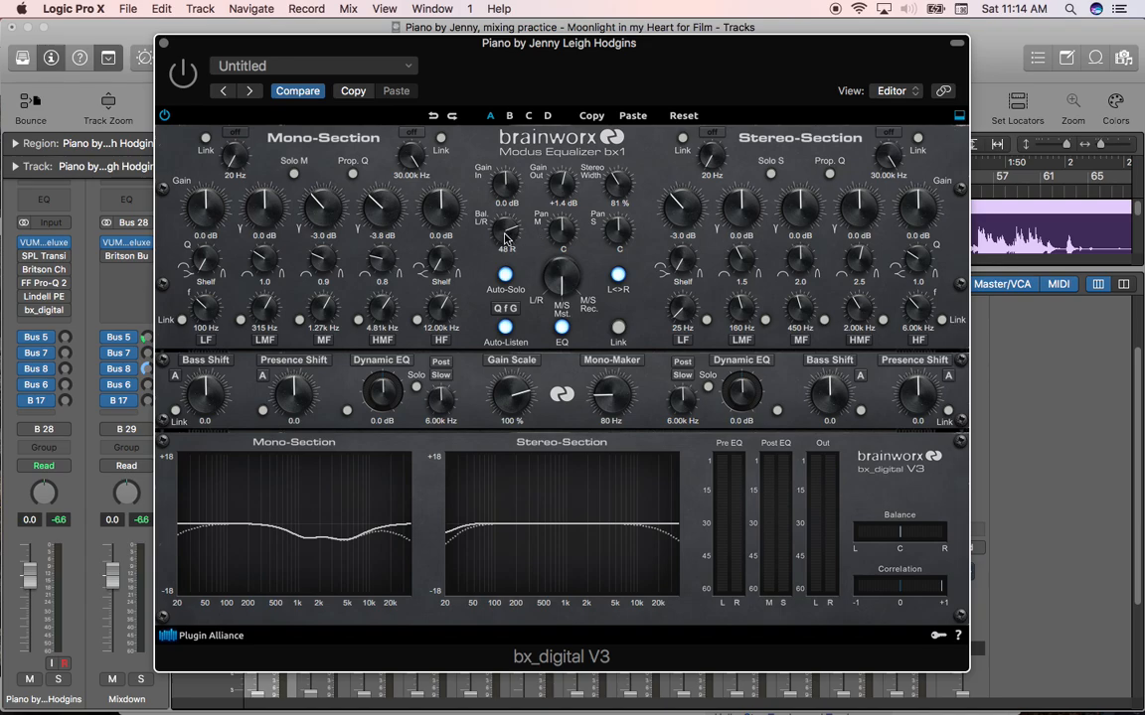
{"action": "mouse_move", "coordinate": [485, 227]}
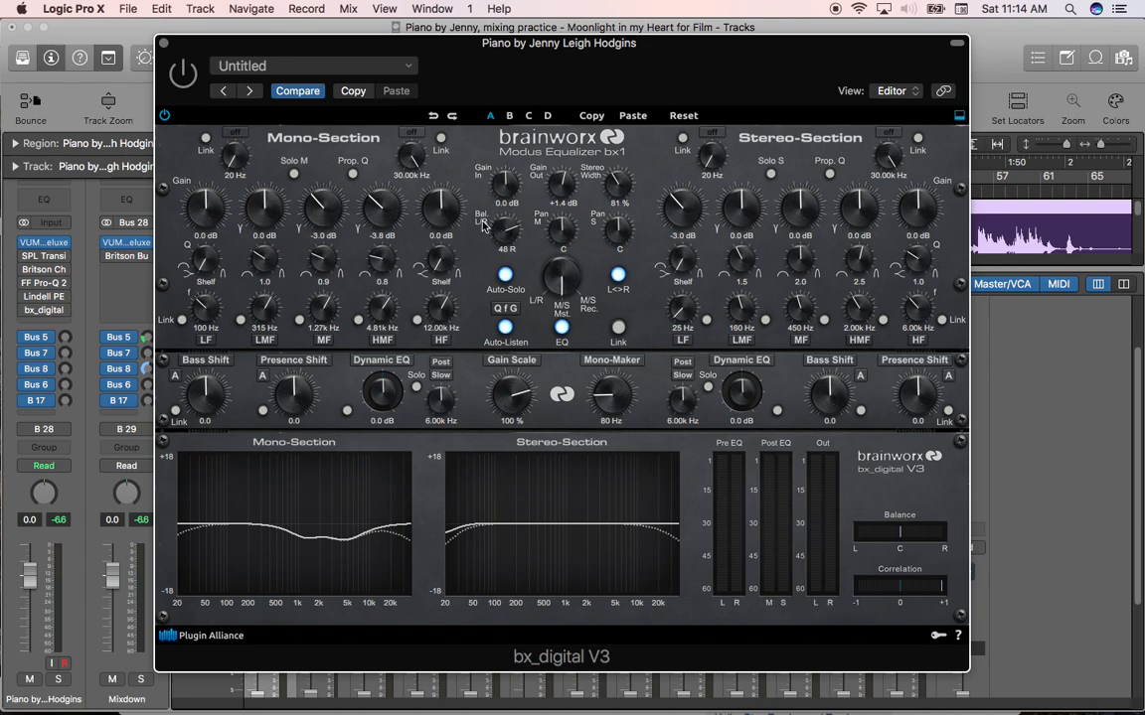
{"action": "mouse_move", "coordinate": [486, 230]}
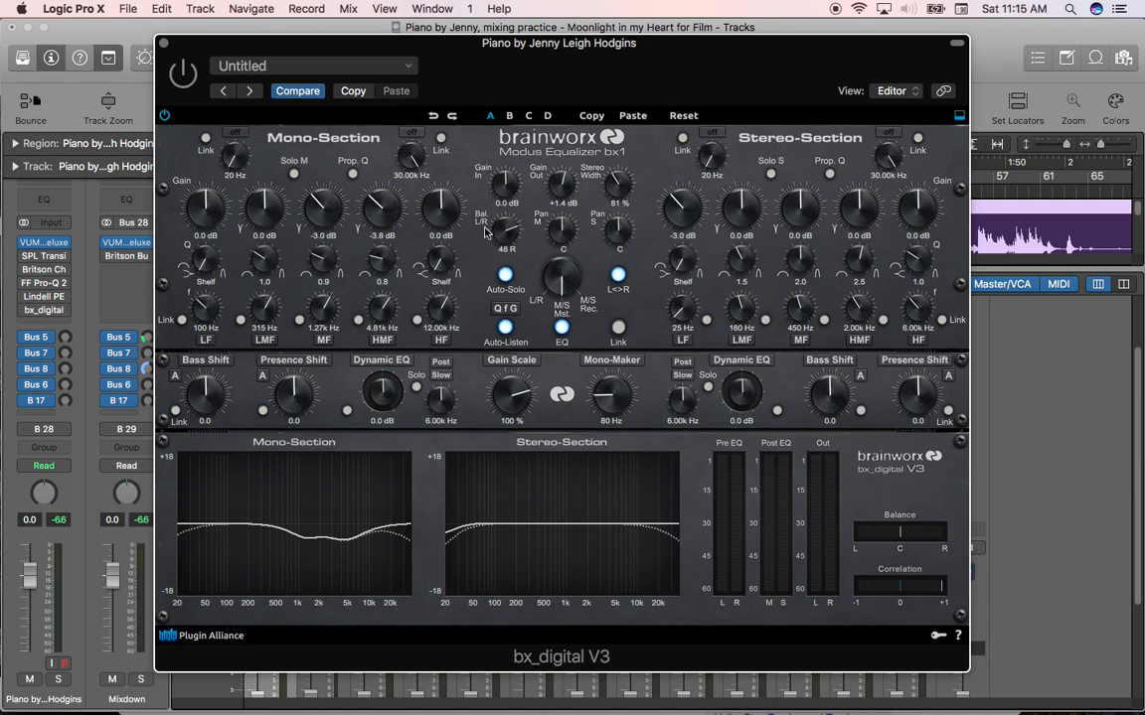
{"action": "mouse_move", "coordinate": [507, 234]}
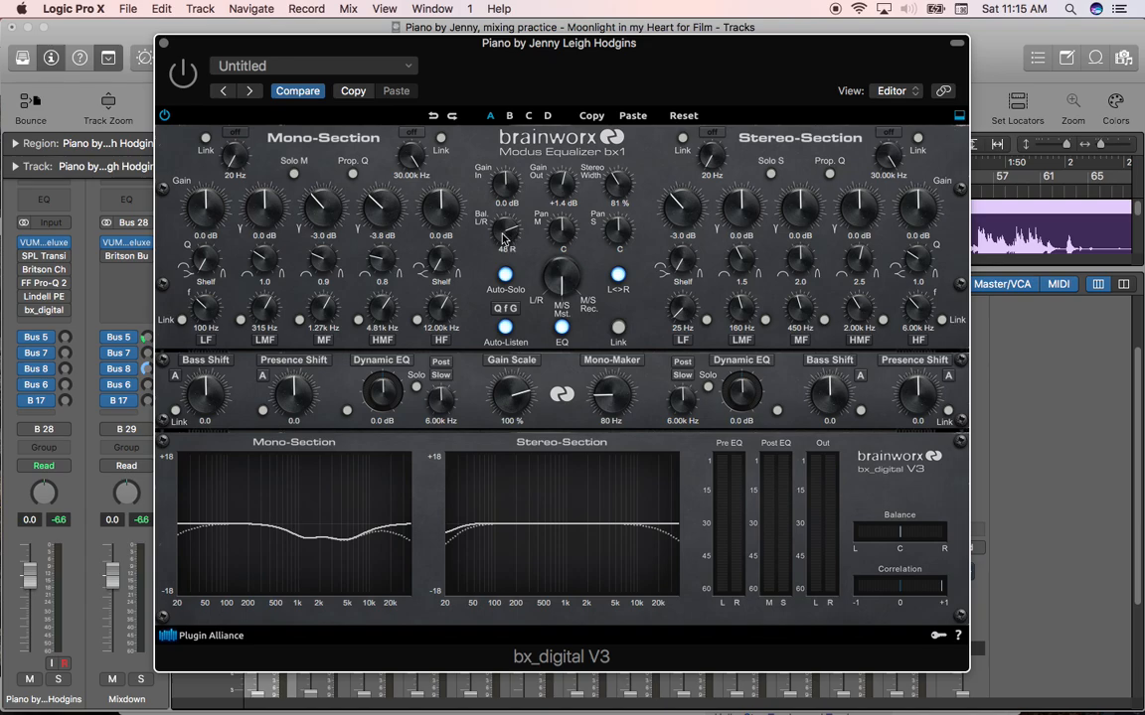
{"action": "mouse_move", "coordinate": [505, 243]}
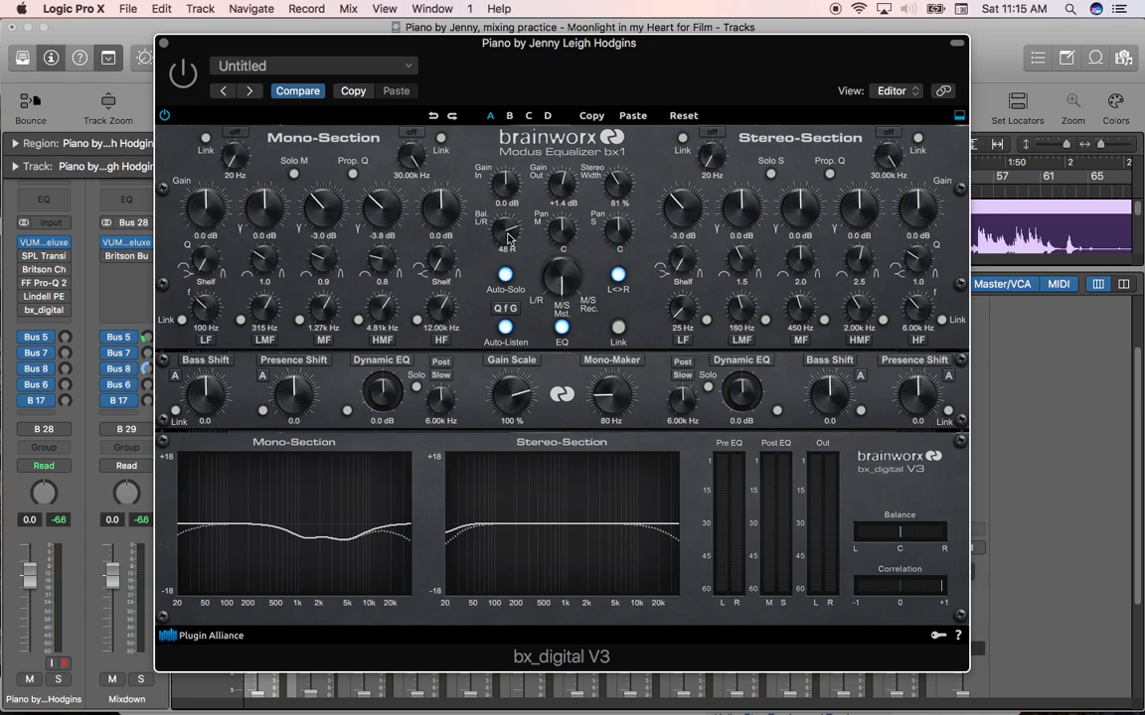
{"action": "left_click_drag", "start_coordinate": [505, 262], "coordinate": [505, 248]}
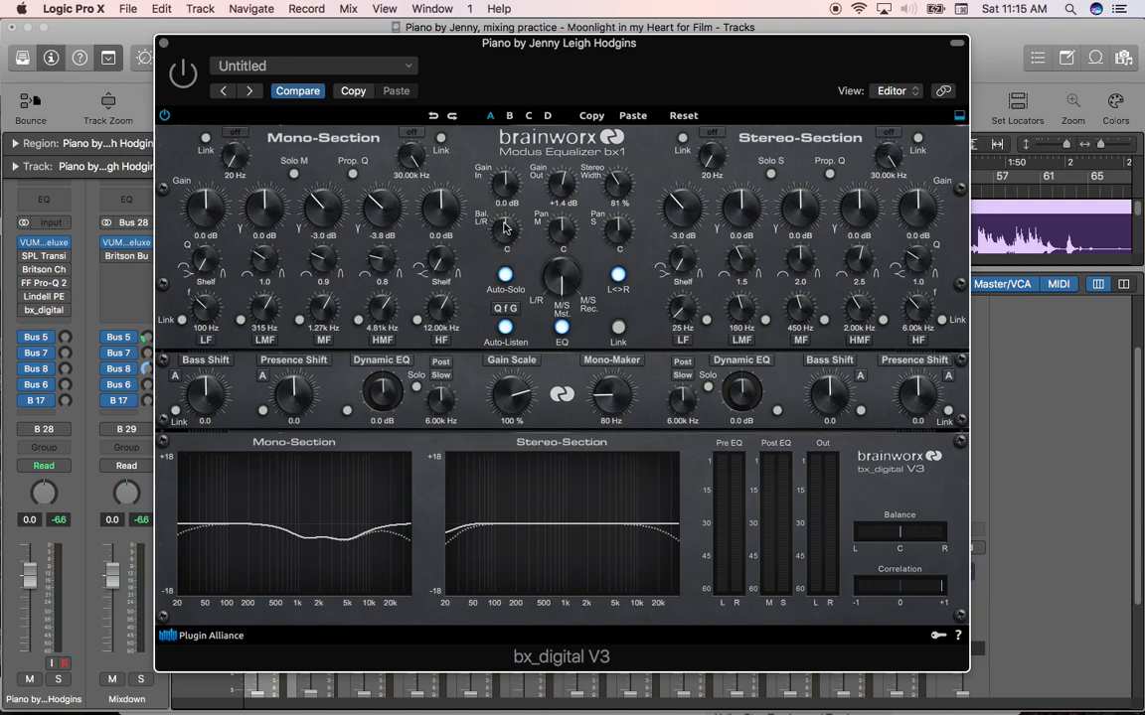
{"action": "mouse_move", "coordinate": [533, 226]}
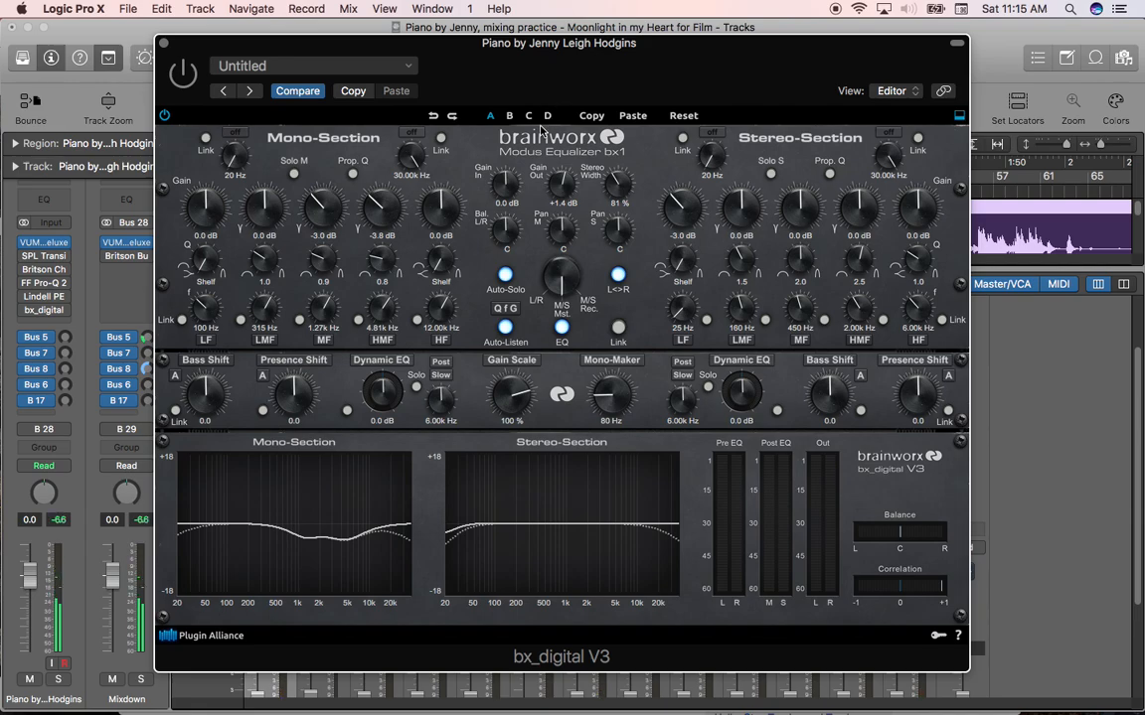
{"action": "mouse_move", "coordinate": [500, 235]}
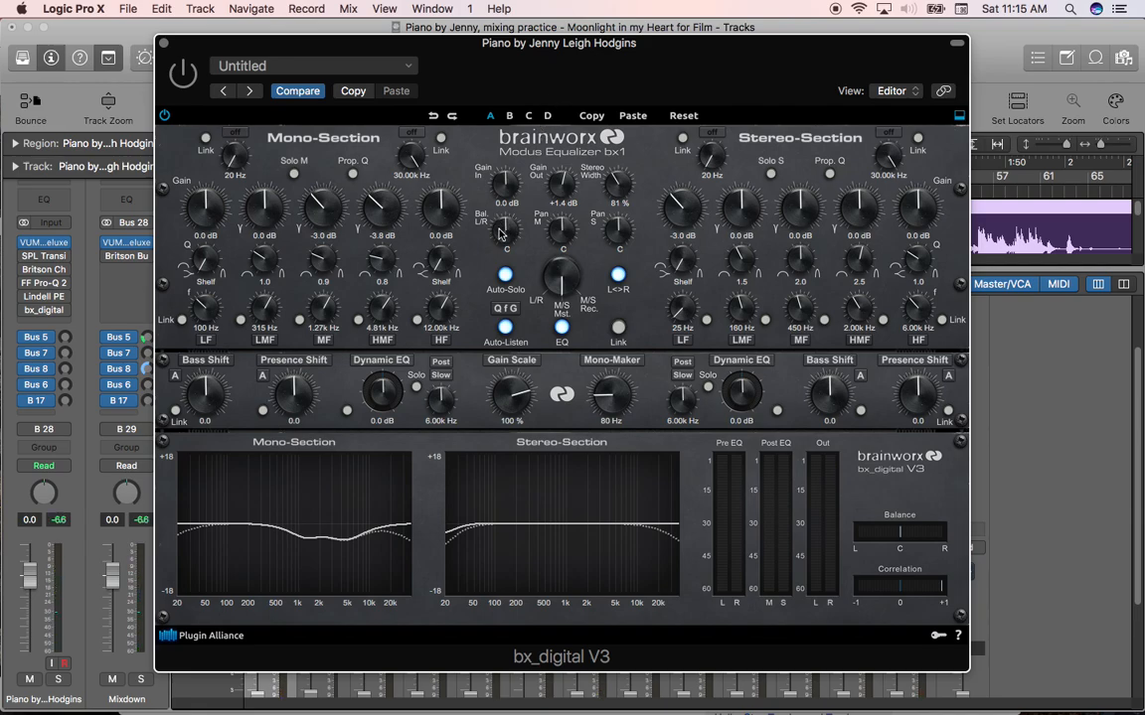
{"action": "mouse_move", "coordinate": [501, 236]}
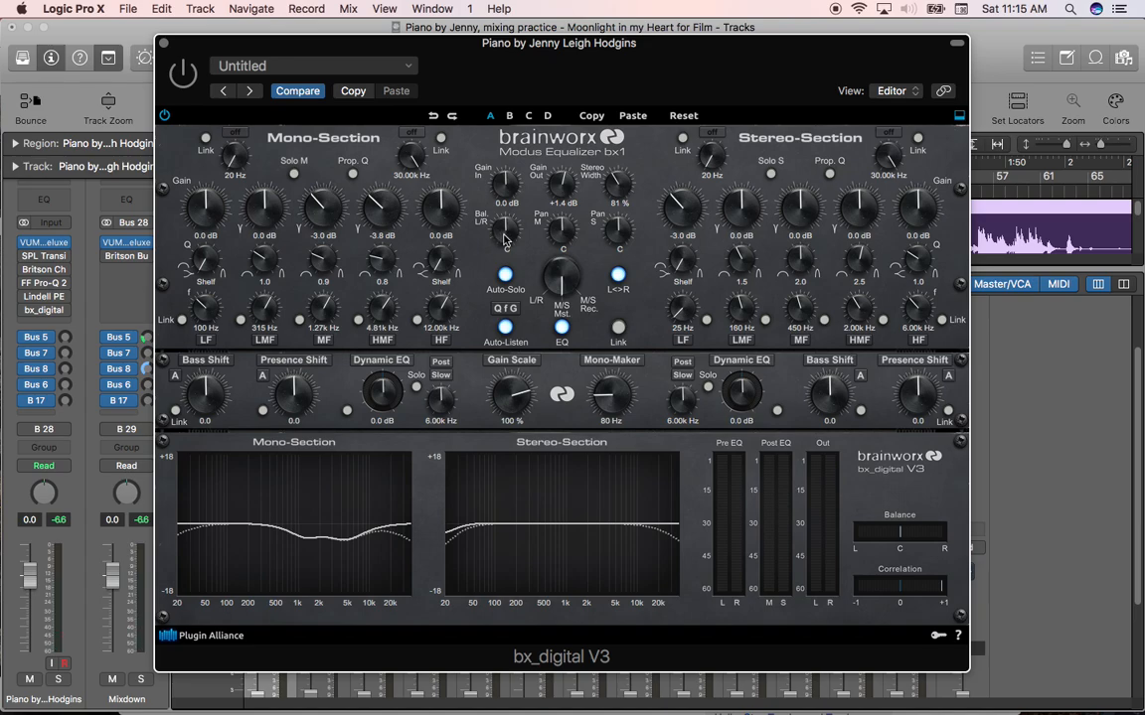
{"action": "mouse_move", "coordinate": [505, 241]}
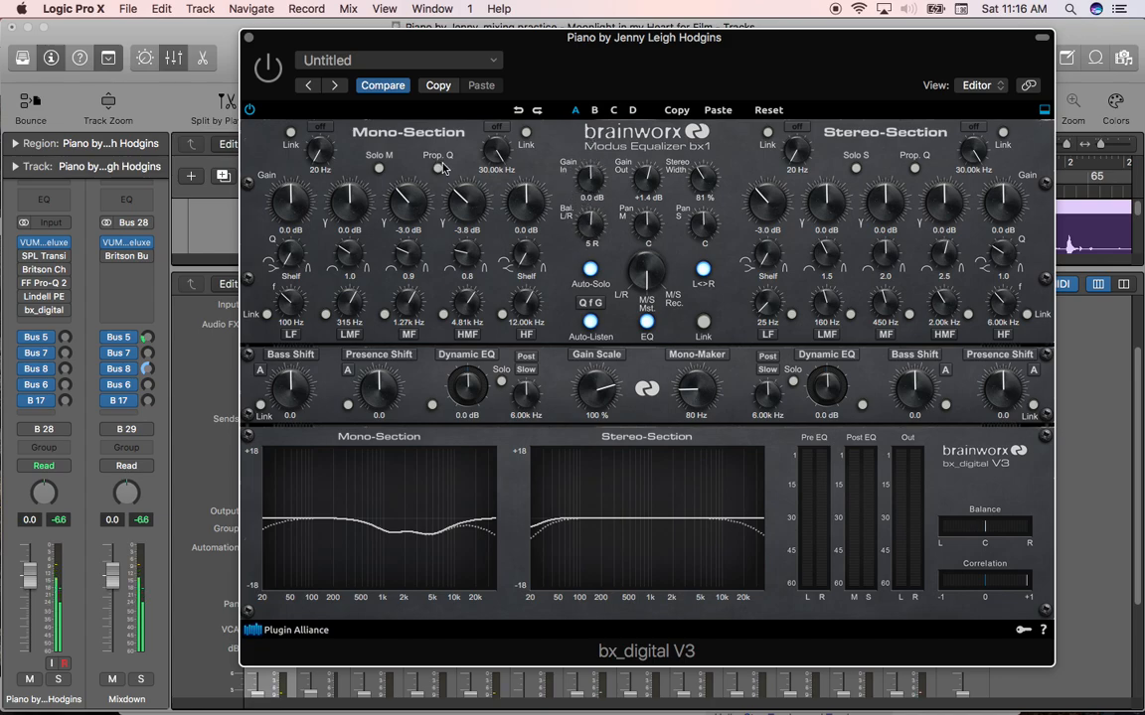
{"action": "mouse_move", "coordinate": [624, 217]}
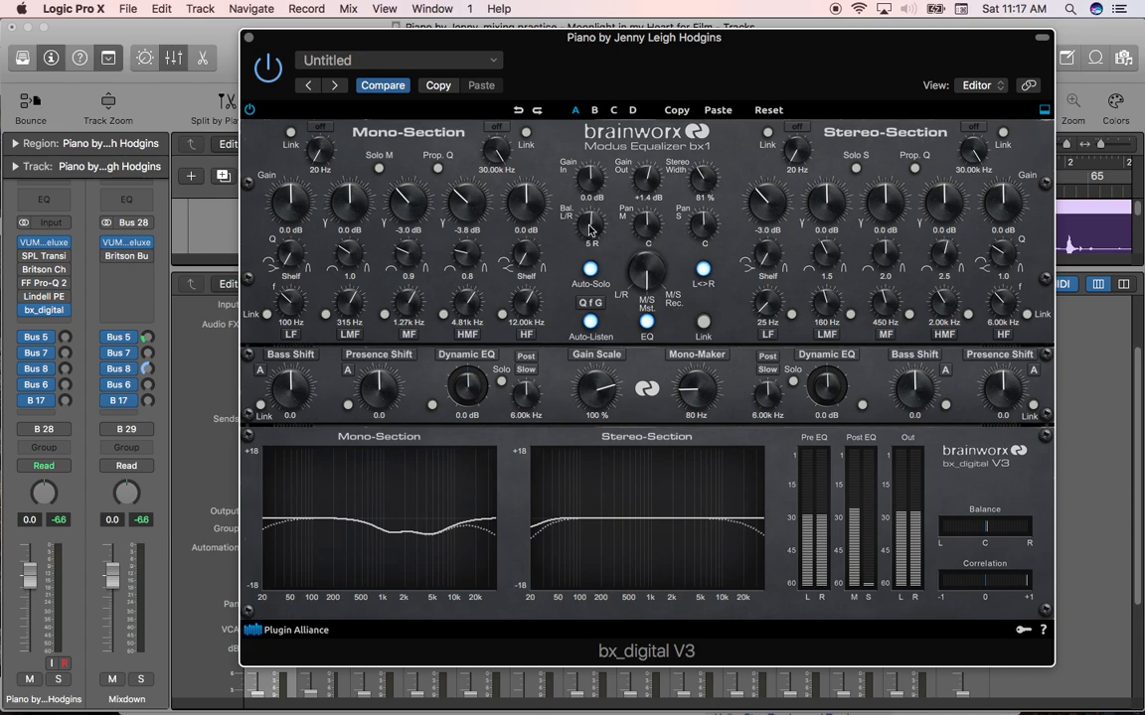
Move the bx_digital window left and solo the mid/side halves to audition them, then return to full signal
{"action": "left_click_drag", "start_coordinate": [644, 37], "coordinate": [557, 56]}
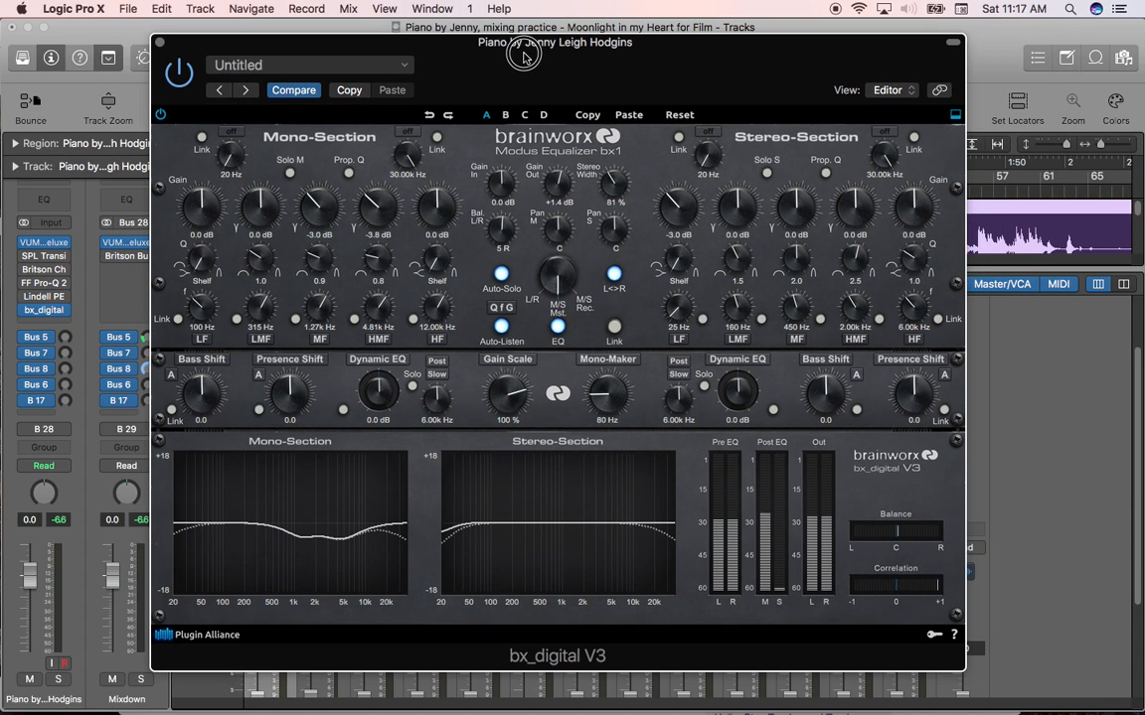
{"action": "left_click_drag", "start_coordinate": [556, 42], "coordinate": [505, 37]}
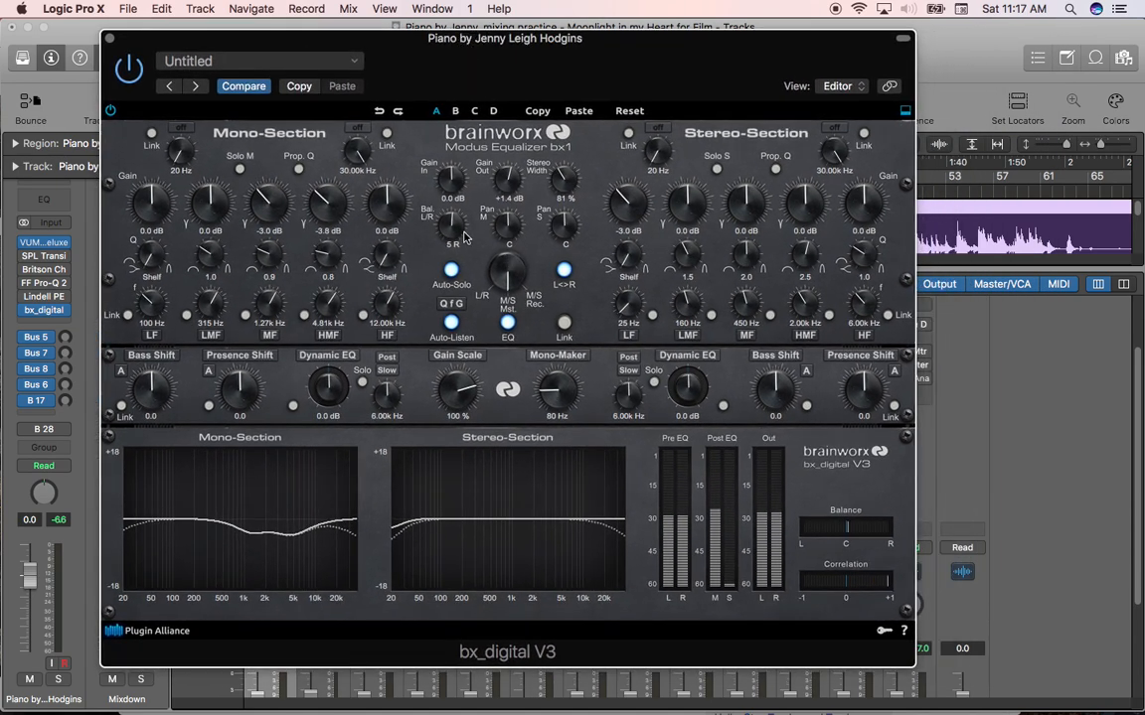
{"action": "mouse_move", "coordinate": [463, 238]}
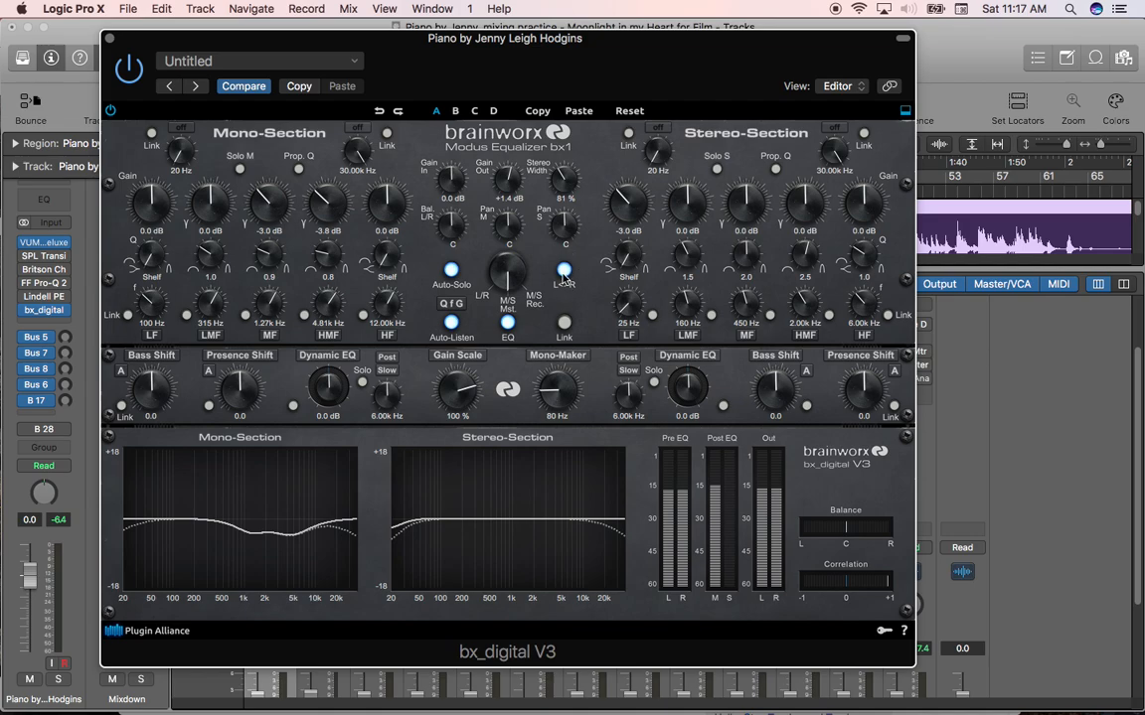
{"action": "mouse_move", "coordinate": [565, 278]}
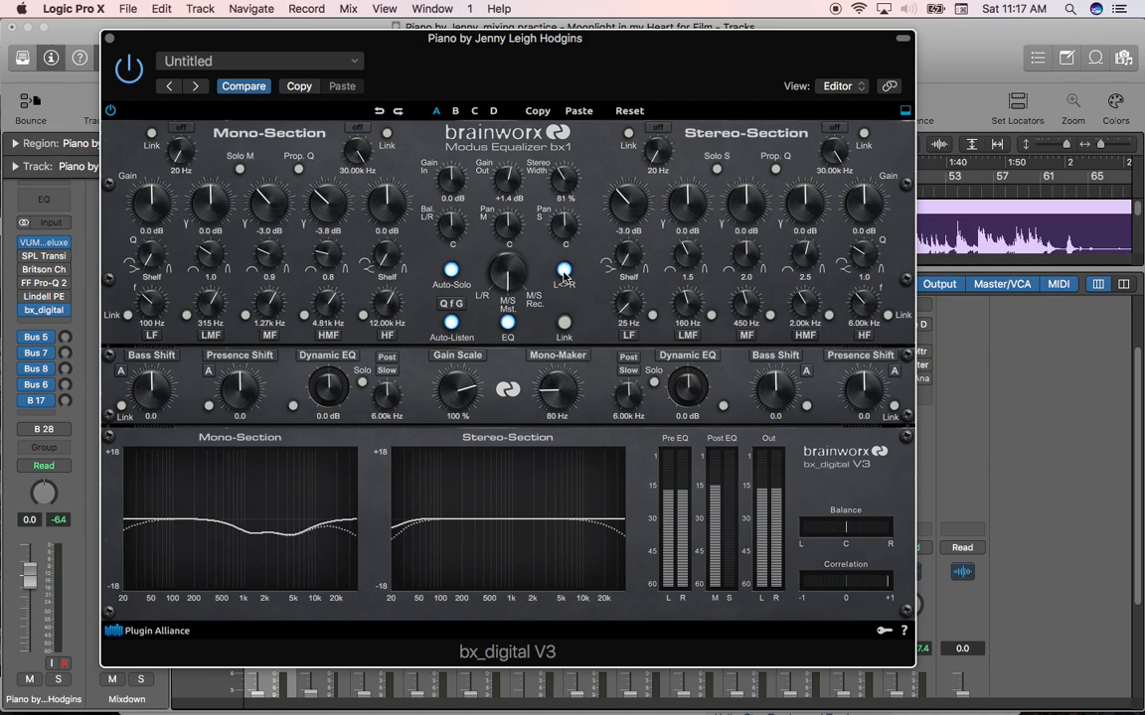
{"action": "mouse_move", "coordinate": [563, 291]}
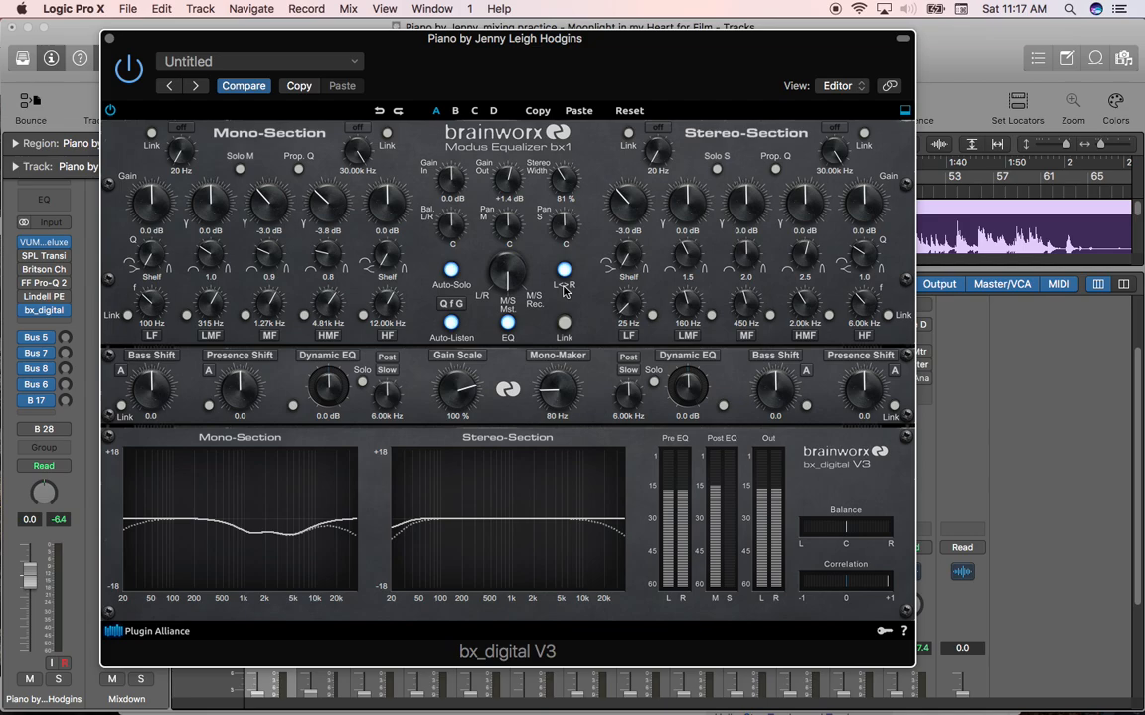
{"action": "mouse_move", "coordinate": [568, 279]}
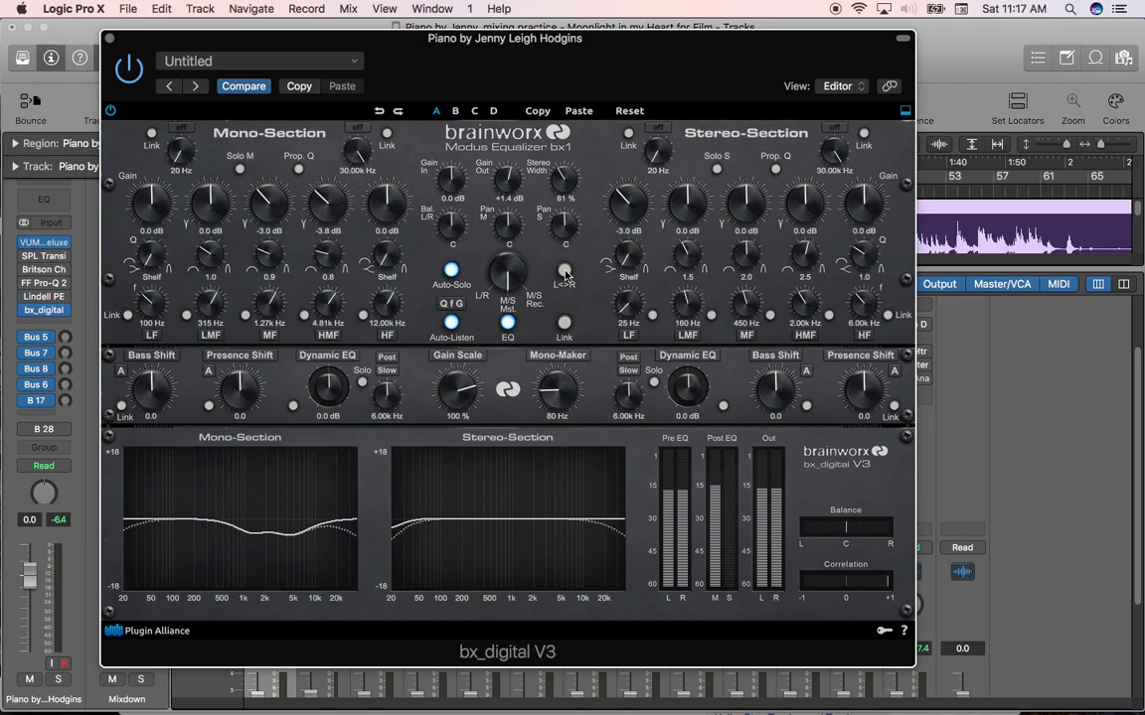
{"action": "left_click", "coordinate": [564, 273]}
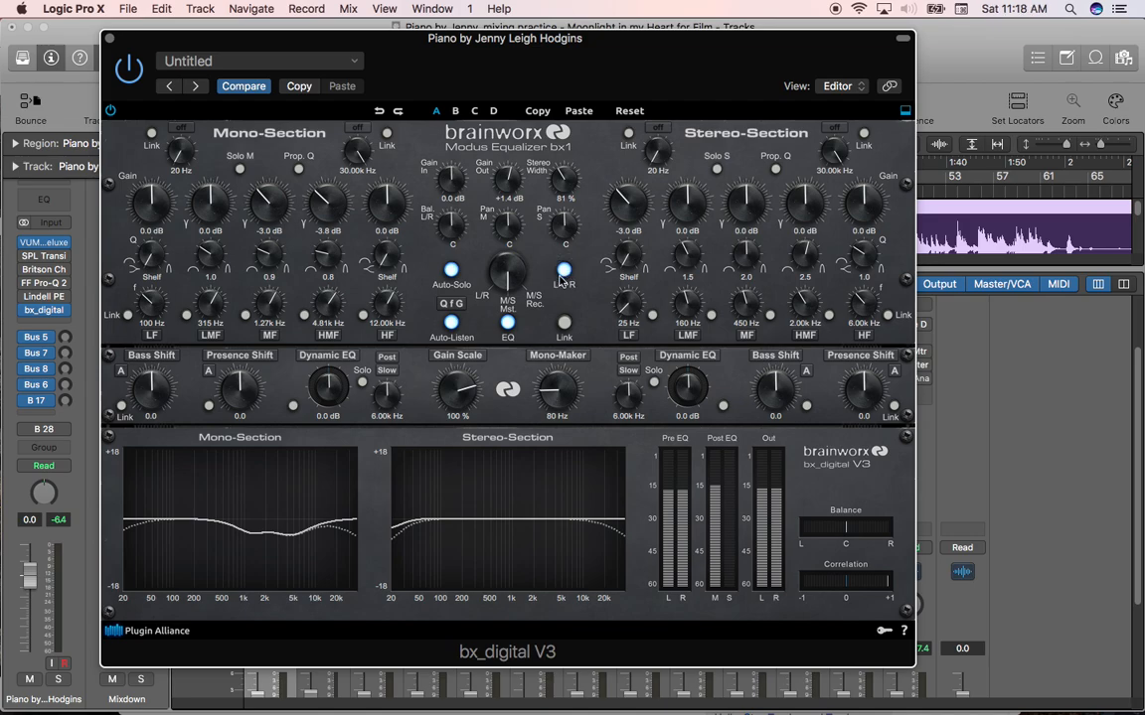
{"action": "mouse_move", "coordinate": [565, 274]}
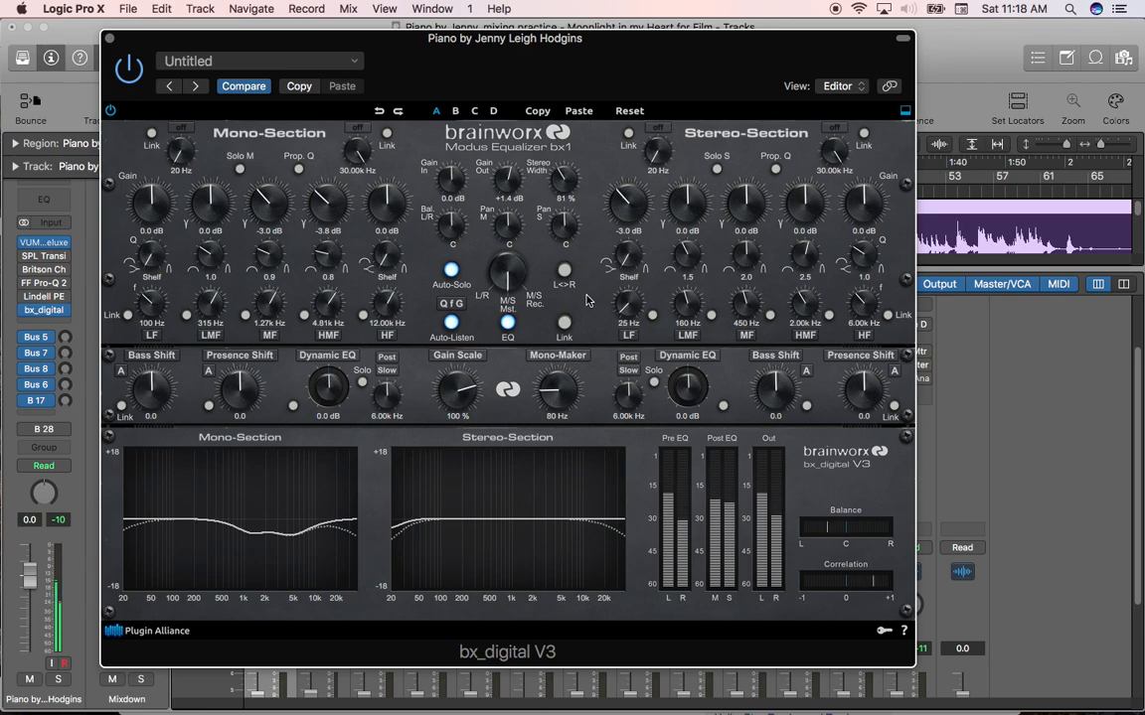
{"action": "left_click", "coordinate": [565, 271]}
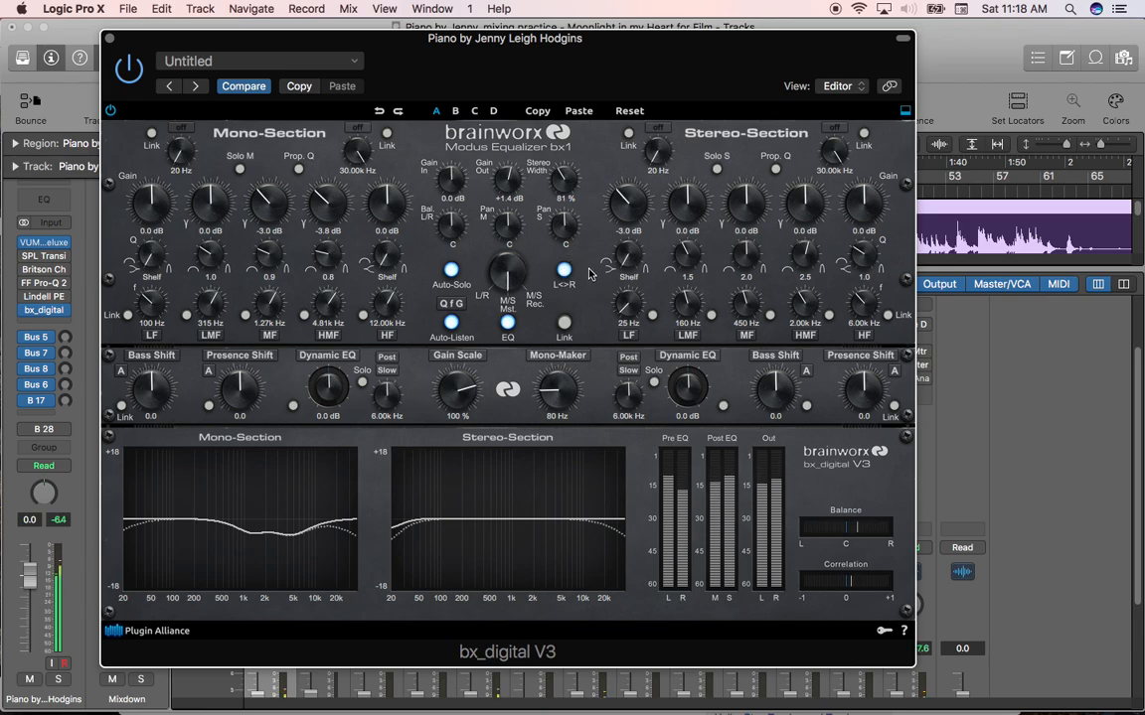
{"action": "mouse_move", "coordinate": [453, 235]}
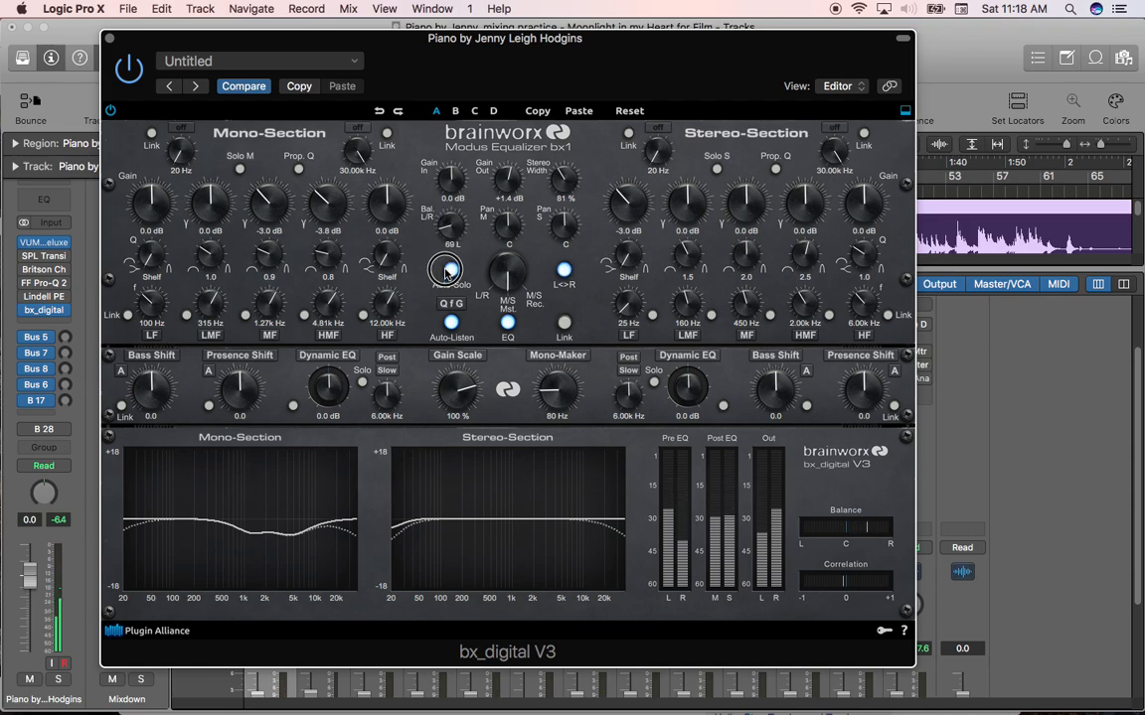
{"action": "left_click_drag", "start_coordinate": [450, 270], "coordinate": [449, 255]}
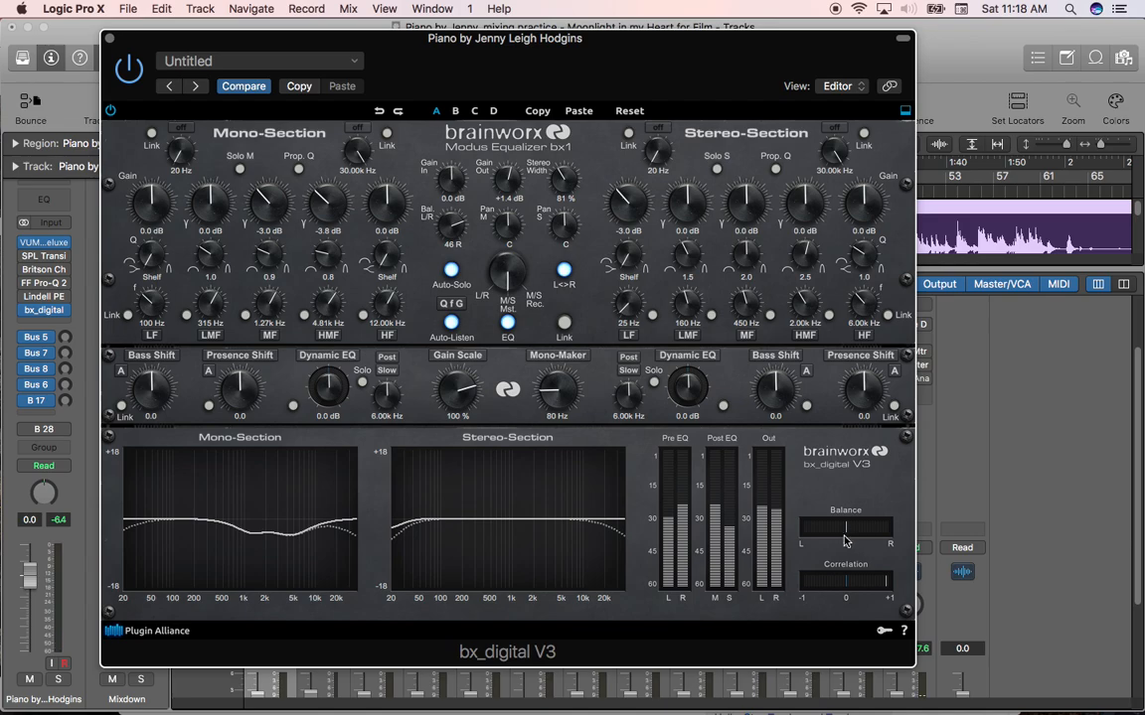
{"action": "mouse_move", "coordinate": [855, 528]}
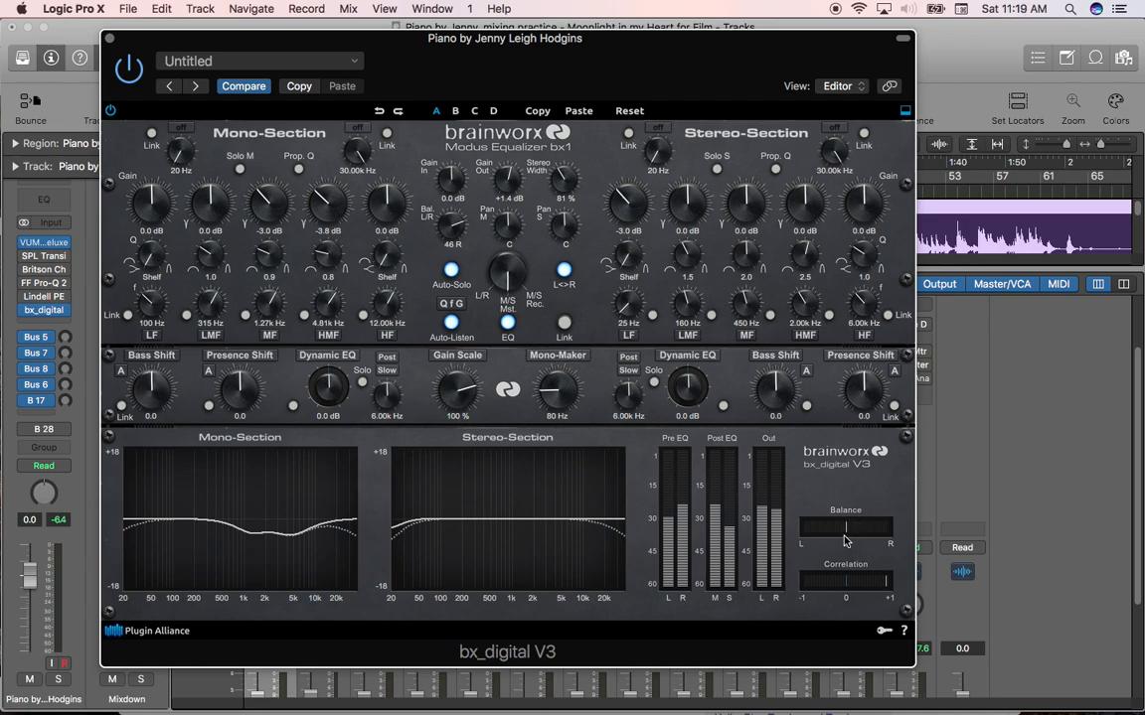
{"action": "mouse_move", "coordinate": [839, 537]}
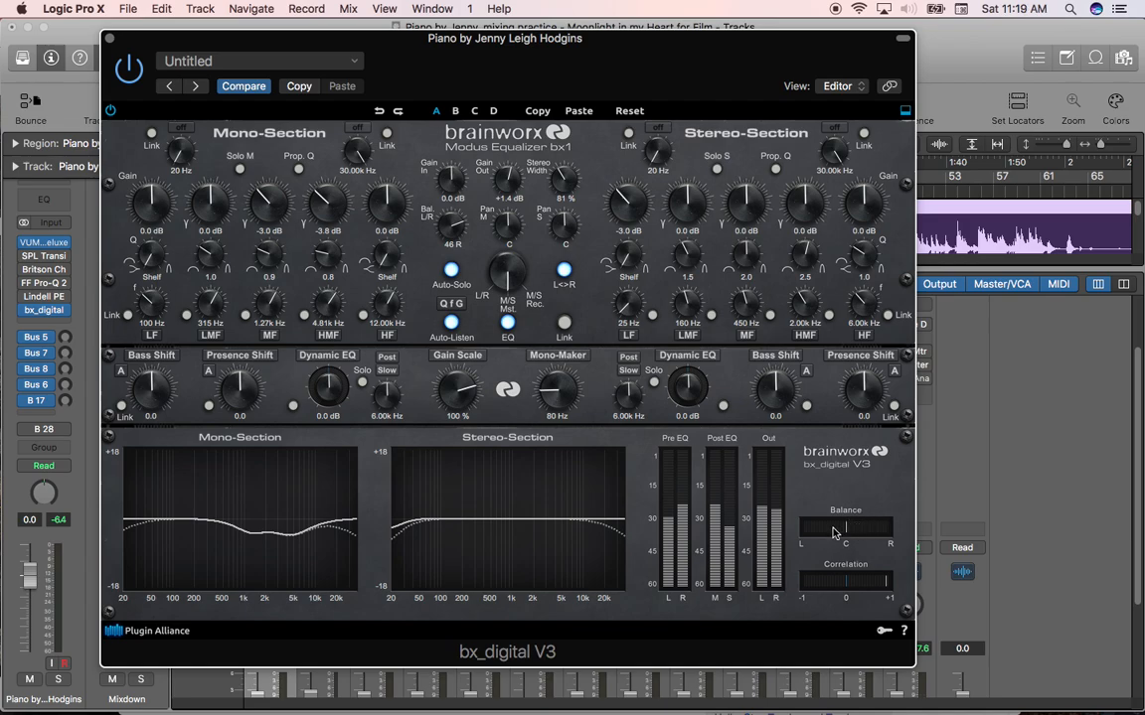
{"action": "mouse_move", "coordinate": [835, 533]}
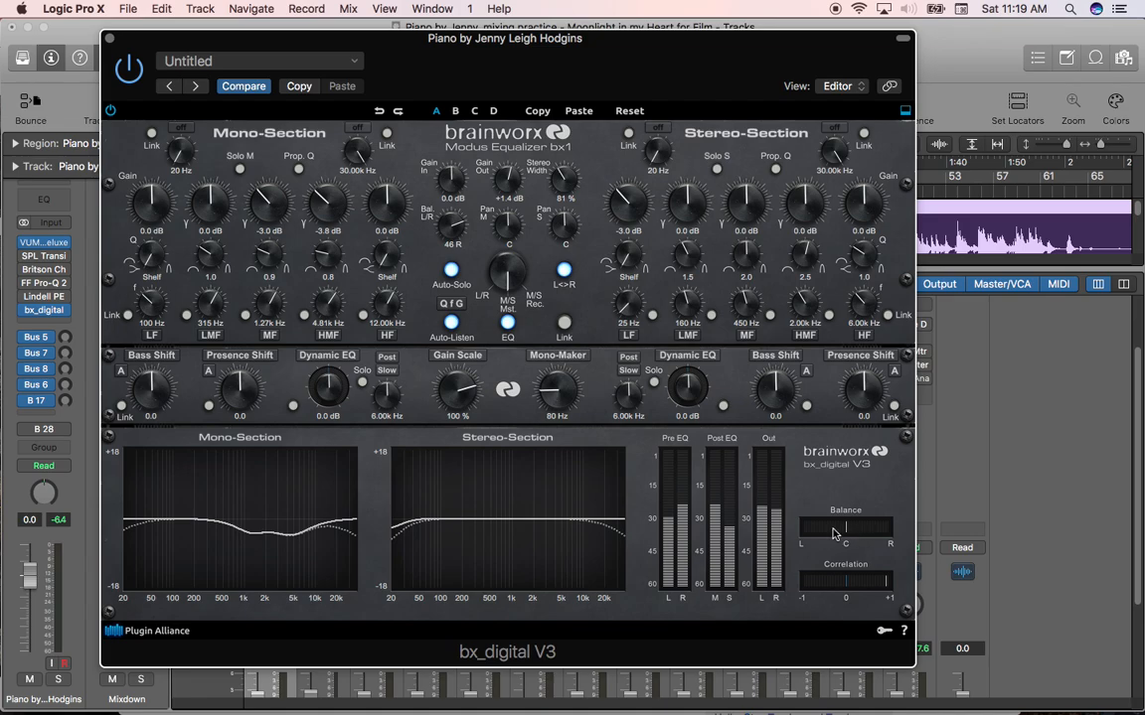
{"action": "mouse_move", "coordinate": [839, 534]}
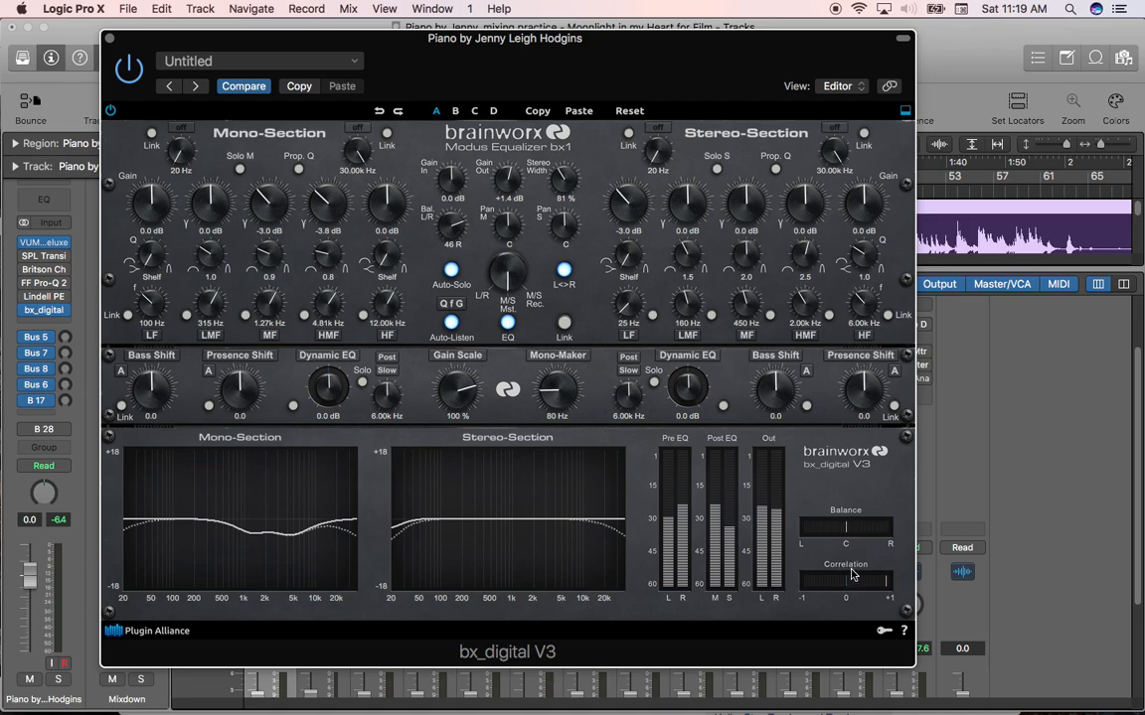
{"action": "mouse_move", "coordinate": [851, 597]}
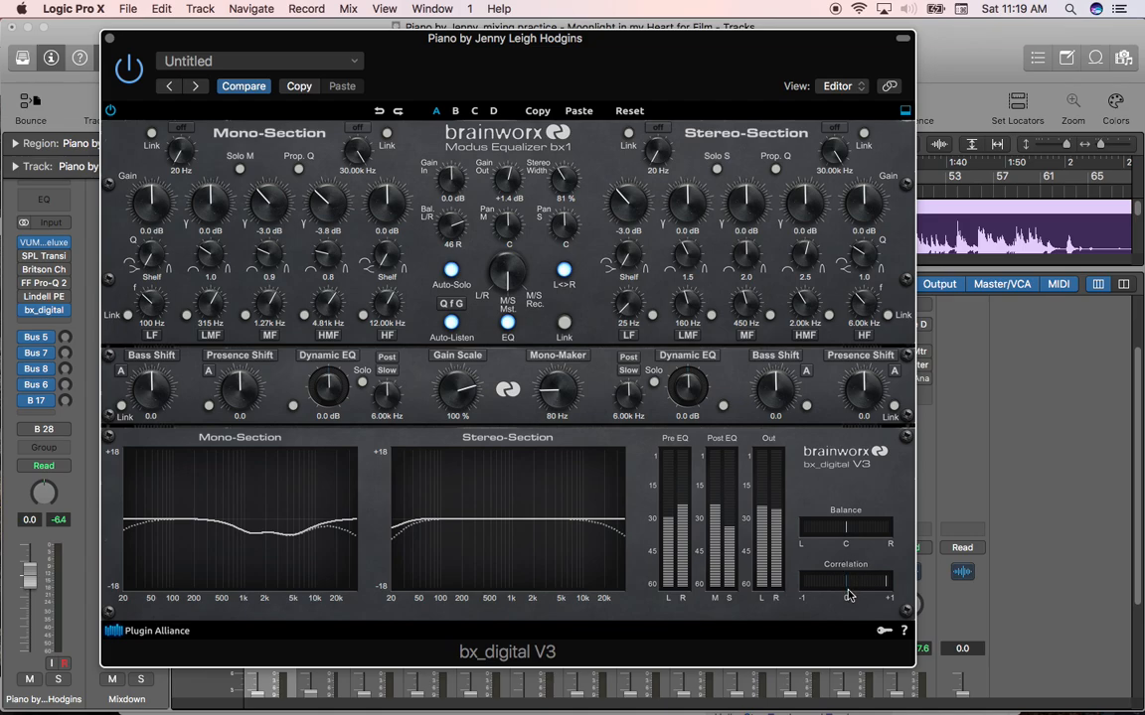
{"action": "mouse_move", "coordinate": [851, 564]}
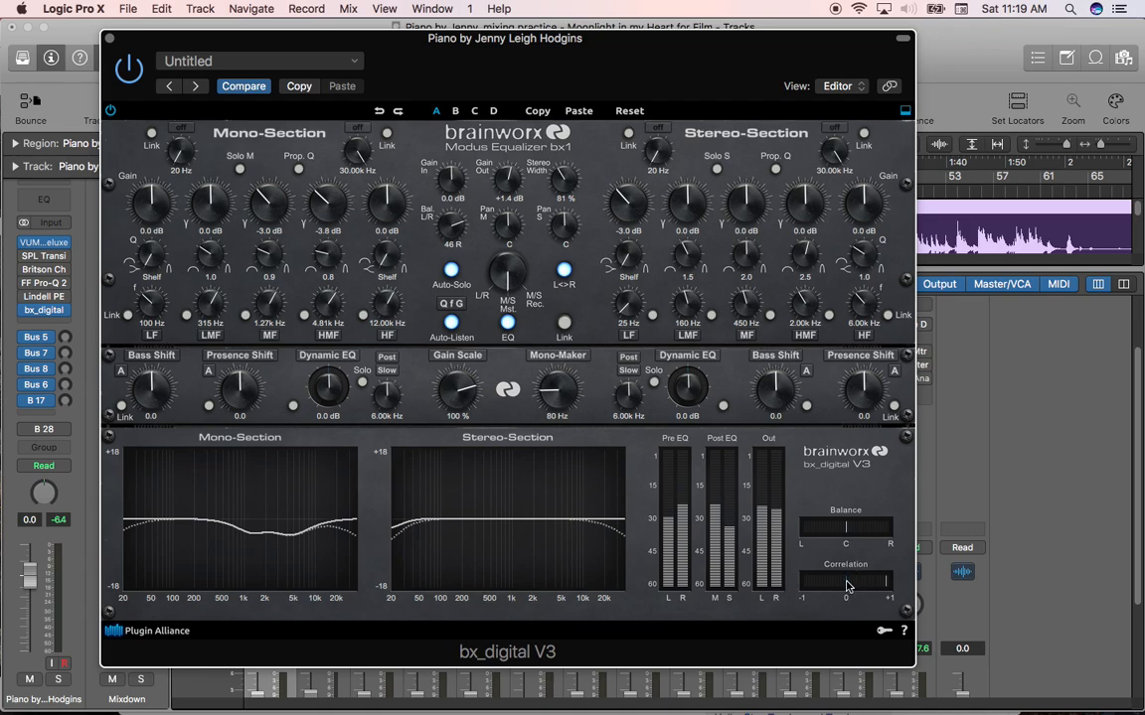
{"action": "mouse_move", "coordinate": [864, 588]}
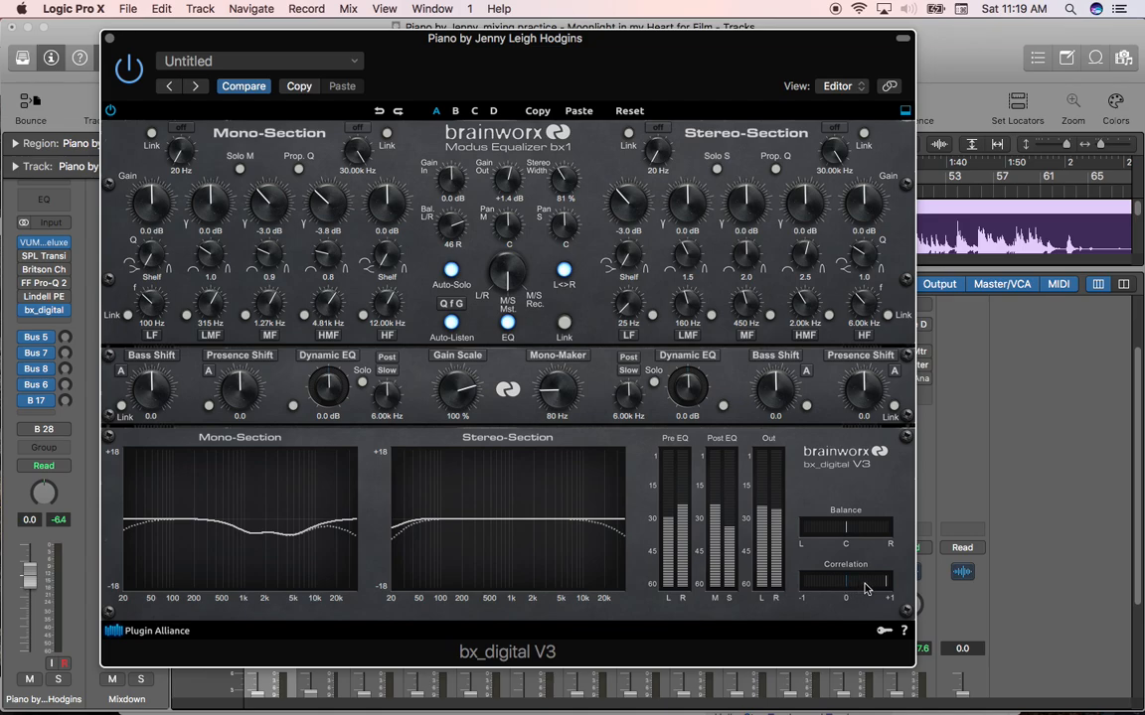
{"action": "mouse_move", "coordinate": [886, 588]}
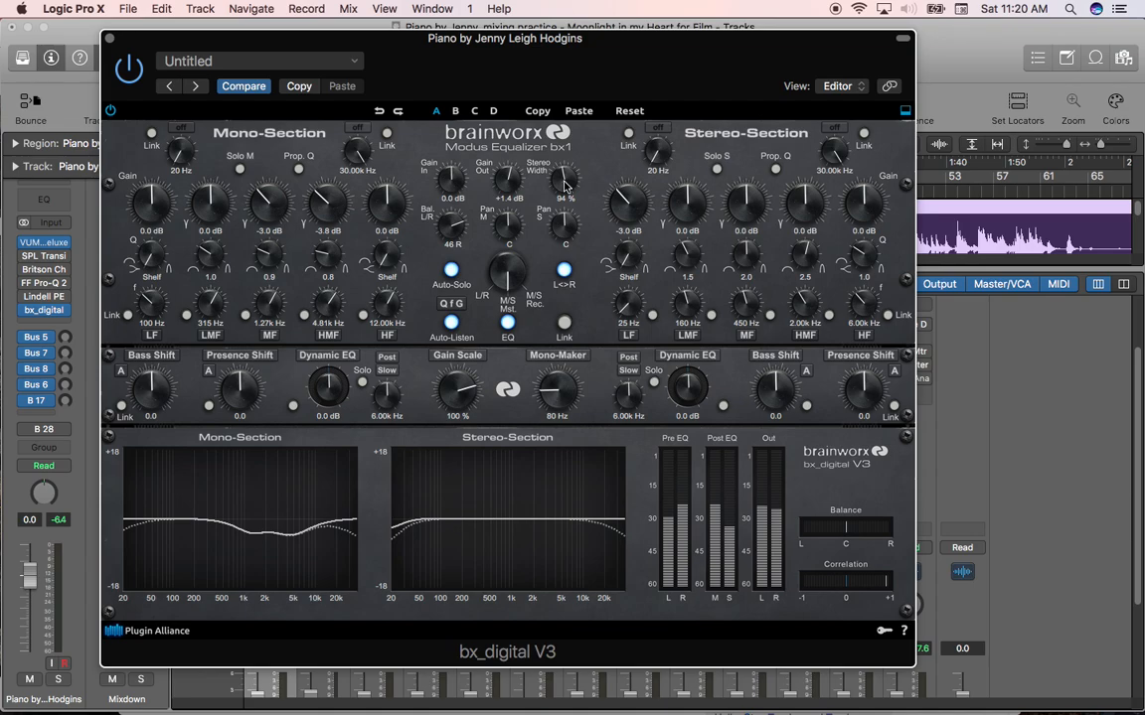
Push the bx_digital V3 Stereo Width up to roughly 124% on the piano bus
{"action": "left_click_drag", "start_coordinate": [564, 175], "coordinate": [564, 149]}
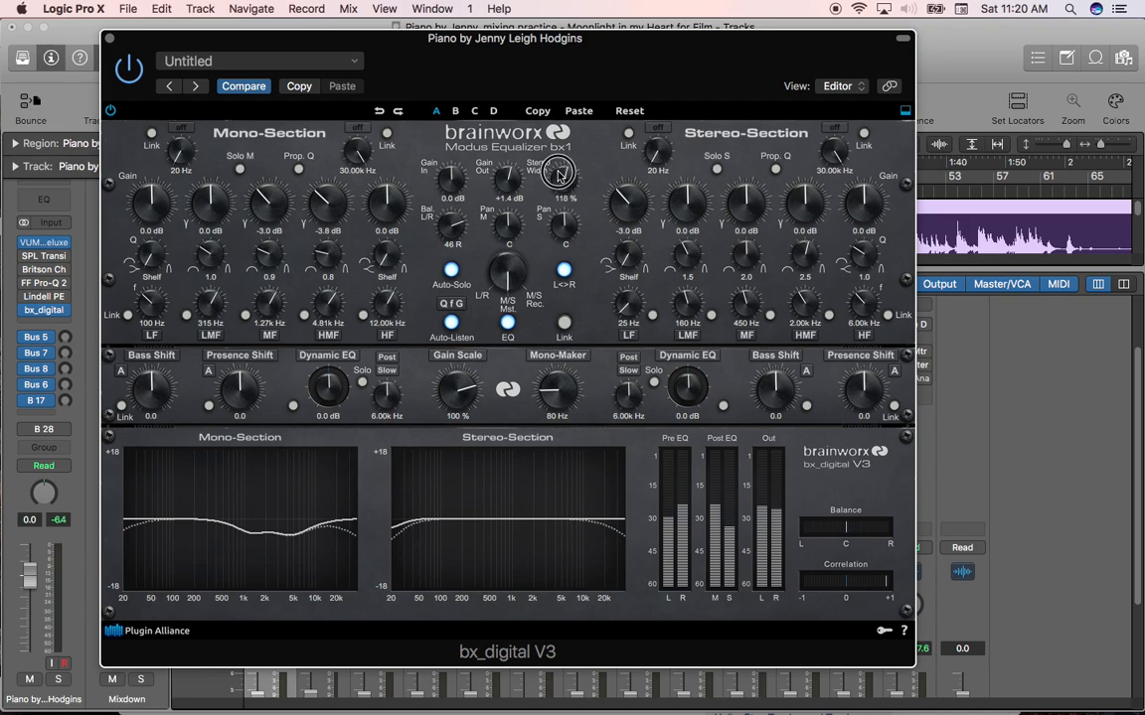
{"action": "left_click_drag", "start_coordinate": [564, 179], "coordinate": [565, 159]}
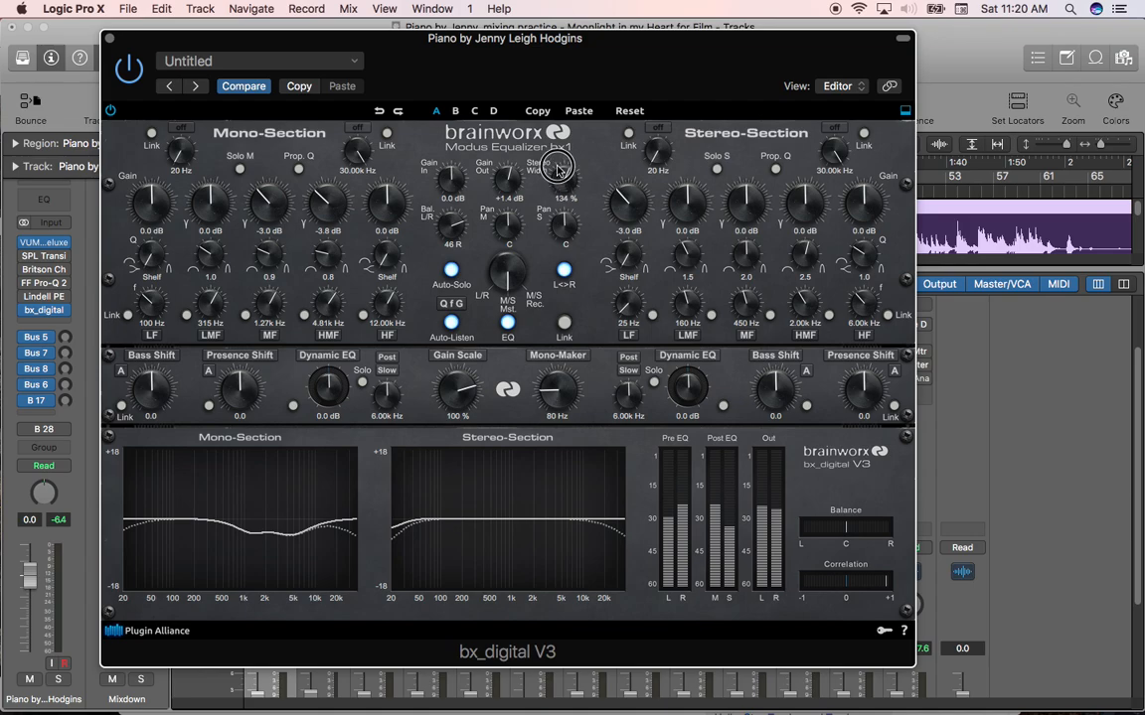
{"action": "left_click_drag", "start_coordinate": [556, 167], "coordinate": [557, 143]}
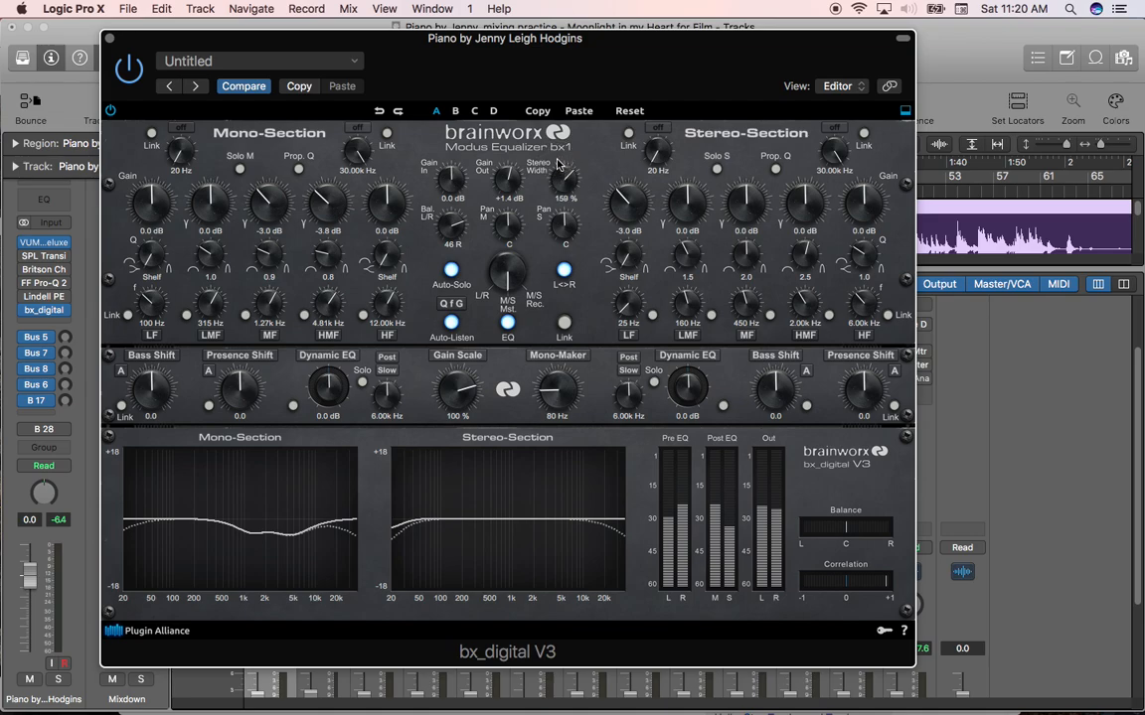
{"action": "mouse_move", "coordinate": [564, 187]}
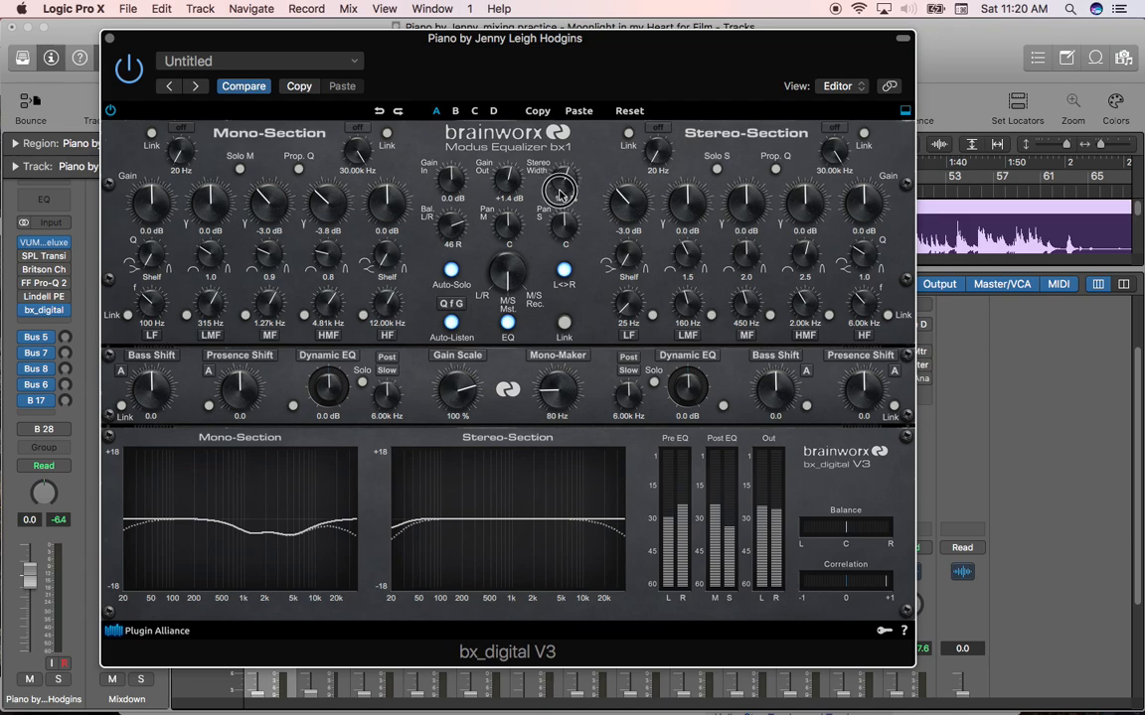
{"action": "left_click_drag", "start_coordinate": [564, 195], "coordinate": [564, 175]}
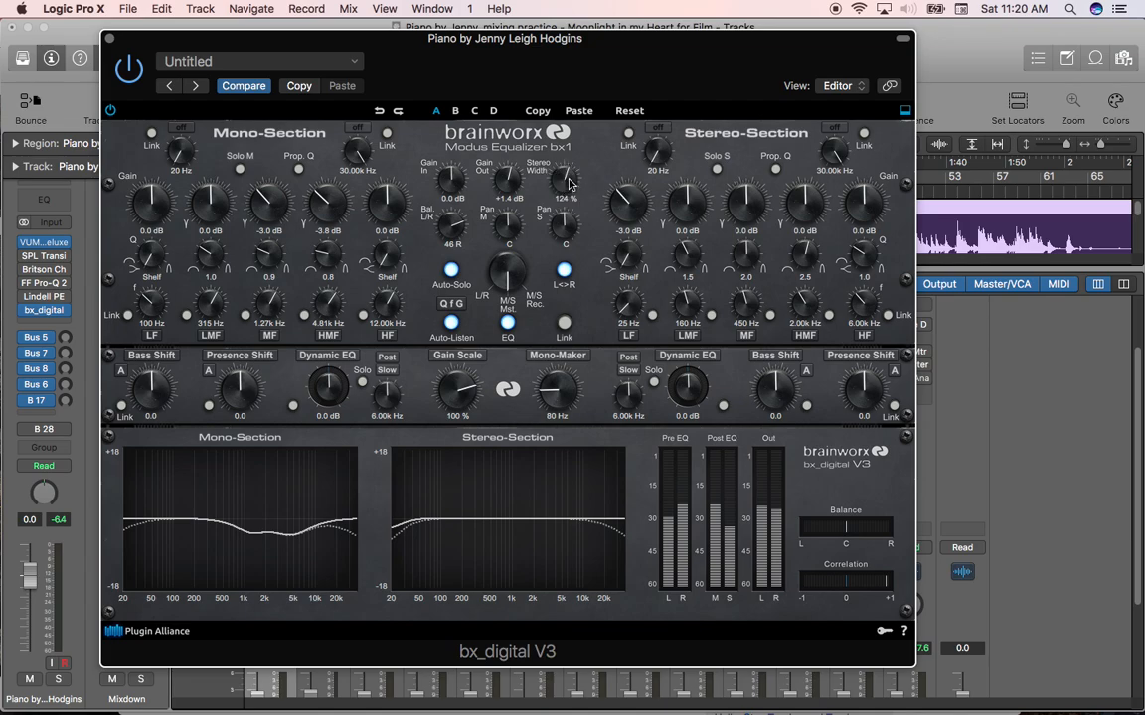
{"action": "mouse_move", "coordinate": [566, 183]}
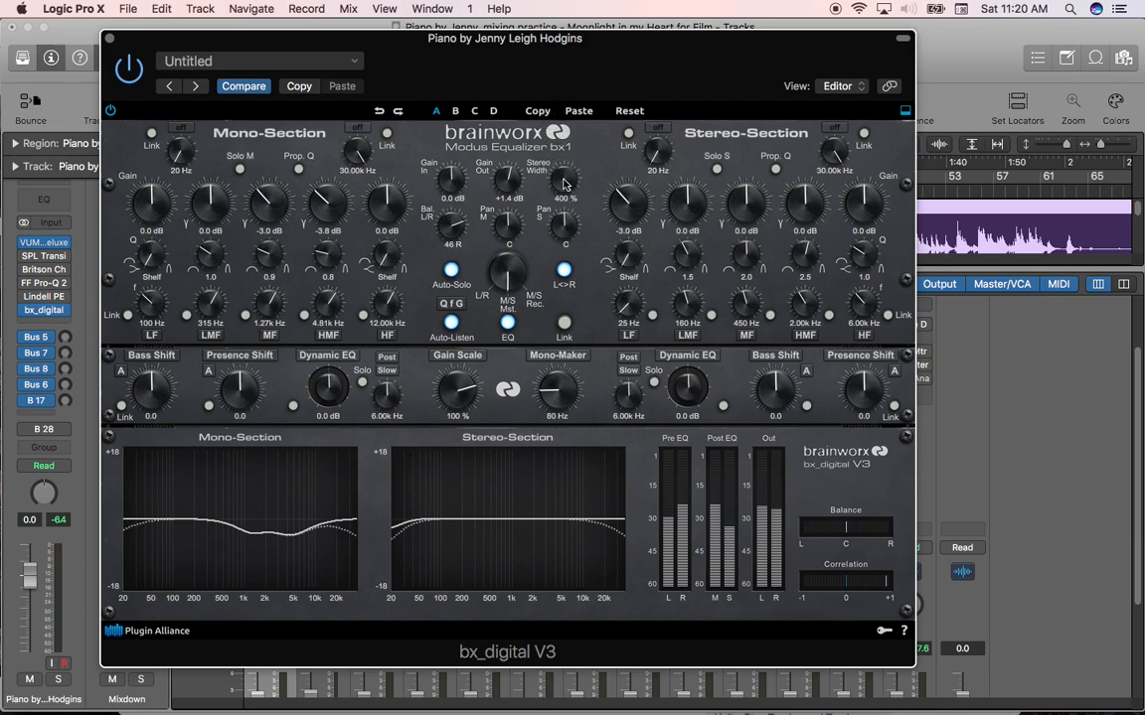
{"action": "mouse_move", "coordinate": [565, 185]}
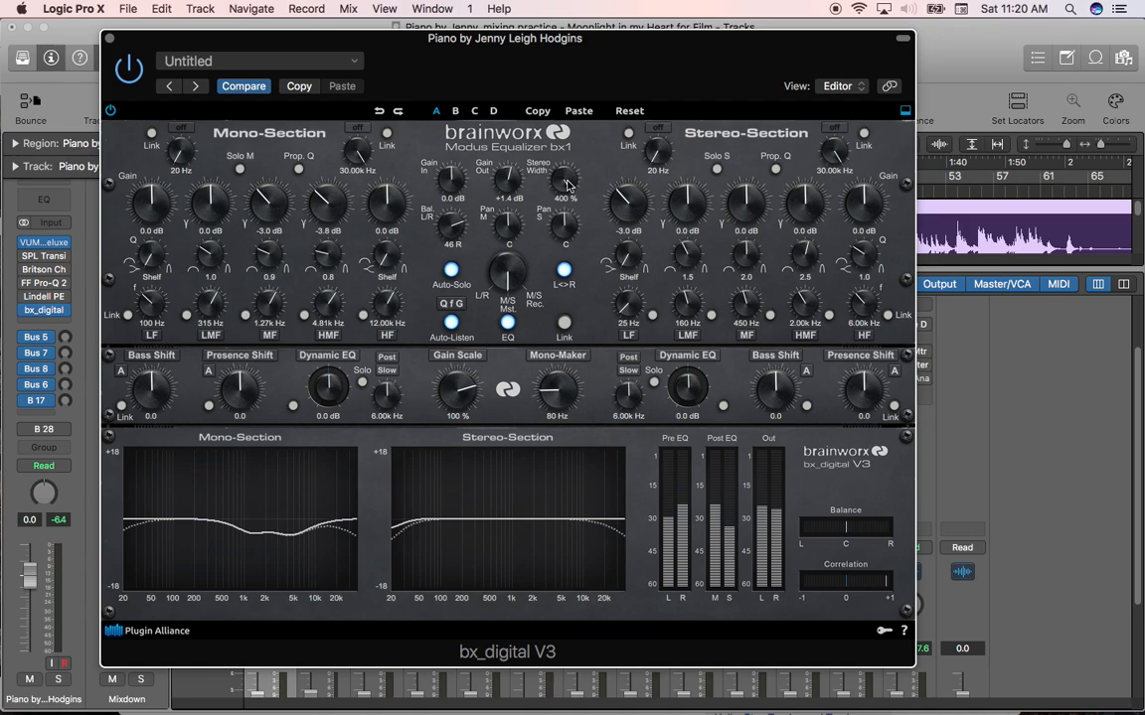
{"action": "mouse_move", "coordinate": [566, 183]}
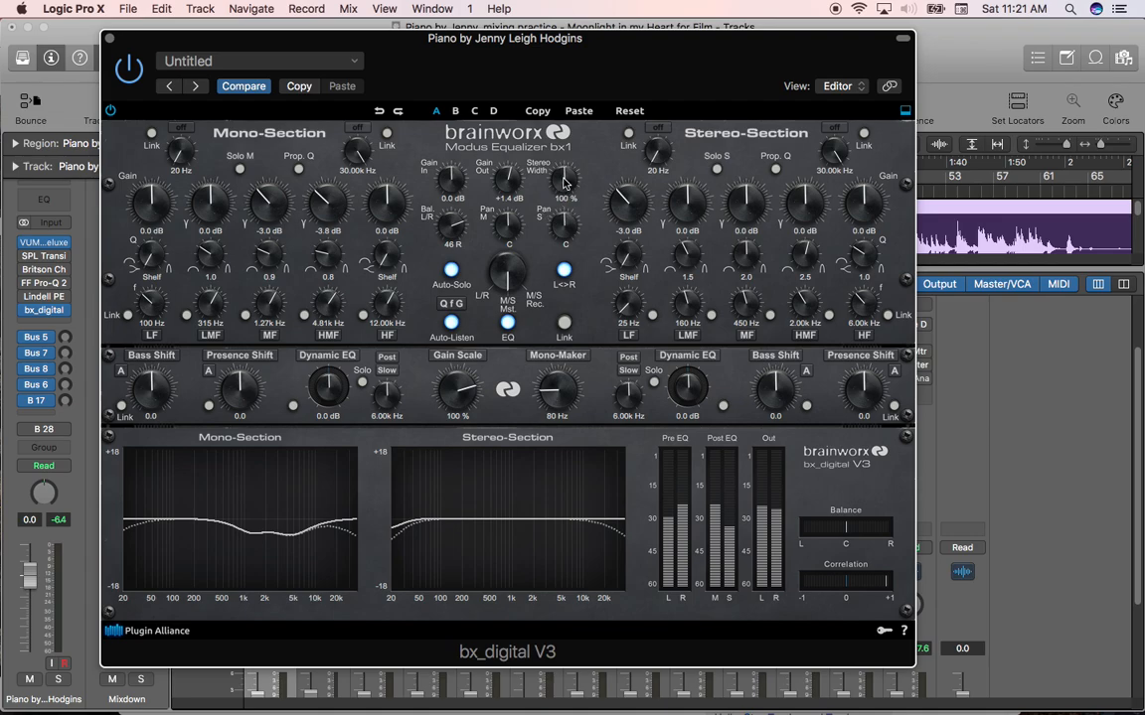
{"action": "mouse_move", "coordinate": [553, 207]}
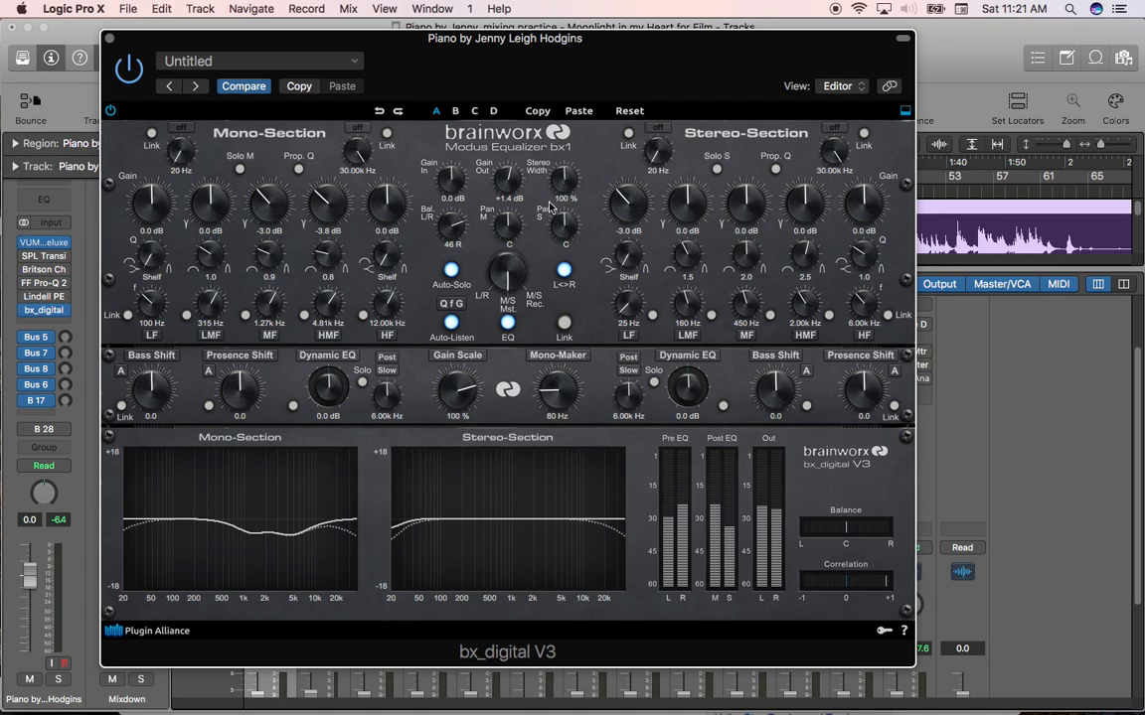
{"action": "mouse_move", "coordinate": [855, 580]}
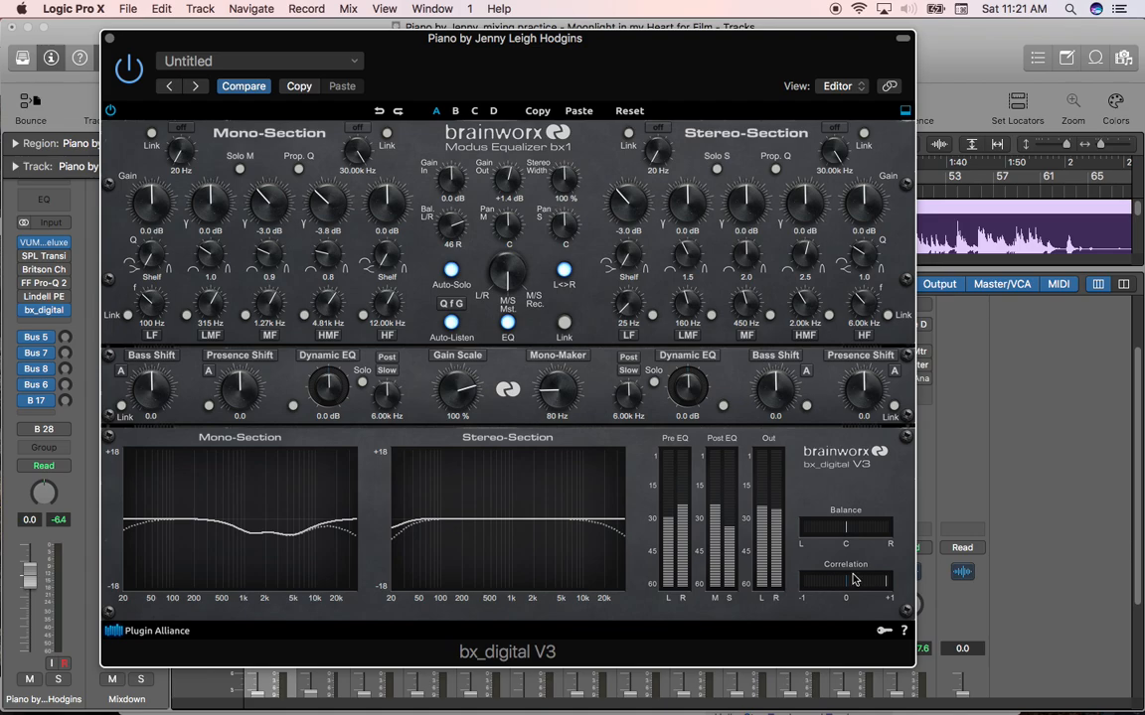
{"action": "mouse_move", "coordinate": [890, 588]}
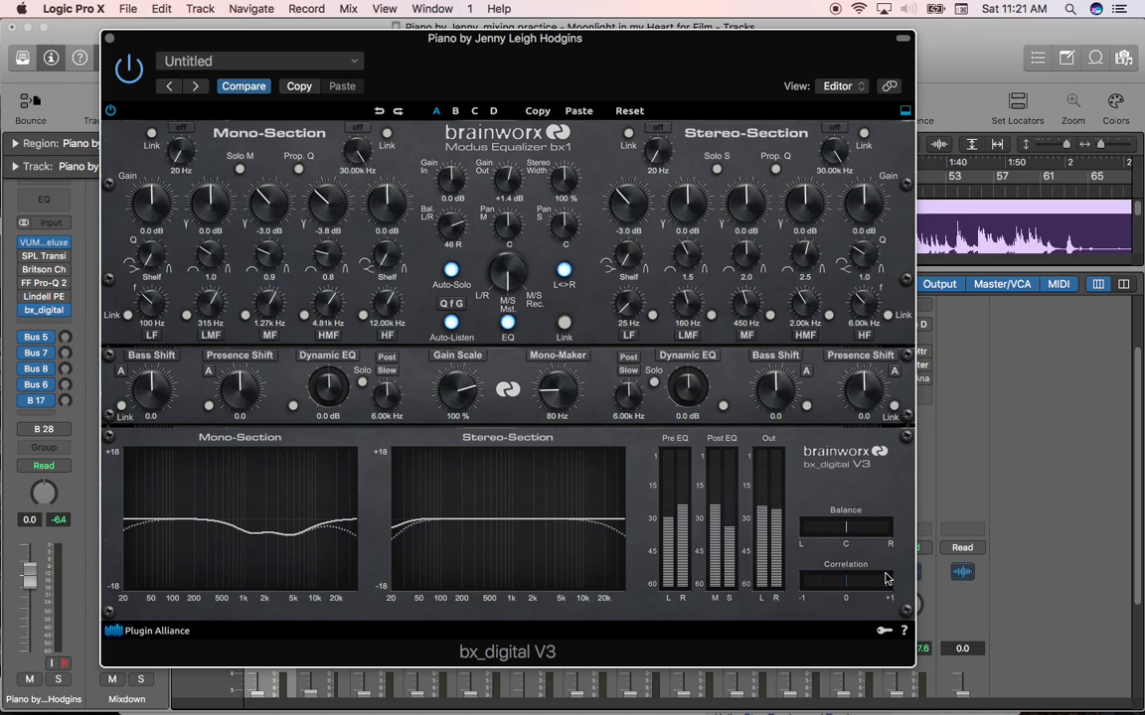
{"action": "mouse_move", "coordinate": [854, 592]}
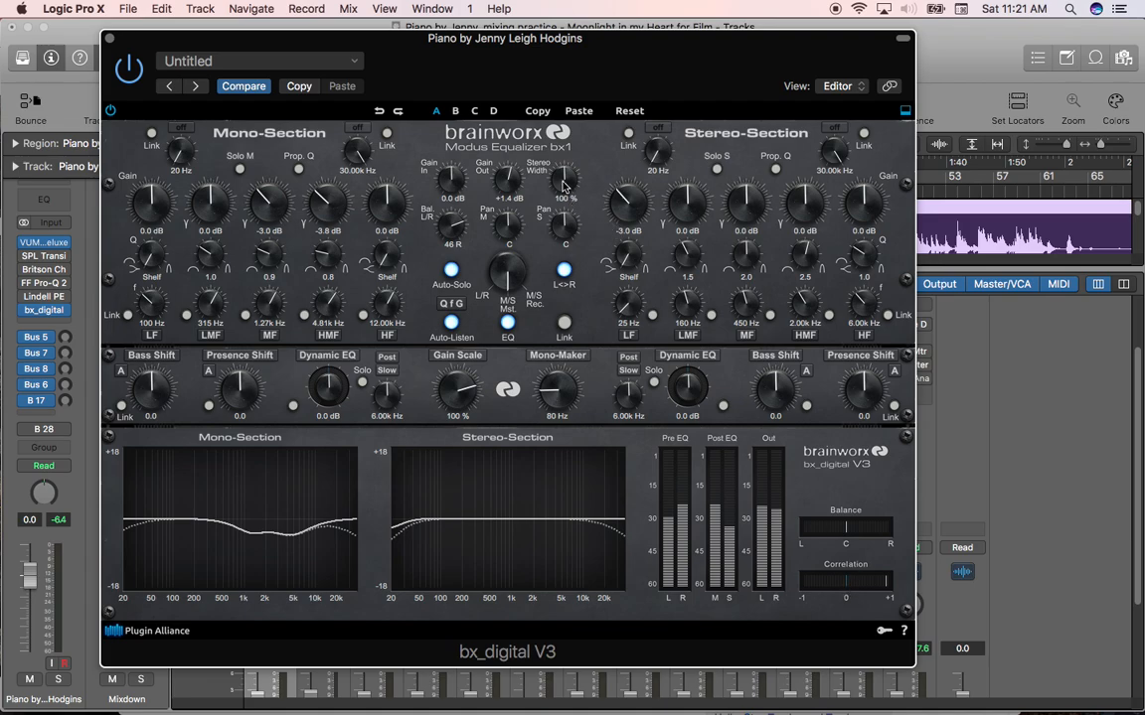
{"action": "mouse_move", "coordinate": [580, 189]}
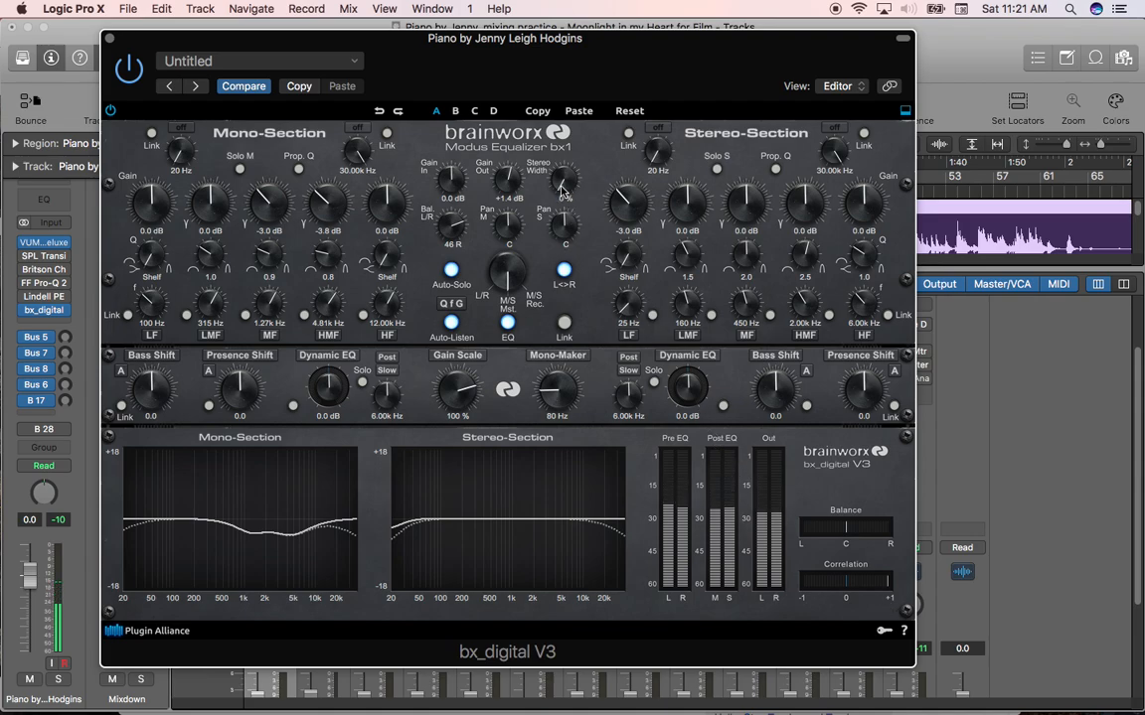
{"action": "left_click_drag", "start_coordinate": [561, 195], "coordinate": [561, 163]}
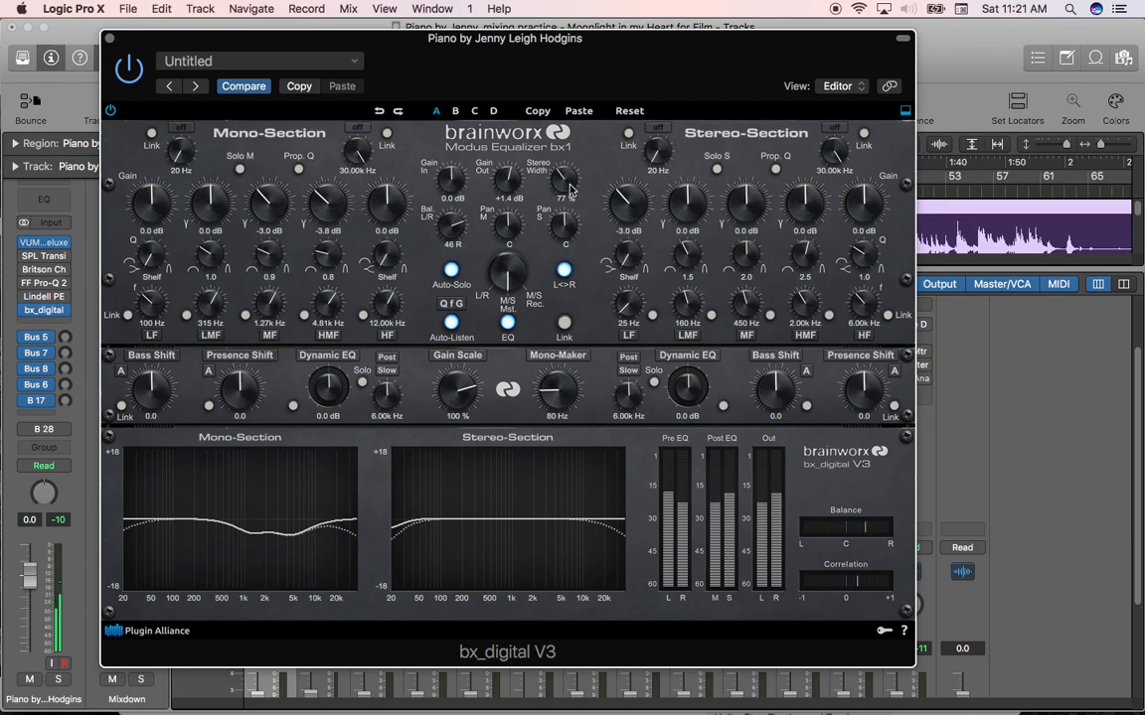
{"action": "left_click_drag", "start_coordinate": [560, 175], "coordinate": [560, 159]}
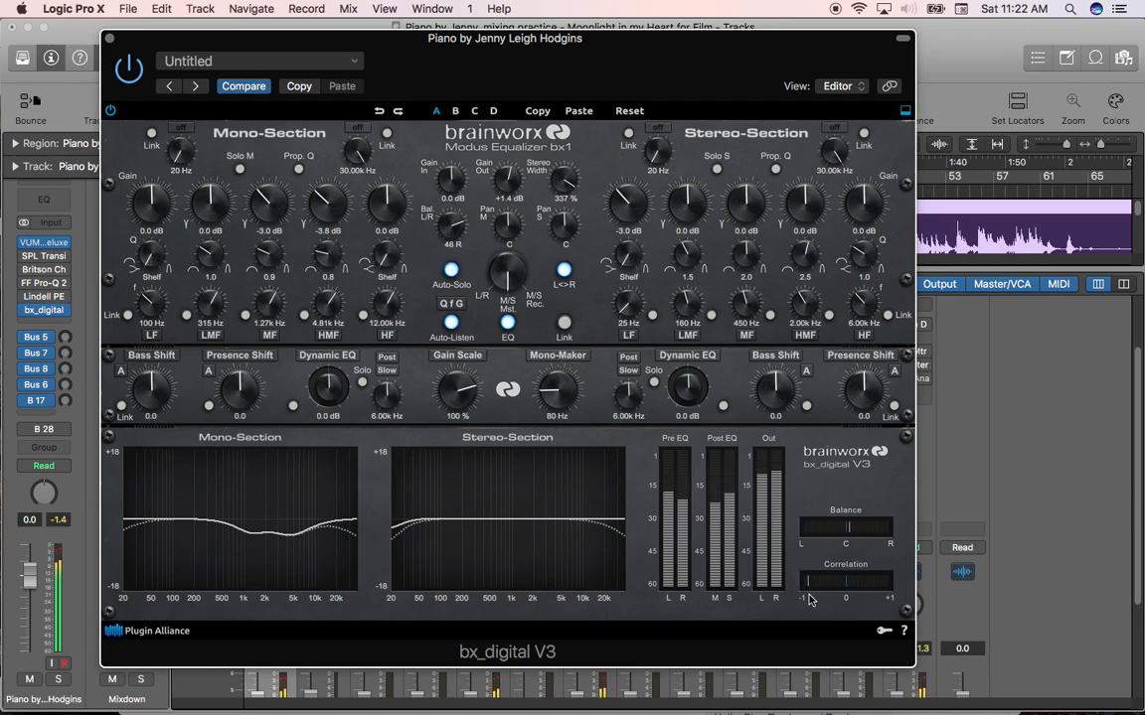
{"action": "mouse_move", "coordinate": [564, 181]}
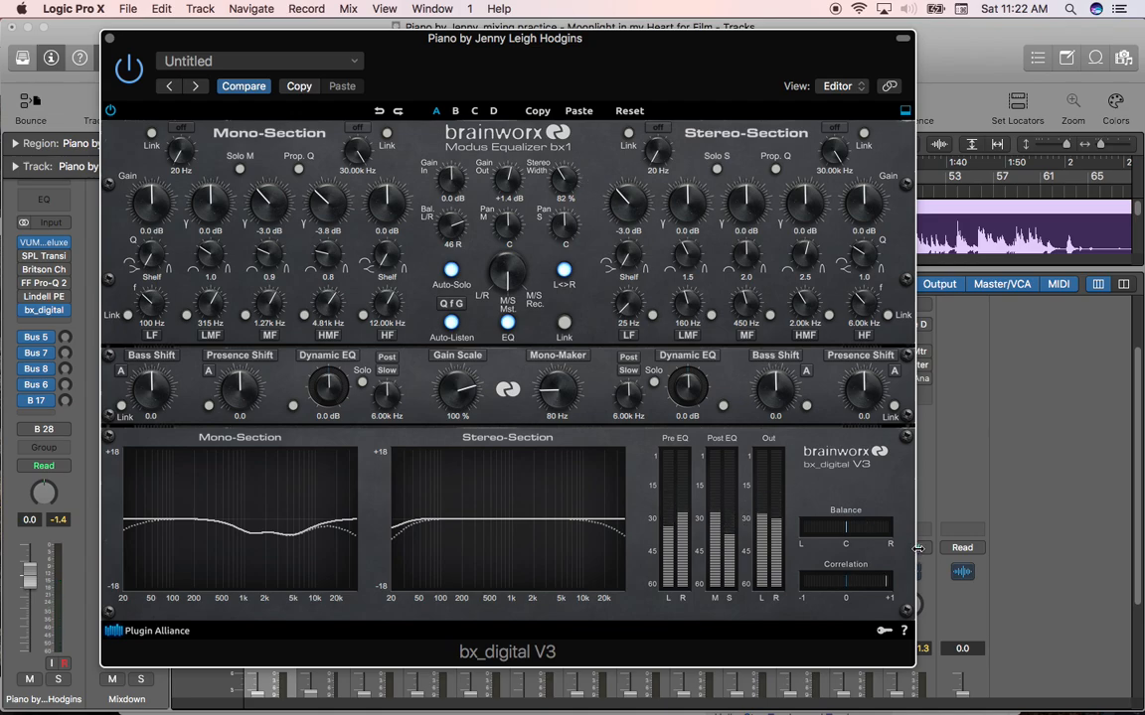
{"action": "mouse_move", "coordinate": [892, 609]}
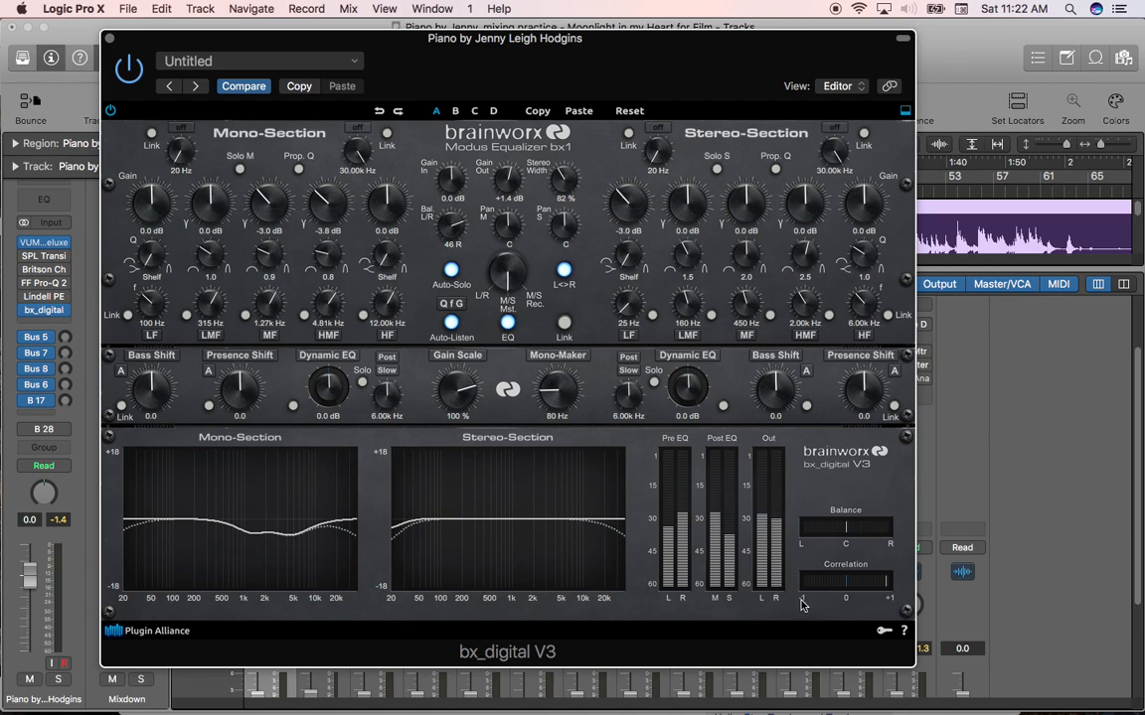
{"action": "mouse_move", "coordinate": [805, 604]}
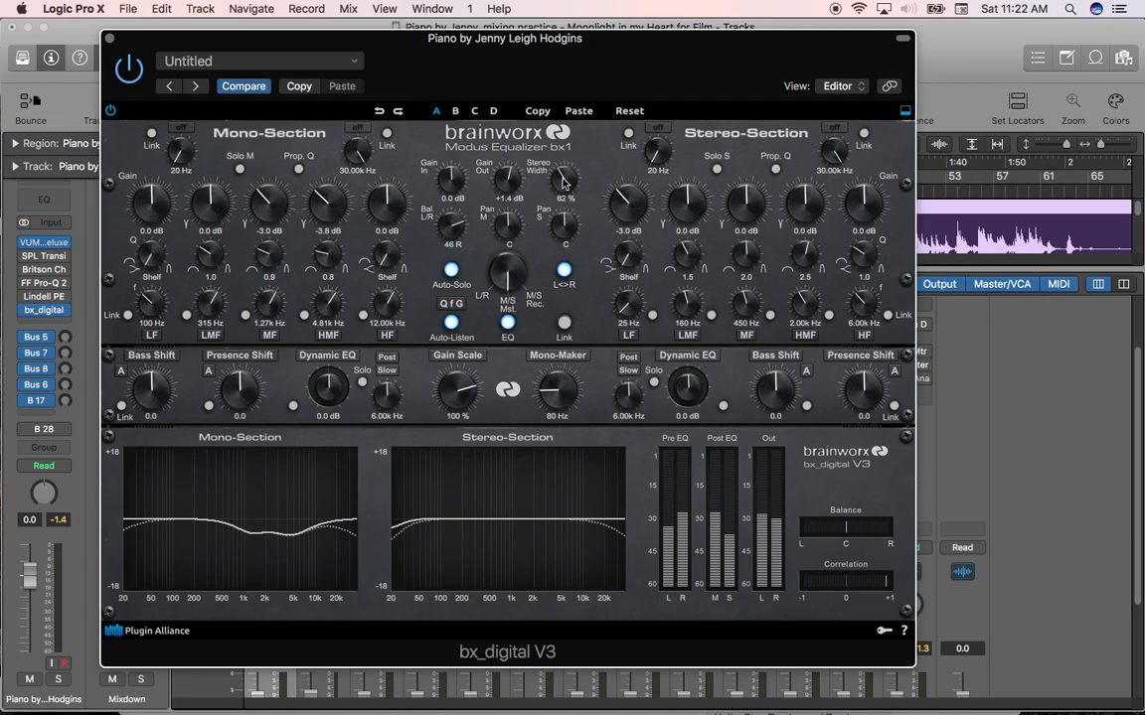
{"action": "mouse_move", "coordinate": [572, 169]}
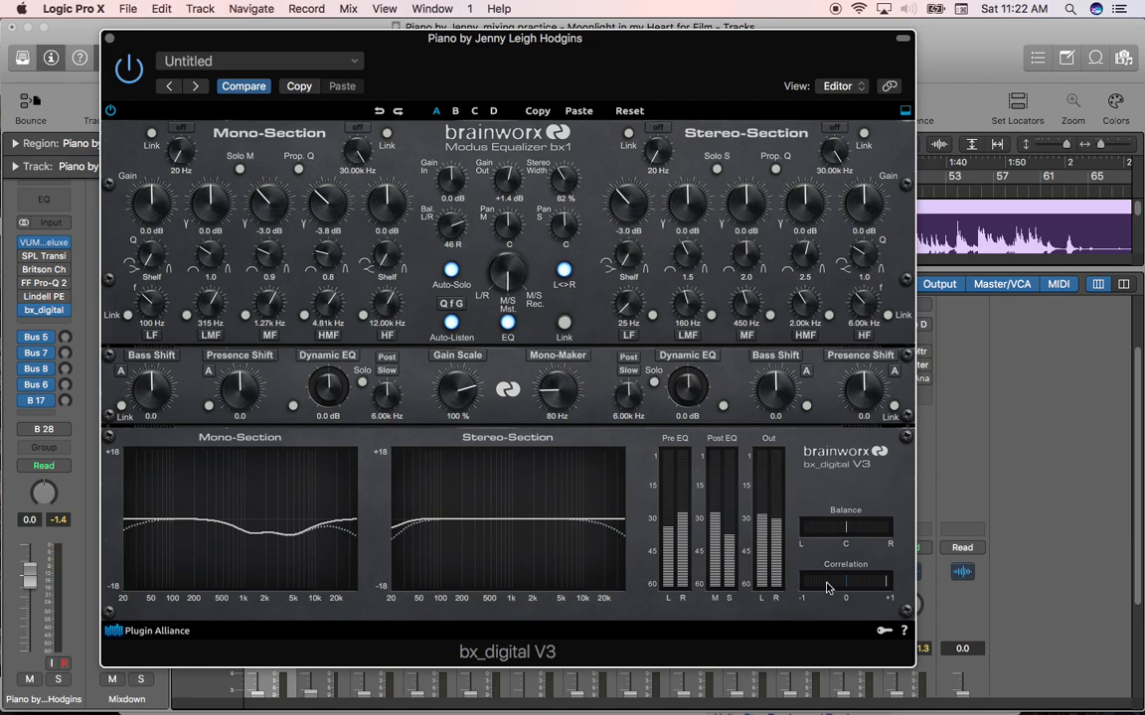
{"action": "mouse_move", "coordinate": [694, 475]}
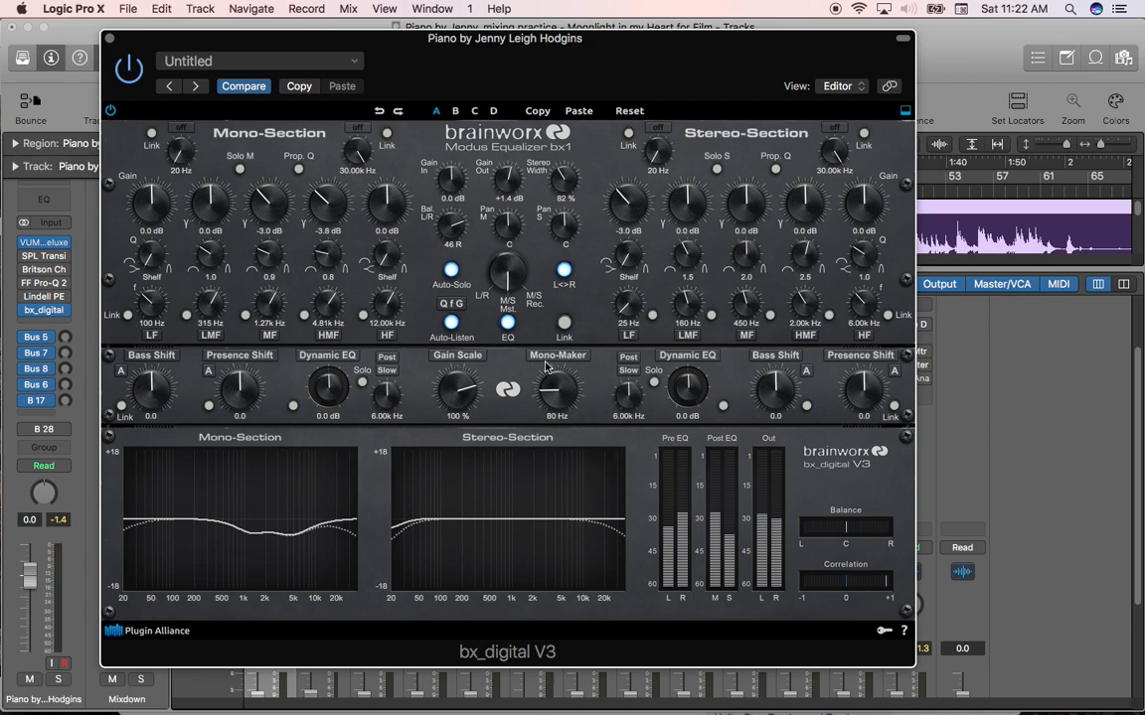
{"action": "mouse_move", "coordinate": [545, 366]}
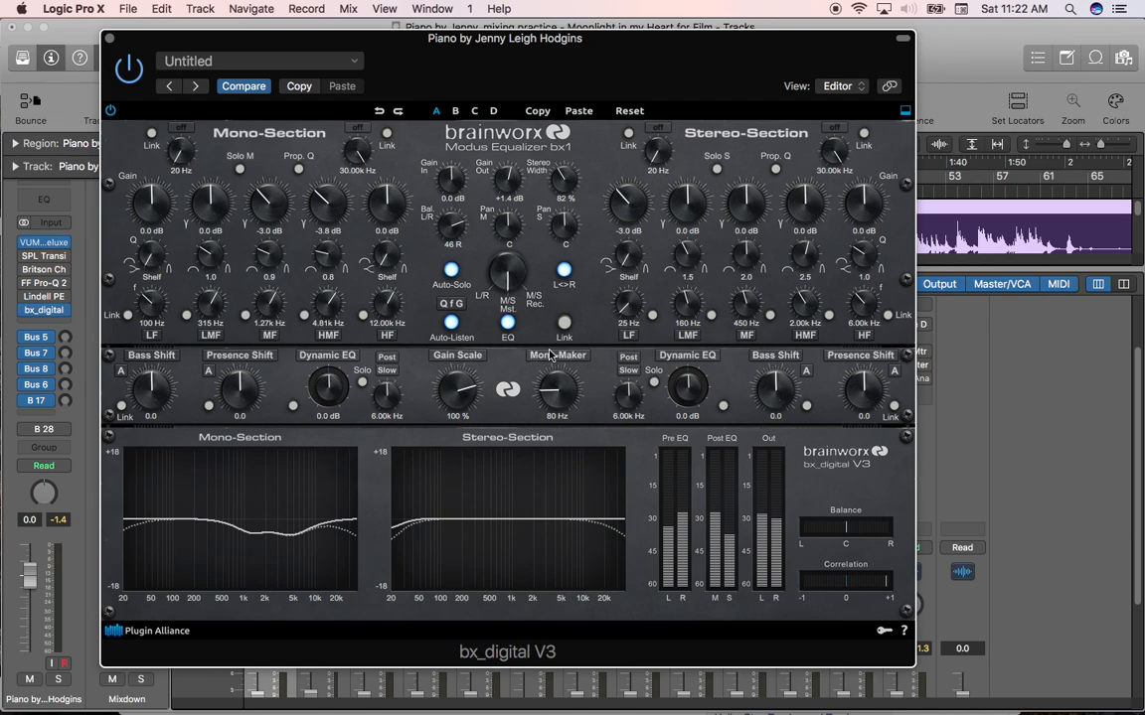
{"action": "mouse_move", "coordinate": [558, 385]}
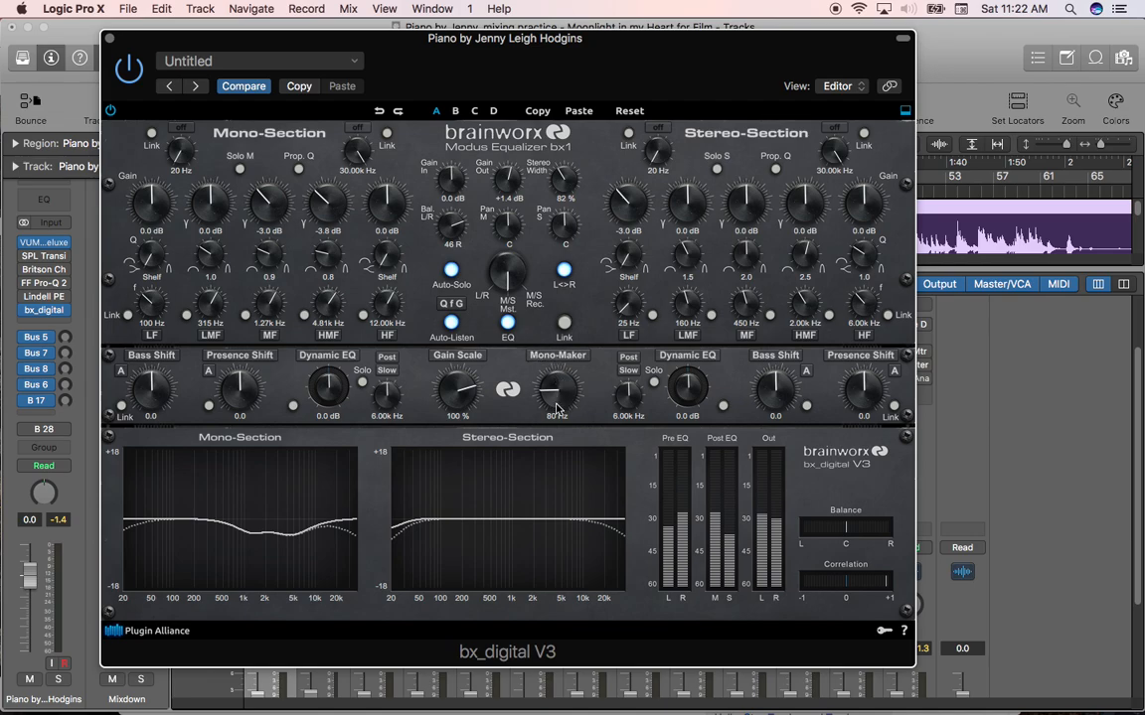
{"action": "mouse_move", "coordinate": [552, 397]}
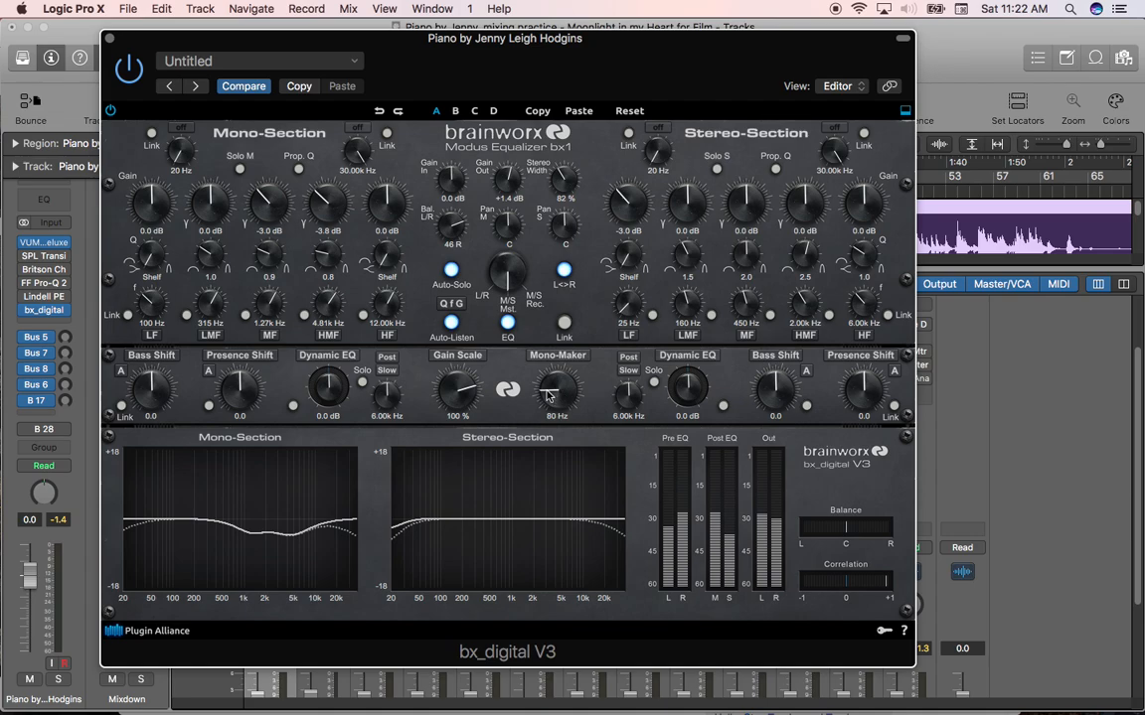
{"action": "mouse_move", "coordinate": [544, 395]}
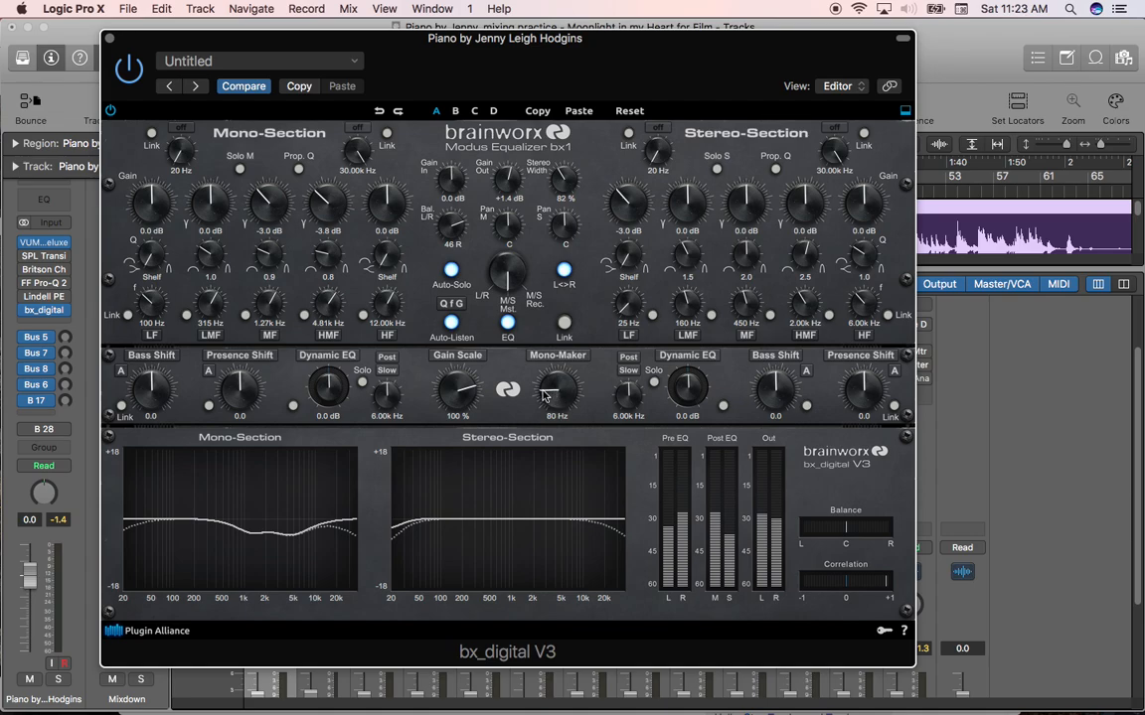
{"action": "mouse_move", "coordinate": [553, 421]}
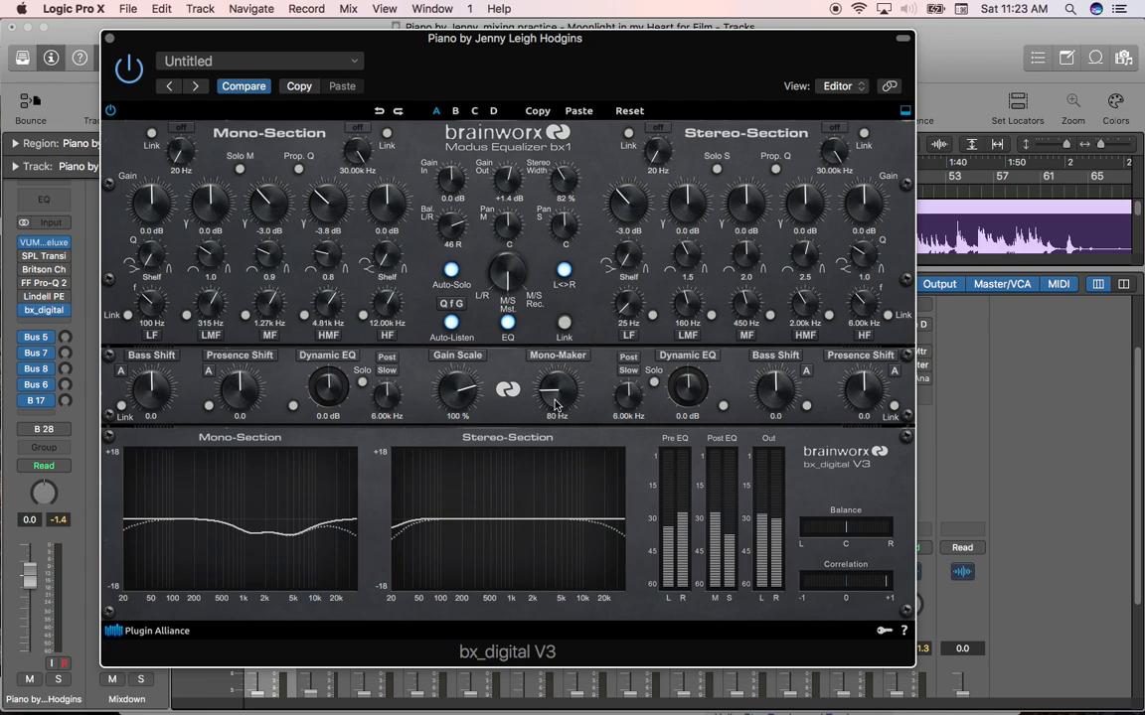
{"action": "mouse_move", "coordinate": [553, 405]}
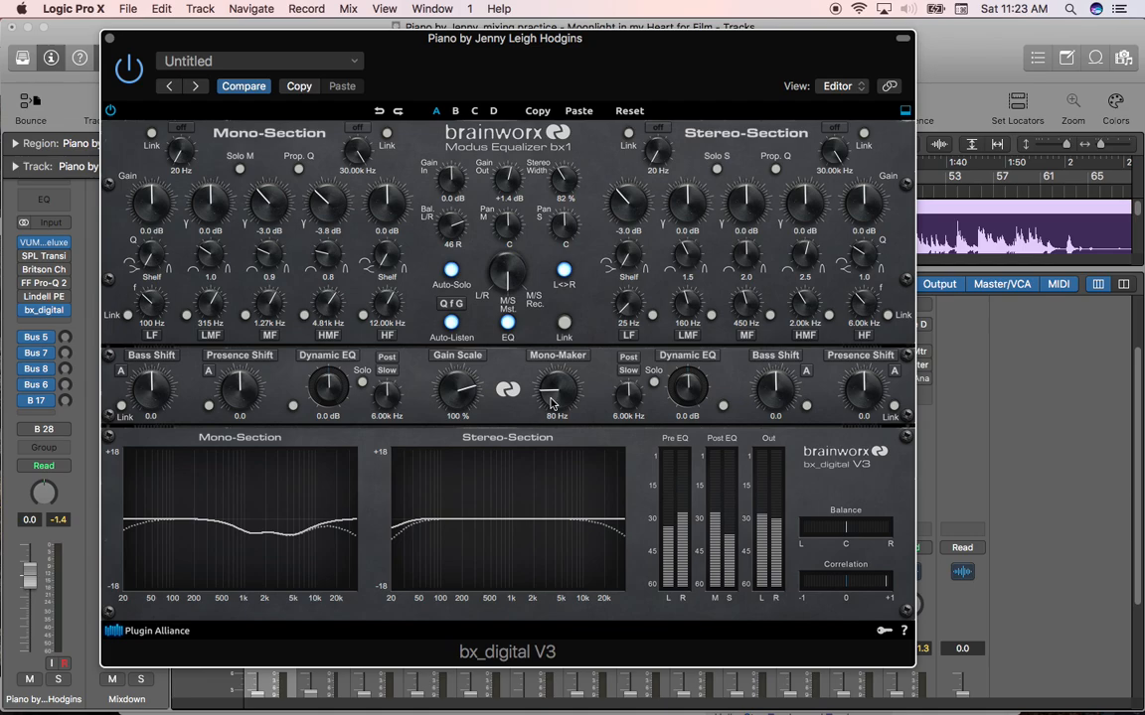
{"action": "mouse_move", "coordinate": [558, 397]}
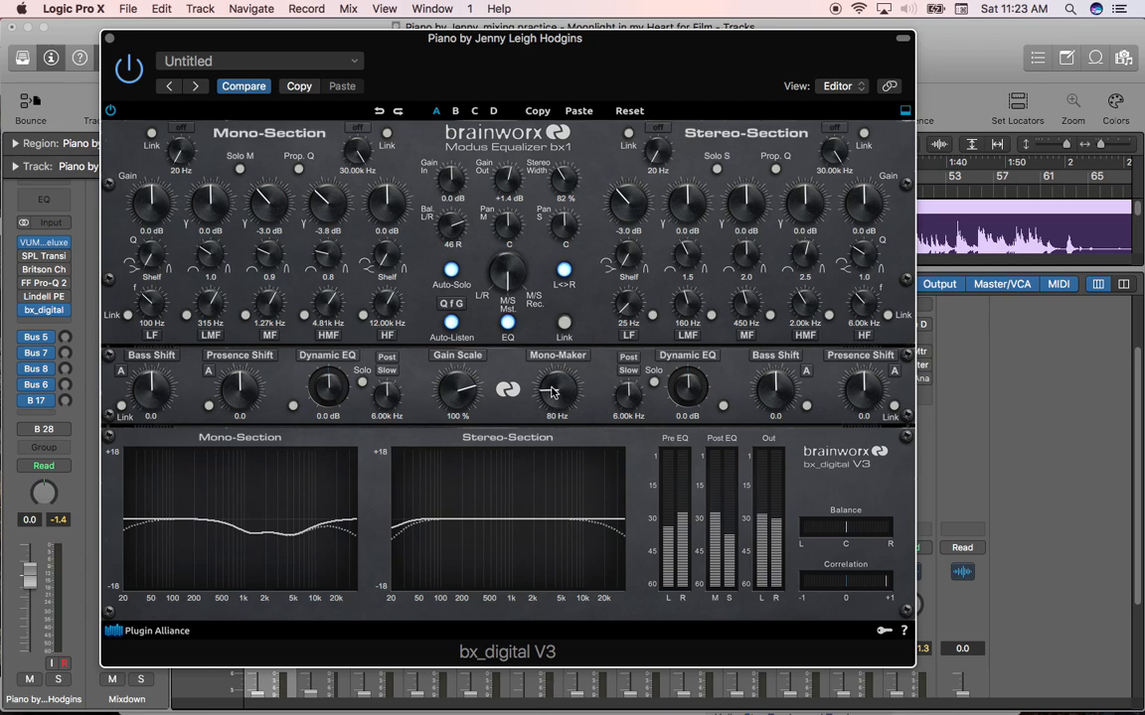
{"action": "mouse_move", "coordinate": [553, 390]}
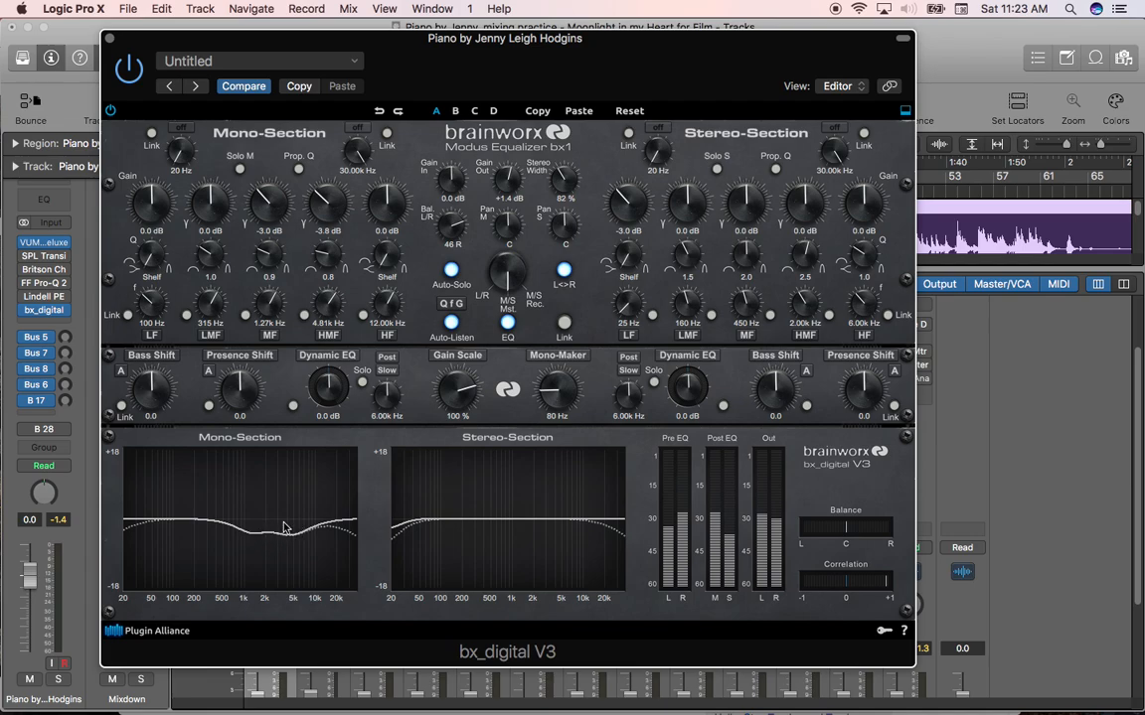
{"action": "mouse_move", "coordinate": [287, 516]}
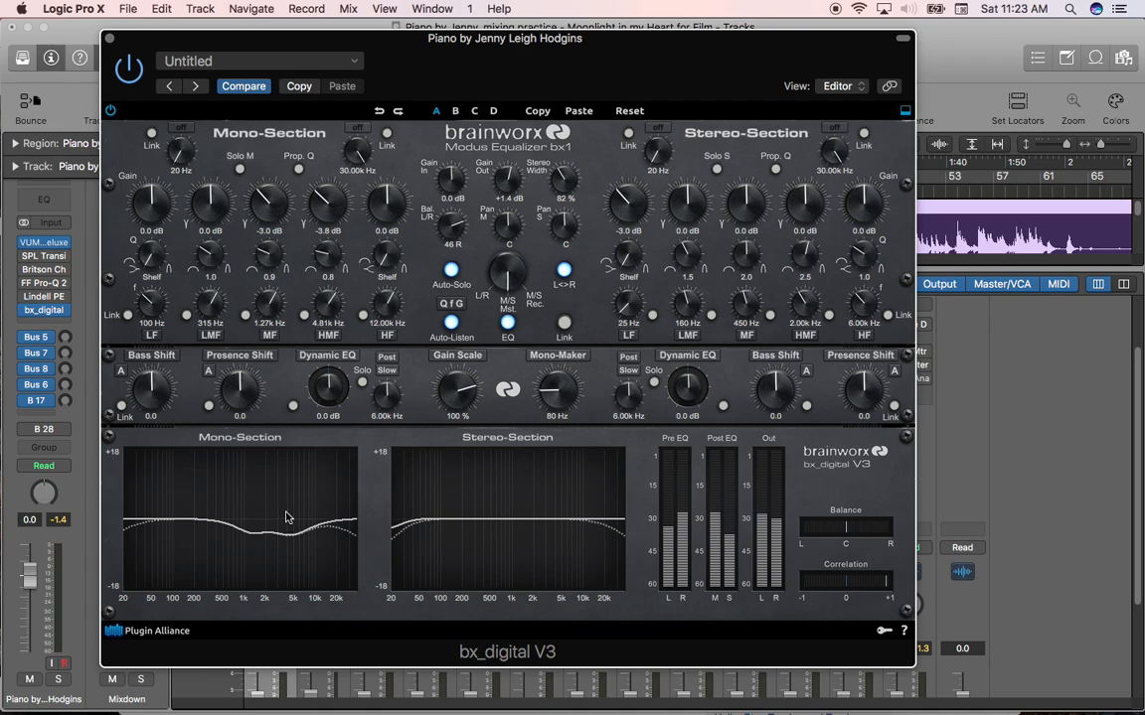
{"action": "mouse_move", "coordinate": [291, 516]}
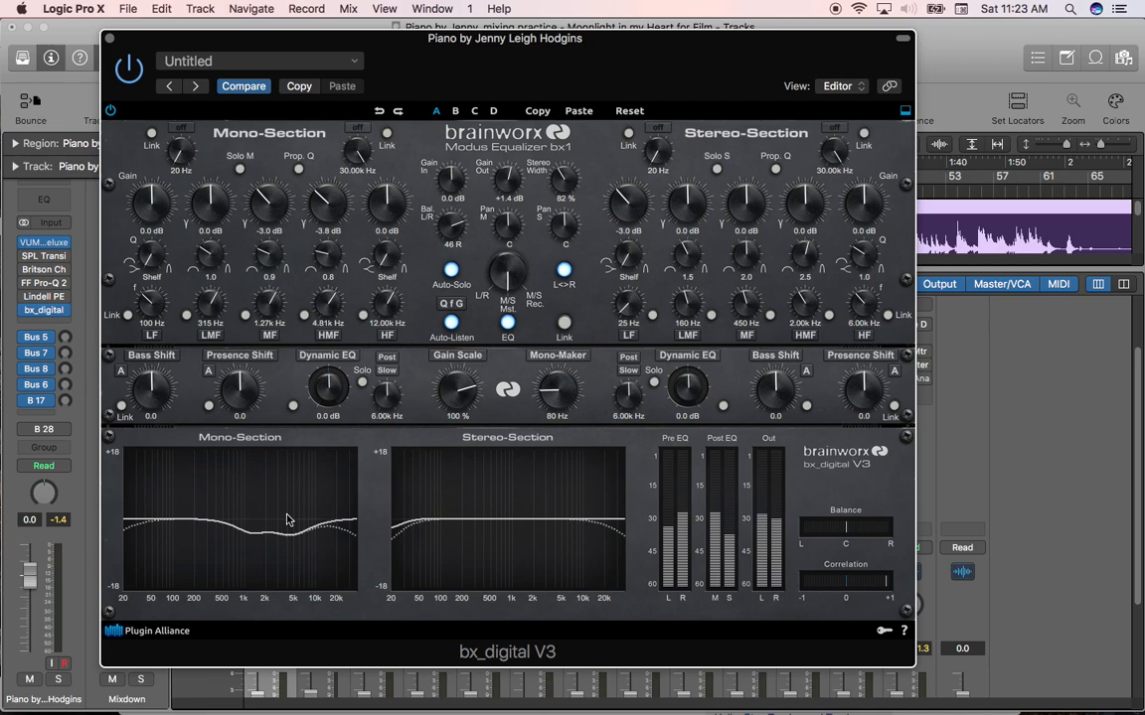
{"action": "mouse_move", "coordinate": [330, 529]}
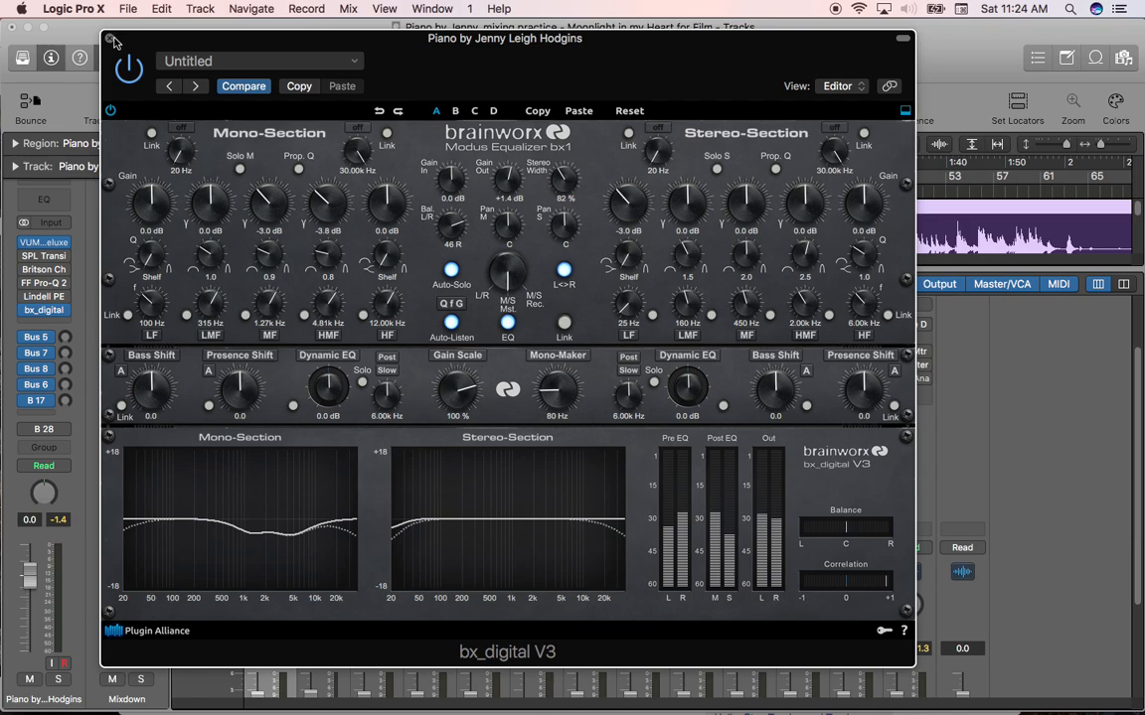
{"action": "mouse_move", "coordinate": [113, 44]}
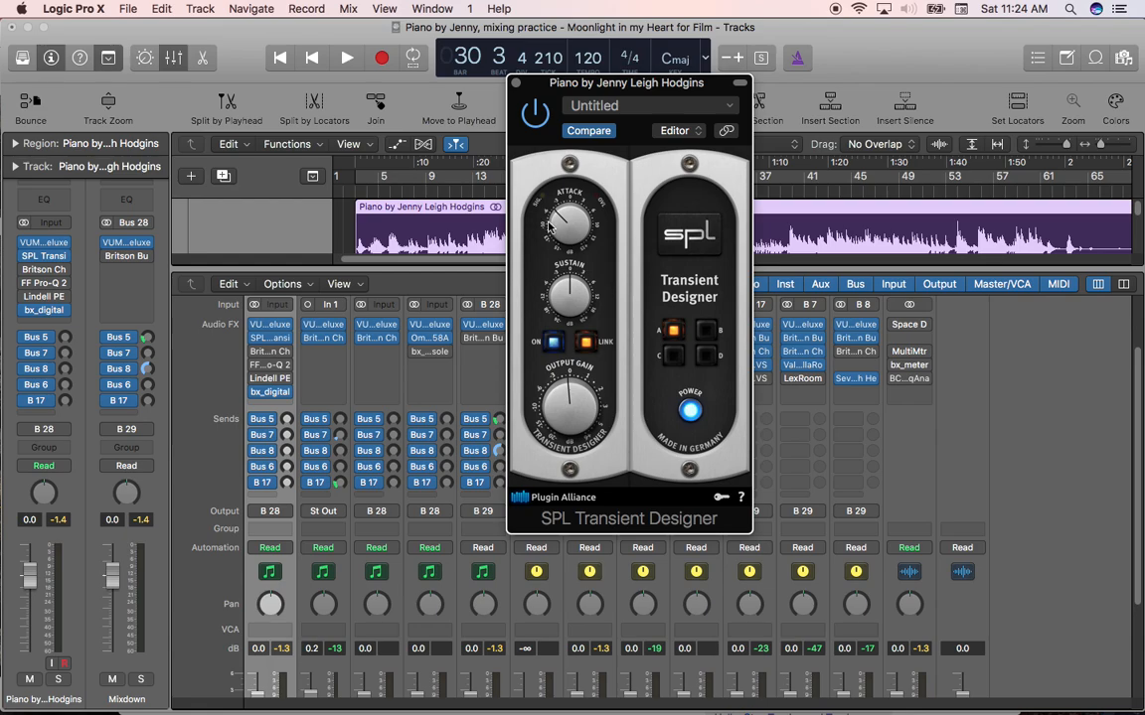
{"action": "mouse_move", "coordinate": [586, 280]}
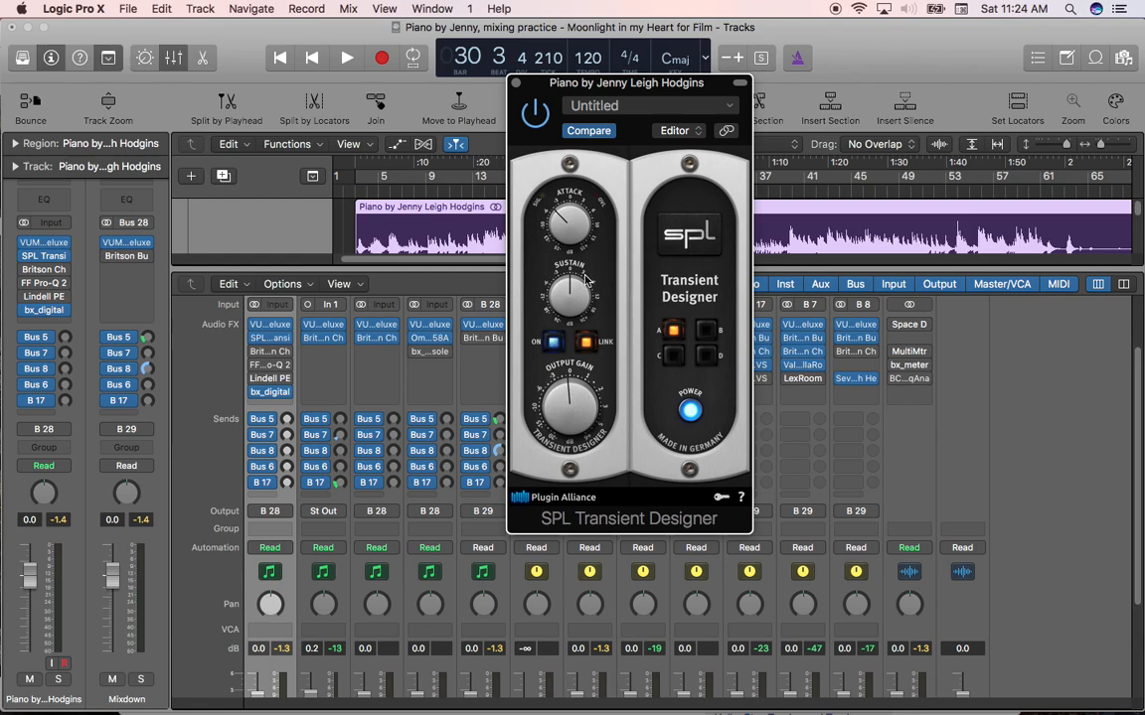
{"action": "mouse_move", "coordinate": [586, 282]}
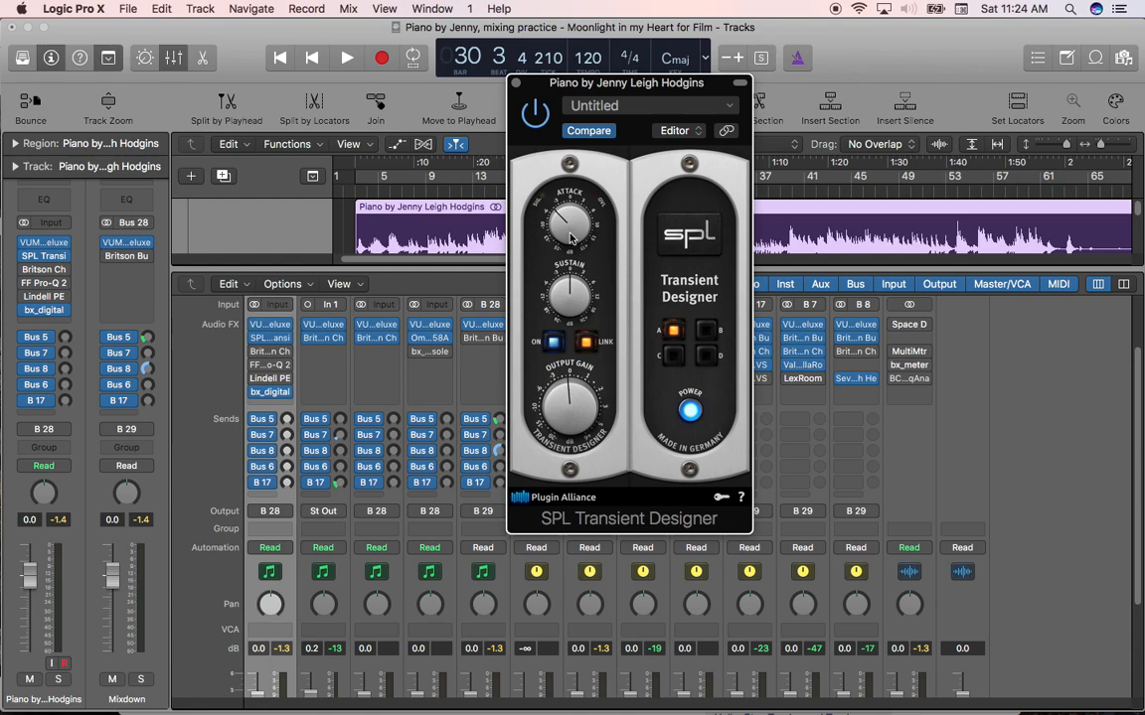
{"action": "mouse_move", "coordinate": [592, 224]}
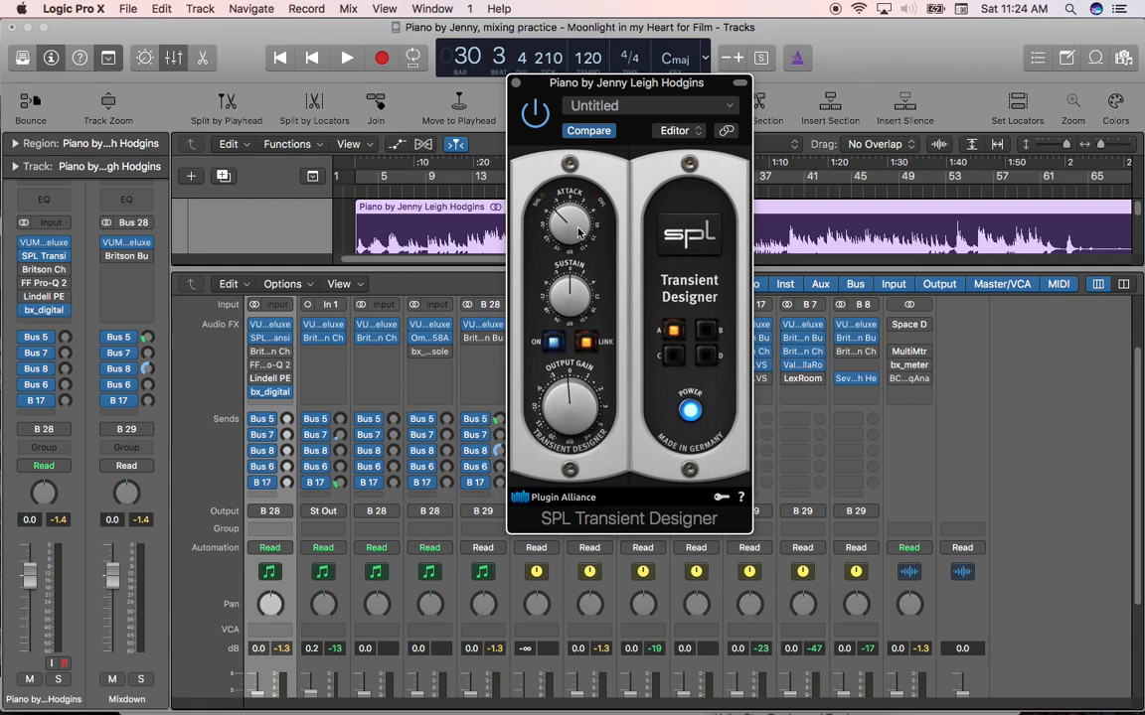
{"action": "mouse_move", "coordinate": [703, 257]}
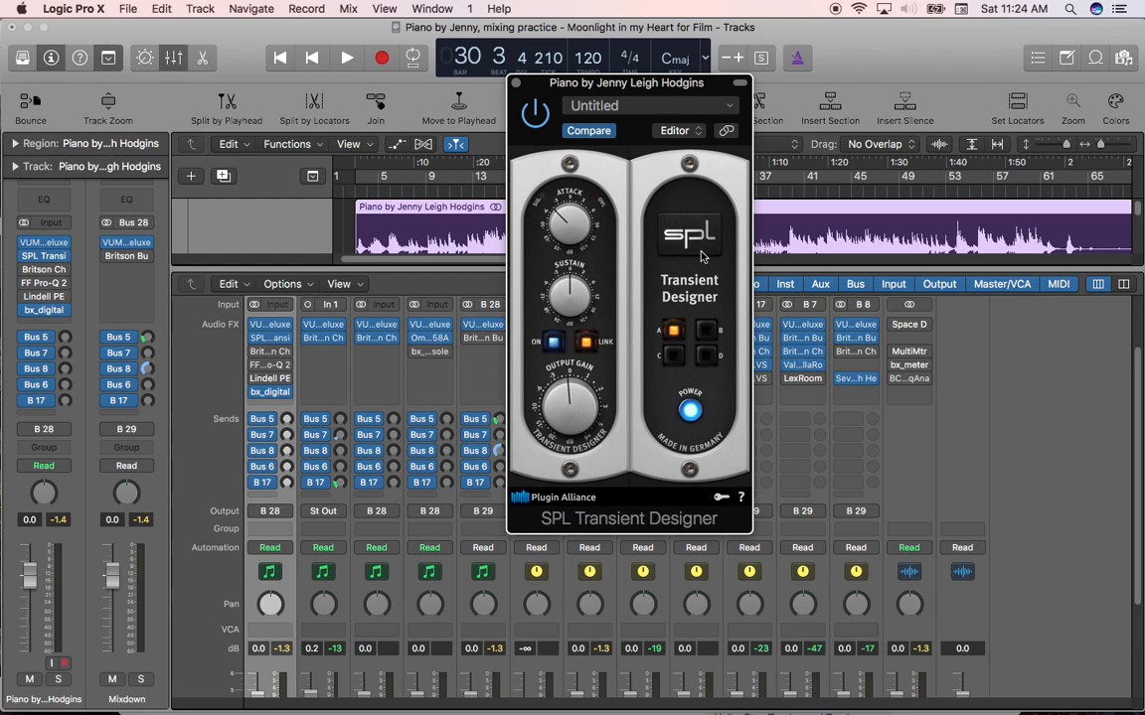
{"action": "mouse_move", "coordinate": [715, 294]}
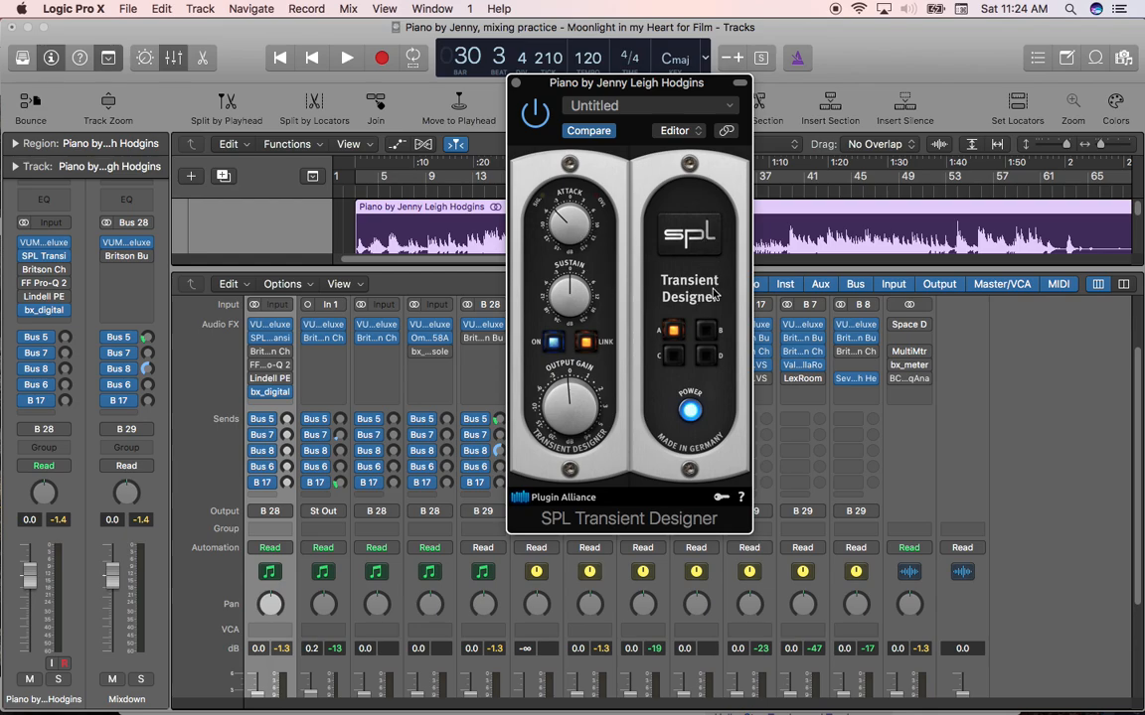
{"action": "mouse_move", "coordinate": [561, 218]}
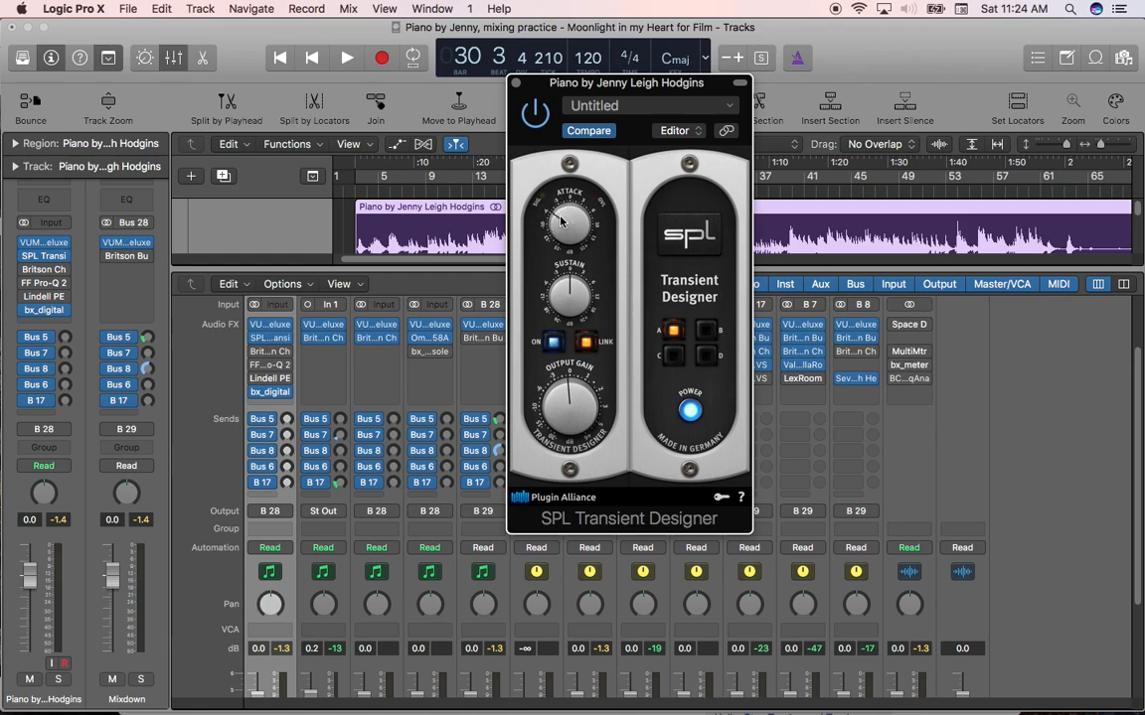
{"action": "mouse_move", "coordinate": [552, 155]}
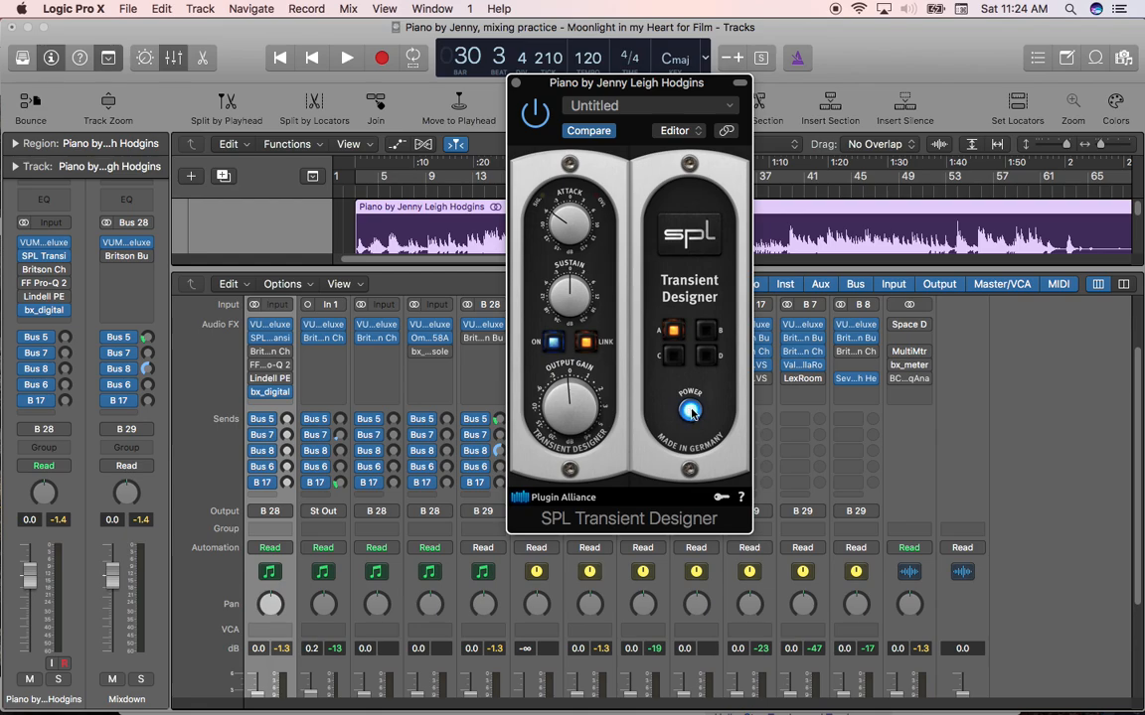
{"action": "mouse_move", "coordinate": [811, 8]}
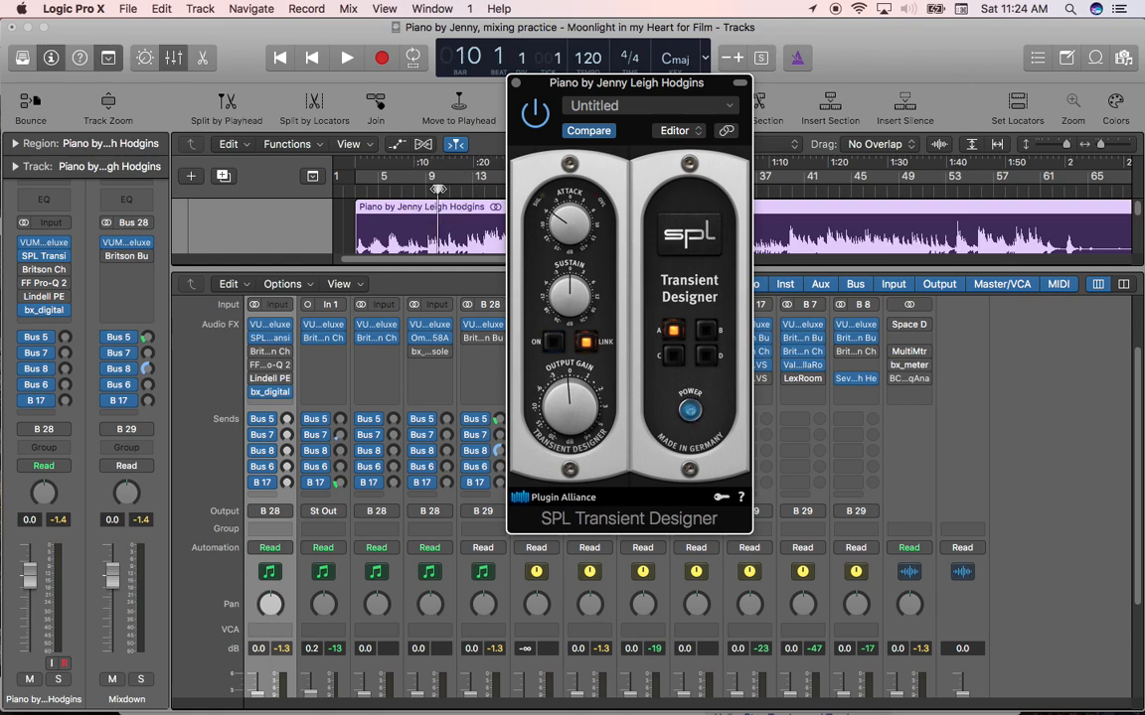
{"action": "left_click", "coordinate": [346, 56]}
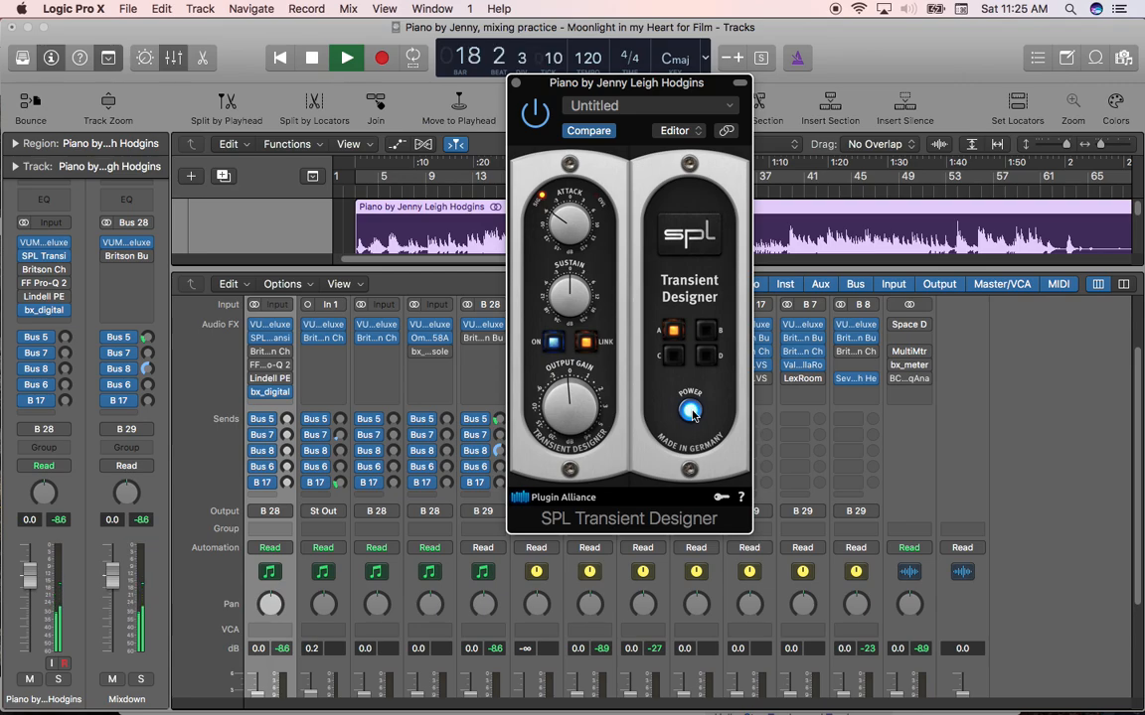
{"action": "left_click", "coordinate": [346, 55]}
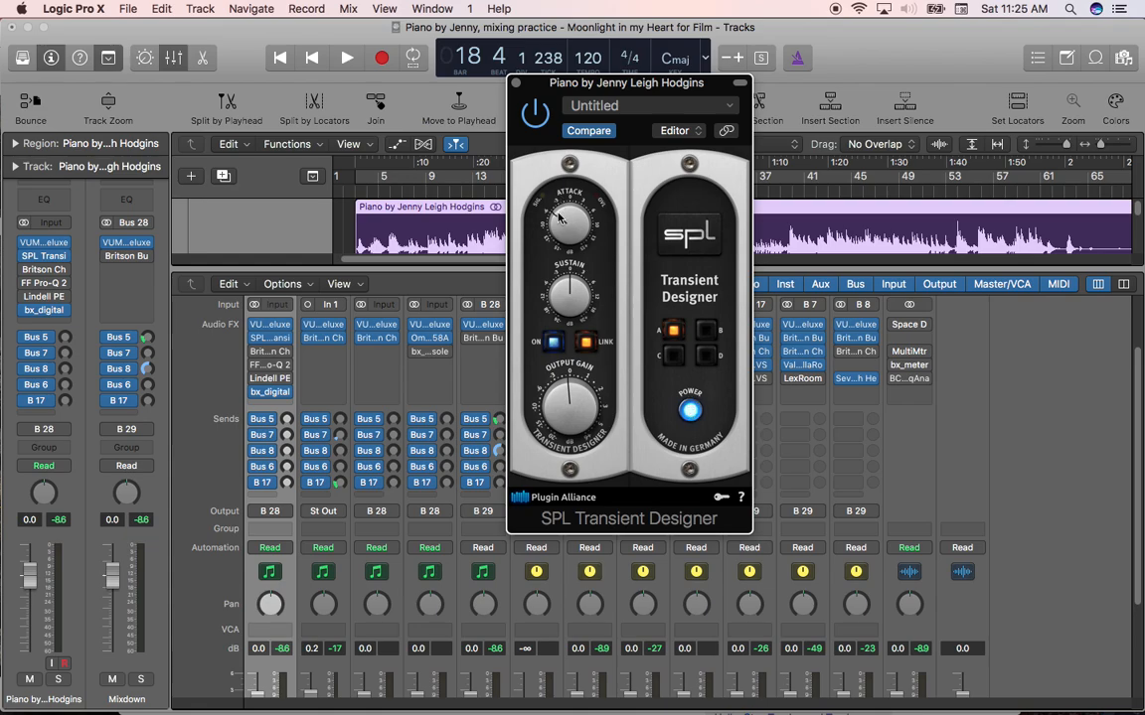
{"action": "mouse_move", "coordinate": [561, 254]}
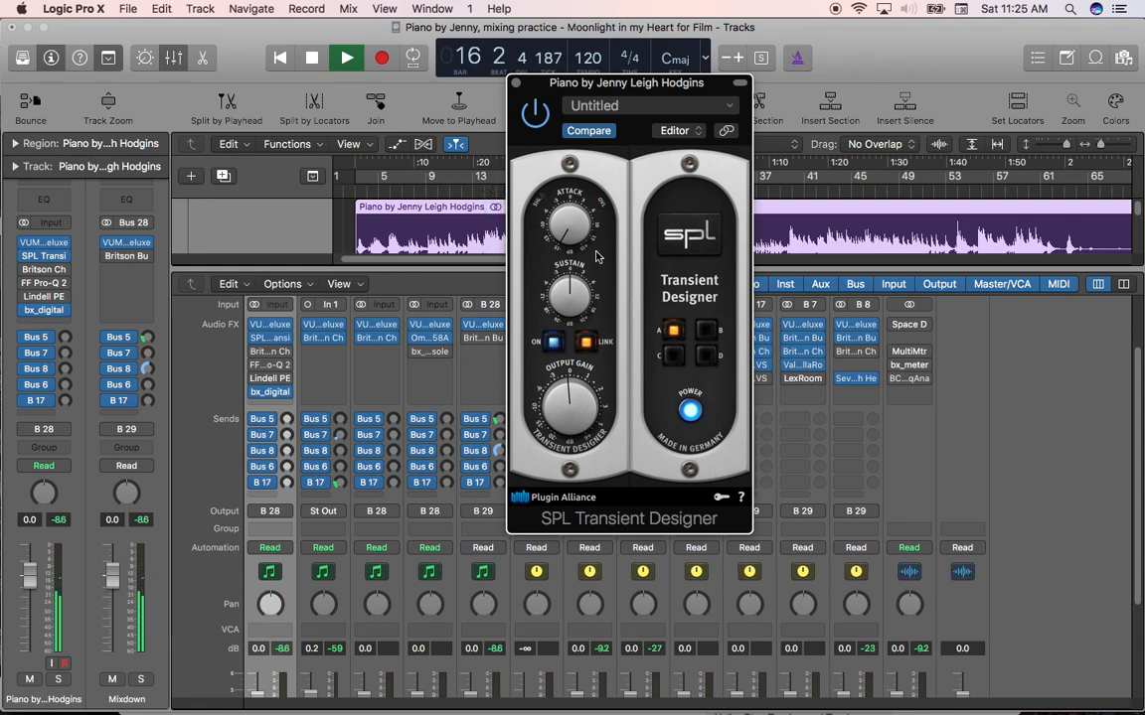
{"action": "left_click", "coordinate": [346, 56]}
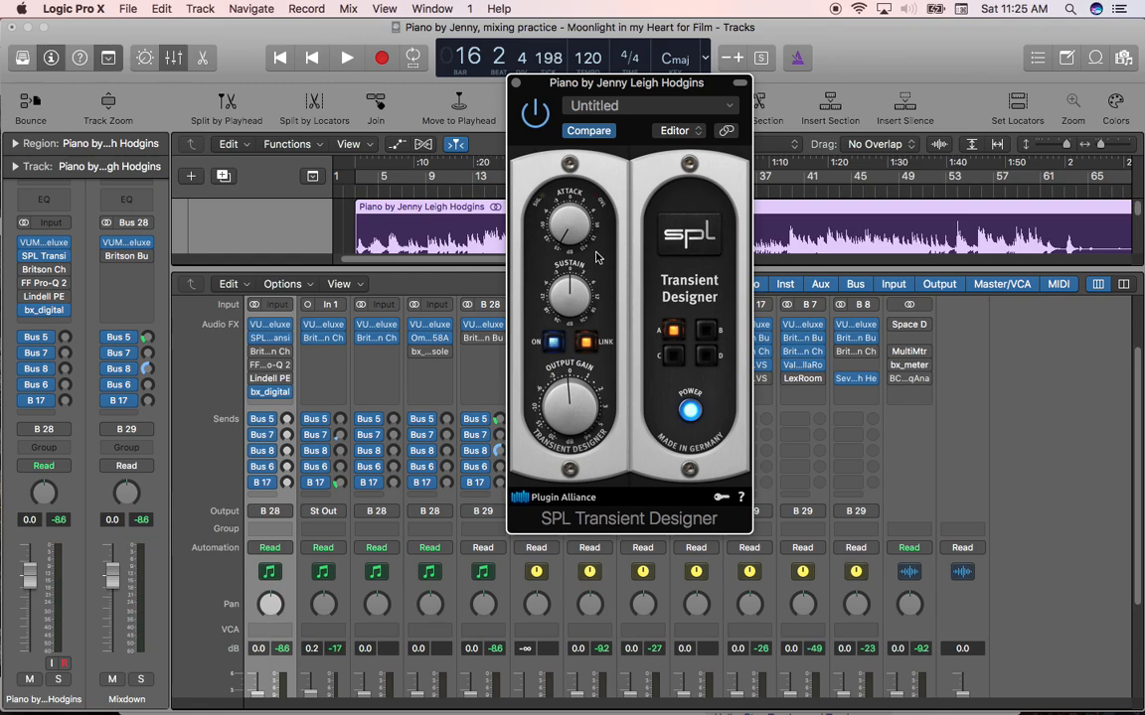
{"action": "mouse_move", "coordinate": [566, 231]}
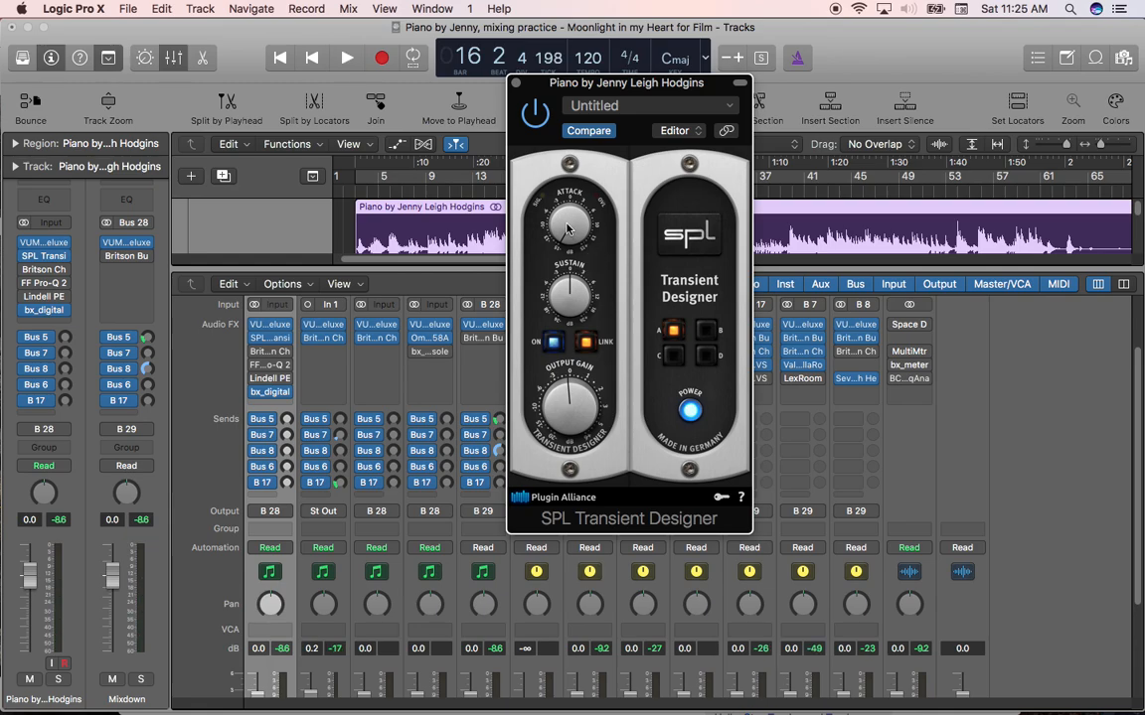
{"action": "mouse_move", "coordinate": [573, 235]}
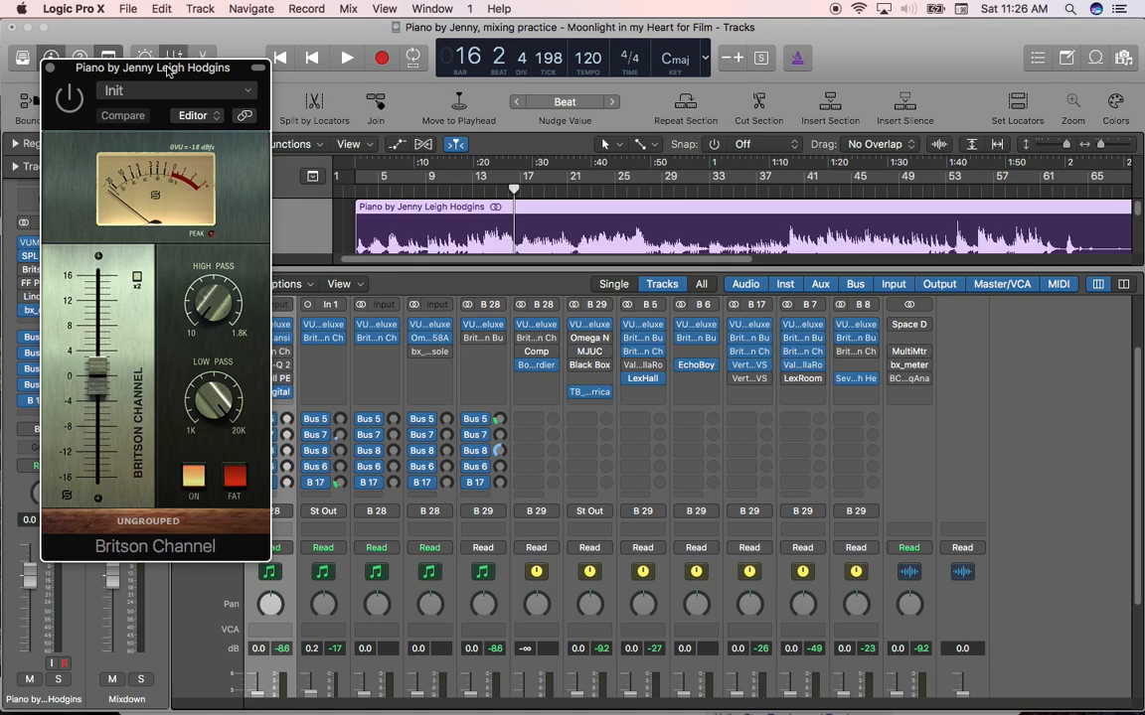
Move the Britson Channel window aside on the piano channel
{"action": "left_click_drag", "start_coordinate": [153, 68], "coordinate": [251, 72]}
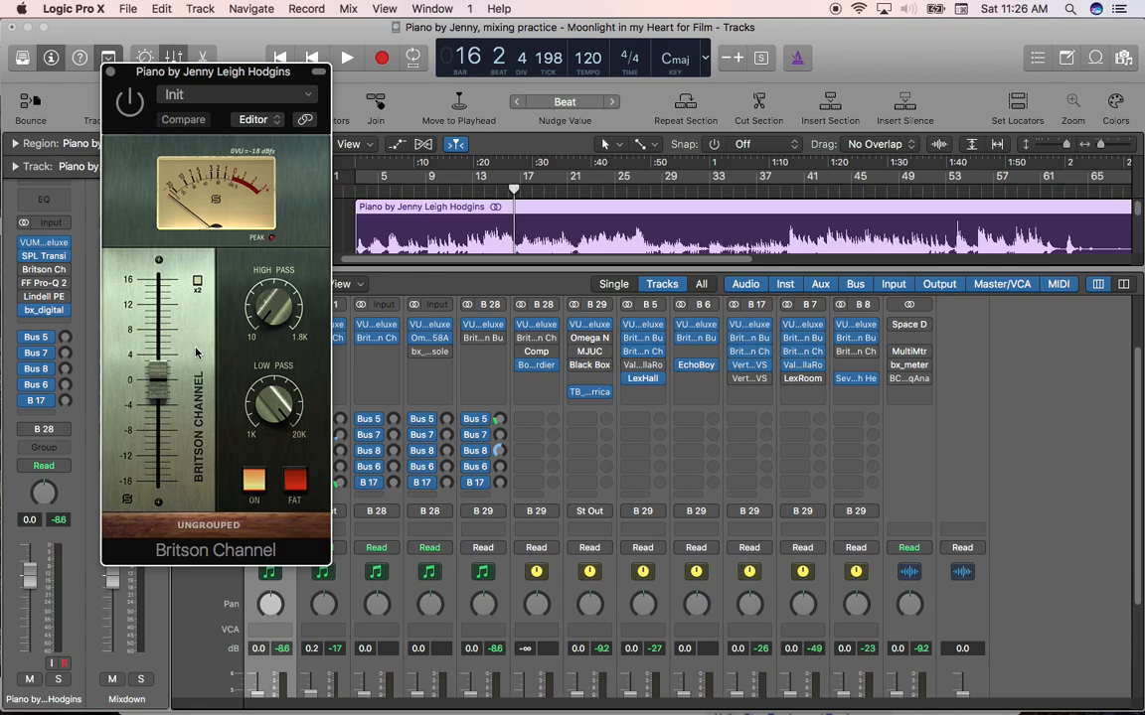
{"action": "mouse_move", "coordinate": [203, 347]}
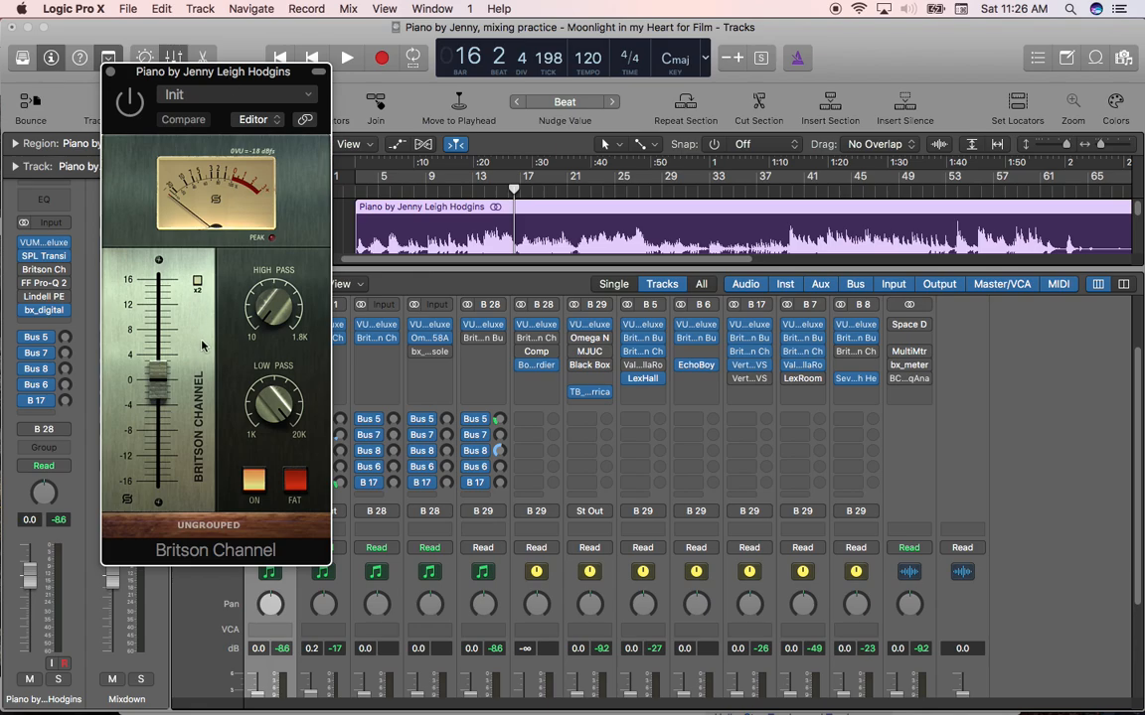
{"action": "mouse_move", "coordinate": [179, 263]}
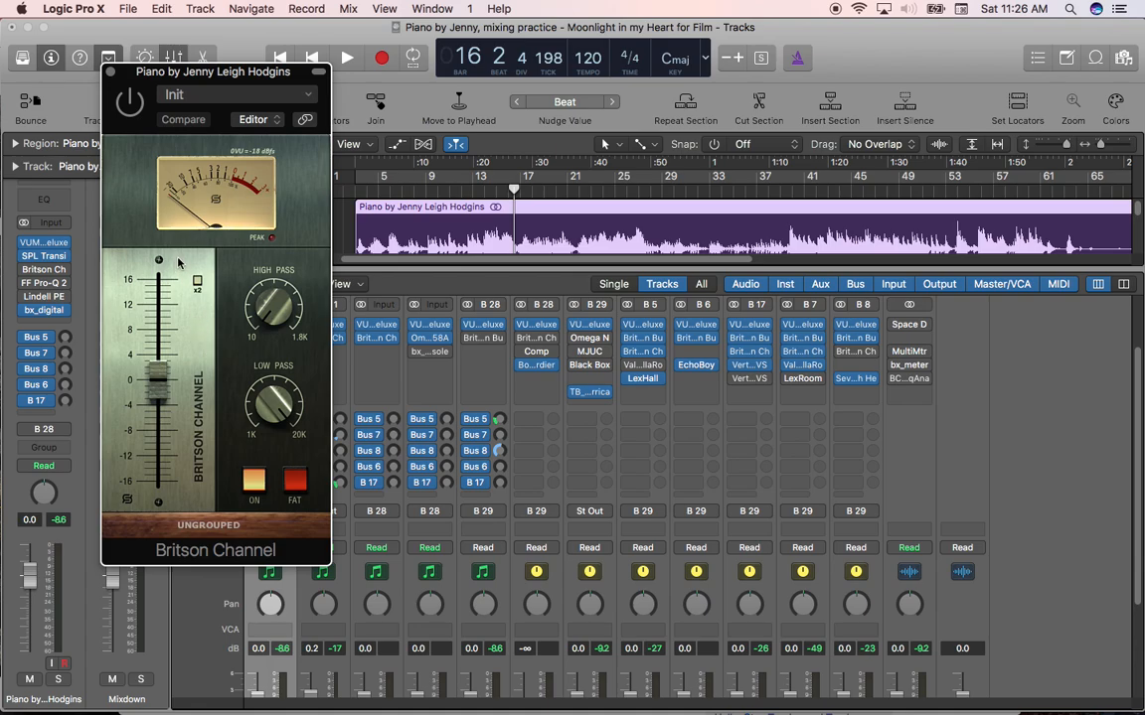
{"action": "mouse_move", "coordinate": [185, 322]}
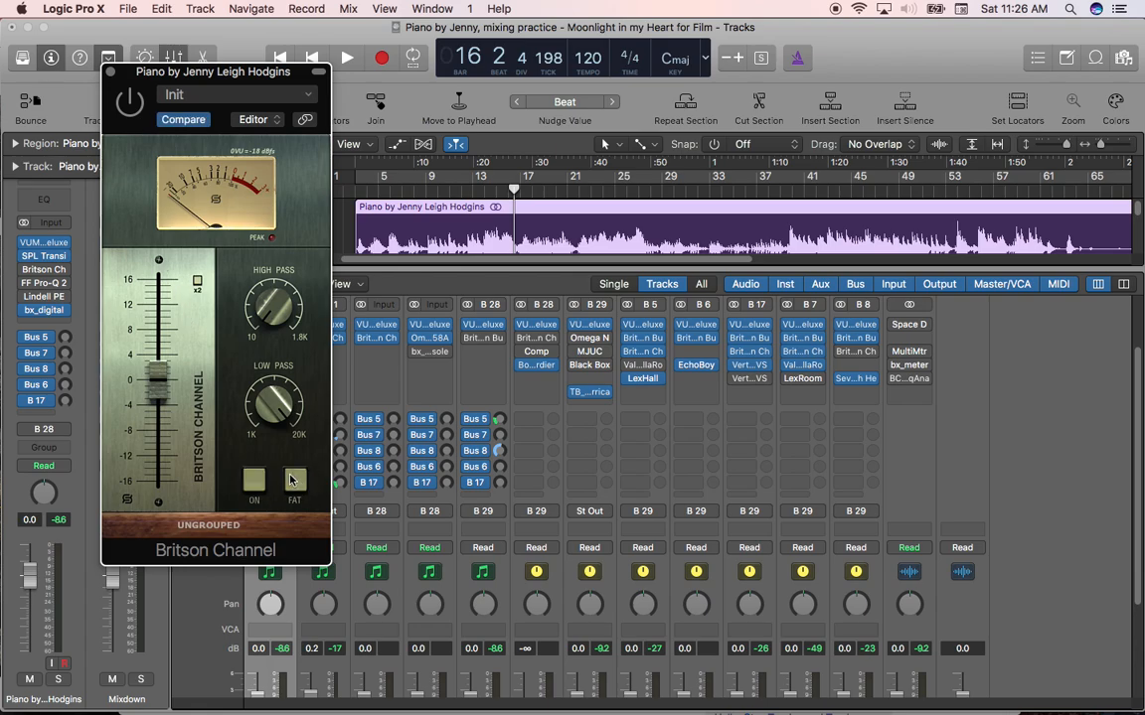
{"action": "mouse_move", "coordinate": [262, 489]}
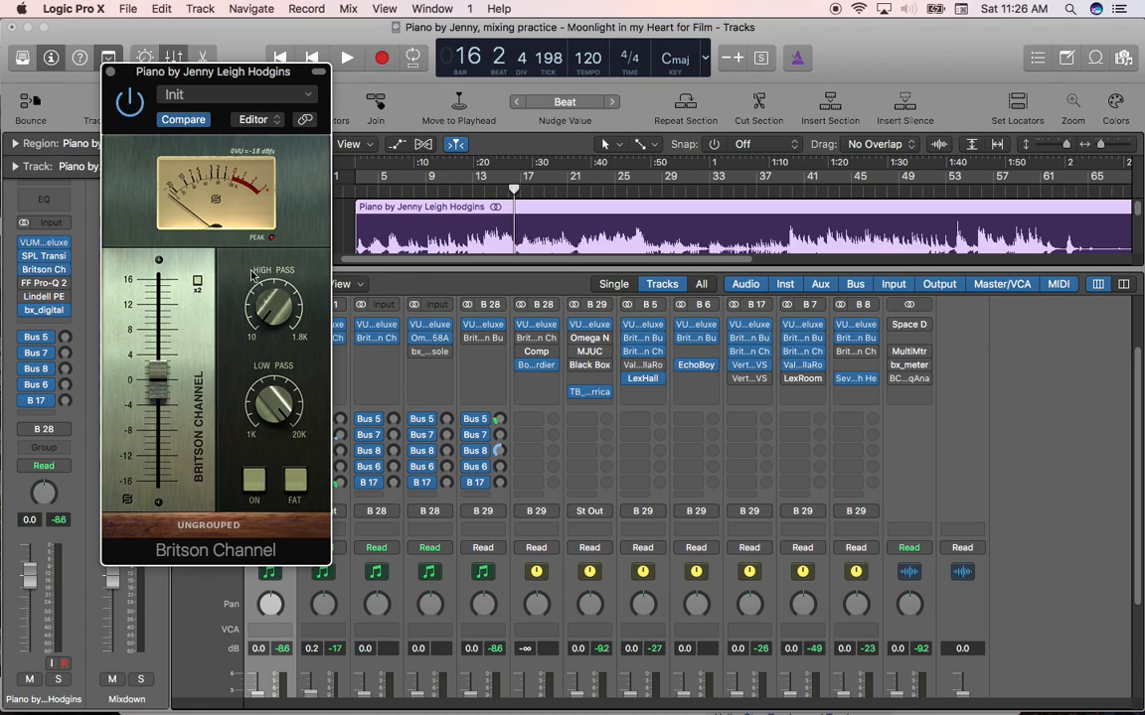
Listen back to the piano, then set the Britson Channel low-pass filter cutoff
{"action": "left_click", "coordinate": [345, 56]}
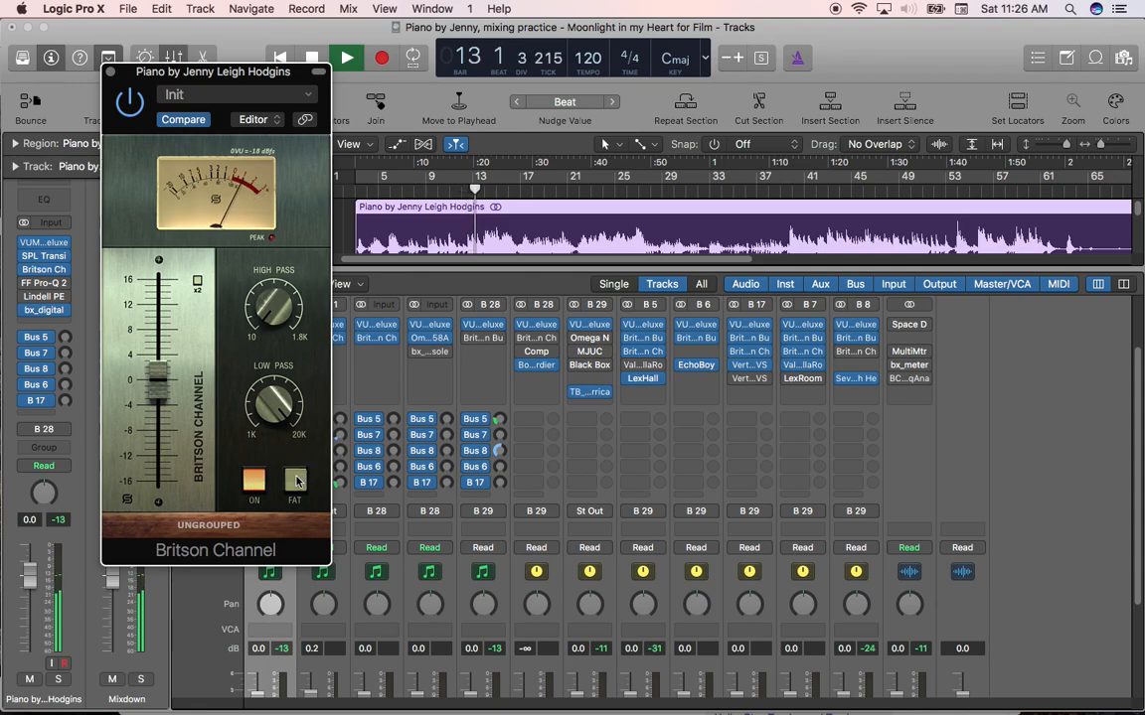
{"action": "left_click", "coordinate": [294, 479]}
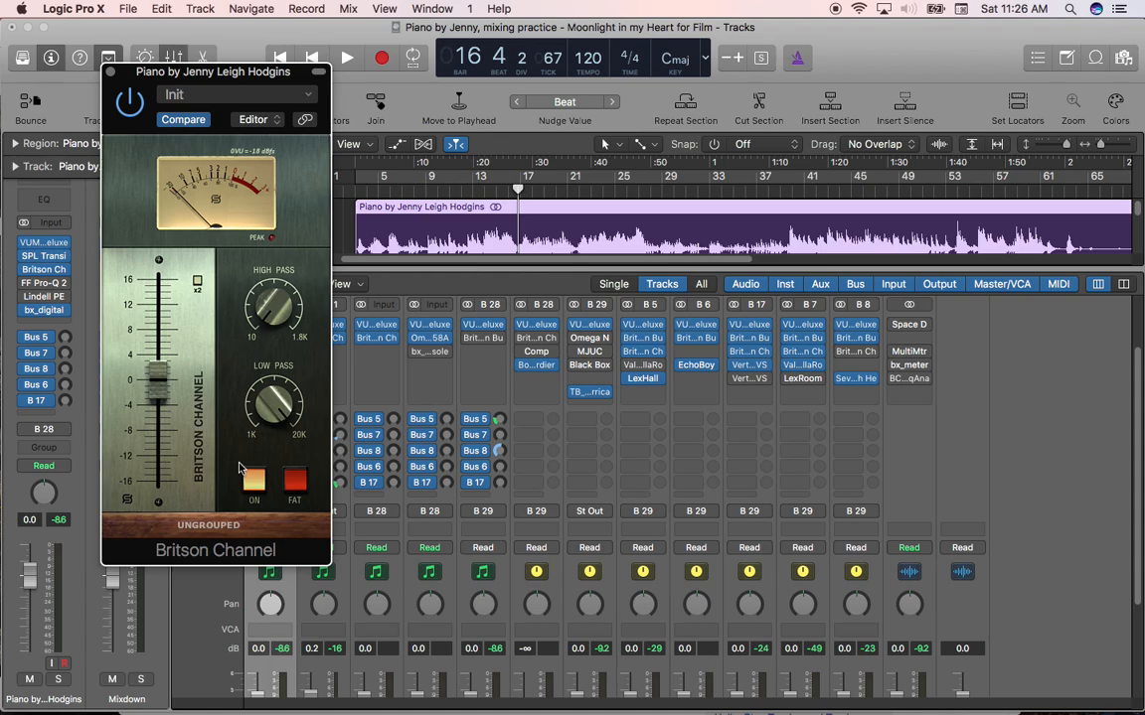
{"action": "mouse_move", "coordinate": [242, 458]}
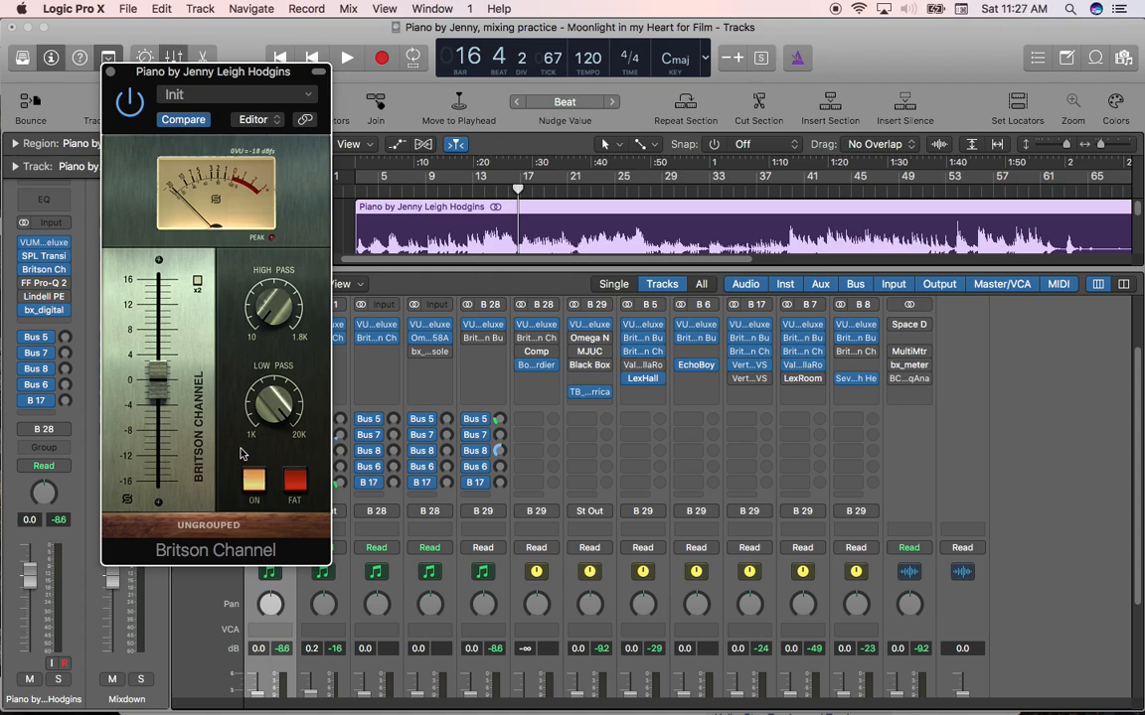
{"action": "mouse_move", "coordinate": [245, 436]}
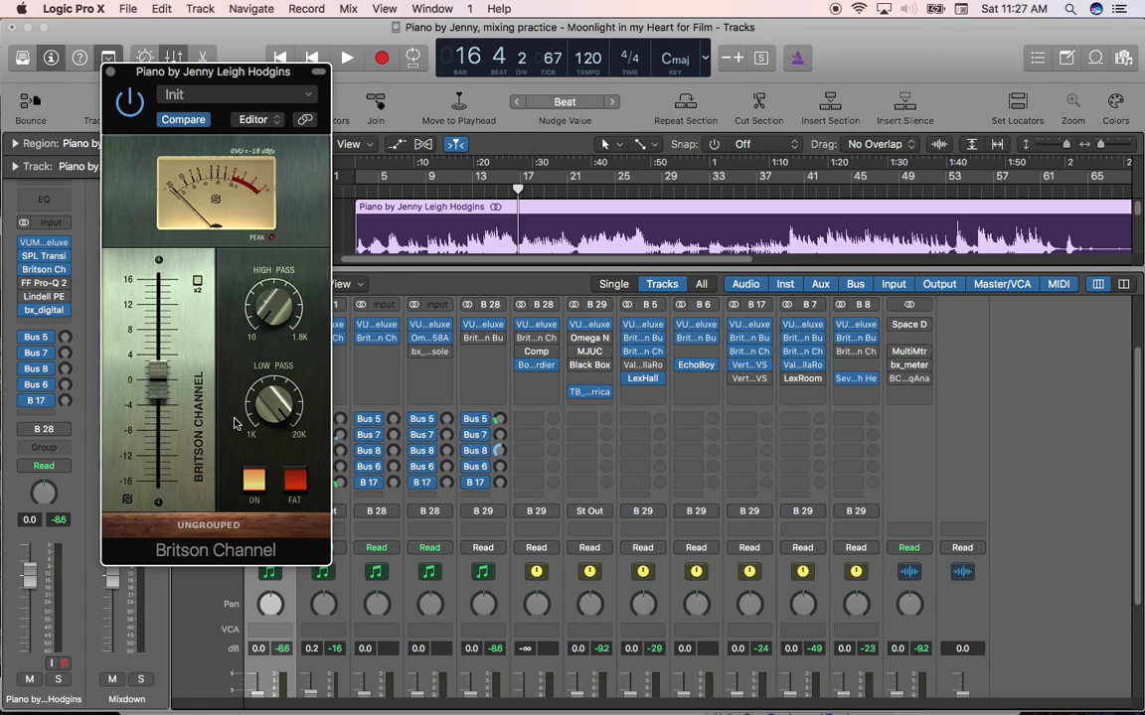
{"action": "mouse_move", "coordinate": [243, 401]}
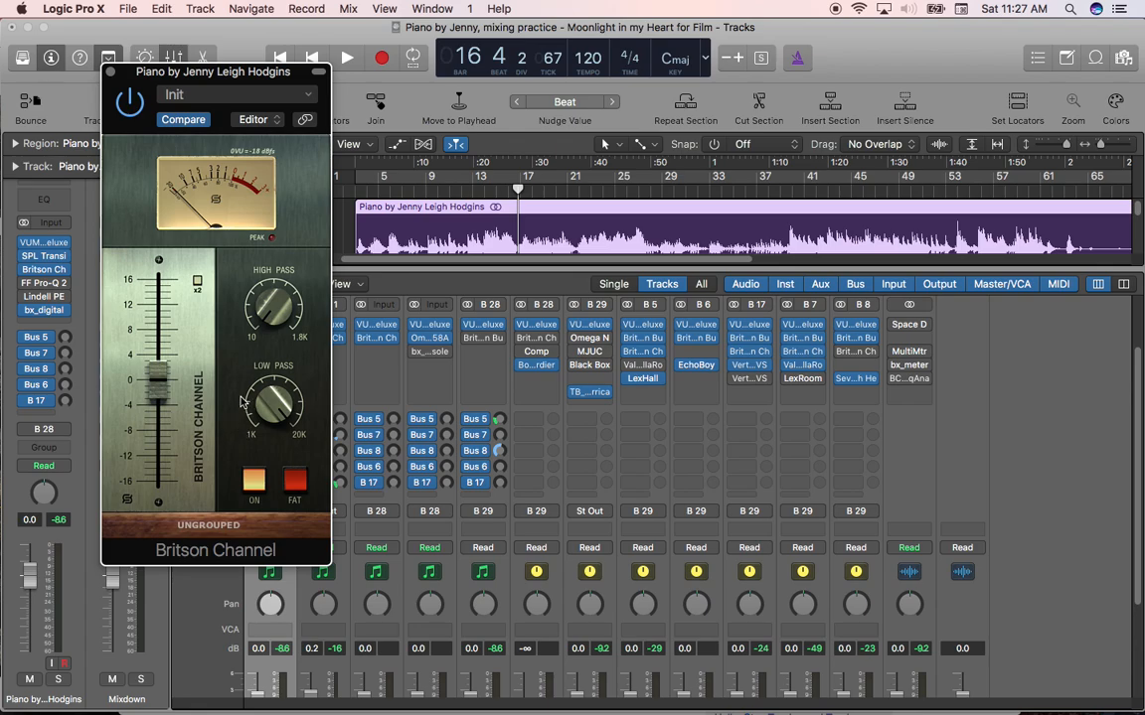
{"action": "mouse_move", "coordinate": [275, 322]}
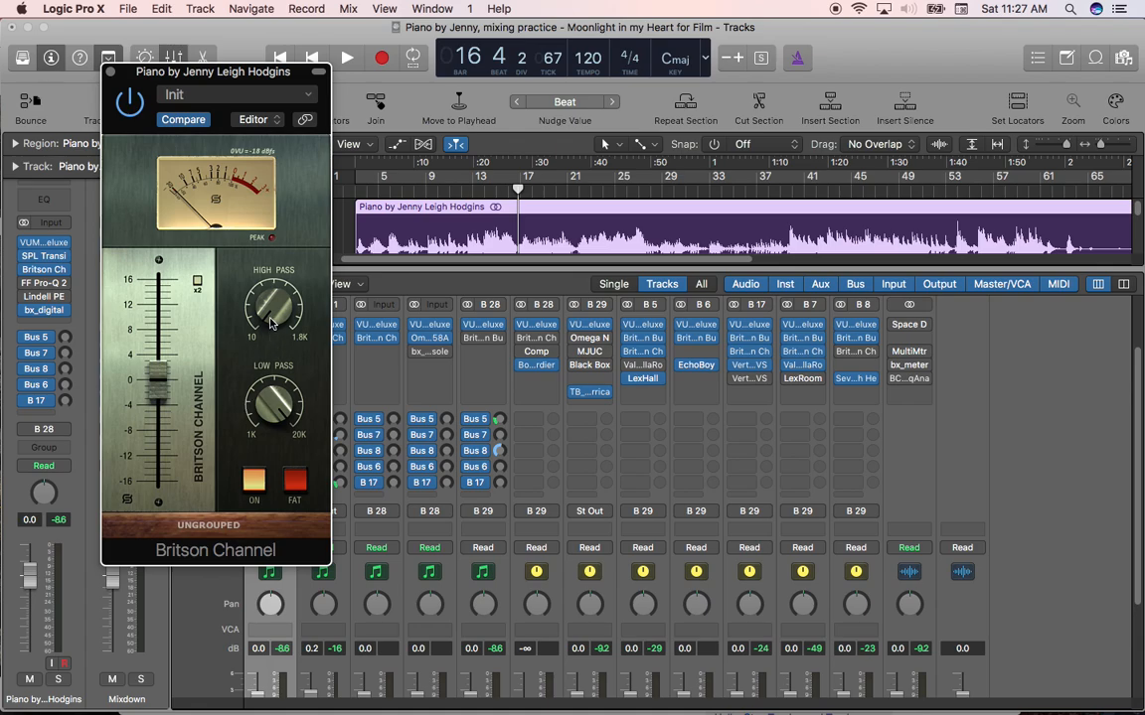
{"action": "mouse_move", "coordinate": [274, 320]}
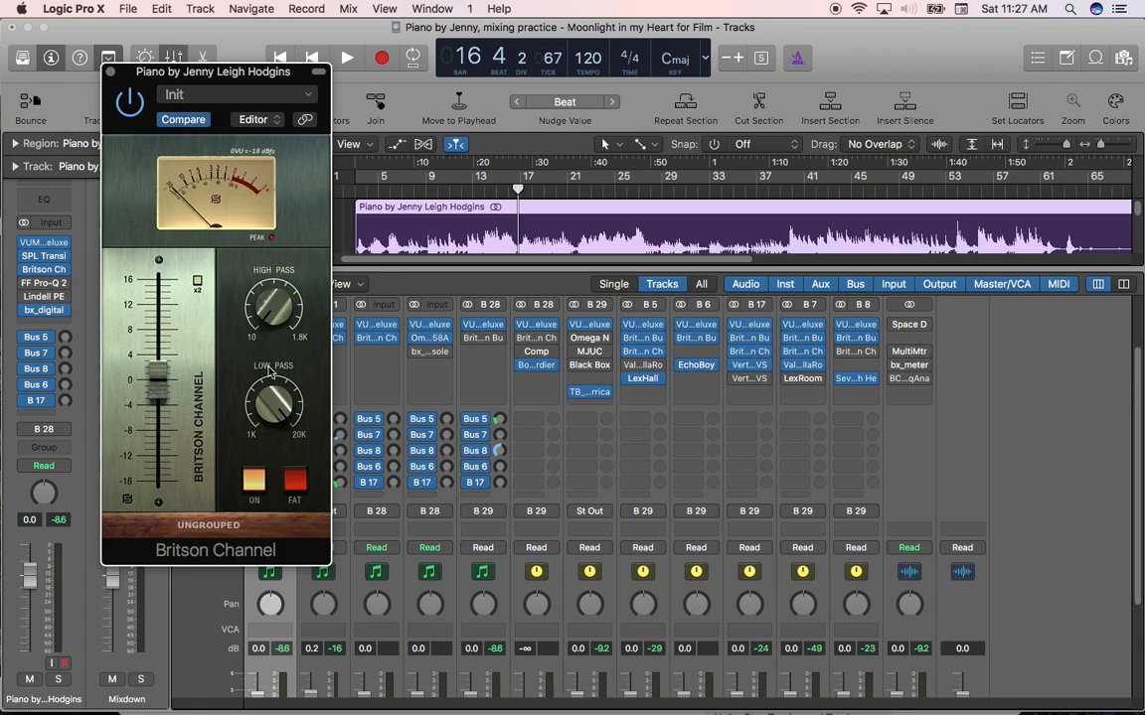
{"action": "mouse_move", "coordinate": [278, 328]}
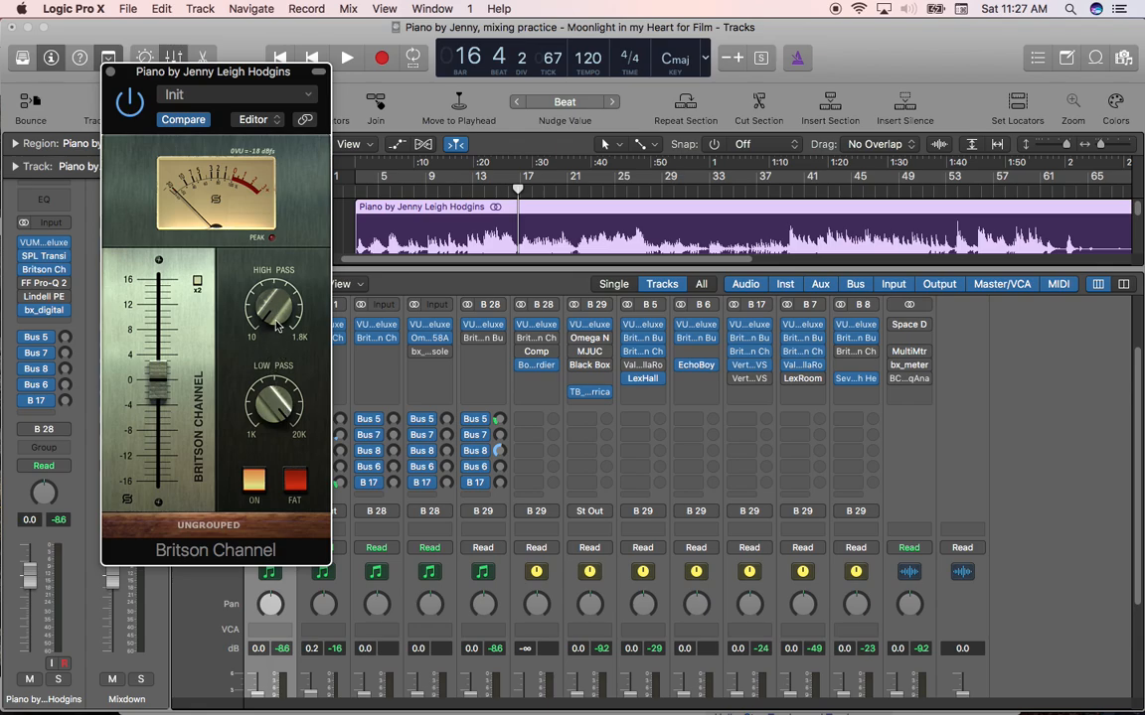
{"action": "mouse_move", "coordinate": [274, 326]}
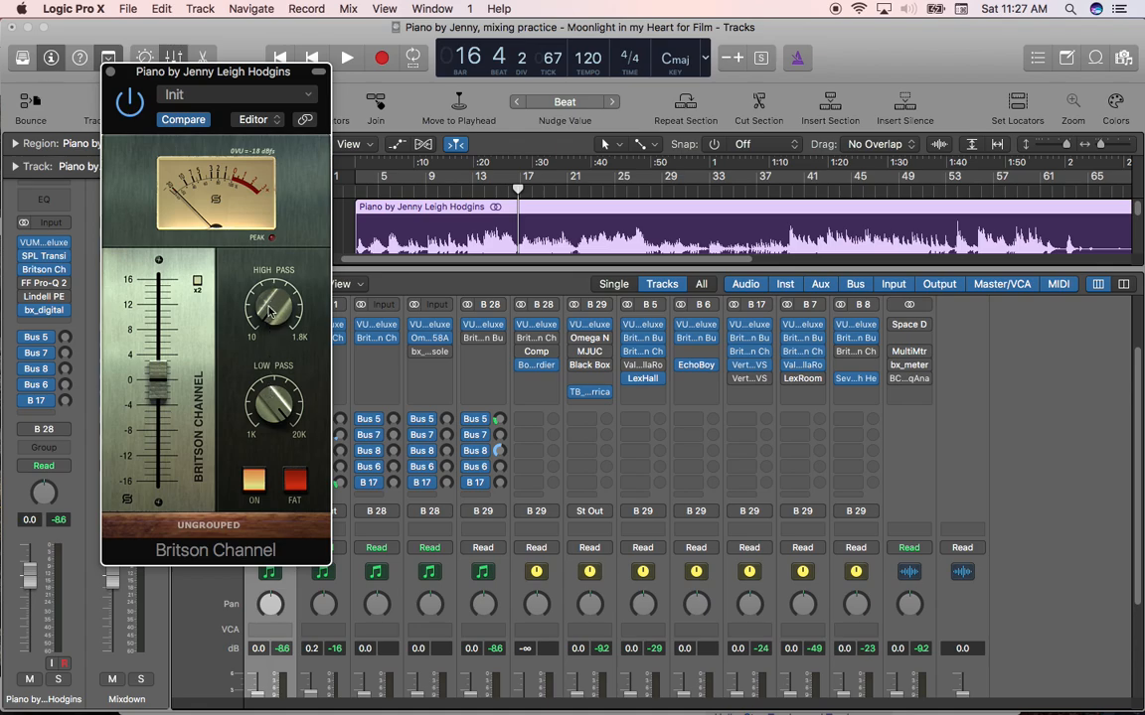
{"action": "left_click_drag", "start_coordinate": [274, 308], "coordinate": [259, 278]}
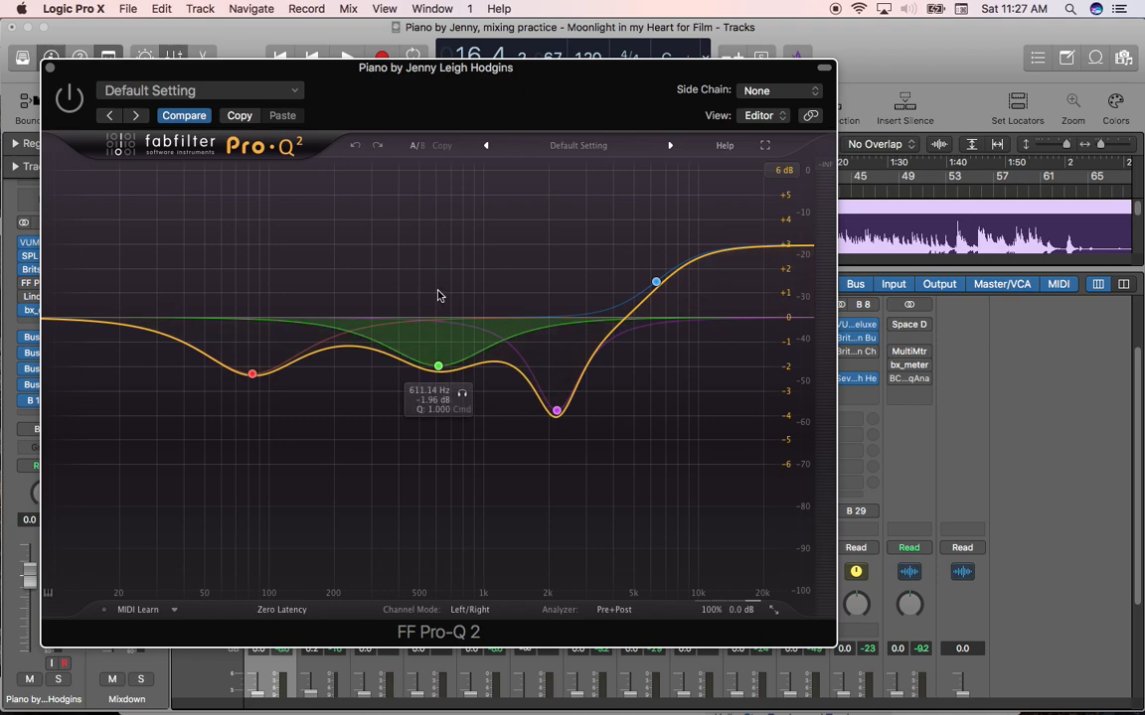
{"action": "mouse_move", "coordinate": [441, 294]}
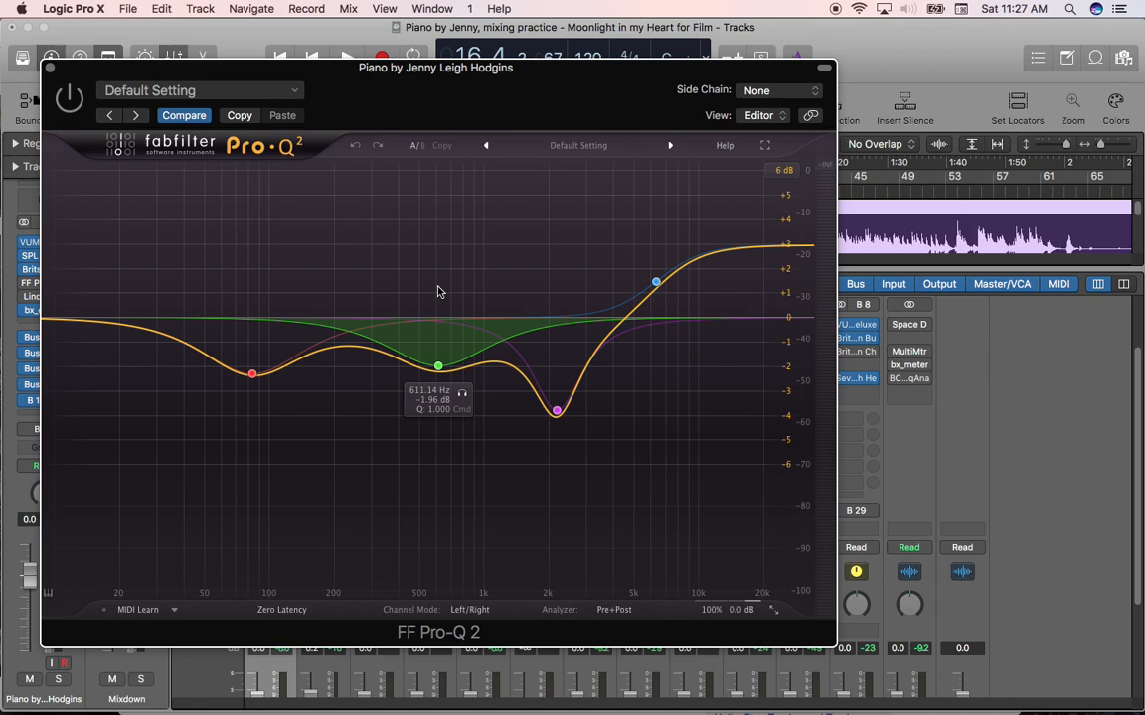
{"action": "left_click_drag", "start_coordinate": [556, 409], "coordinate": [556, 410]}
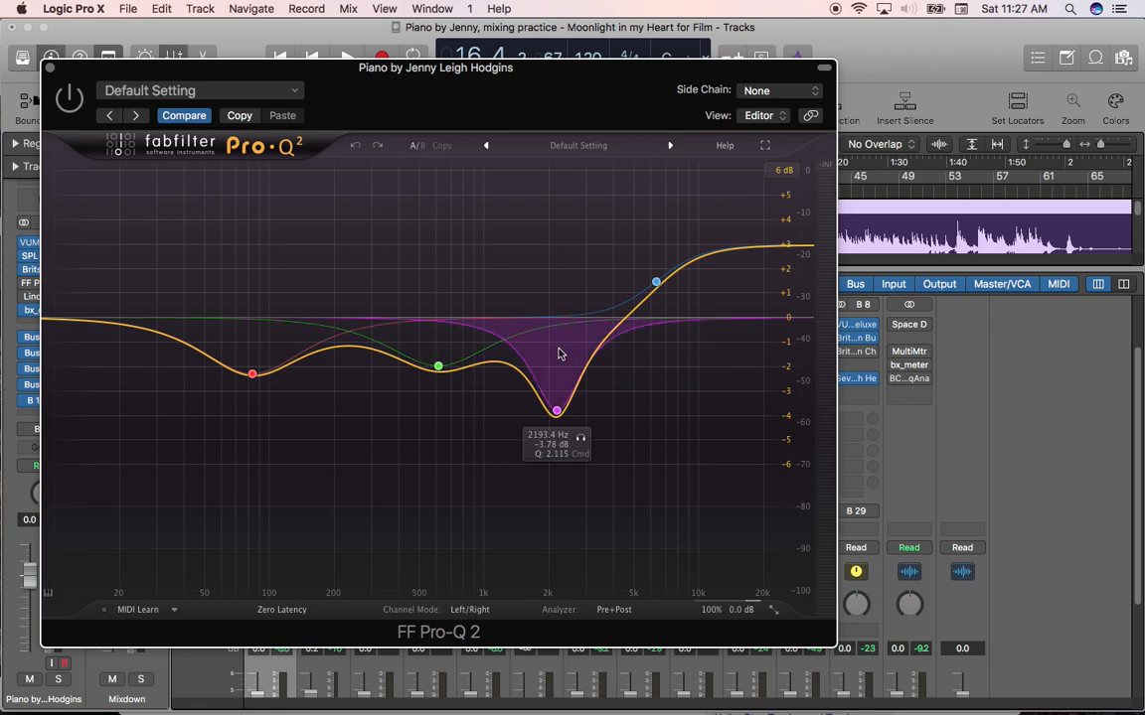
{"action": "mouse_move", "coordinate": [580, 340]}
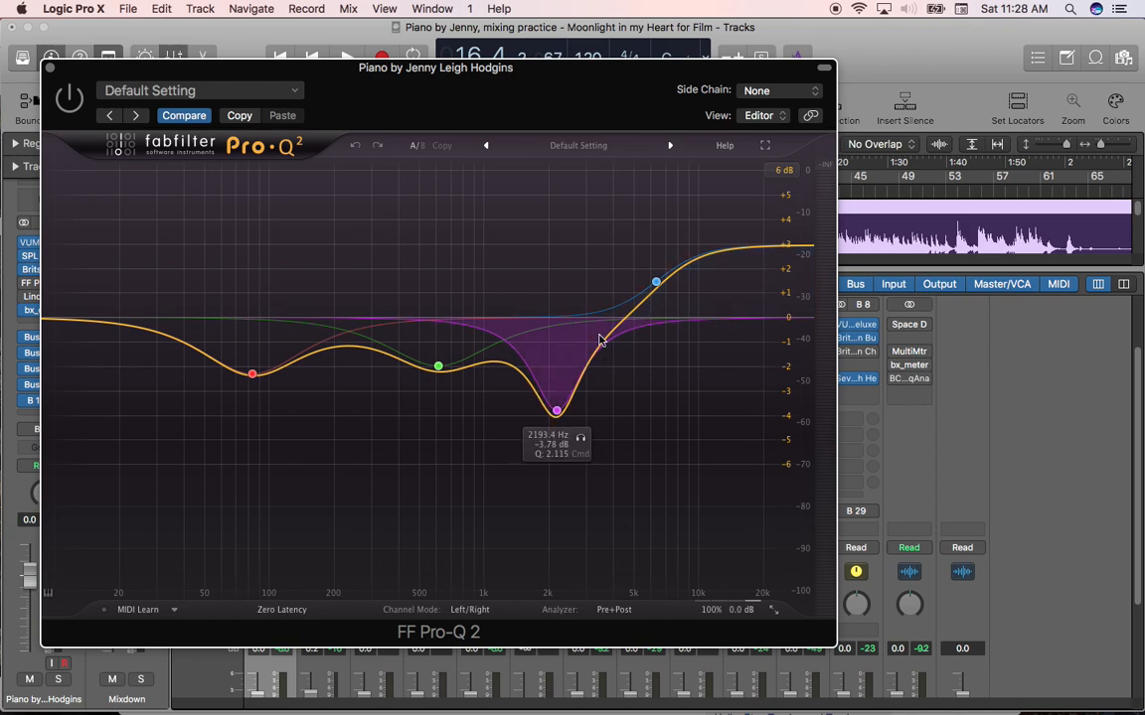
{"action": "left_click_drag", "start_coordinate": [656, 282], "coordinate": [655, 282]}
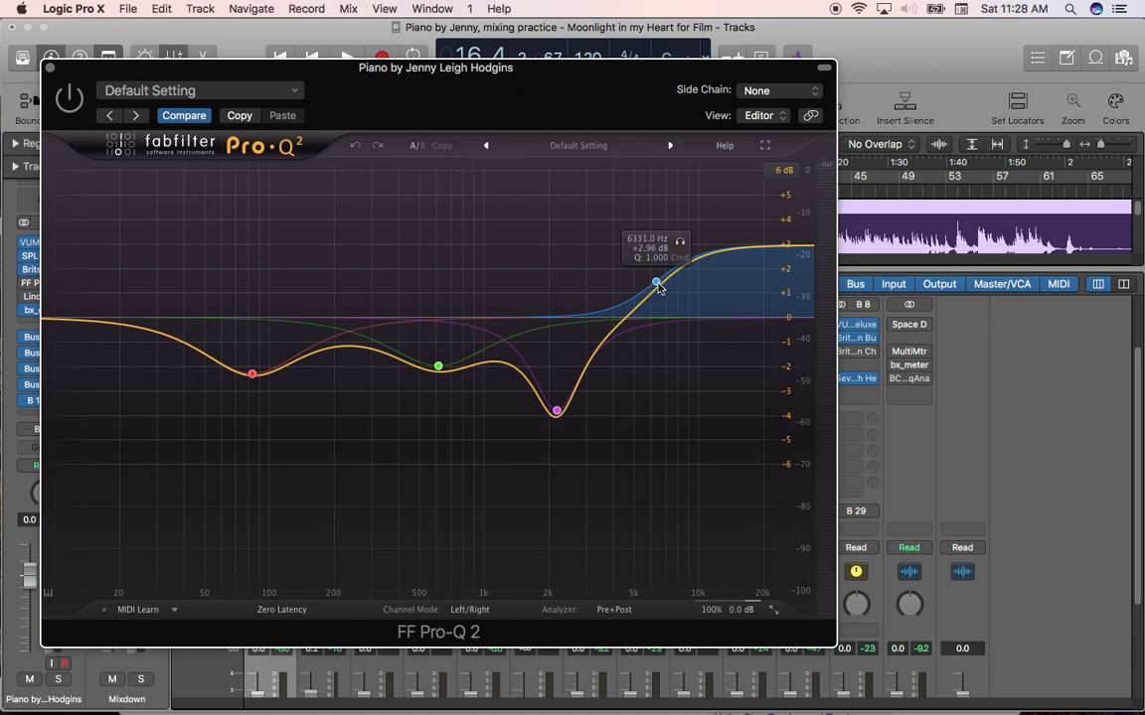
{"action": "left_click_drag", "start_coordinate": [655, 282], "coordinate": [664, 281]}
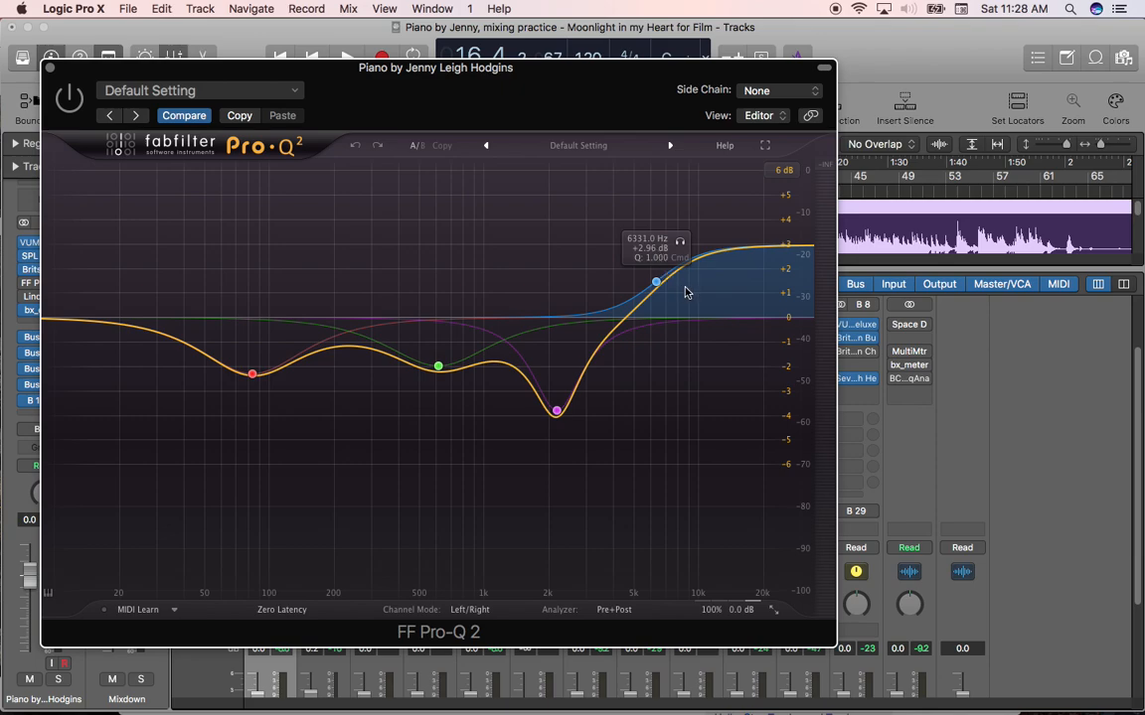
{"action": "mouse_move", "coordinate": [698, 295]}
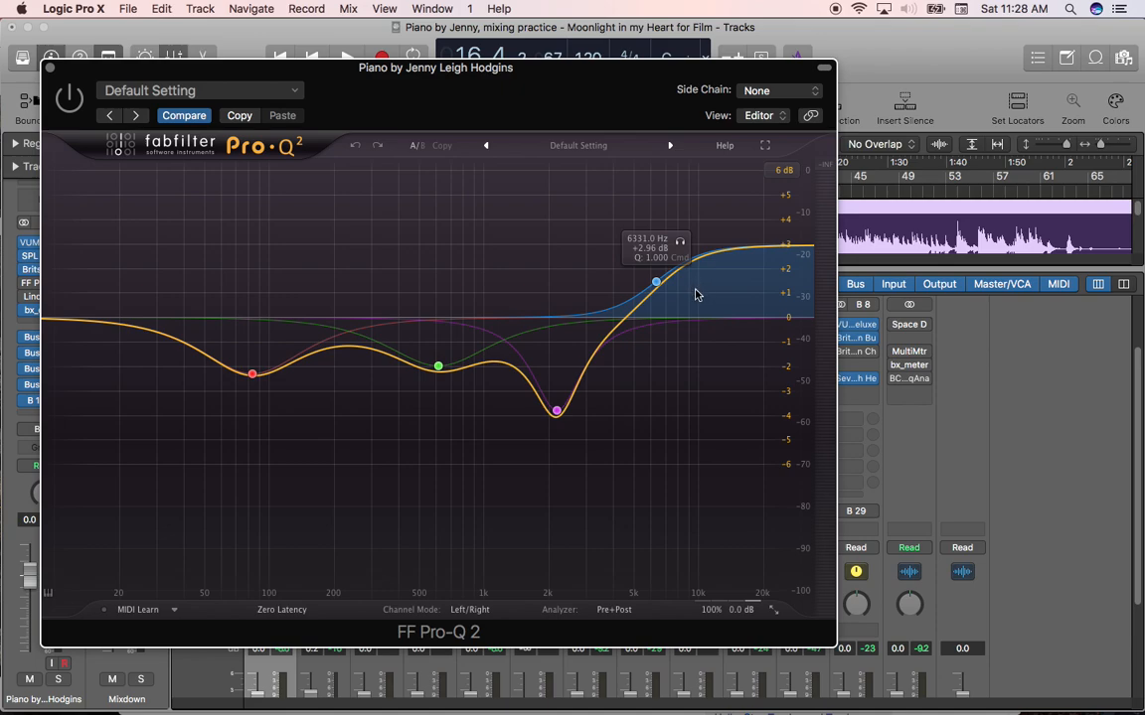
{"action": "mouse_move", "coordinate": [703, 302]}
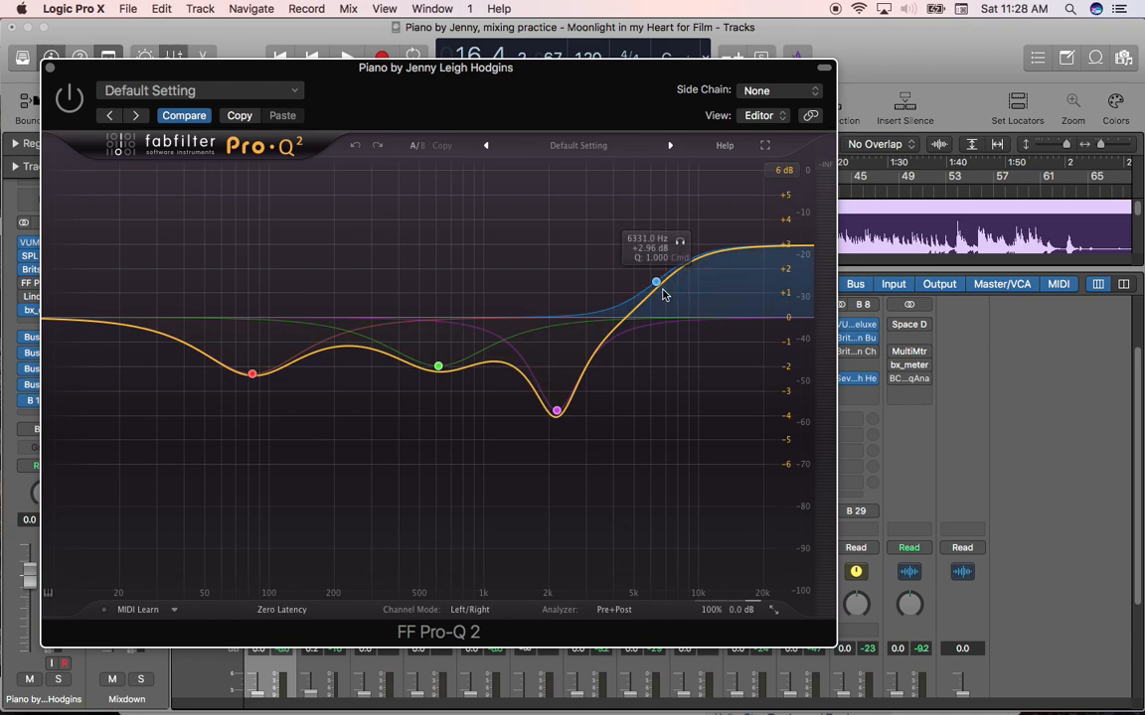
{"action": "left_click_drag", "start_coordinate": [656, 283], "coordinate": [747, 247]}
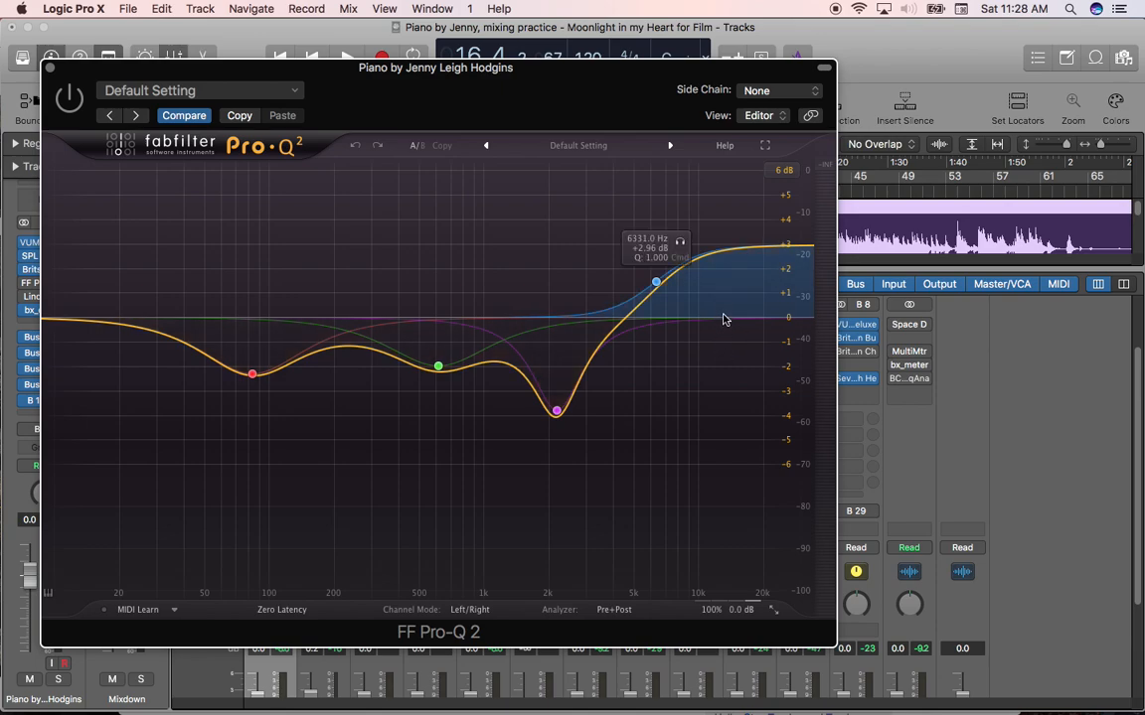
{"action": "mouse_move", "coordinate": [723, 298]}
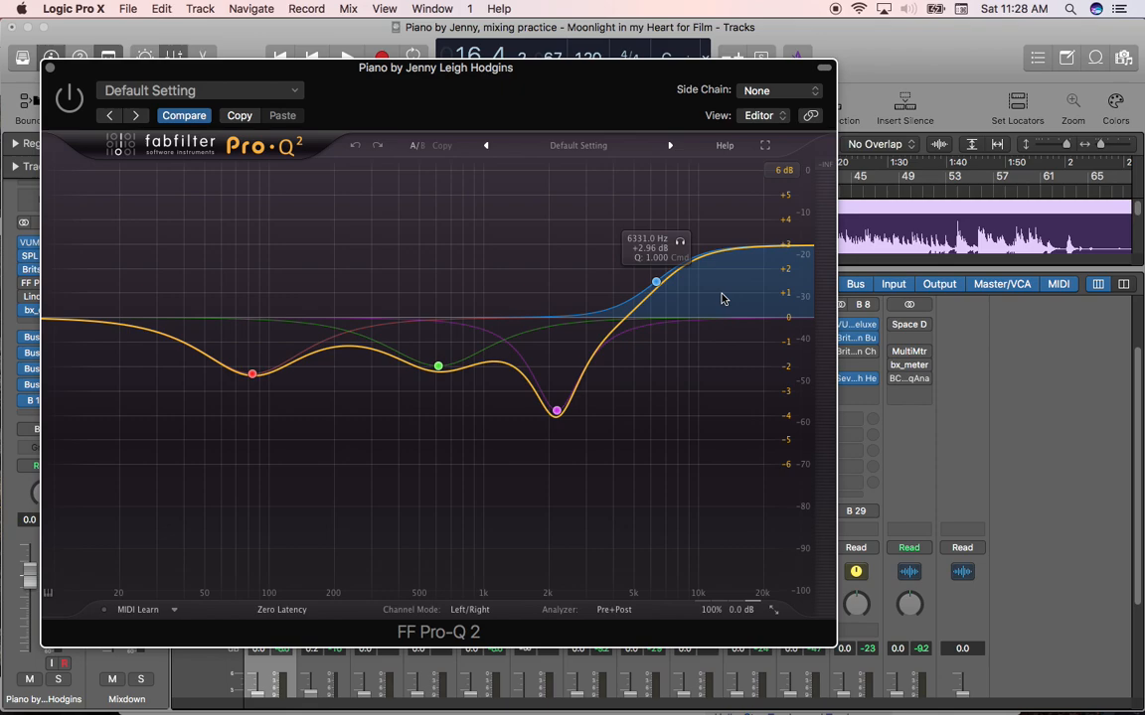
{"action": "mouse_move", "coordinate": [731, 308]}
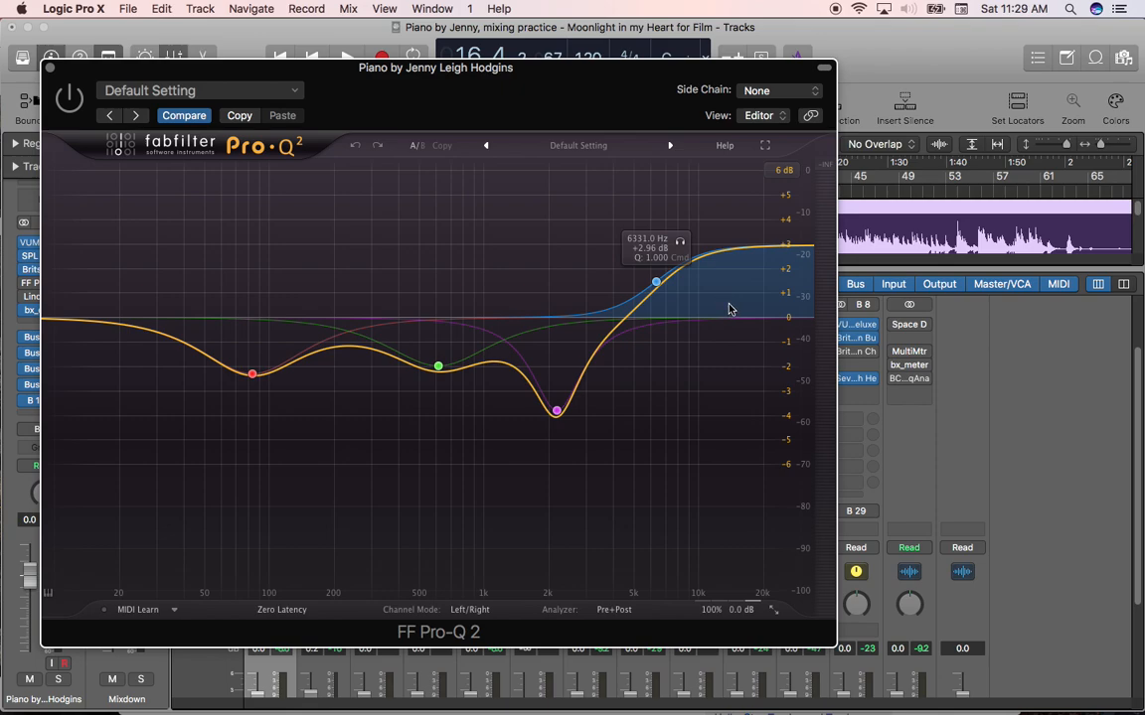
{"action": "left_click_drag", "start_coordinate": [557, 410], "coordinate": [556, 409]}
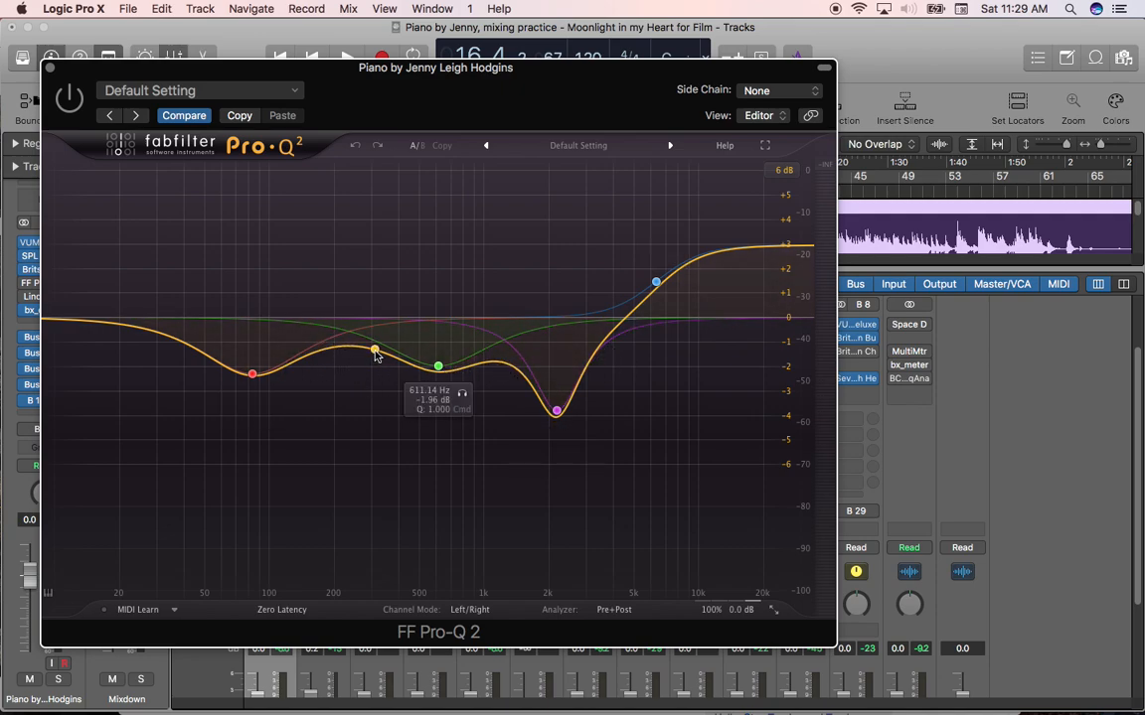
{"action": "left_click_drag", "start_coordinate": [376, 350], "coordinate": [350, 347]}
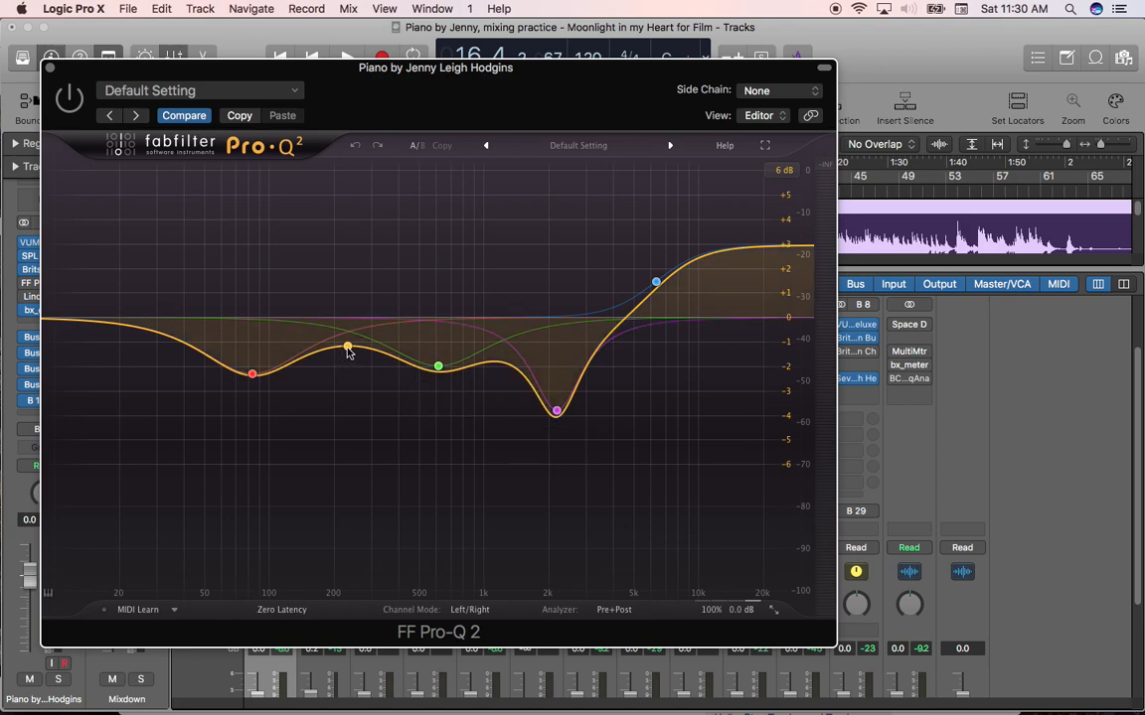
{"action": "left_click_drag", "start_coordinate": [348, 350], "coordinate": [366, 350]}
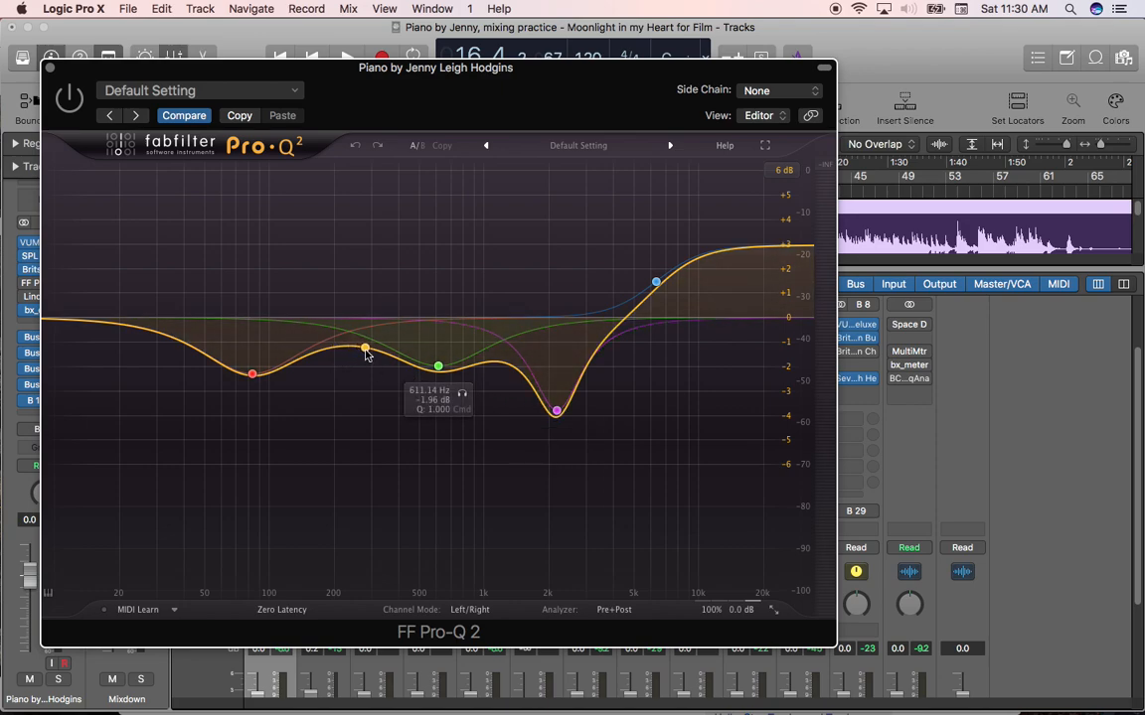
{"action": "left_click_drag", "start_coordinate": [366, 346], "coordinate": [322, 351]}
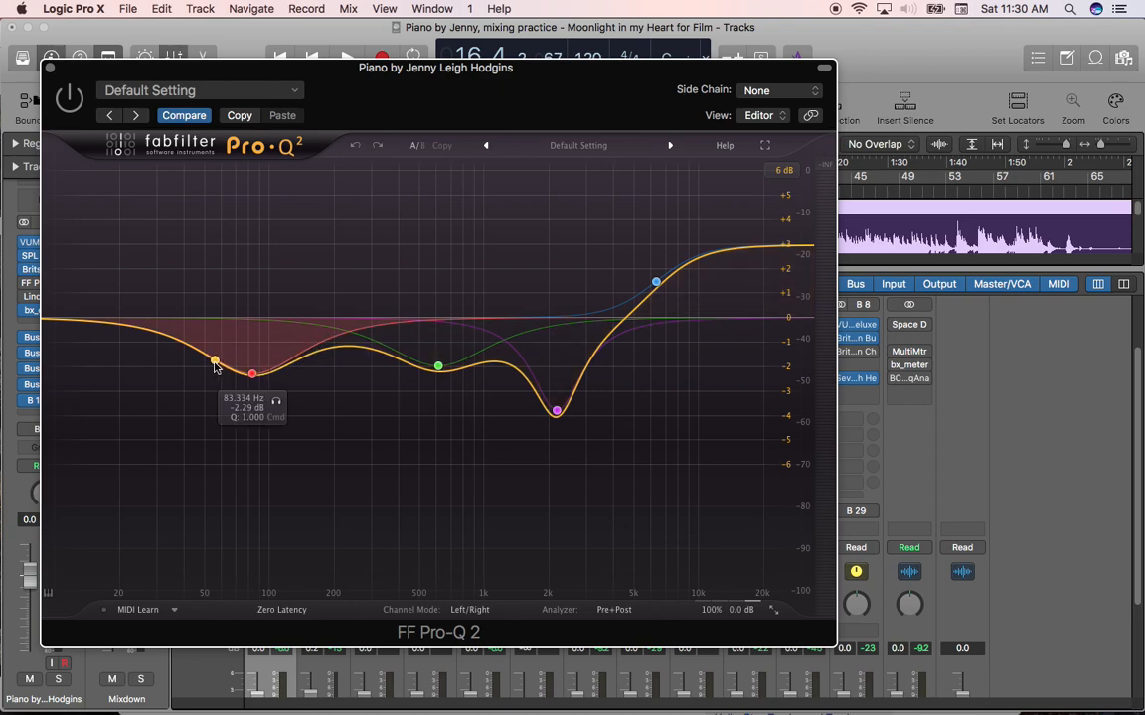
{"action": "left_click_drag", "start_coordinate": [214, 362], "coordinate": [171, 336]}
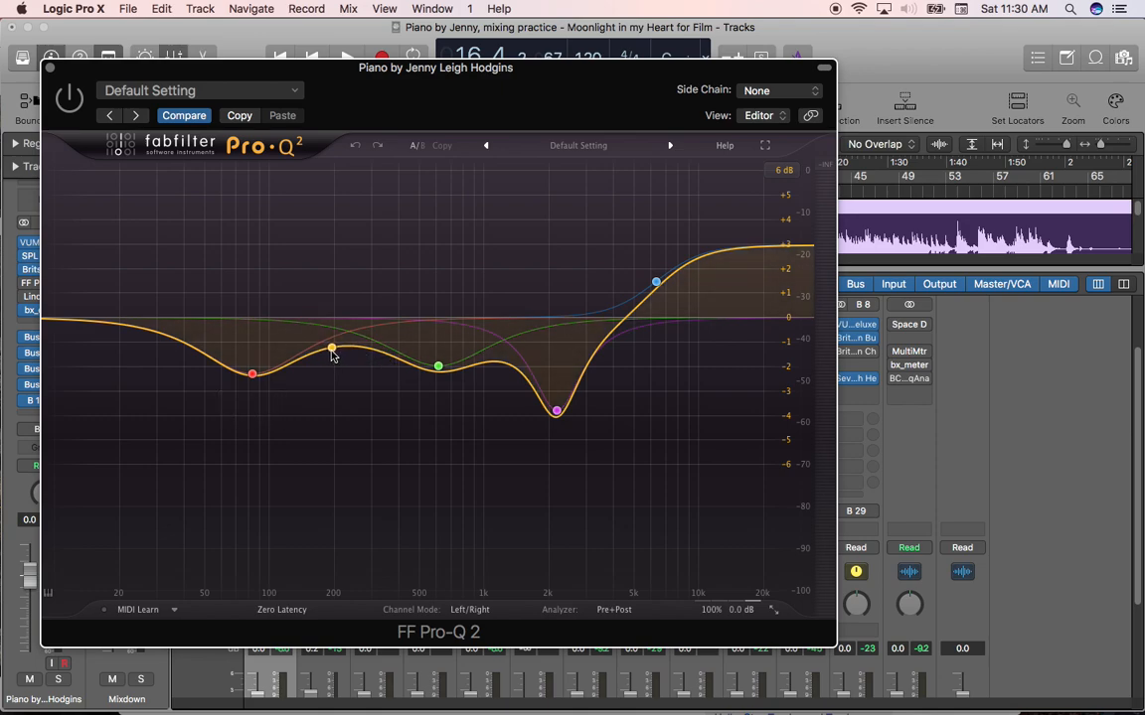
{"action": "left_click_drag", "start_coordinate": [332, 350], "coordinate": [322, 351]}
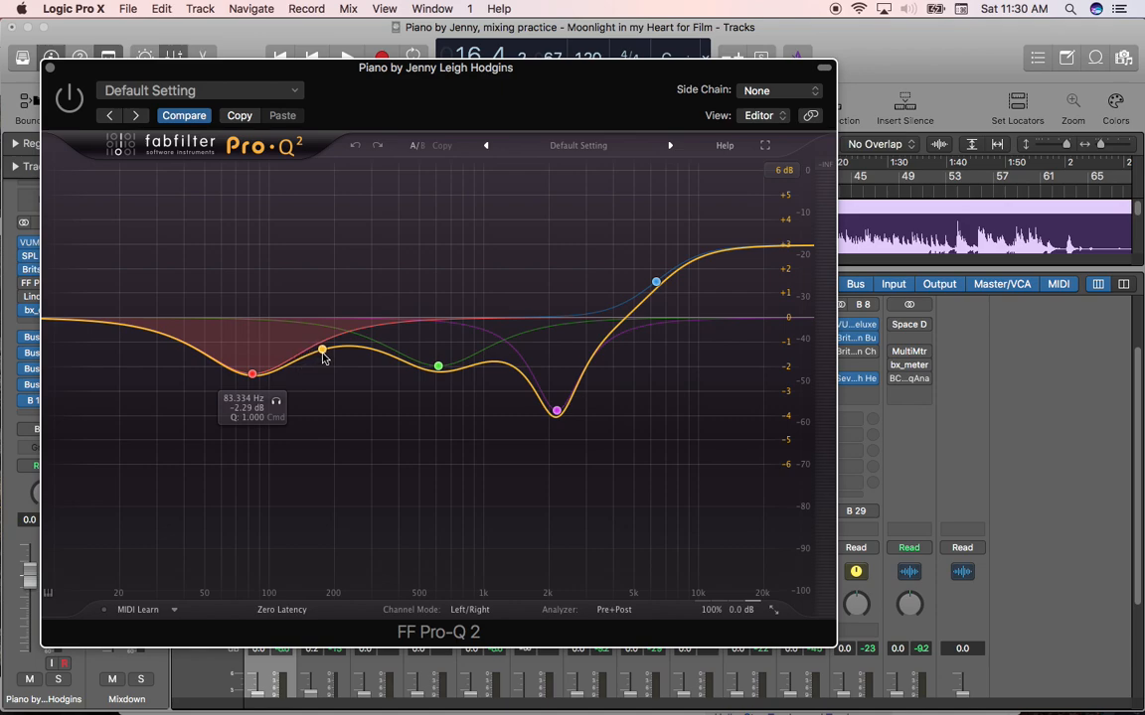
{"action": "left_click_drag", "start_coordinate": [322, 350], "coordinate": [342, 349]}
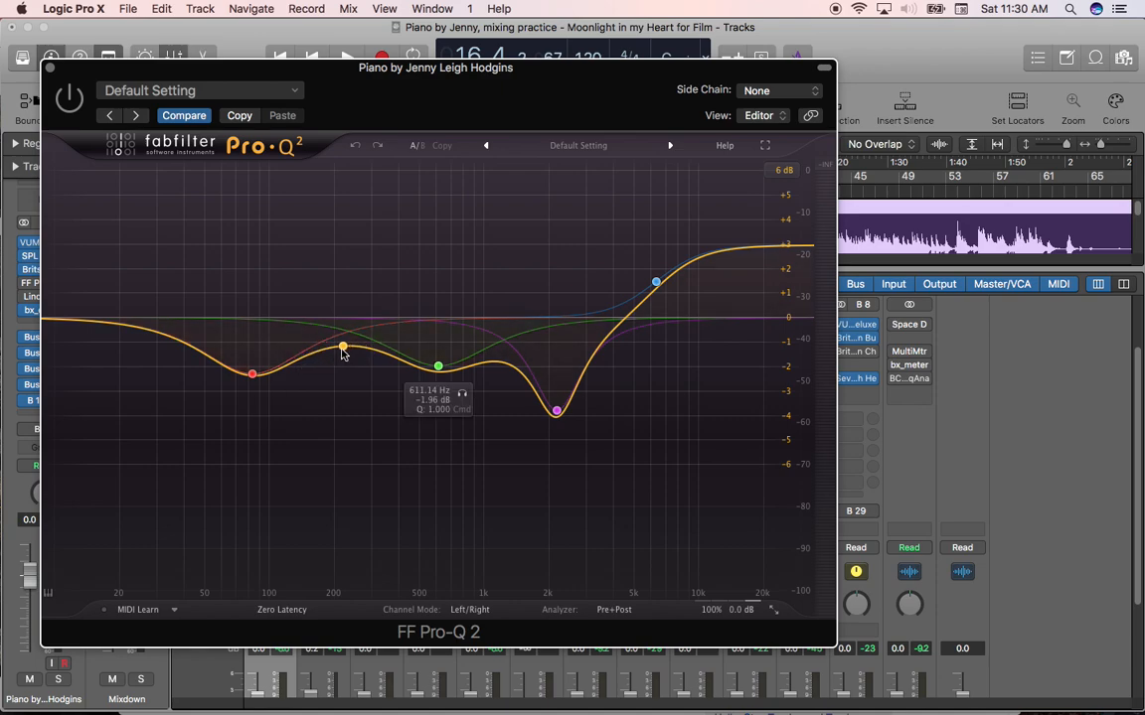
{"action": "left_click_drag", "start_coordinate": [341, 348], "coordinate": [356, 347]}
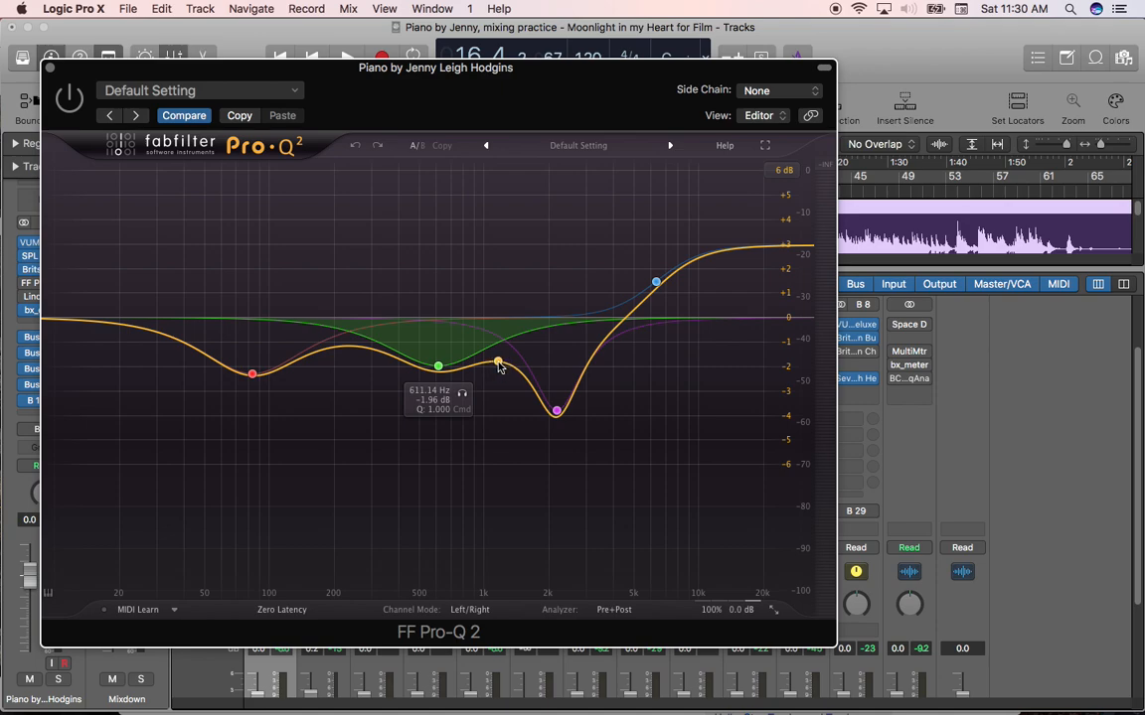
{"action": "mouse_move", "coordinate": [495, 362]}
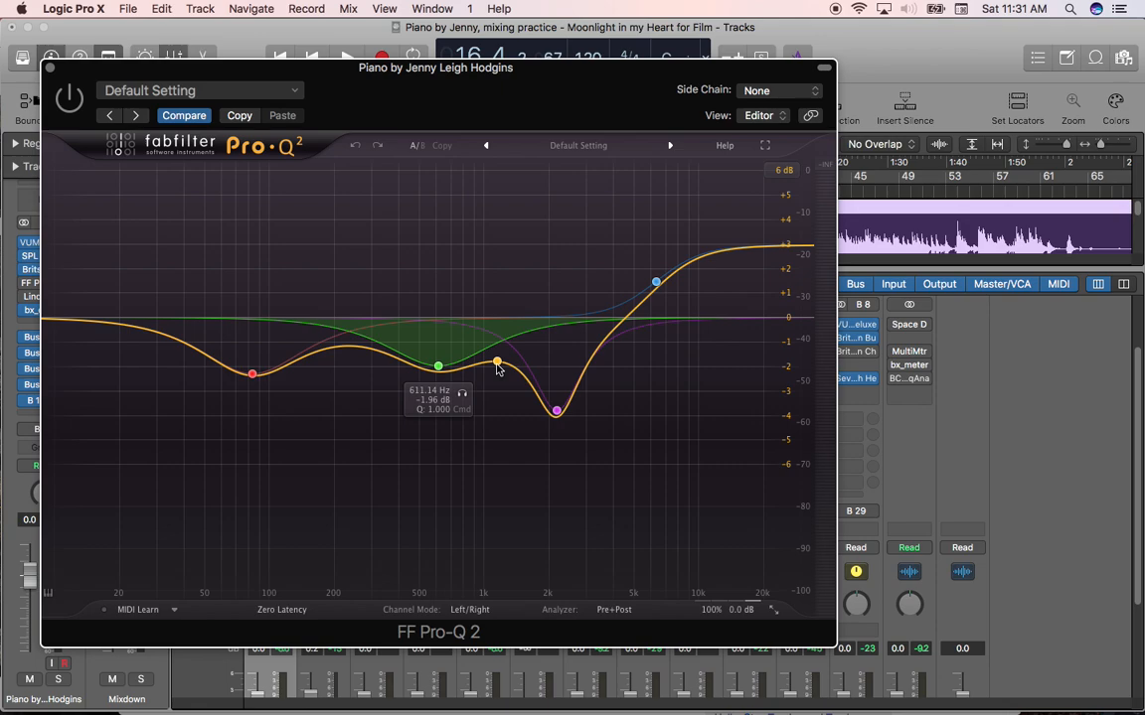
{"action": "mouse_move", "coordinate": [501, 371]}
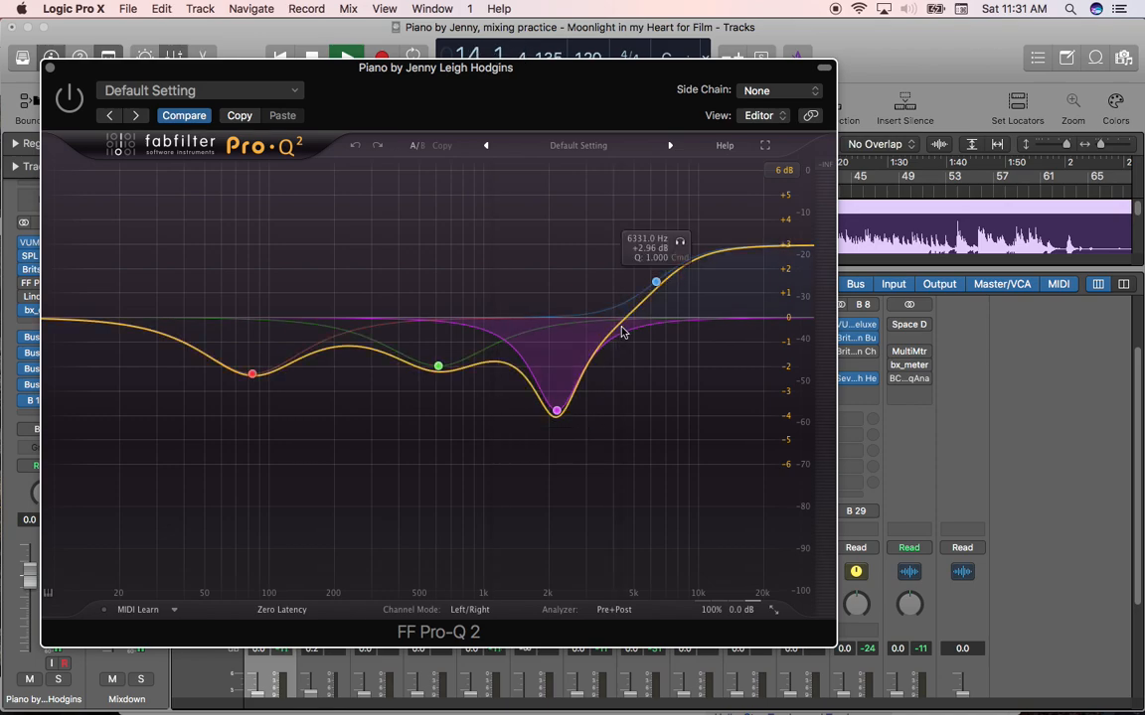
{"action": "left_click_drag", "start_coordinate": [656, 282], "coordinate": [680, 243]}
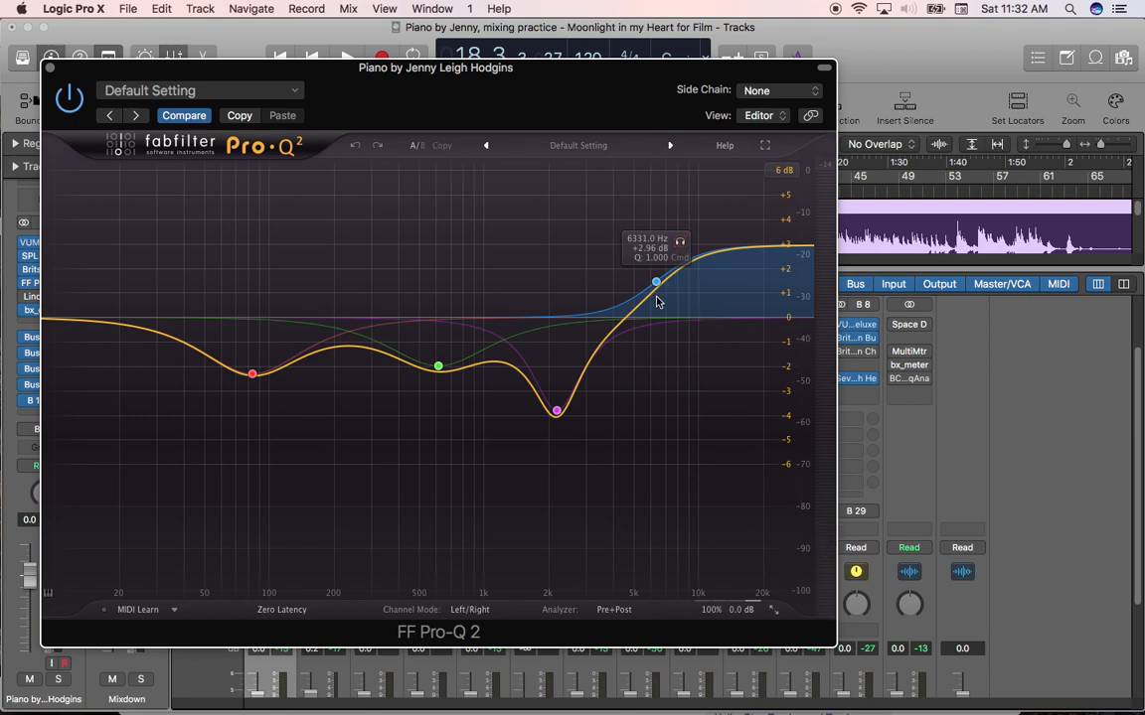
{"action": "mouse_move", "coordinate": [692, 302]}
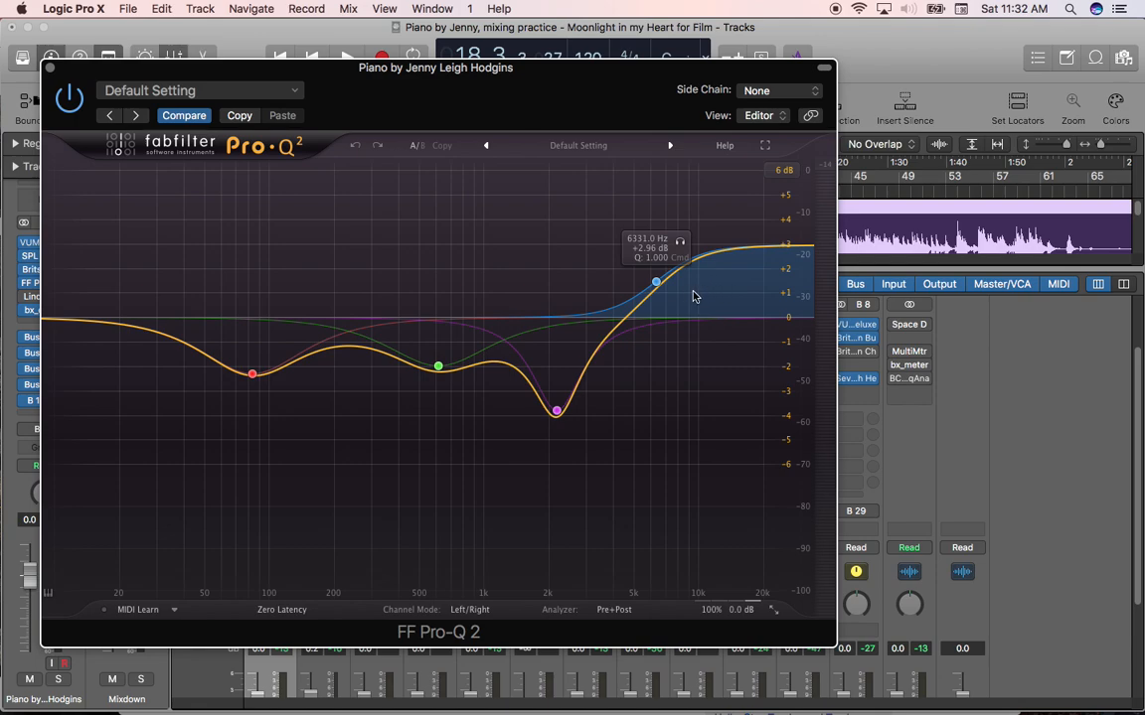
{"action": "mouse_move", "coordinate": [680, 282]}
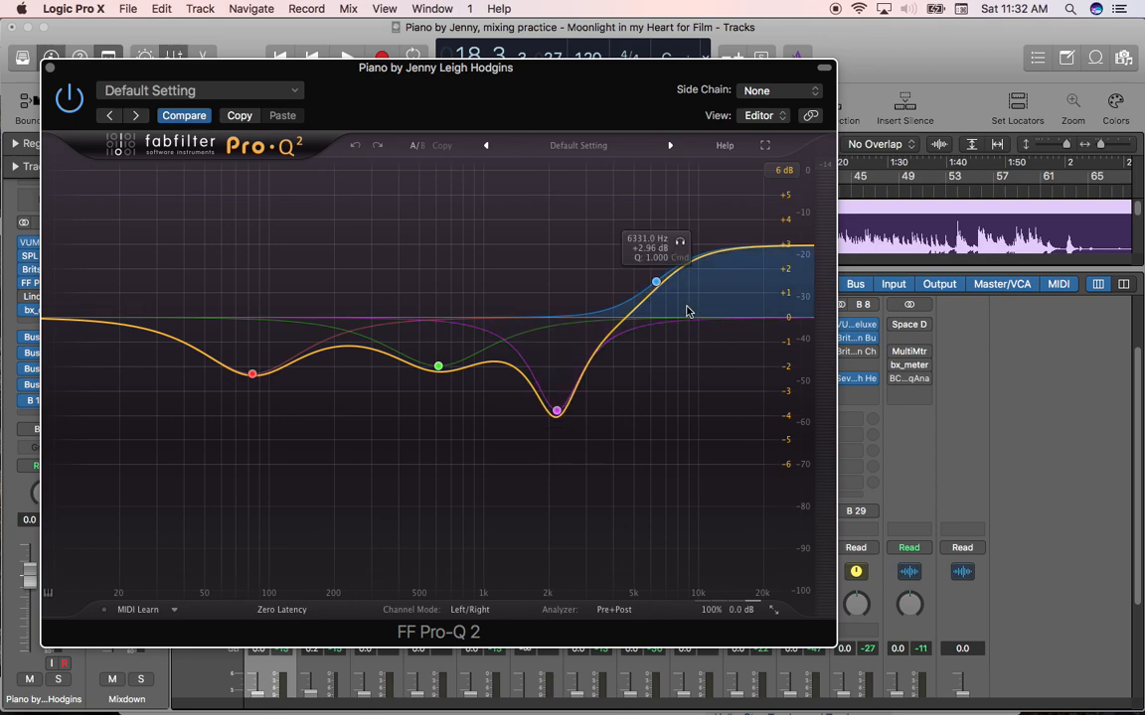
{"action": "mouse_move", "coordinate": [568, 415]}
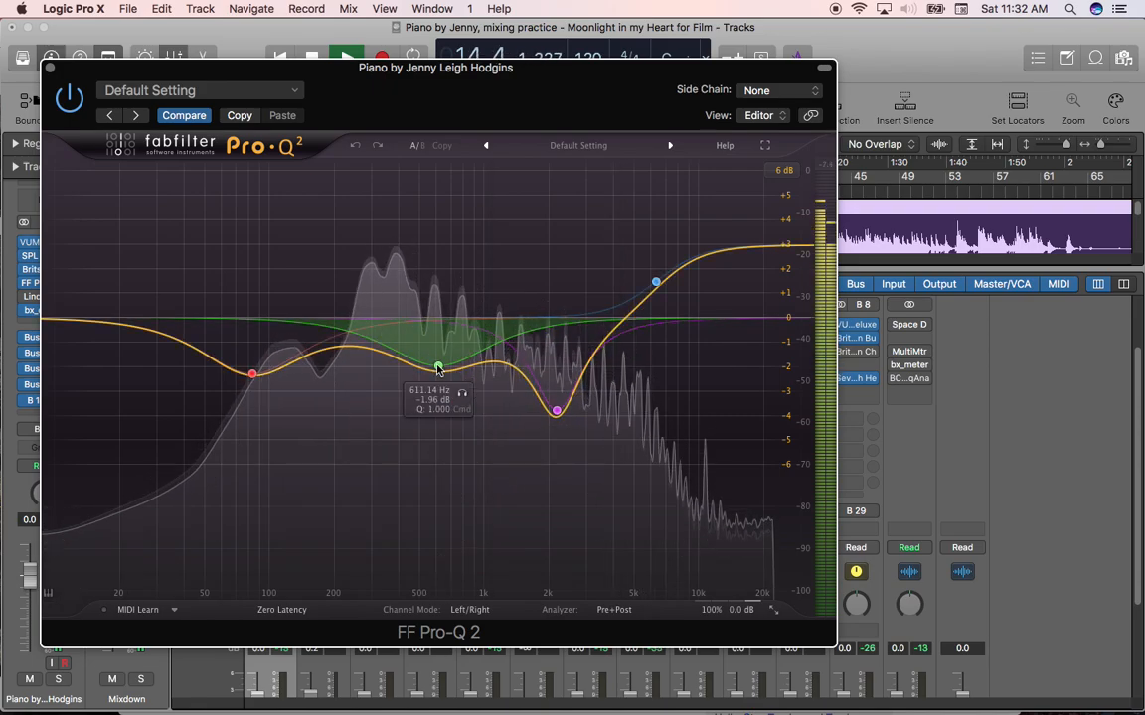
{"action": "left_click_drag", "start_coordinate": [437, 367], "coordinate": [459, 394]}
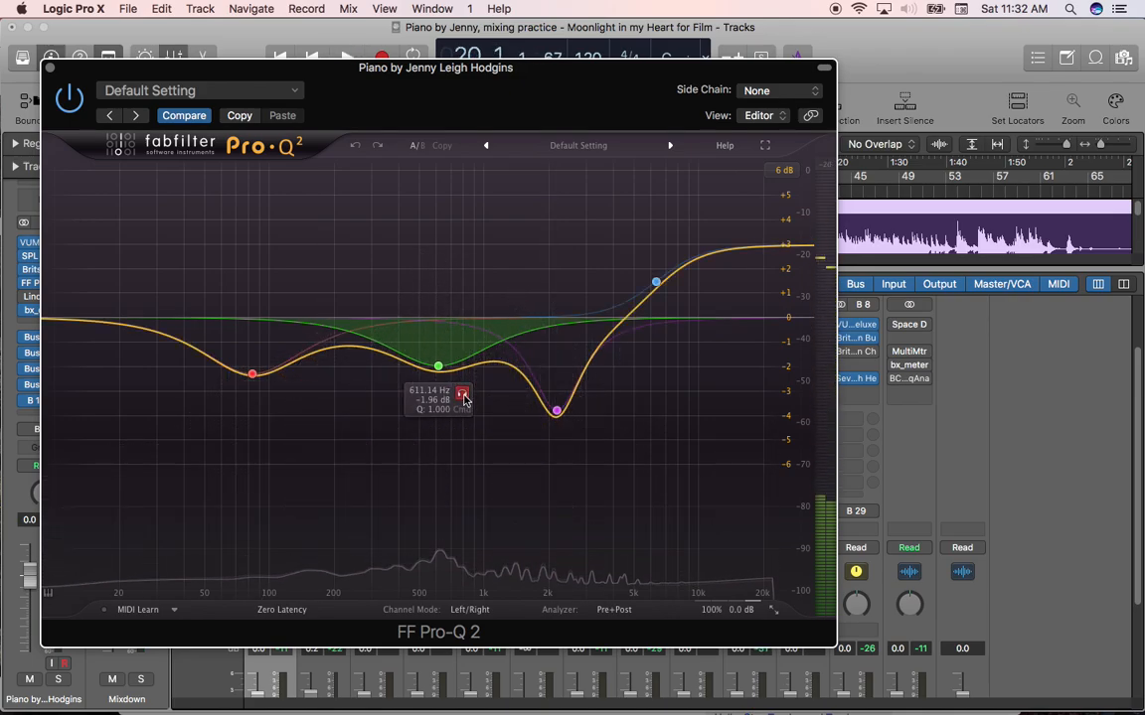
{"action": "left_click_drag", "start_coordinate": [556, 409], "coordinate": [556, 410]}
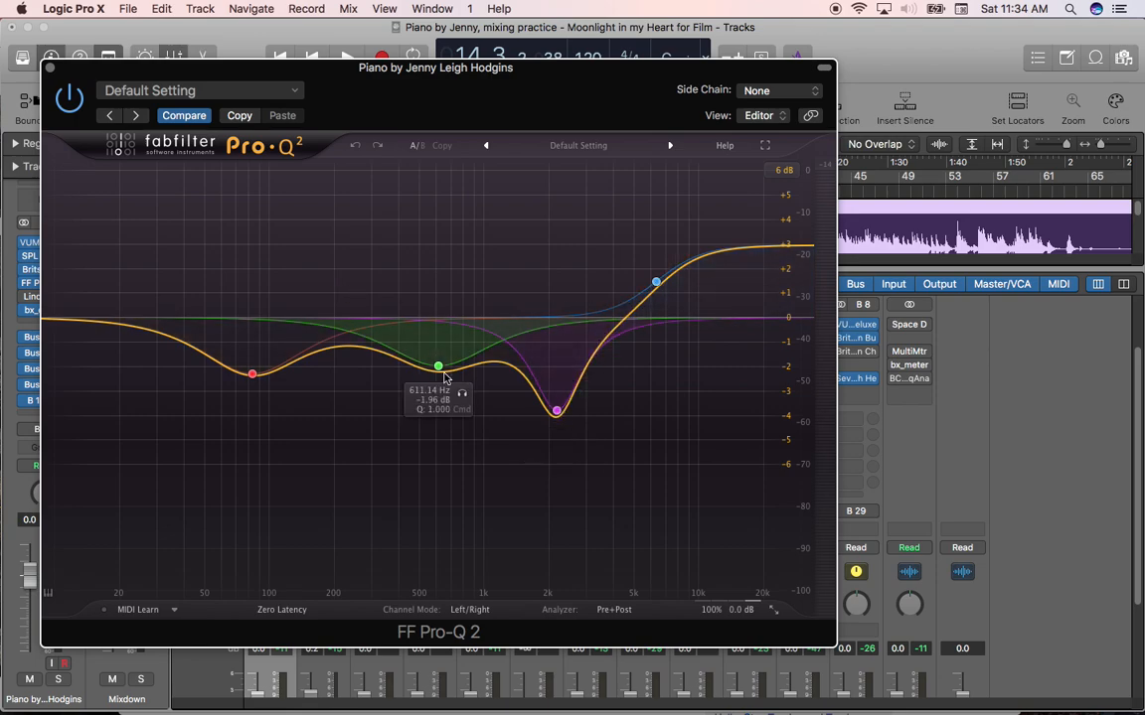
{"action": "left_click_drag", "start_coordinate": [556, 409], "coordinate": [540, 401]}
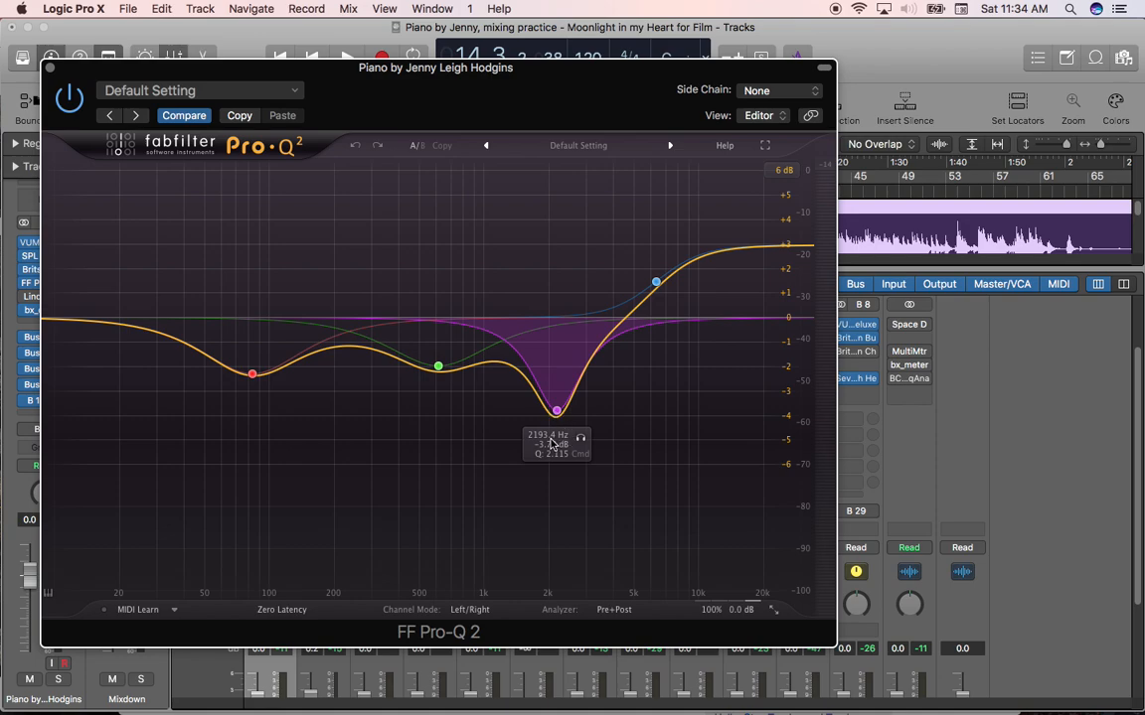
{"action": "left_click", "coordinate": [556, 410]}
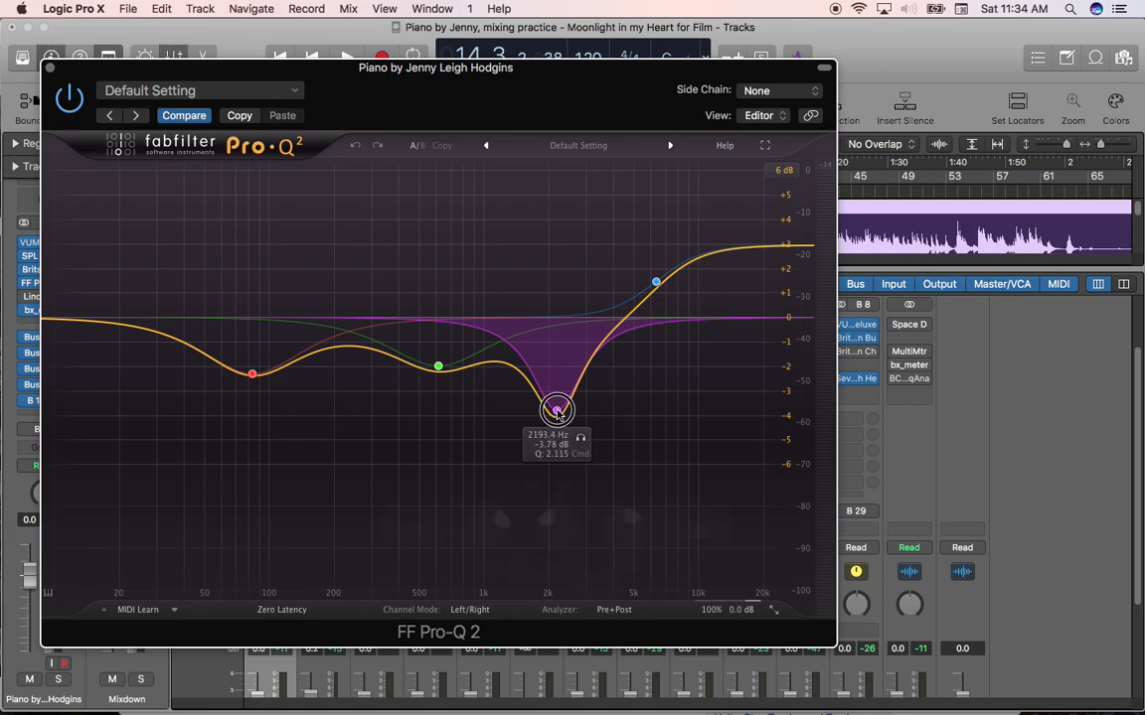
{"action": "left_click", "coordinate": [557, 409]}
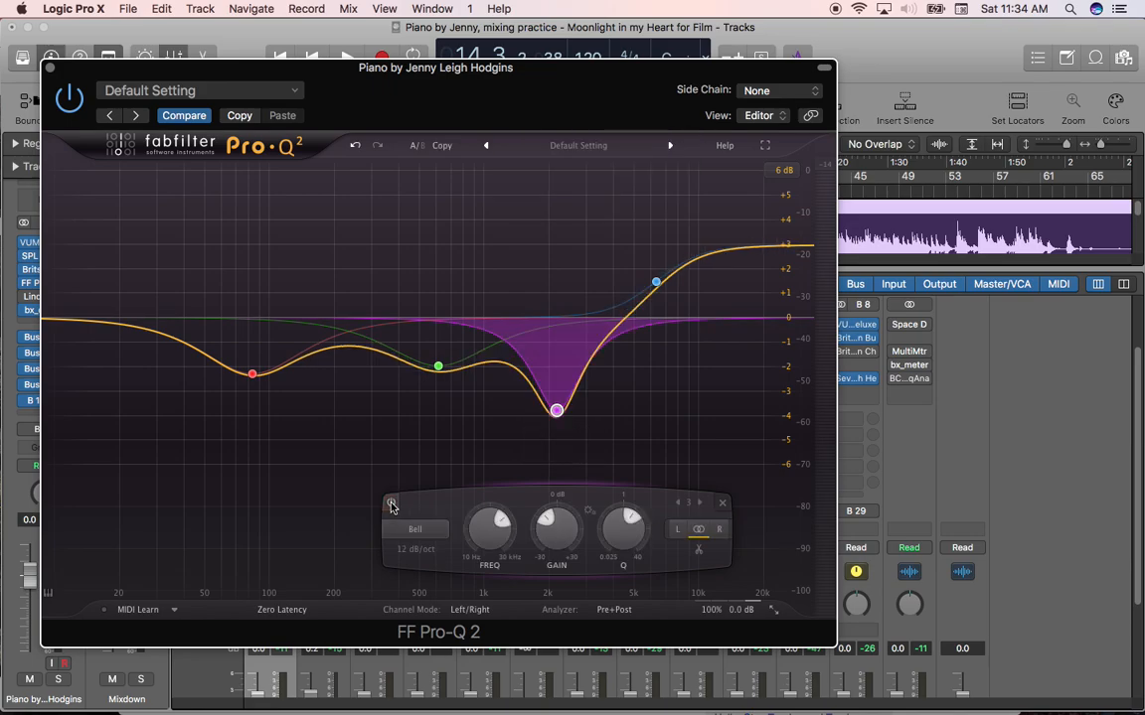
{"action": "left_click", "coordinate": [389, 505]}
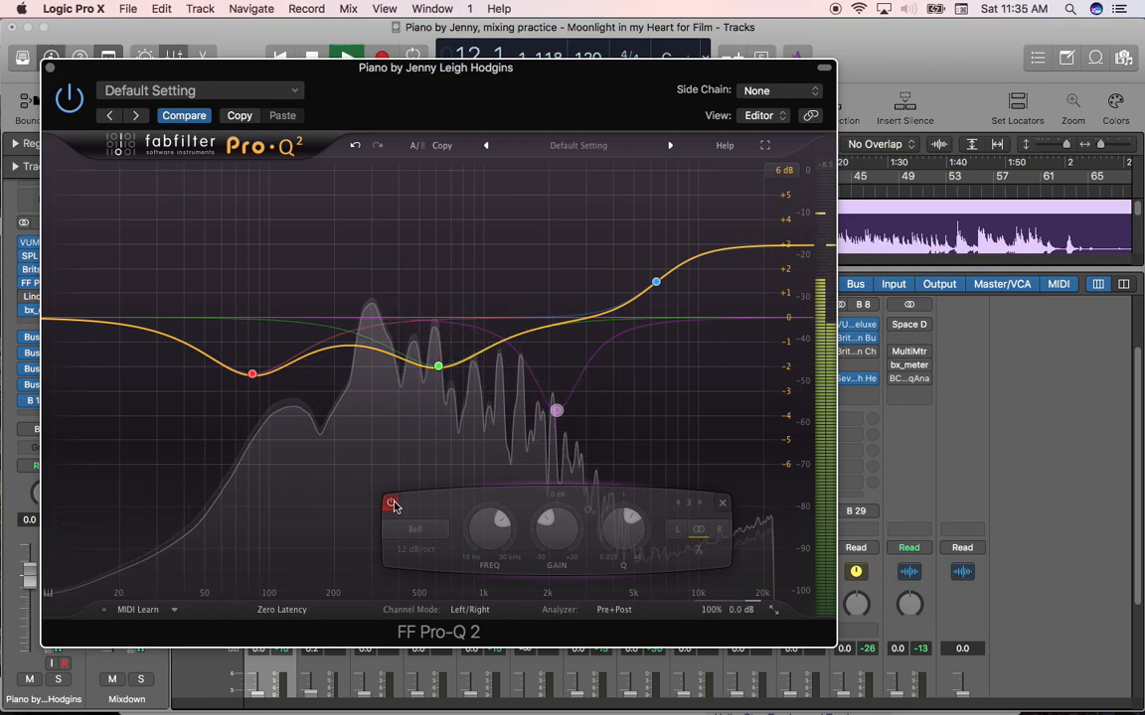
{"action": "mouse_move", "coordinate": [389, 505]}
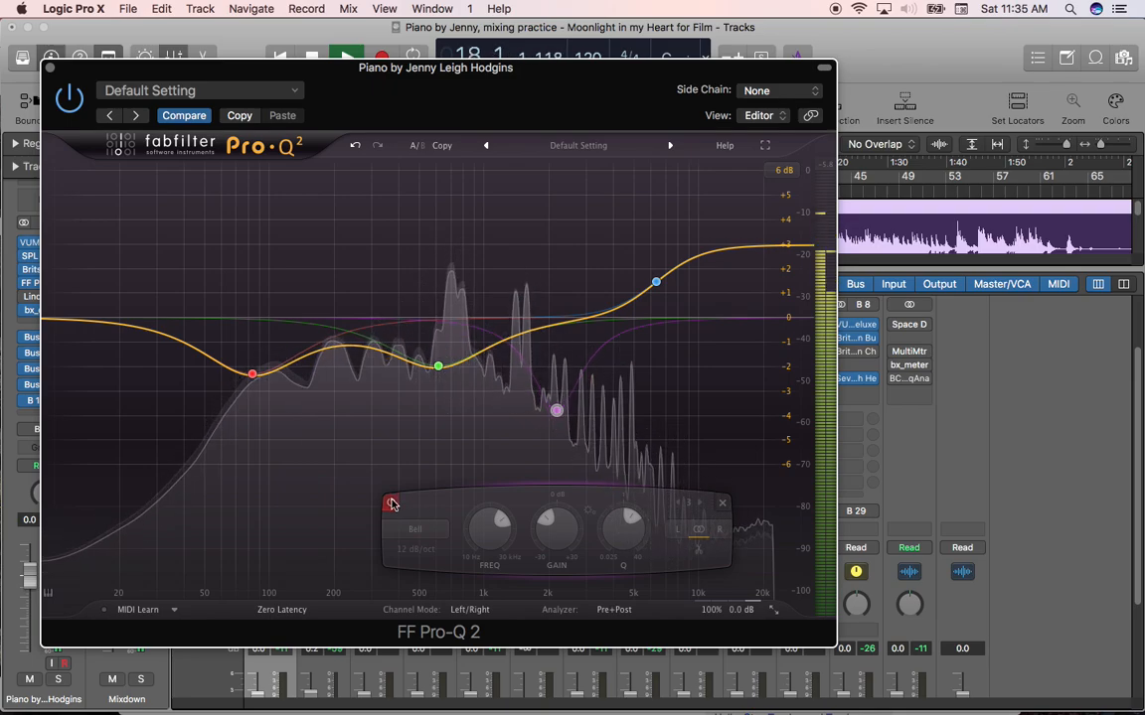
{"action": "left_click", "coordinate": [389, 500]}
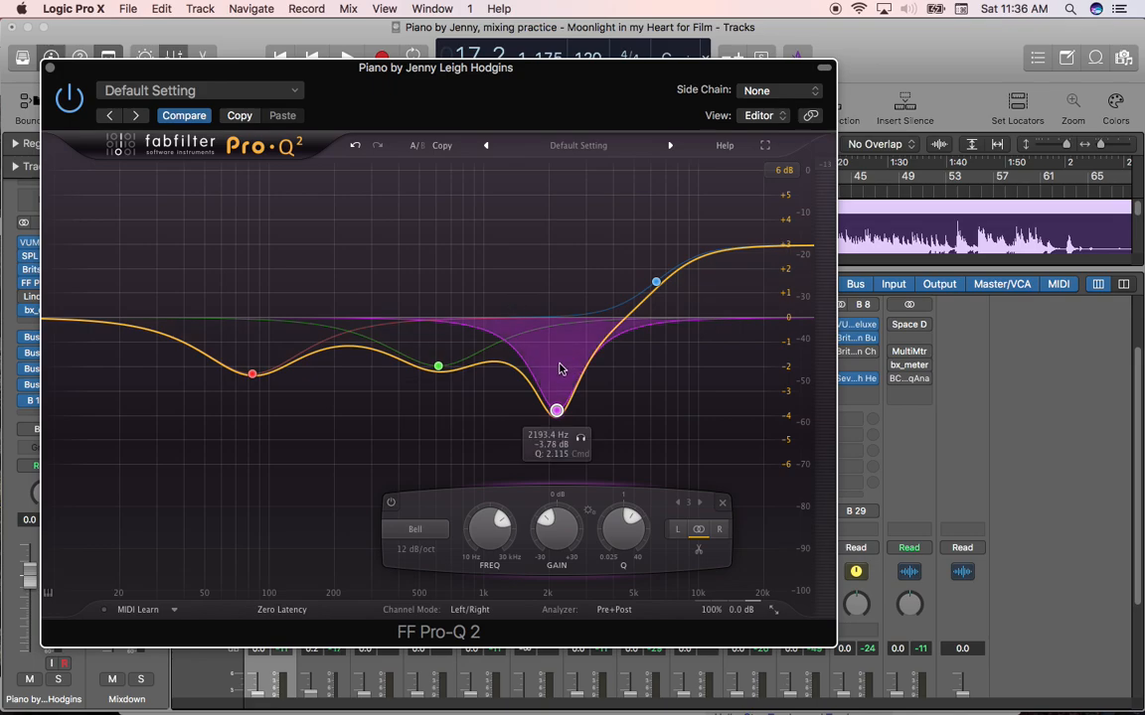
{"action": "mouse_move", "coordinate": [558, 372]}
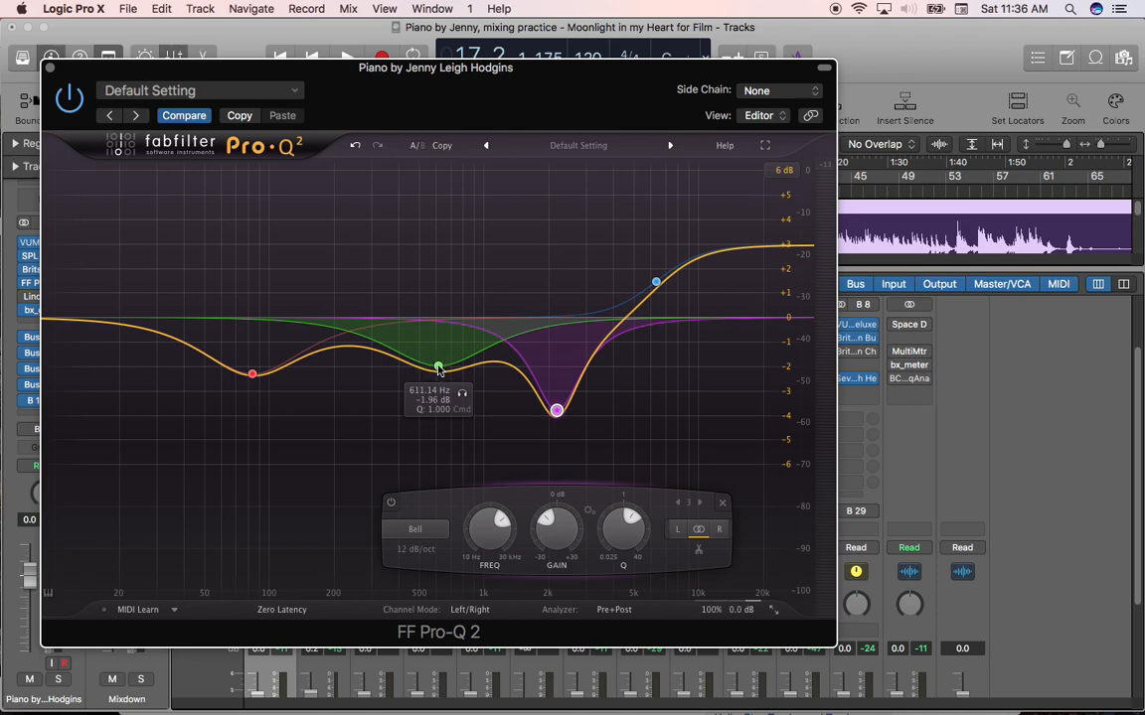
{"action": "mouse_move", "coordinate": [441, 359]}
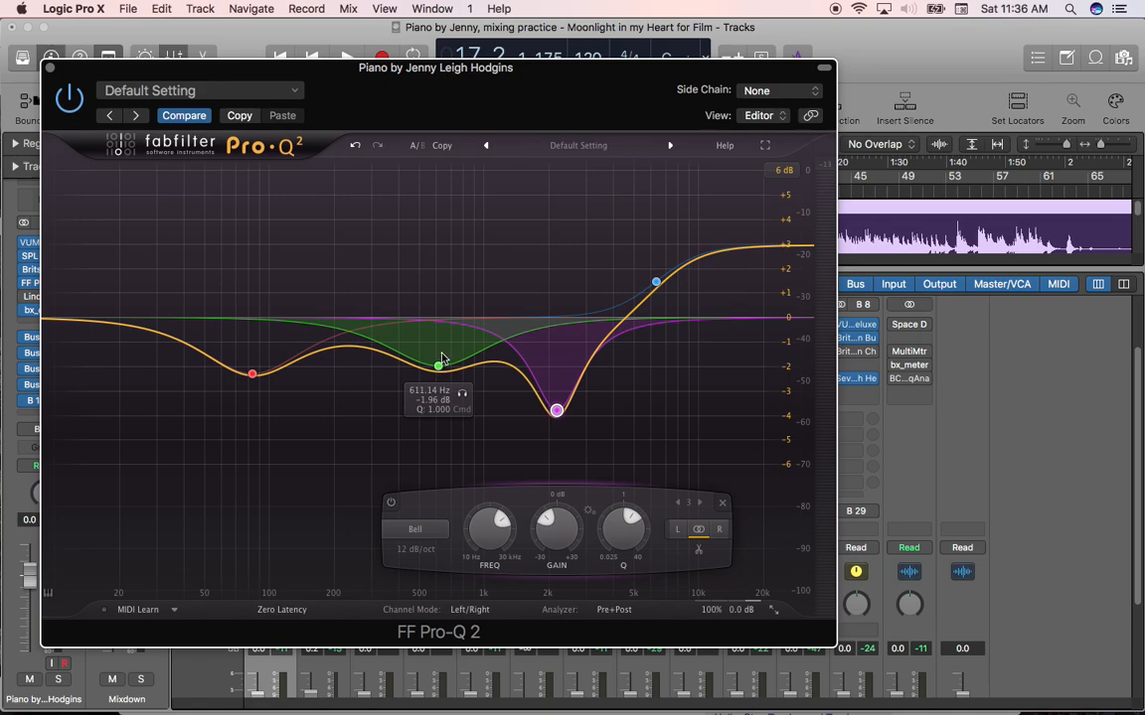
{"action": "mouse_move", "coordinate": [442, 373]}
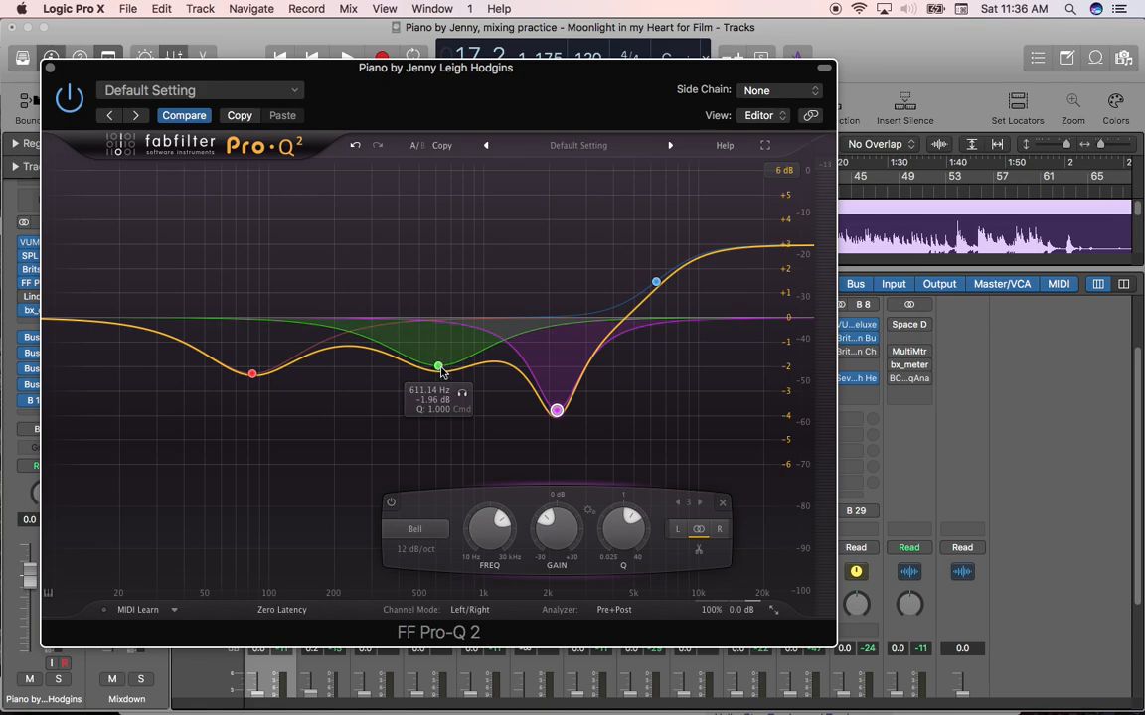
Sweep the Pro-Q 2 midrange bell near 500 Hz between big boosts and cuts, settling on a moderate boost
{"action": "left_click_drag", "start_coordinate": [437, 368], "coordinate": [438, 367]}
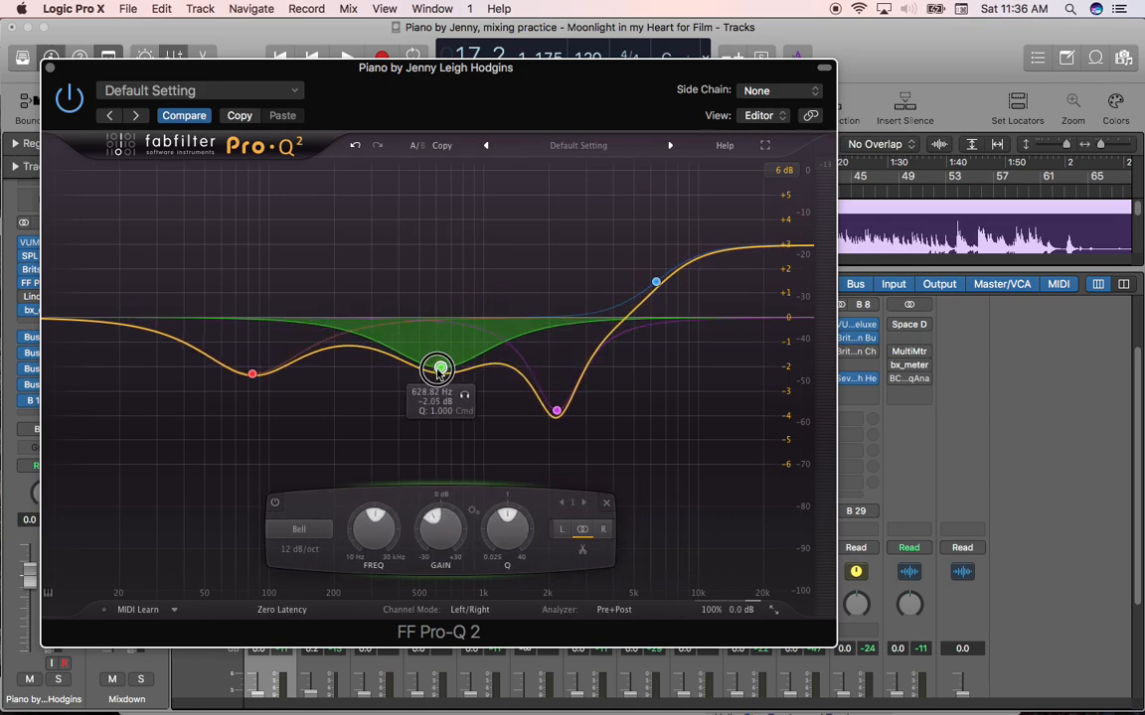
{"action": "left_click_drag", "start_coordinate": [438, 369], "coordinate": [441, 262]}
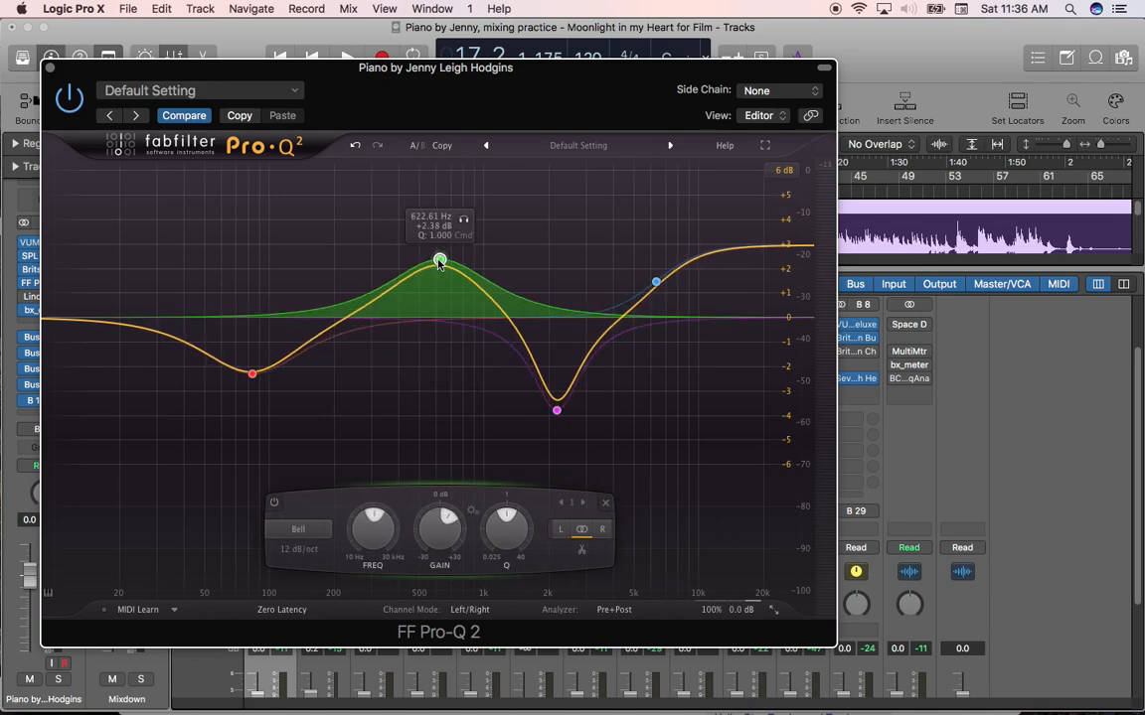
{"action": "left_click_drag", "start_coordinate": [441, 262], "coordinate": [434, 175]}
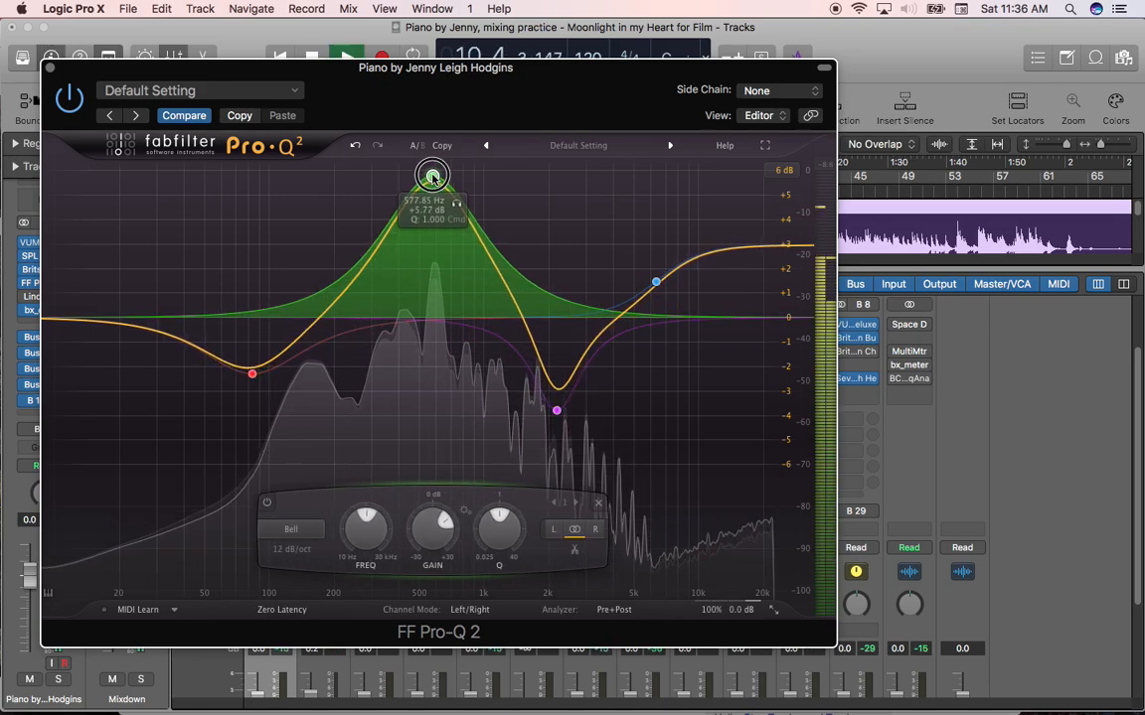
{"action": "left_click_drag", "start_coordinate": [431, 177], "coordinate": [427, 437]}
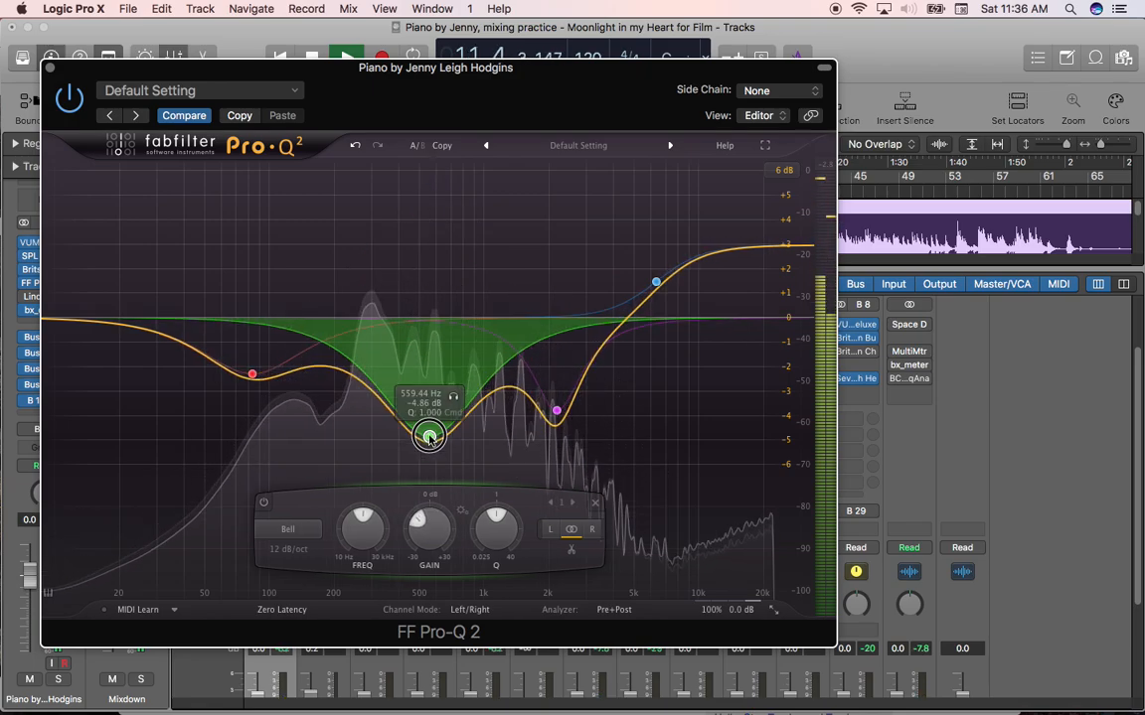
{"action": "left_click_drag", "start_coordinate": [429, 438], "coordinate": [427, 179]}
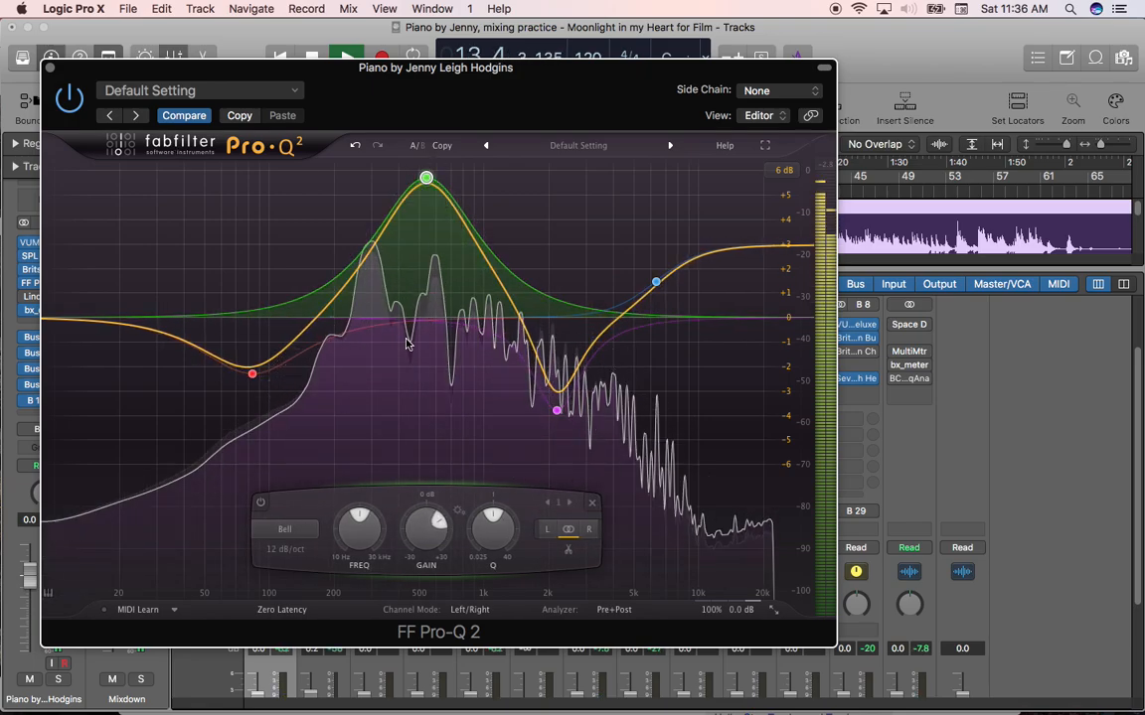
{"action": "left_click_drag", "start_coordinate": [425, 179], "coordinate": [425, 161]}
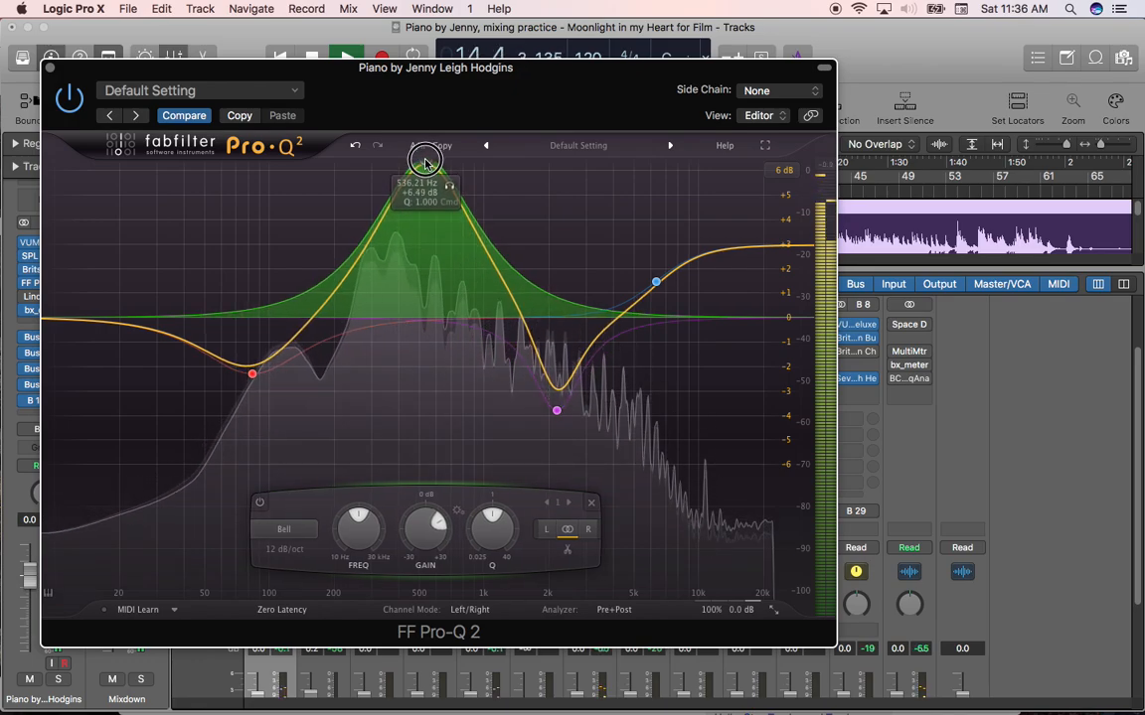
{"action": "left_click_drag", "start_coordinate": [422, 161], "coordinate": [421, 210]}
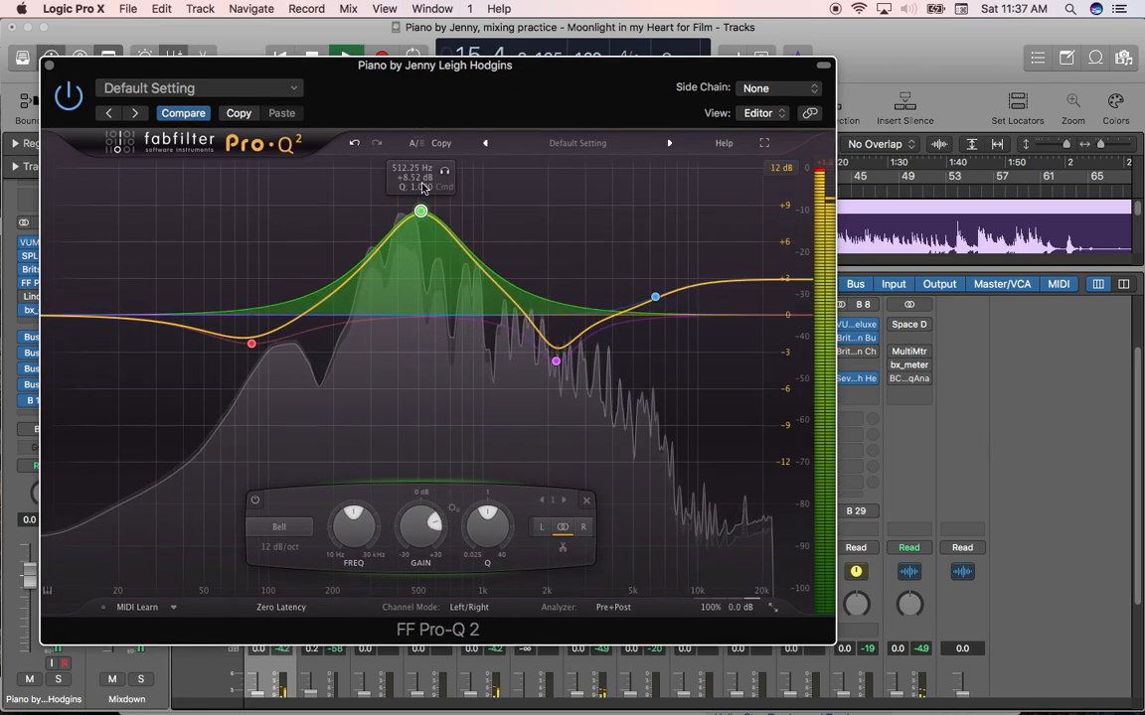
{"action": "left_click_drag", "start_coordinate": [422, 211], "coordinate": [418, 247]}
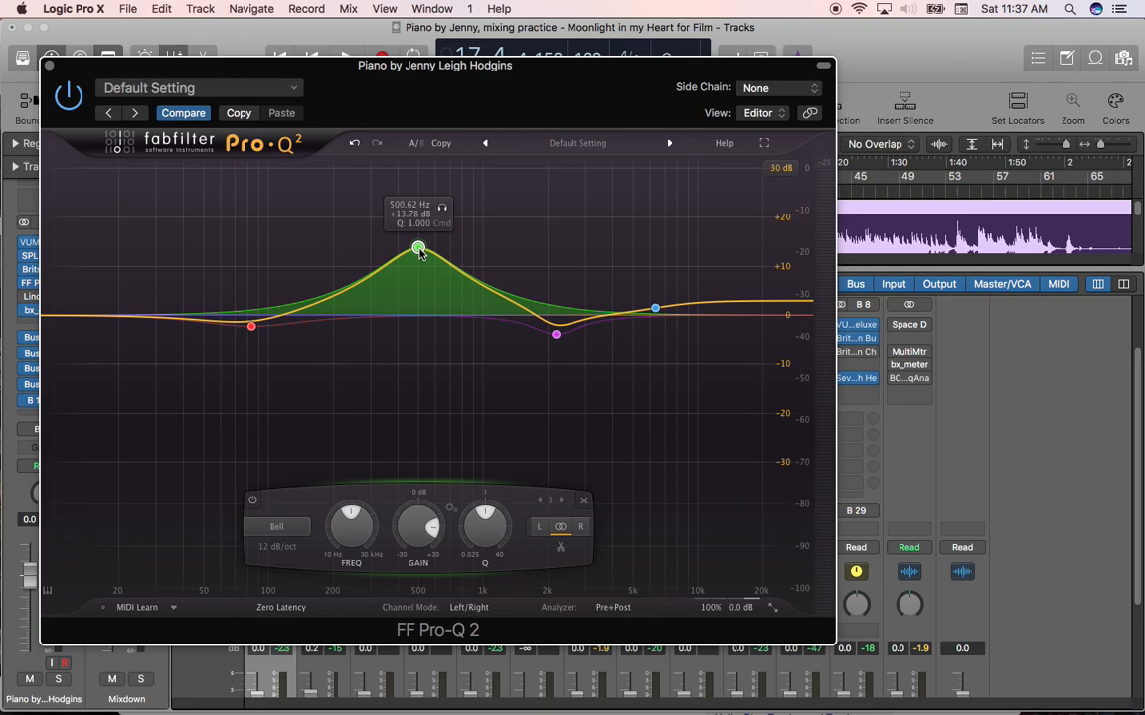
Swing the midrange bell again from deep cut to large boost, ending on a shallow 2 dB cut near 500 Hz
{"action": "left_click_drag", "start_coordinate": [417, 246], "coordinate": [413, 351]}
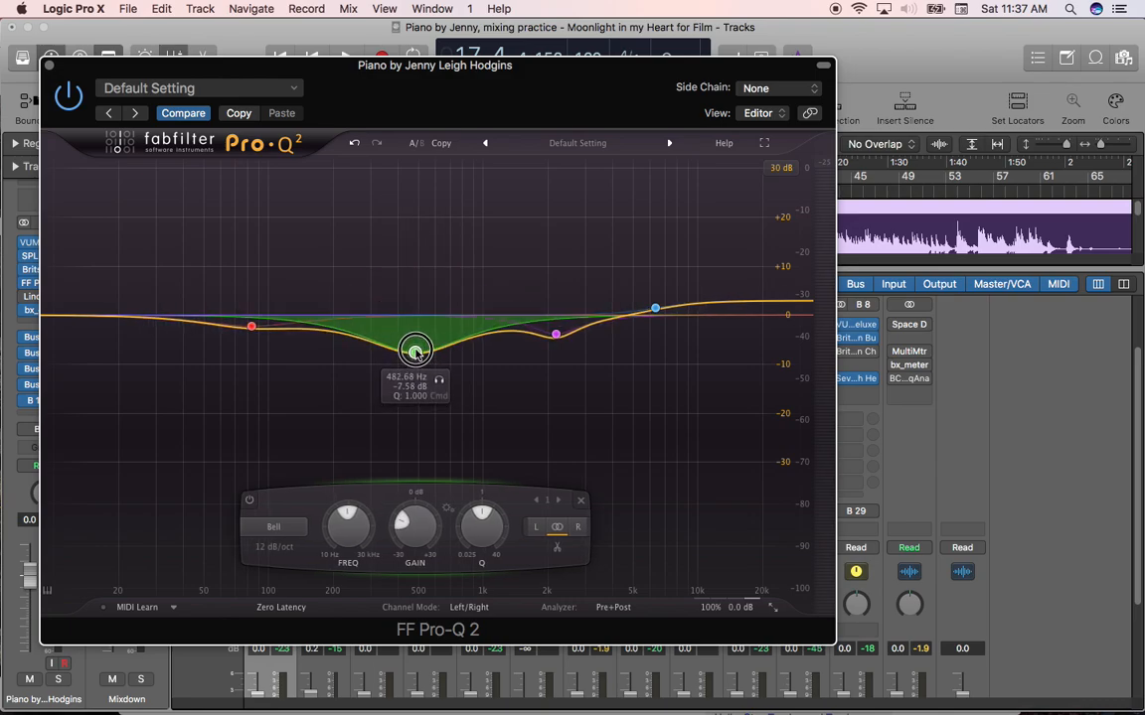
{"action": "left_click_drag", "start_coordinate": [416, 348], "coordinate": [418, 175]}
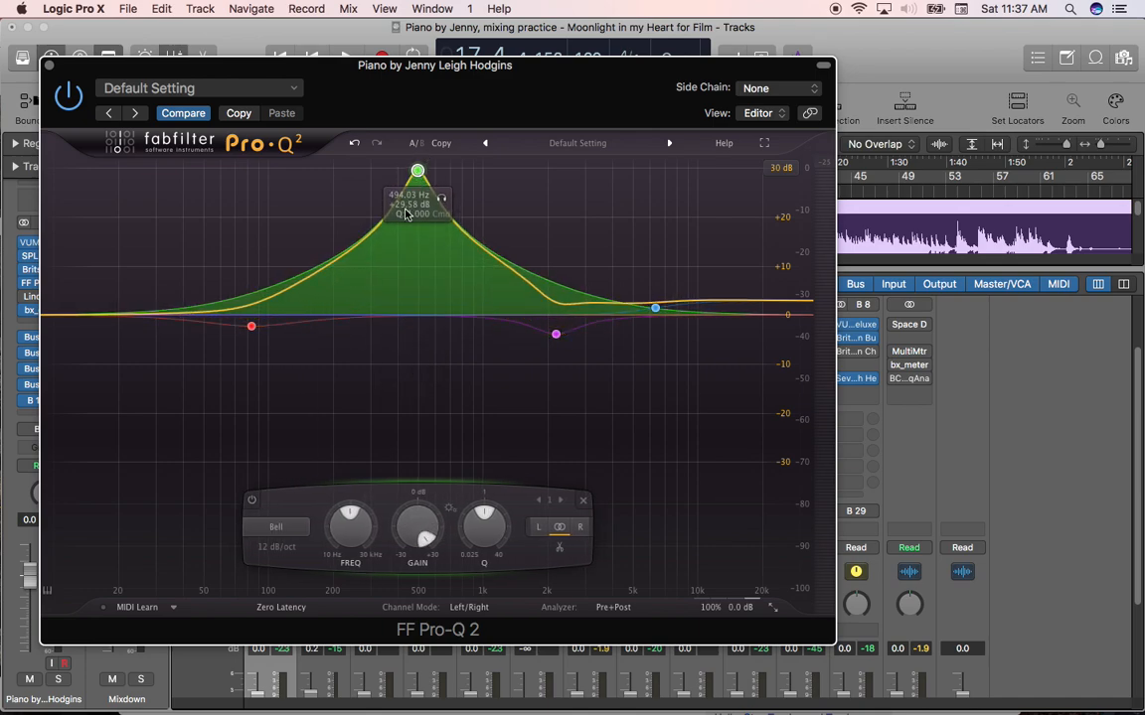
{"action": "mouse_move", "coordinate": [409, 211]}
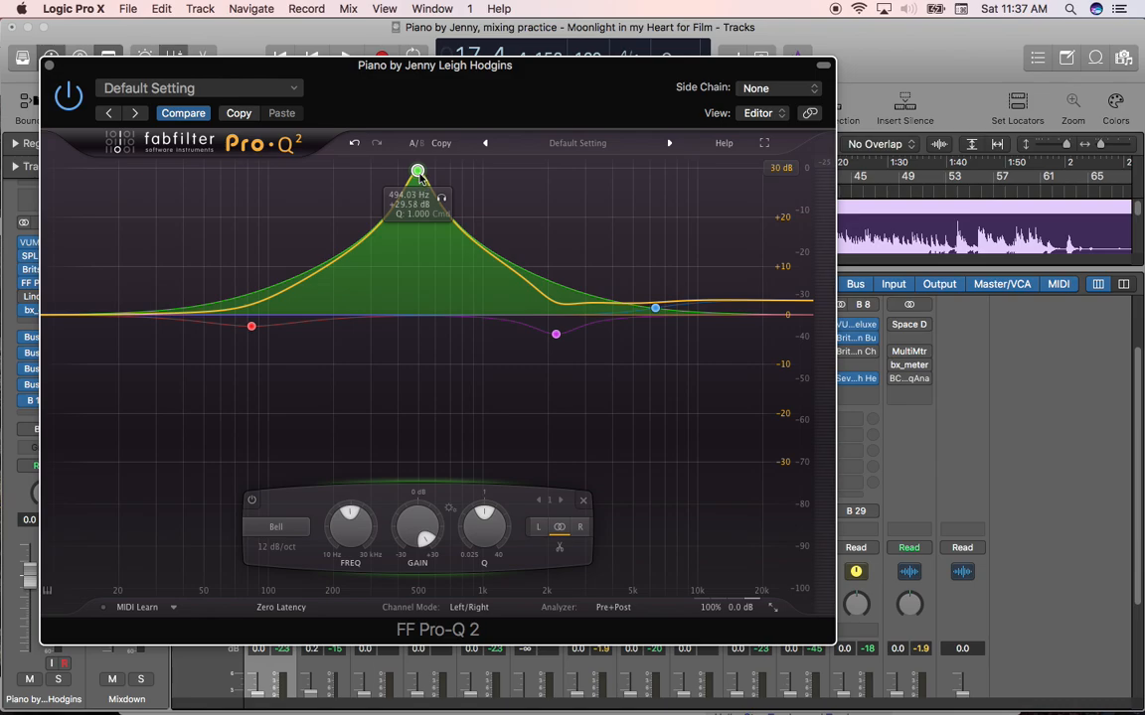
{"action": "left_click_drag", "start_coordinate": [418, 170], "coordinate": [421, 229]}
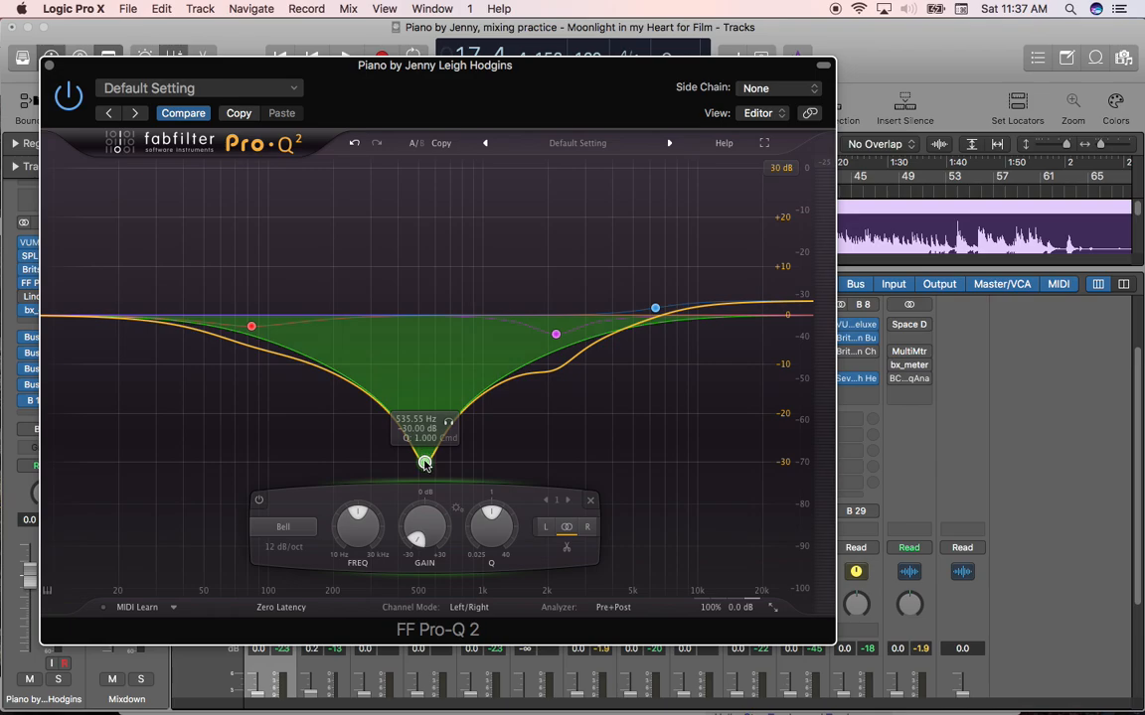
{"action": "left_click_drag", "start_coordinate": [425, 461], "coordinate": [419, 334]}
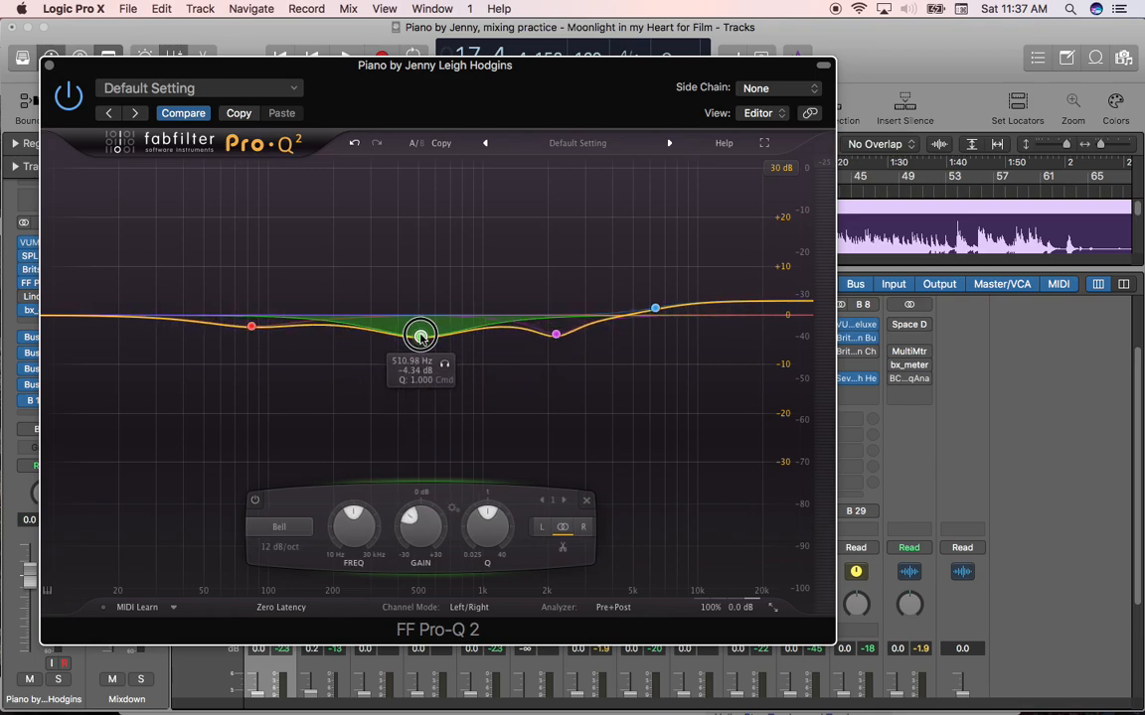
{"action": "left_click_drag", "start_coordinate": [422, 334], "coordinate": [421, 332]}
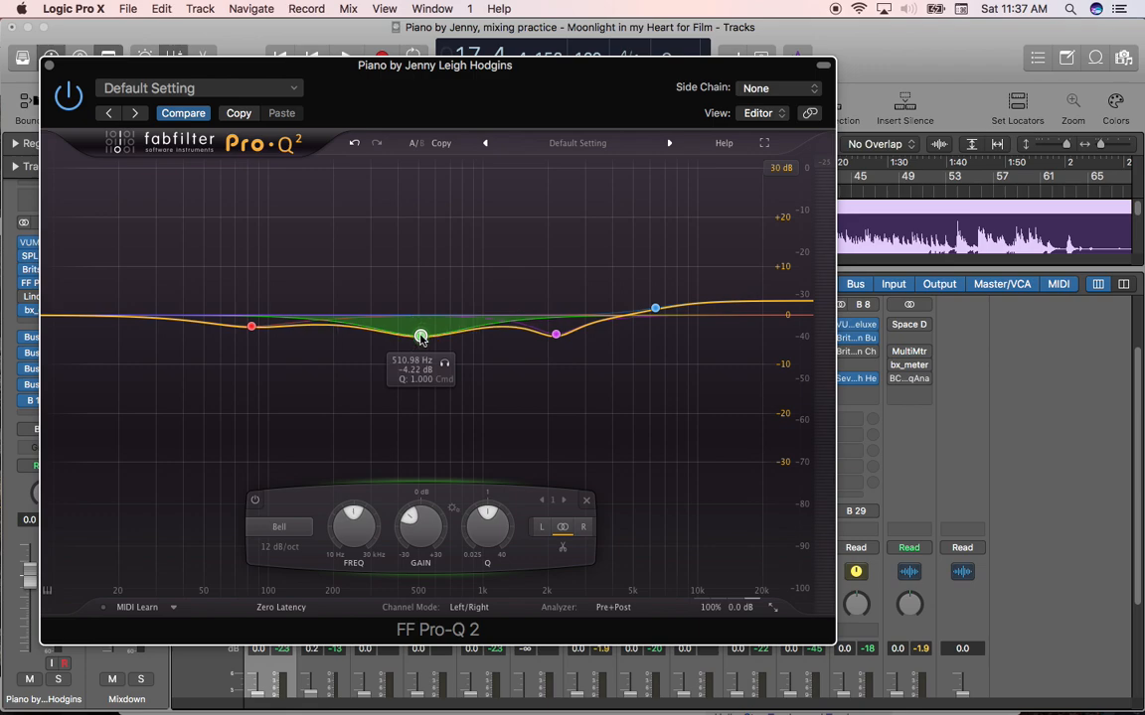
{"action": "mouse_move", "coordinate": [421, 342]}
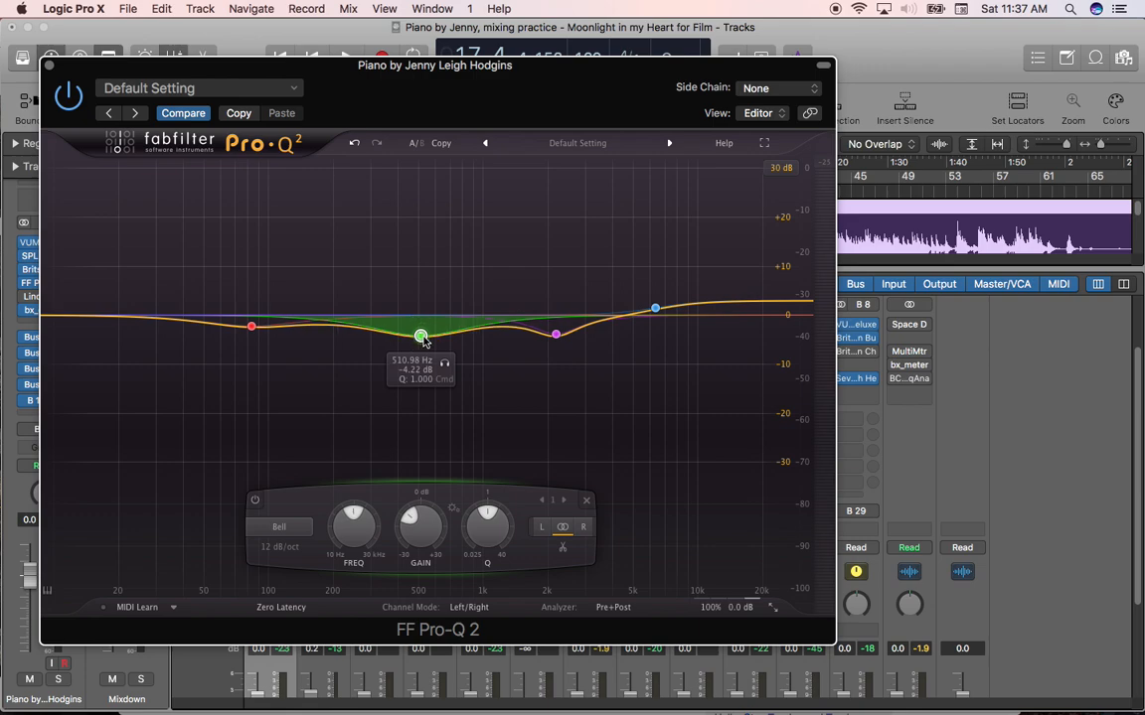
{"action": "left_click_drag", "start_coordinate": [421, 334], "coordinate": [418, 314]}
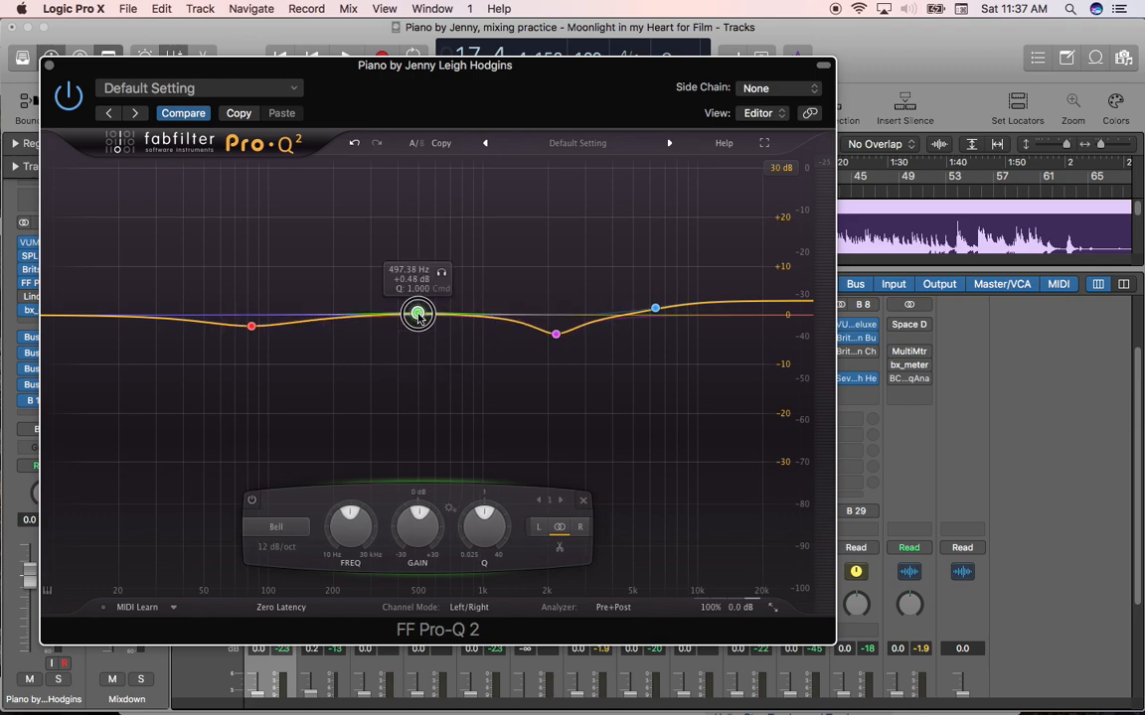
{"action": "left_click_drag", "start_coordinate": [418, 314], "coordinate": [418, 330]}
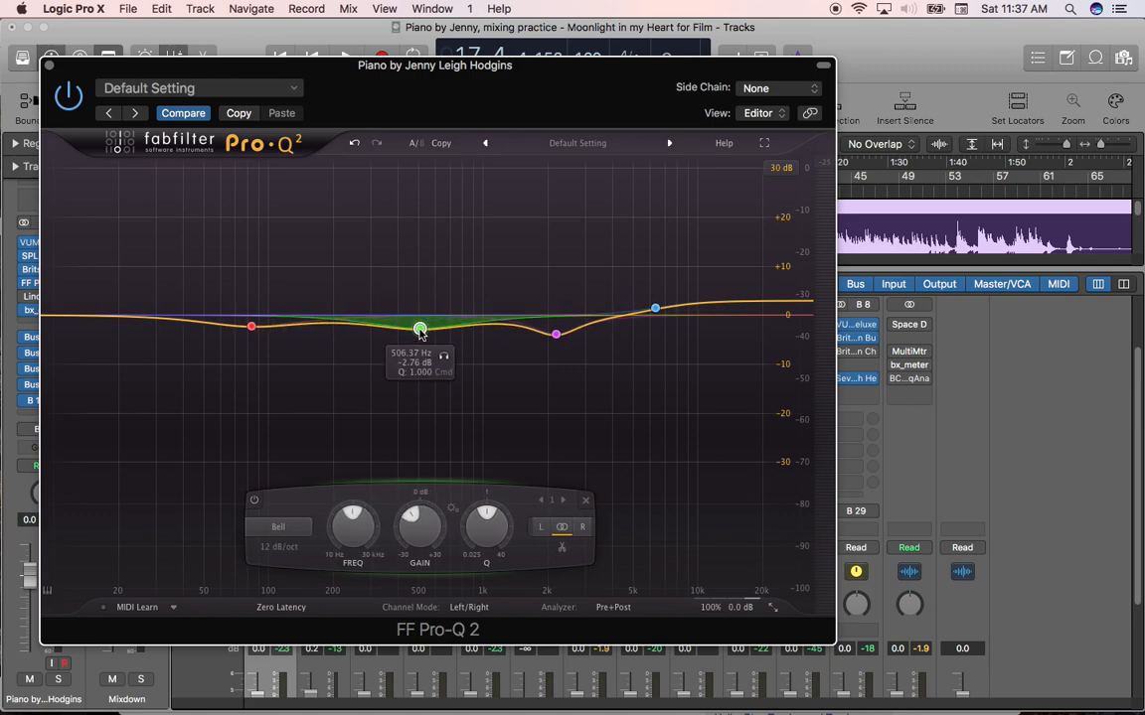
{"action": "mouse_move", "coordinate": [422, 338]}
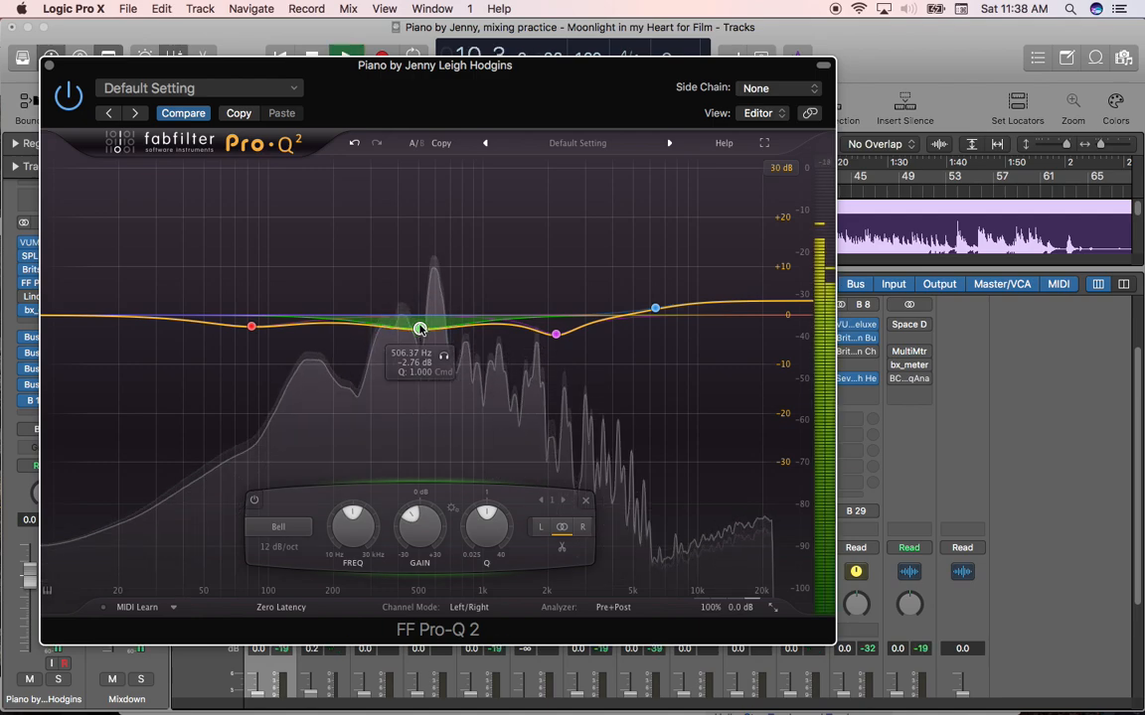
Drop the midrange bell to a deep cut, then raise it to a roughly 20 dB boost near 450 Hz
{"action": "left_click_drag", "start_coordinate": [419, 328], "coordinate": [409, 461]}
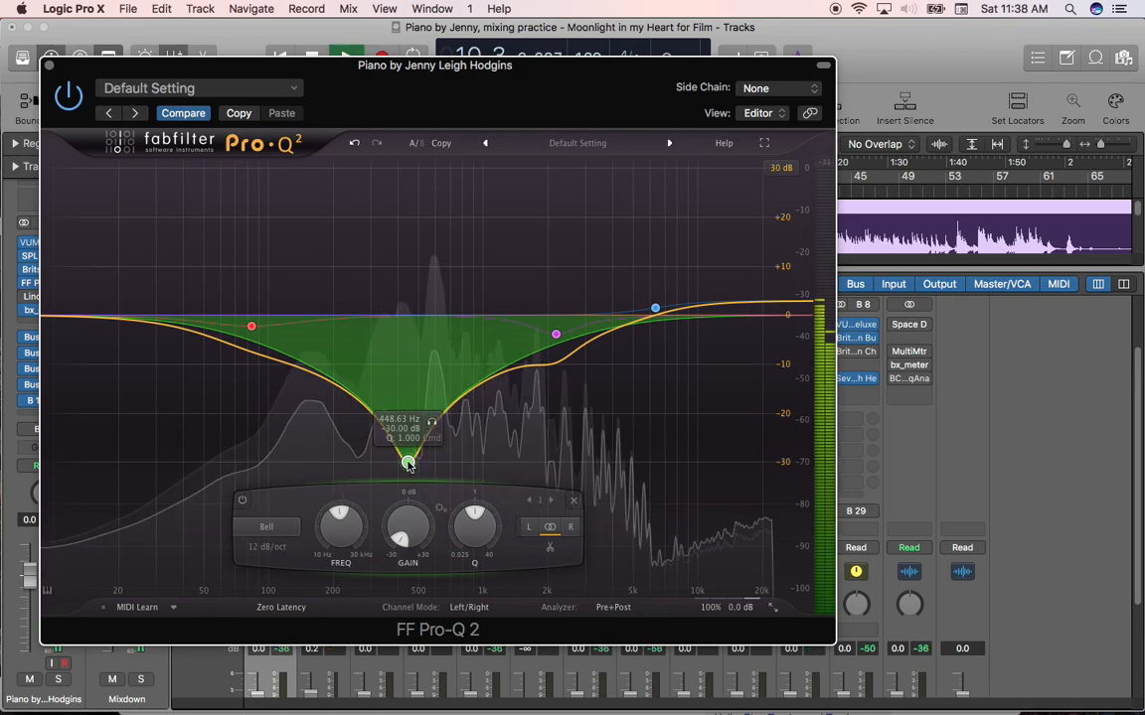
{"action": "left_click_drag", "start_coordinate": [406, 461], "coordinate": [412, 174]}
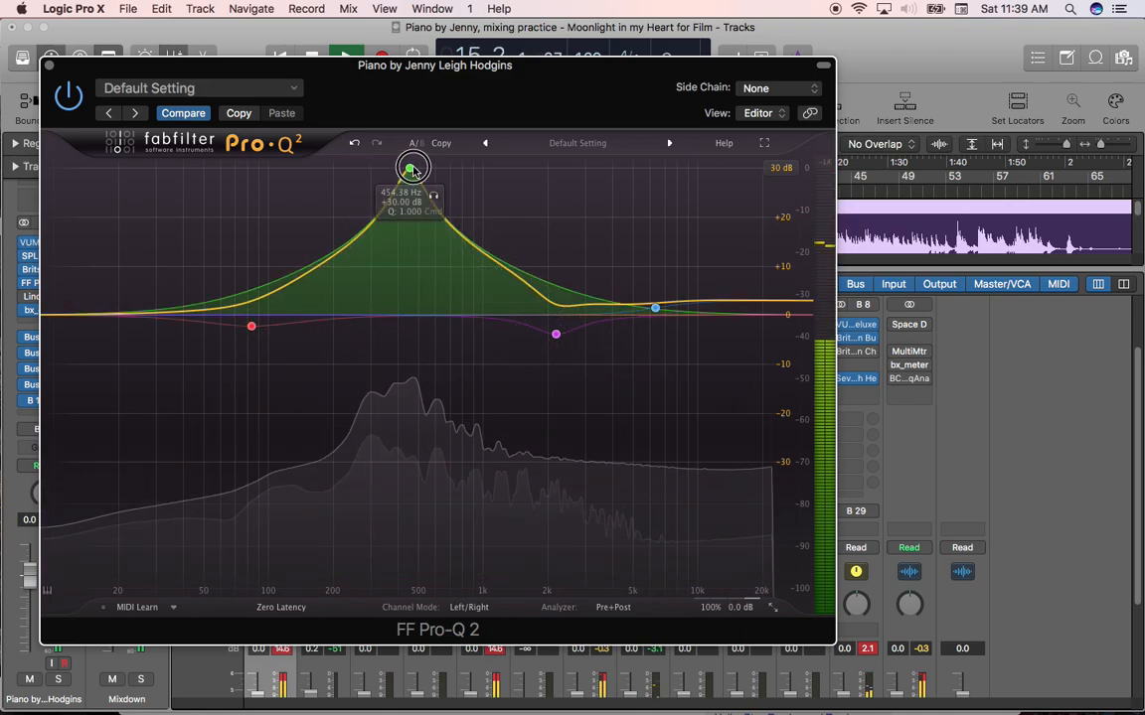
Pull the midrange bell back down to a gentle low-mid cut and switch the display range to 6 dB
{"action": "left_click_drag", "start_coordinate": [409, 167], "coordinate": [409, 298]}
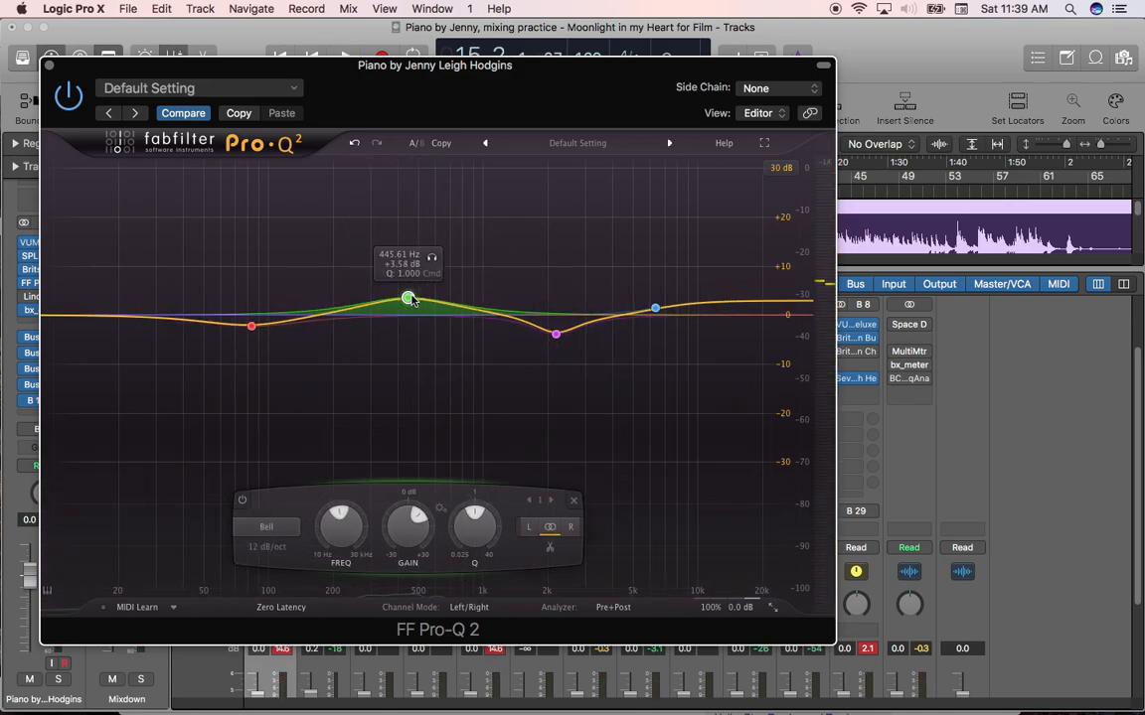
{"action": "left_click_drag", "start_coordinate": [408, 298], "coordinate": [410, 334]}
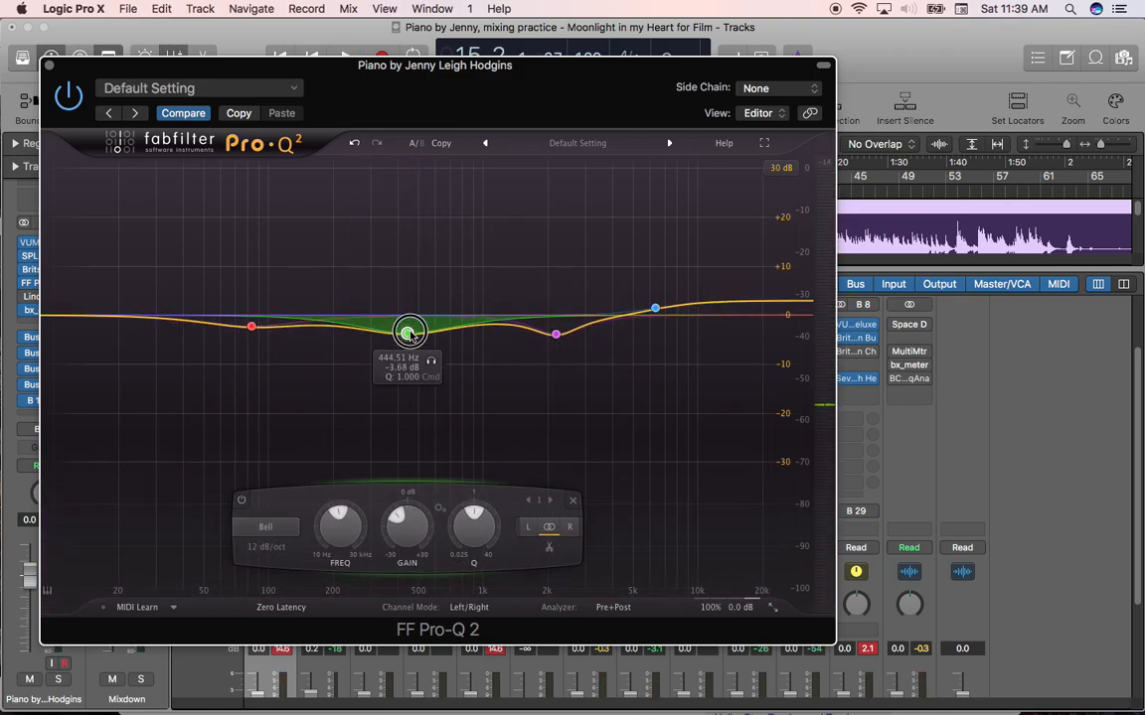
{"action": "left_click_drag", "start_coordinate": [409, 330], "coordinate": [413, 336]}
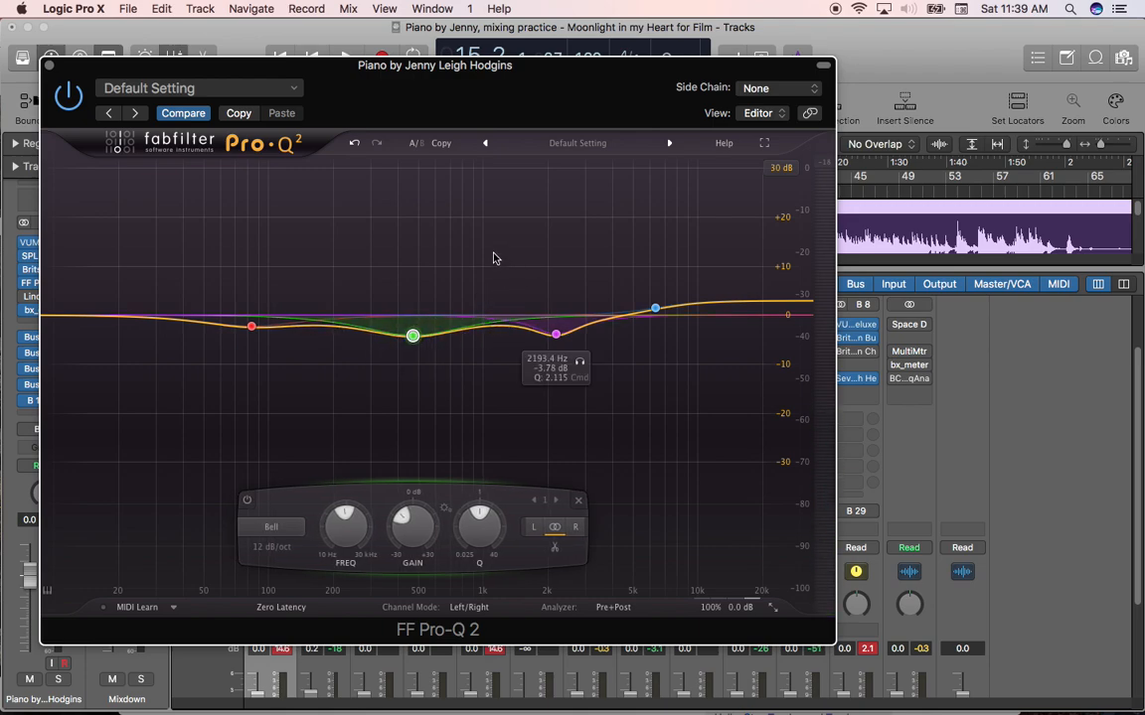
{"action": "left_click", "coordinate": [783, 167]}
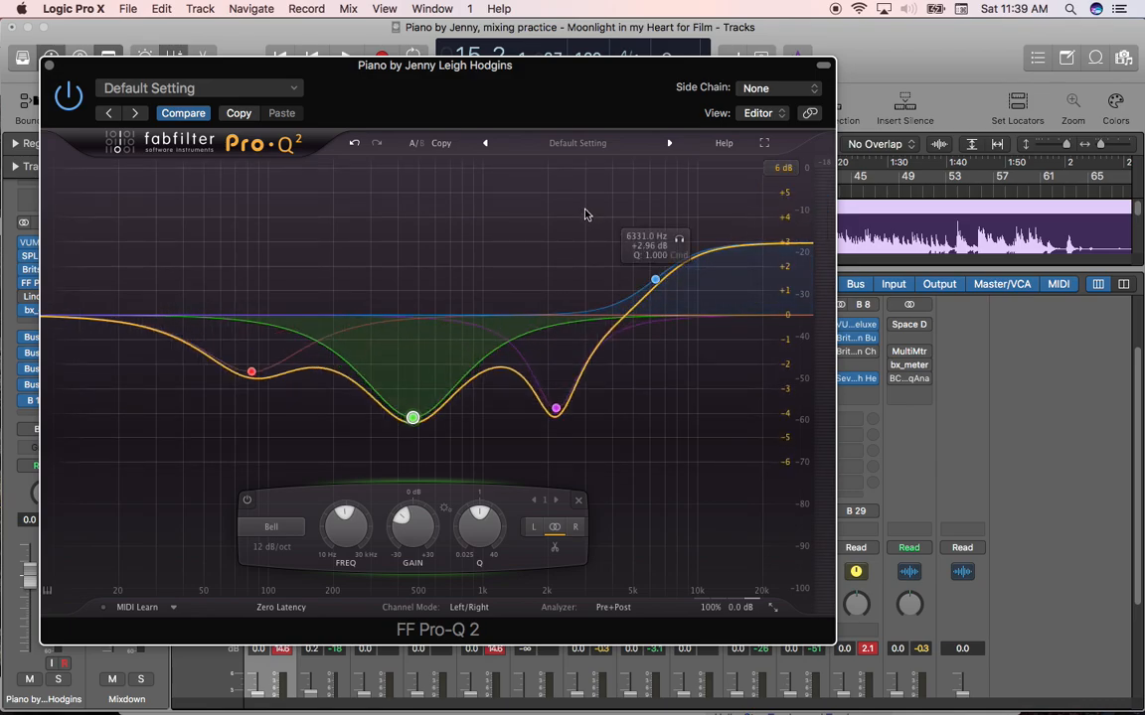
Refine the low-mid dip on the finer scale, then close Pro-Q 2 back to the mixer
{"action": "left_click_drag", "start_coordinate": [412, 417], "coordinate": [411, 362]}
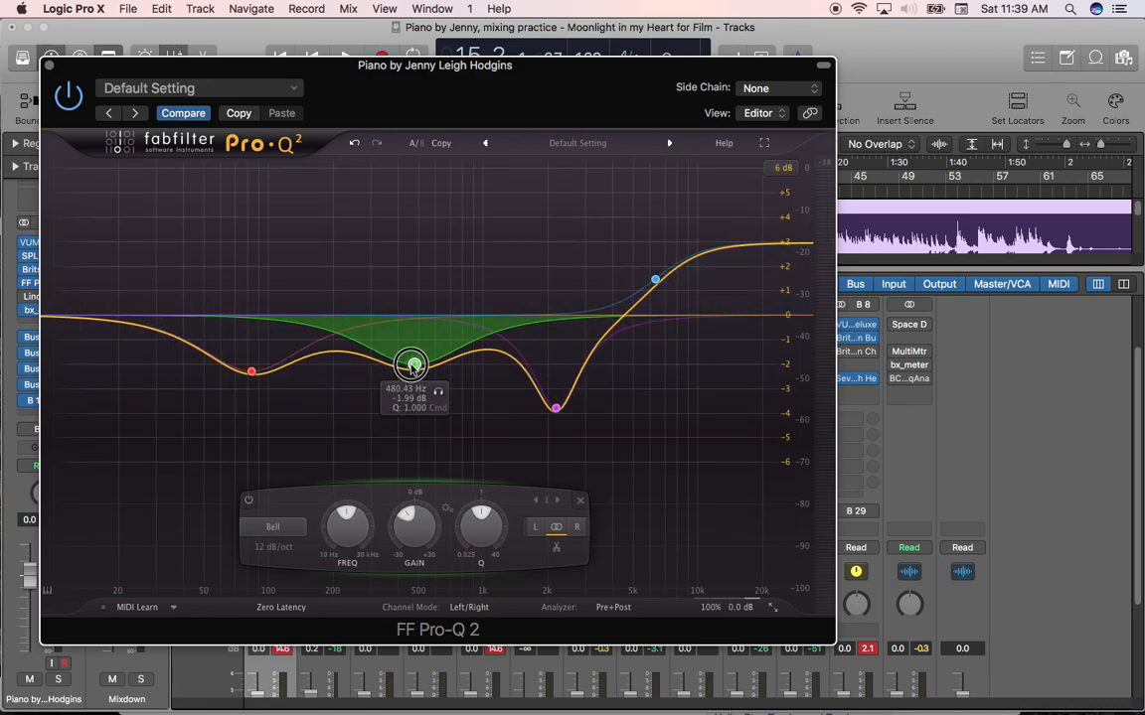
{"action": "left_click_drag", "start_coordinate": [412, 365], "coordinate": [412, 358]}
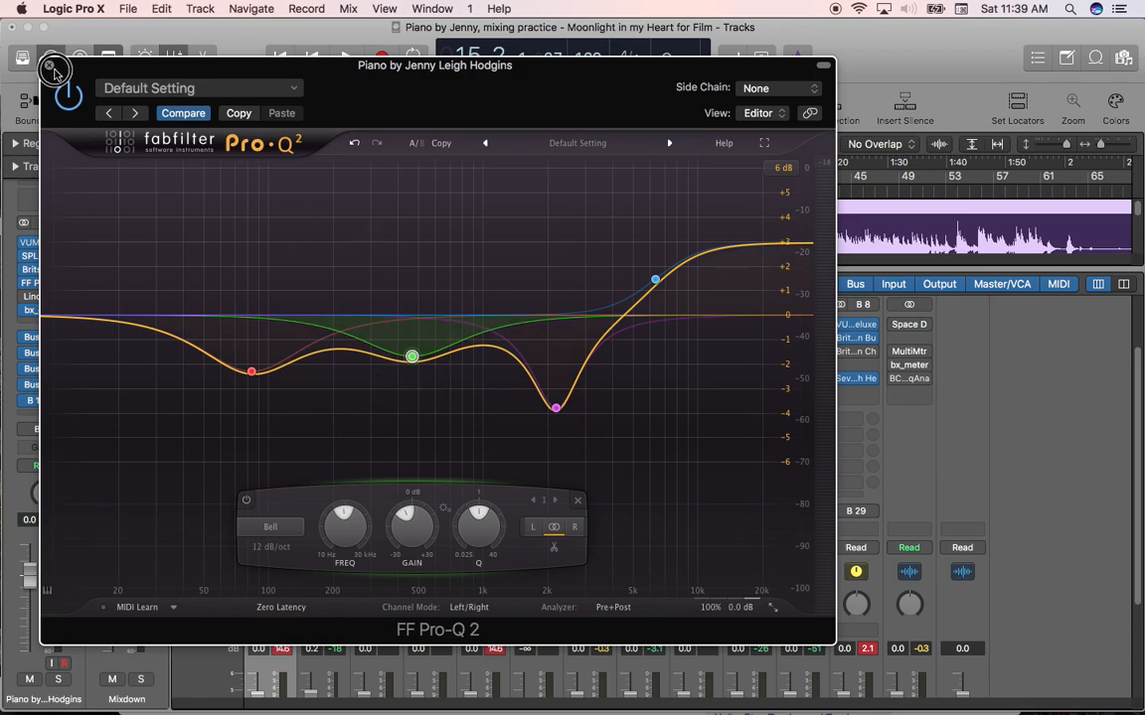
{"action": "left_click", "coordinate": [55, 69]}
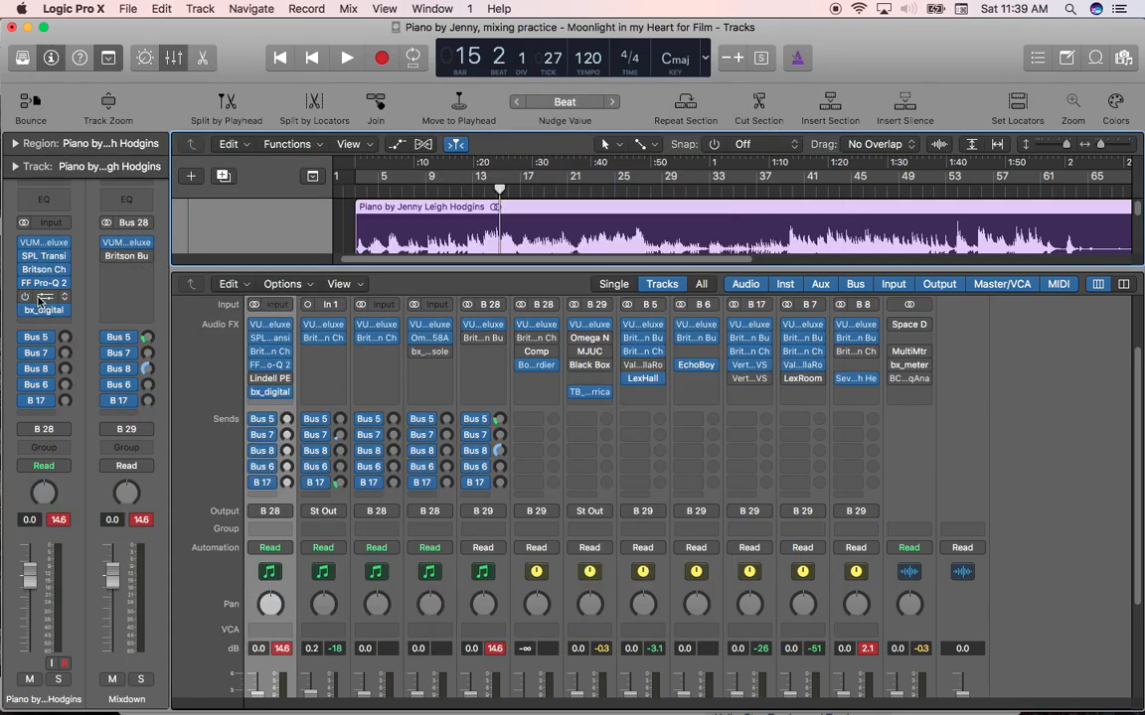
{"action": "mouse_move", "coordinate": [44, 298]}
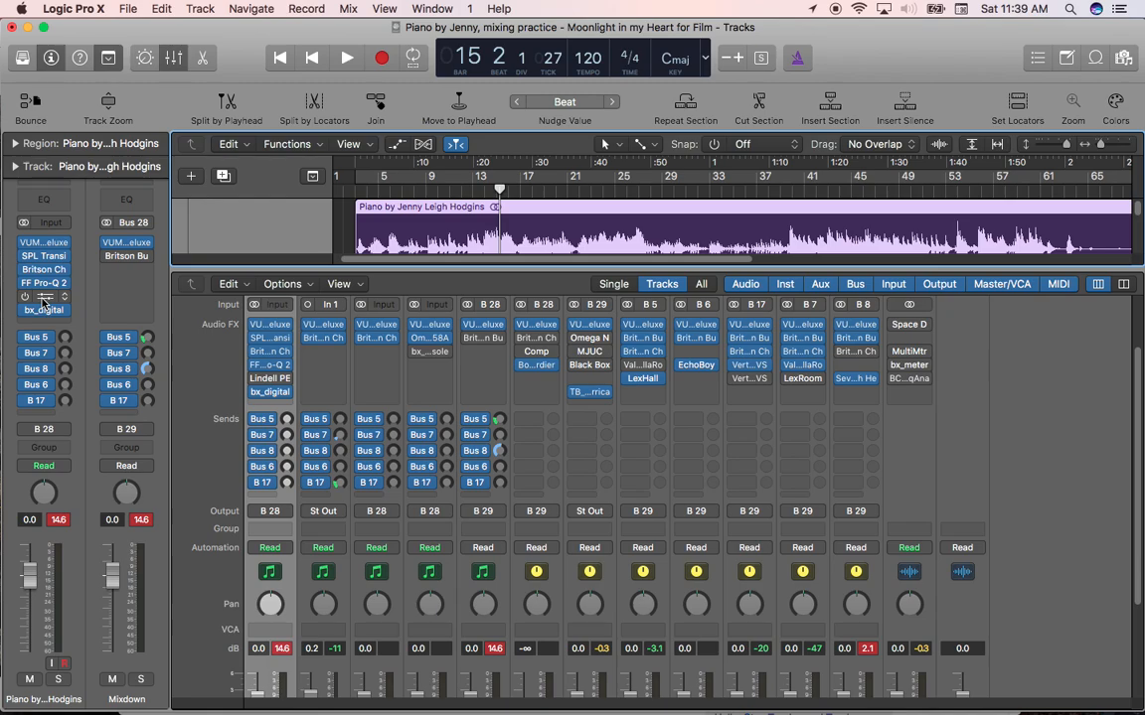
{"action": "mouse_move", "coordinate": [44, 316]}
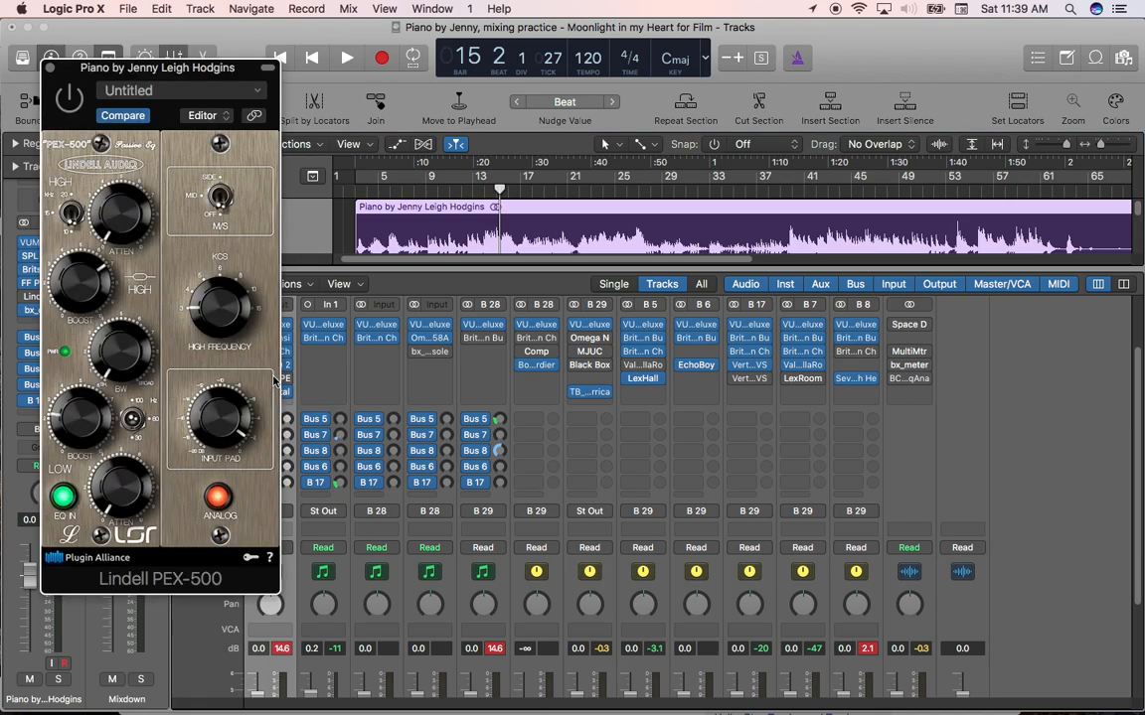
{"action": "left_click_drag", "start_coordinate": [159, 67], "coordinate": [454, 62]}
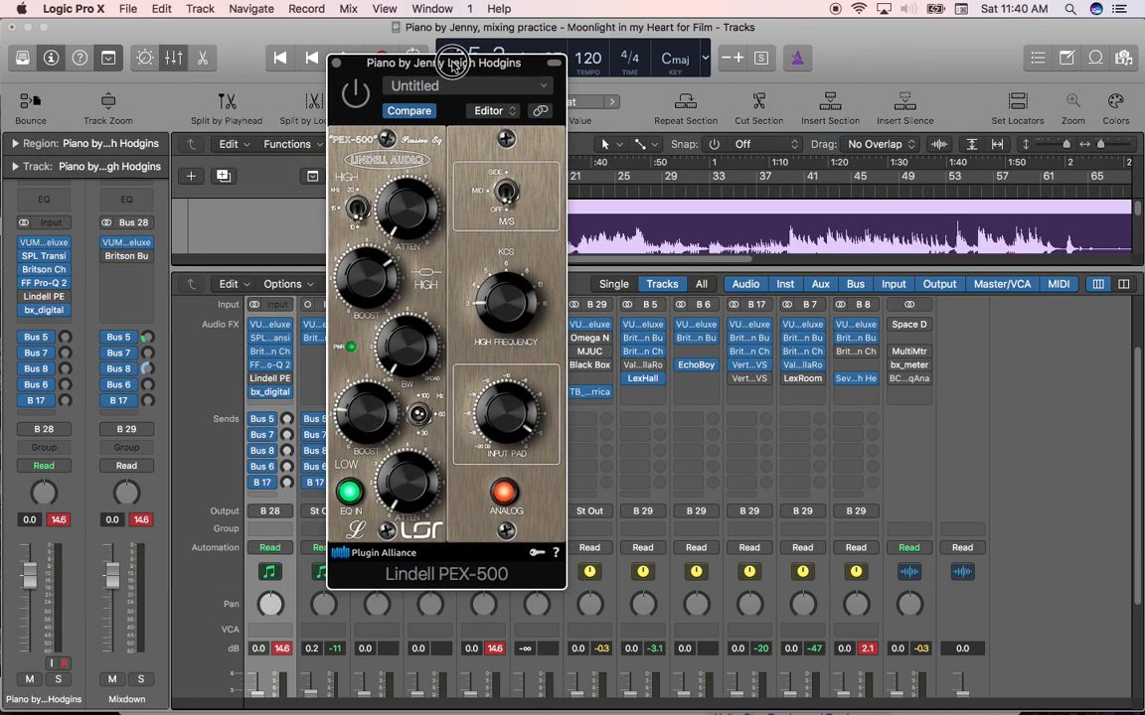
{"action": "left_click_drag", "start_coordinate": [453, 62], "coordinate": [445, 62]}
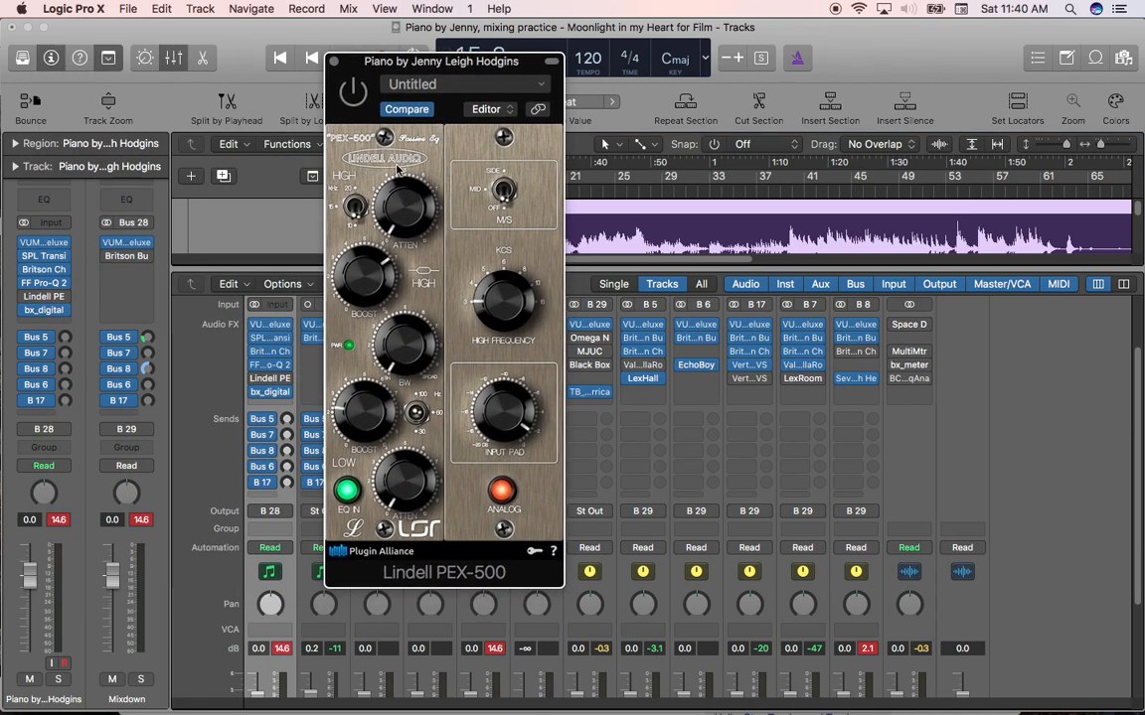
{"action": "mouse_move", "coordinate": [421, 533]}
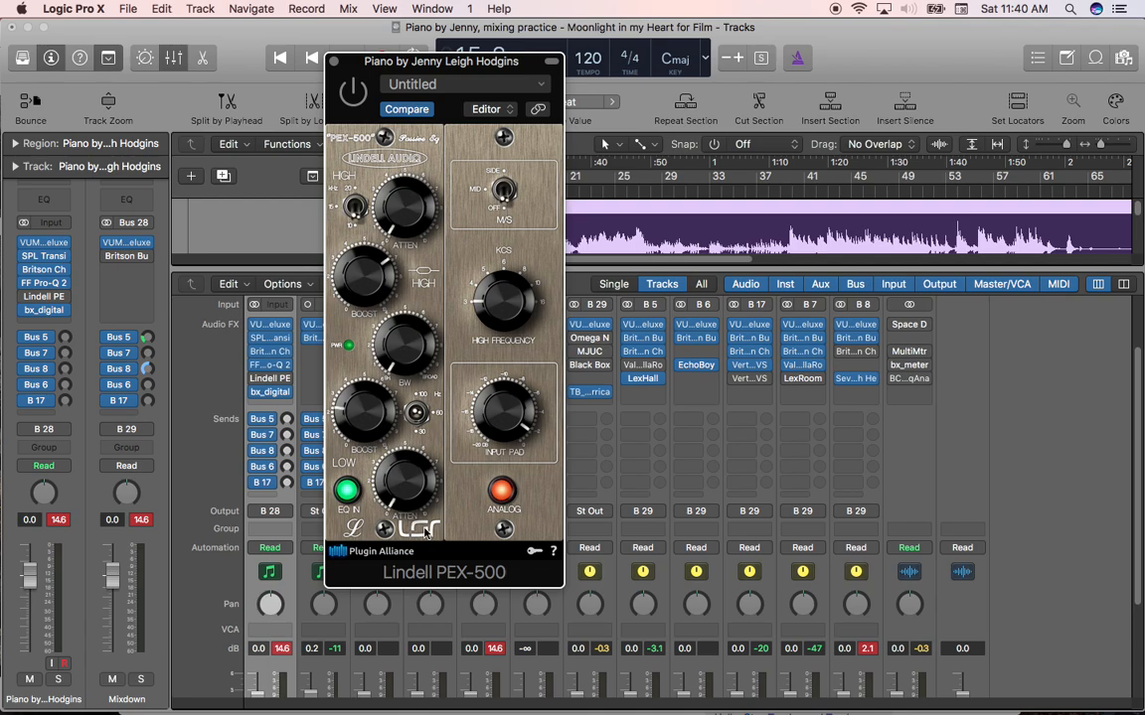
{"action": "mouse_move", "coordinate": [445, 290]}
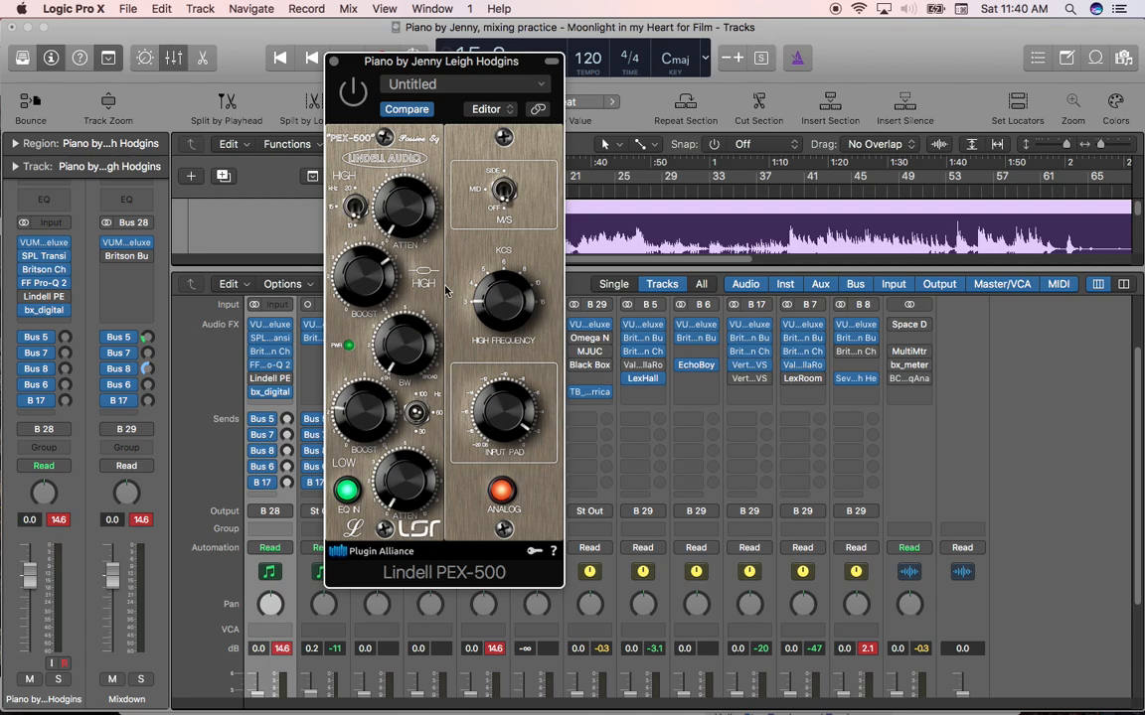
{"action": "mouse_move", "coordinate": [405, 306]}
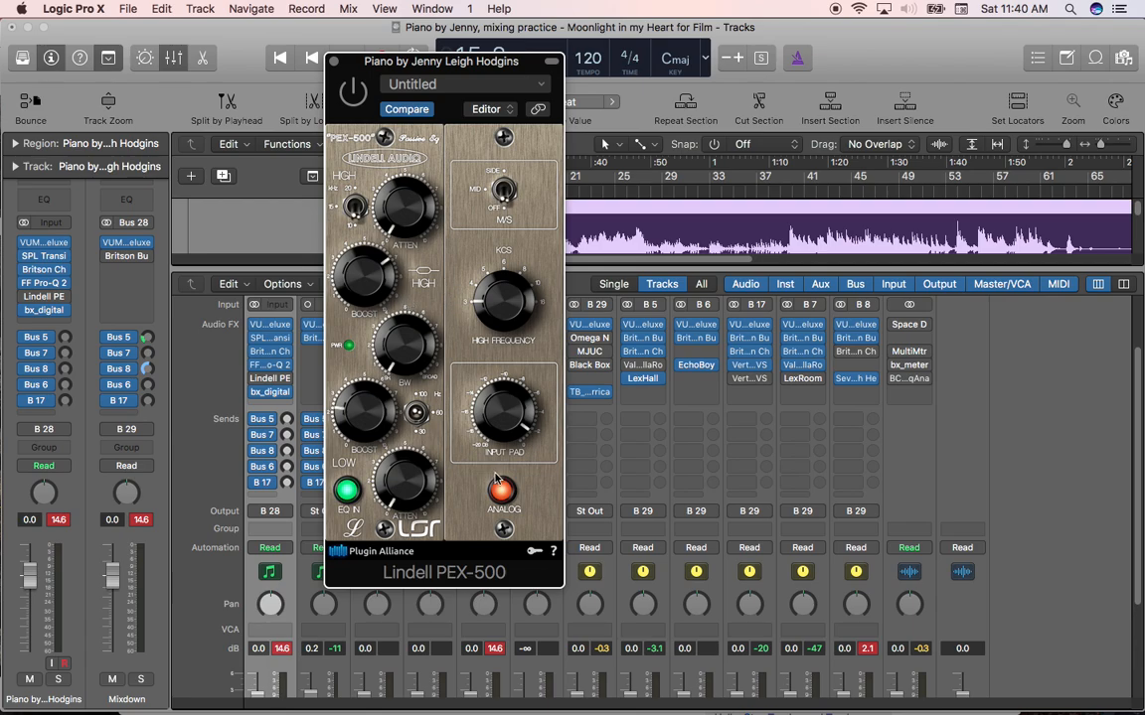
{"action": "left_click", "coordinate": [503, 489]}
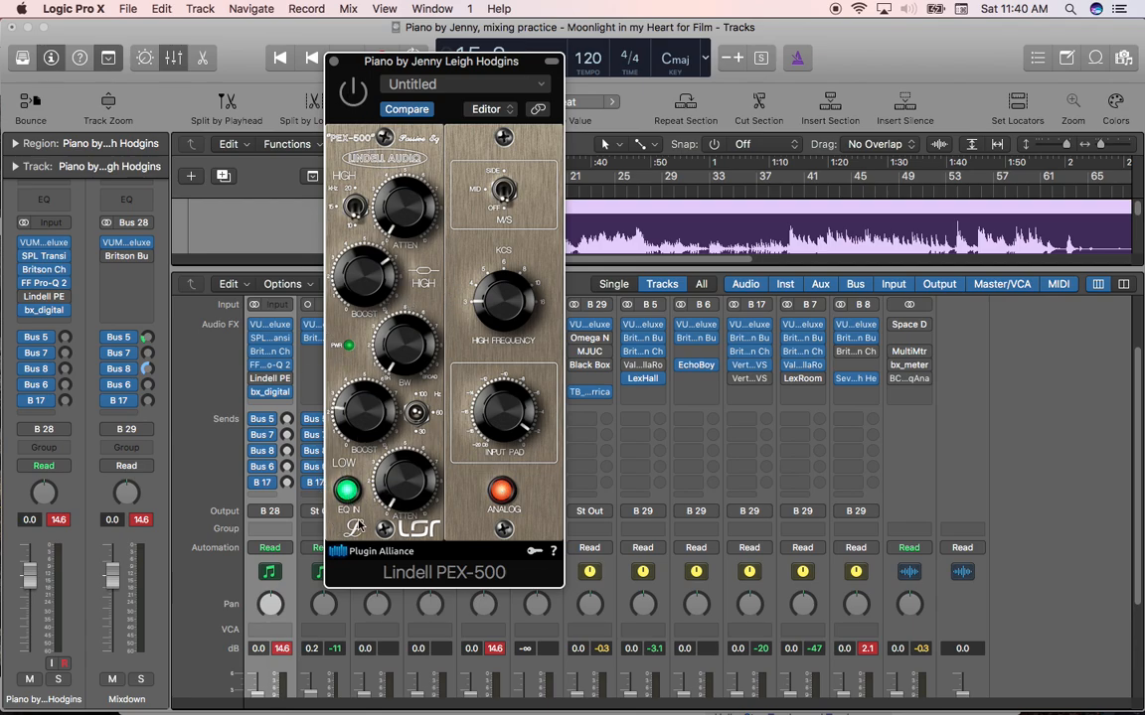
{"action": "mouse_move", "coordinate": [388, 302]}
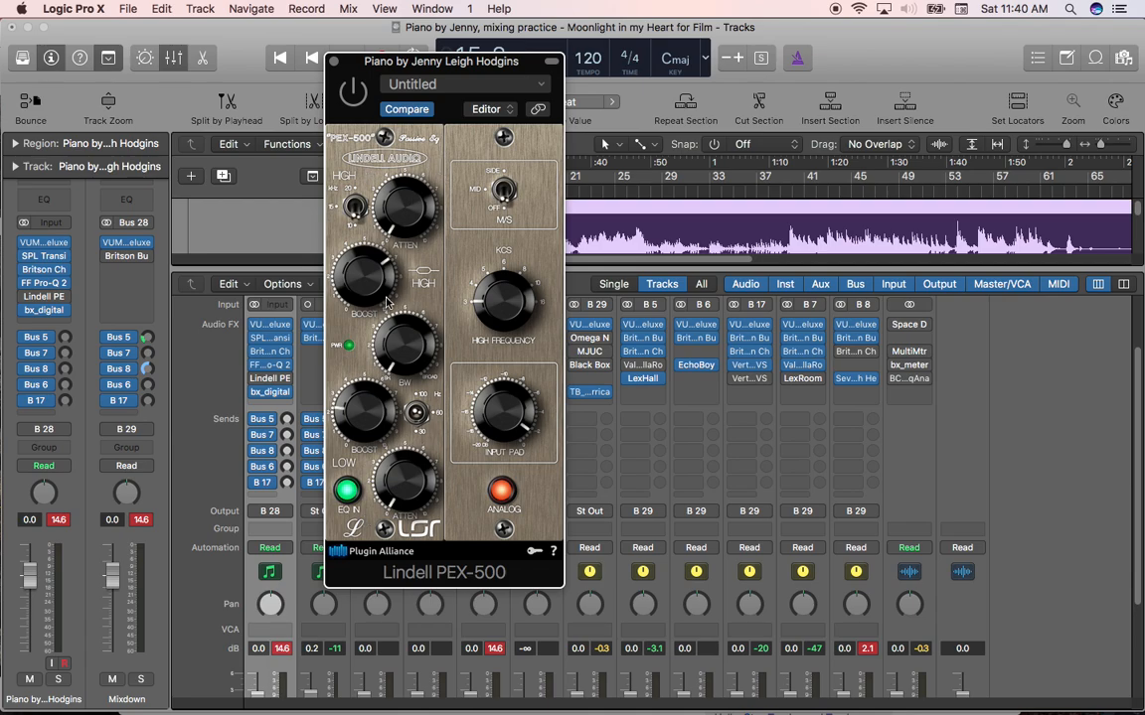
{"action": "left_click", "coordinate": [348, 491]}
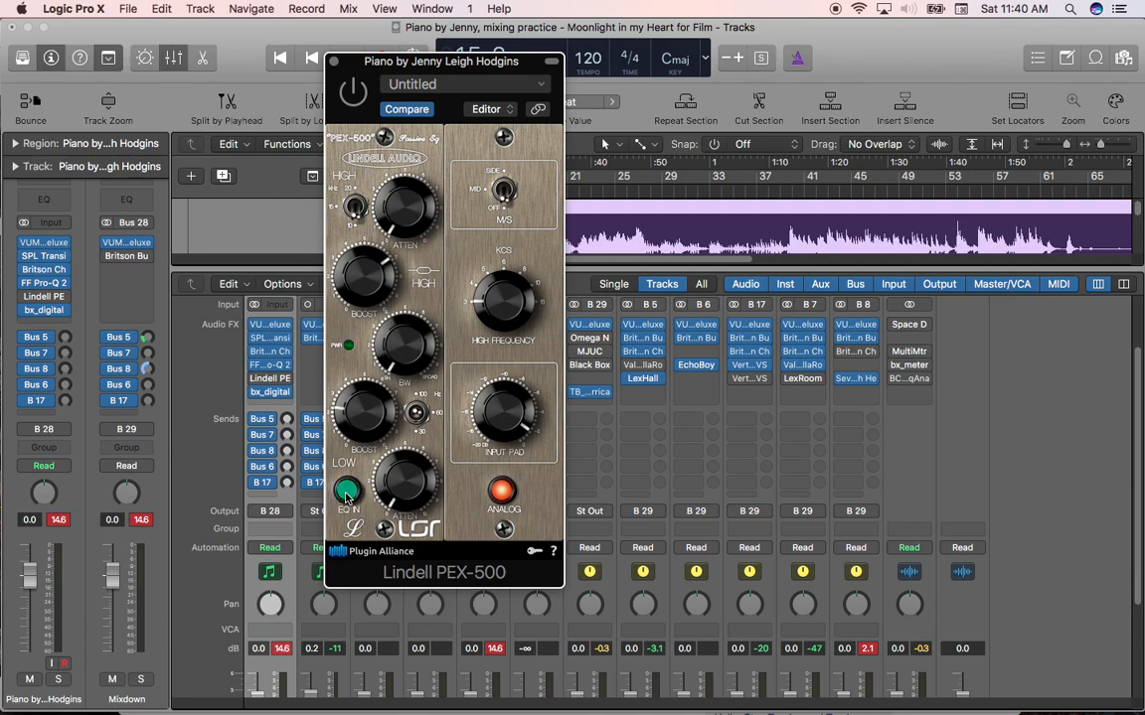
{"action": "left_click", "coordinate": [346, 491]}
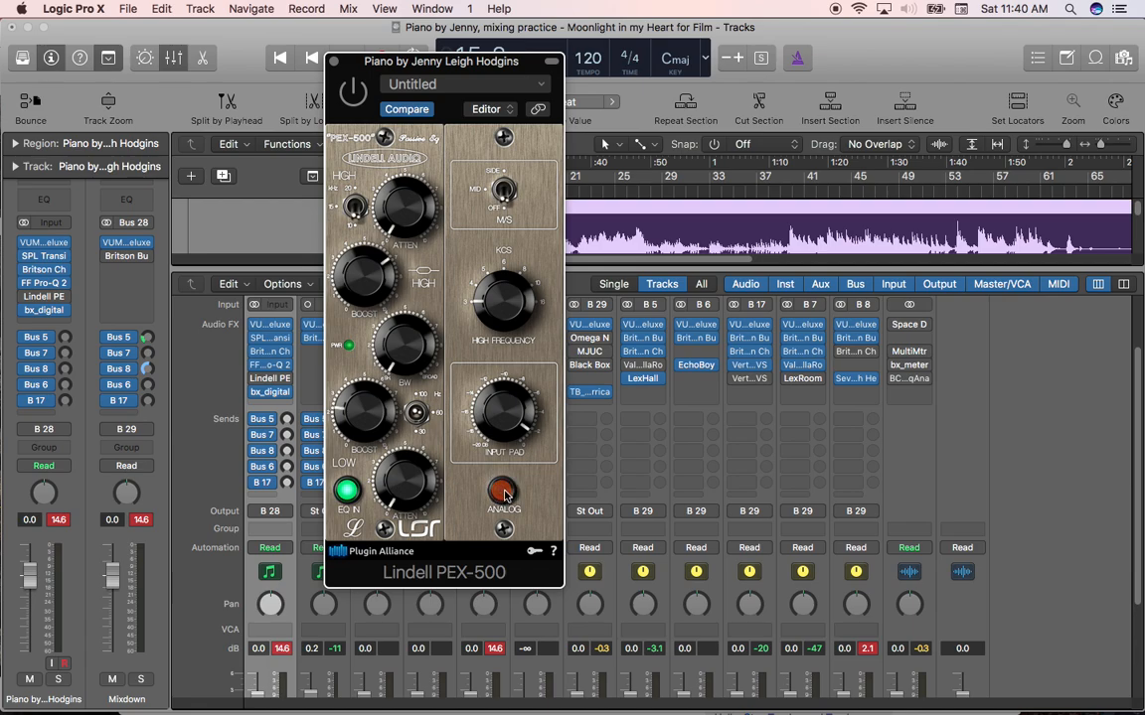
{"action": "left_click", "coordinate": [505, 493]}
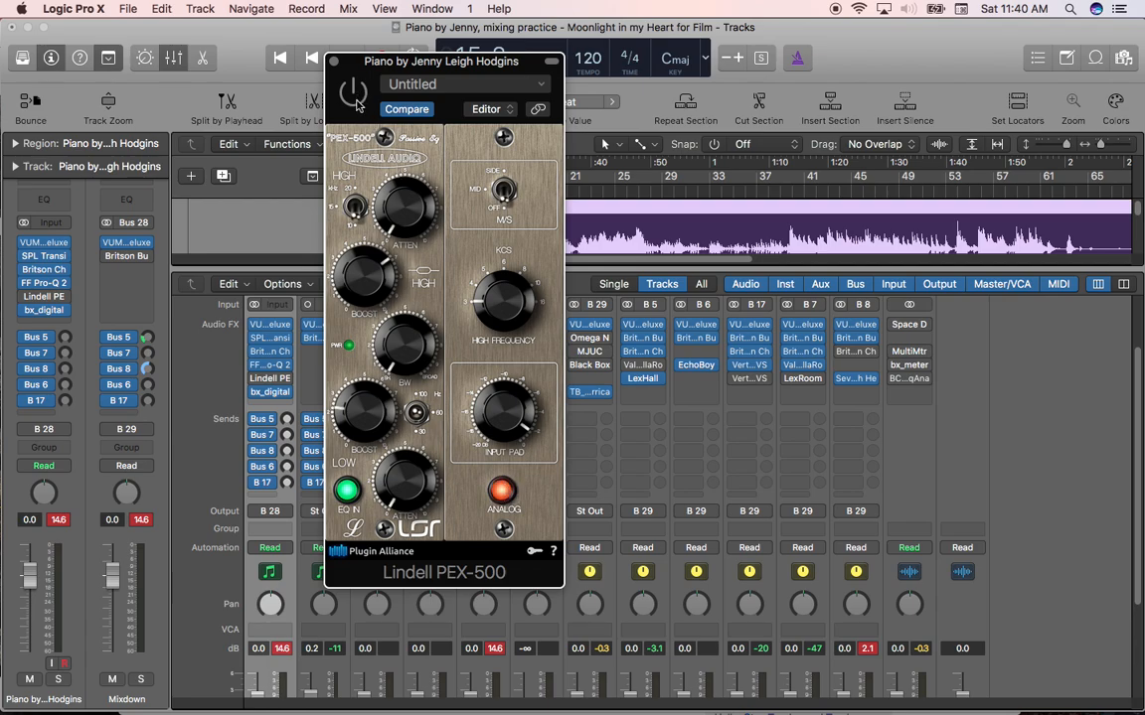
{"action": "mouse_move", "coordinate": [358, 104]}
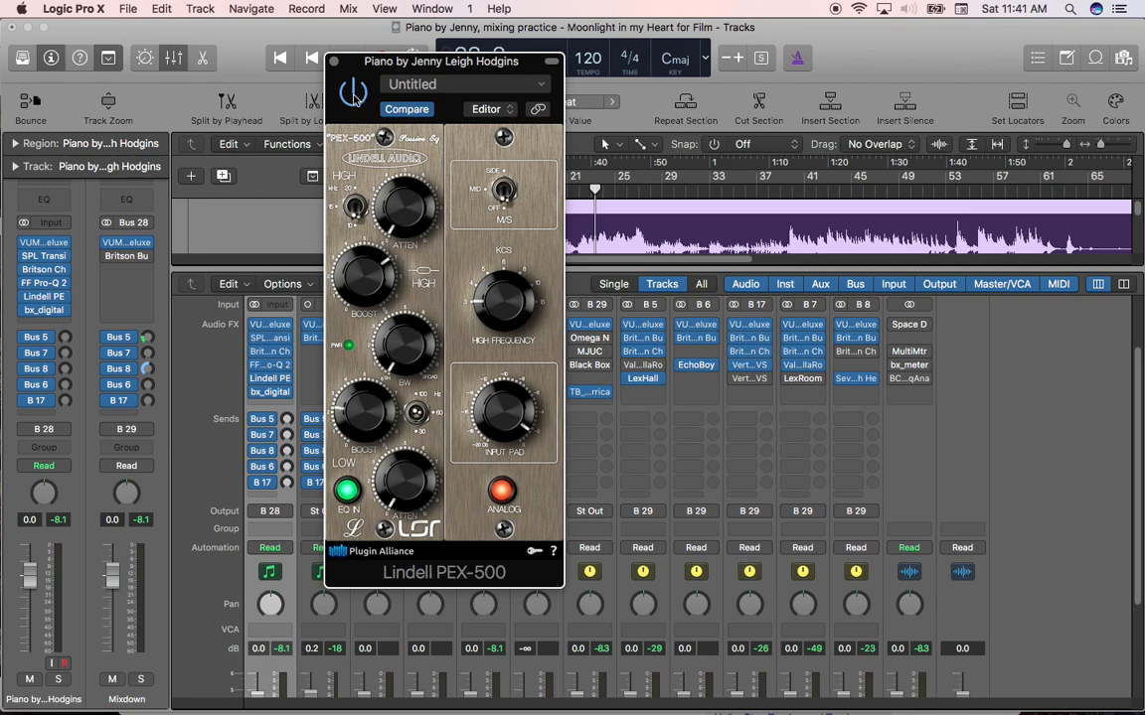
{"action": "mouse_move", "coordinate": [378, 302]}
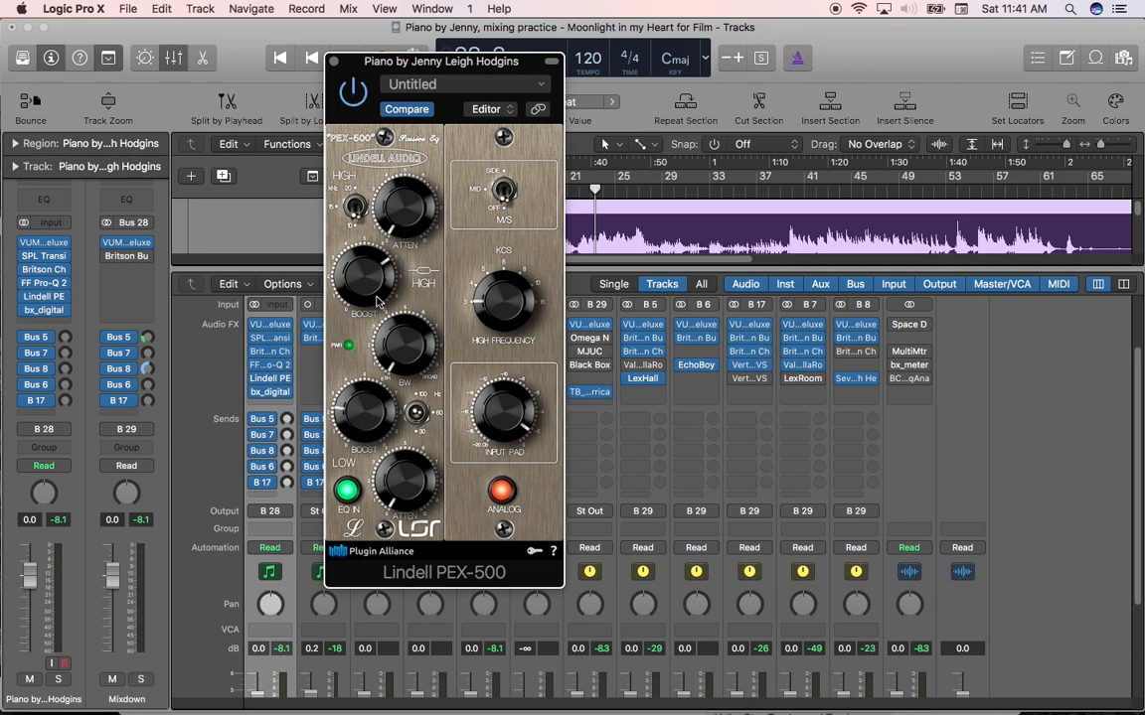
{"action": "mouse_move", "coordinate": [457, 375]}
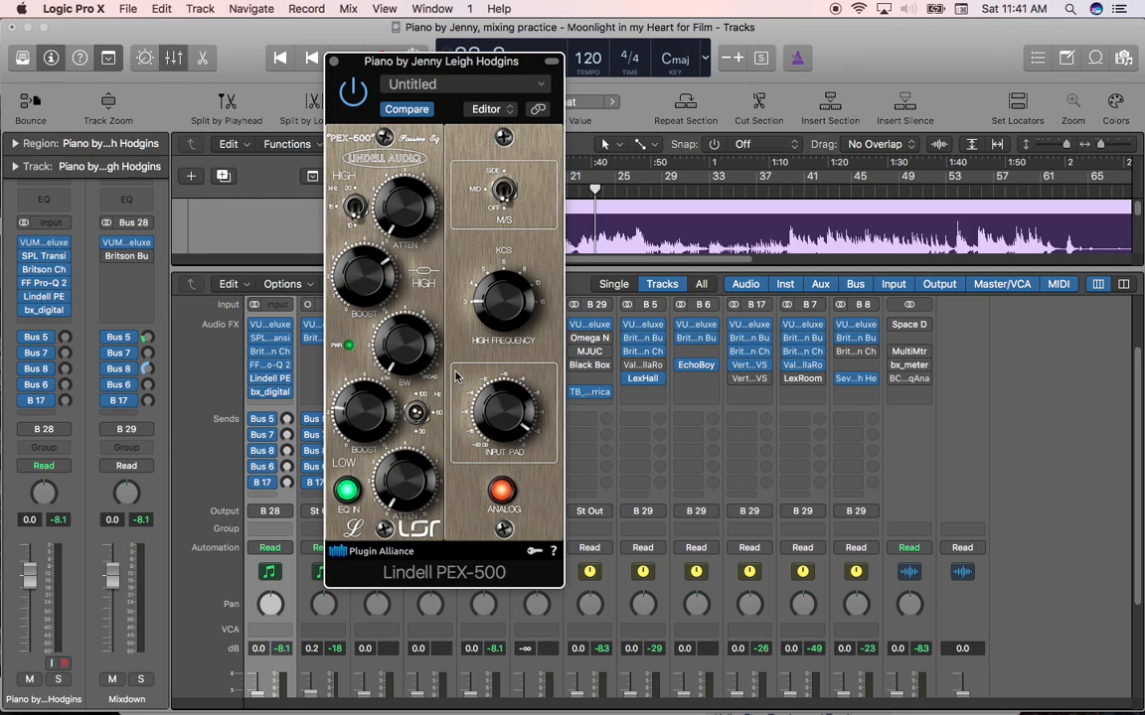
{"action": "mouse_move", "coordinate": [477, 428]}
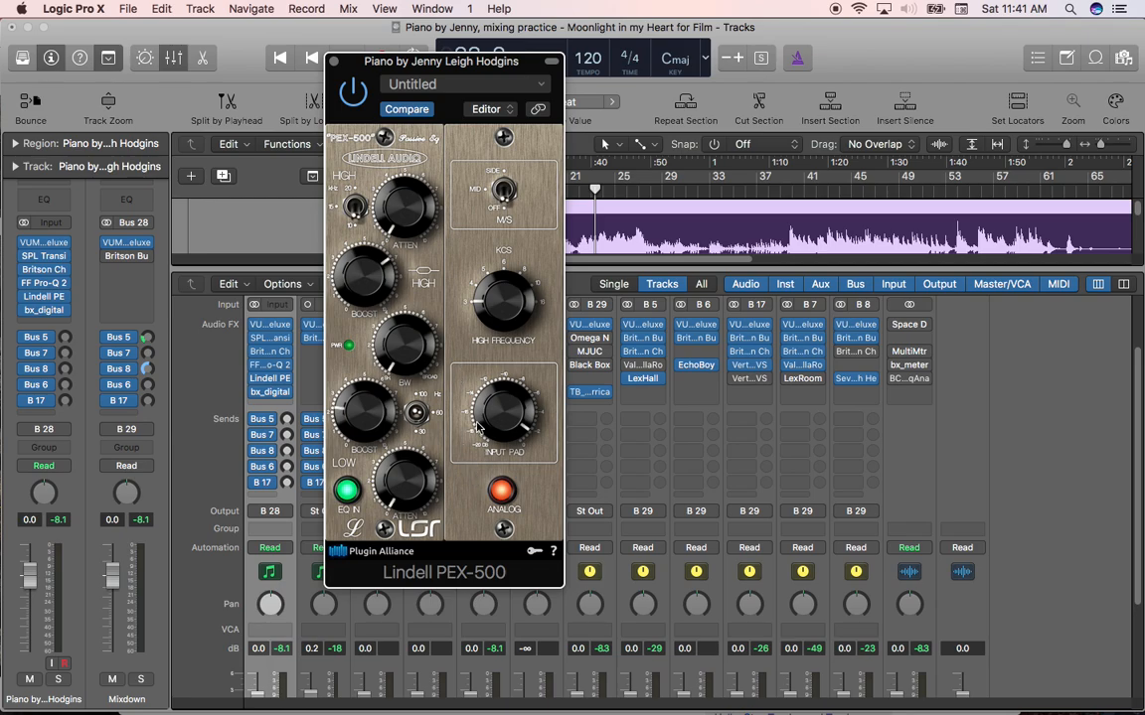
{"action": "mouse_move", "coordinate": [467, 342]}
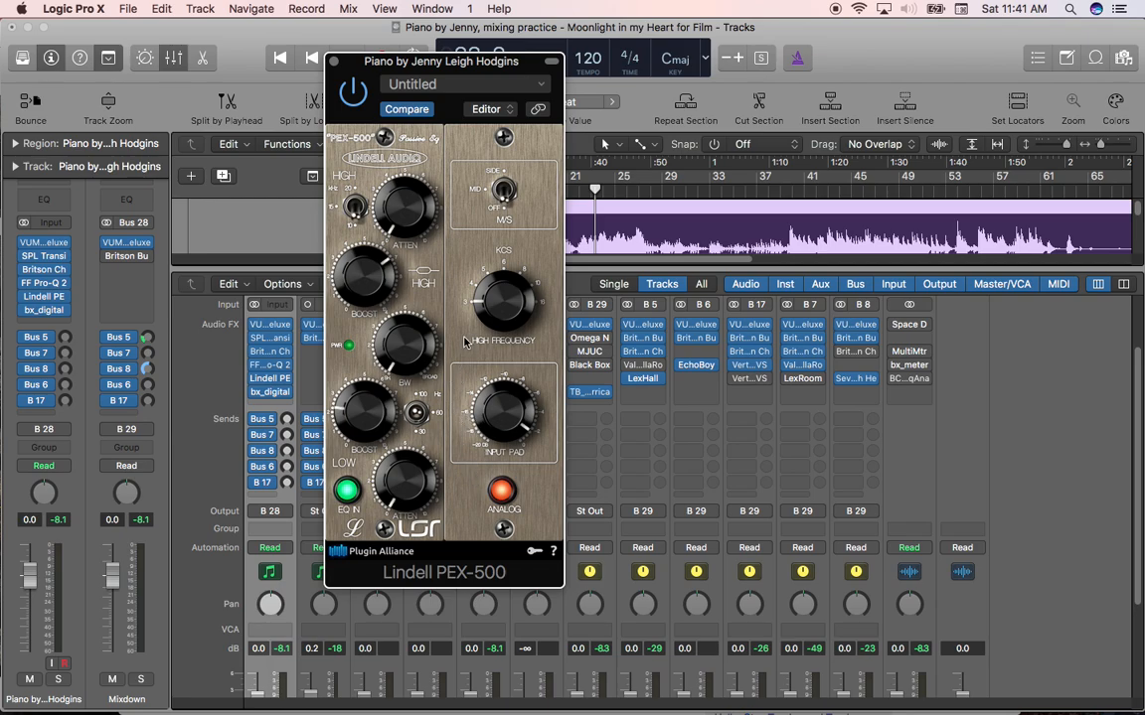
{"action": "mouse_move", "coordinate": [461, 327]}
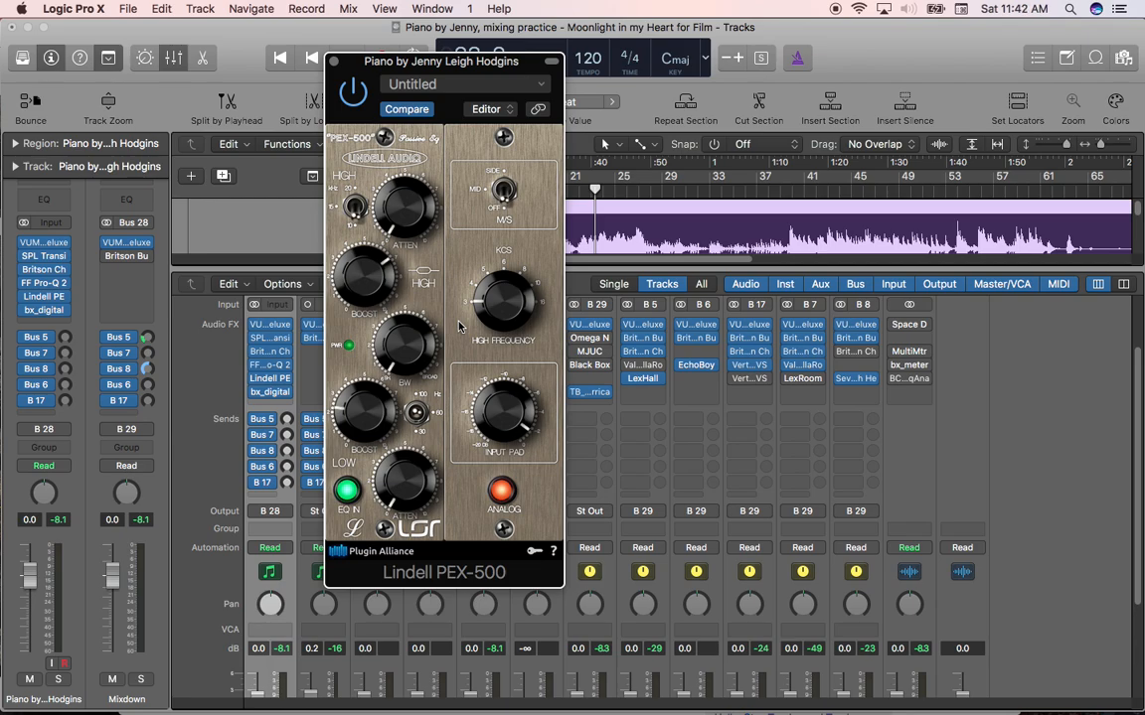
{"action": "mouse_move", "coordinate": [475, 429]}
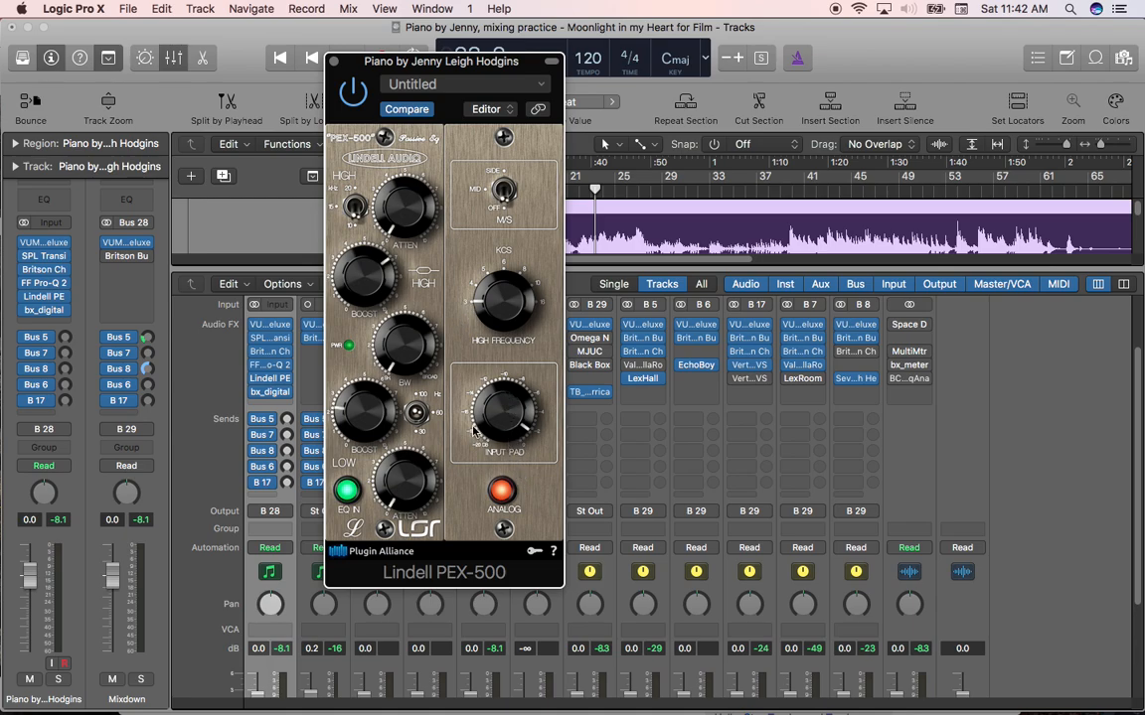
{"action": "mouse_move", "coordinate": [527, 453]}
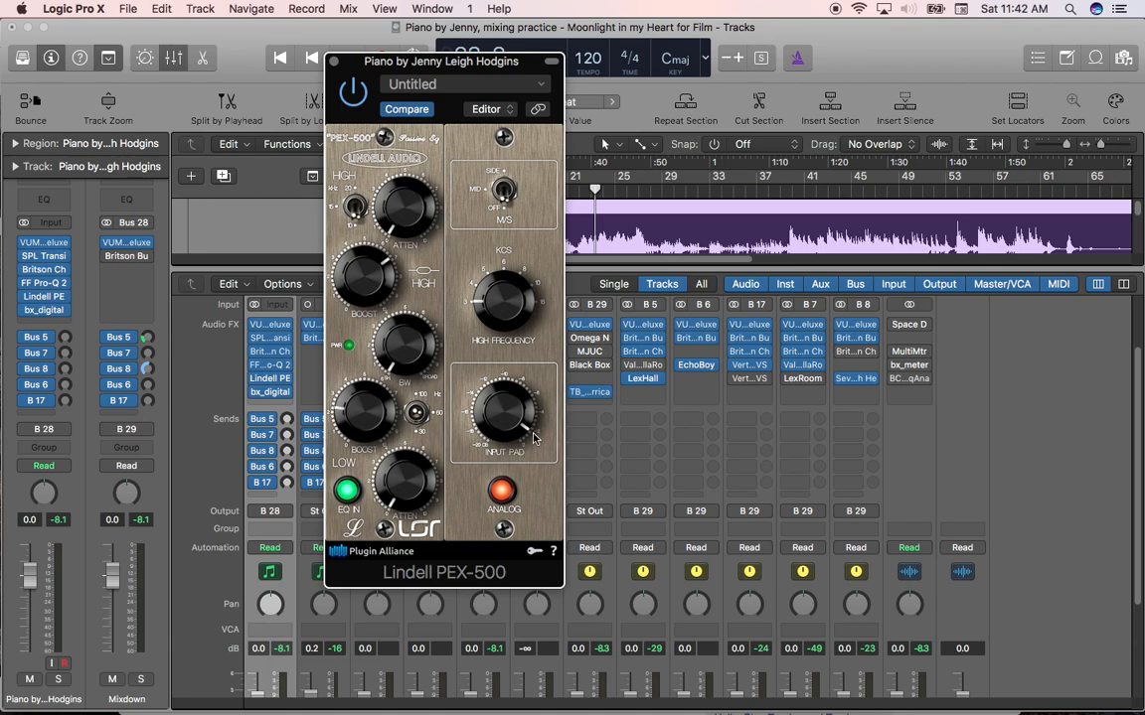
{"action": "mouse_move", "coordinate": [506, 426]}
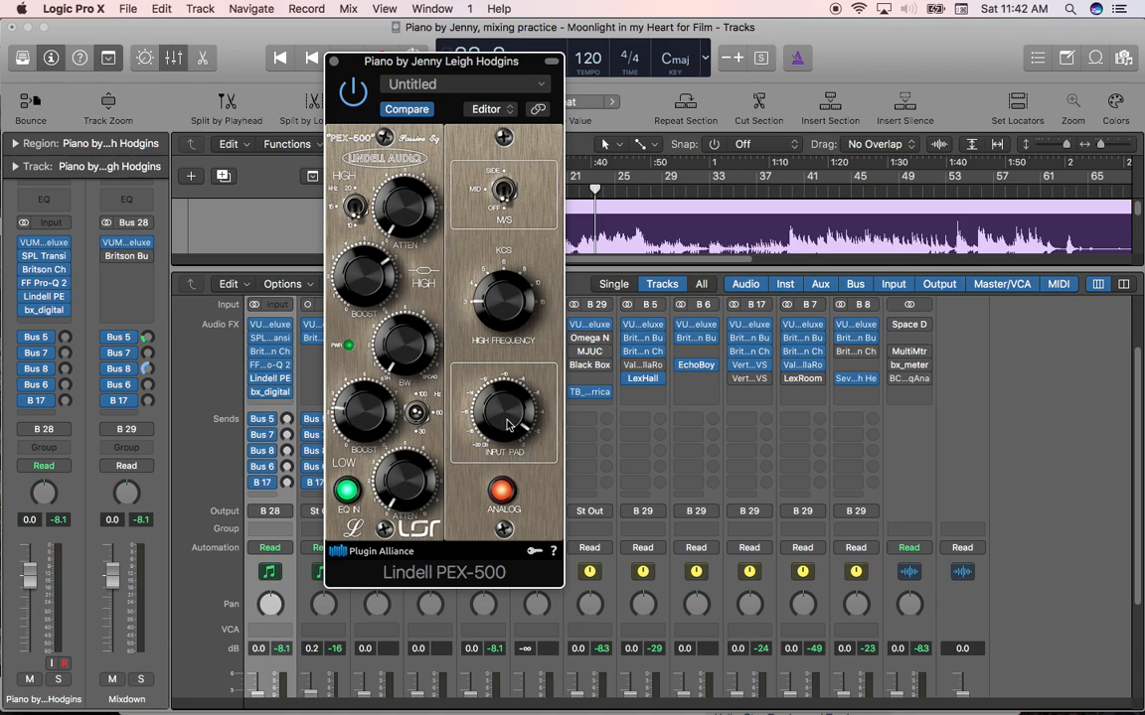
{"action": "mouse_move", "coordinate": [437, 357]}
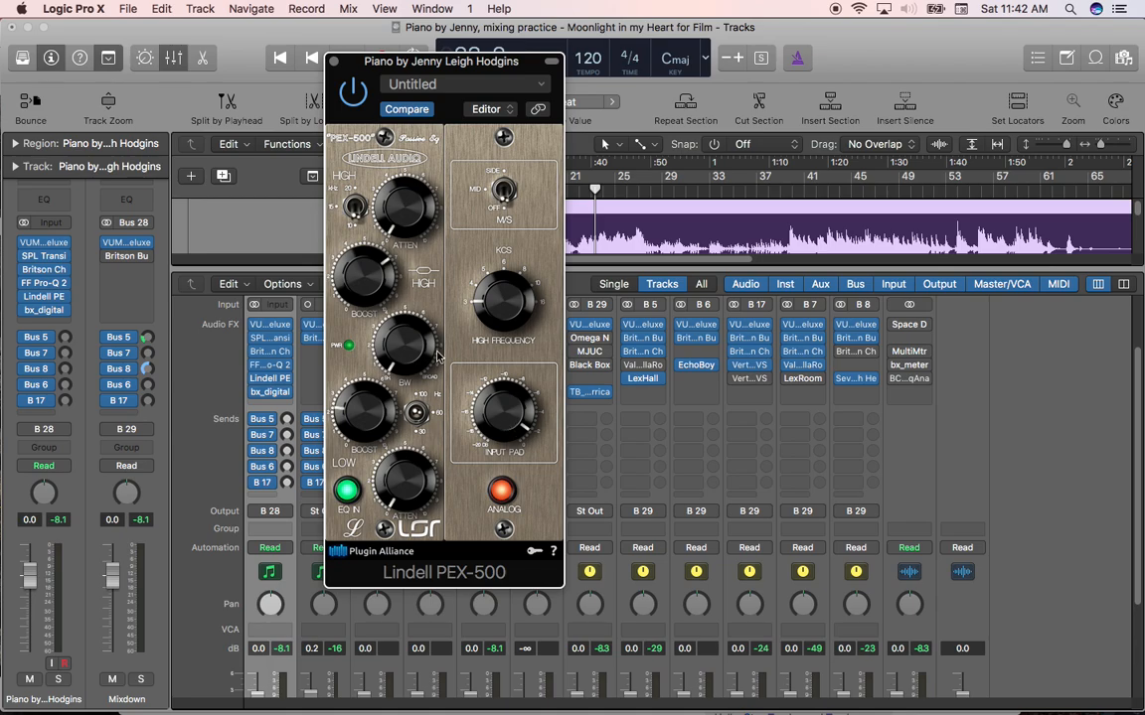
{"action": "mouse_move", "coordinate": [388, 473]}
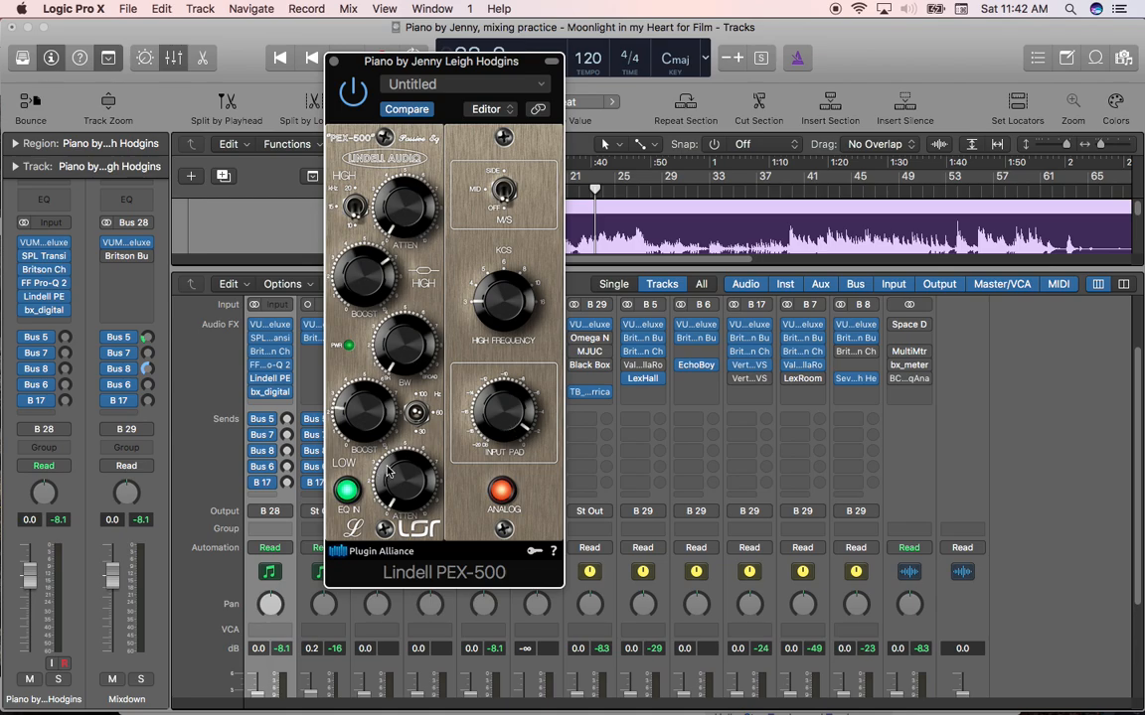
{"action": "mouse_move", "coordinate": [453, 447]}
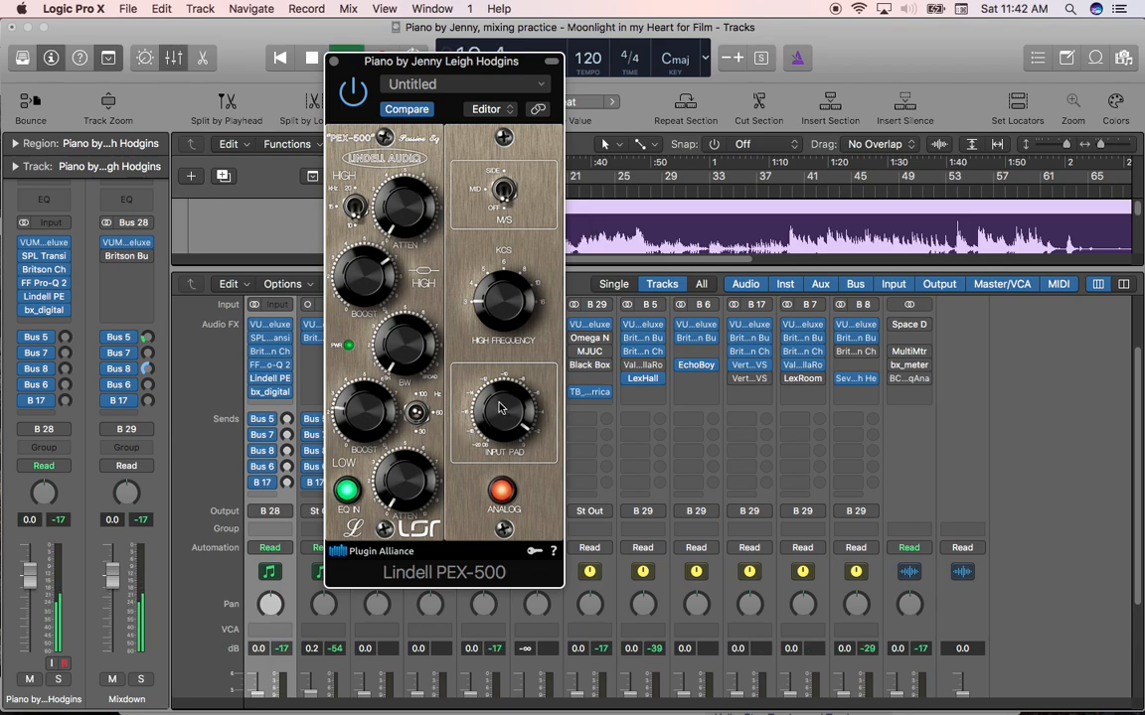
{"action": "left_click_drag", "start_coordinate": [505, 411], "coordinate": [491, 467]}
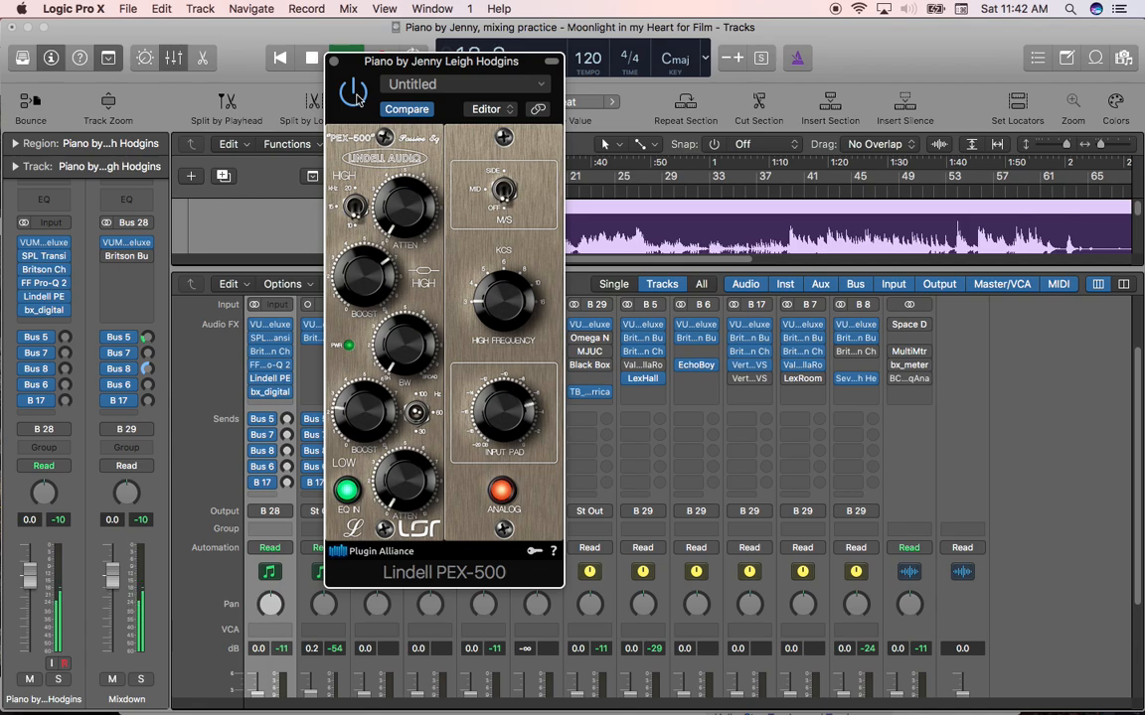
{"action": "left_click_drag", "start_coordinate": [505, 409], "coordinate": [505, 397]}
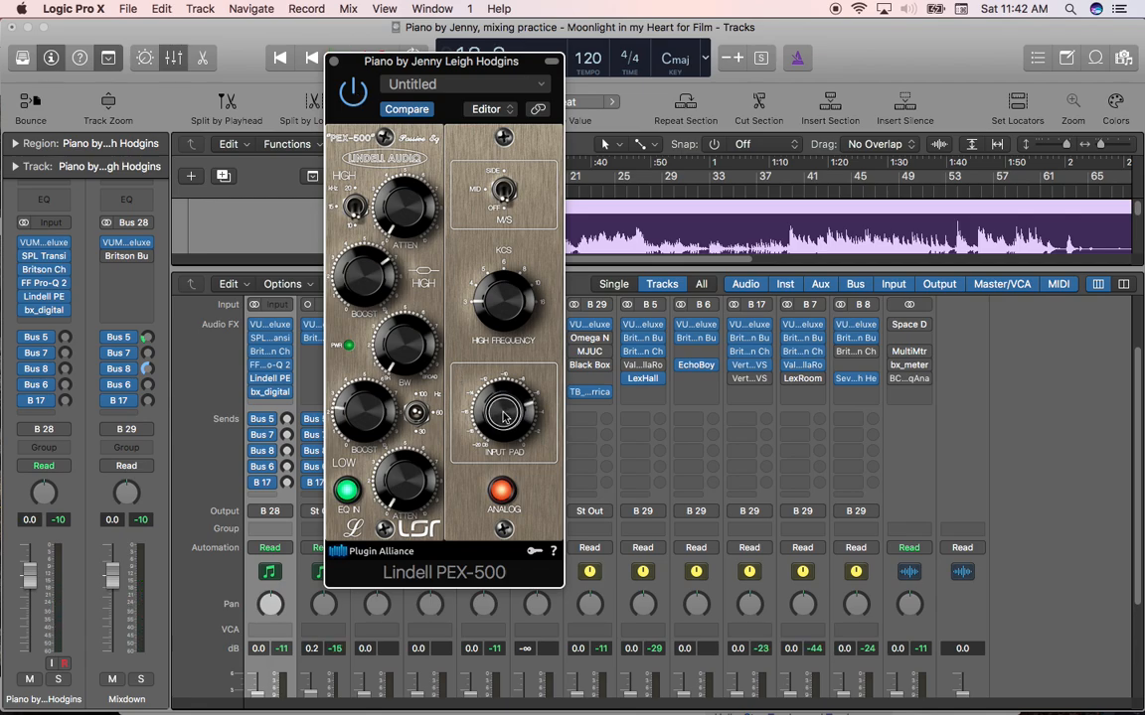
{"action": "mouse_move", "coordinate": [489, 379]}
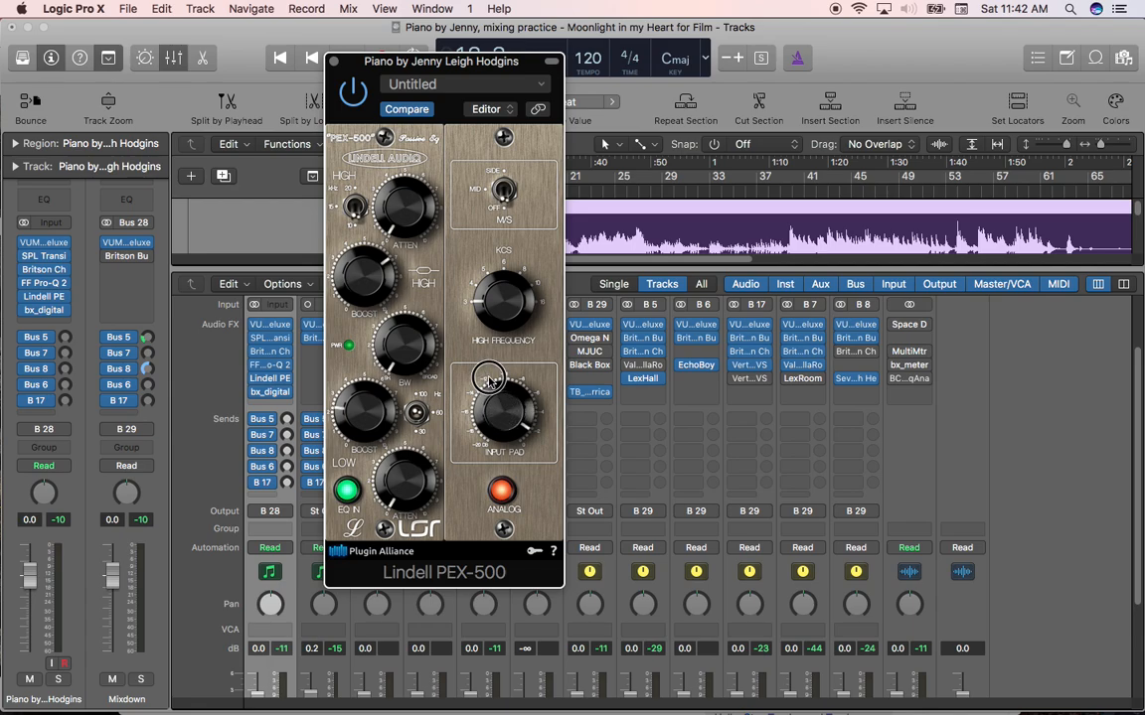
{"action": "mouse_move", "coordinate": [501, 429]}
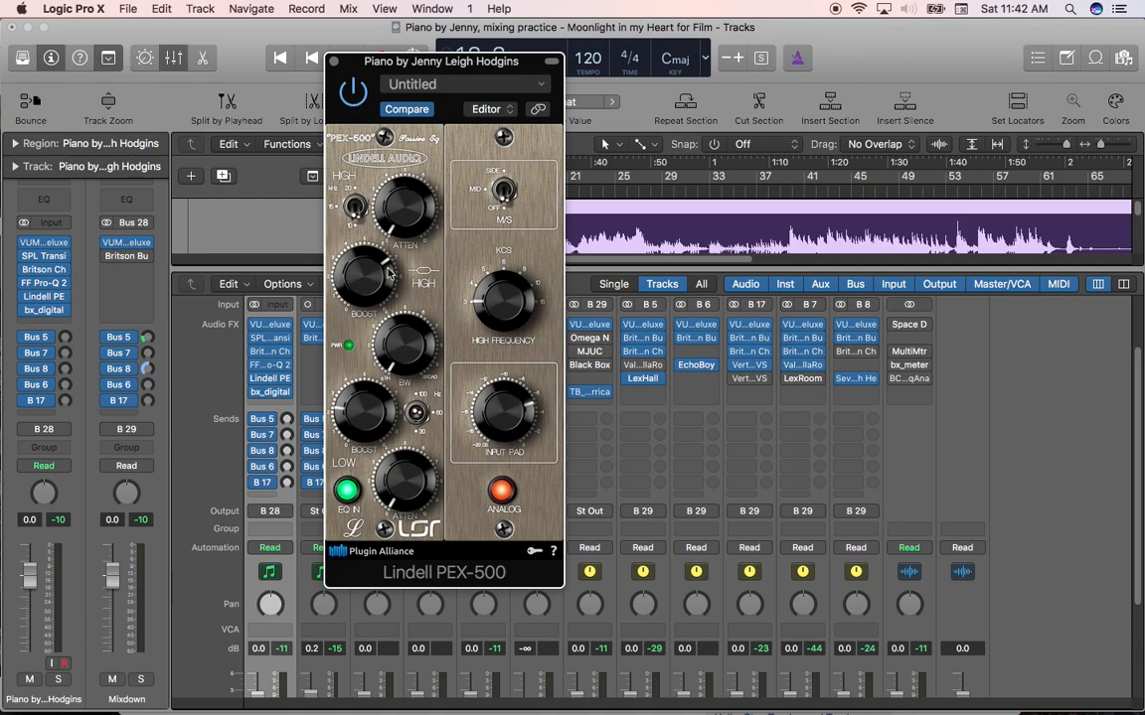
{"action": "mouse_move", "coordinate": [366, 262]}
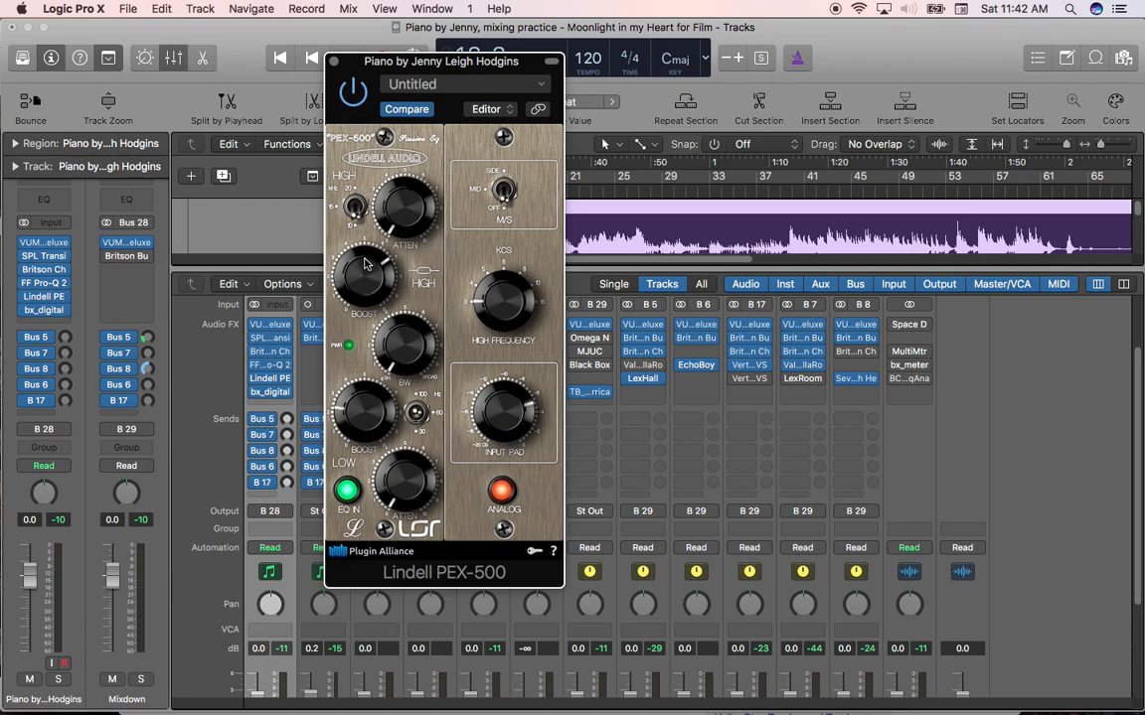
{"action": "mouse_move", "coordinate": [375, 280]}
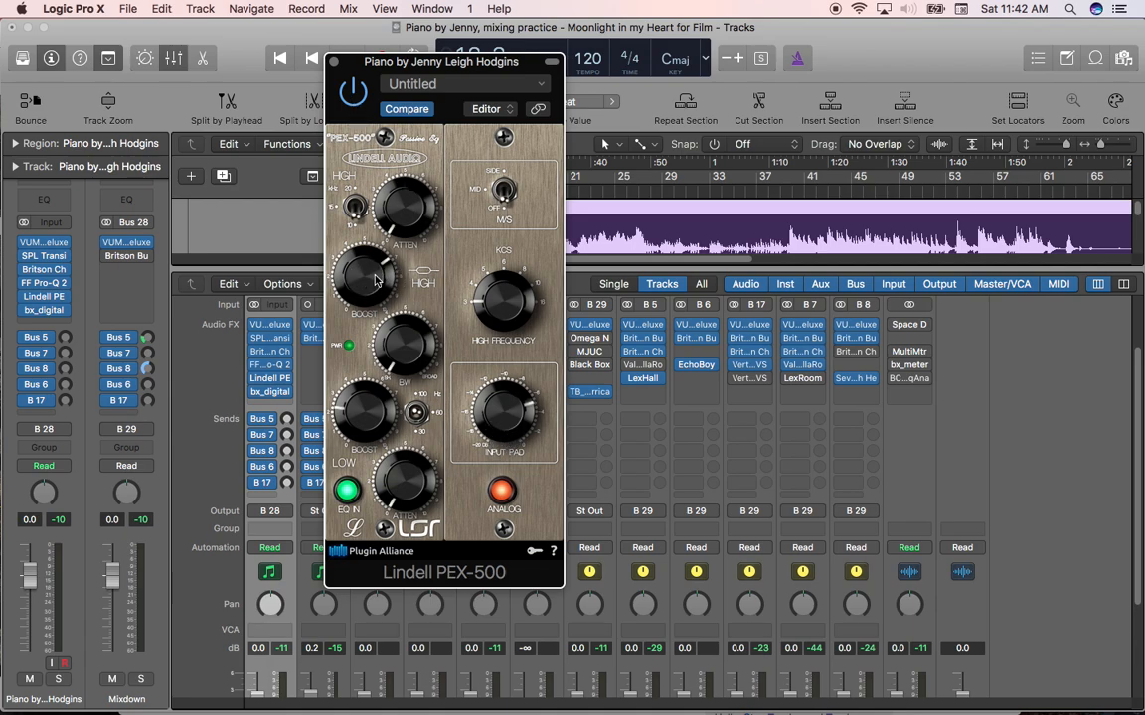
{"action": "mouse_move", "coordinate": [364, 227]}
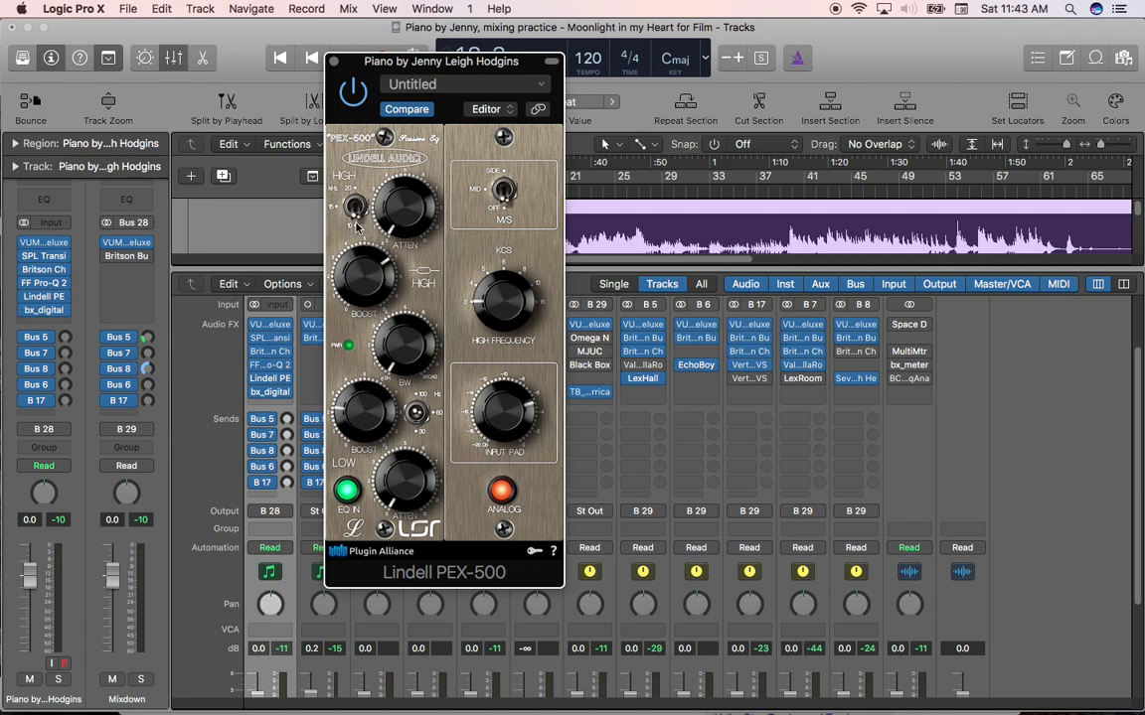
{"action": "mouse_move", "coordinate": [356, 248]}
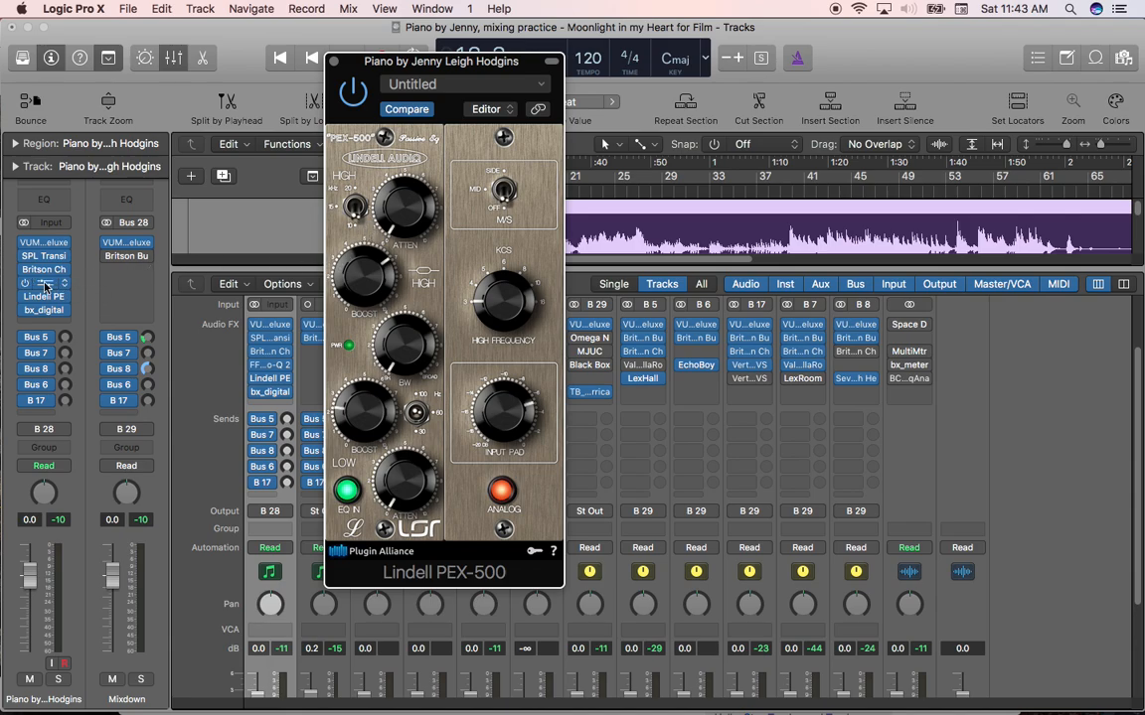
{"action": "mouse_move", "coordinate": [43, 296]}
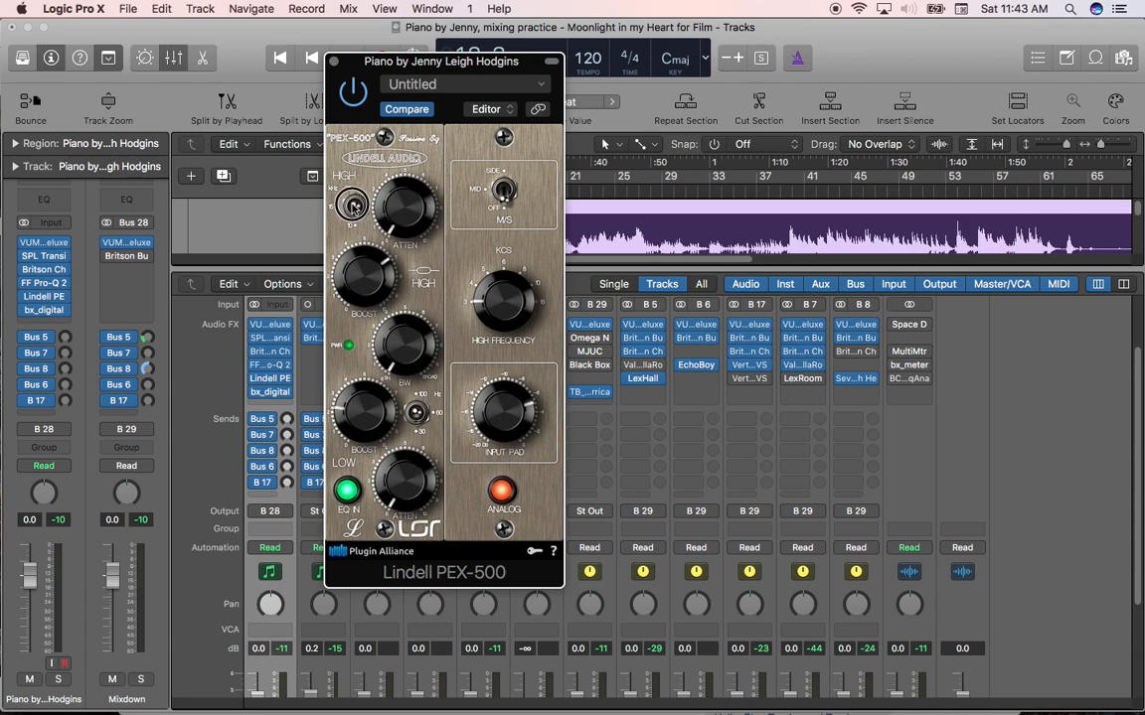
{"action": "mouse_move", "coordinate": [352, 203]}
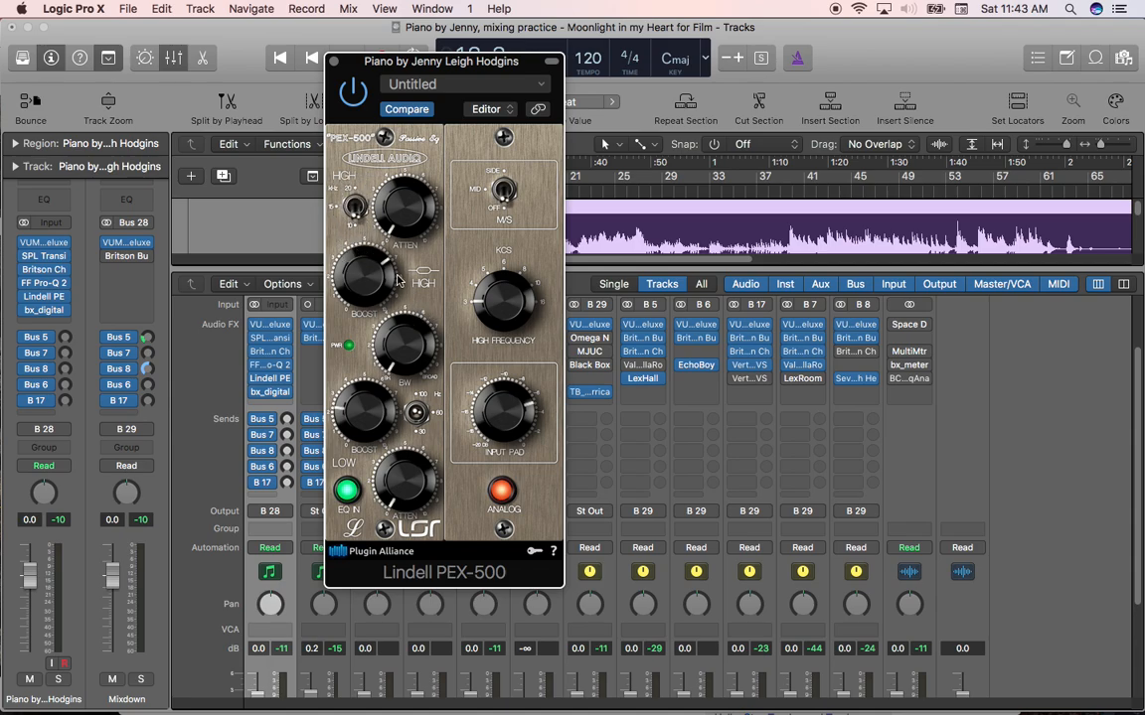
{"action": "mouse_move", "coordinate": [374, 437]}
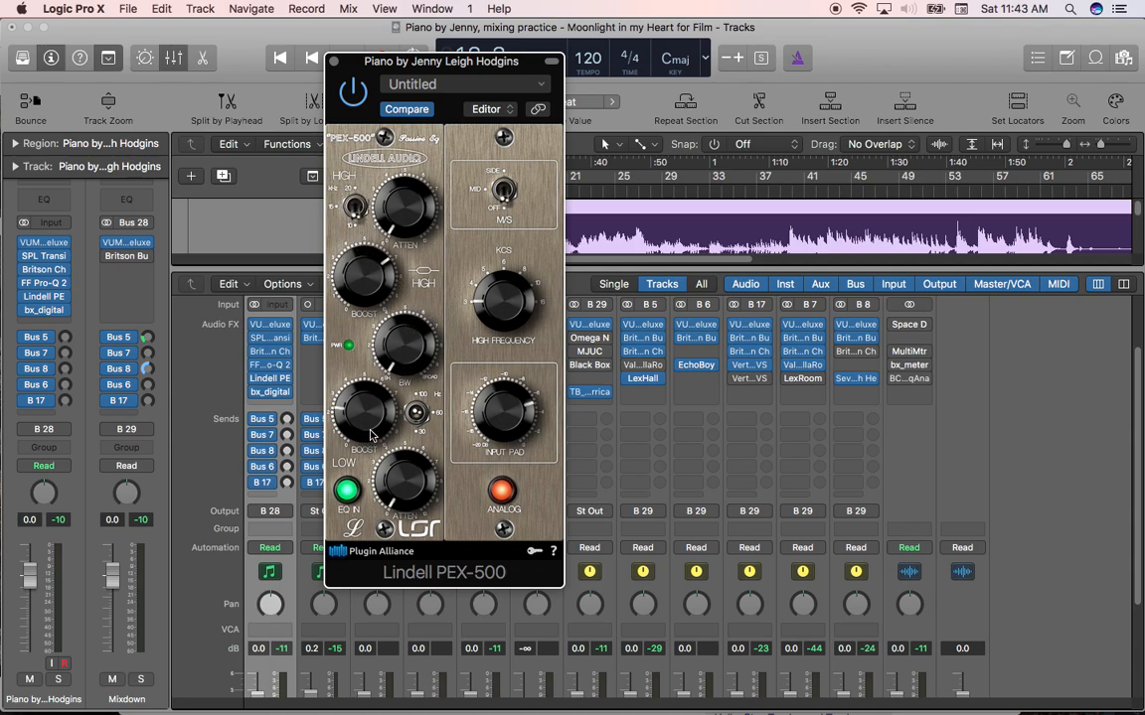
{"action": "mouse_move", "coordinate": [354, 418]}
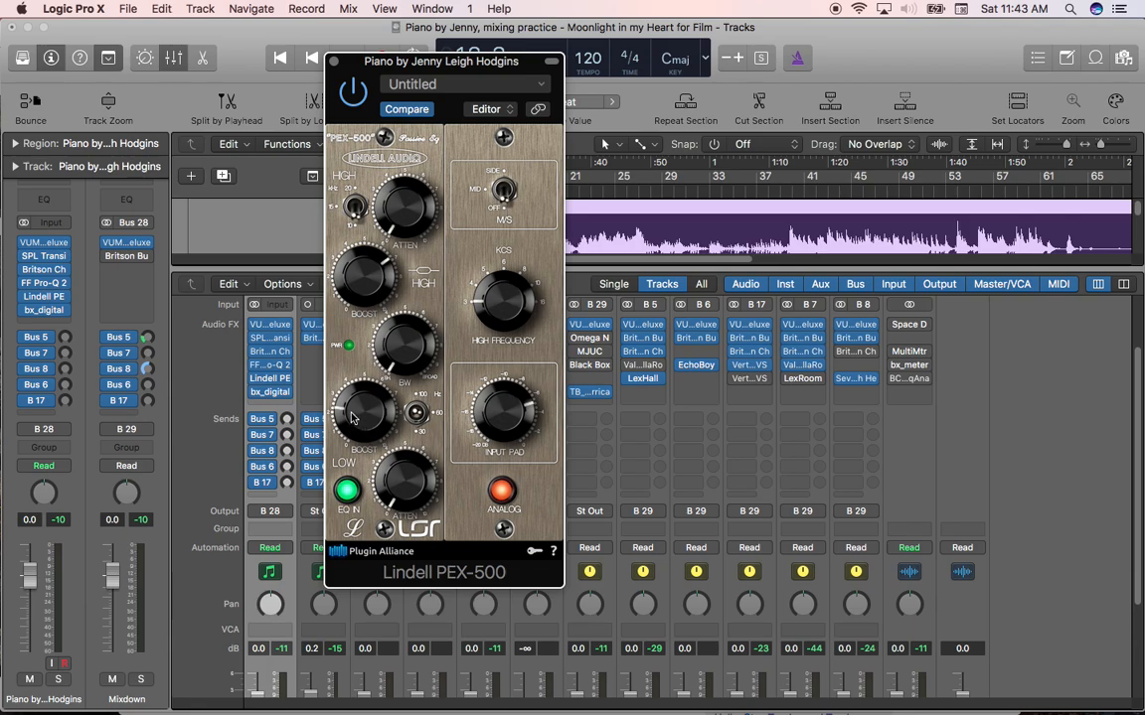
{"action": "mouse_move", "coordinate": [453, 421]}
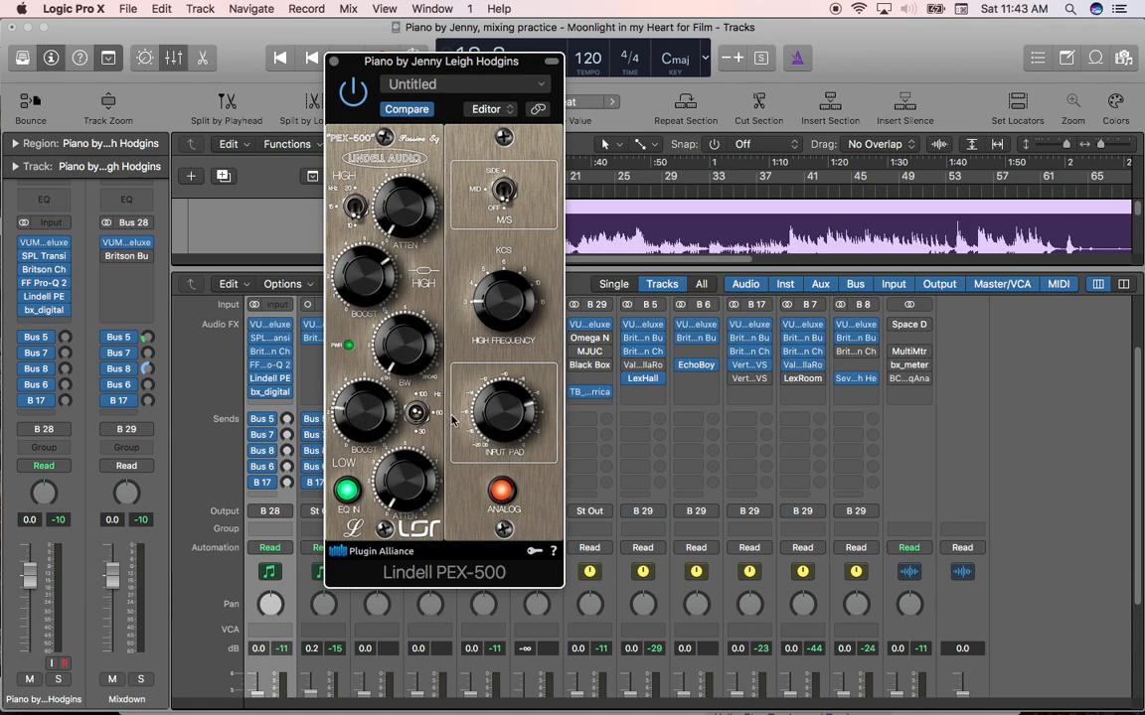
{"action": "mouse_move", "coordinate": [435, 417]}
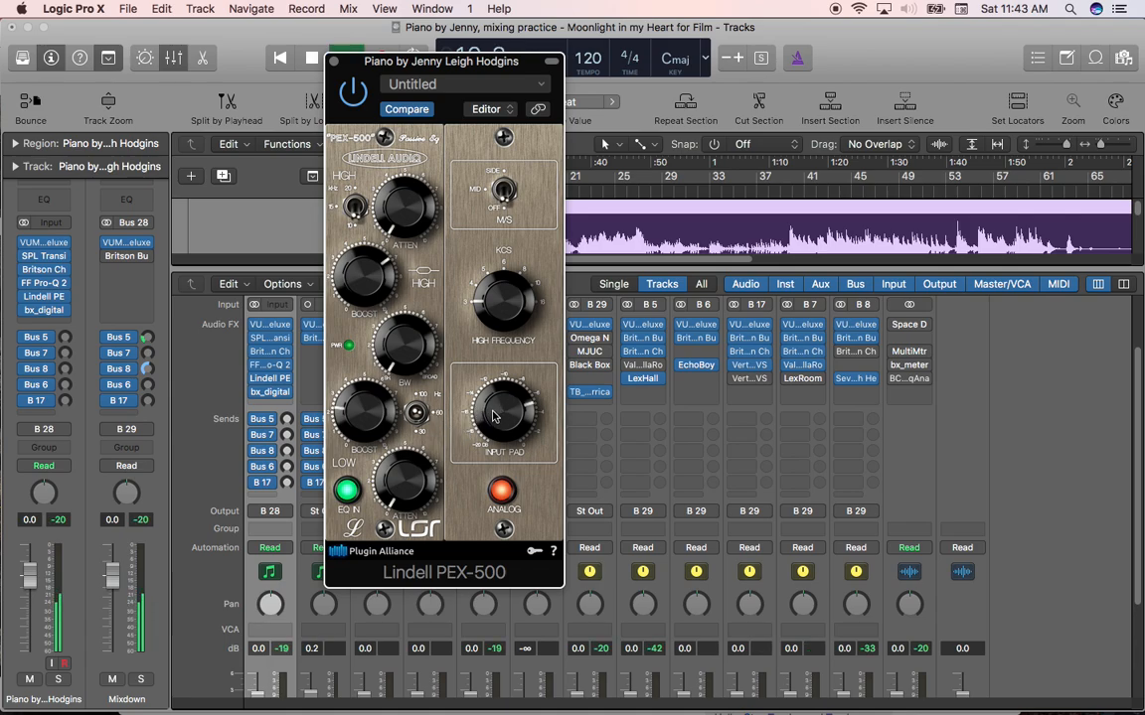
Nudge a Lindell PEX-500 knob on the piano channel's EQ
{"action": "left_click_drag", "start_coordinate": [493, 412], "coordinate": [488, 382]}
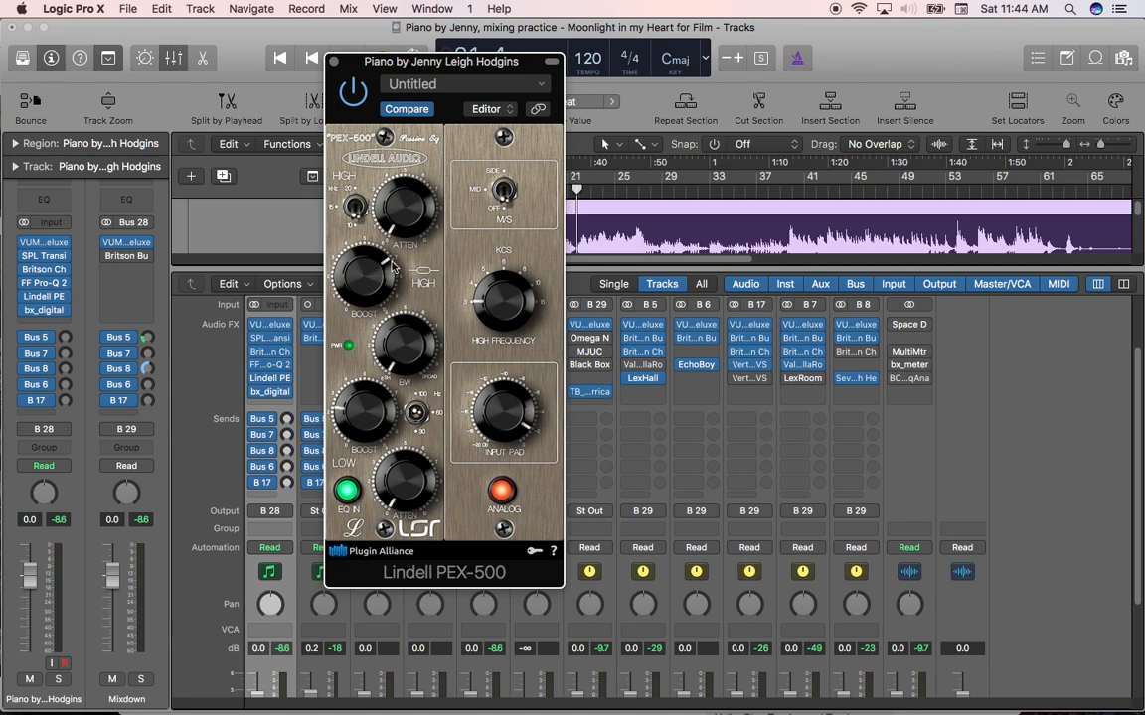
{"action": "mouse_move", "coordinate": [389, 269]}
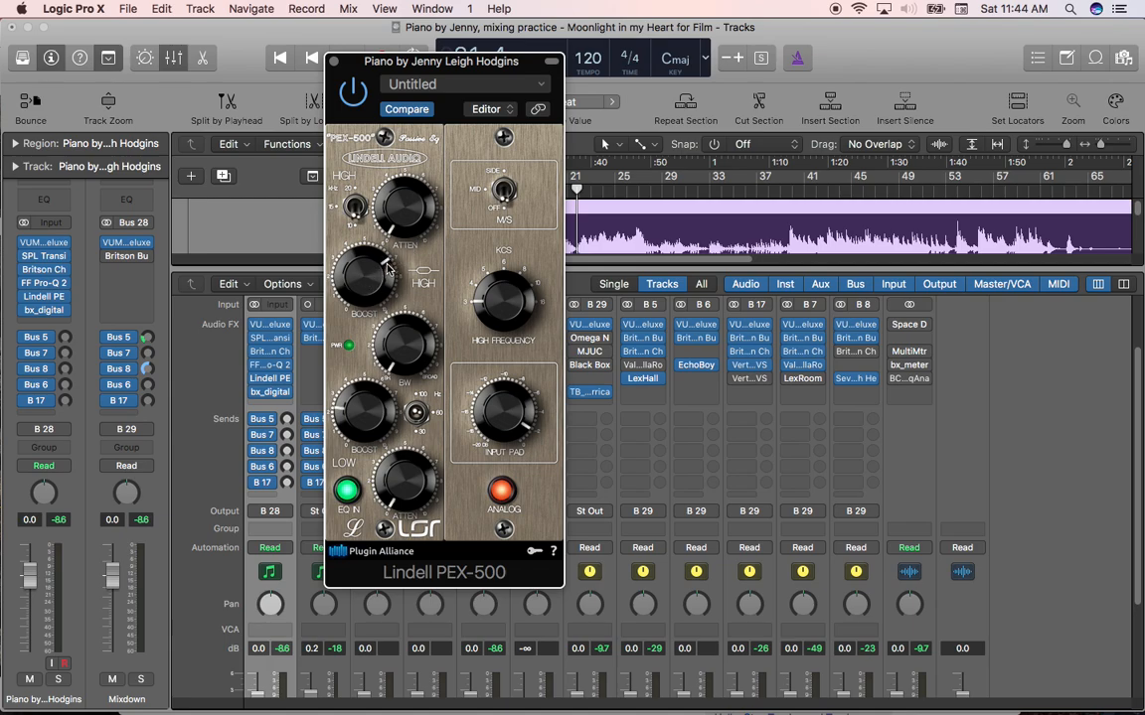
{"action": "mouse_move", "coordinate": [427, 306]}
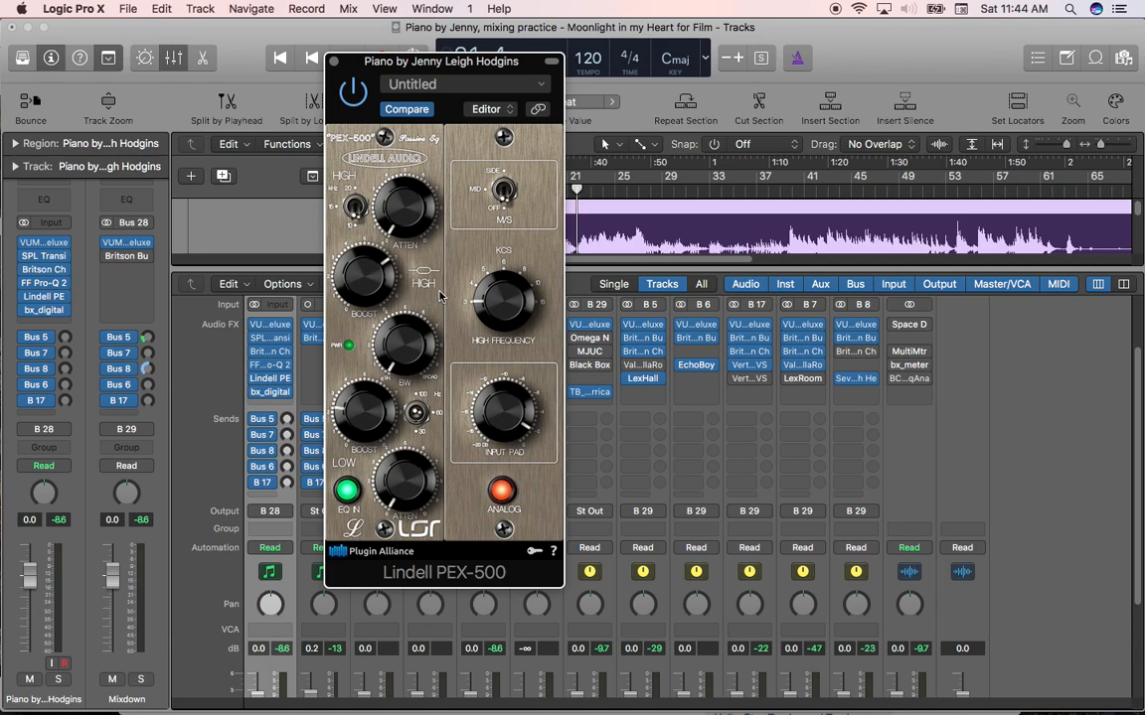
{"action": "mouse_move", "coordinate": [423, 287]}
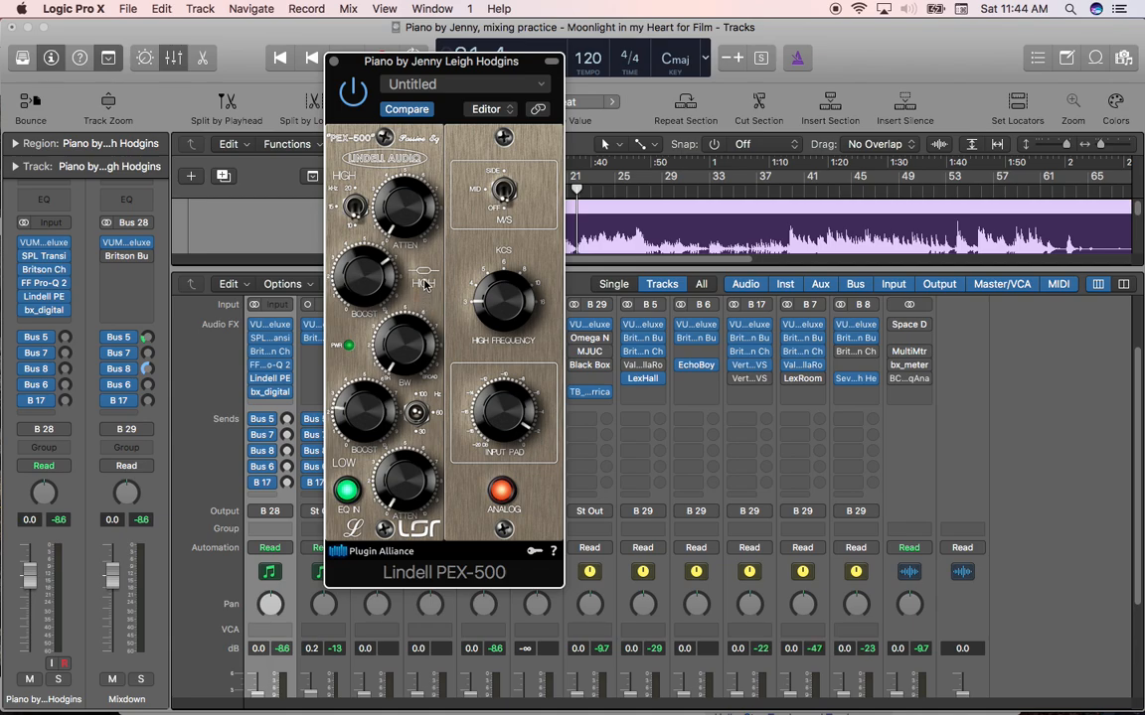
{"action": "mouse_move", "coordinate": [336, 68]}
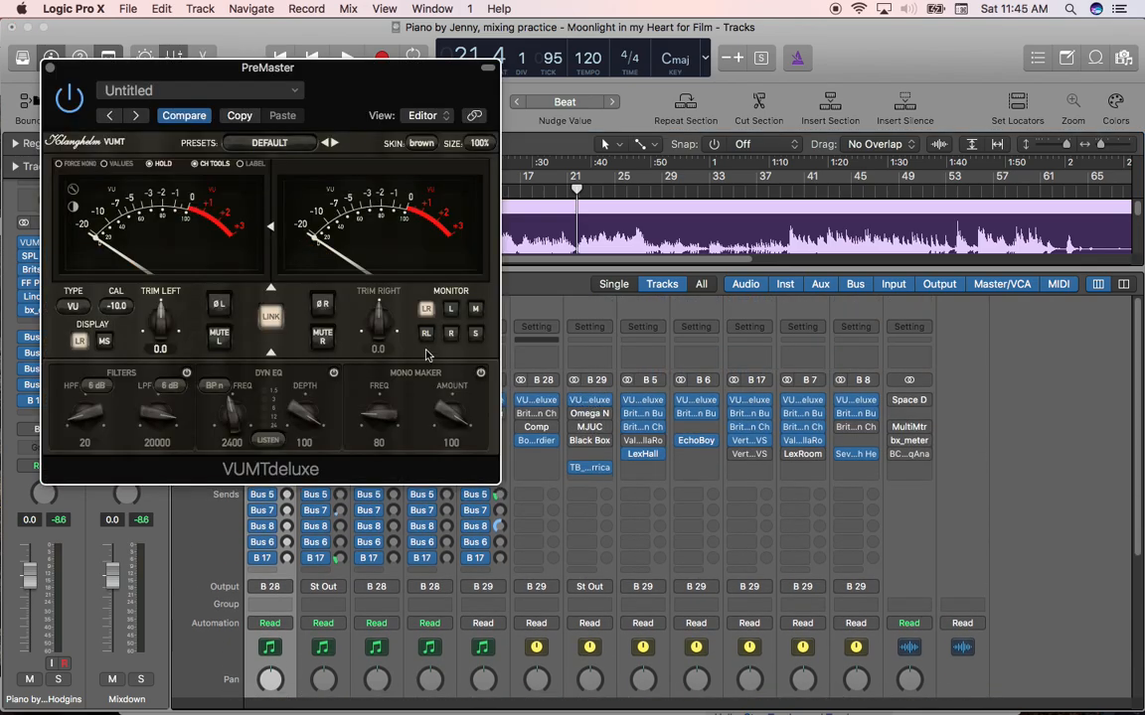
{"action": "mouse_move", "coordinate": [238, 250]}
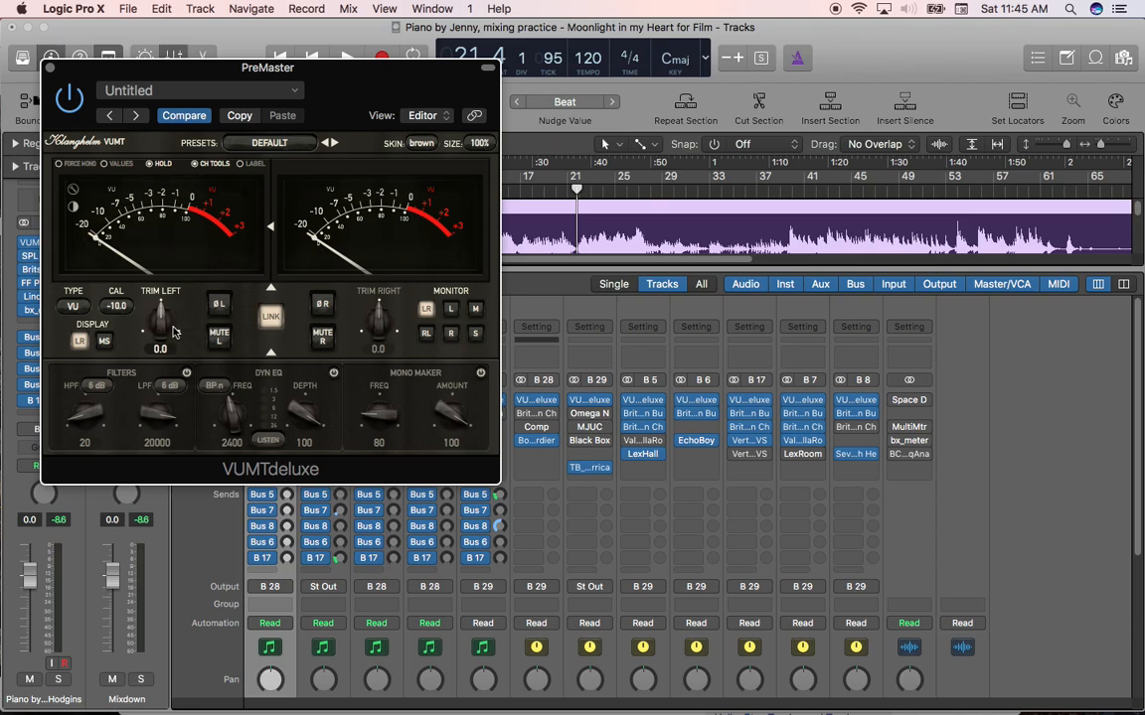
{"action": "mouse_move", "coordinate": [167, 326]}
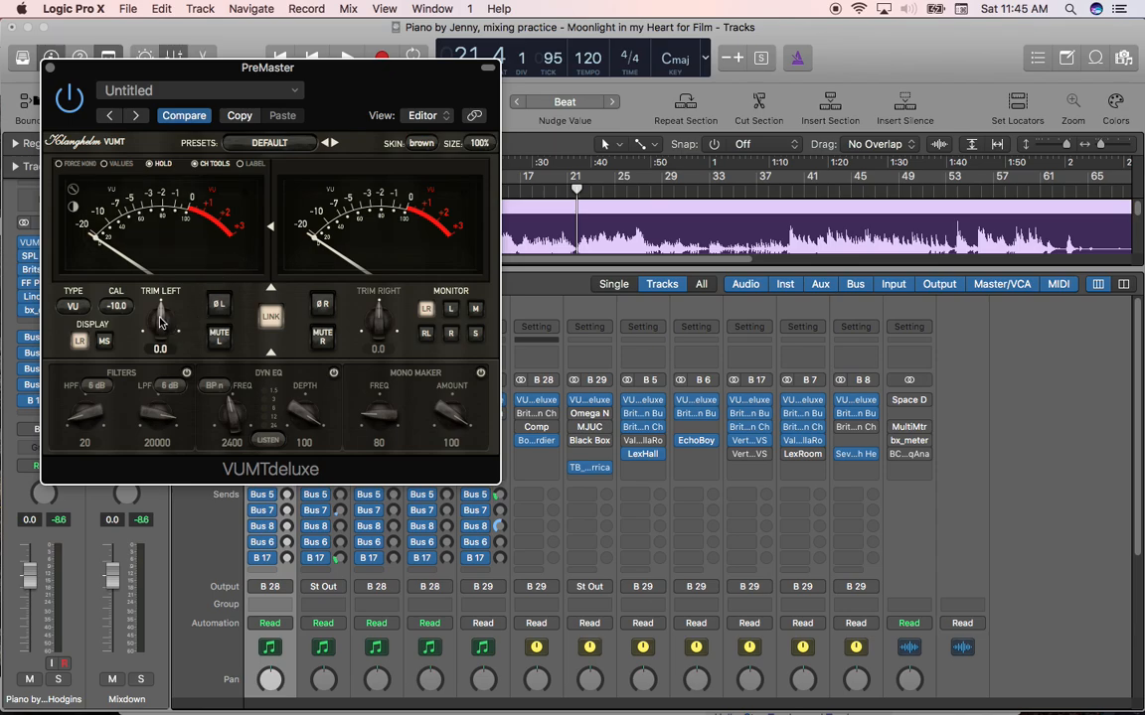
Move the VUMTdeluxe Trim Left up and below zero, reset it to 0.0, and close the meter
{"action": "left_click_drag", "start_coordinate": [159, 318], "coordinate": [159, 298]}
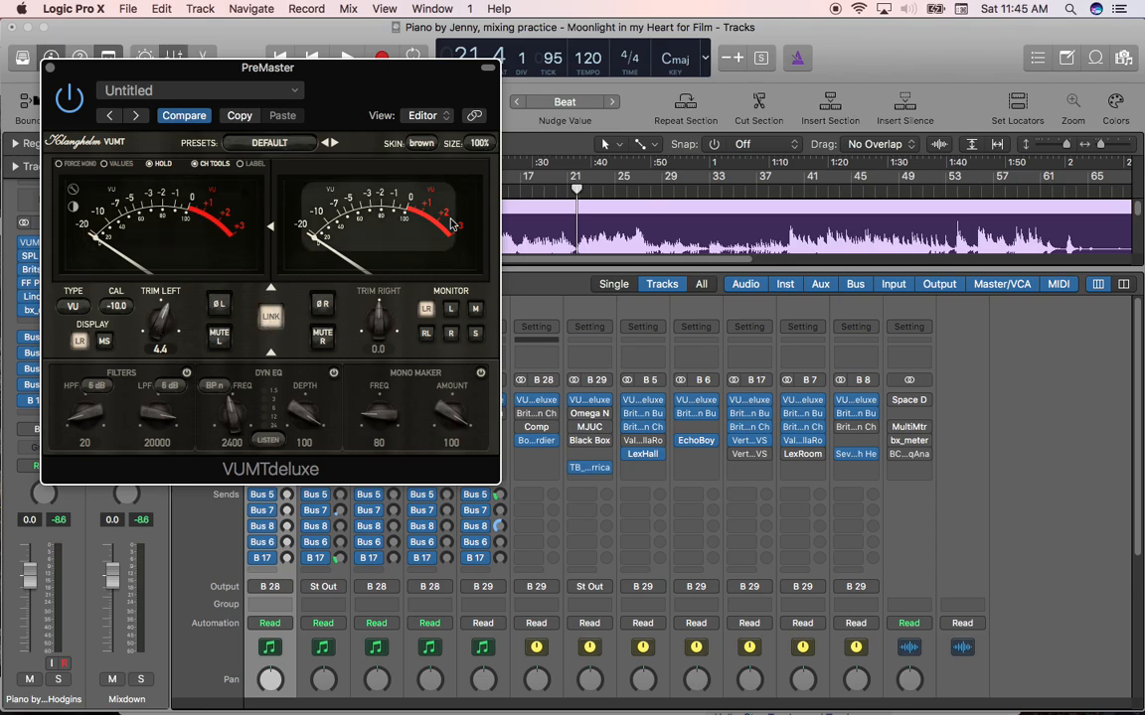
{"action": "left_click_drag", "start_coordinate": [159, 318], "coordinate": [155, 386]}
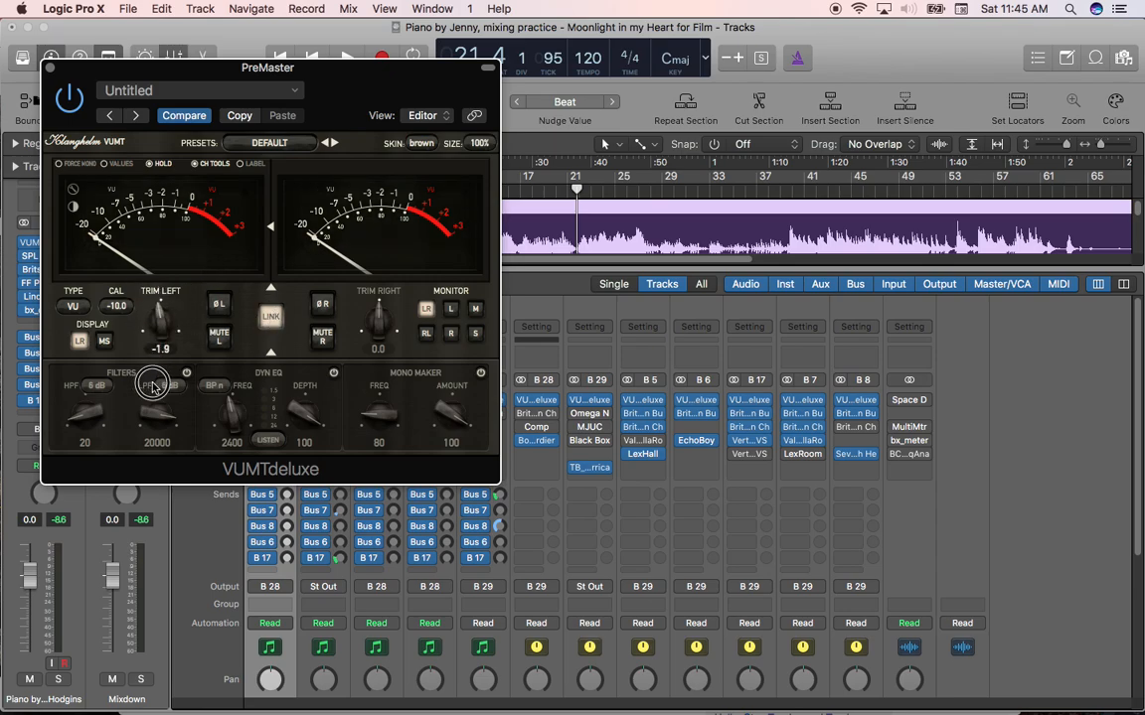
{"action": "left_click_drag", "start_coordinate": [159, 318], "coordinate": [163, 308]}
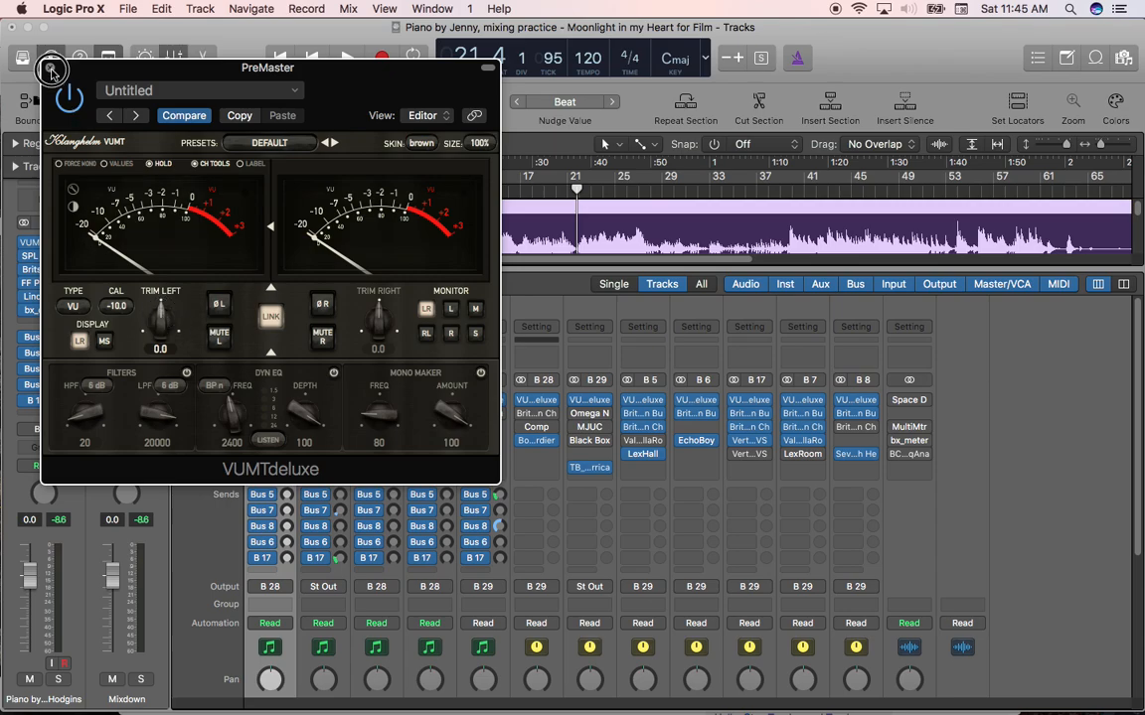
{"action": "left_click", "coordinate": [52, 70]}
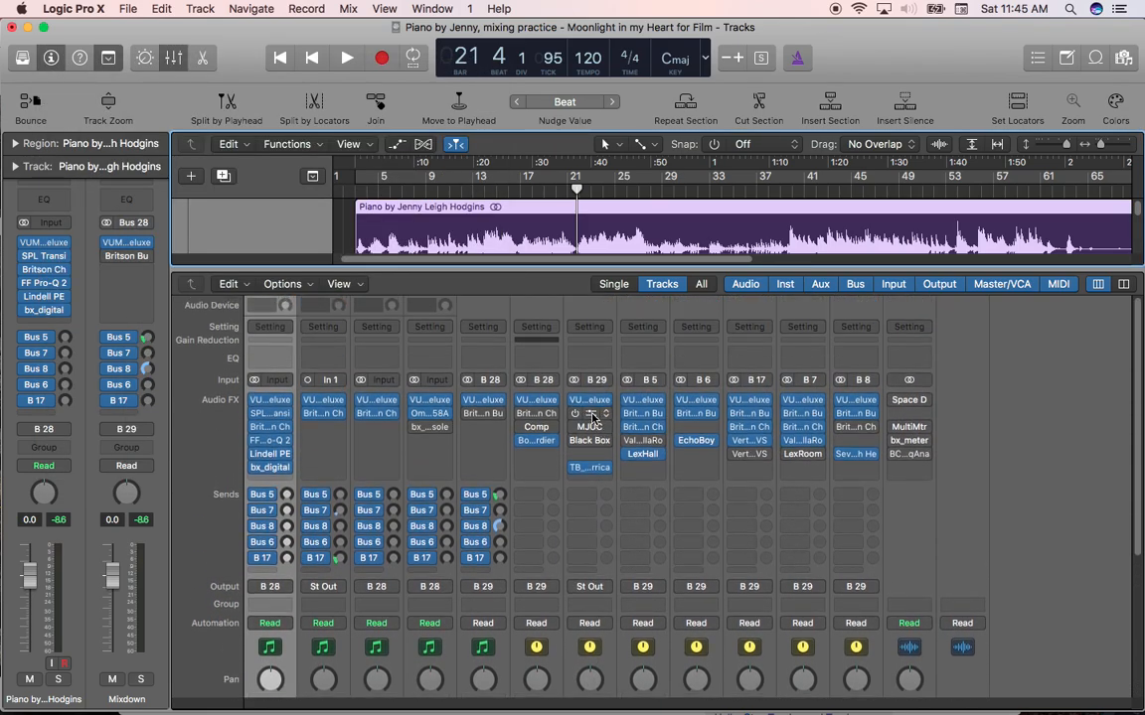
{"action": "mouse_move", "coordinate": [588, 415]}
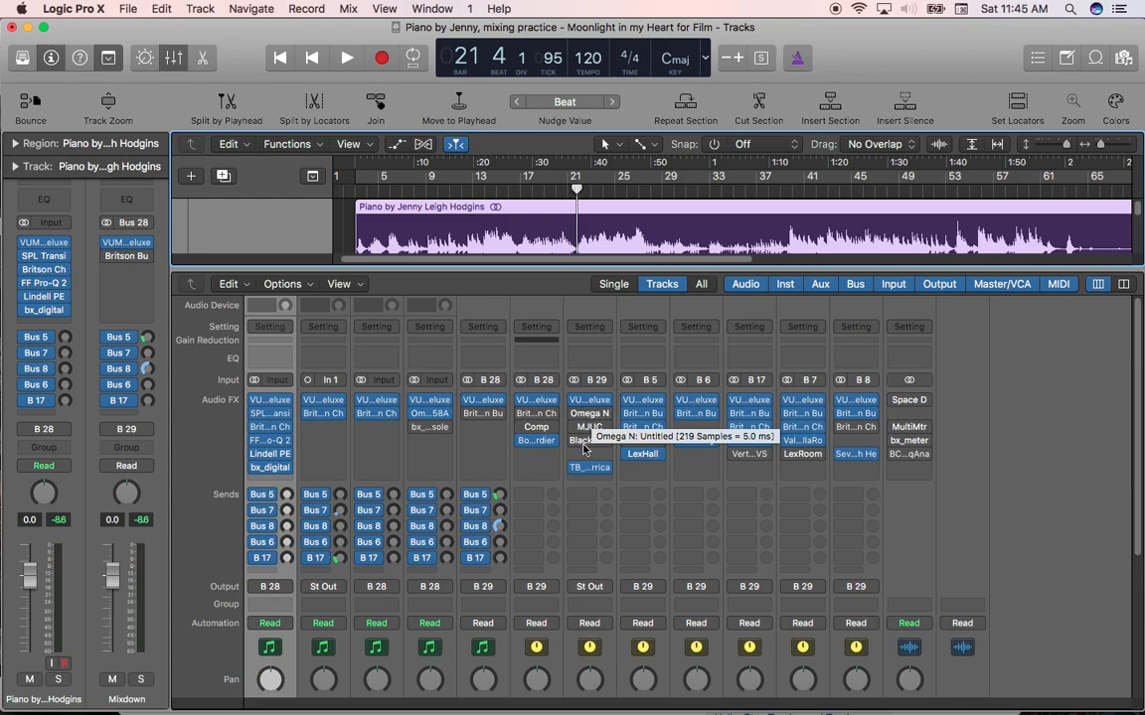
Bring up the Omega N transformer window from the PreMaster bus insert slot
{"action": "scroll", "scroll_direction": "down", "scroll_amount": 3}
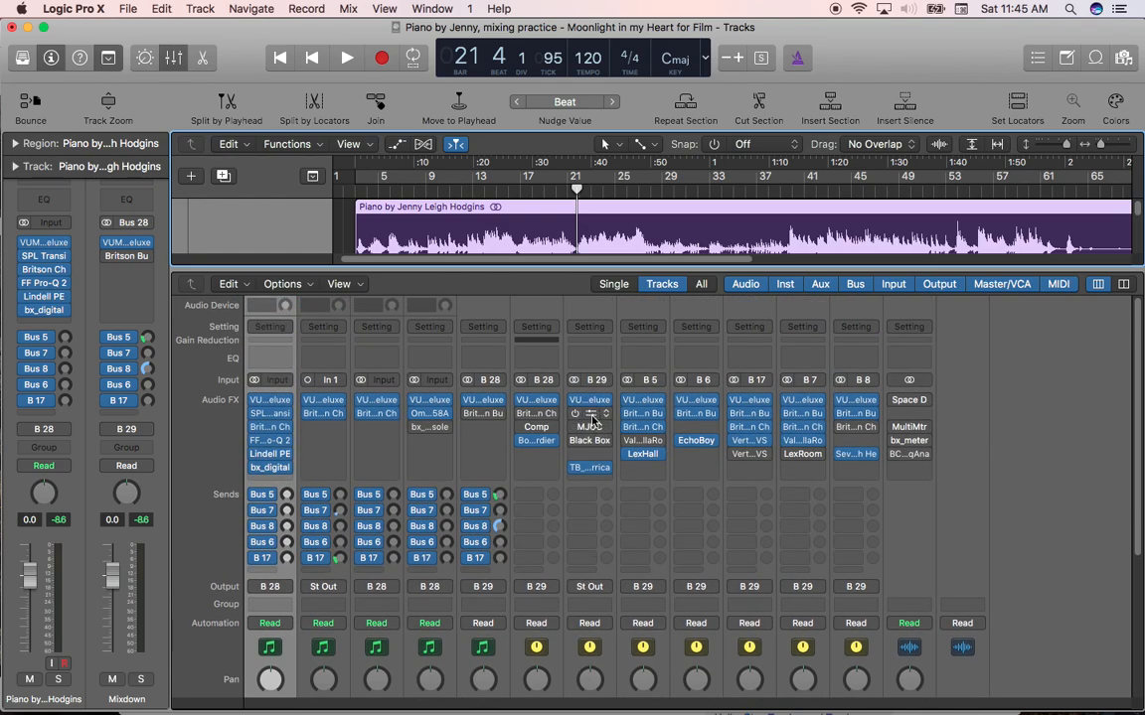
{"action": "mouse_move", "coordinate": [592, 417]}
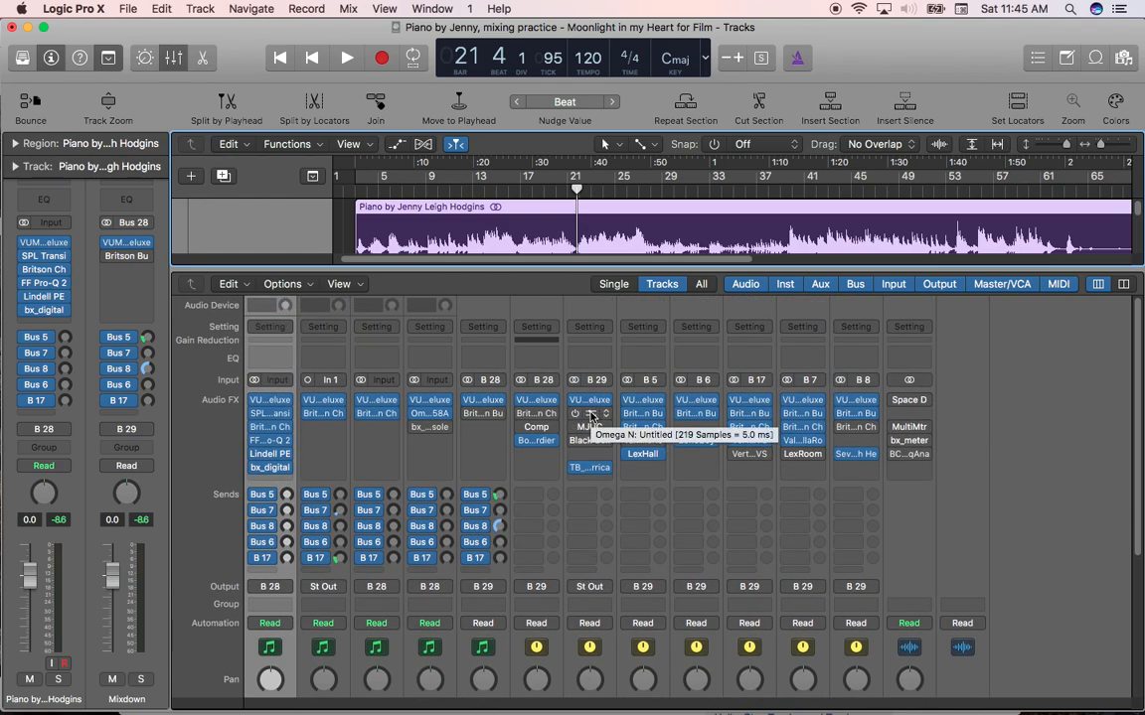
{"action": "left_click", "coordinate": [588, 414]}
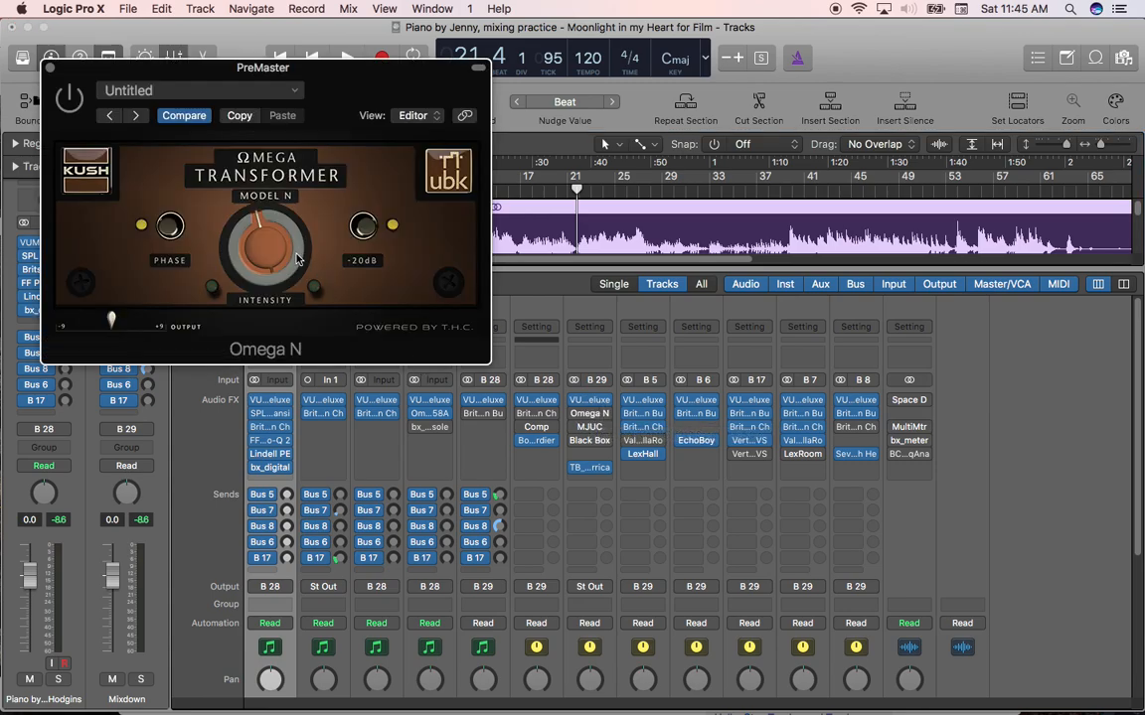
{"action": "mouse_move", "coordinate": [294, 256]}
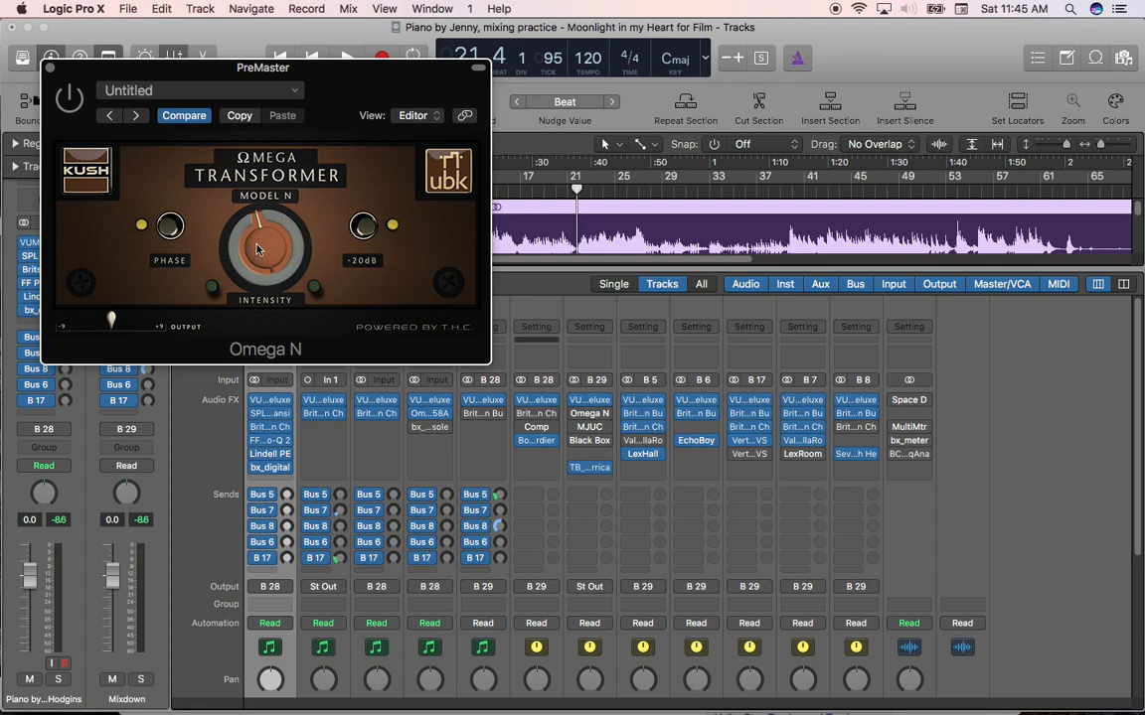
{"action": "mouse_move", "coordinate": [263, 255]}
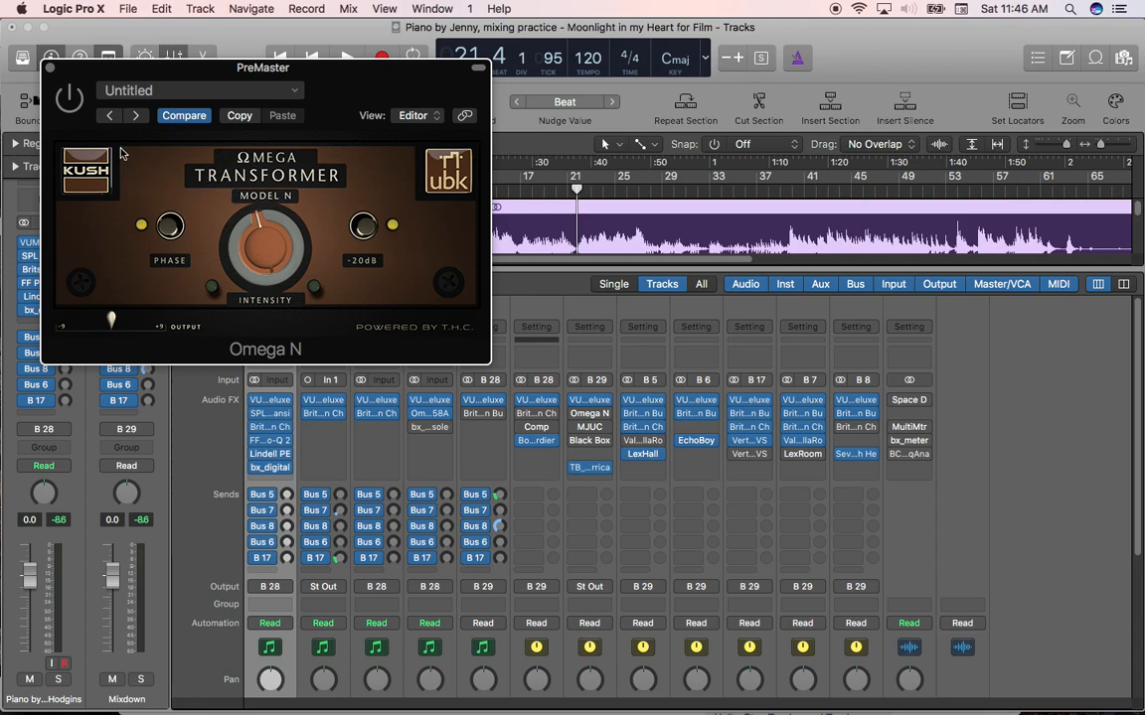
Start playback and dial the Omega N Intensity knob to taste for transformer saturation
{"action": "left_click", "coordinate": [346, 56]}
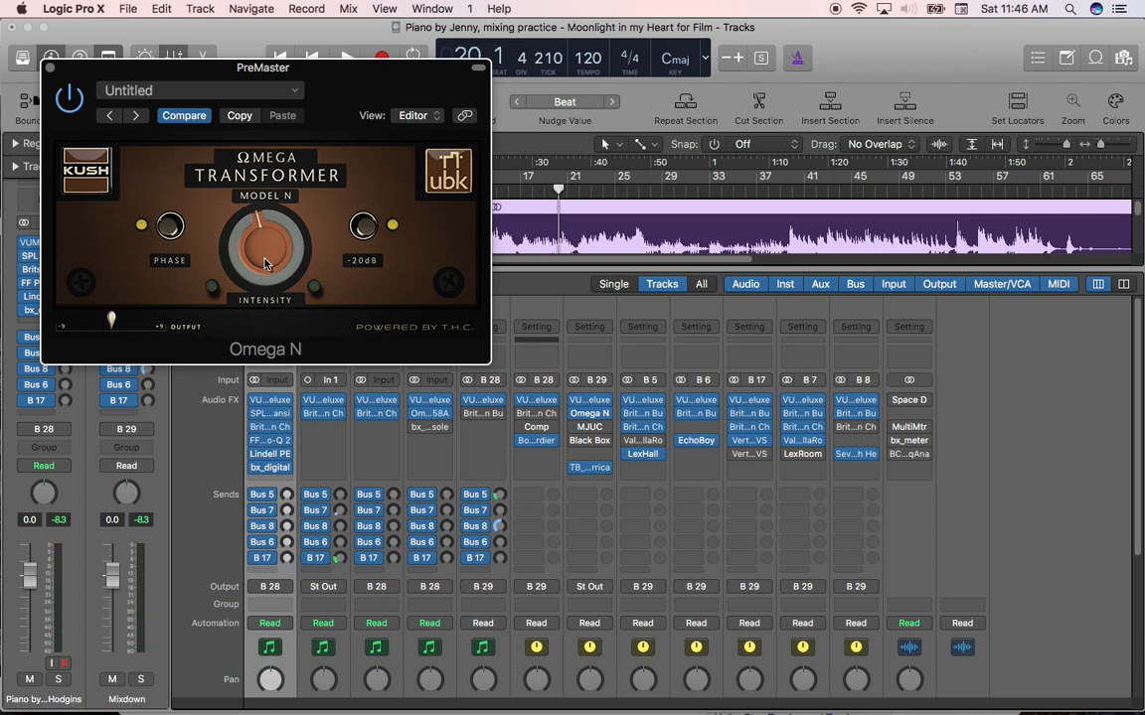
{"action": "mouse_move", "coordinate": [268, 248]}
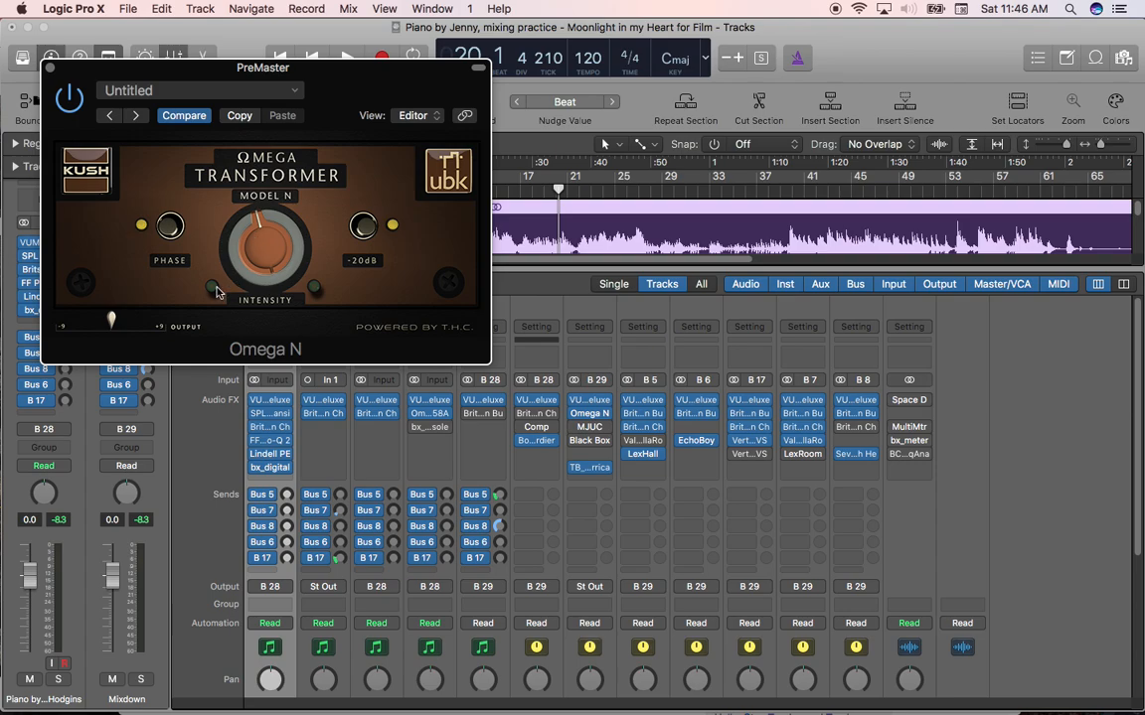
{"action": "mouse_move", "coordinate": [216, 294]}
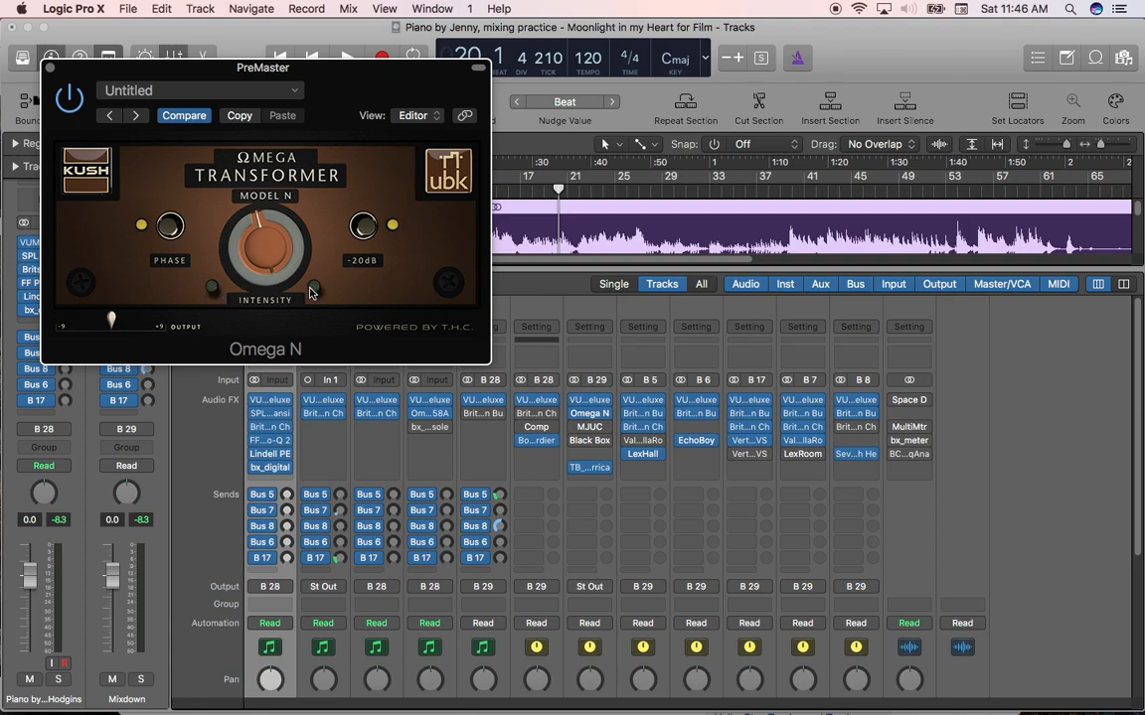
{"action": "mouse_move", "coordinate": [222, 298]}
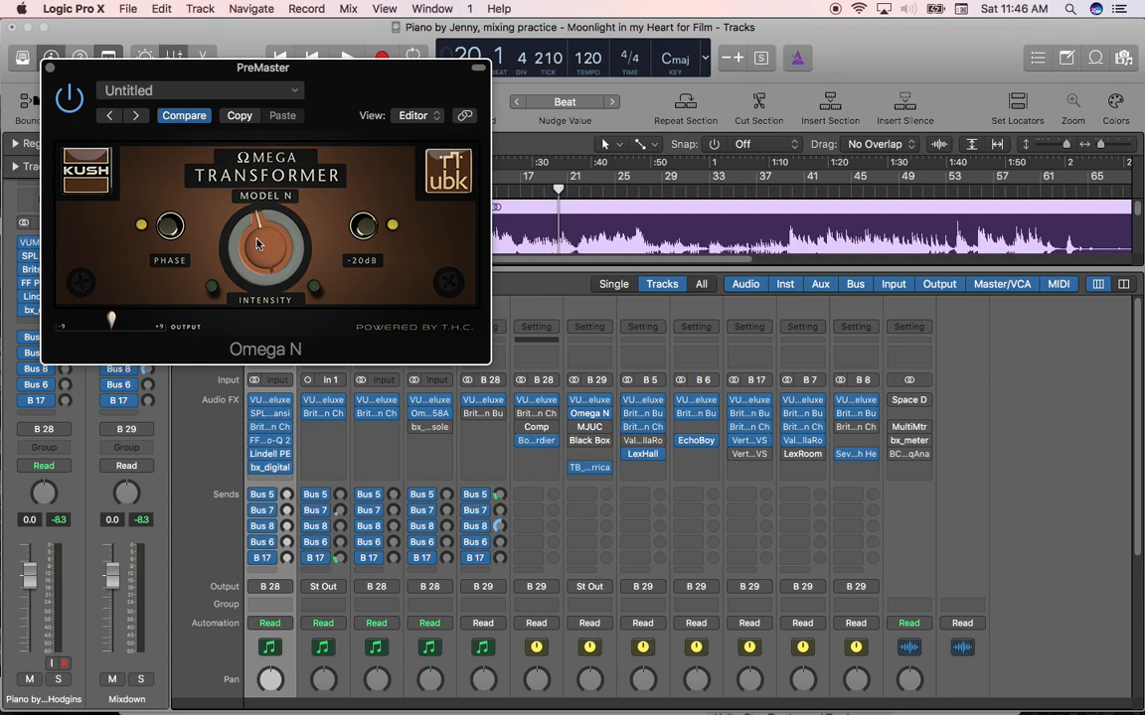
{"action": "mouse_move", "coordinate": [258, 248]}
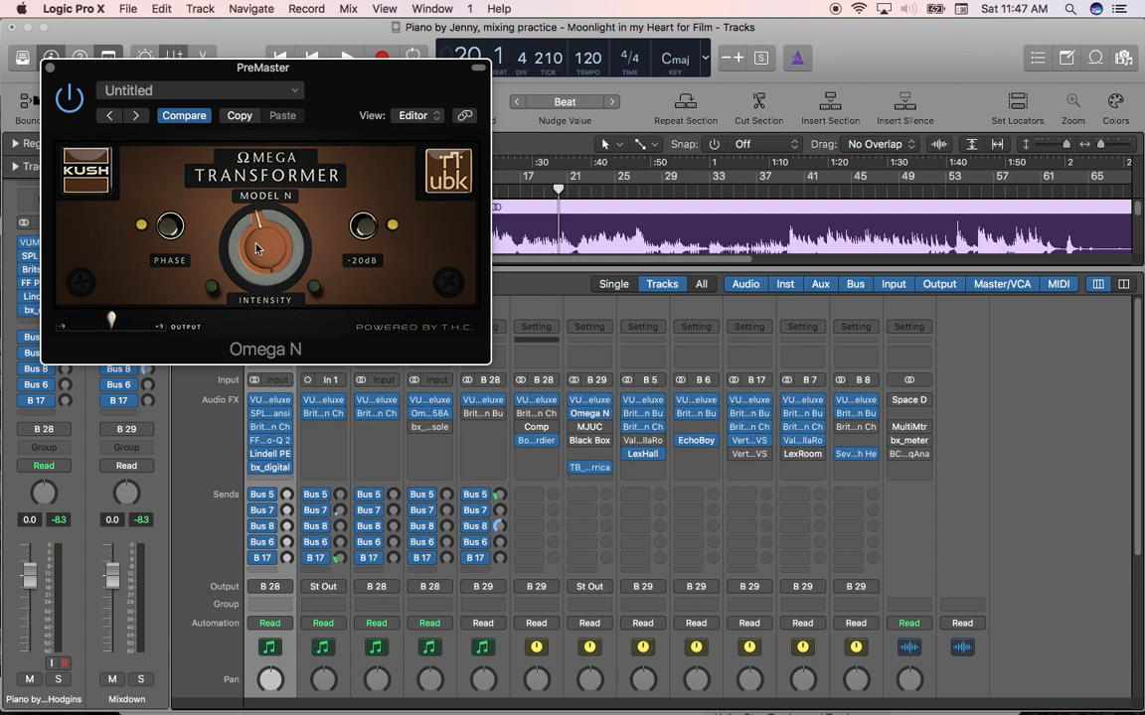
{"action": "mouse_move", "coordinate": [261, 247]}
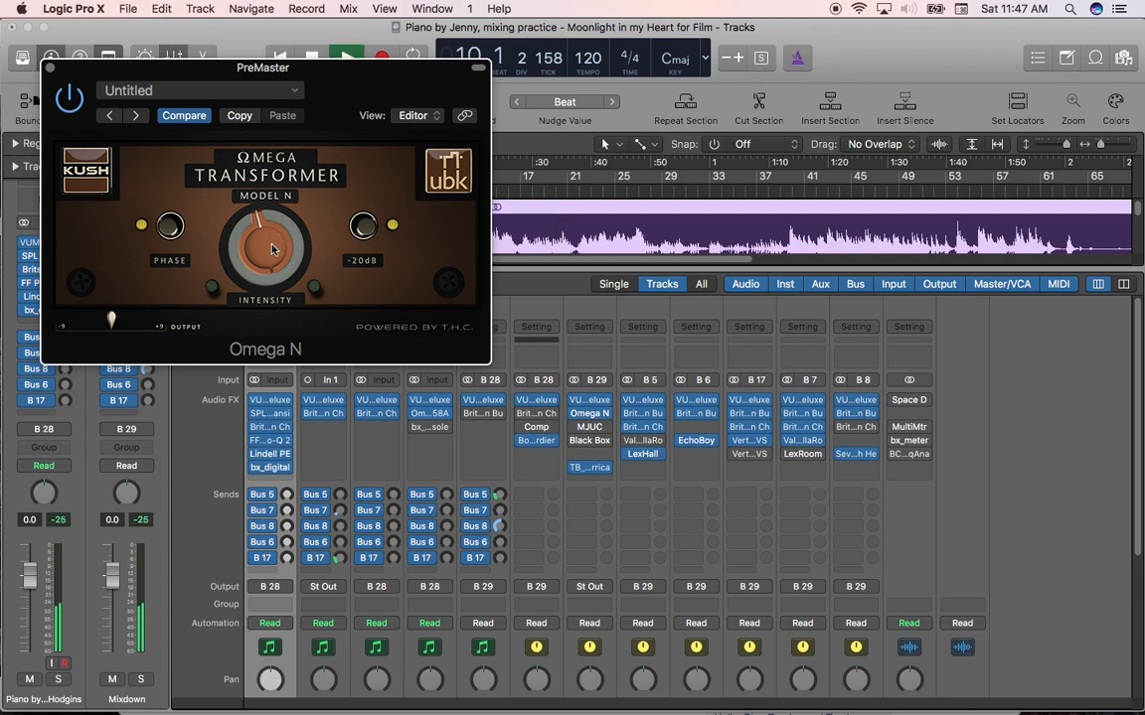
{"action": "left_click_drag", "start_coordinate": [267, 246], "coordinate": [274, 263]}
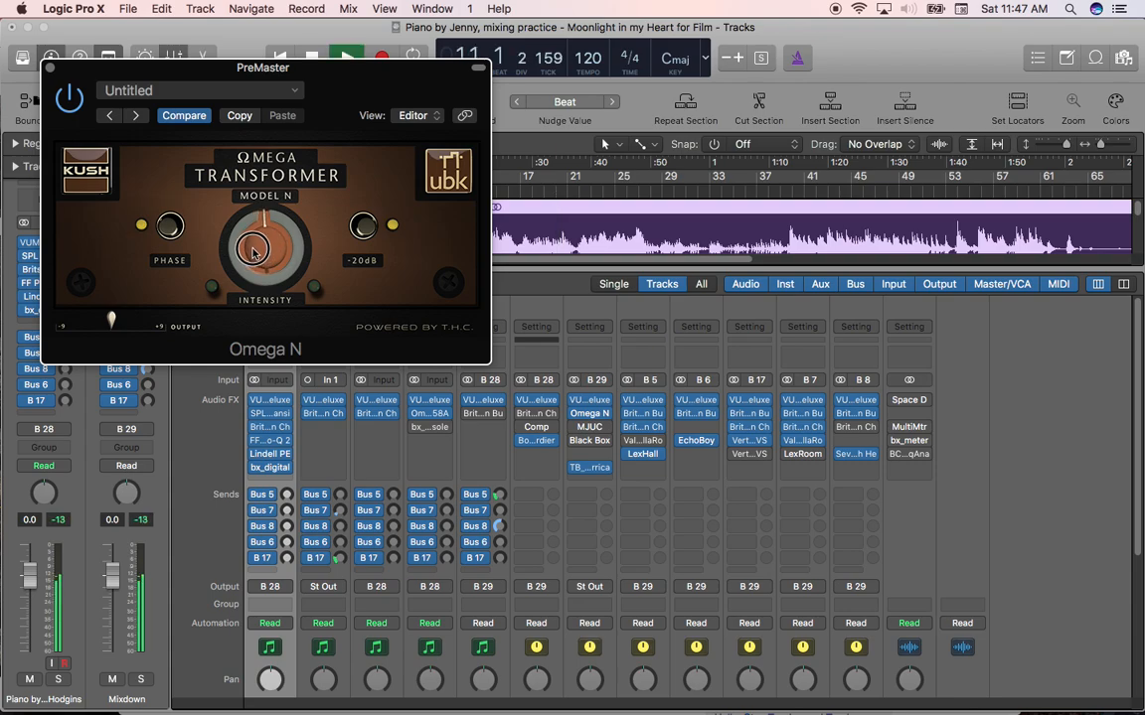
{"action": "left_click_drag", "start_coordinate": [250, 248], "coordinate": [246, 234]}
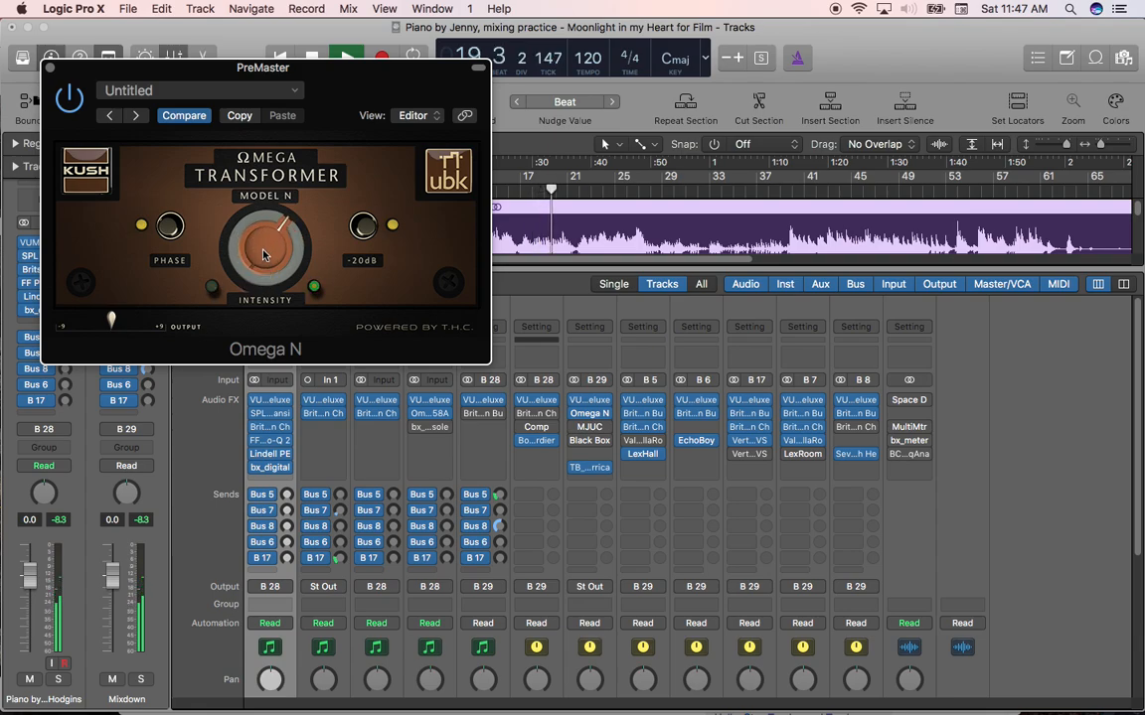
{"action": "left_click_drag", "start_coordinate": [266, 249], "coordinate": [266, 318]}
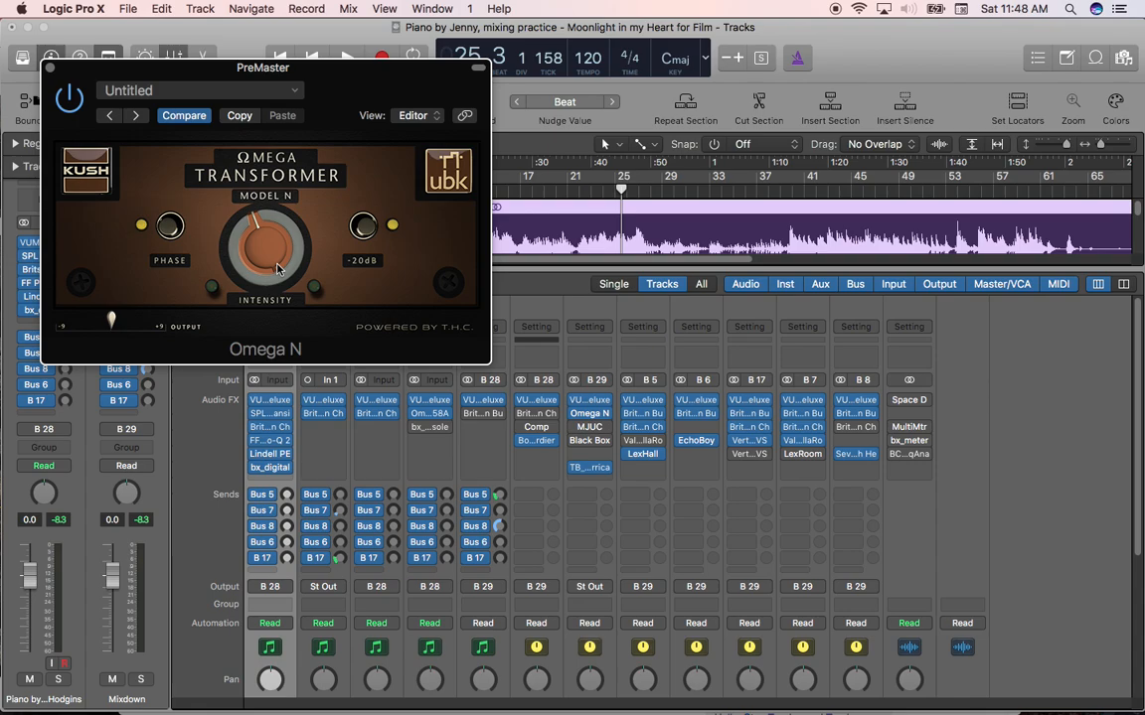
{"action": "mouse_move", "coordinate": [262, 250]}
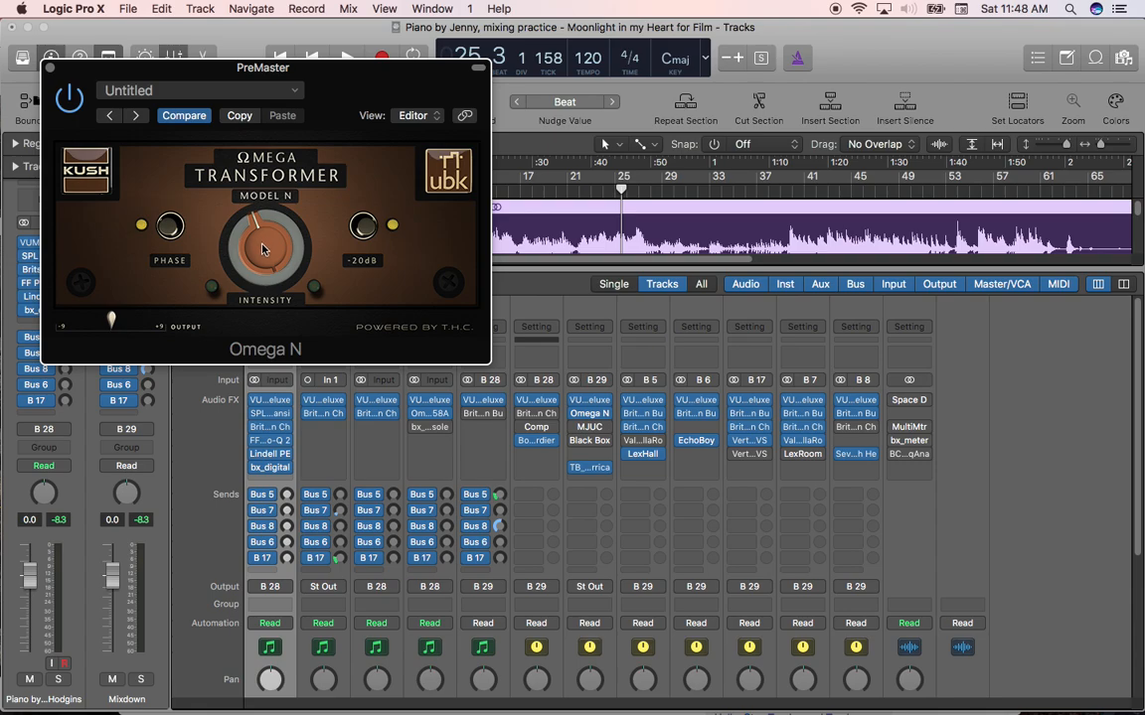
{"action": "mouse_move", "coordinate": [262, 251]}
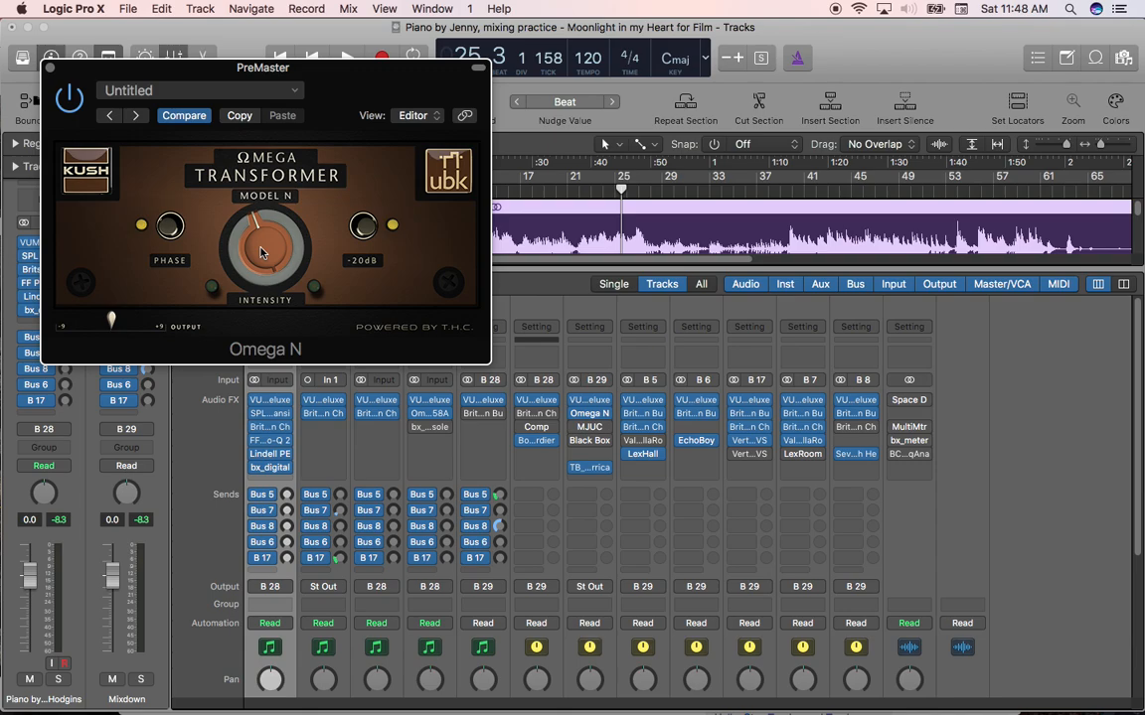
{"action": "mouse_move", "coordinate": [266, 250]}
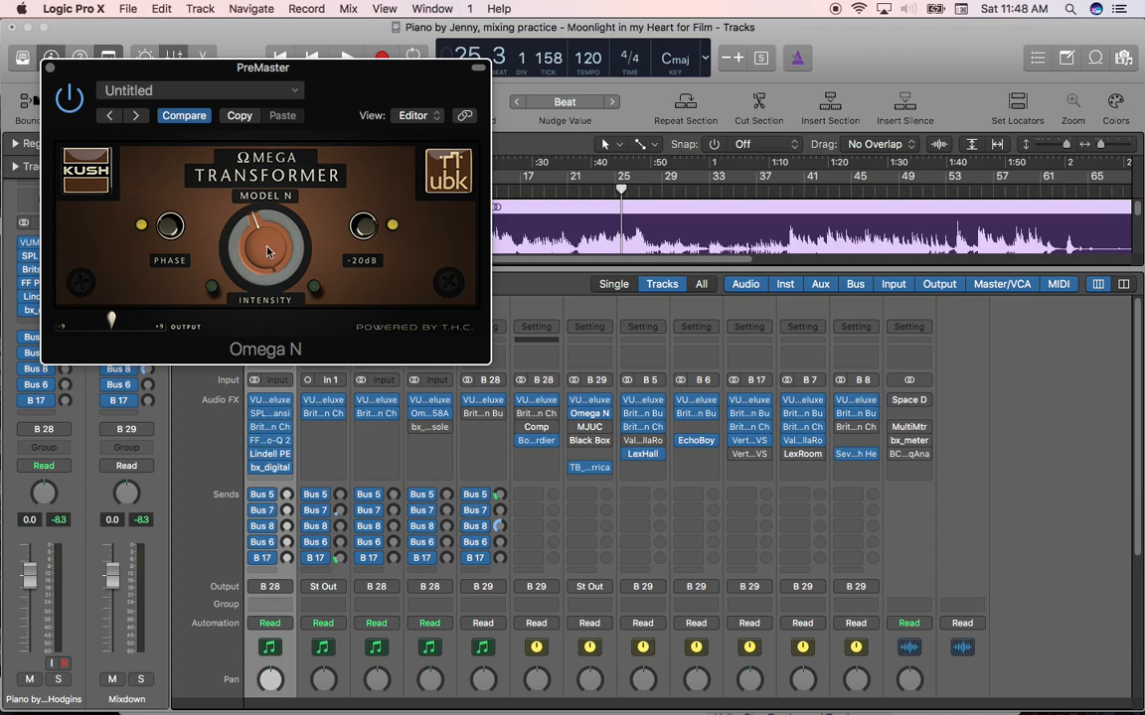
{"action": "mouse_move", "coordinate": [260, 223]}
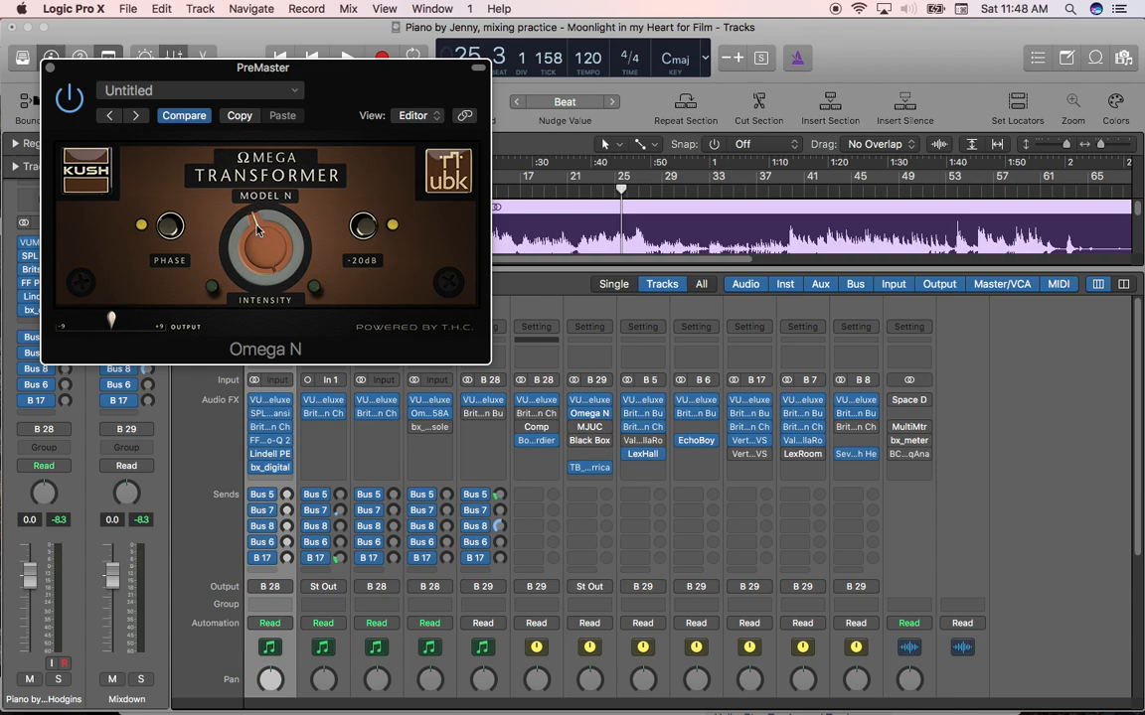
{"action": "mouse_move", "coordinate": [215, 290]}
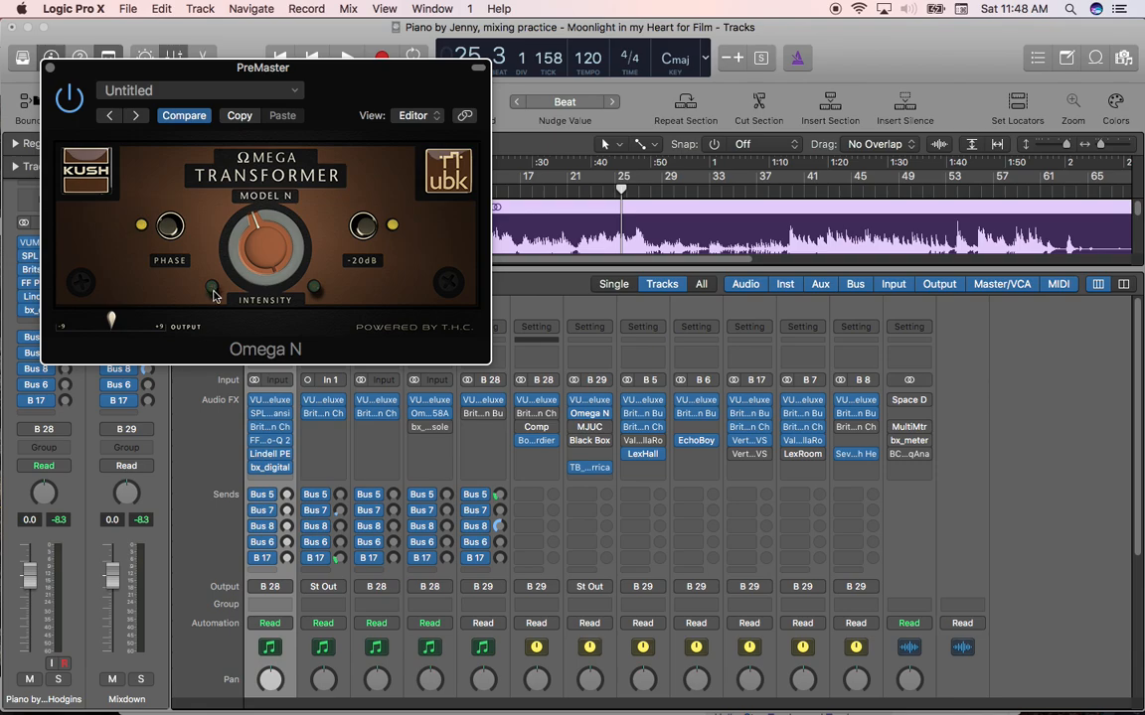
{"action": "mouse_move", "coordinate": [220, 290]}
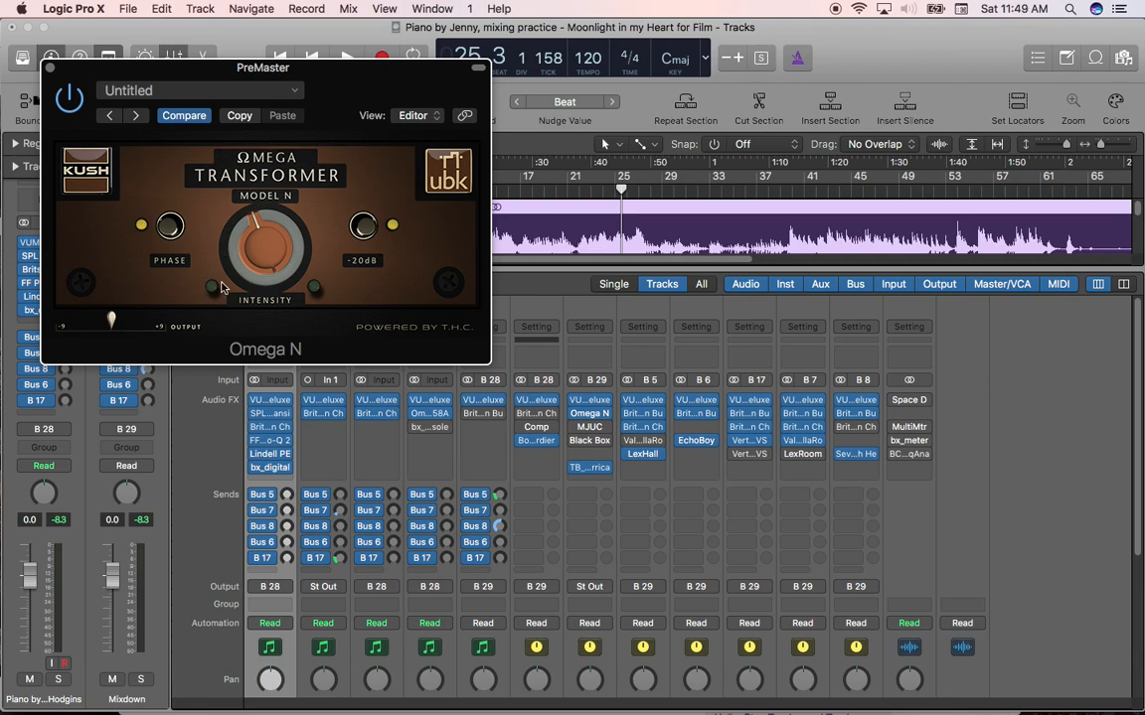
{"action": "mouse_move", "coordinate": [308, 294]}
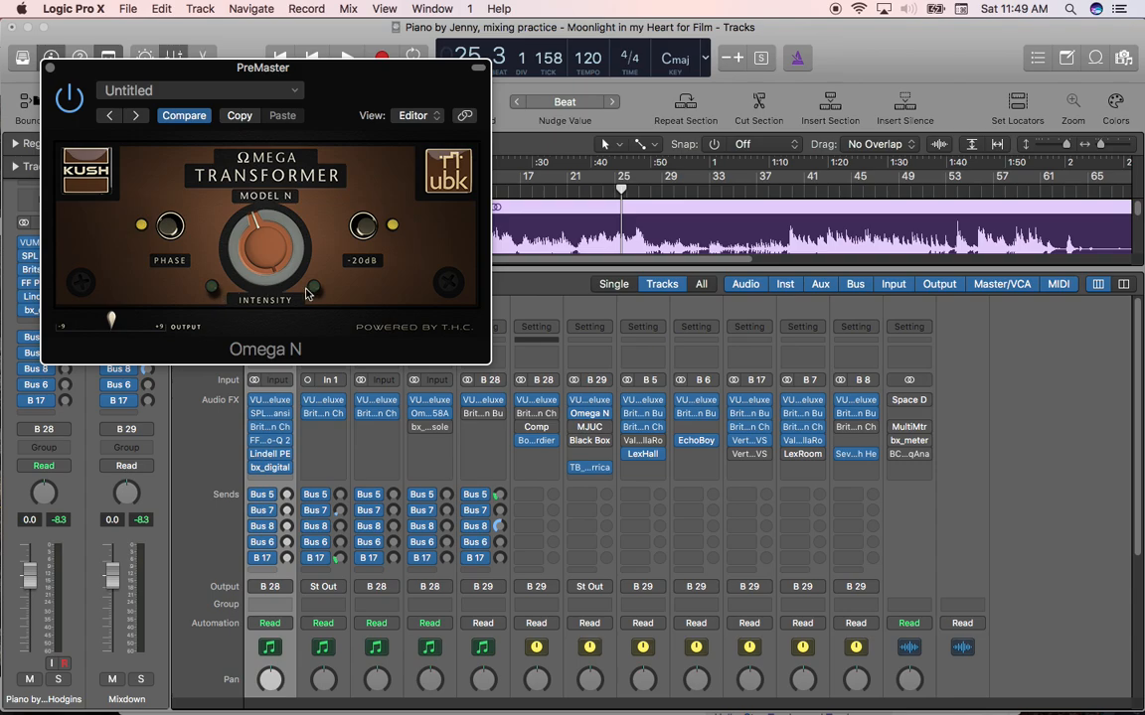
{"action": "mouse_move", "coordinate": [216, 294]}
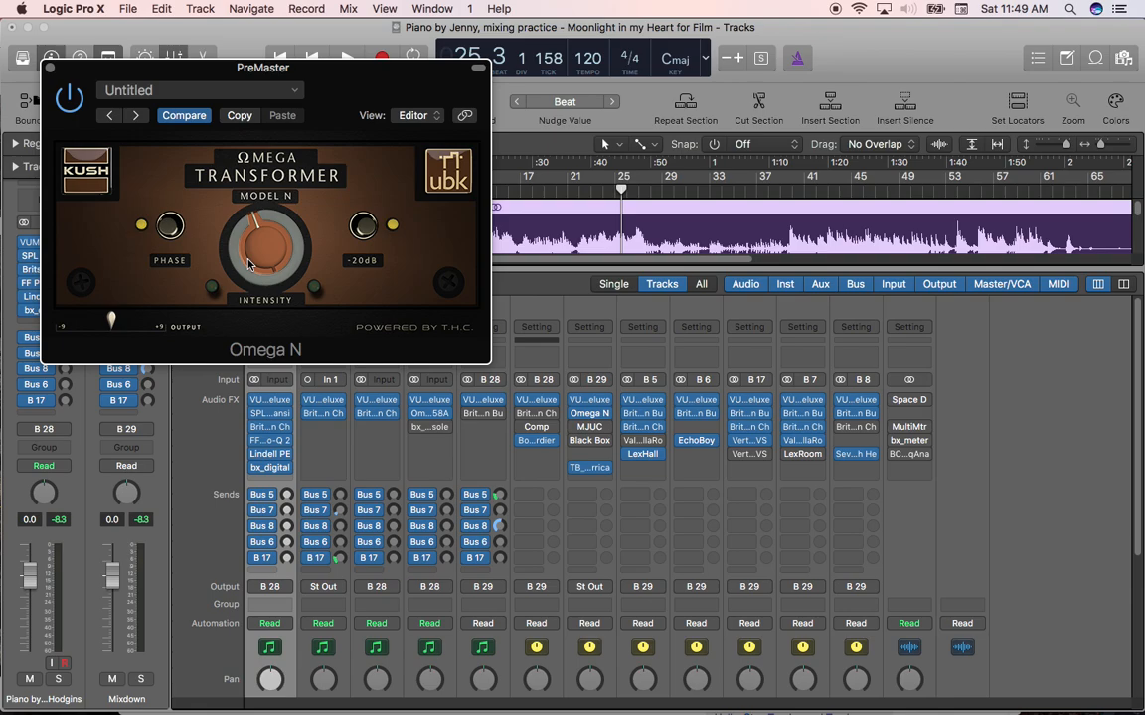
{"action": "mouse_move", "coordinate": [248, 239]}
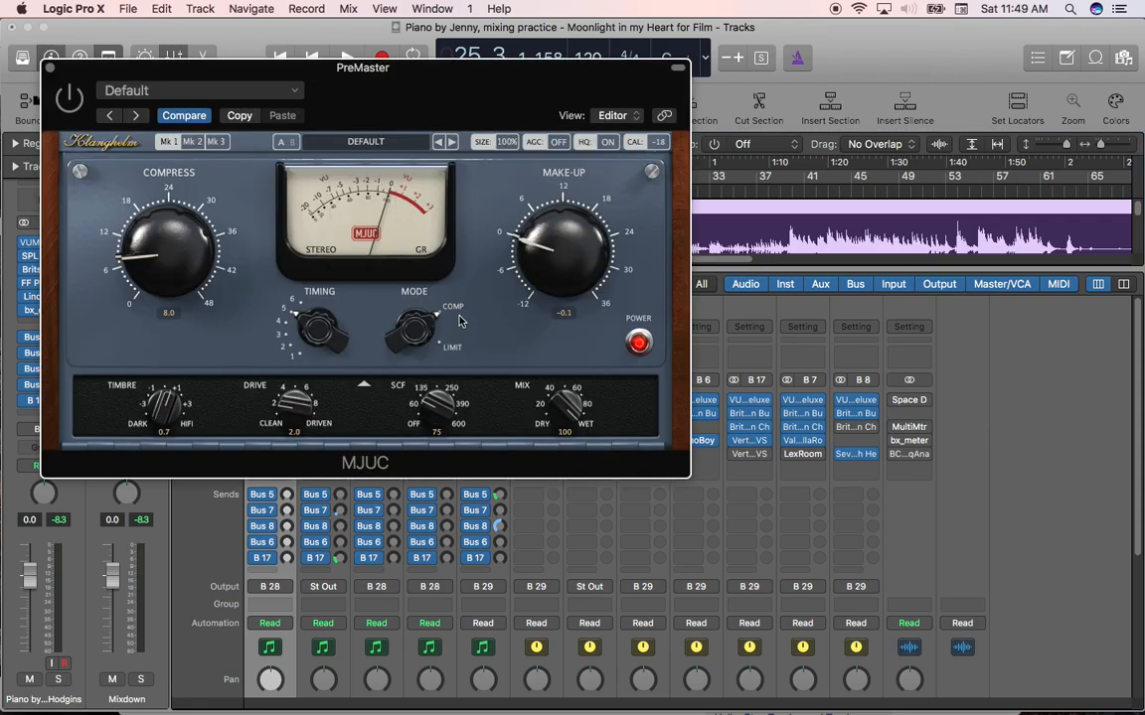
{"action": "mouse_move", "coordinate": [421, 270]}
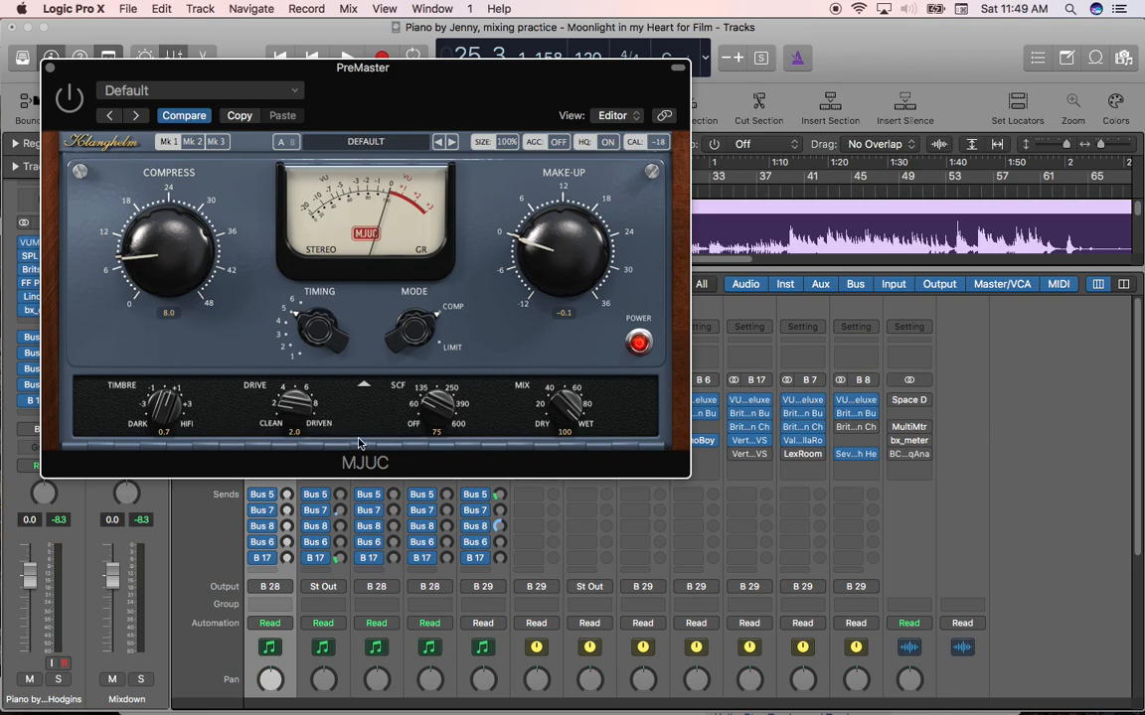
{"action": "mouse_move", "coordinate": [359, 445]}
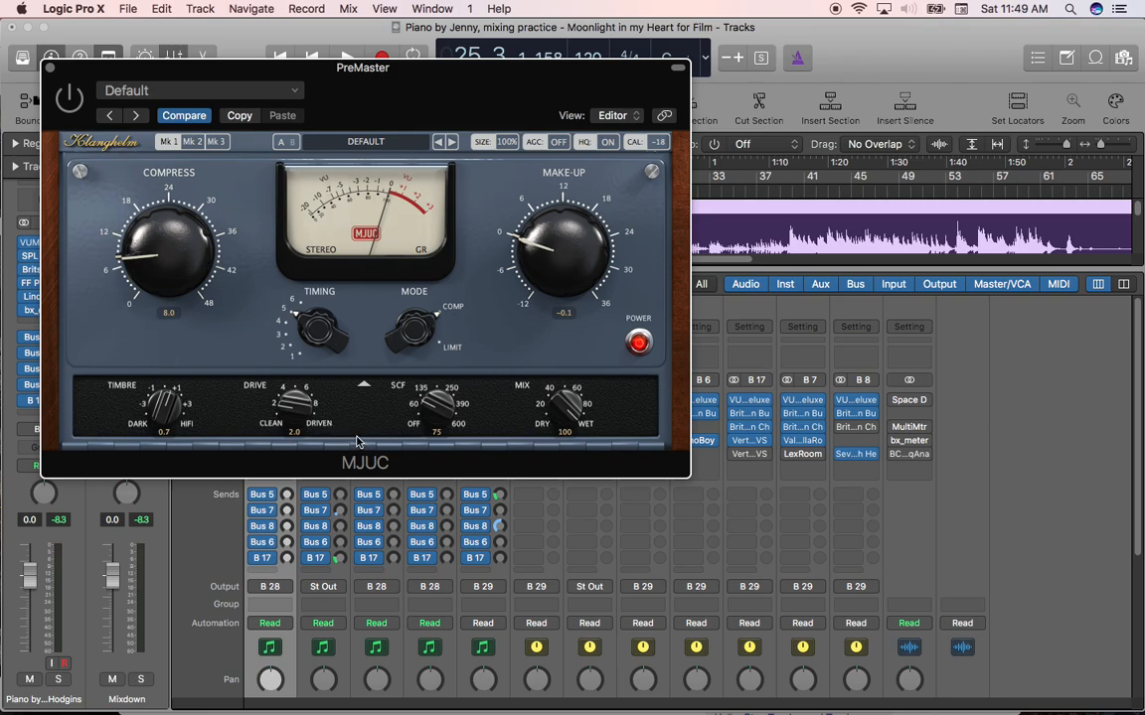
{"action": "mouse_move", "coordinate": [239, 342]}
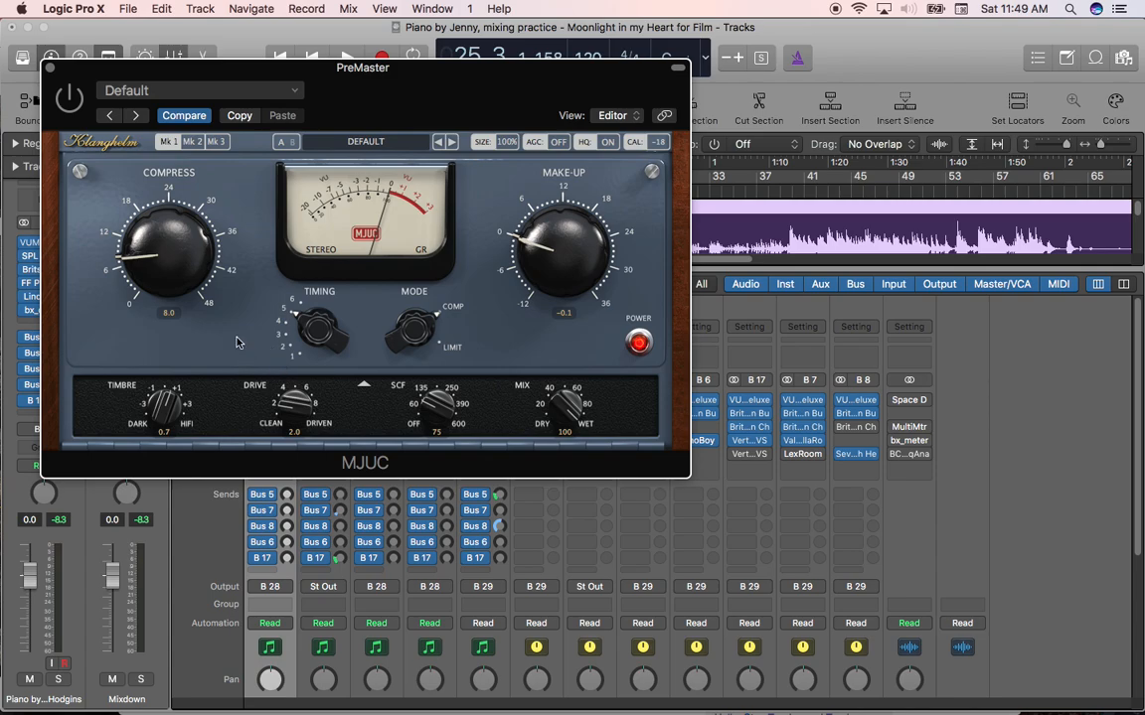
{"action": "mouse_move", "coordinate": [231, 335]}
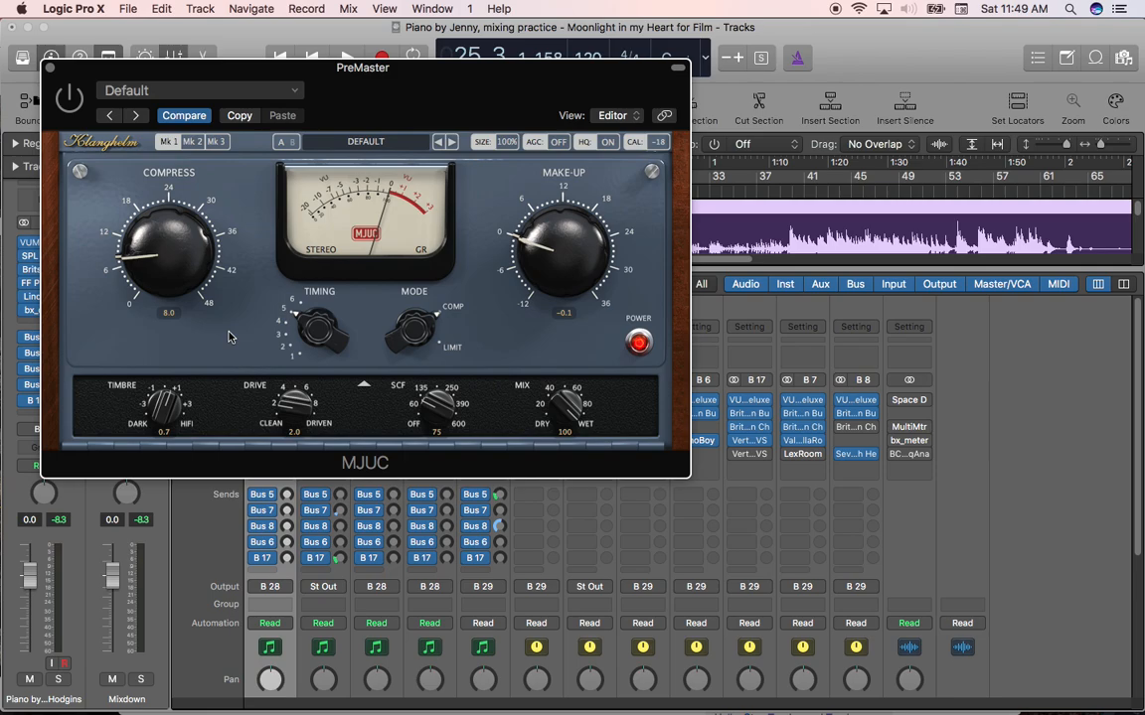
{"action": "mouse_move", "coordinate": [244, 306]}
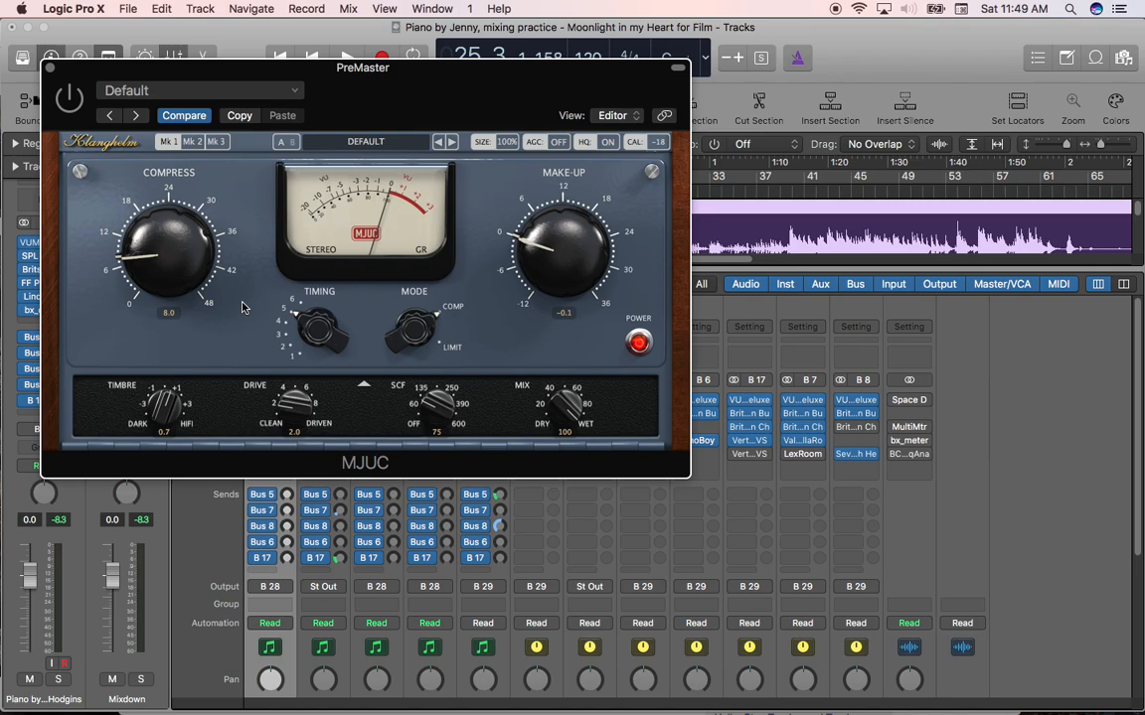
{"action": "mouse_move", "coordinate": [179, 289]}
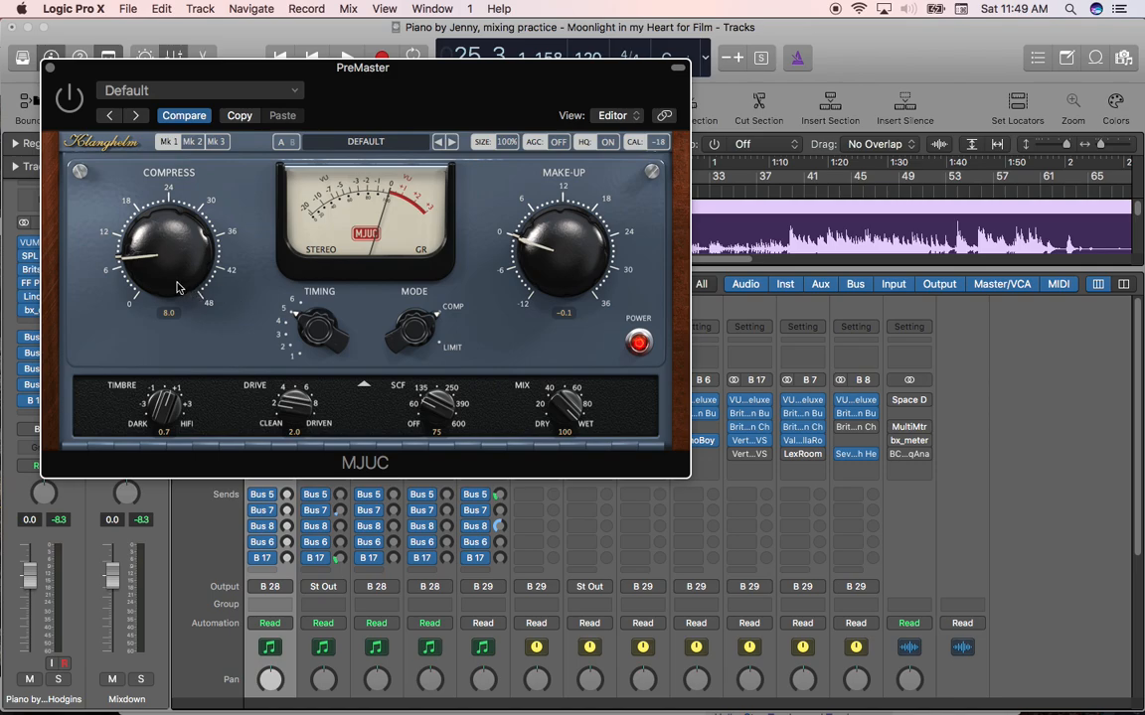
{"action": "mouse_move", "coordinate": [169, 278]}
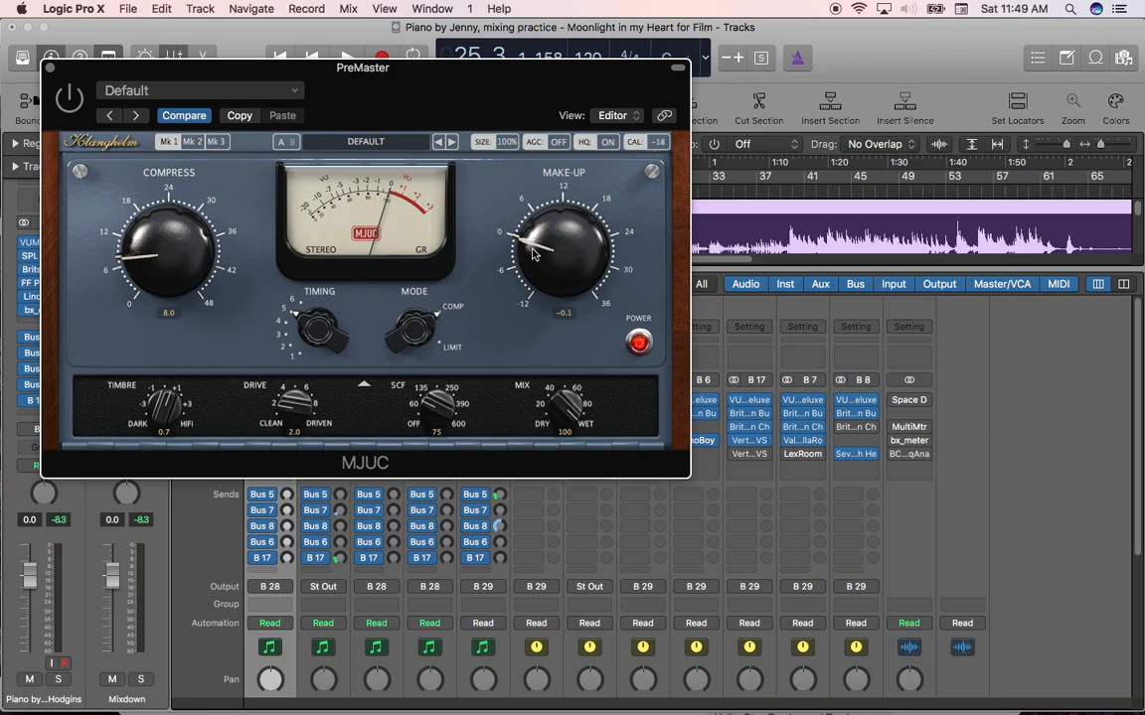
{"action": "mouse_move", "coordinate": [513, 242]}
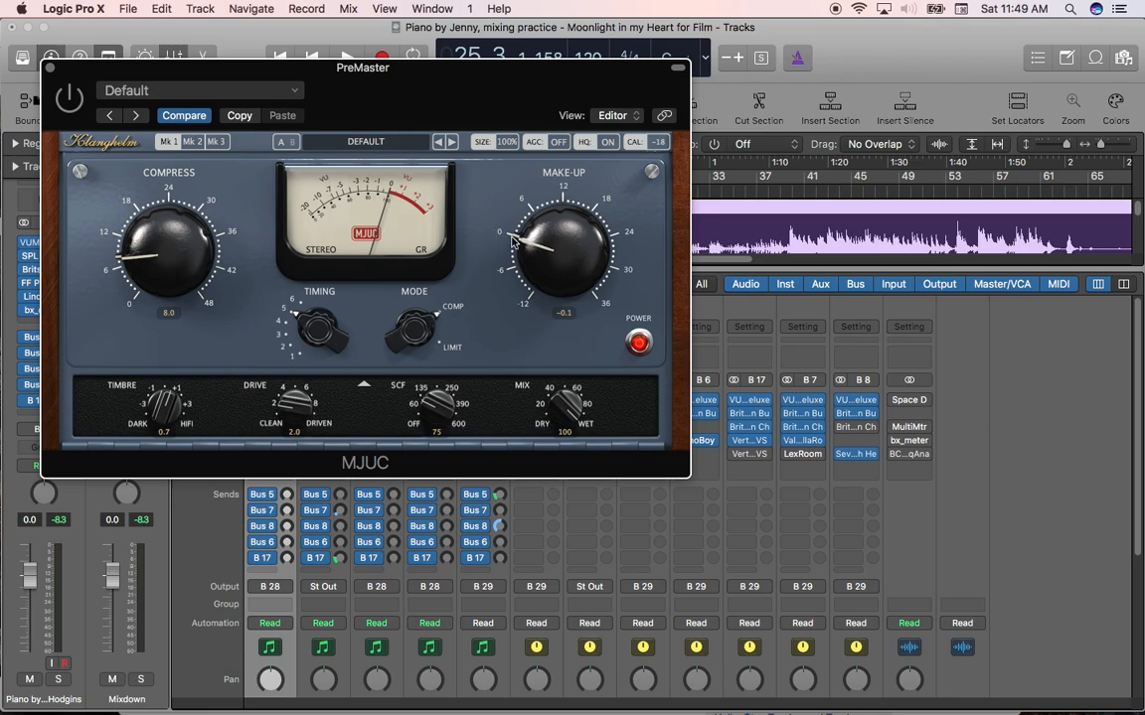
{"action": "mouse_move", "coordinate": [521, 246]}
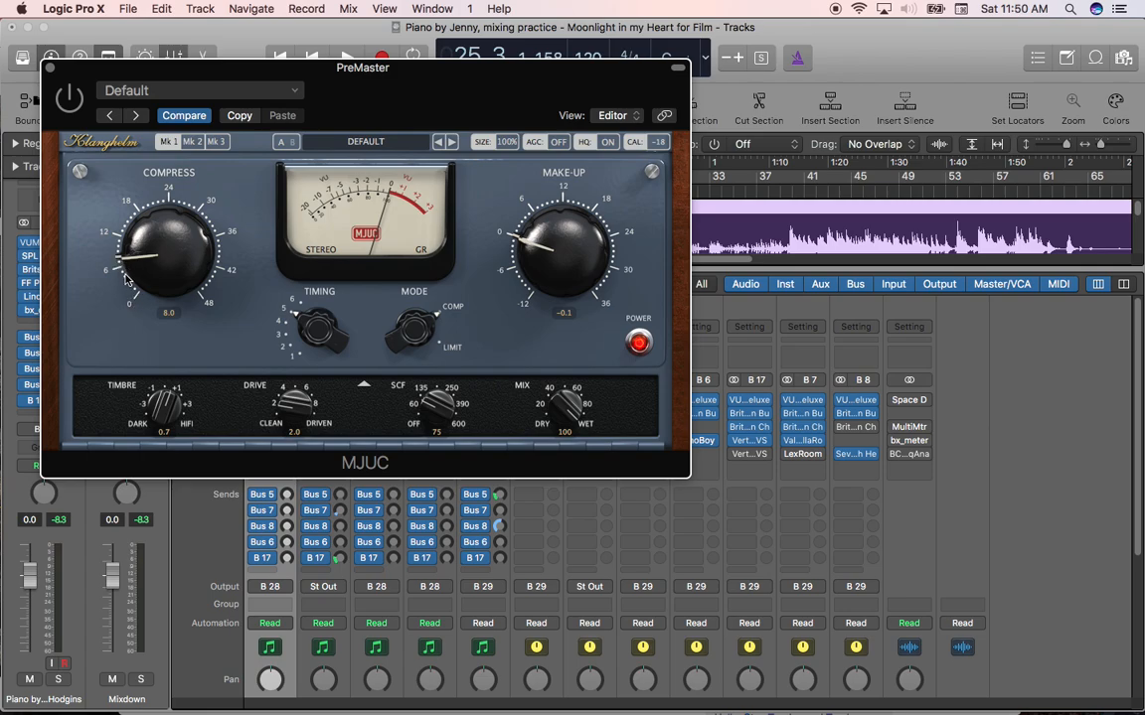
{"action": "mouse_move", "coordinate": [109, 286]}
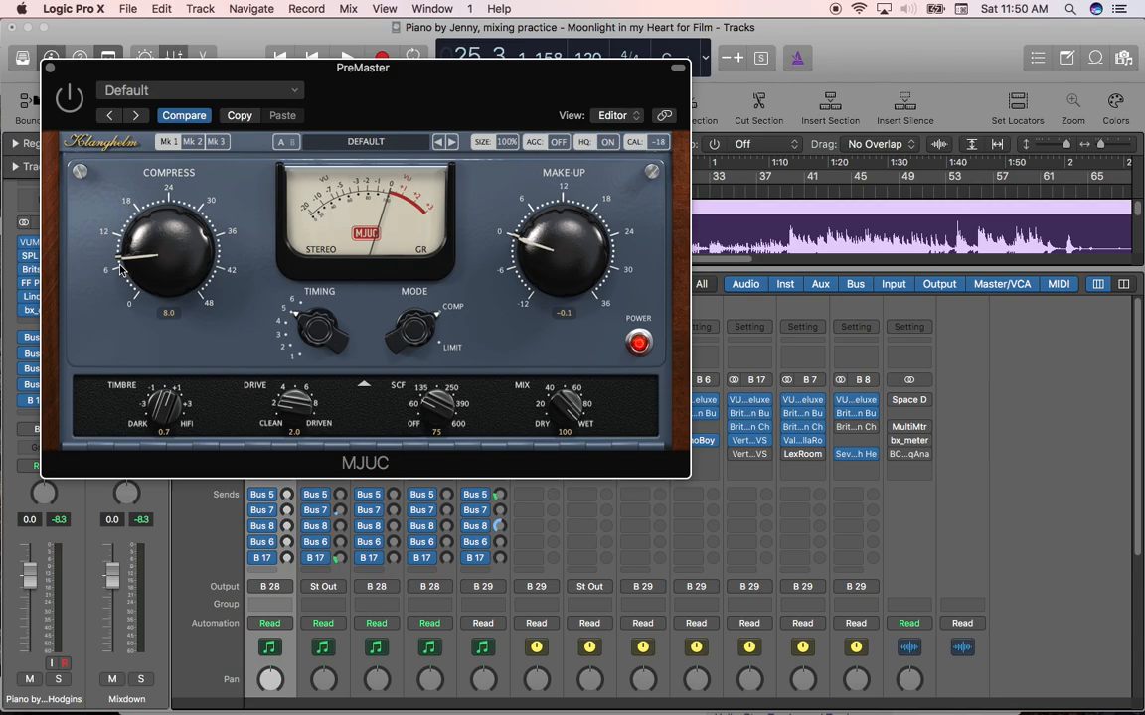
{"action": "mouse_move", "coordinate": [191, 270]}
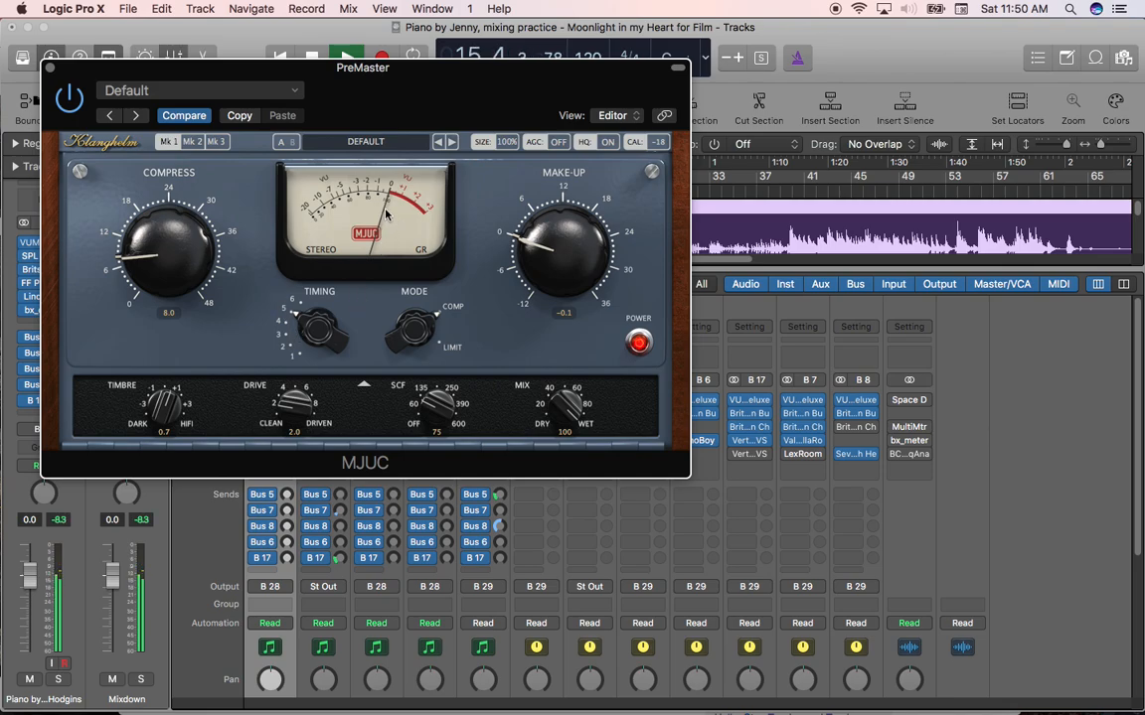
With playback running, push the MJUC Compress knob up, raise make-up gain, and compare bypassed
{"action": "left_click", "coordinate": [346, 56]}
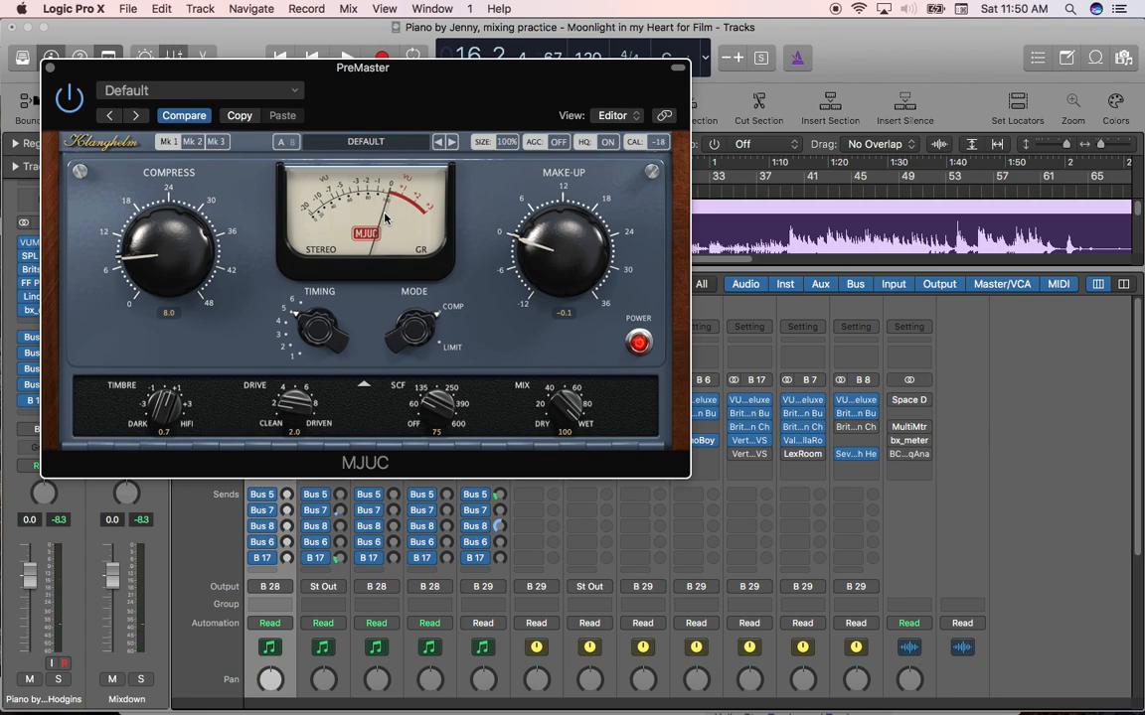
{"action": "mouse_move", "coordinate": [390, 194]}
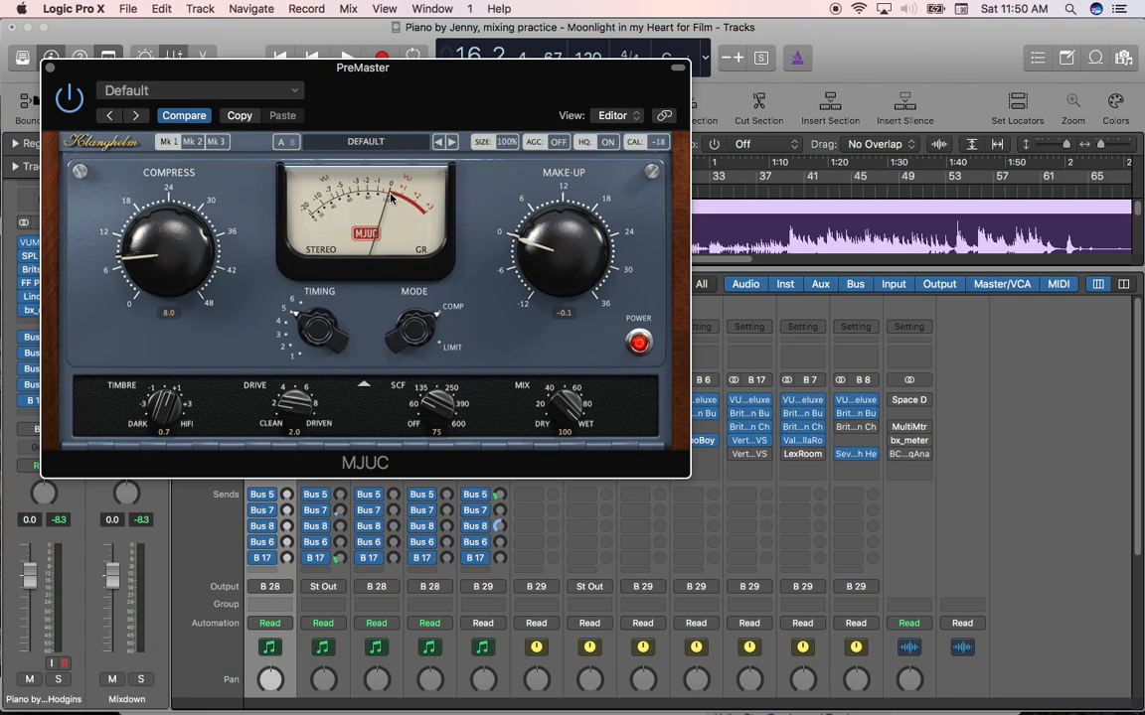
{"action": "mouse_move", "coordinate": [120, 258]}
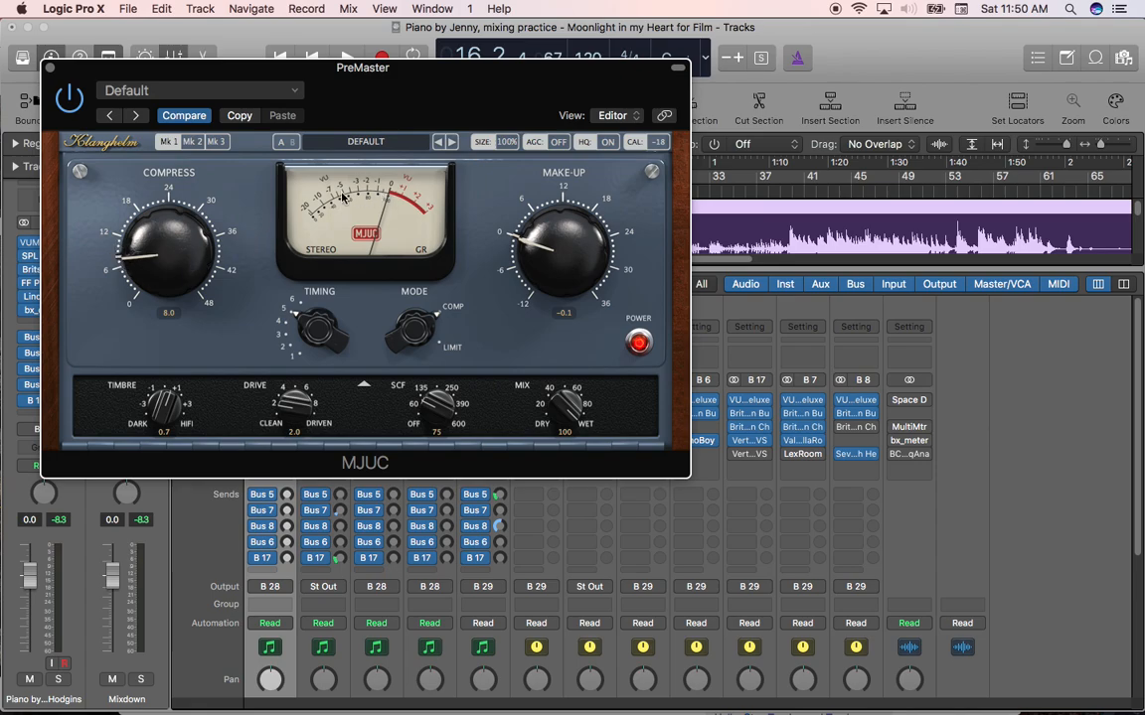
{"action": "mouse_move", "coordinate": [208, 246]}
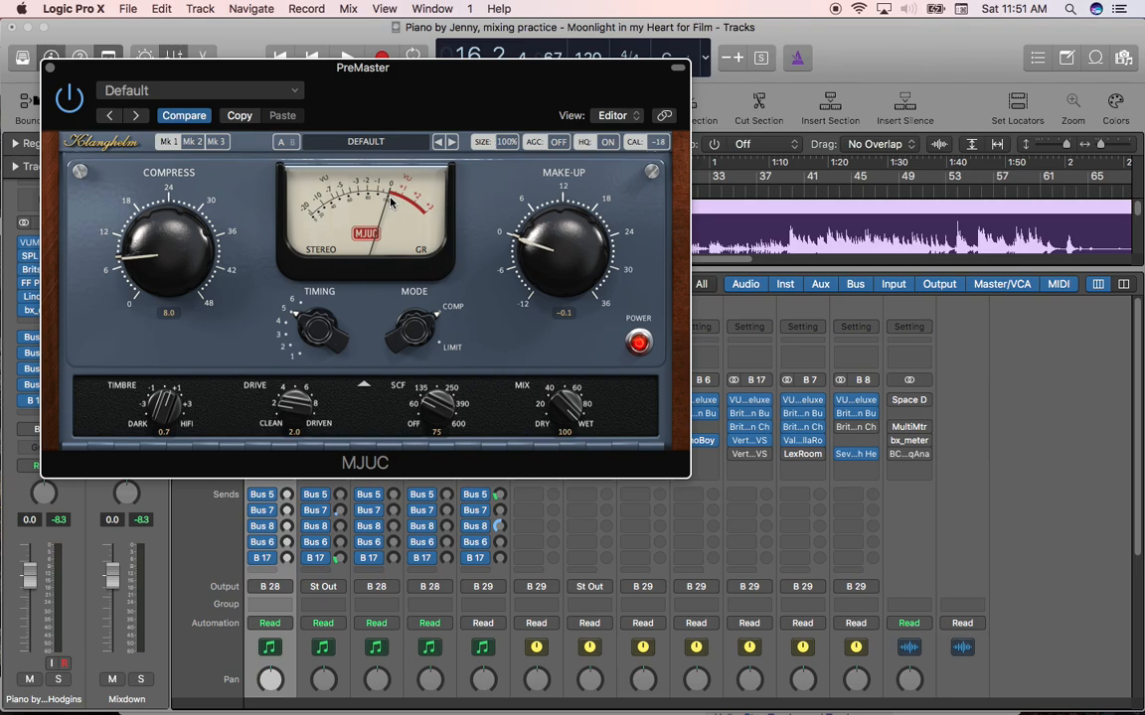
{"action": "mouse_move", "coordinate": [296, 227]}
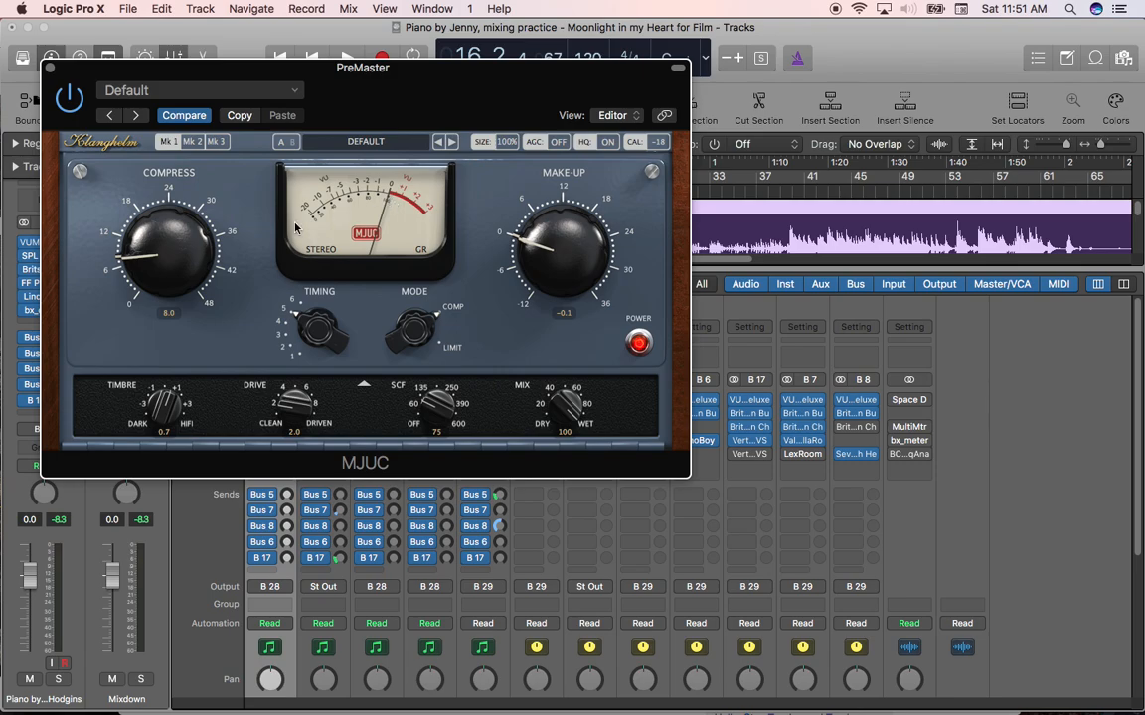
{"action": "mouse_move", "coordinate": [163, 272]}
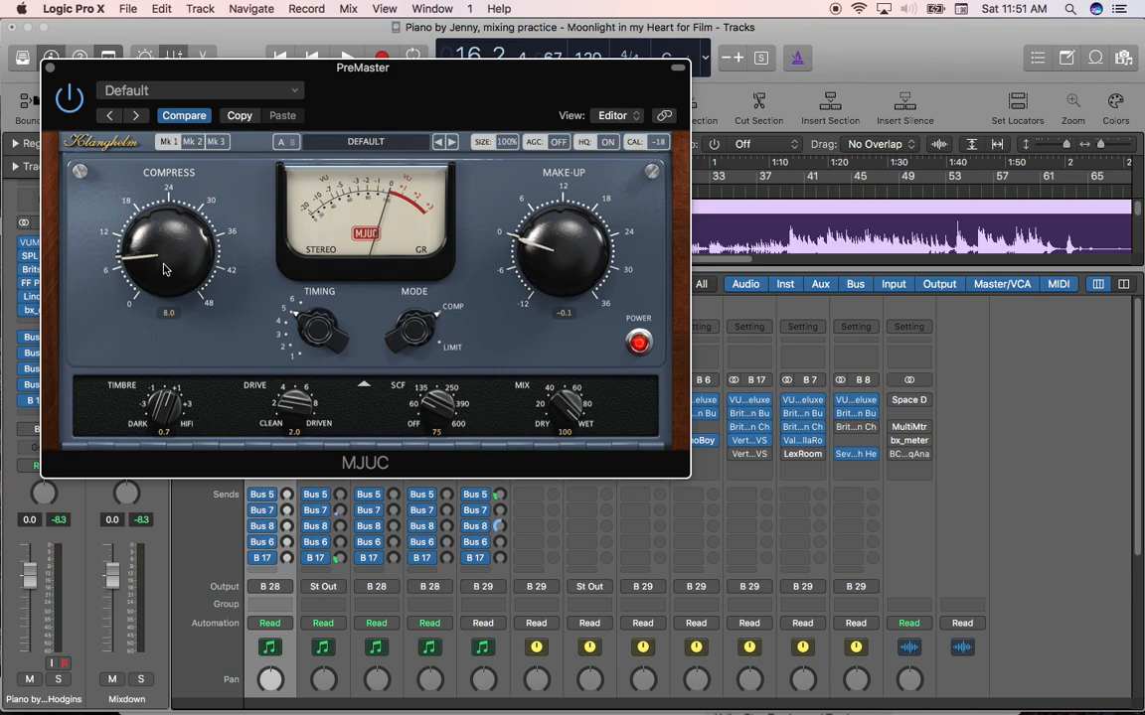
{"action": "left_click_drag", "start_coordinate": [169, 249], "coordinate": [175, 235]}
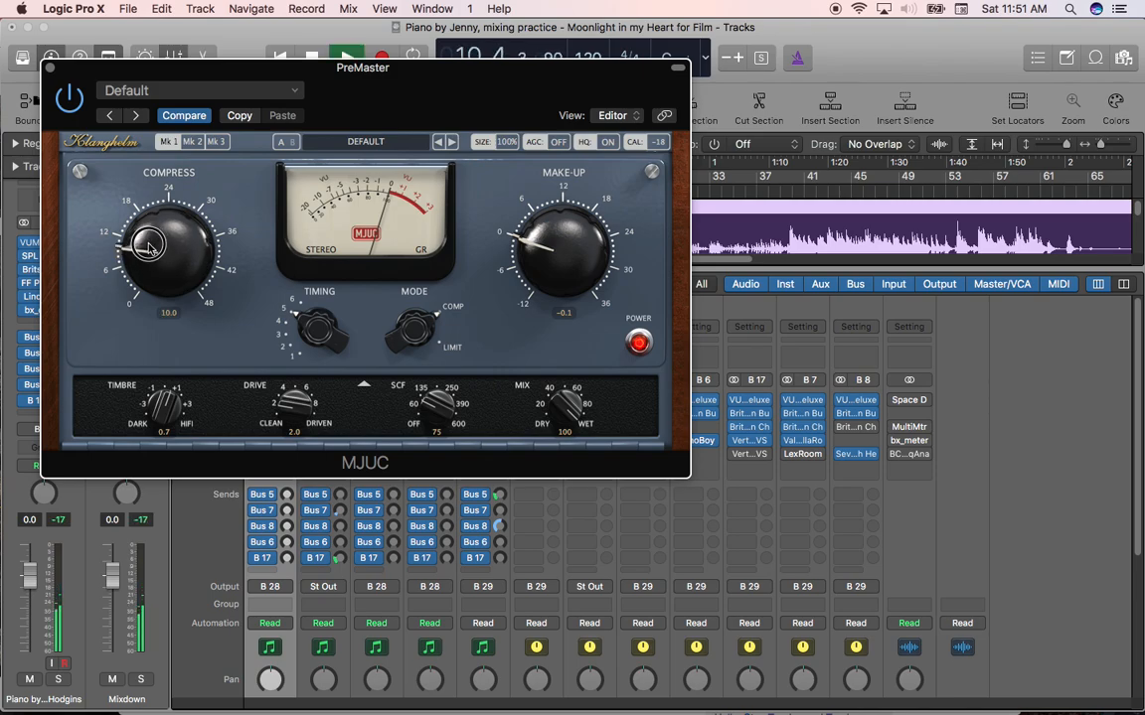
{"action": "left_click_drag", "start_coordinate": [149, 242], "coordinate": [155, 222]}
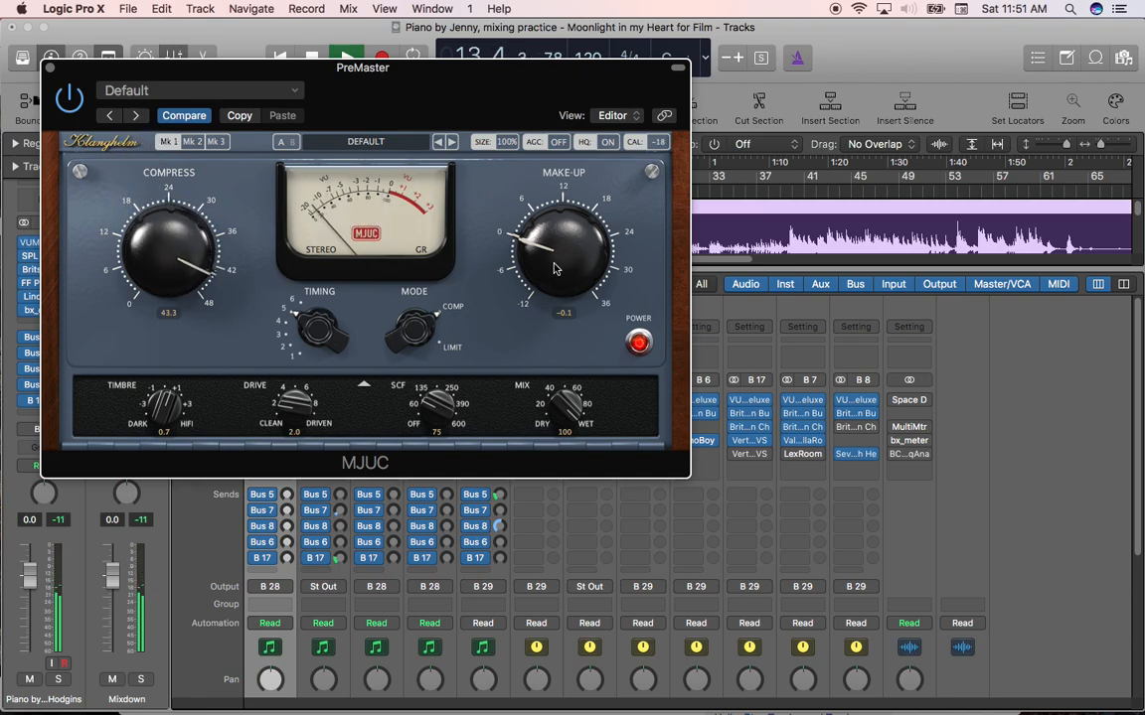
{"action": "left_click_drag", "start_coordinate": [564, 249], "coordinate": [558, 170]}
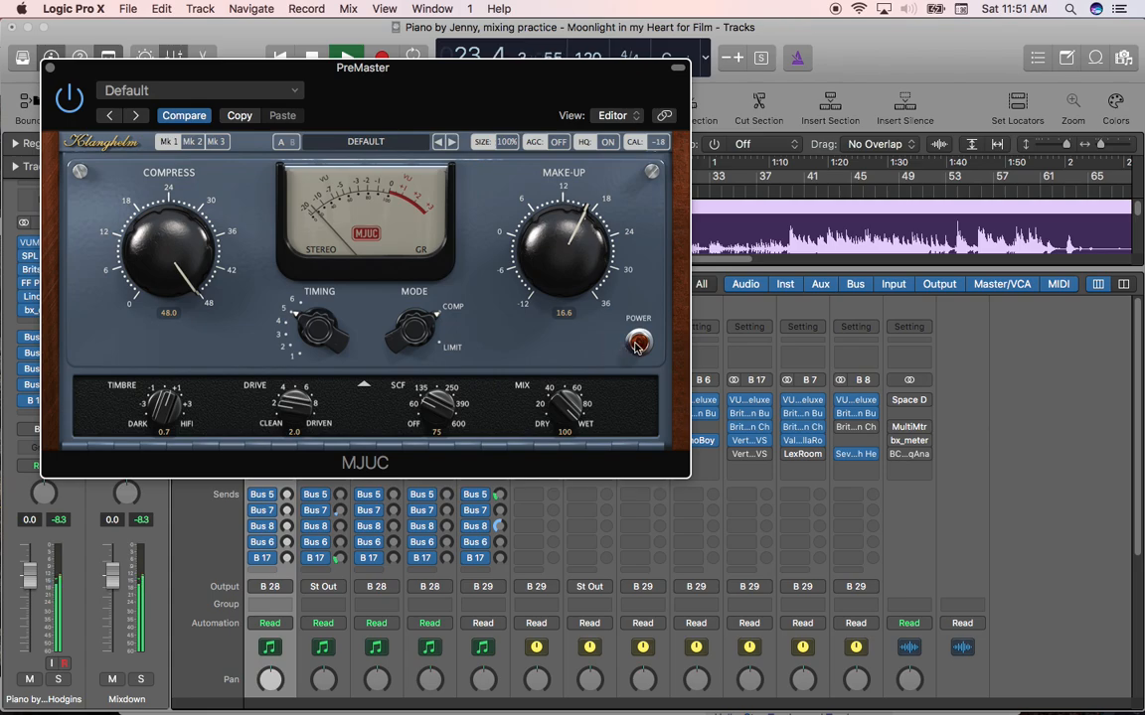
{"action": "left_click", "coordinate": [638, 342]}
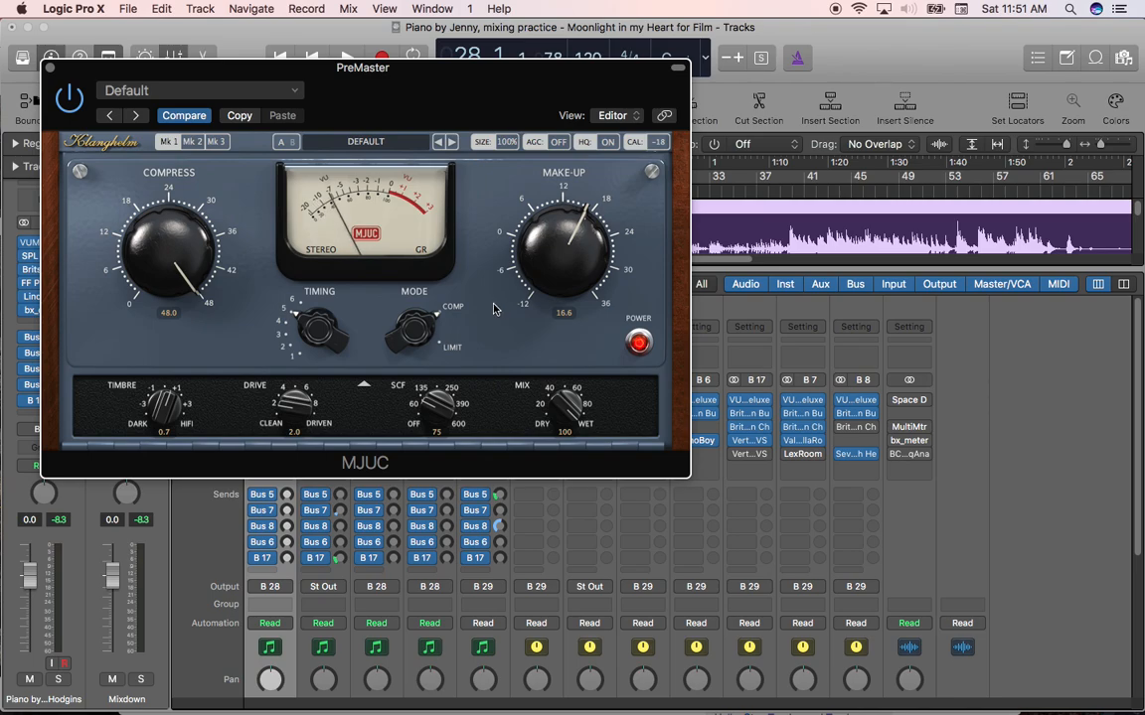
{"action": "mouse_move", "coordinate": [199, 306]}
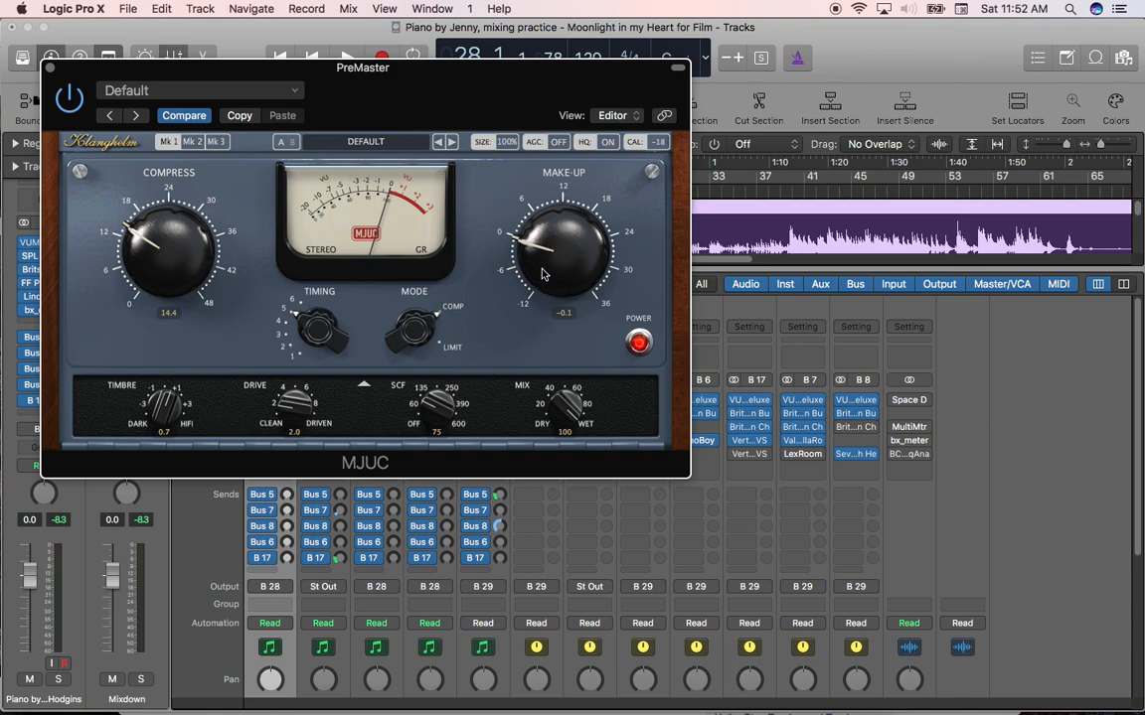
{"action": "mouse_move", "coordinate": [544, 246]}
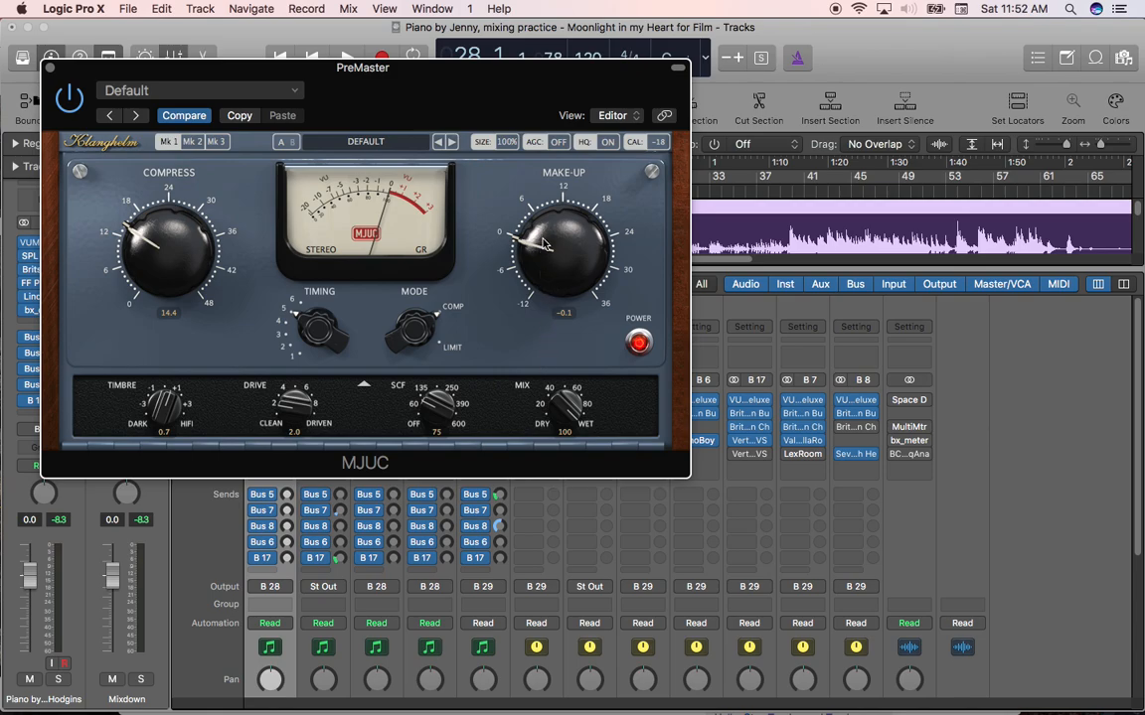
{"action": "mouse_move", "coordinate": [543, 249]}
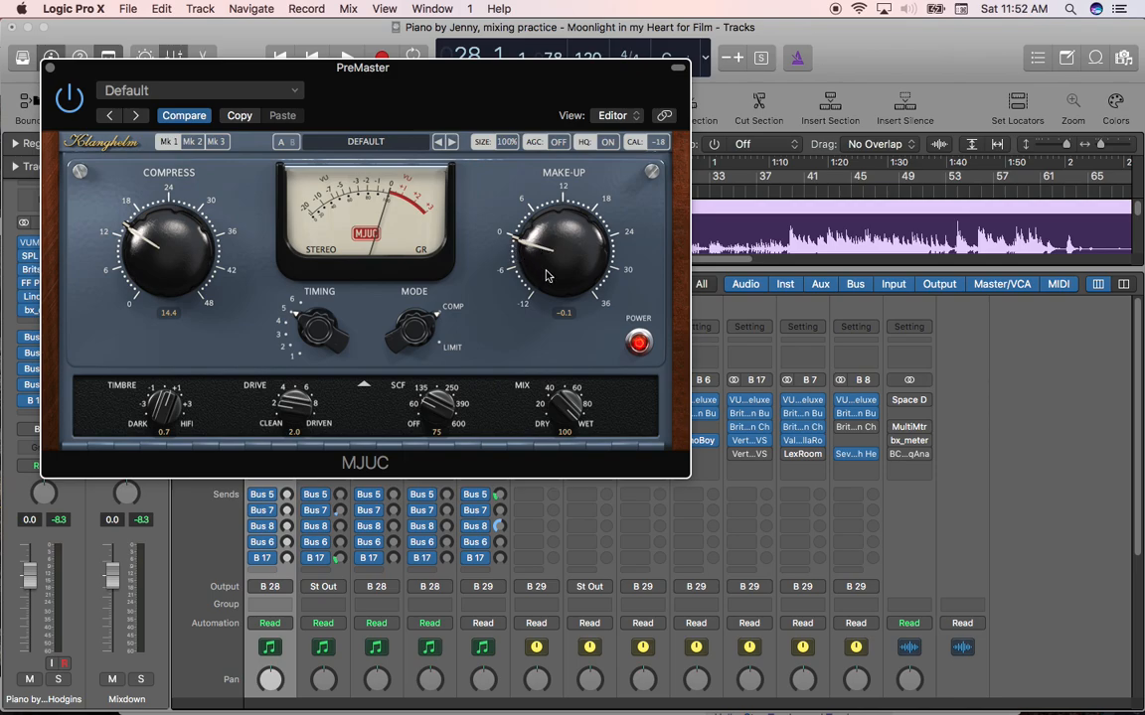
{"action": "mouse_move", "coordinate": [167, 267]}
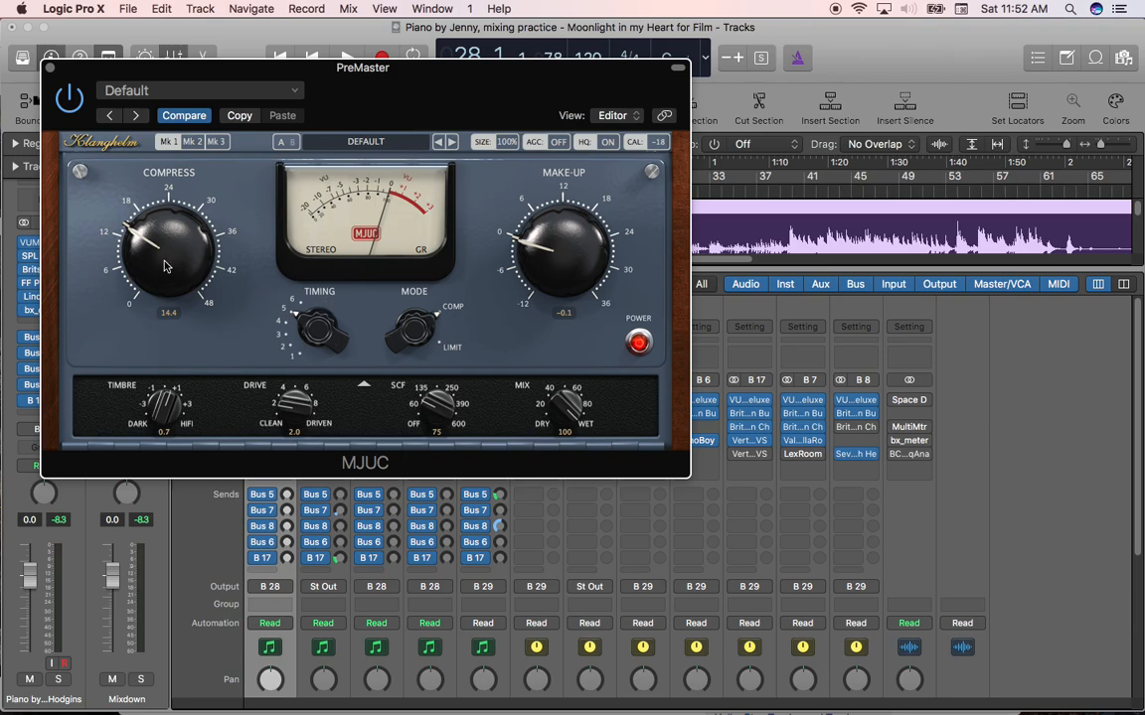
Back the MJUC compression off again and leave make-up gain near 0 dB
{"action": "left_click_drag", "start_coordinate": [167, 249], "coordinate": [147, 302]}
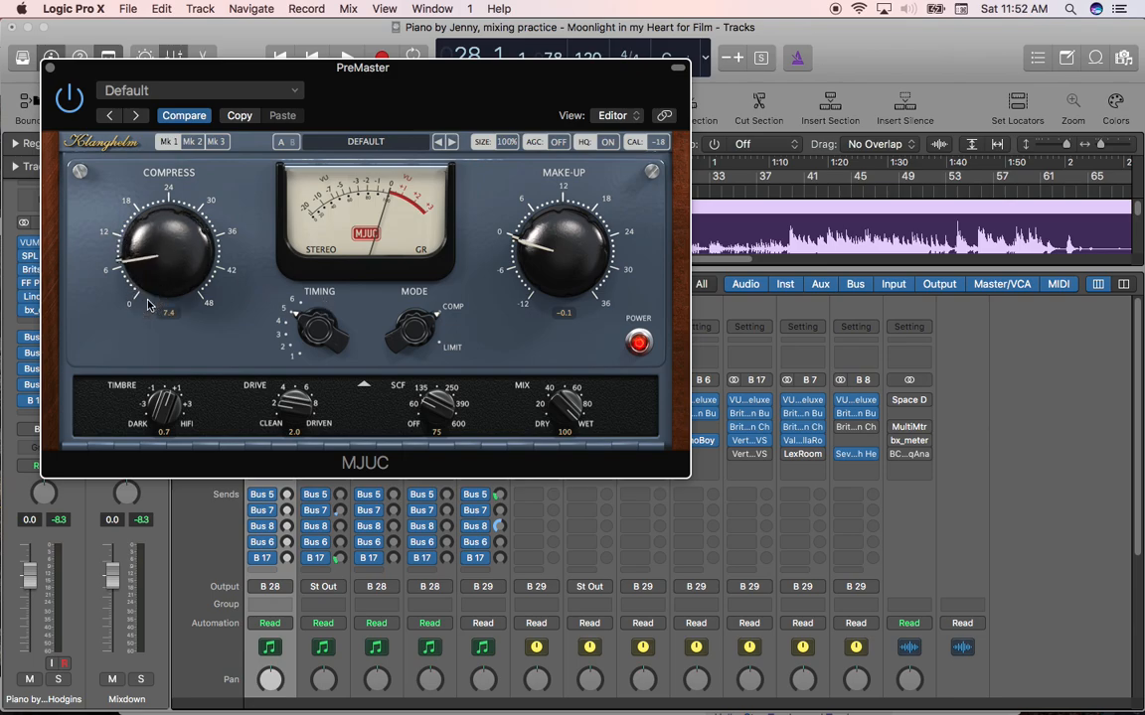
{"action": "mouse_move", "coordinate": [421, 274]}
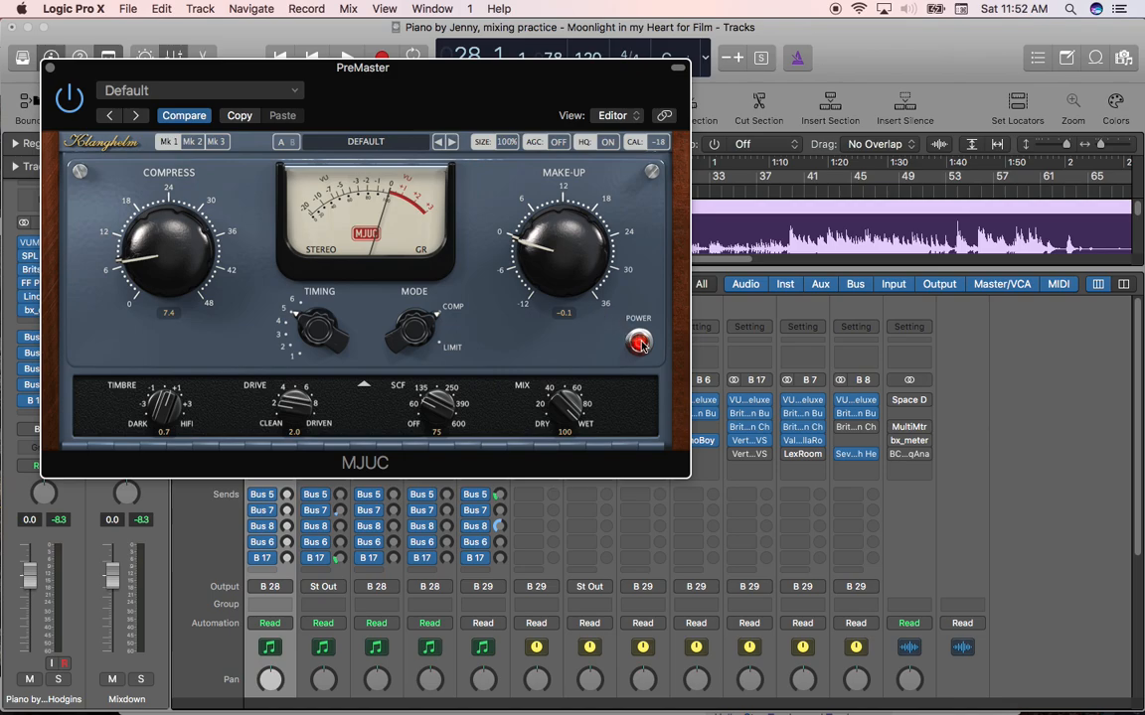
{"action": "left_click", "coordinate": [640, 342]}
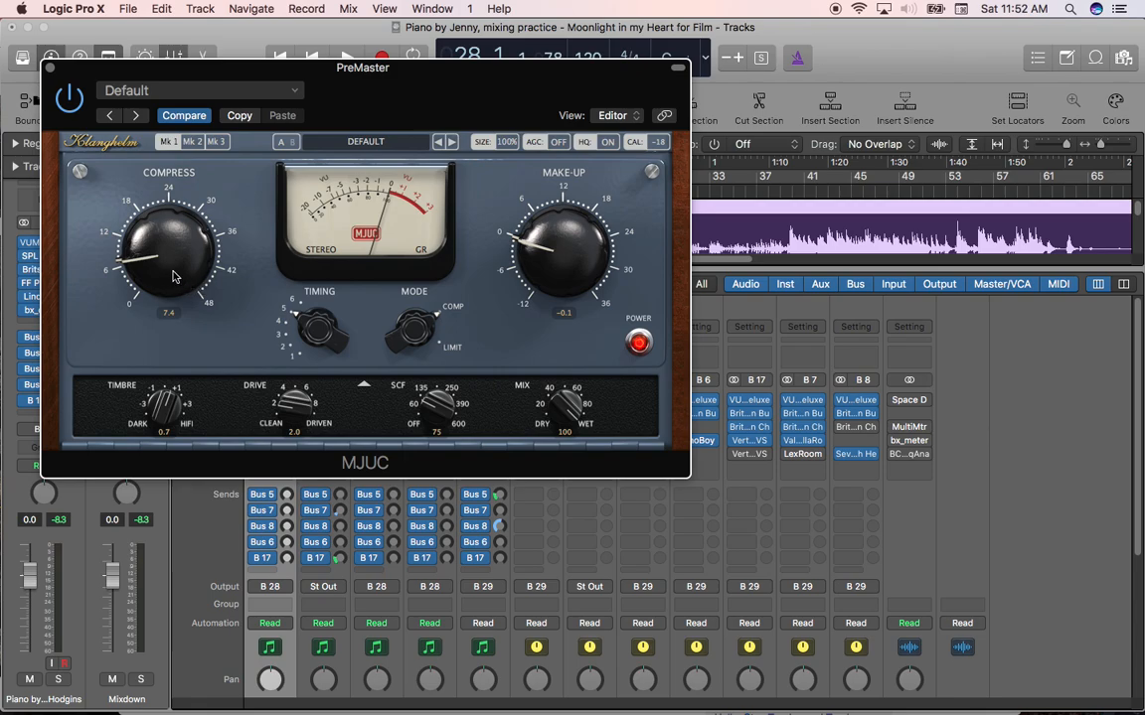
{"action": "mouse_move", "coordinate": [292, 292]}
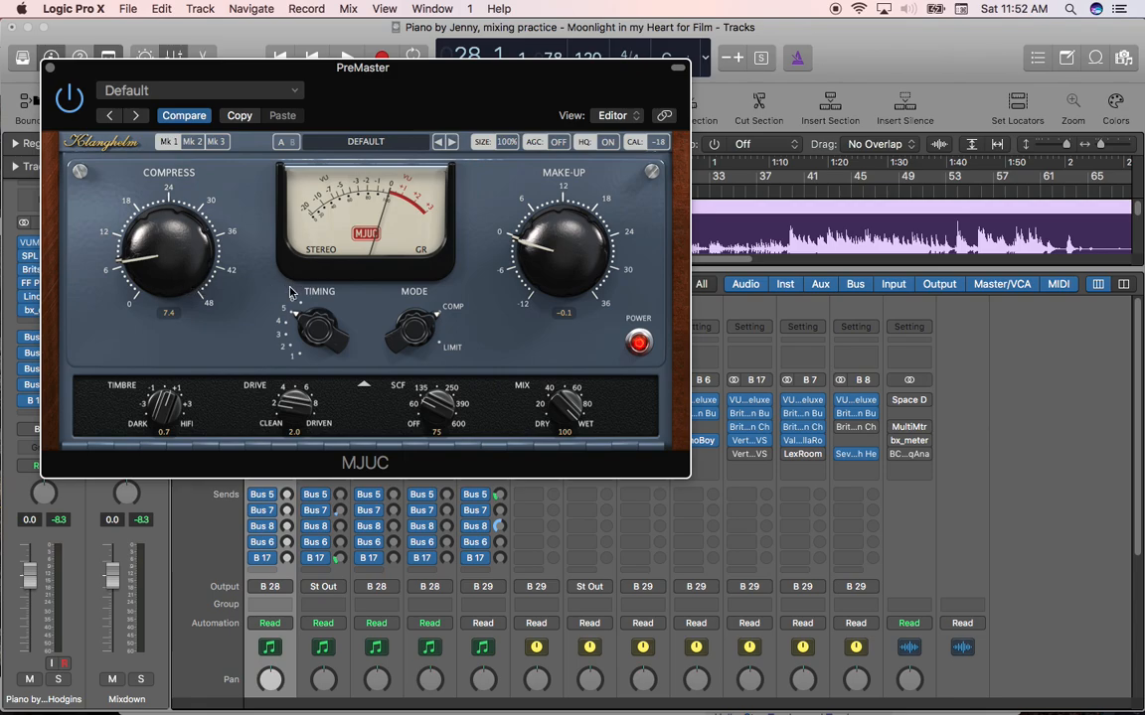
{"action": "mouse_move", "coordinate": [183, 278]}
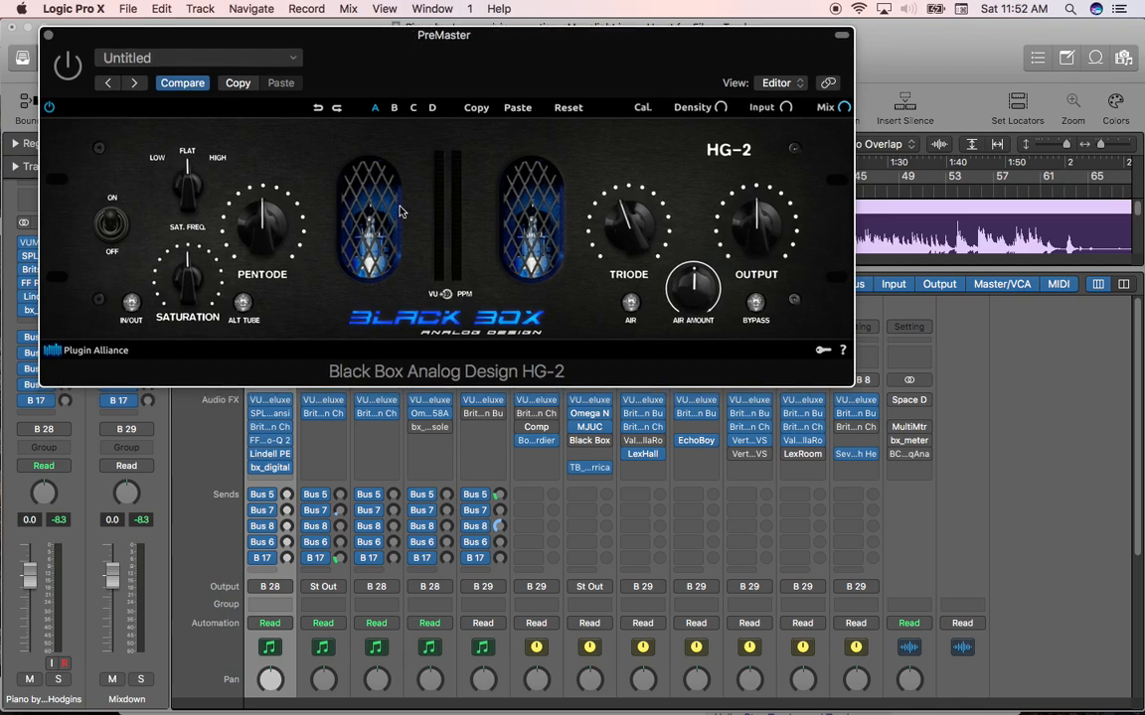
{"action": "mouse_move", "coordinate": [407, 234]}
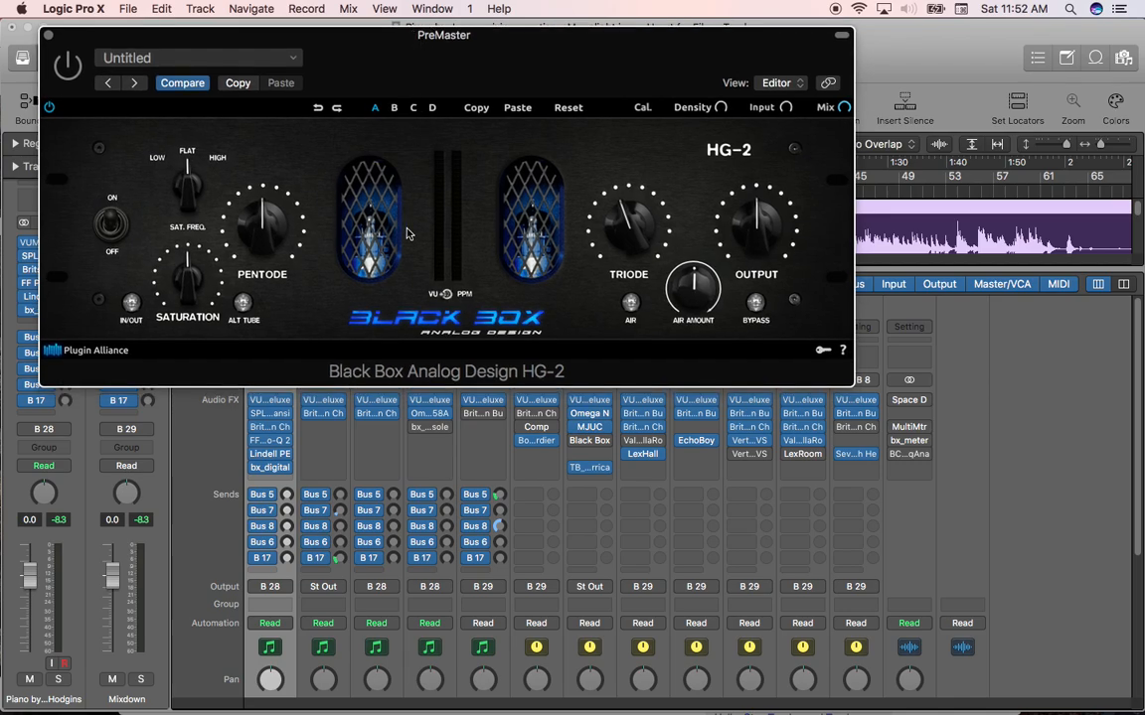
{"action": "mouse_move", "coordinate": [449, 266]}
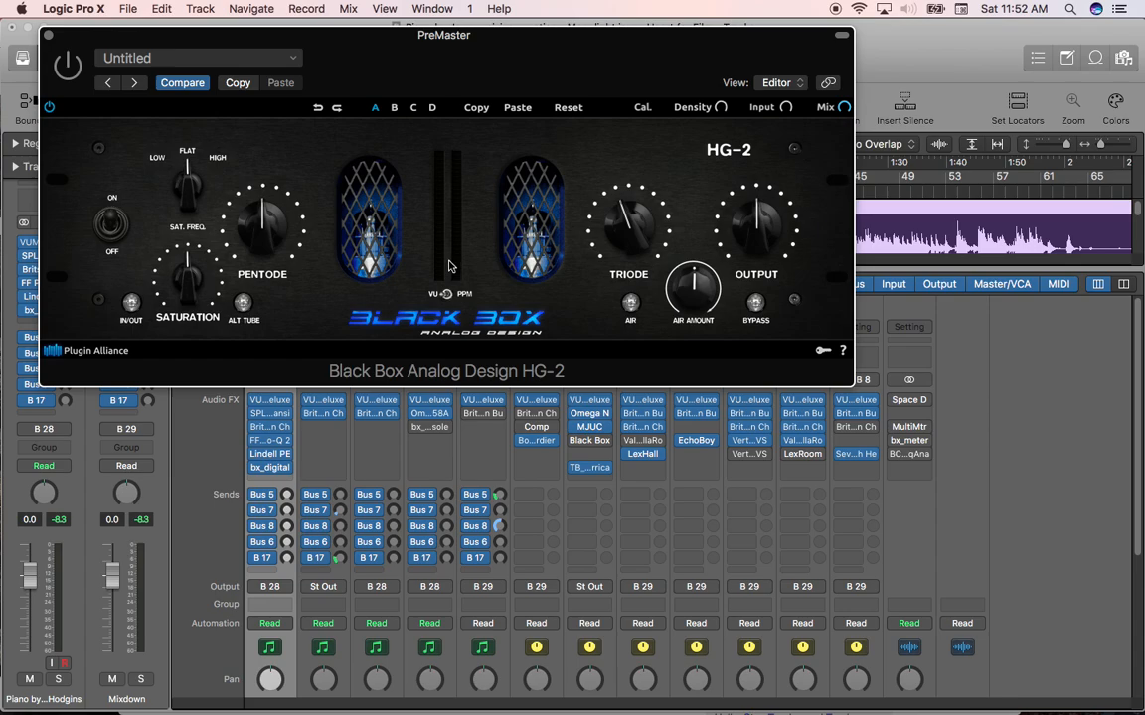
{"action": "mouse_move", "coordinate": [433, 260]}
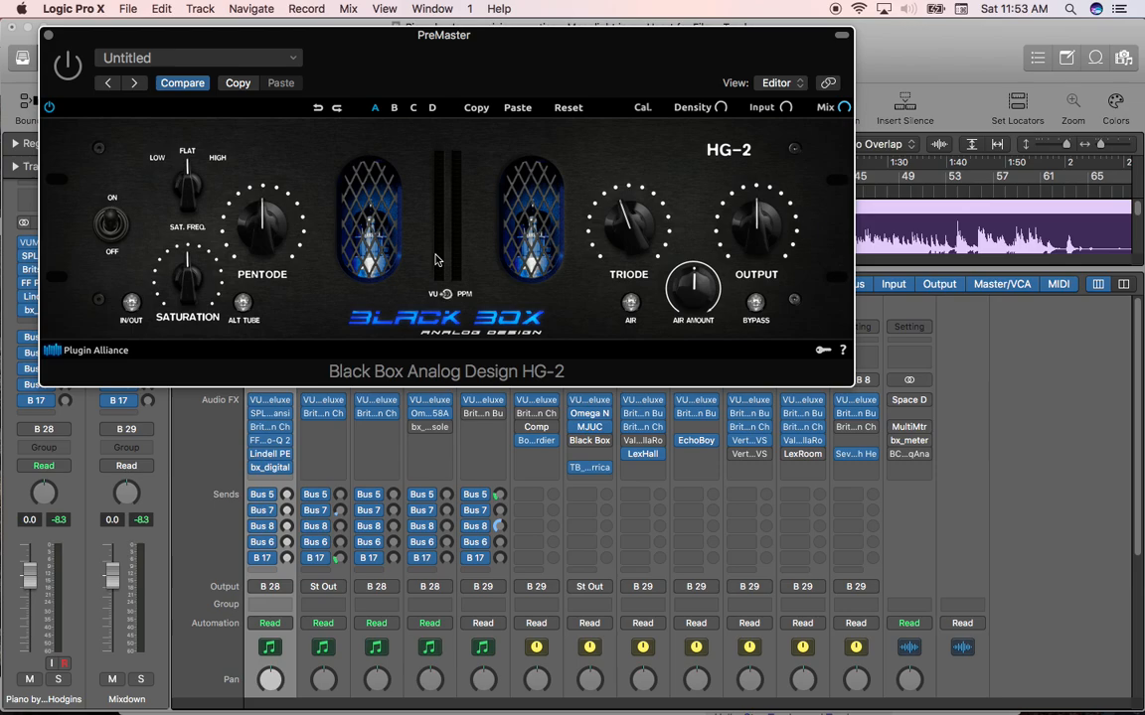
{"action": "mouse_move", "coordinate": [485, 334]}
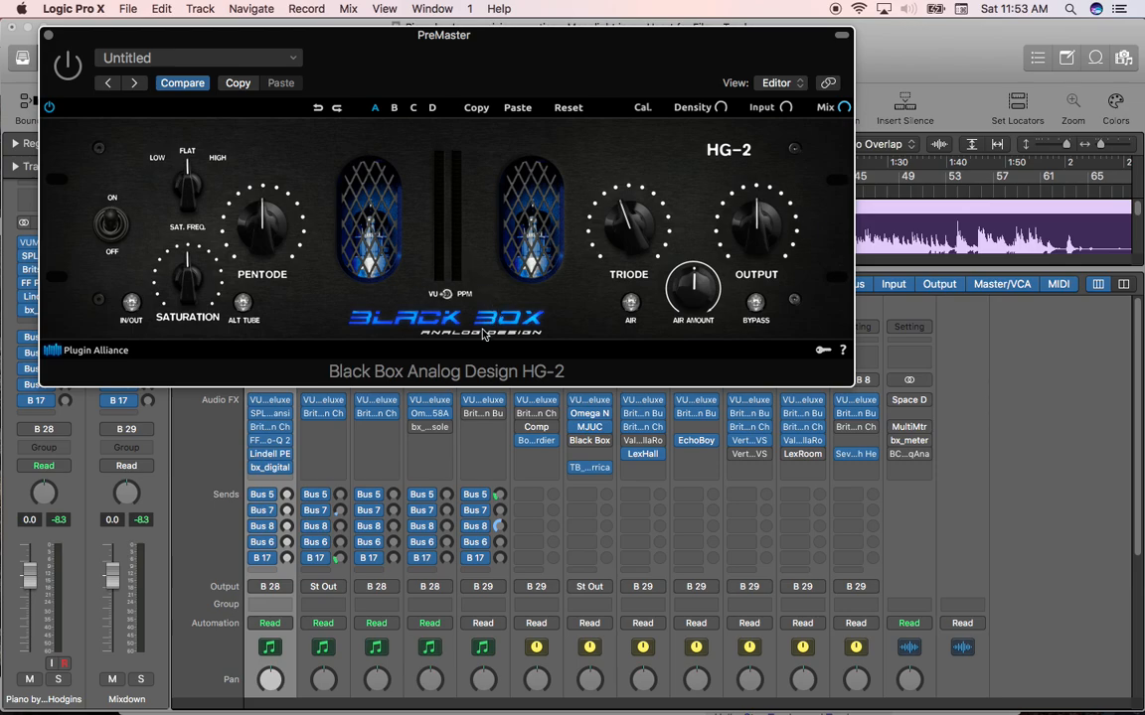
{"action": "mouse_move", "coordinate": [469, 326]}
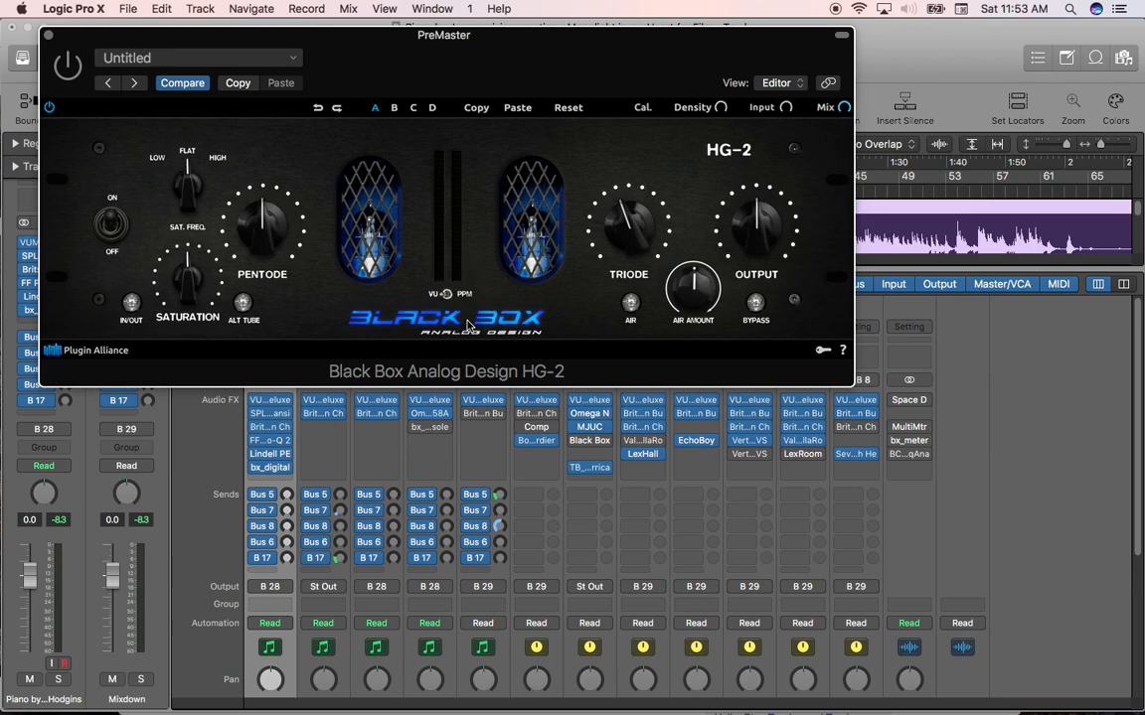
{"action": "mouse_move", "coordinate": [469, 318]}
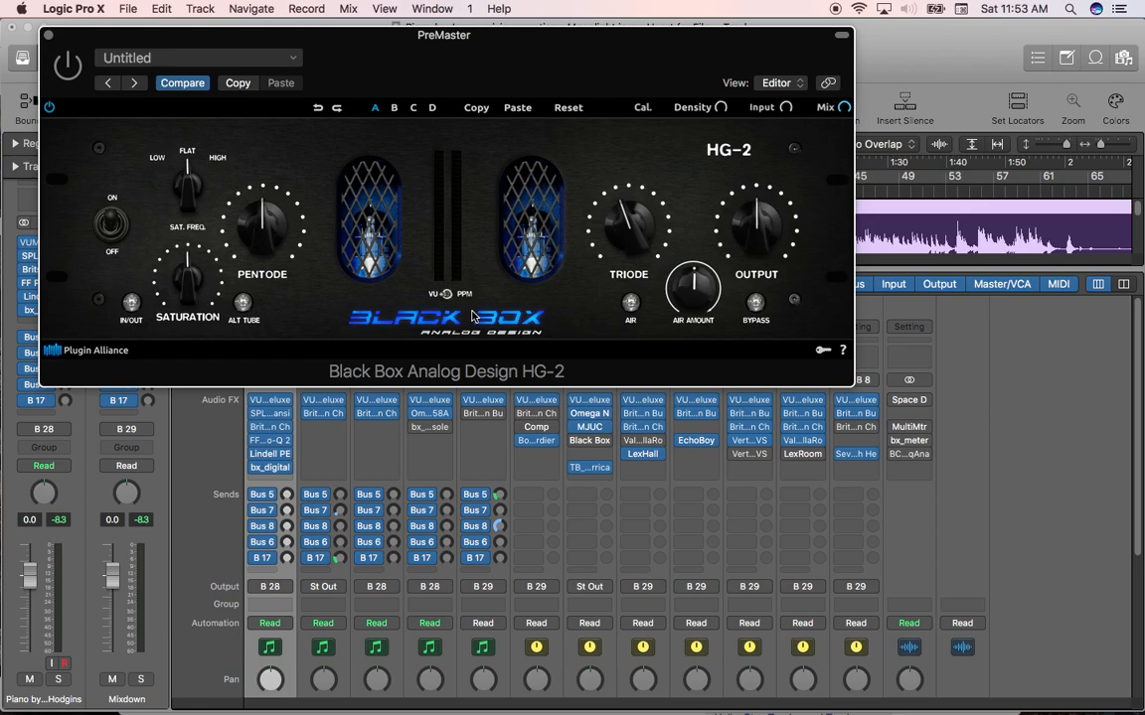
{"action": "mouse_move", "coordinate": [489, 302]}
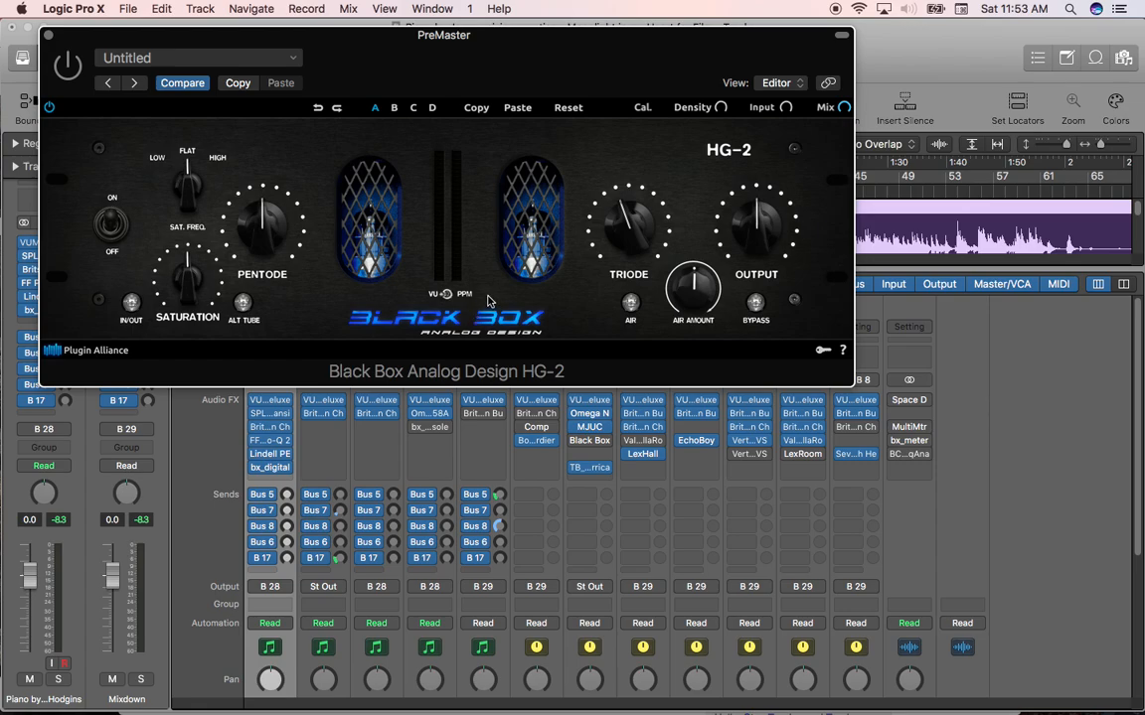
{"action": "mouse_move", "coordinate": [485, 302]}
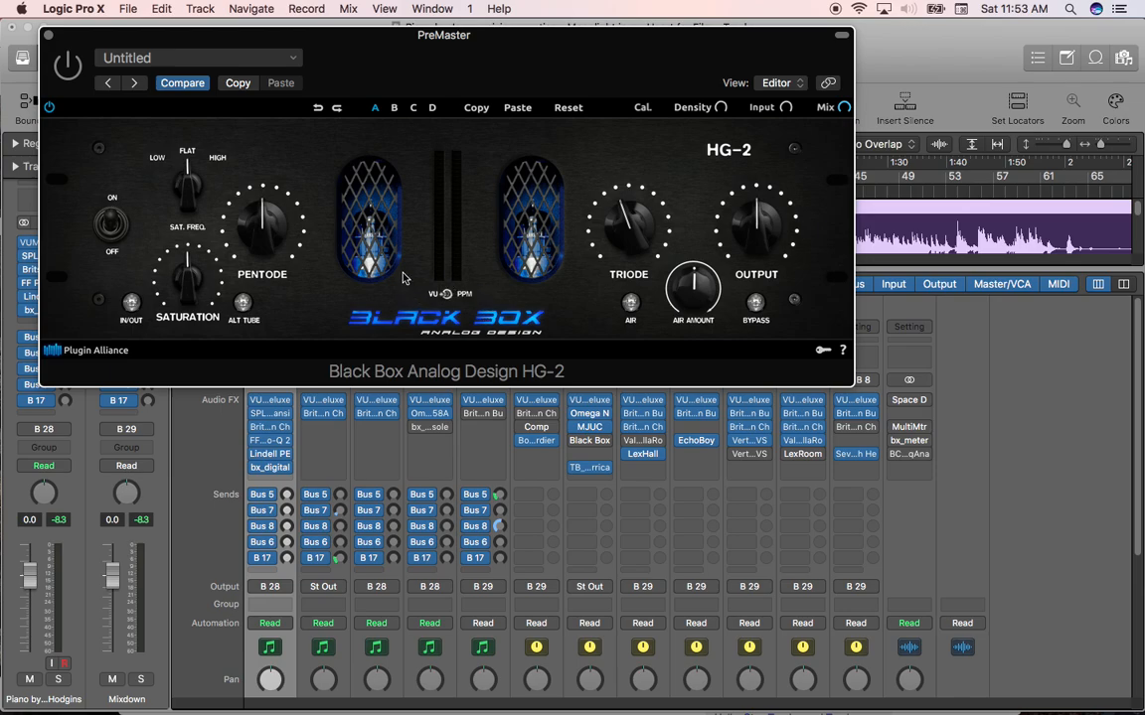
{"action": "mouse_move", "coordinate": [408, 286]}
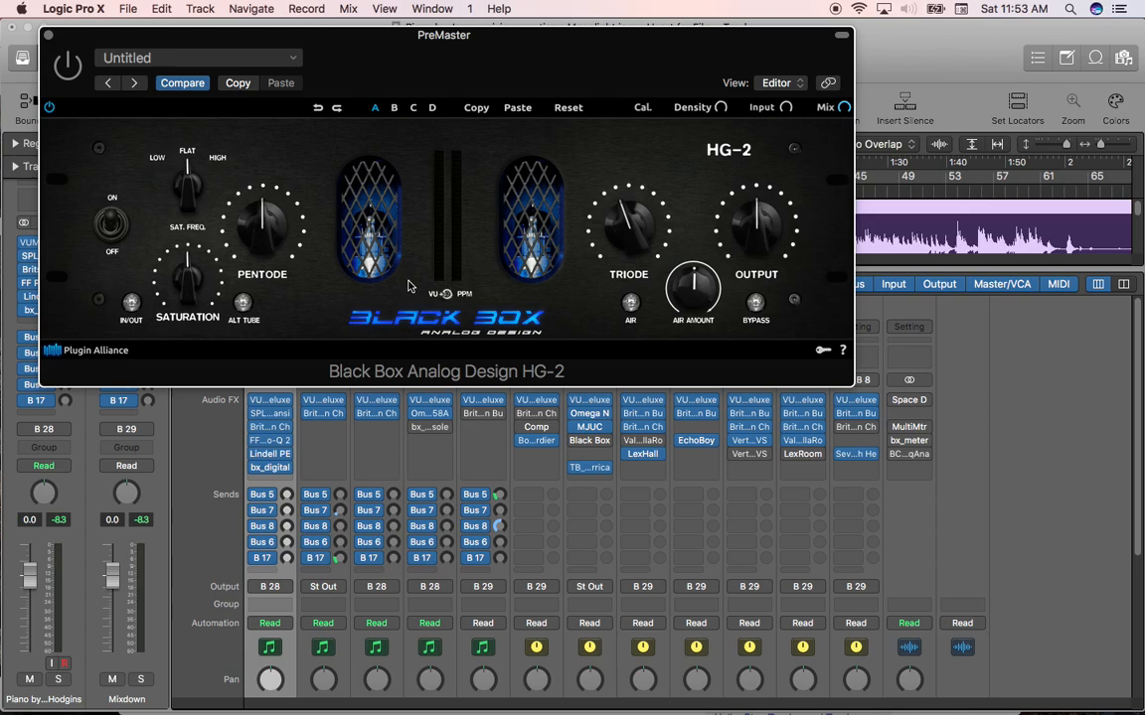
{"action": "mouse_move", "coordinate": [413, 291]}
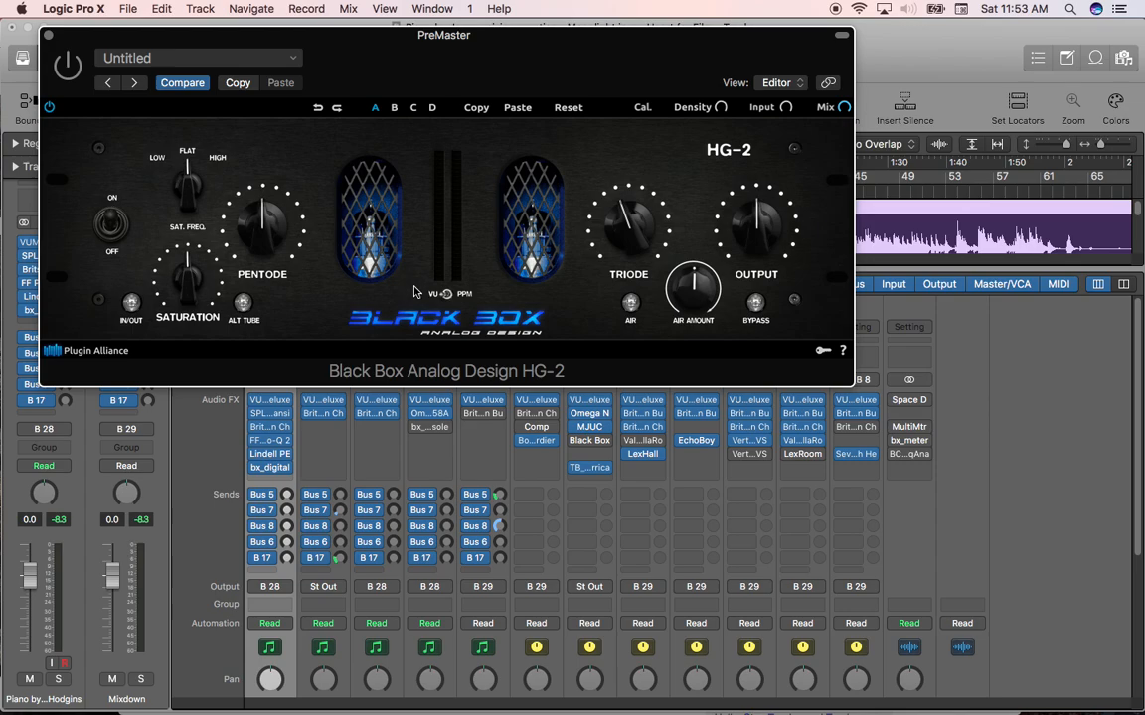
{"action": "mouse_move", "coordinate": [410, 290]}
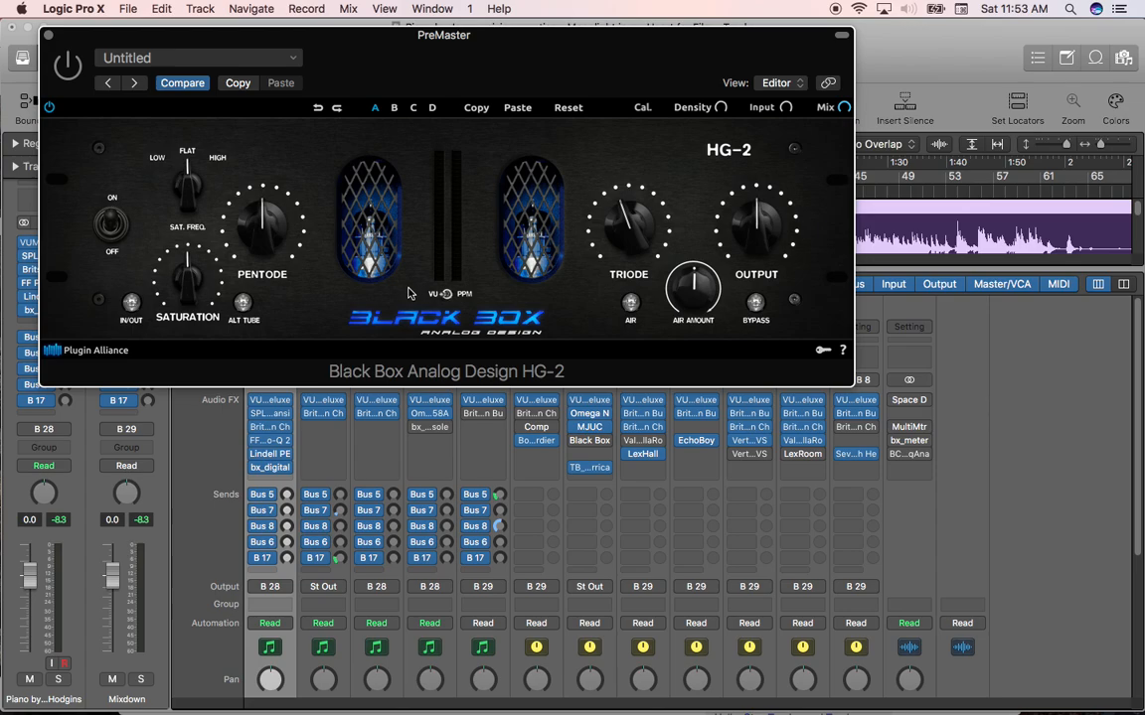
{"action": "mouse_move", "coordinate": [414, 302]}
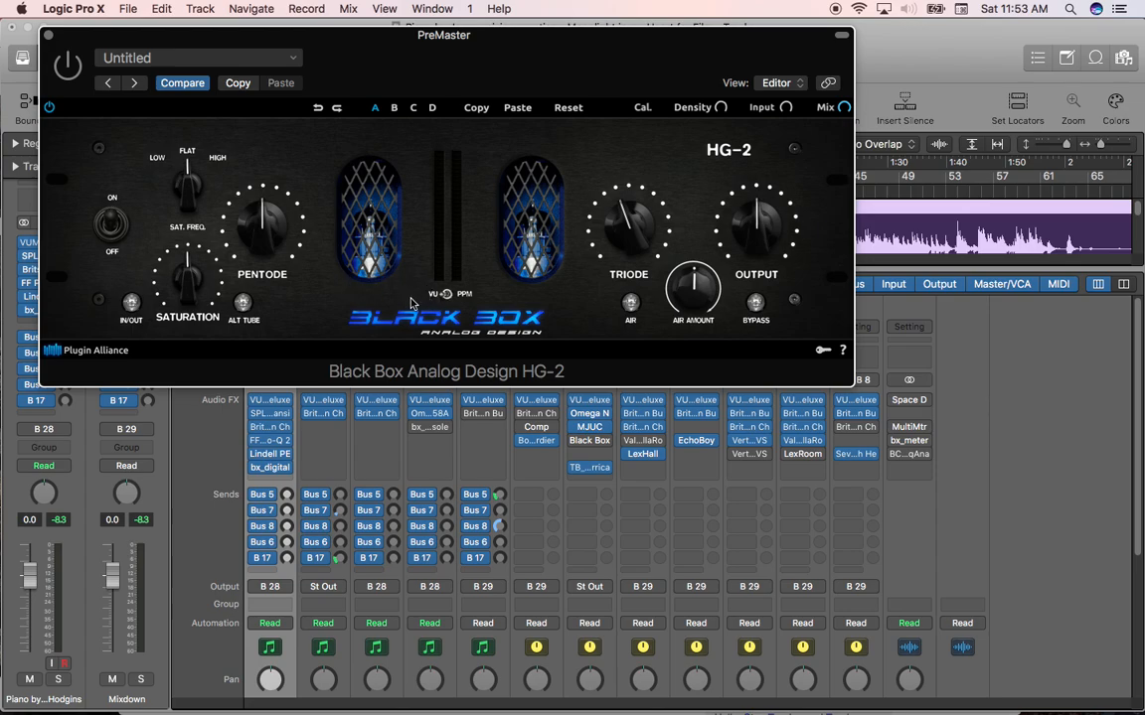
{"action": "mouse_move", "coordinate": [449, 322]}
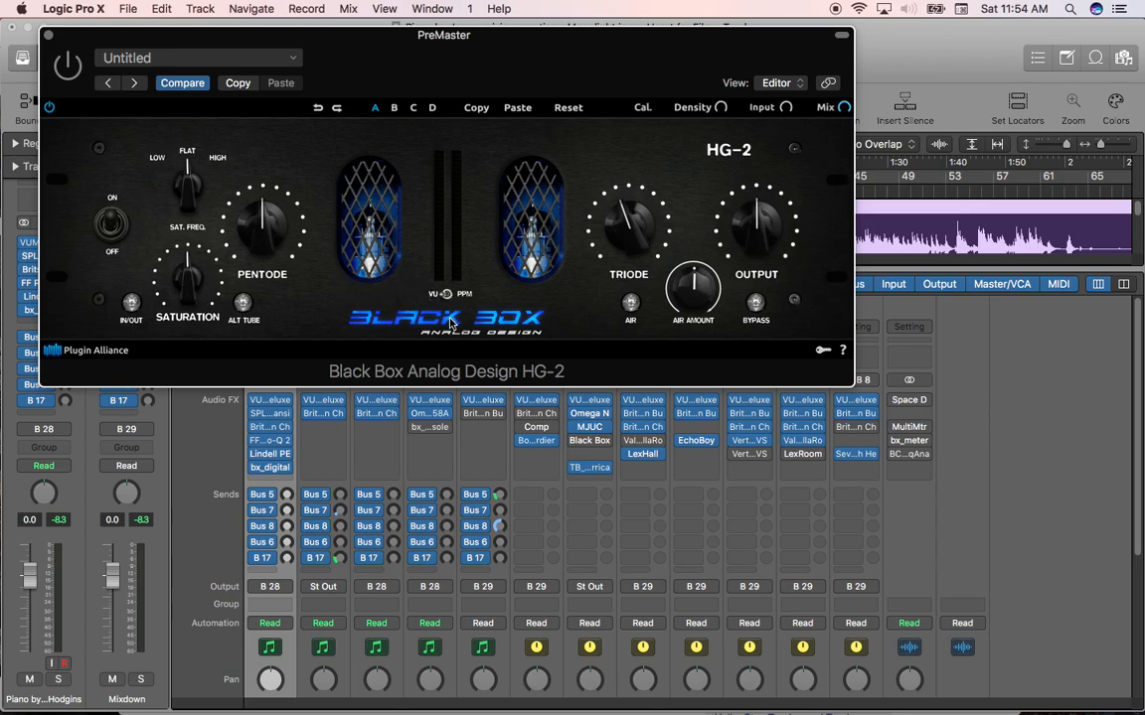
{"action": "mouse_move", "coordinate": [386, 298]}
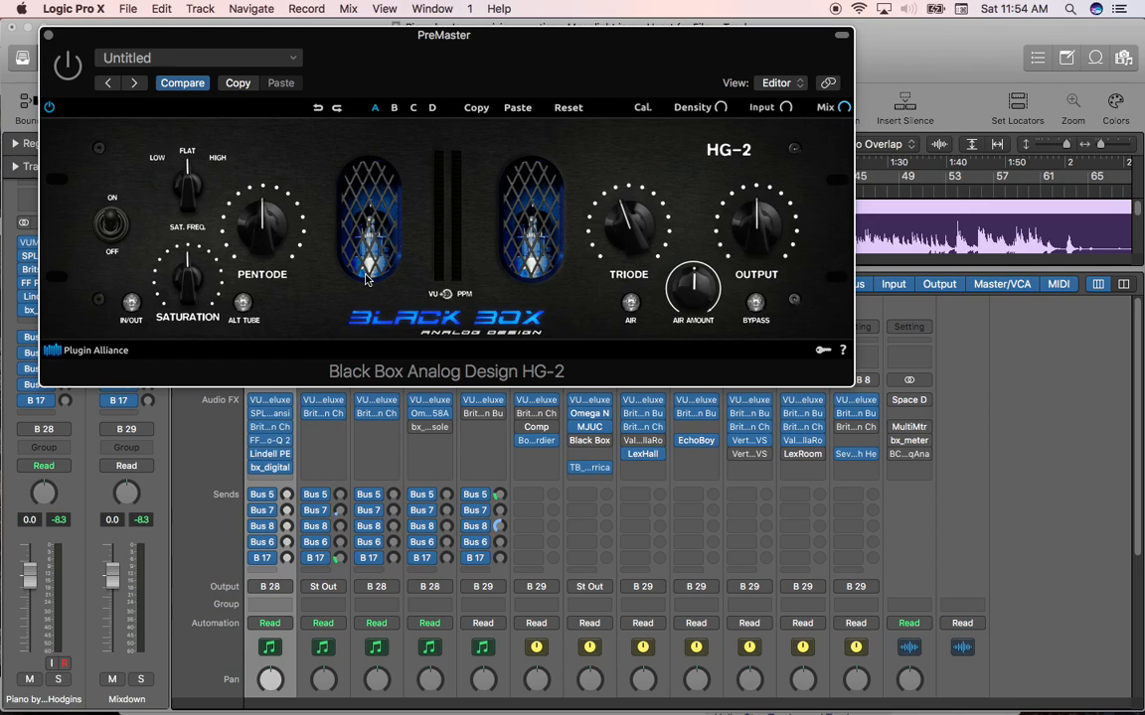
{"action": "mouse_move", "coordinate": [421, 278]}
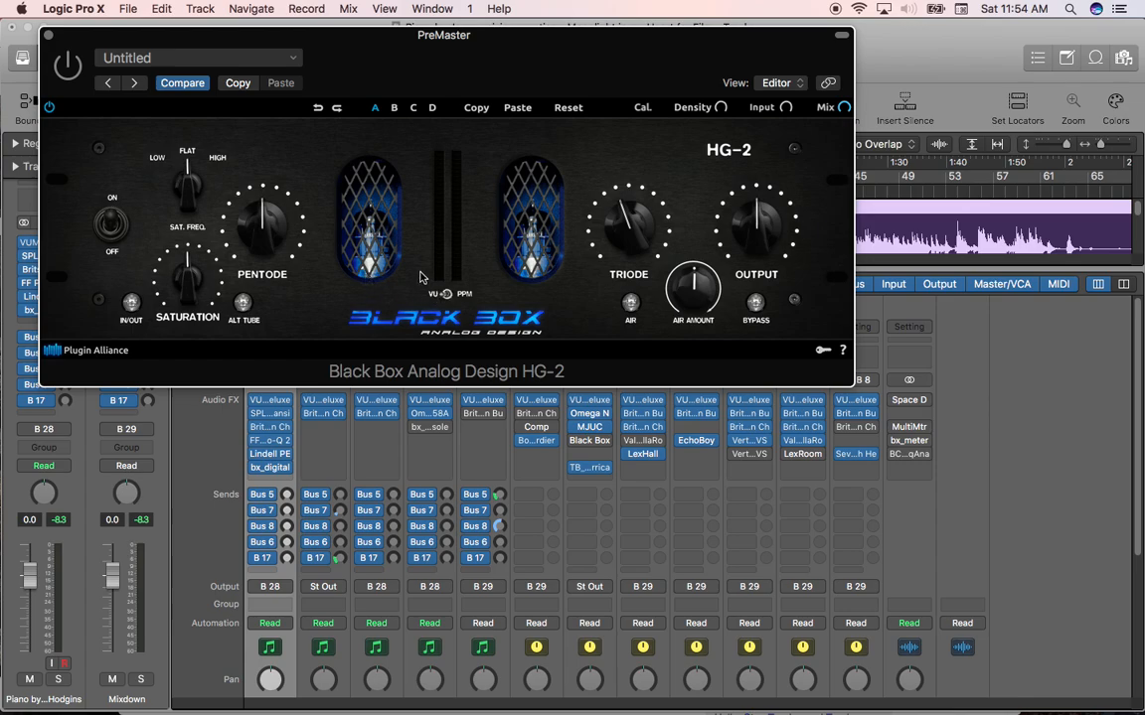
{"action": "mouse_move", "coordinate": [418, 274]}
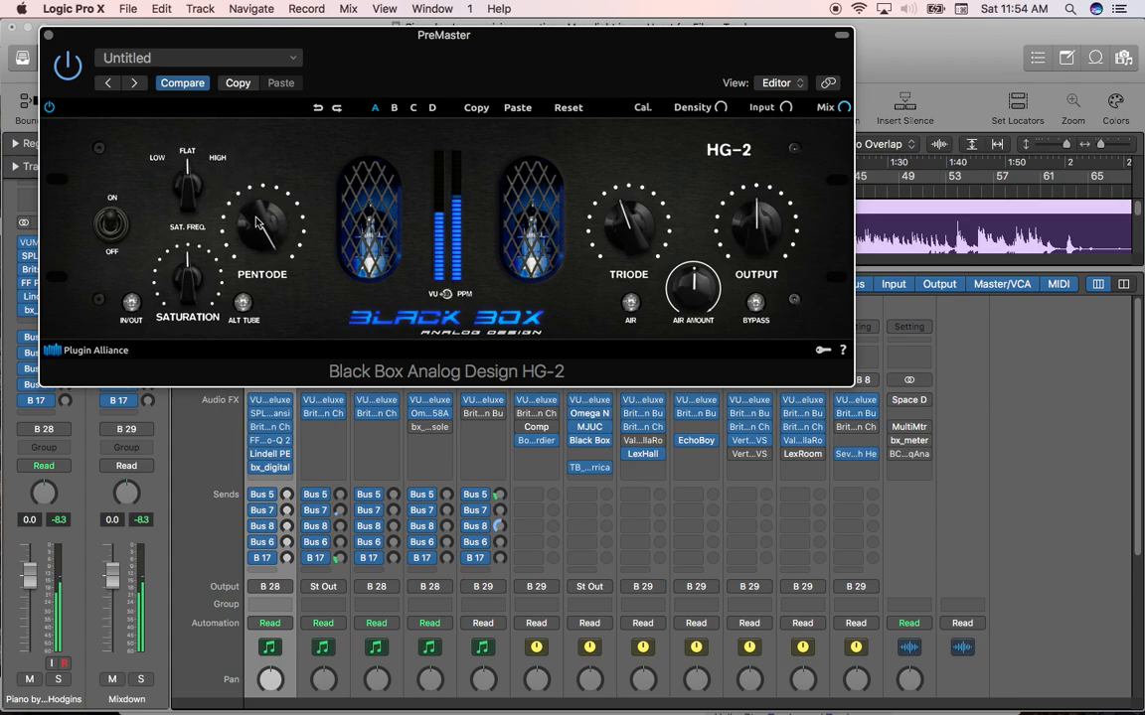
Switch the HG-2 to its alternate tube character and toggle bypass repeatedly to compare
{"action": "left_click_drag", "start_coordinate": [262, 217], "coordinate": [242, 254]}
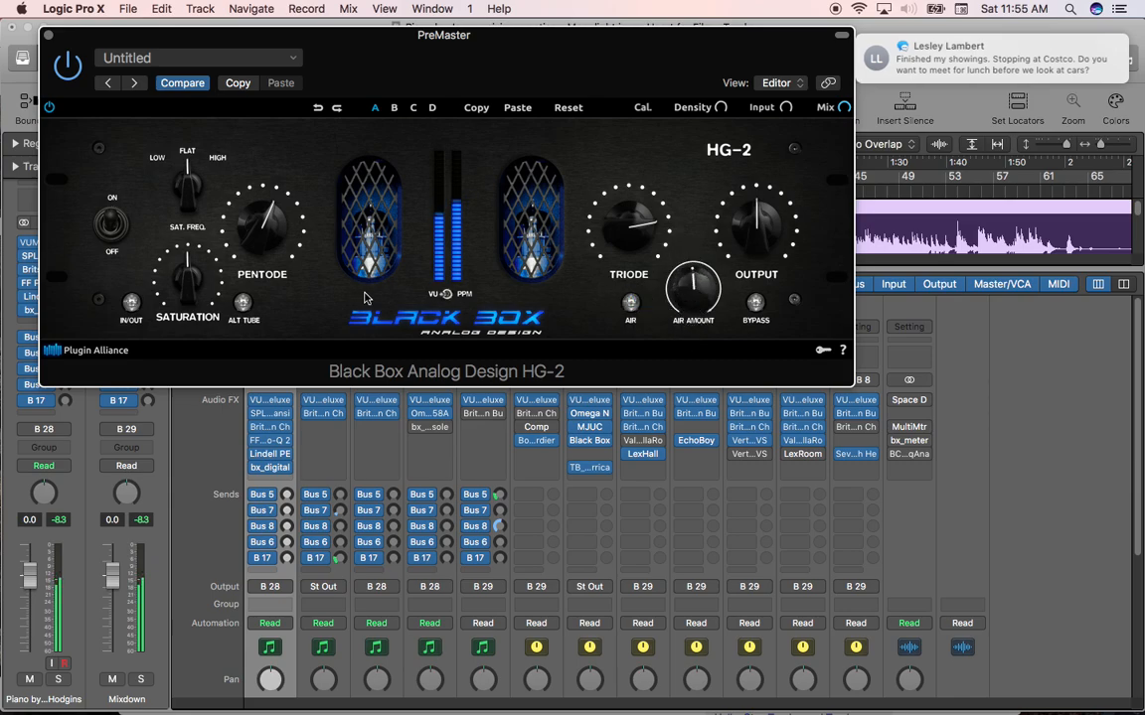
{"action": "left_click", "coordinate": [243, 302]}
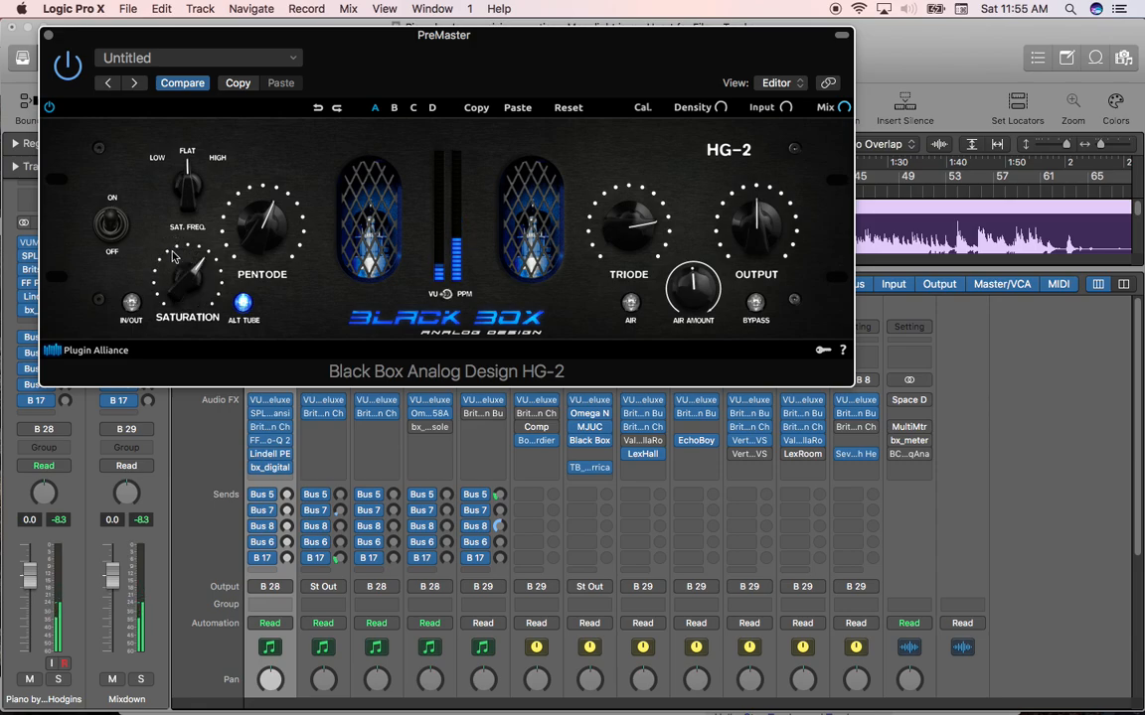
{"action": "mouse_move", "coordinate": [197, 291]}
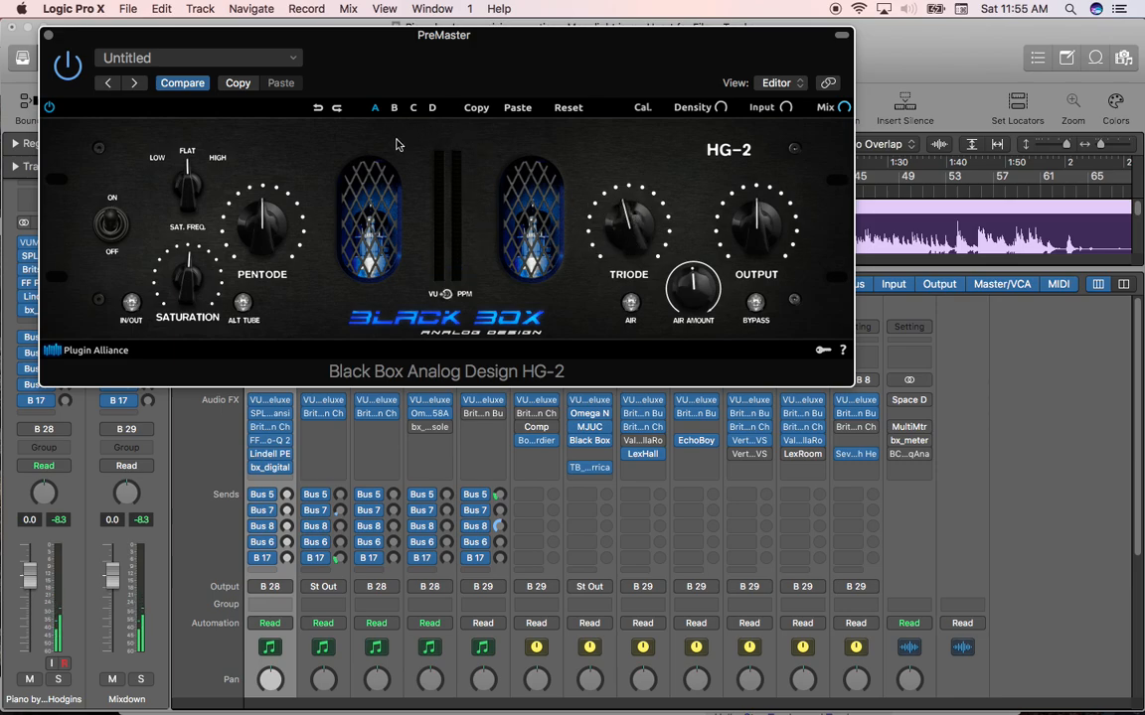
{"action": "mouse_move", "coordinate": [251, 135]}
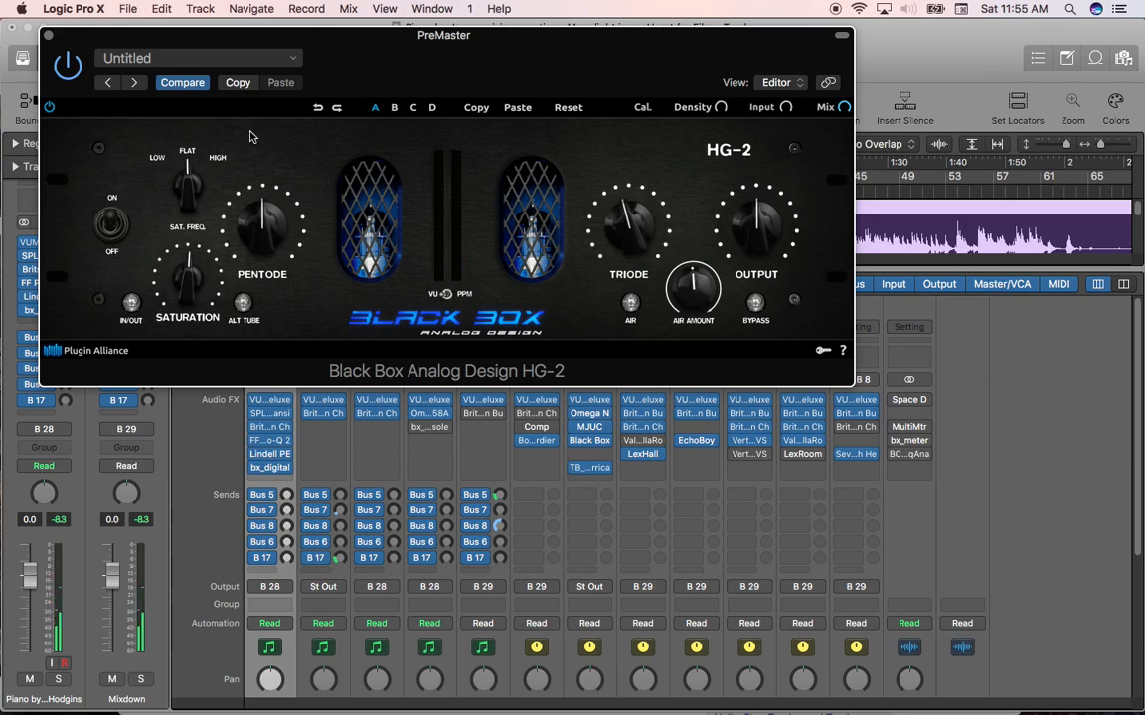
{"action": "left_click", "coordinate": [755, 302]}
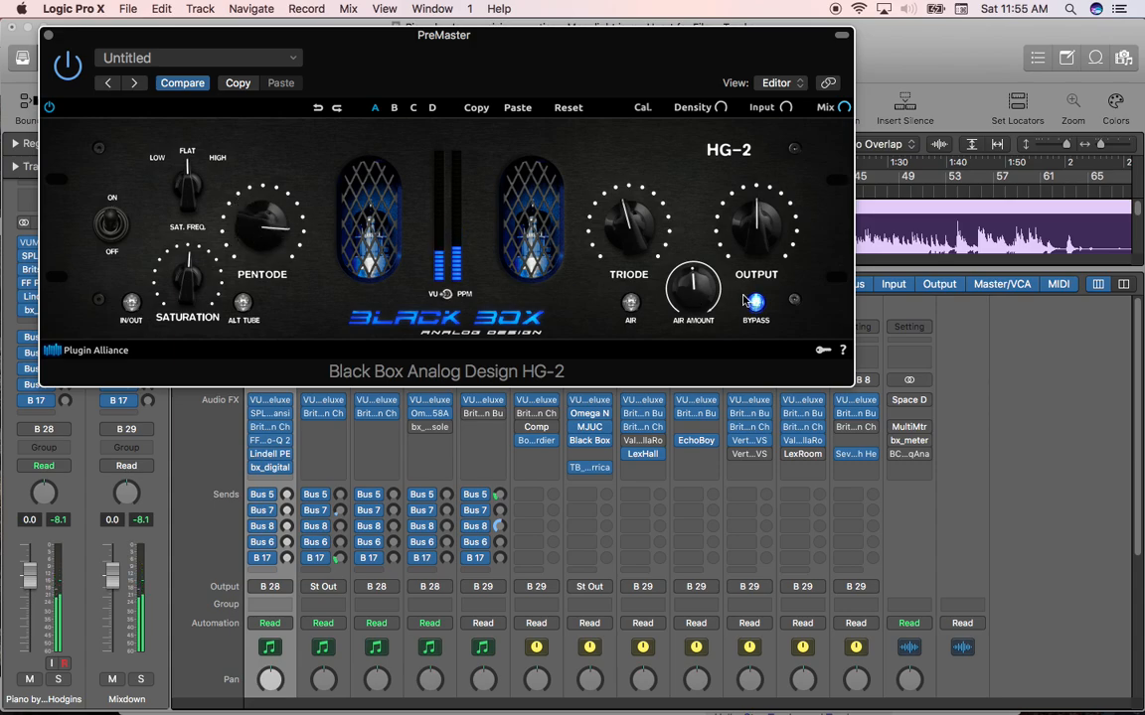
{"action": "left_click", "coordinate": [755, 302]}
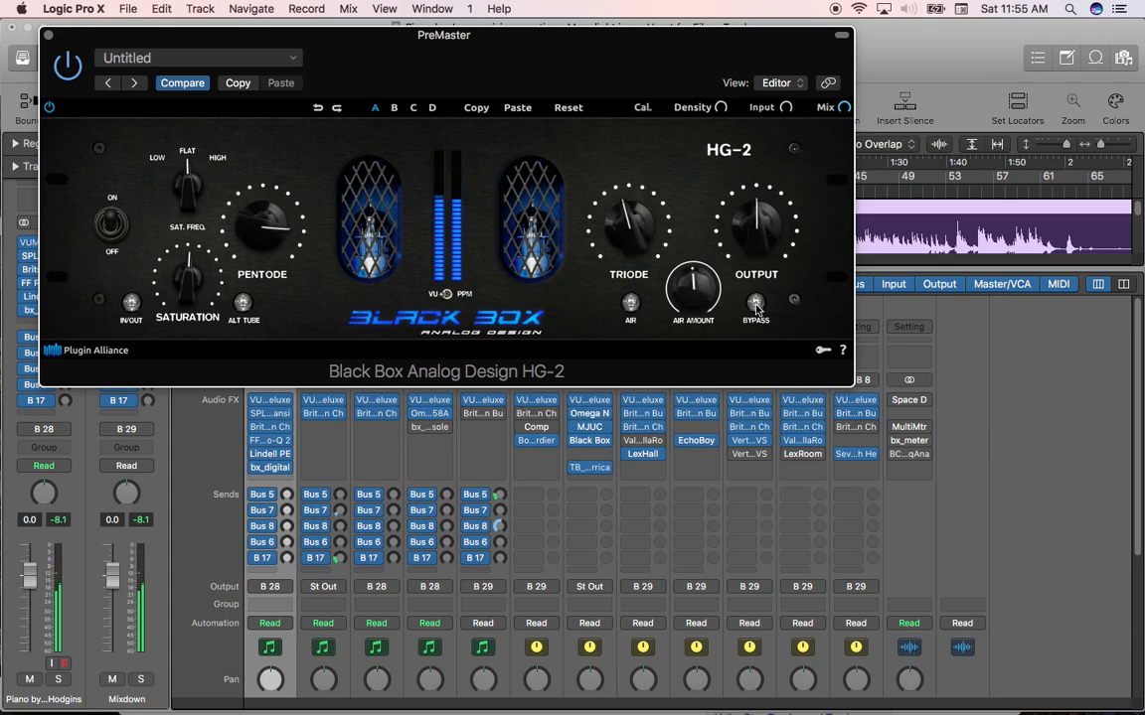
{"action": "left_click", "coordinate": [755, 302]}
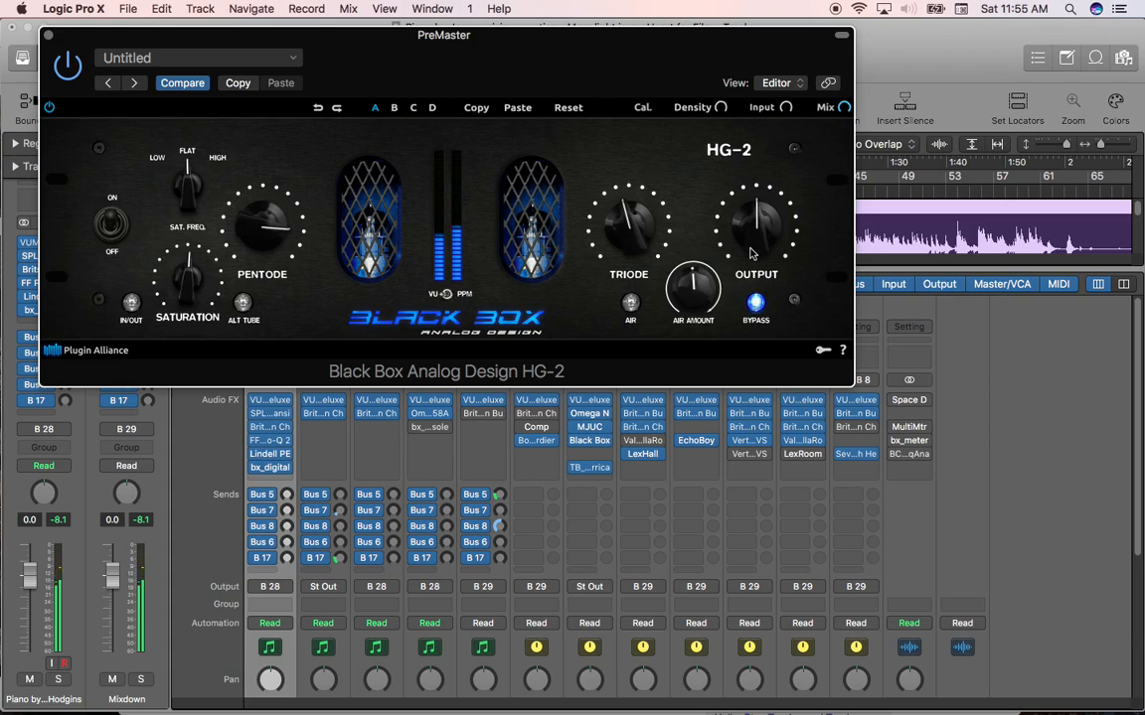
Nudge the HG-2 Pentode/Triode saturation knob while reviewing the setting
{"action": "left_click_drag", "start_coordinate": [262, 229], "coordinate": [257, 257]}
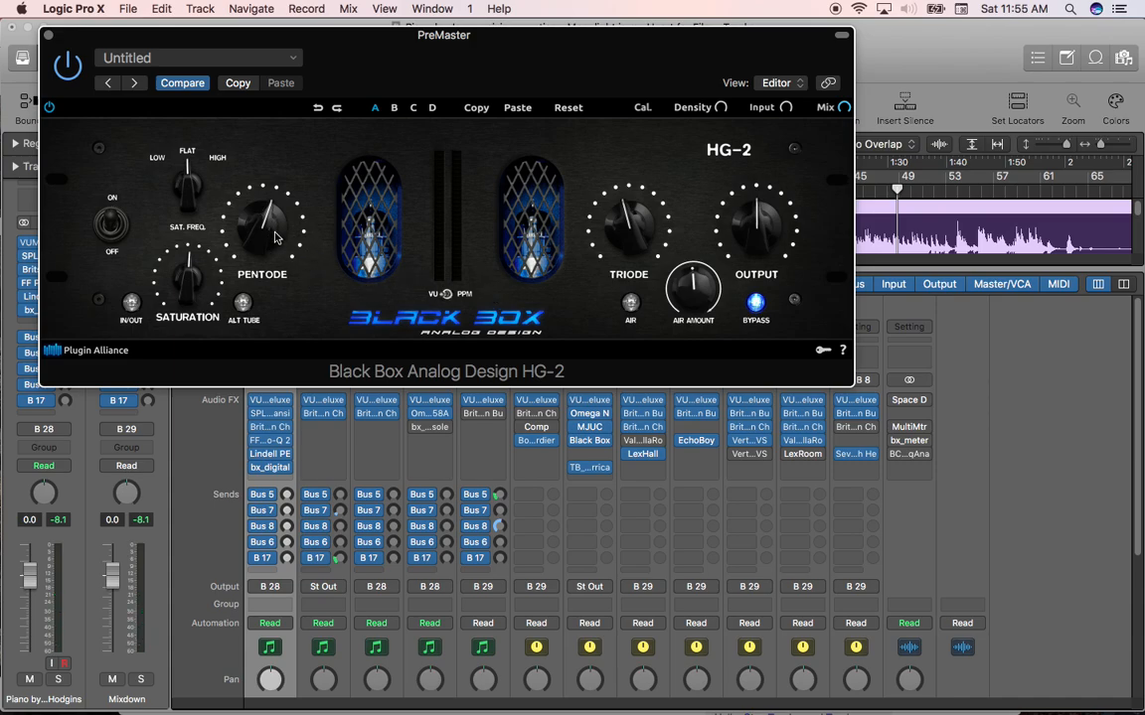
{"action": "mouse_move", "coordinate": [274, 240]}
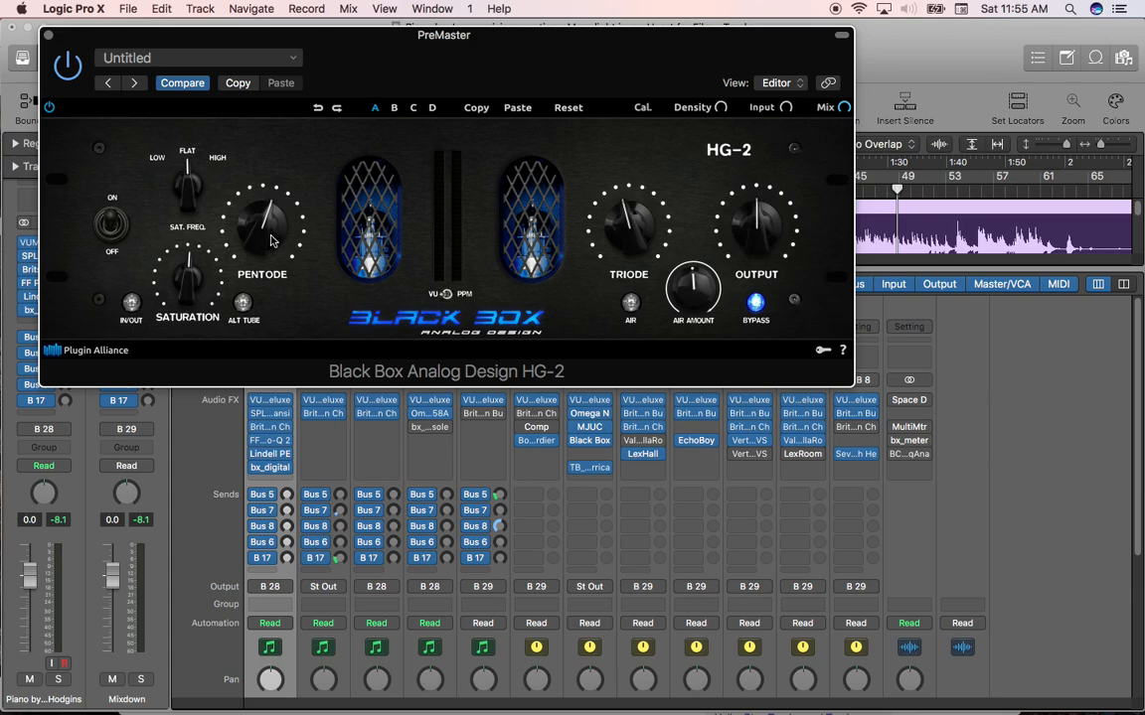
{"action": "mouse_move", "coordinate": [274, 237]}
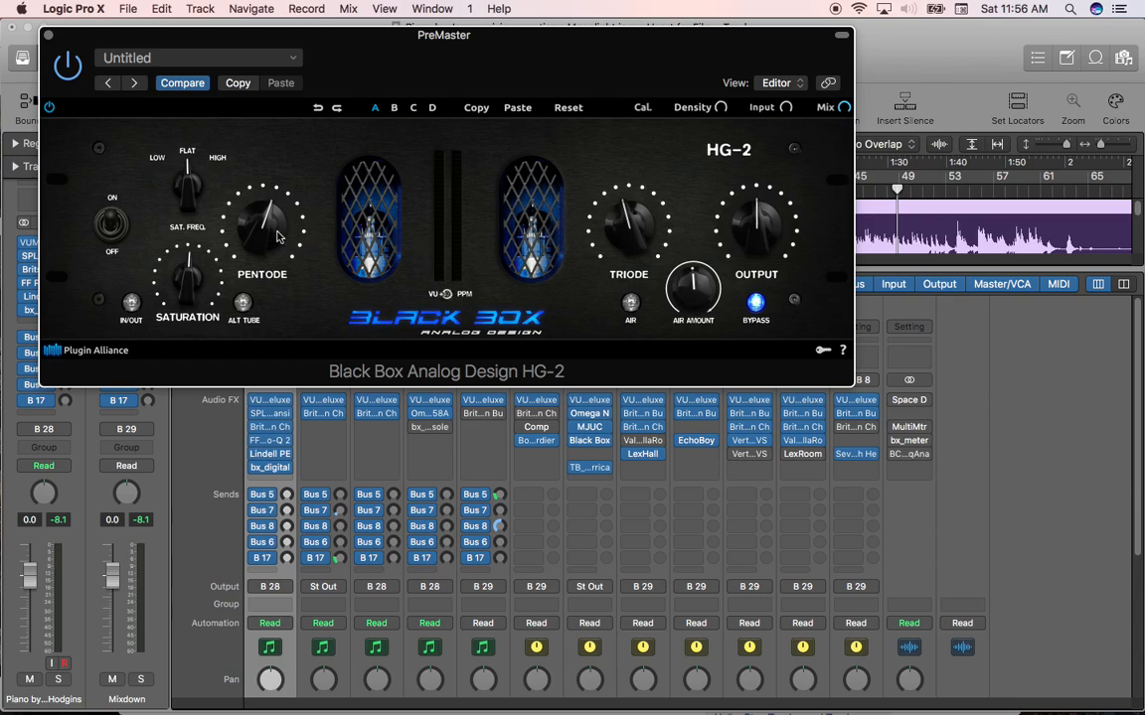
{"action": "mouse_move", "coordinate": [594, 215]}
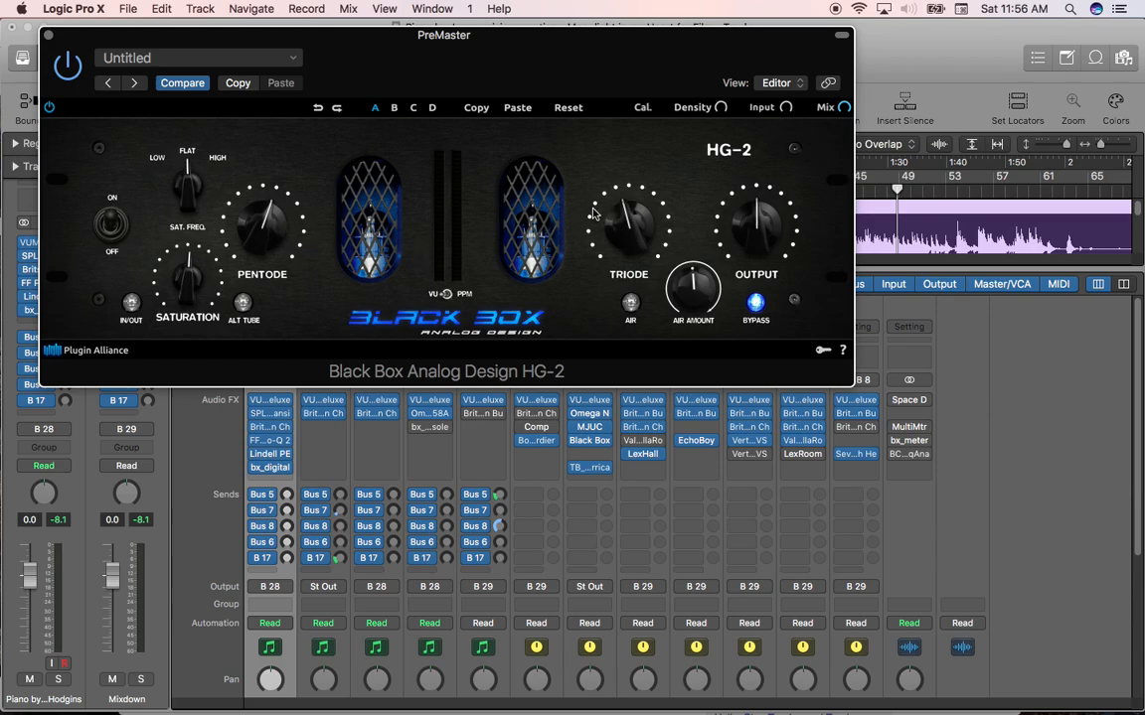
{"action": "mouse_move", "coordinate": [608, 211]}
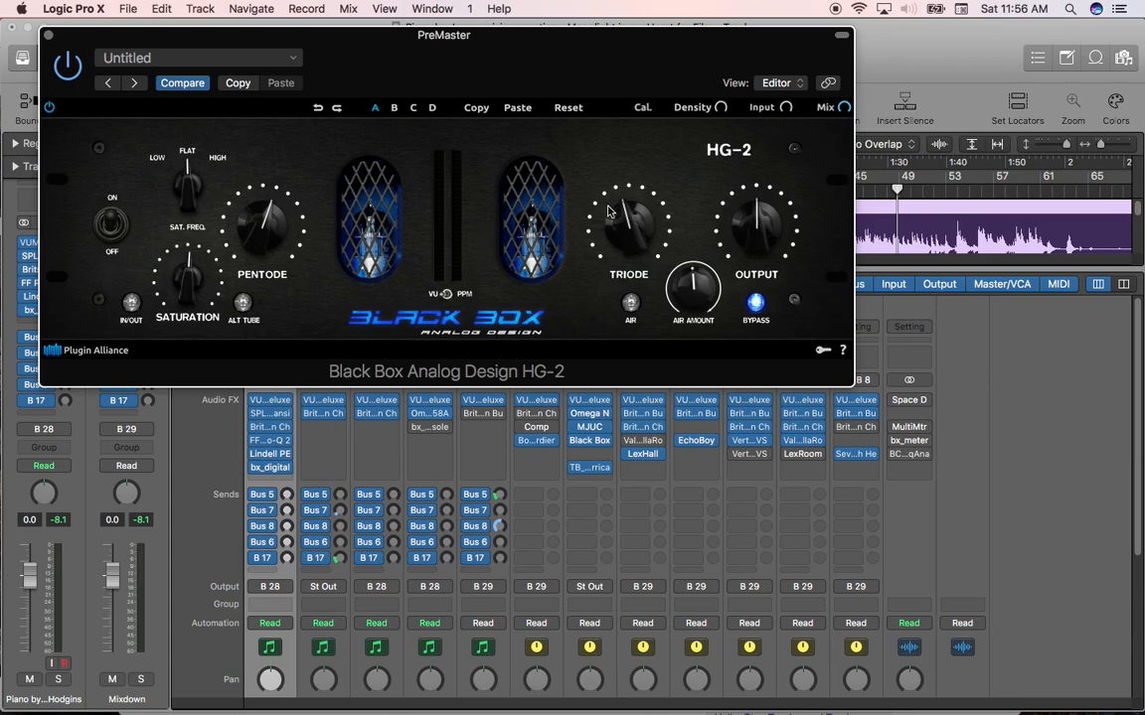
{"action": "mouse_move", "coordinate": [634, 217]}
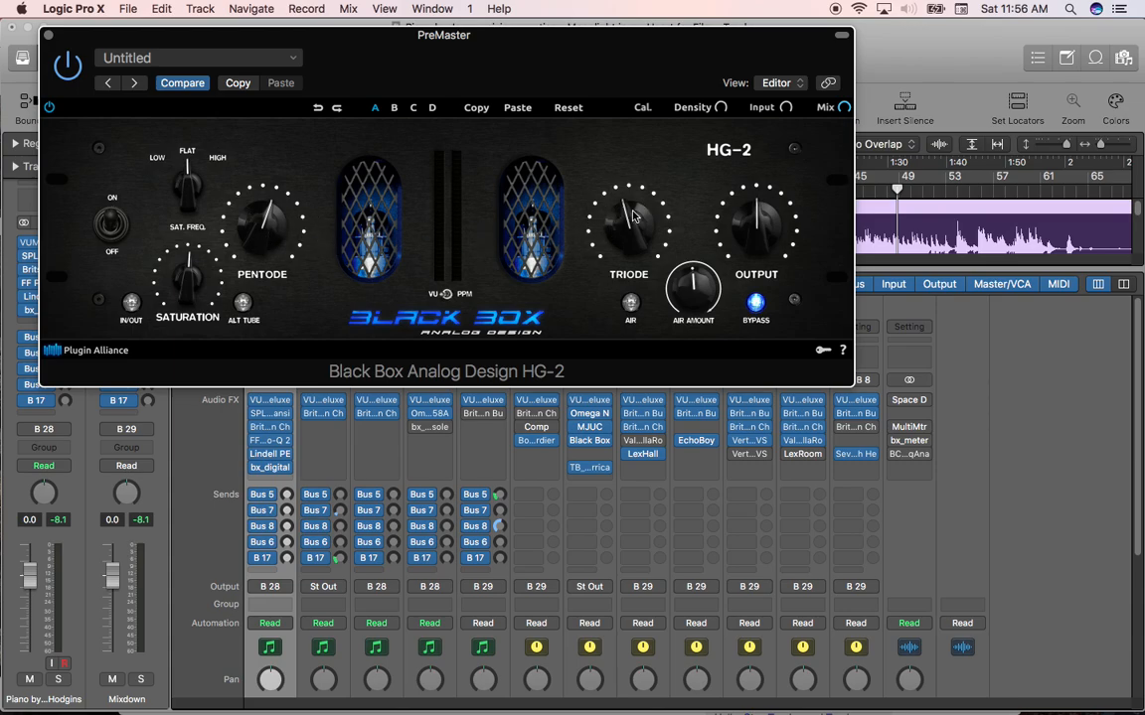
{"action": "mouse_move", "coordinate": [624, 243]}
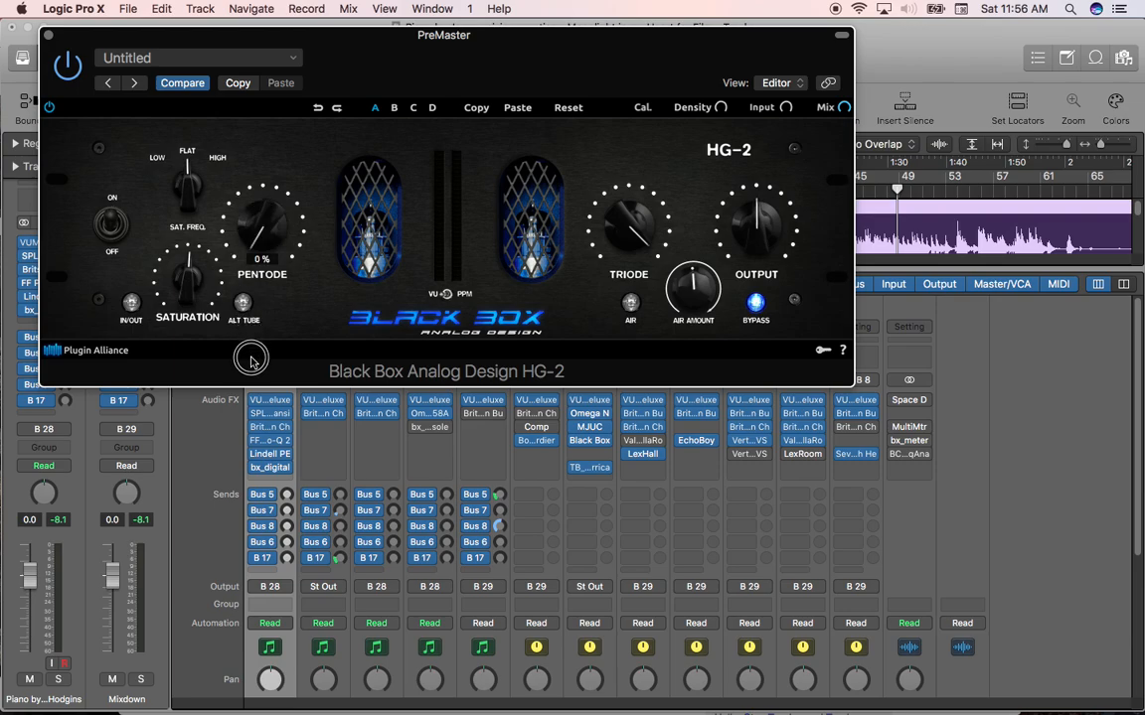
{"action": "mouse_move", "coordinate": [246, 222]}
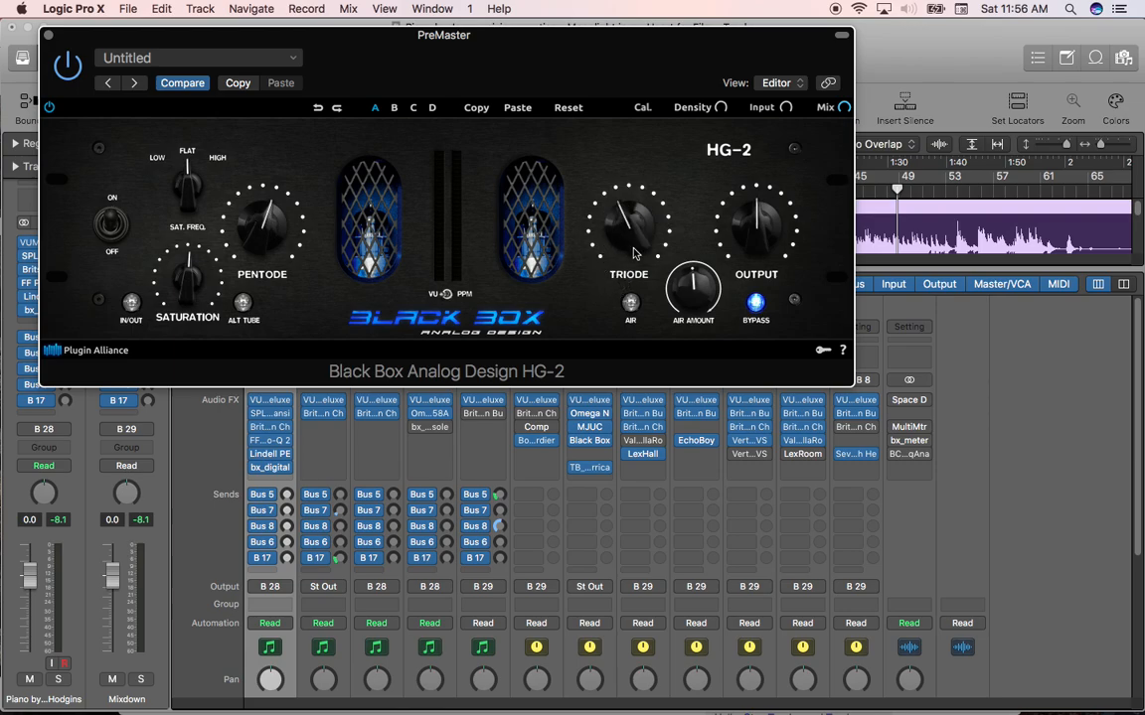
{"action": "mouse_move", "coordinate": [620, 210]}
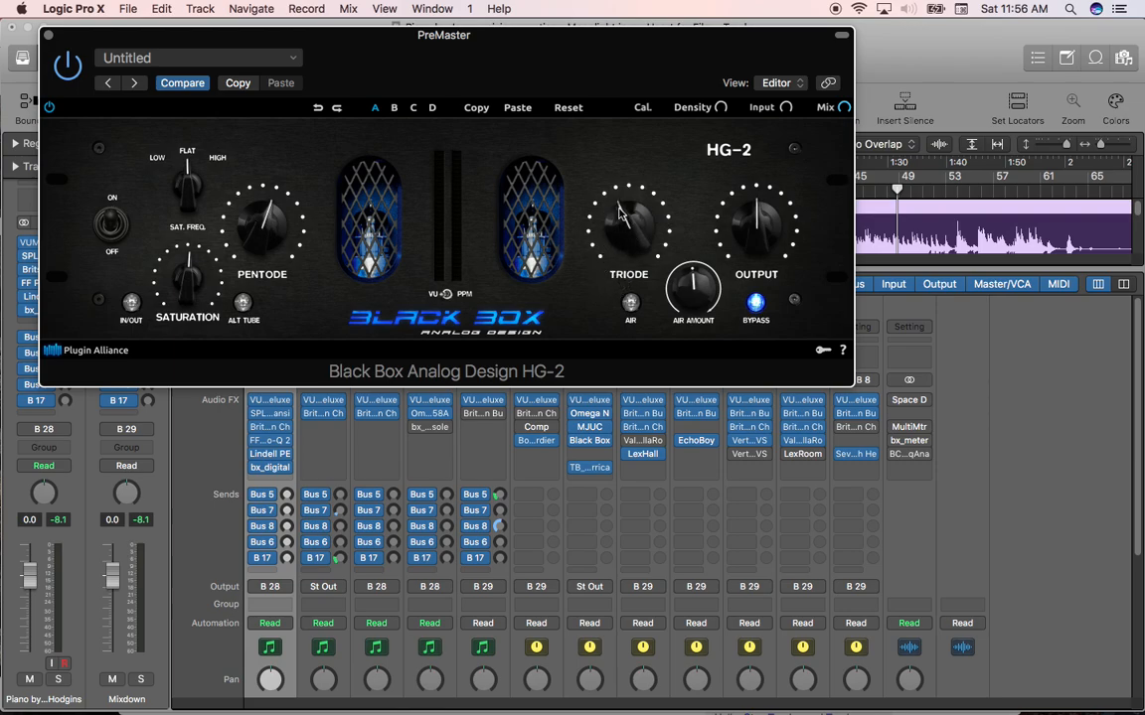
{"action": "mouse_move", "coordinate": [620, 216]}
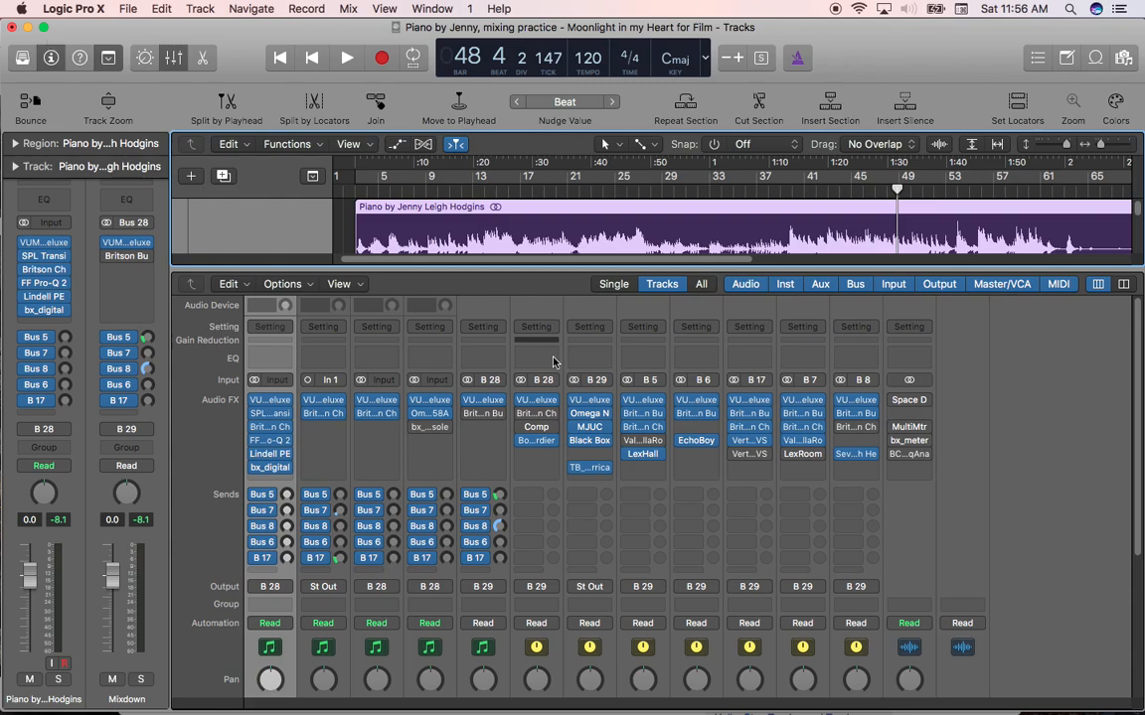
Scroll the mixer to bring the piano channel and PreMaster plugin chain into view
{"action": "scroll", "scroll_direction": "down", "scroll_amount": 3}
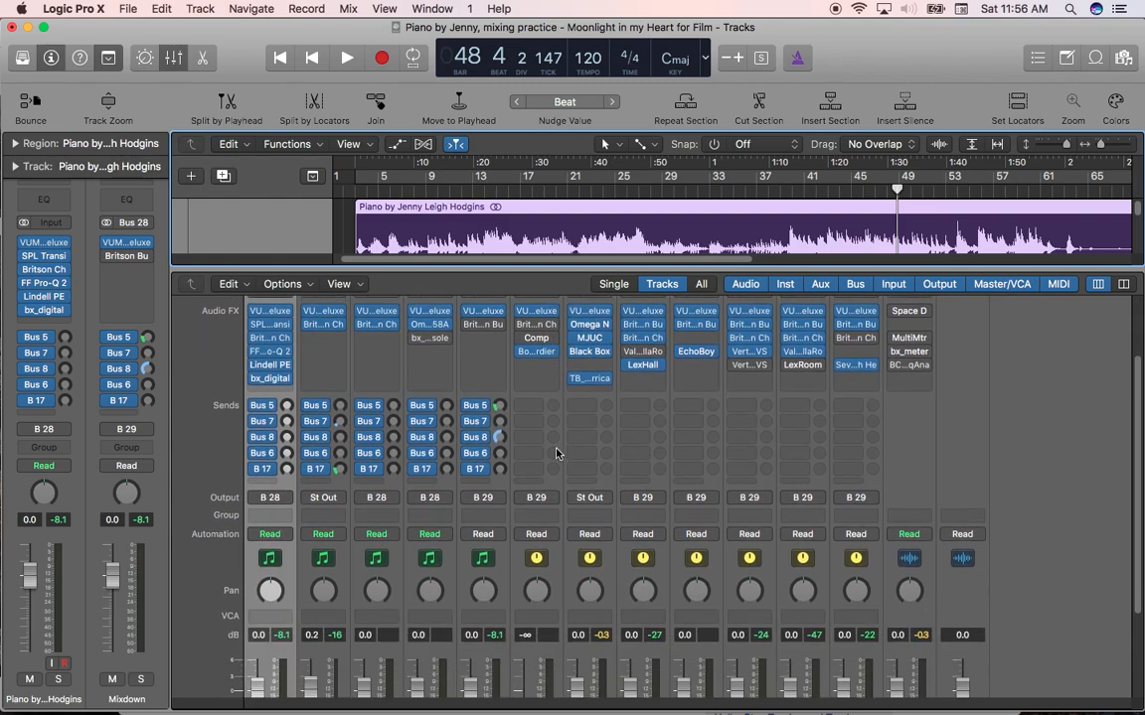
{"action": "scroll", "scroll_direction": "down", "scroll_amount": 3}
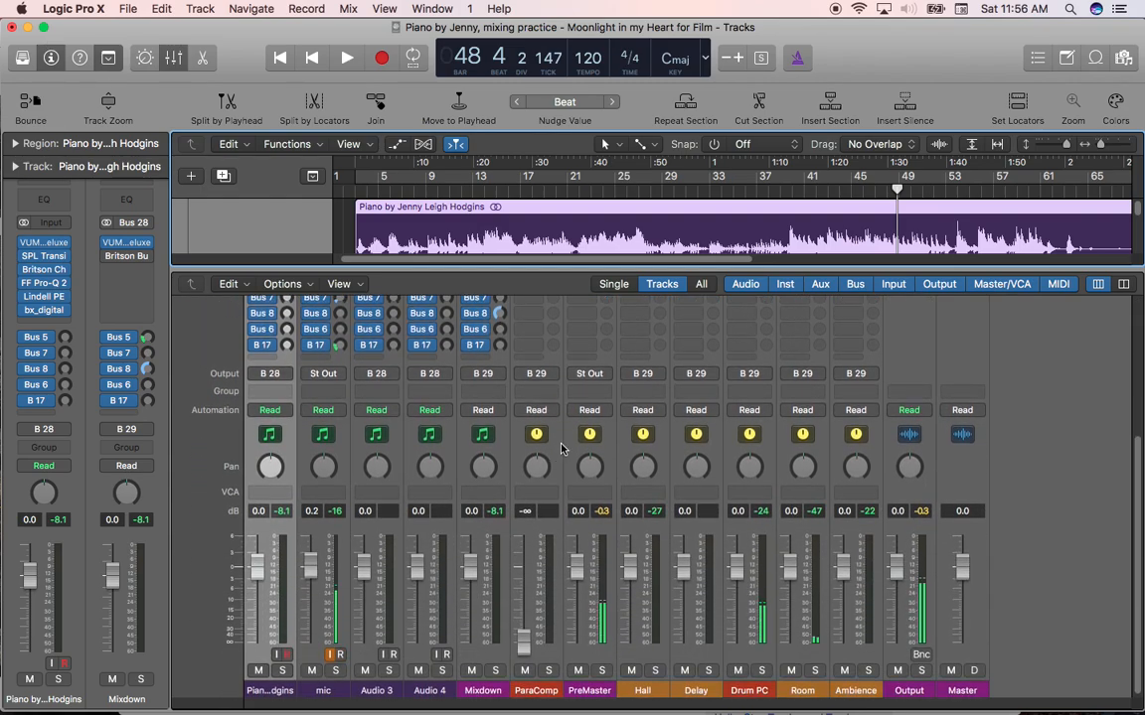
{"action": "scroll", "scroll_direction": "down", "scroll_amount": 3}
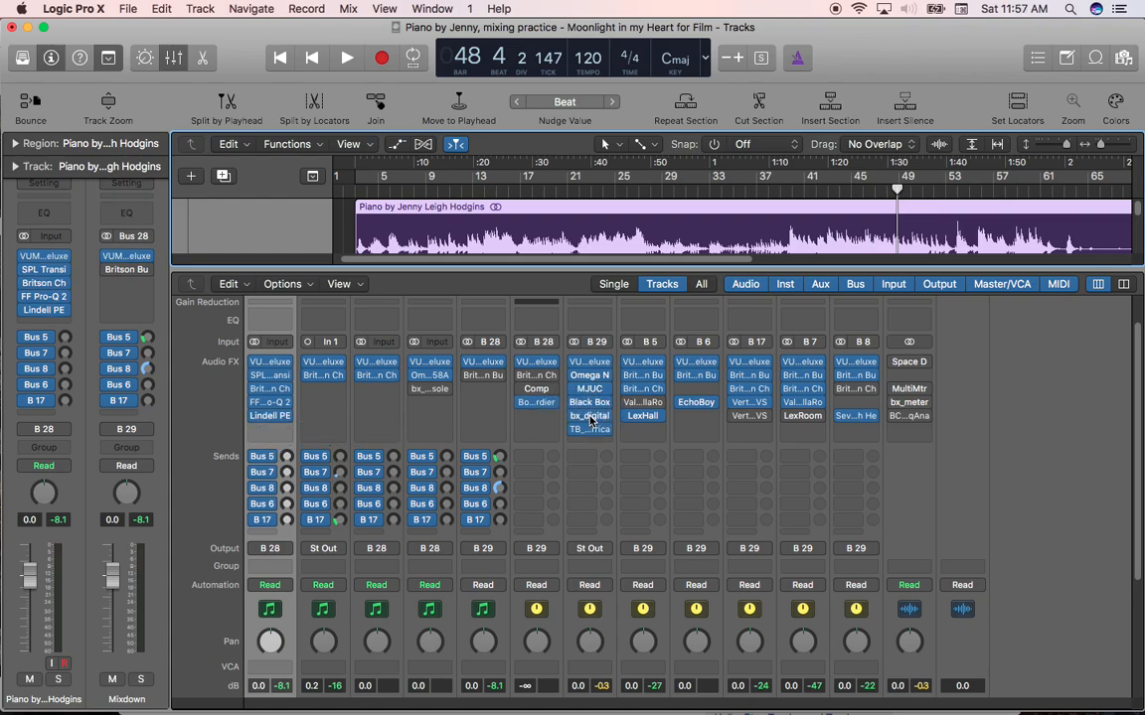
{"action": "mouse_move", "coordinate": [589, 417]}
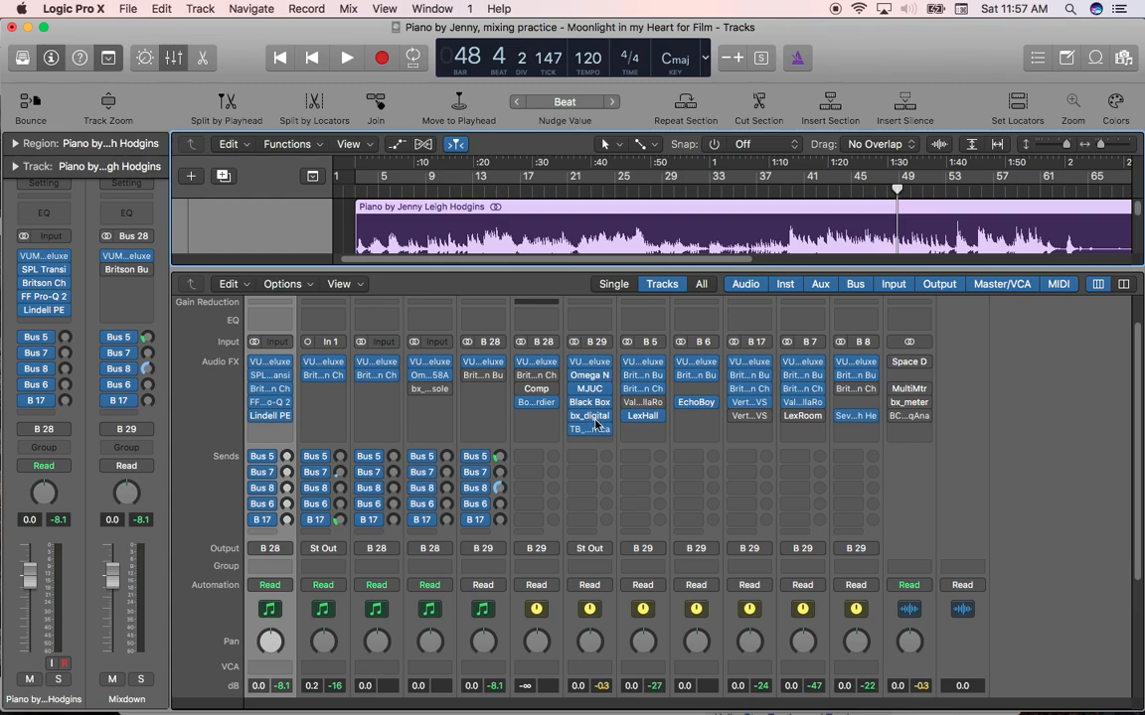
{"action": "mouse_move", "coordinate": [588, 417]}
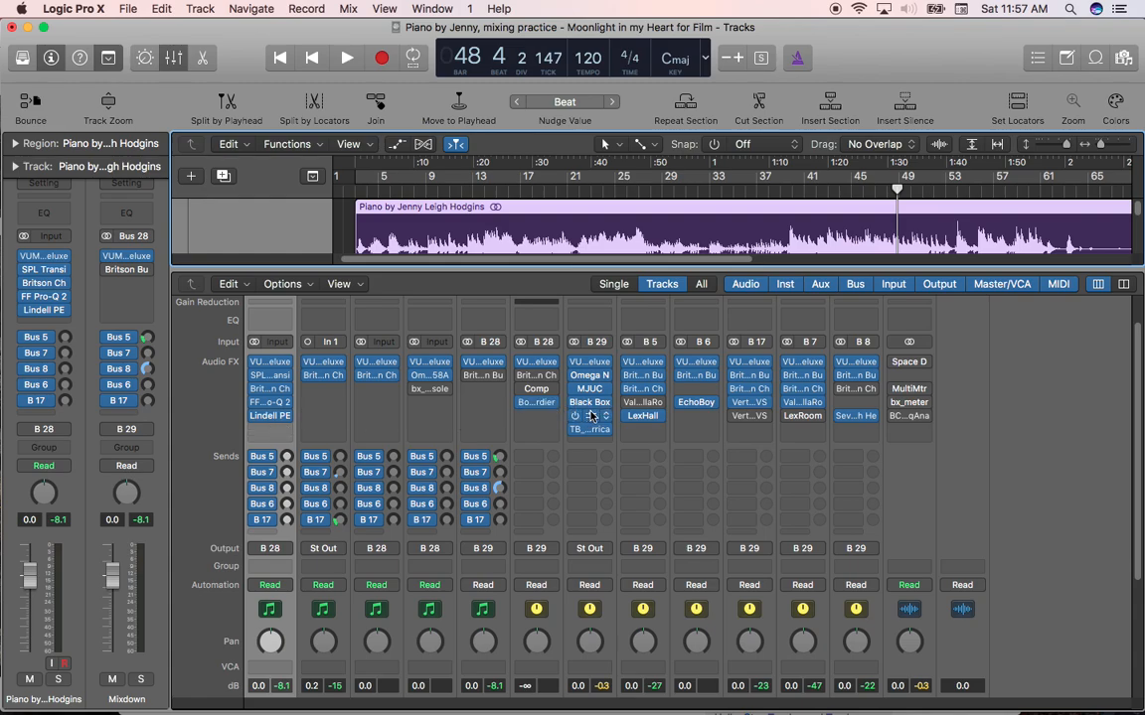
{"action": "mouse_move", "coordinate": [588, 415]}
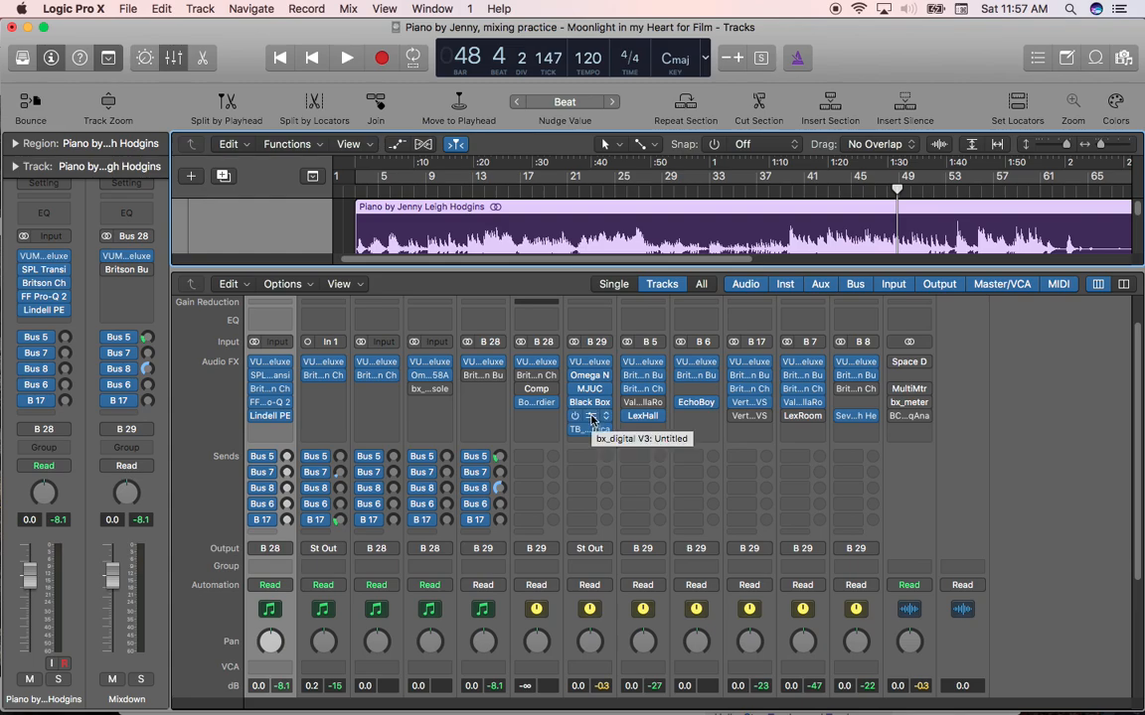
Pick up the bx_digital insert on the PreMaster bus for relocation to the piano channel
{"action": "left_click", "coordinate": [588, 416]}
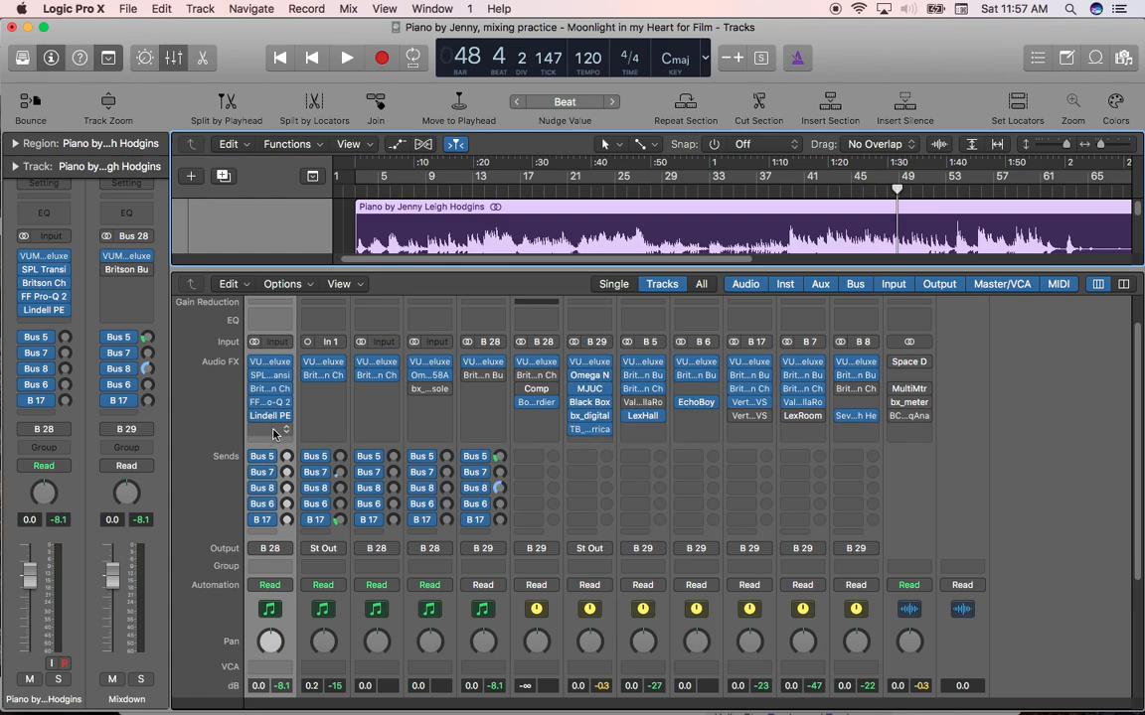
{"action": "mouse_move", "coordinate": [274, 435]}
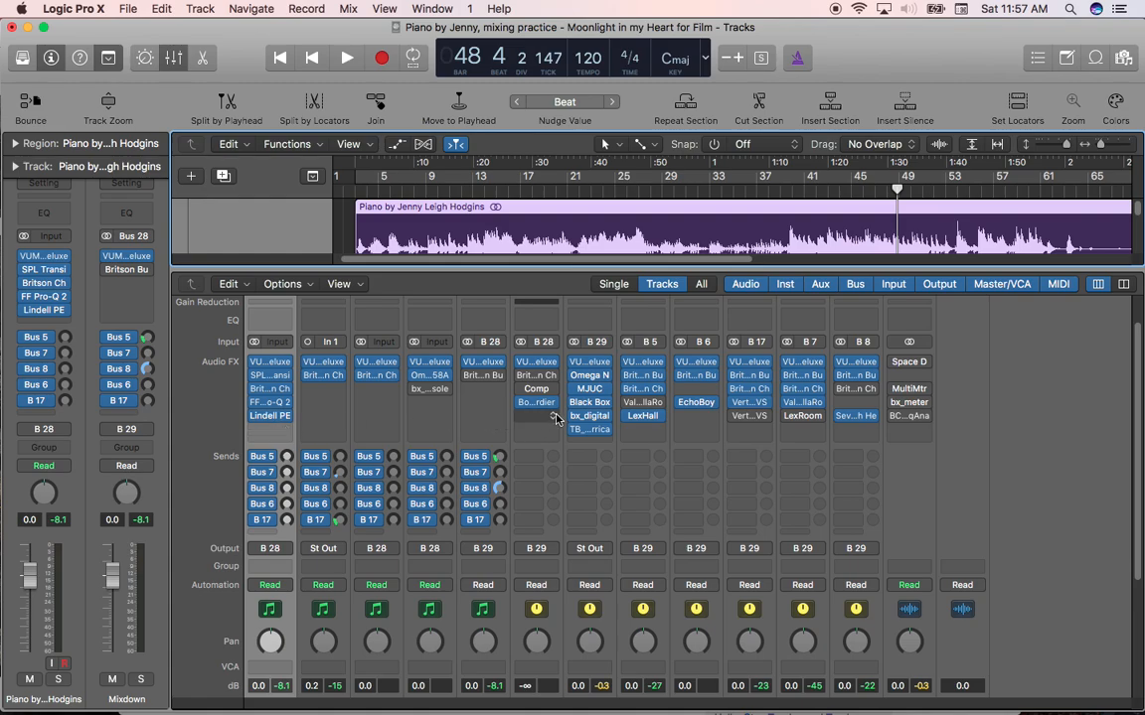
{"action": "mouse_move", "coordinate": [588, 415]}
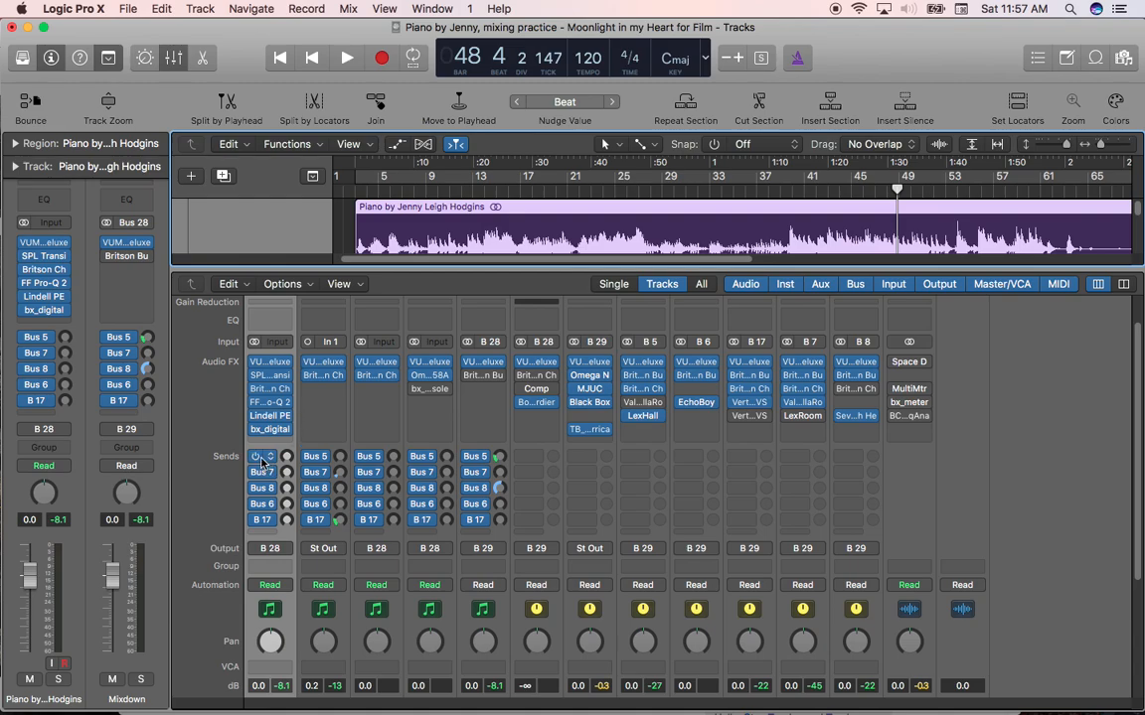
{"action": "left_click", "coordinate": [262, 455]}
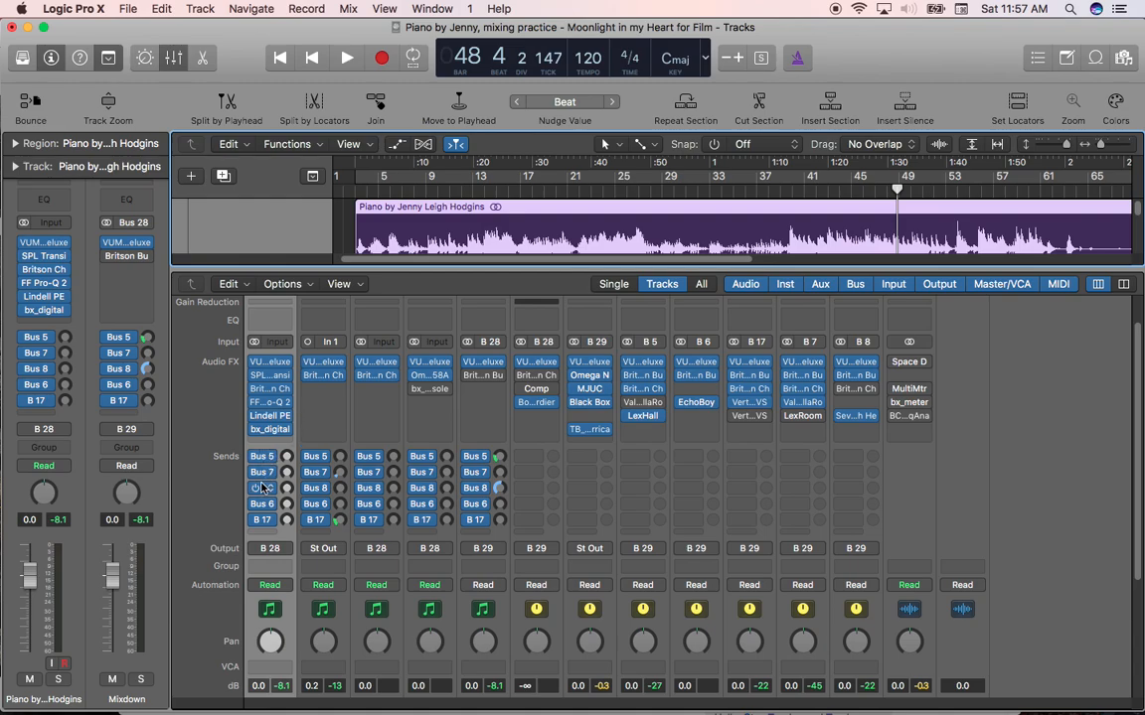
{"action": "mouse_move", "coordinate": [262, 473]}
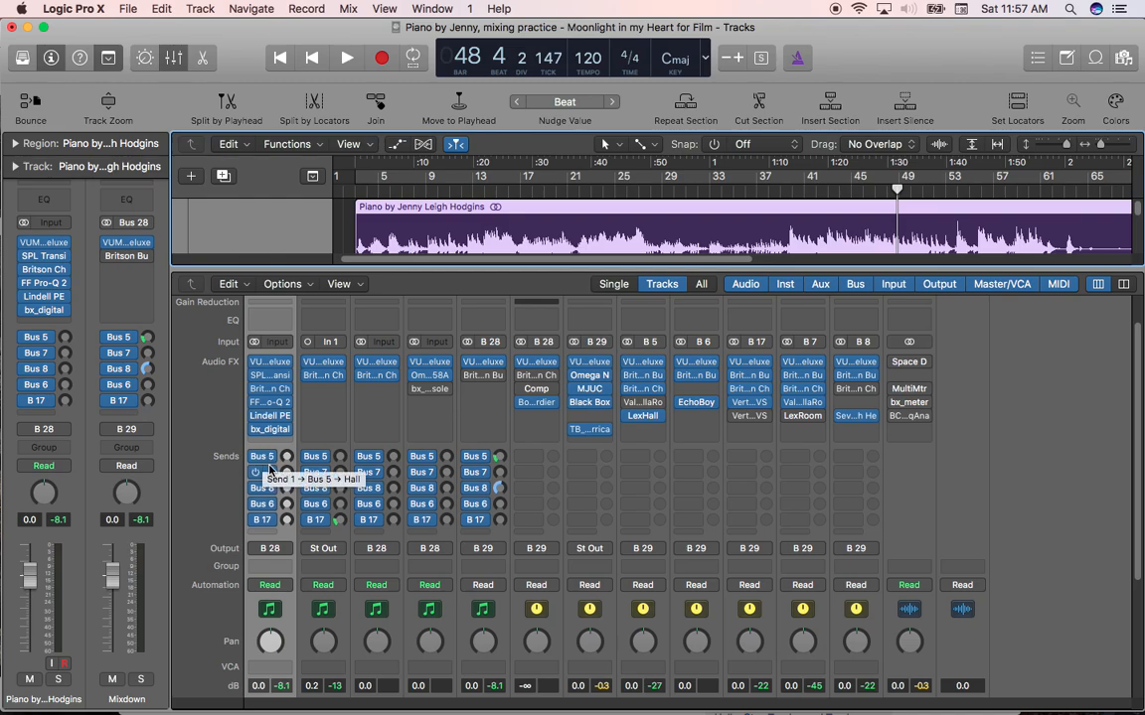
{"action": "mouse_move", "coordinate": [262, 488]}
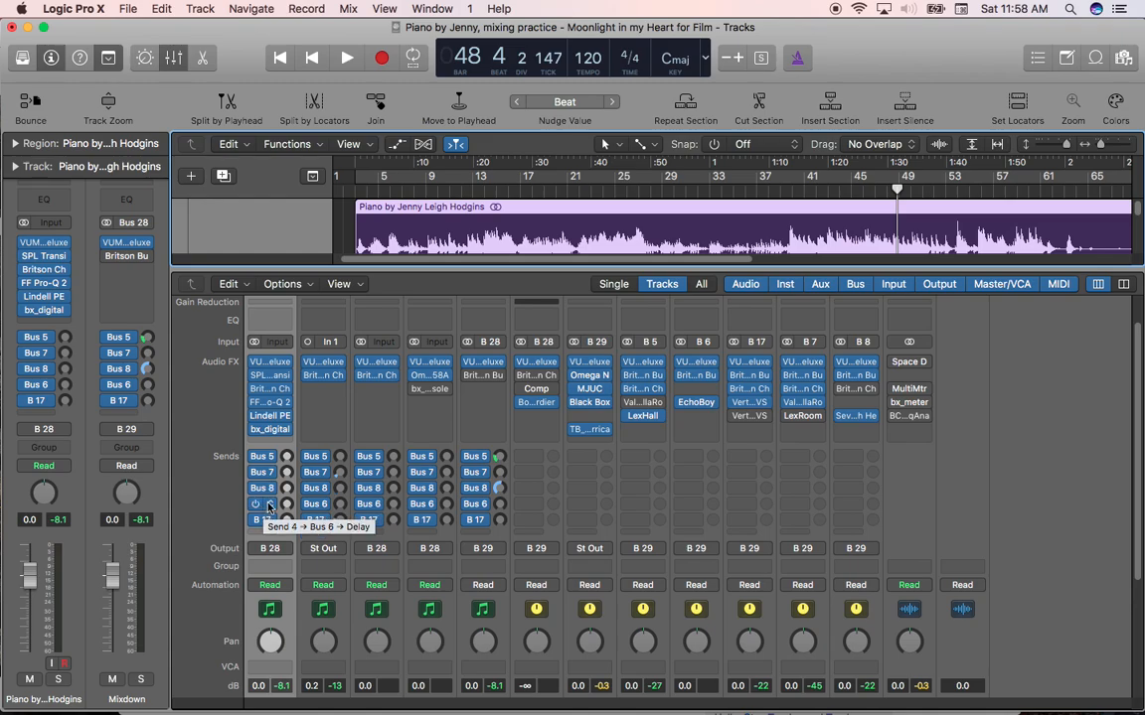
{"action": "mouse_move", "coordinate": [262, 521]}
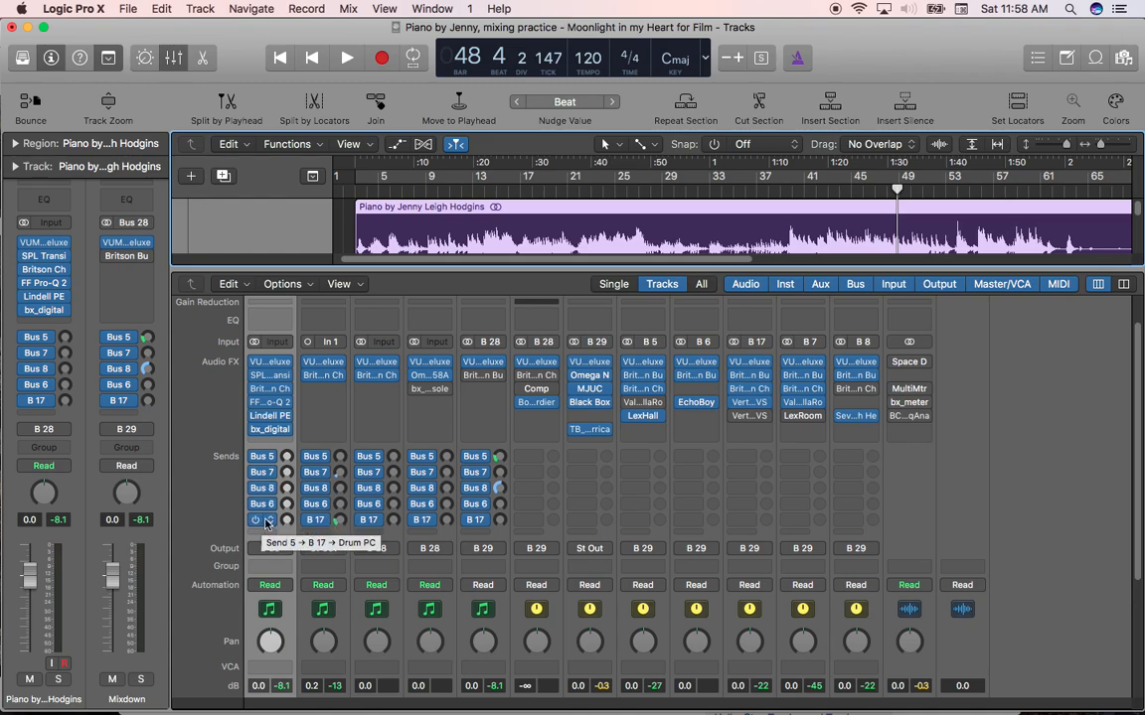
{"action": "mouse_move", "coordinate": [263, 455]}
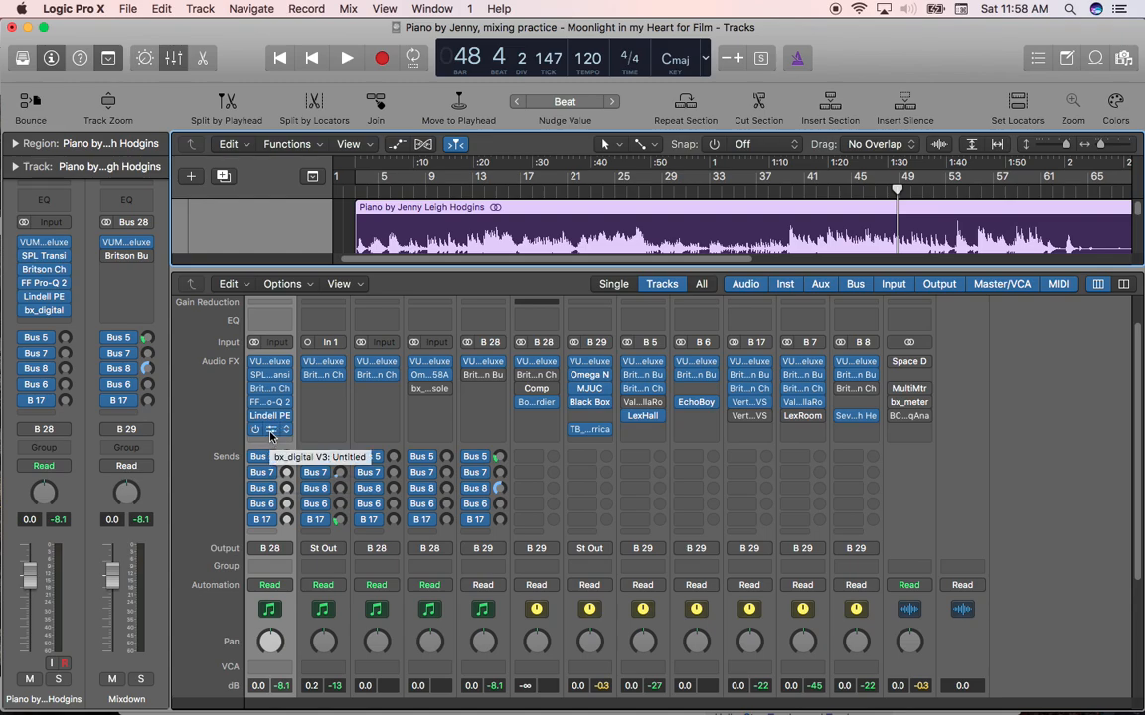
{"action": "mouse_move", "coordinate": [274, 435]}
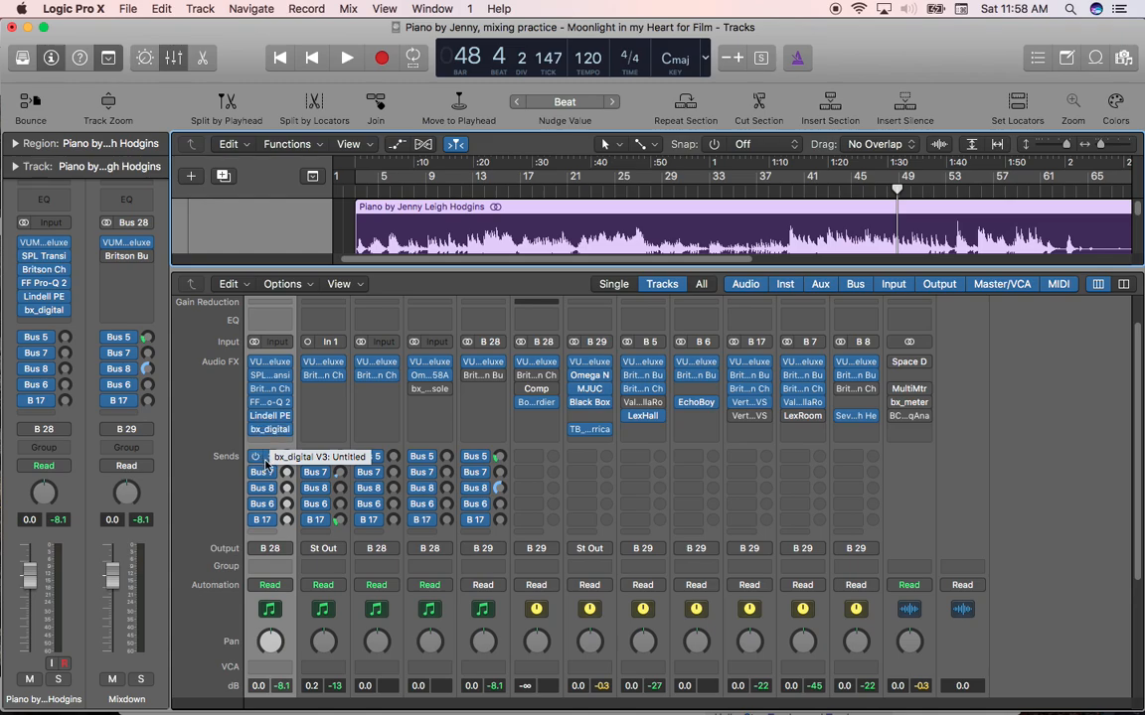
{"action": "scroll", "scroll_direction": "down", "scroll_amount": 3}
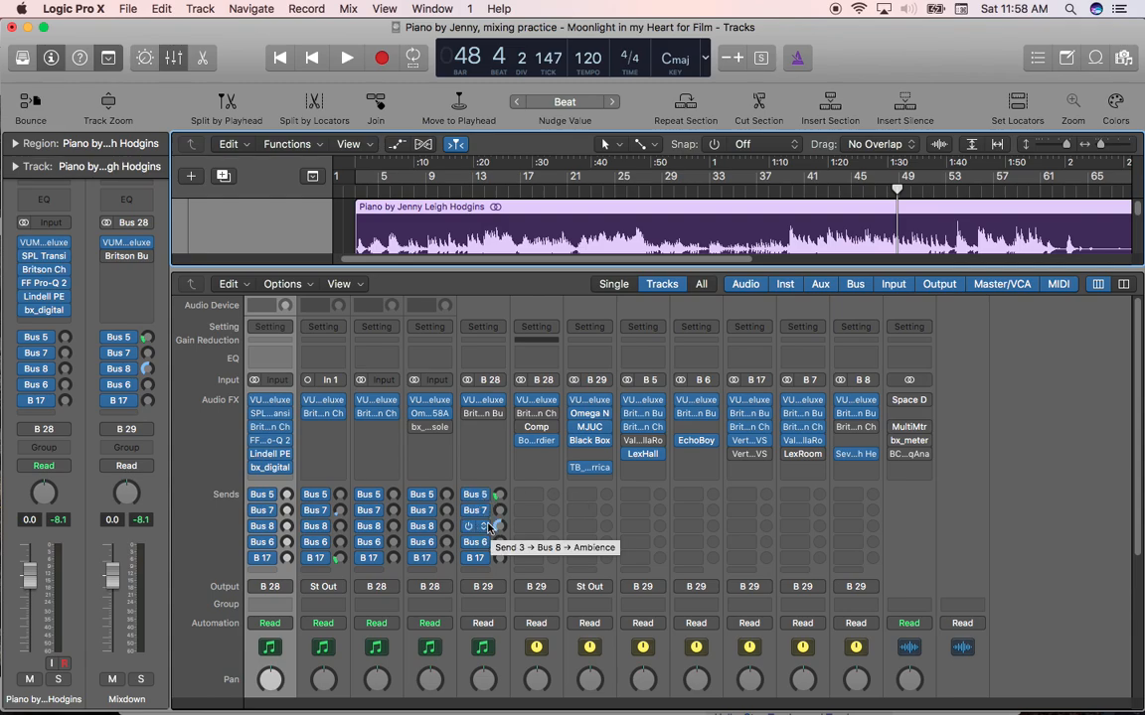
{"action": "mouse_move", "coordinate": [481, 509]}
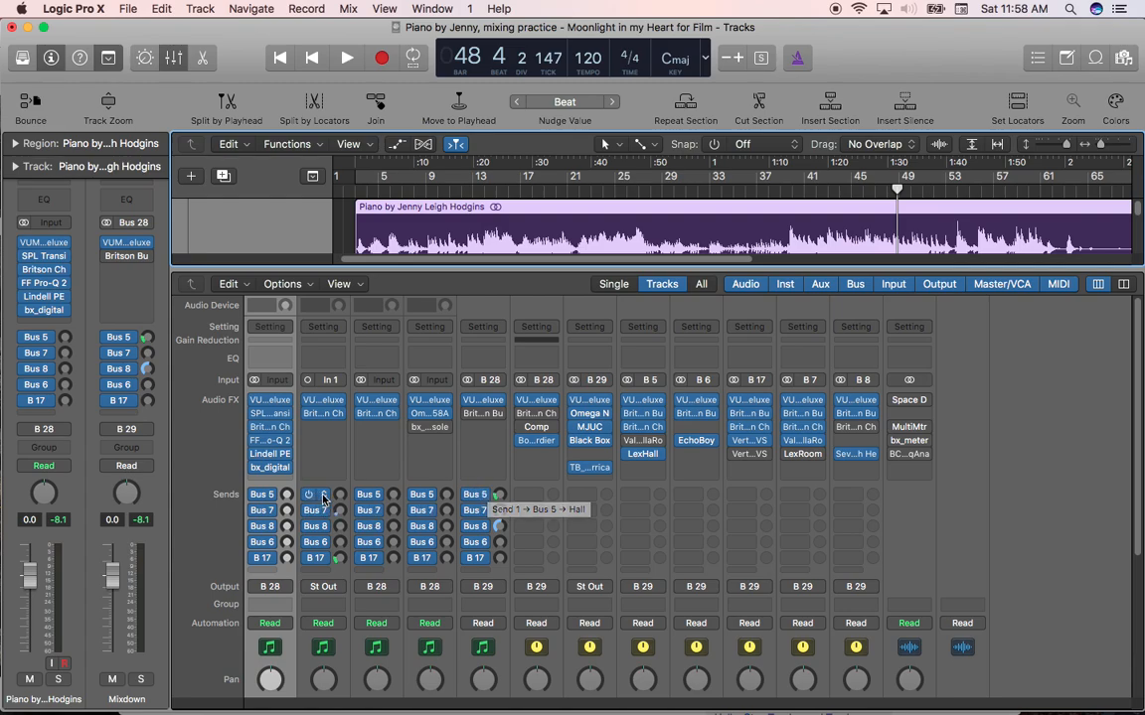
{"action": "mouse_move", "coordinate": [481, 495]}
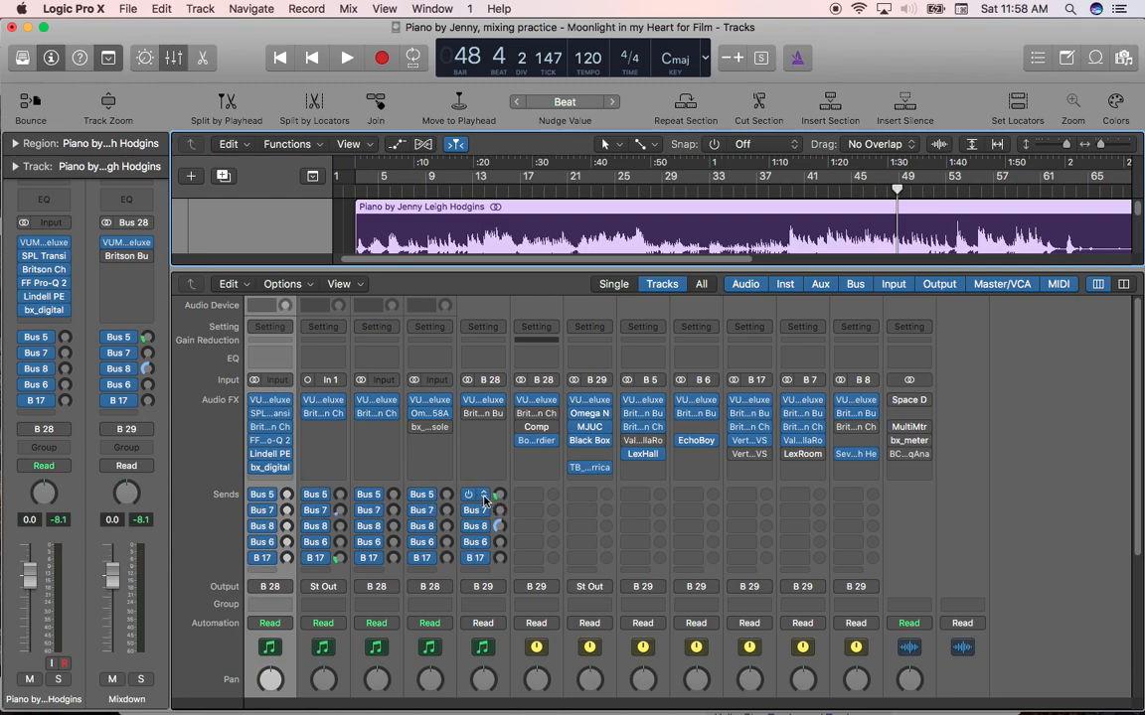
{"action": "mouse_move", "coordinate": [475, 509]}
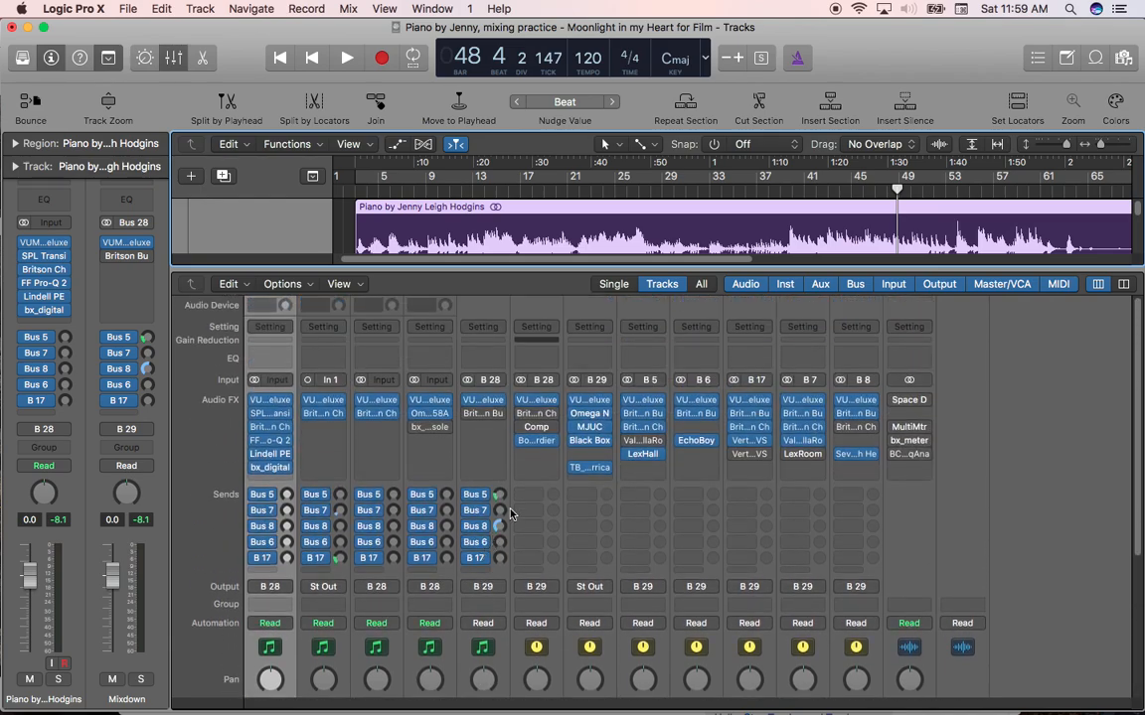
{"action": "mouse_move", "coordinate": [500, 495]}
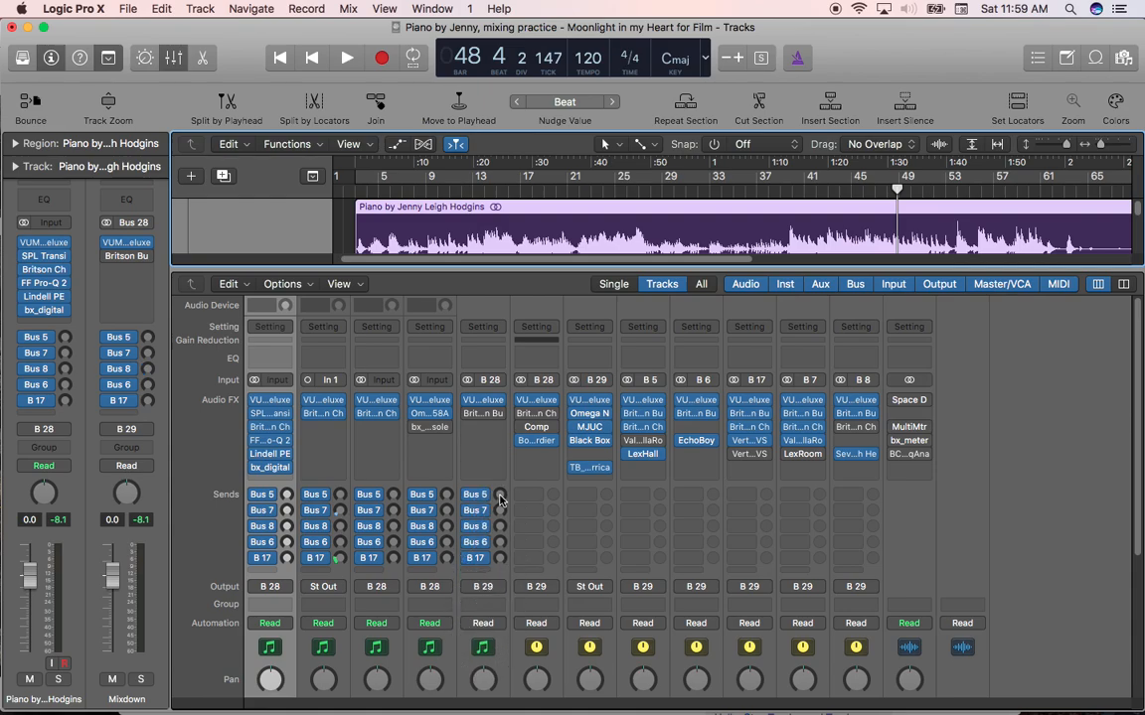
{"action": "mouse_move", "coordinate": [475, 493]}
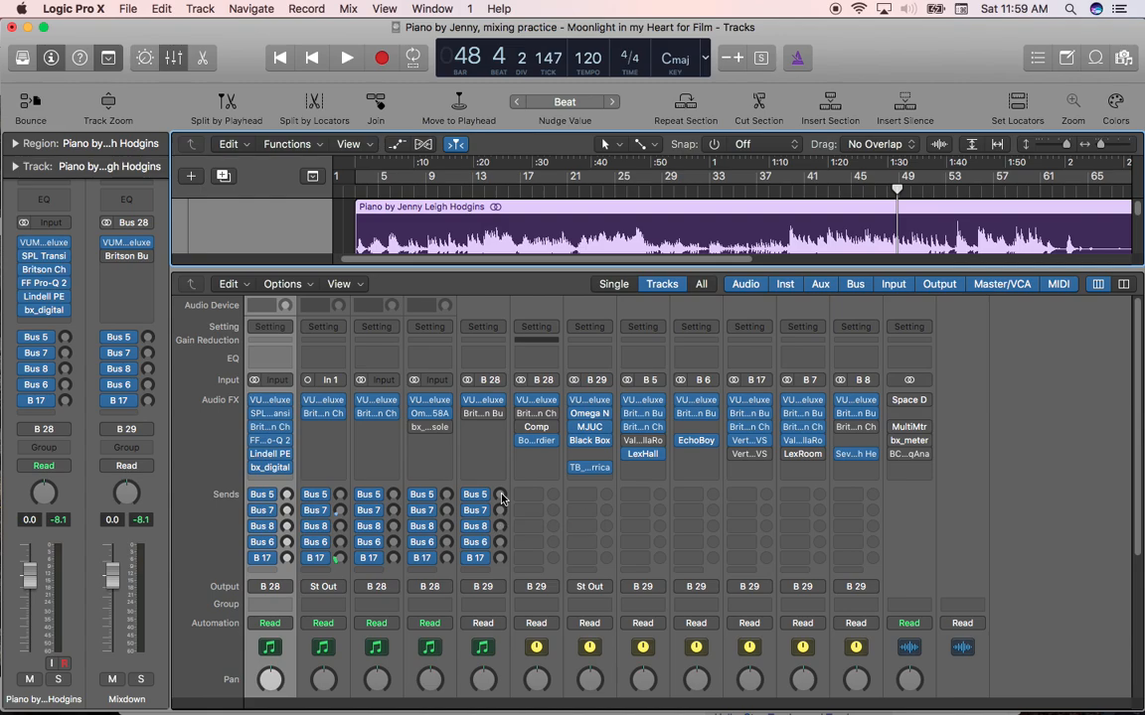
Play the mix and raise the piano's Bus 6 delay send to about -1.0 dB
{"action": "left_click", "coordinate": [346, 55]}
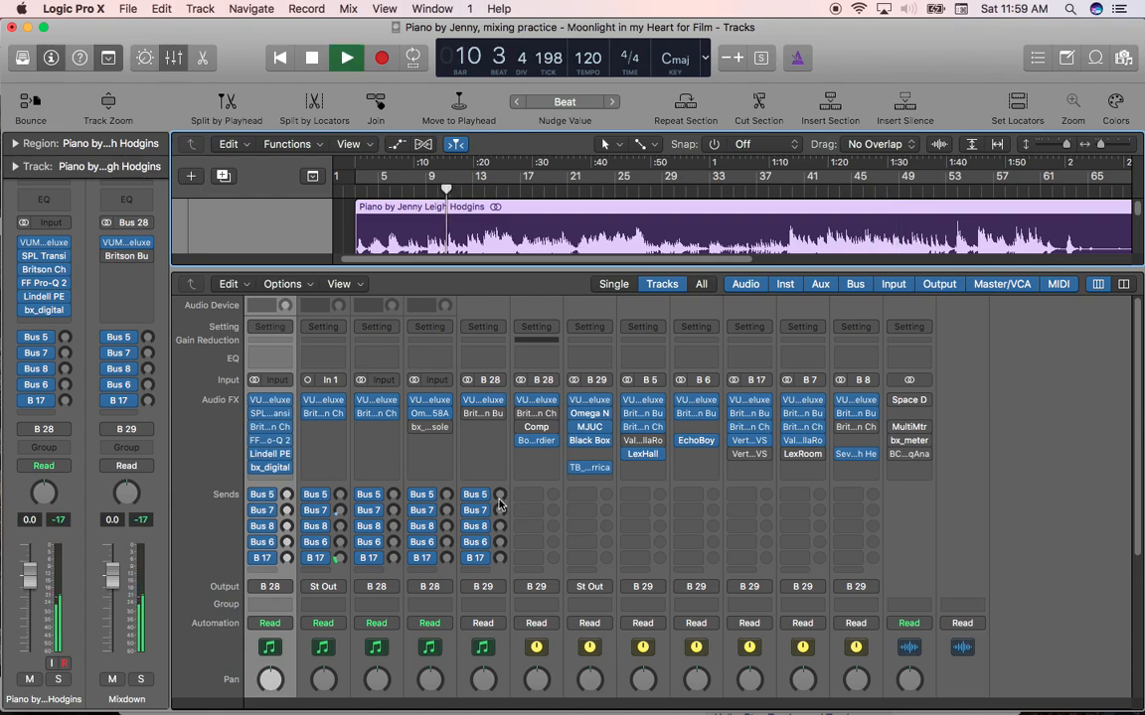
{"action": "left_click_drag", "start_coordinate": [475, 475], "coordinate": [475, 475]}
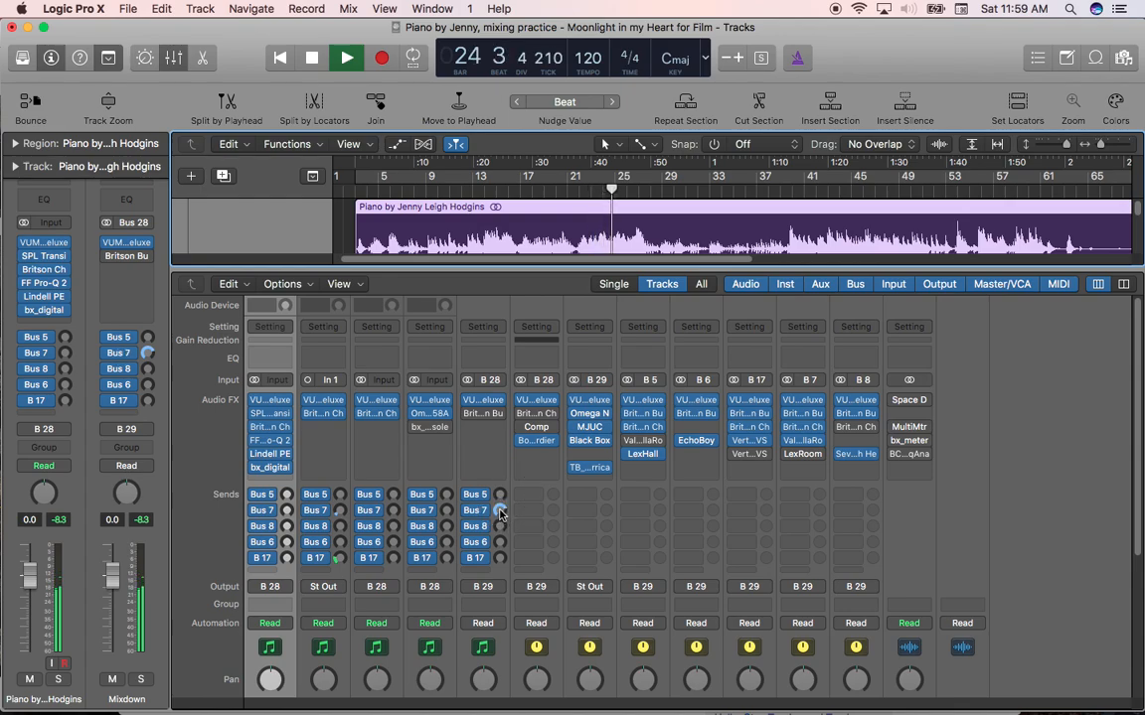
{"action": "left_click_drag", "start_coordinate": [481, 509], "coordinate": [500, 556]}
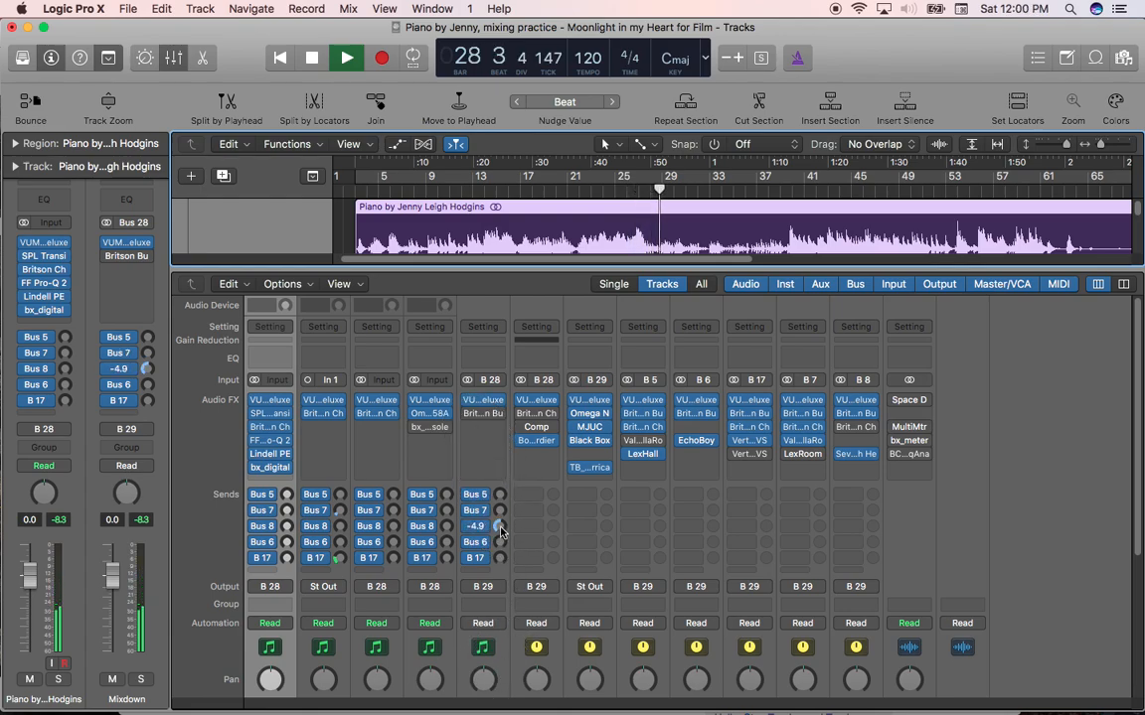
{"action": "left_click_drag", "start_coordinate": [481, 525], "coordinate": [481, 447]}
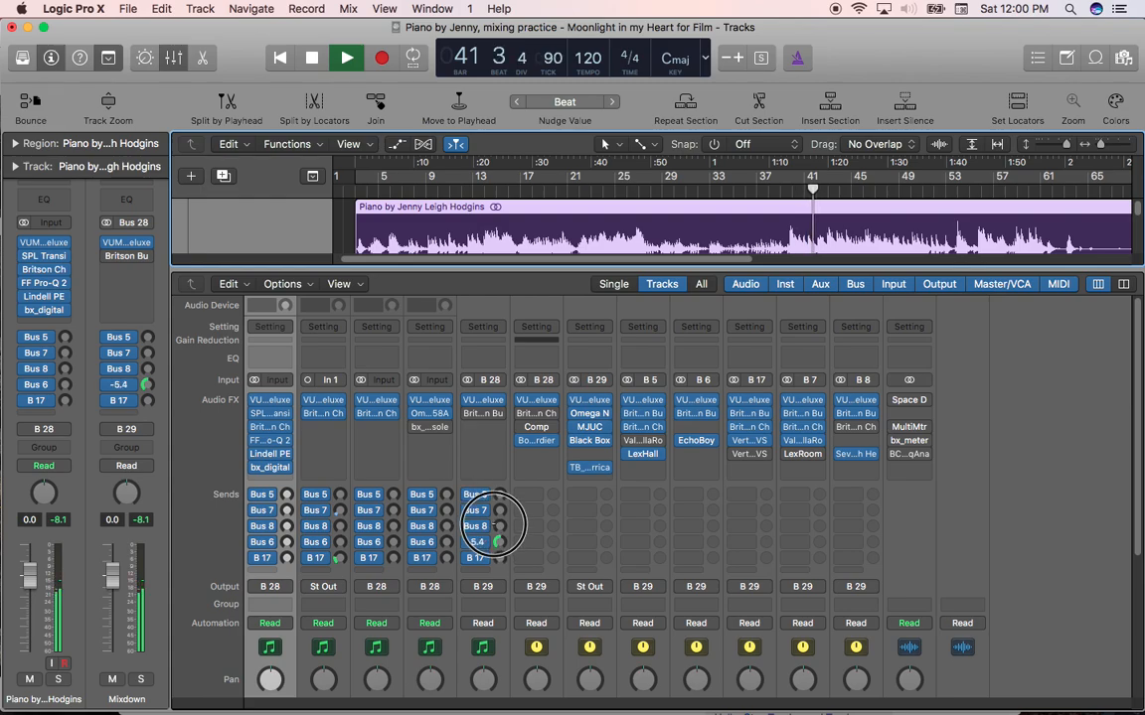
{"action": "left_click_drag", "start_coordinate": [475, 540], "coordinate": [501, 536]}
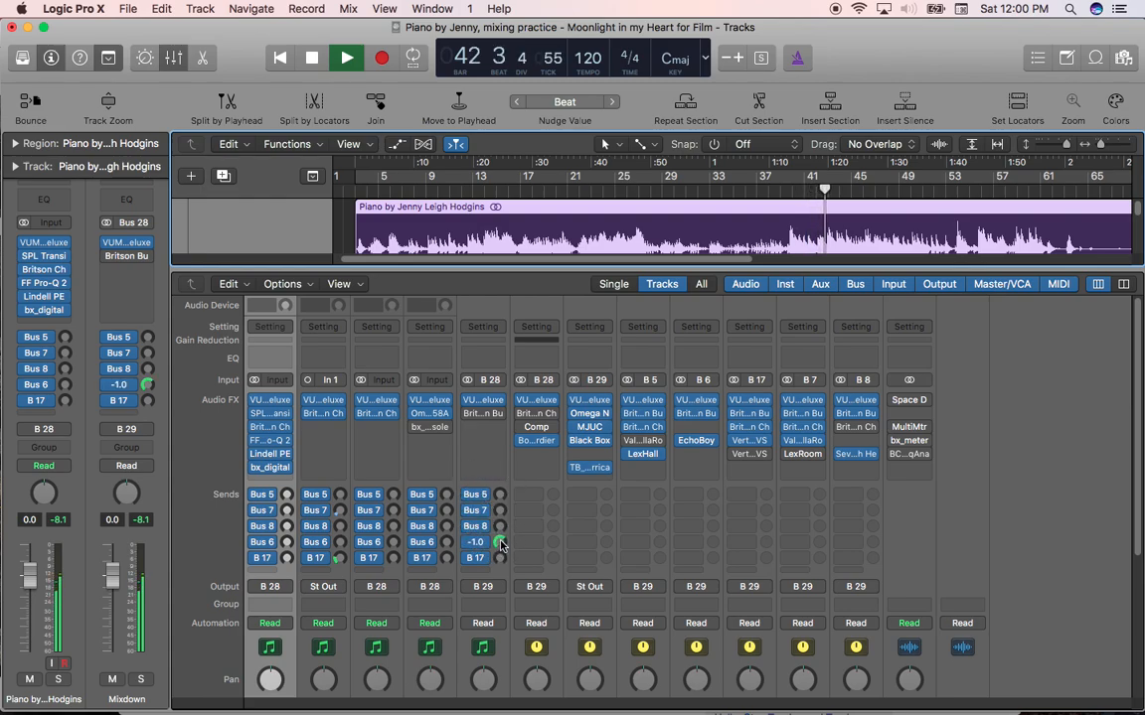
{"action": "mouse_move", "coordinate": [473, 541]}
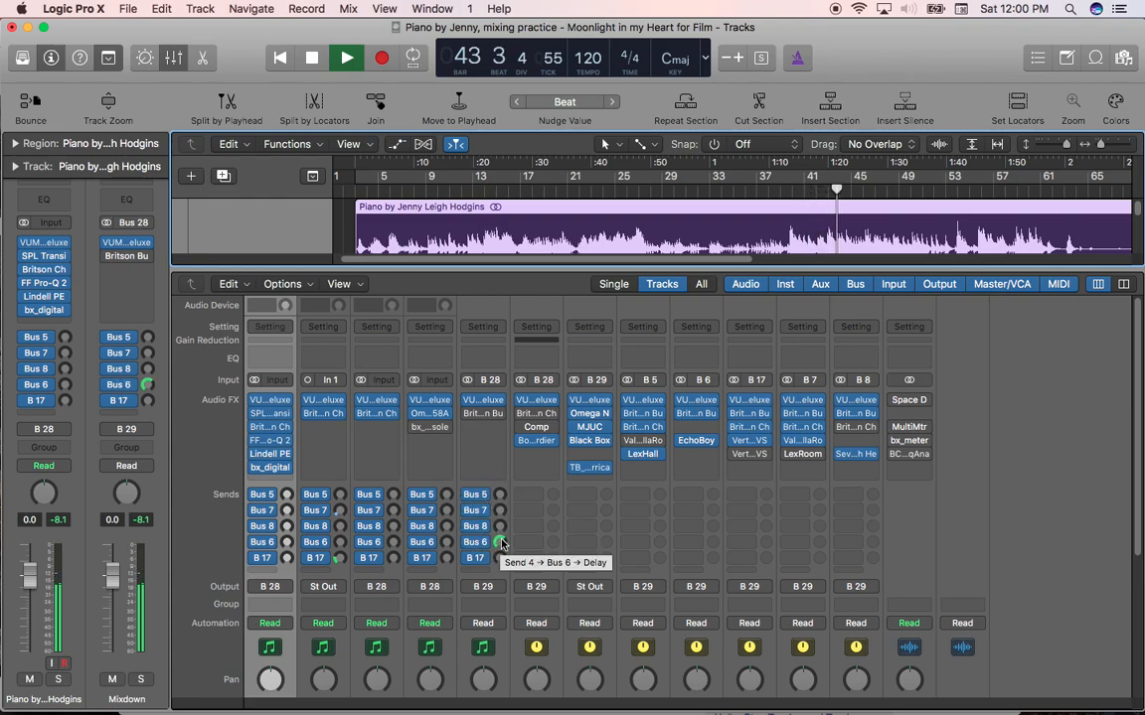
{"action": "left_click_drag", "start_coordinate": [501, 541], "coordinate": [501, 533]}
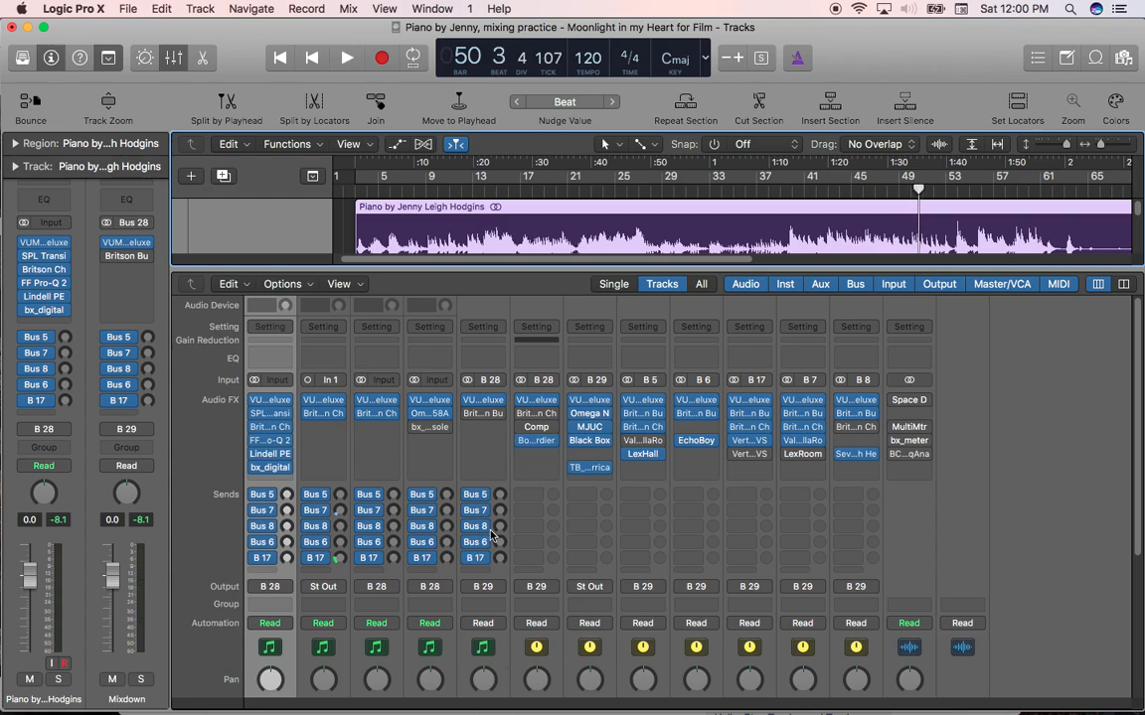
{"action": "mouse_move", "coordinate": [475, 509]}
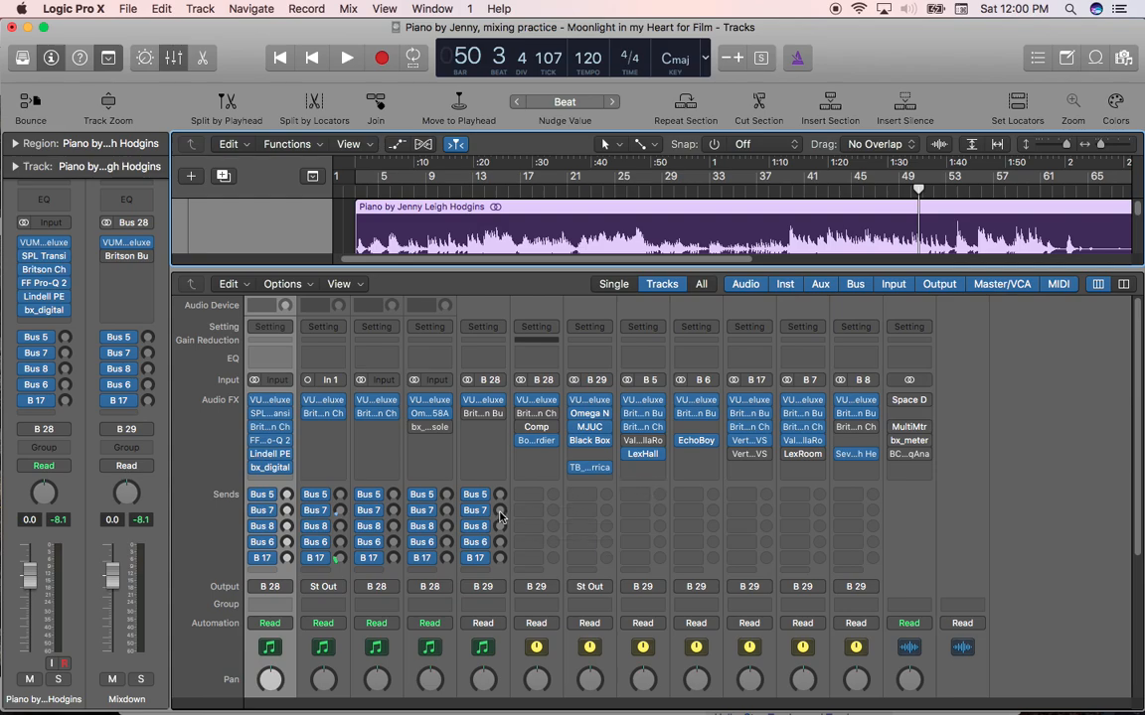
{"action": "mouse_move", "coordinate": [505, 545]}
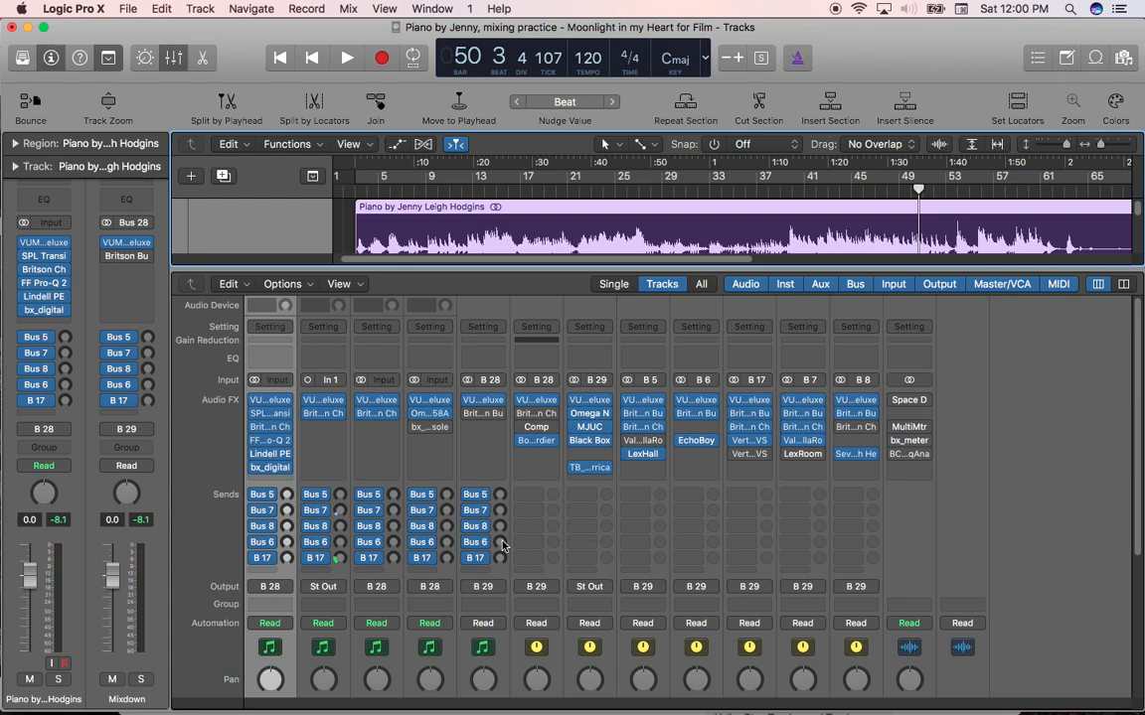
{"action": "mouse_move", "coordinate": [501, 544]}
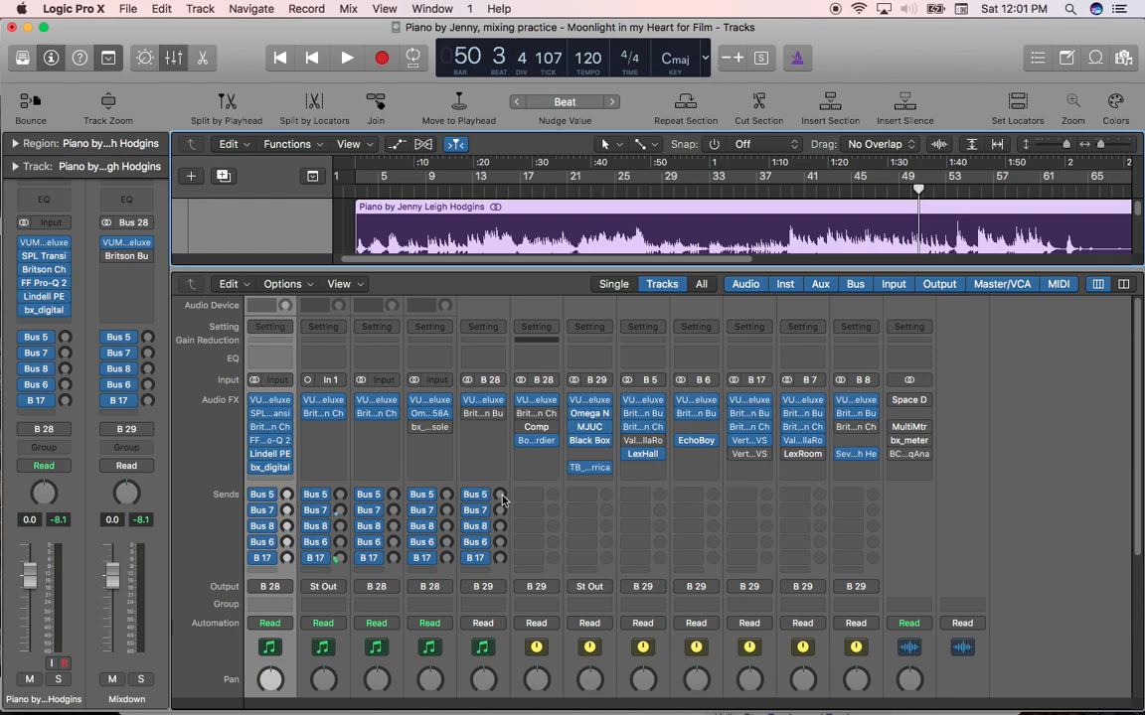
{"action": "mouse_move", "coordinate": [475, 493]}
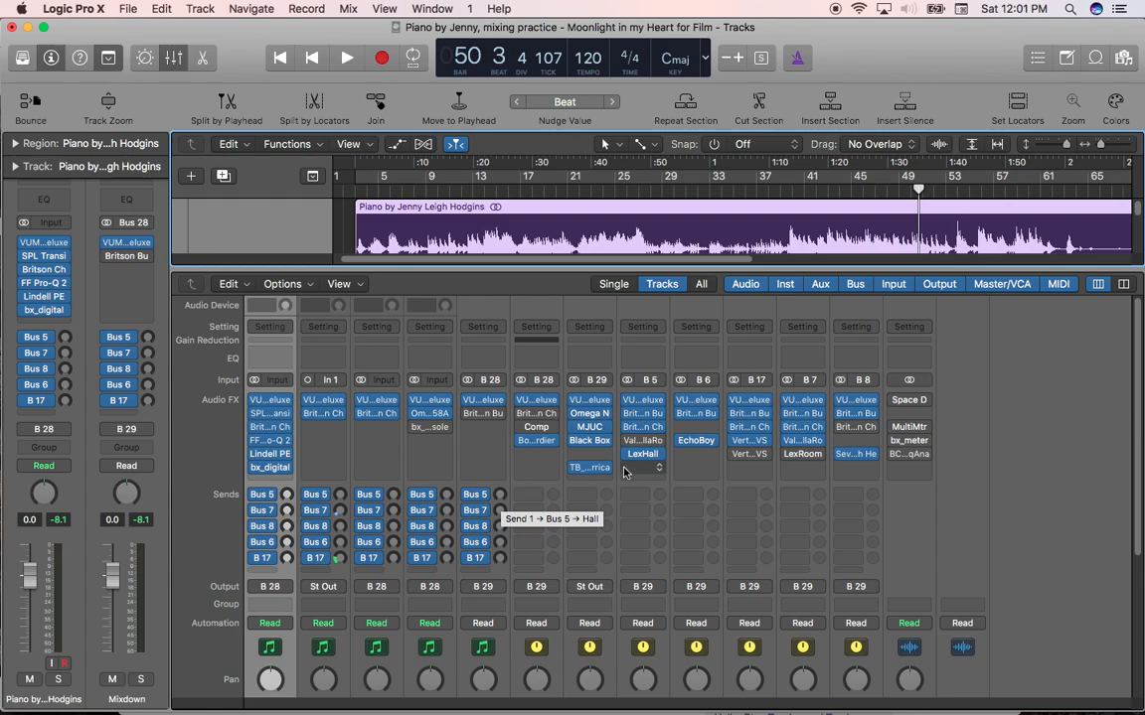
{"action": "mouse_move", "coordinate": [644, 453]}
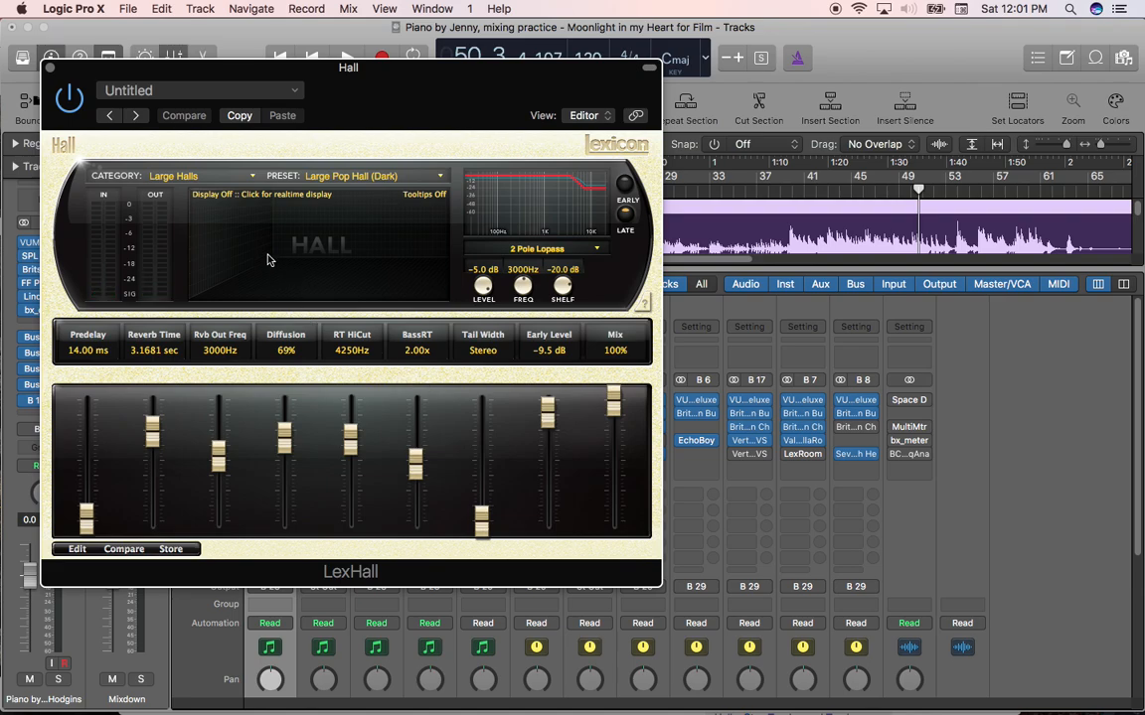
{"action": "mouse_move", "coordinate": [319, 191]}
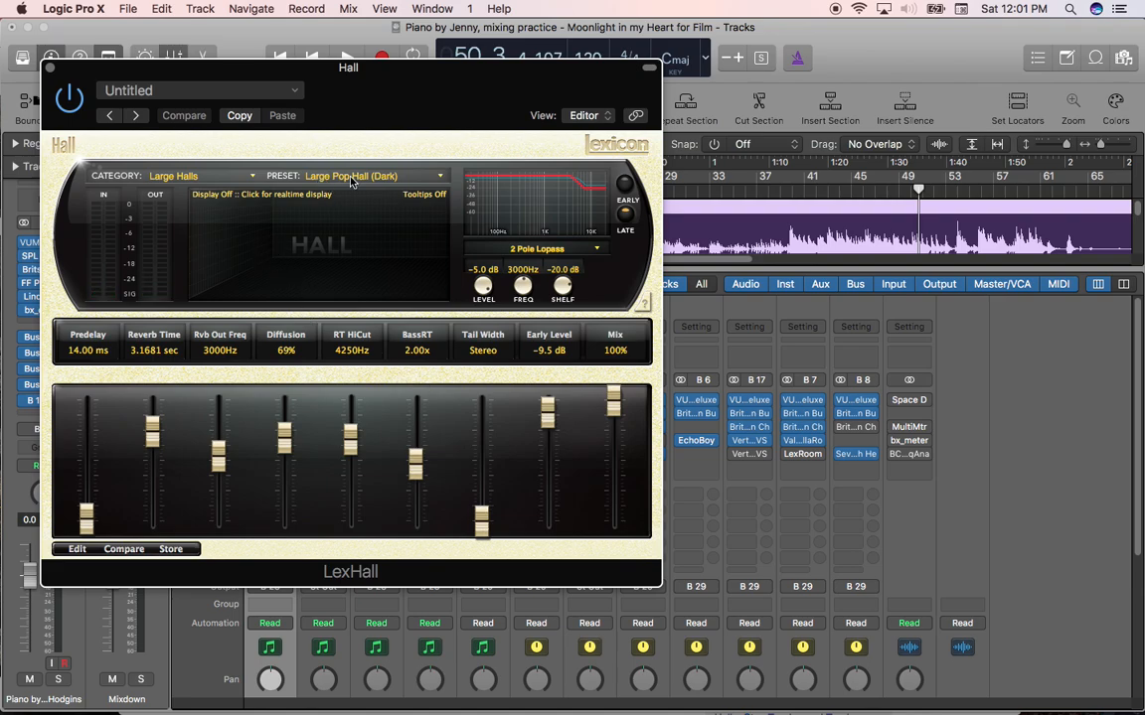
{"action": "mouse_move", "coordinate": [334, 178]}
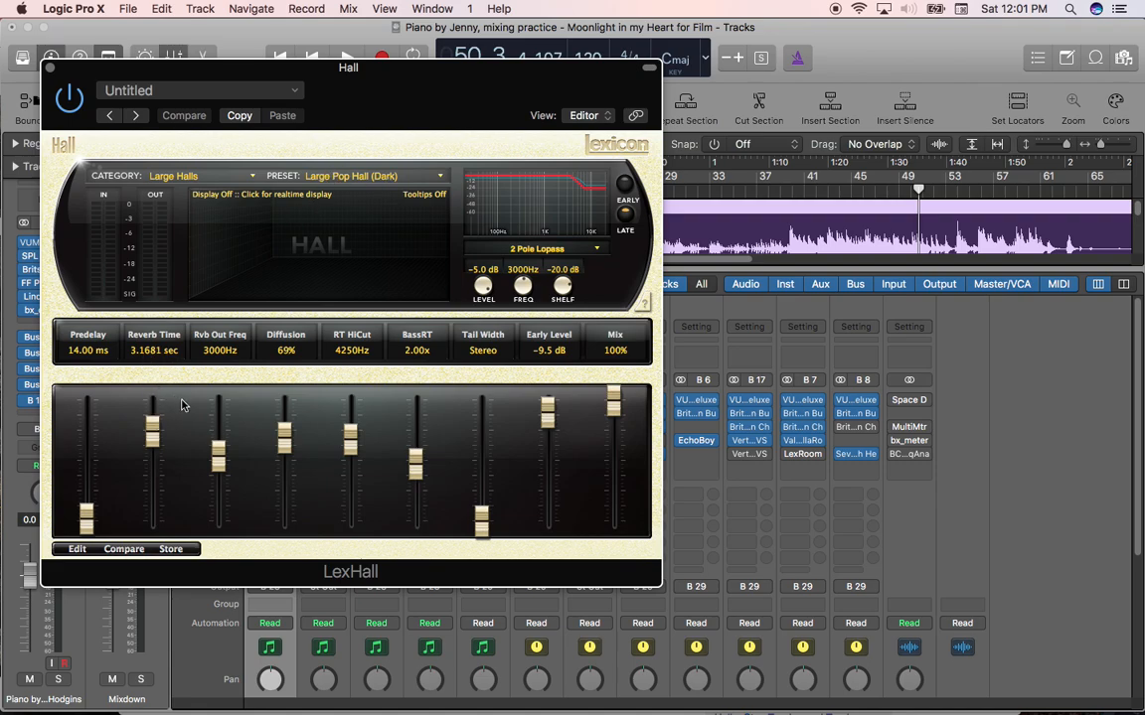
{"action": "mouse_move", "coordinate": [199, 493]}
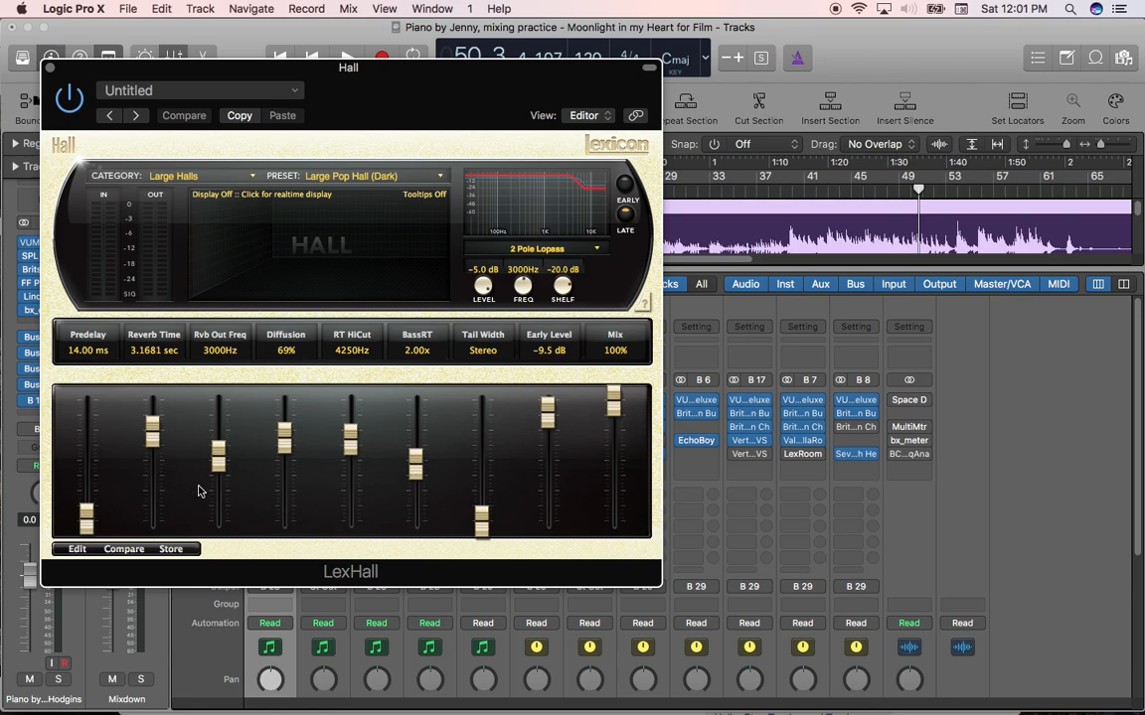
{"action": "mouse_move", "coordinate": [298, 330]}
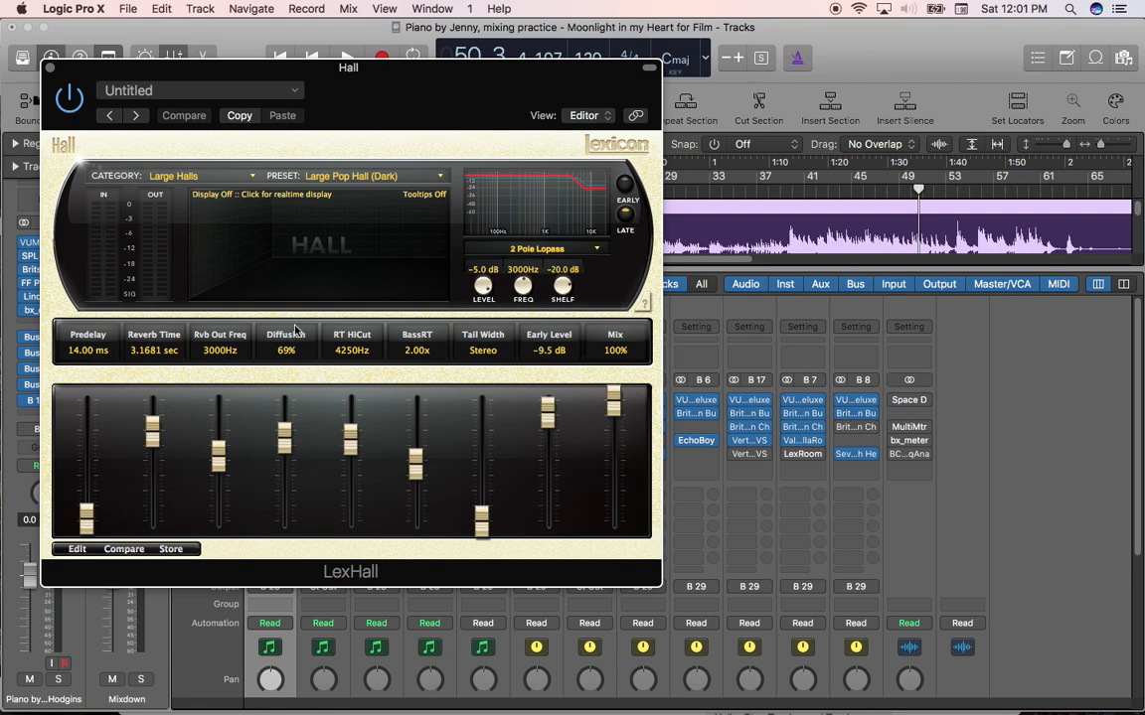
{"action": "mouse_move", "coordinate": [282, 306]}
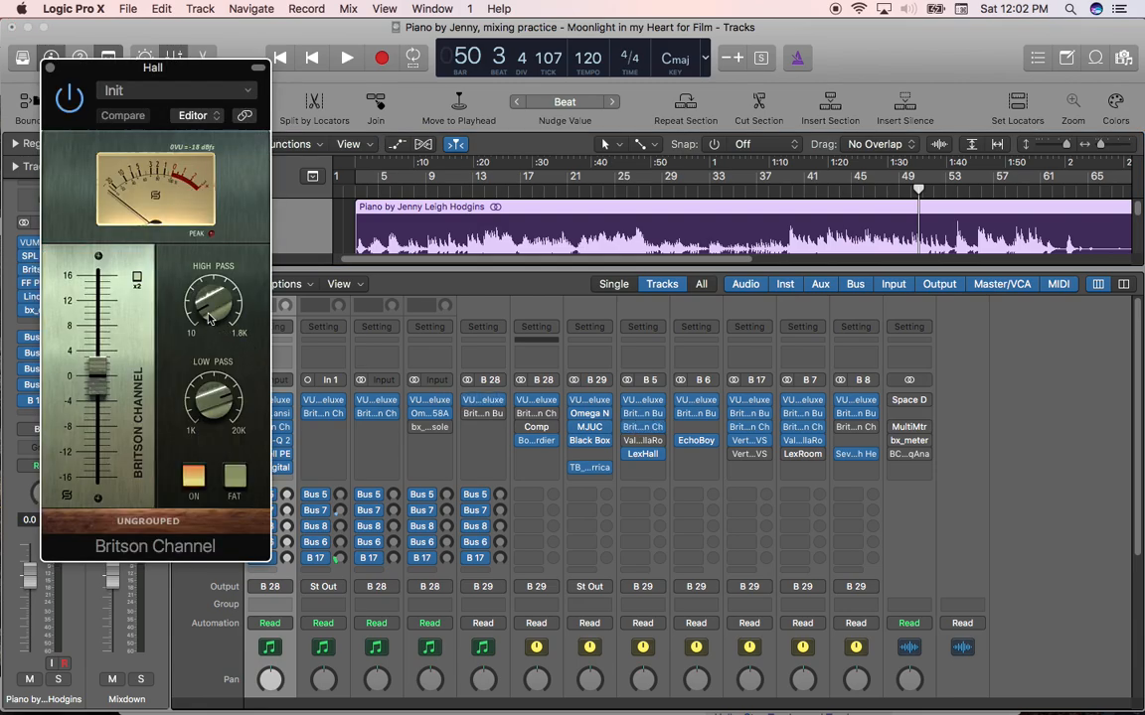
{"action": "mouse_move", "coordinate": [210, 320]}
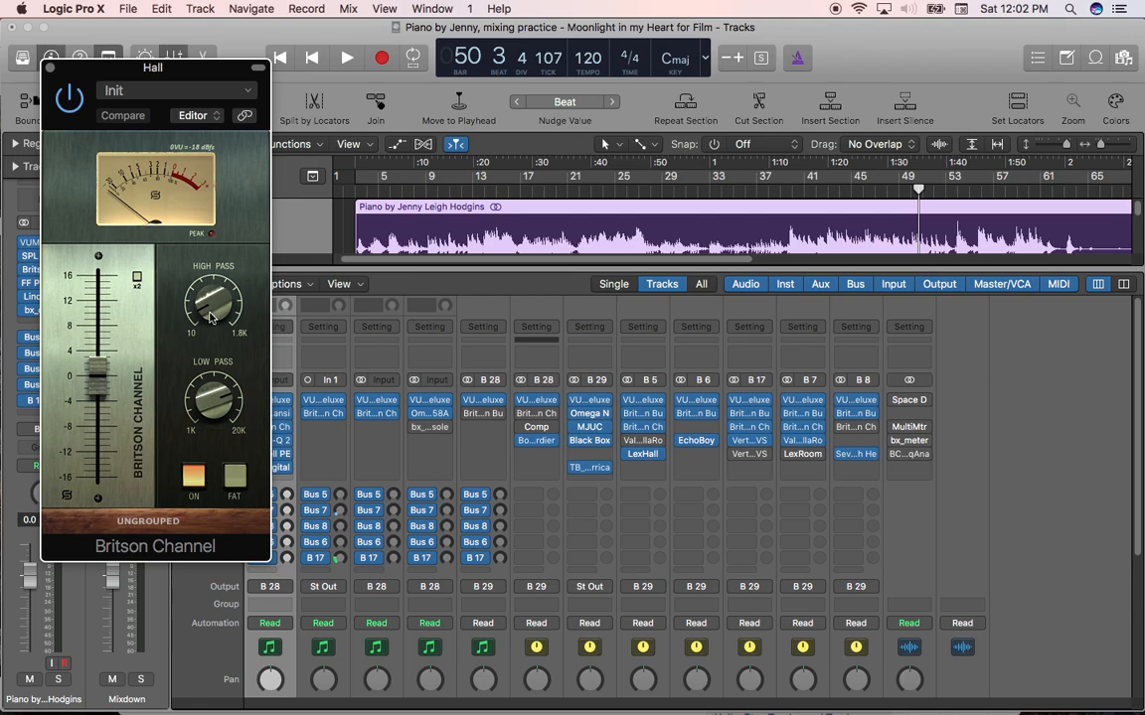
{"action": "mouse_move", "coordinate": [218, 338]}
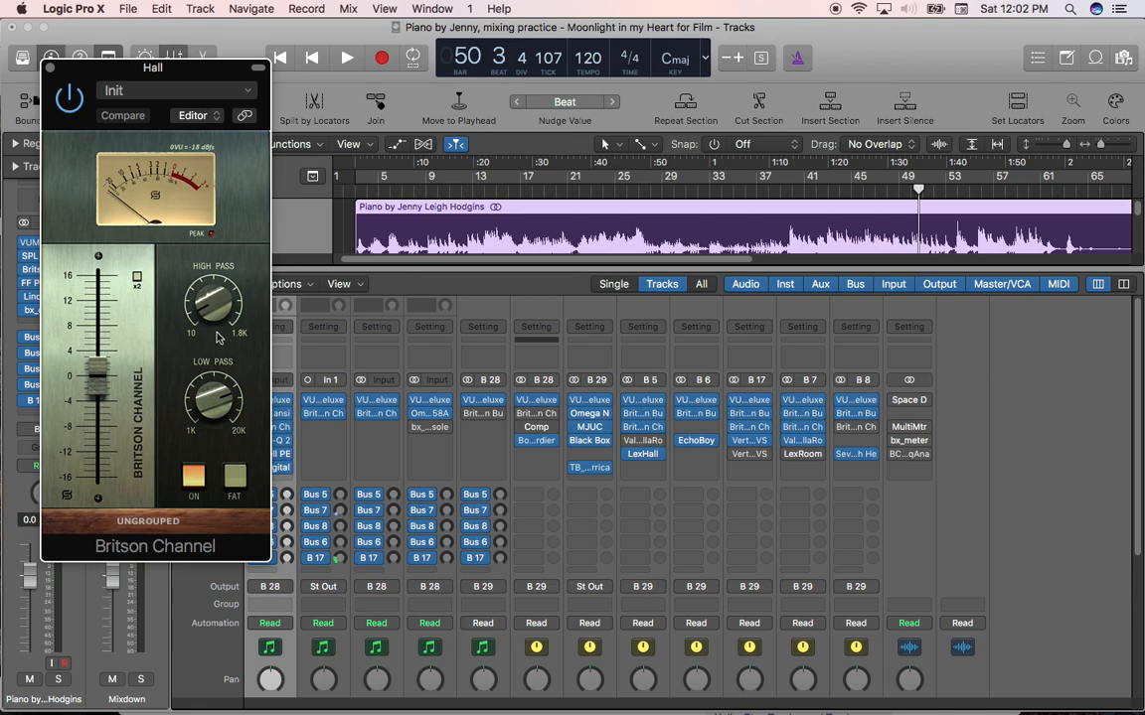
{"action": "mouse_move", "coordinate": [203, 314]}
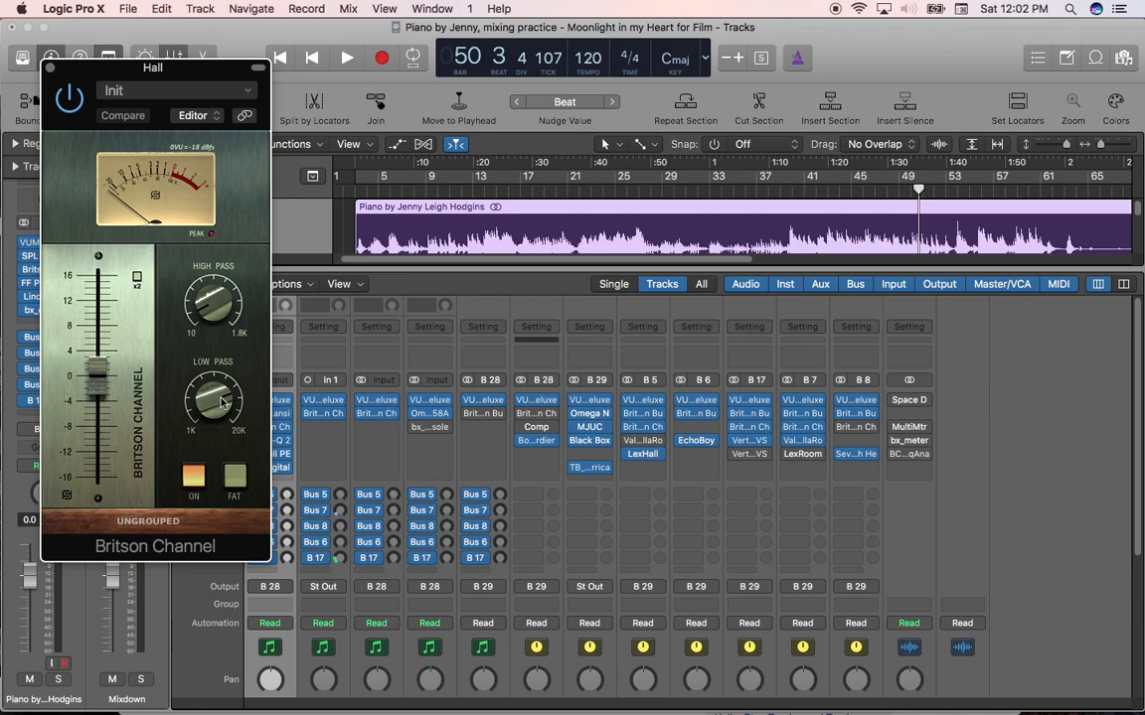
Set the Britson Channel high-pass frequency on the Hall reverb bus
{"action": "left_click_drag", "start_coordinate": [215, 402], "coordinate": [216, 398]}
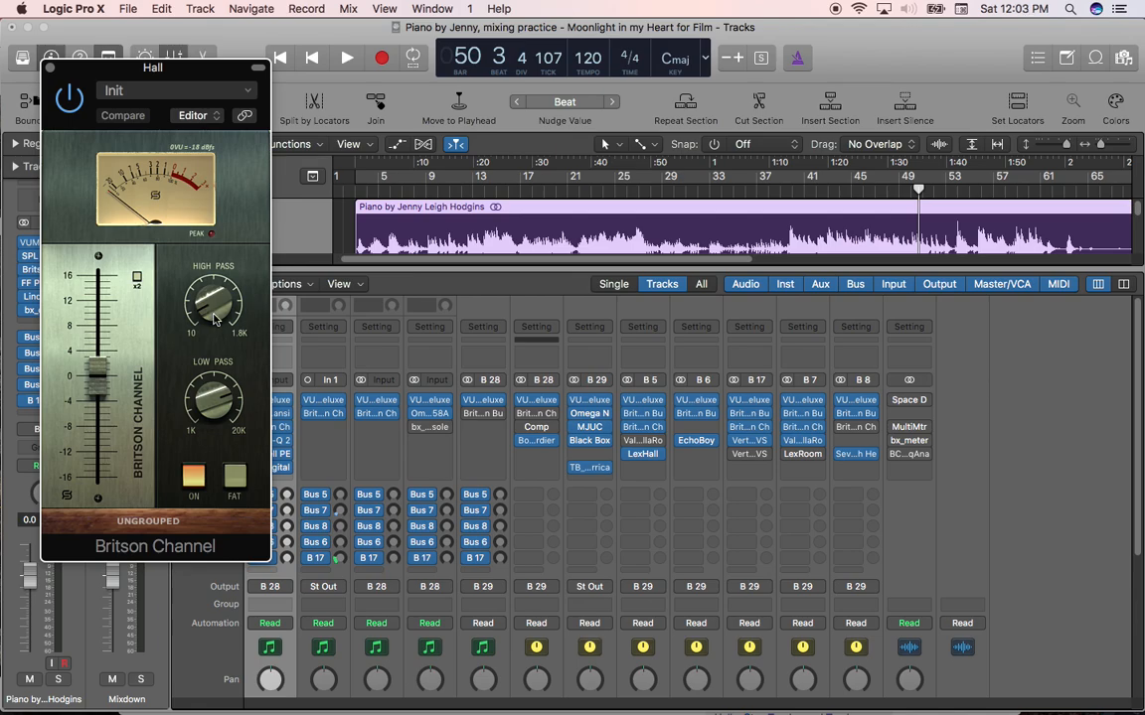
{"action": "mouse_move", "coordinate": [50, 71]}
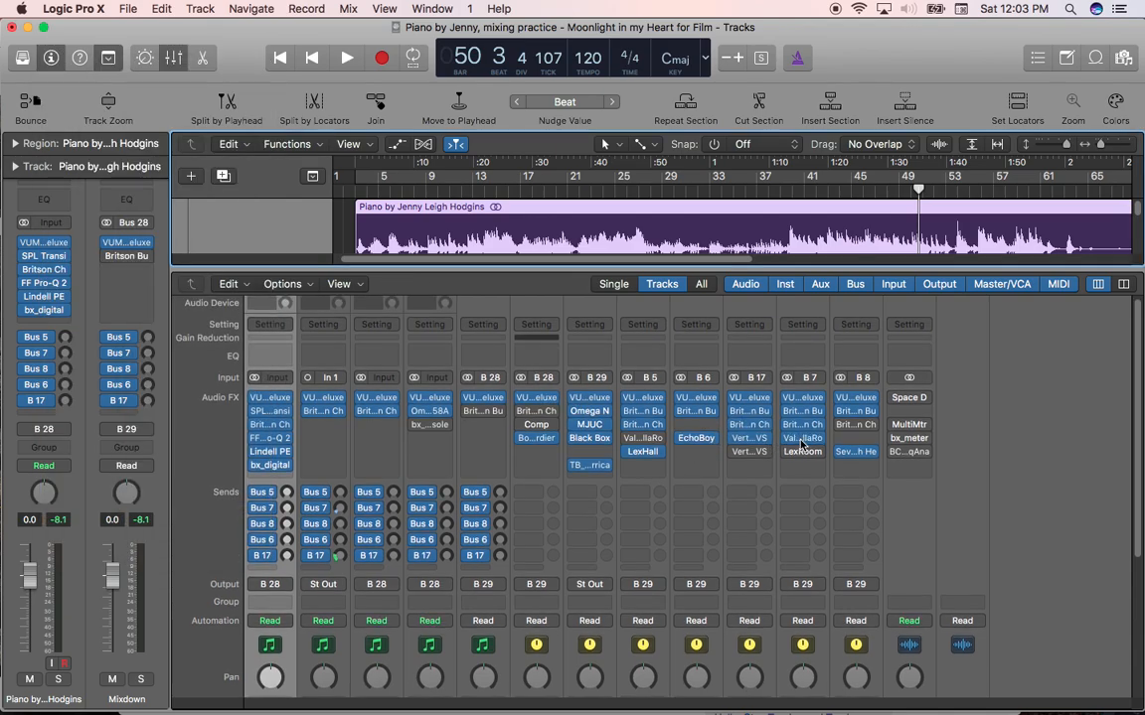
Raise the ValhallaRoom DECAY slider from 2.4 s to about 4.5 s
{"action": "scroll", "scroll_direction": "down", "scroll_amount": 3}
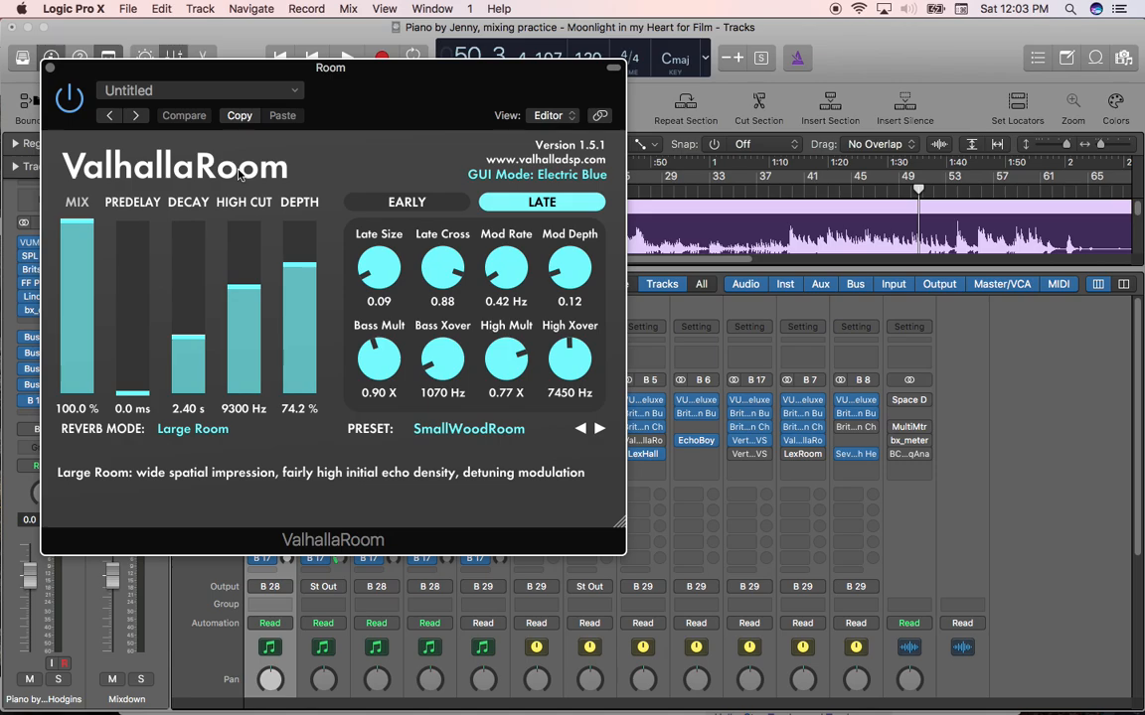
{"action": "mouse_move", "coordinate": [242, 177]}
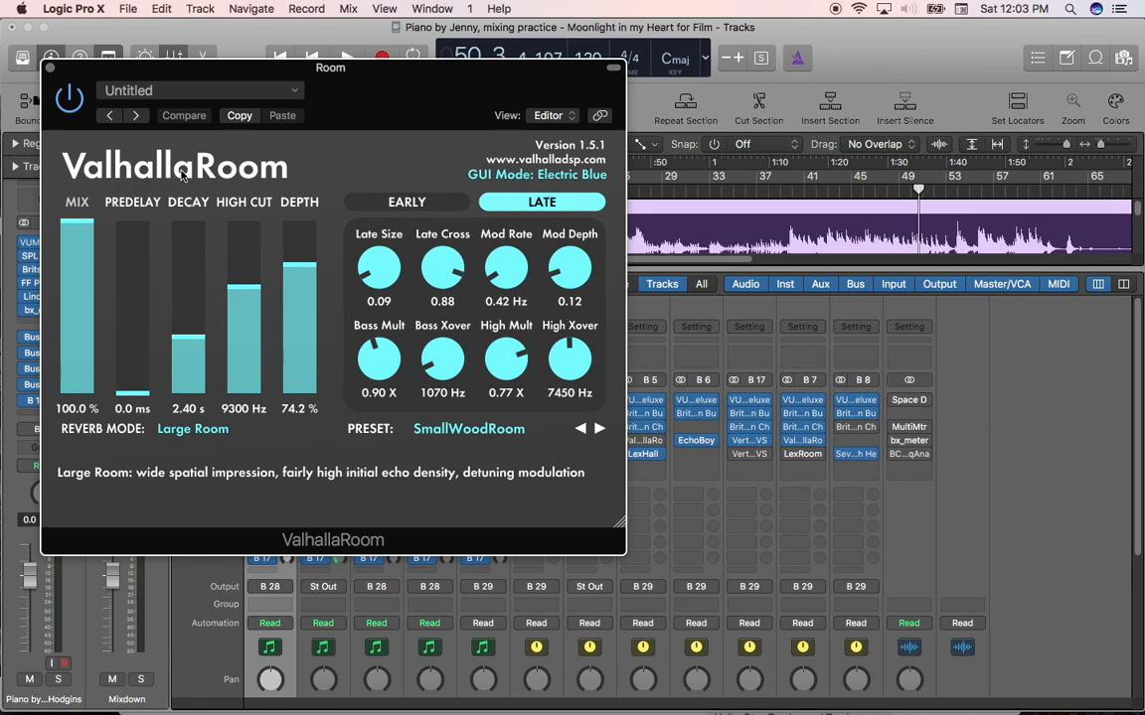
{"action": "mouse_move", "coordinate": [271, 171]}
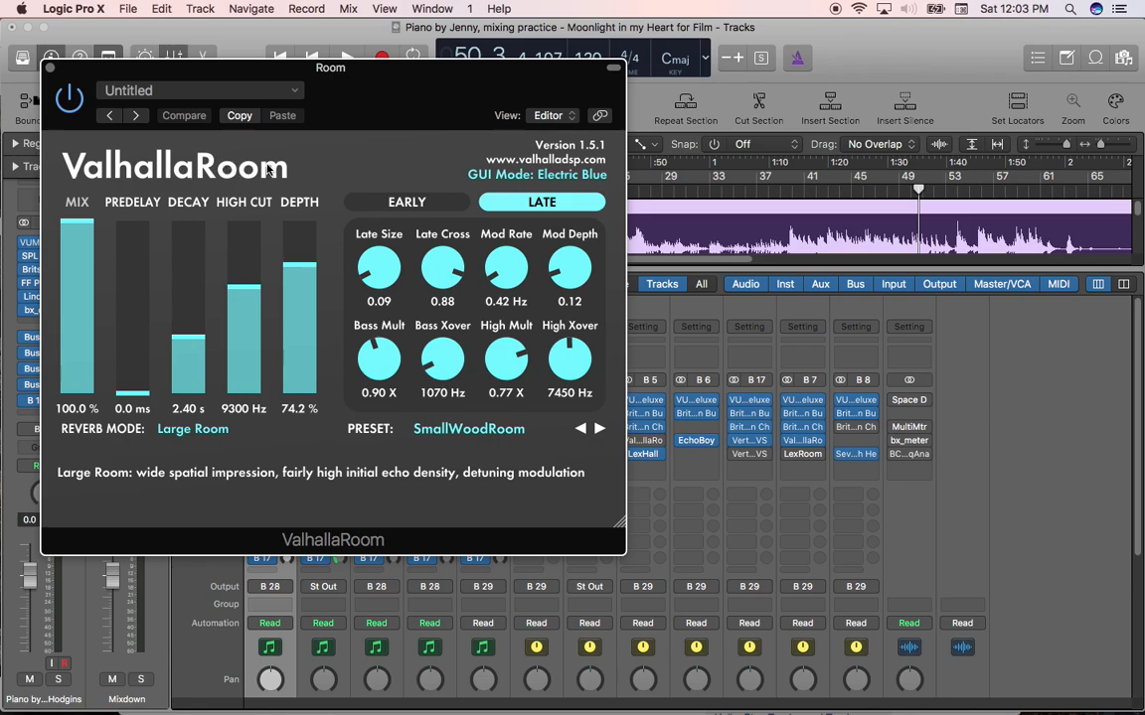
{"action": "mouse_move", "coordinate": [244, 199]}
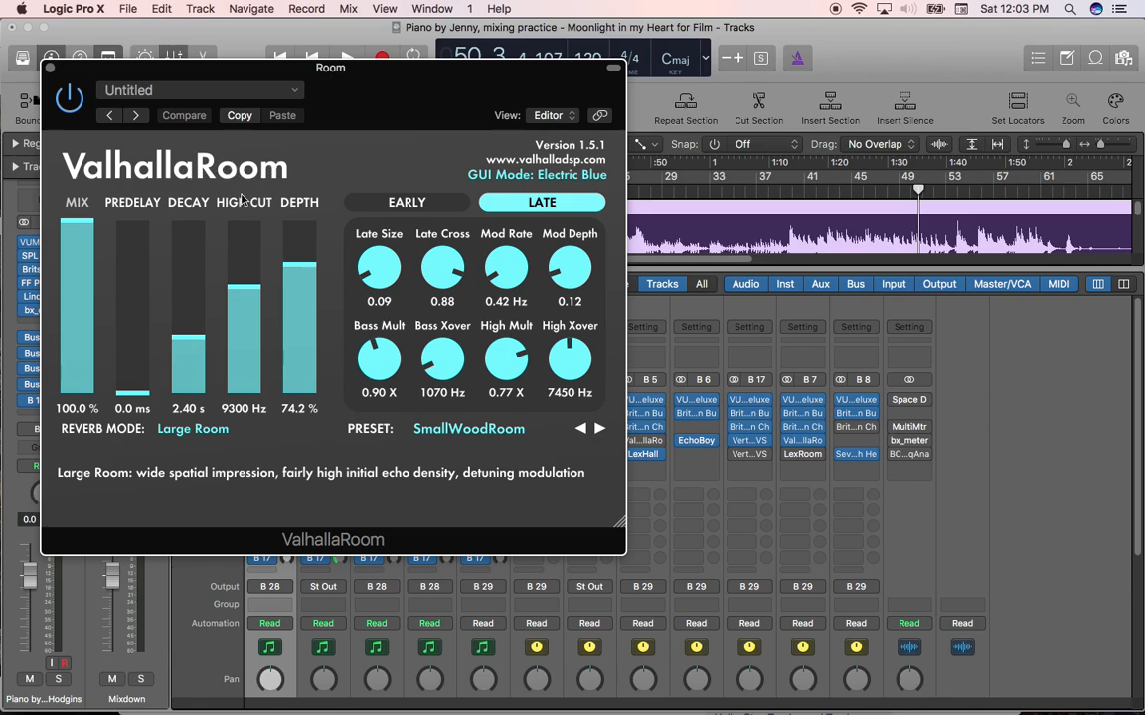
{"action": "mouse_move", "coordinate": [135, 330]}
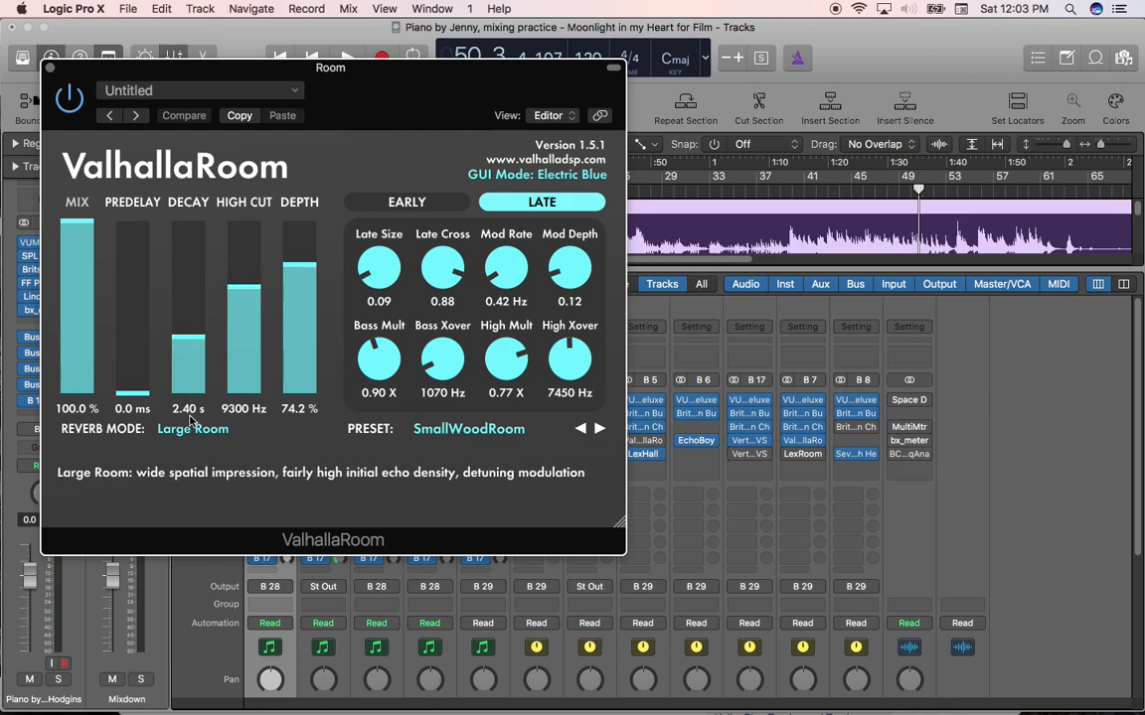
{"action": "mouse_move", "coordinate": [135, 388]}
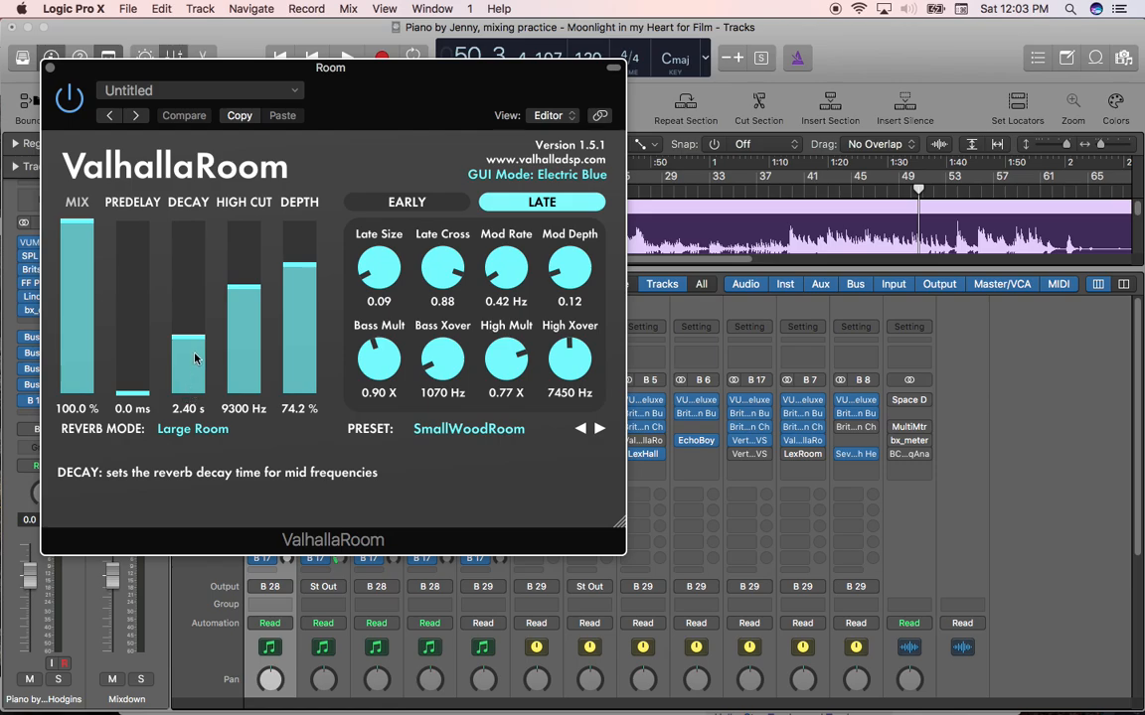
{"action": "mouse_move", "coordinate": [193, 366]}
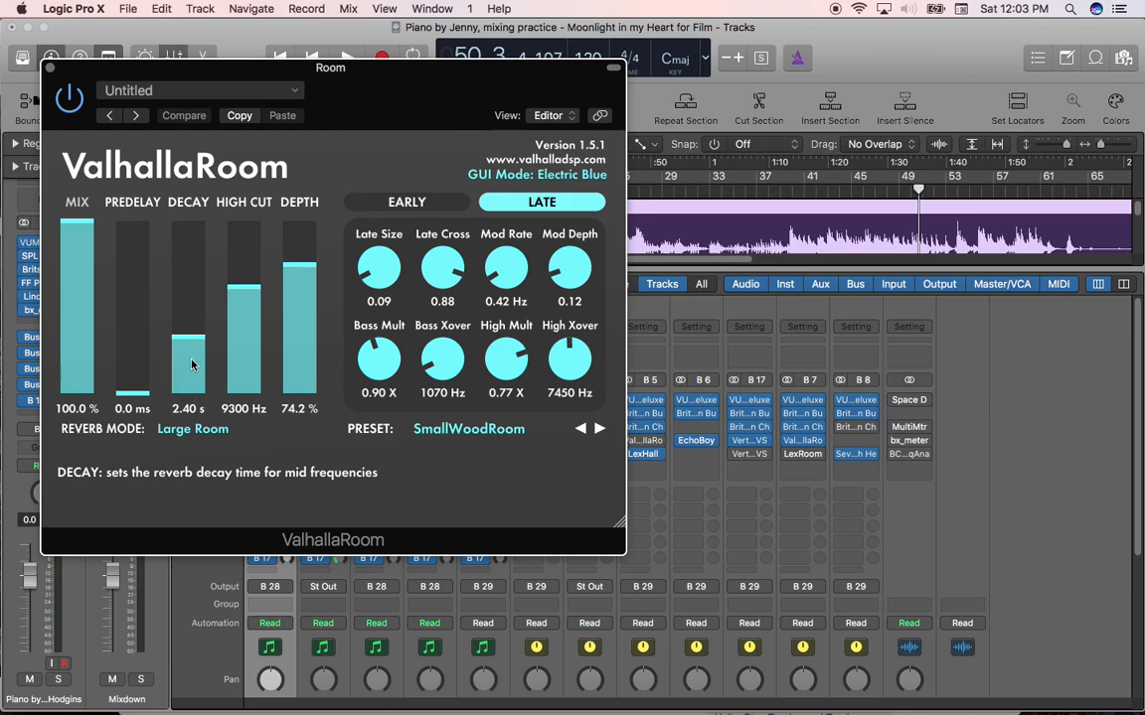
{"action": "left_click_drag", "start_coordinate": [187, 366], "coordinate": [186, 262]}
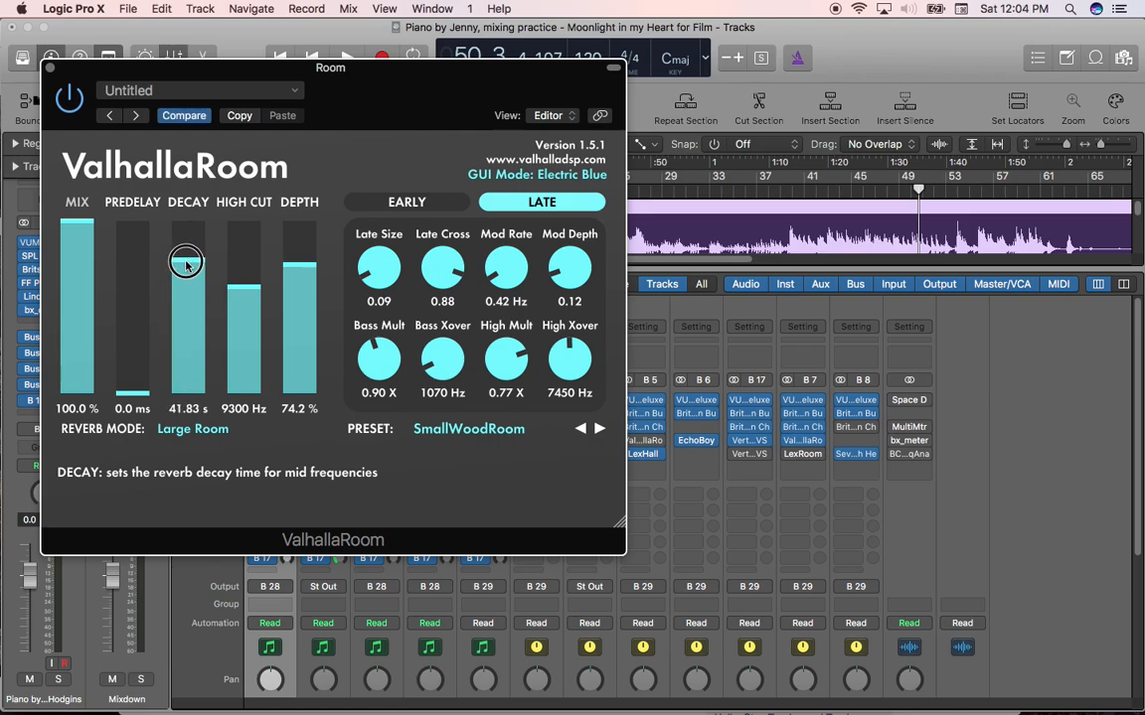
{"action": "left_click_drag", "start_coordinate": [187, 262], "coordinate": [194, 328]}
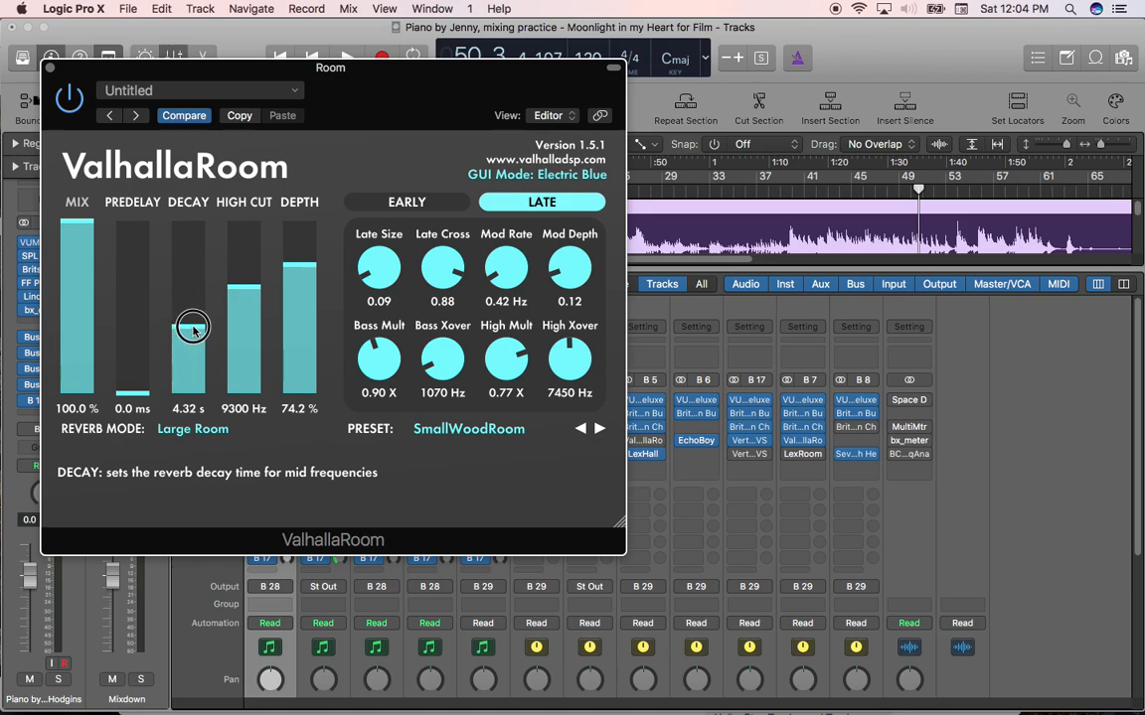
{"action": "left_click_drag", "start_coordinate": [189, 328], "coordinate": [189, 336]}
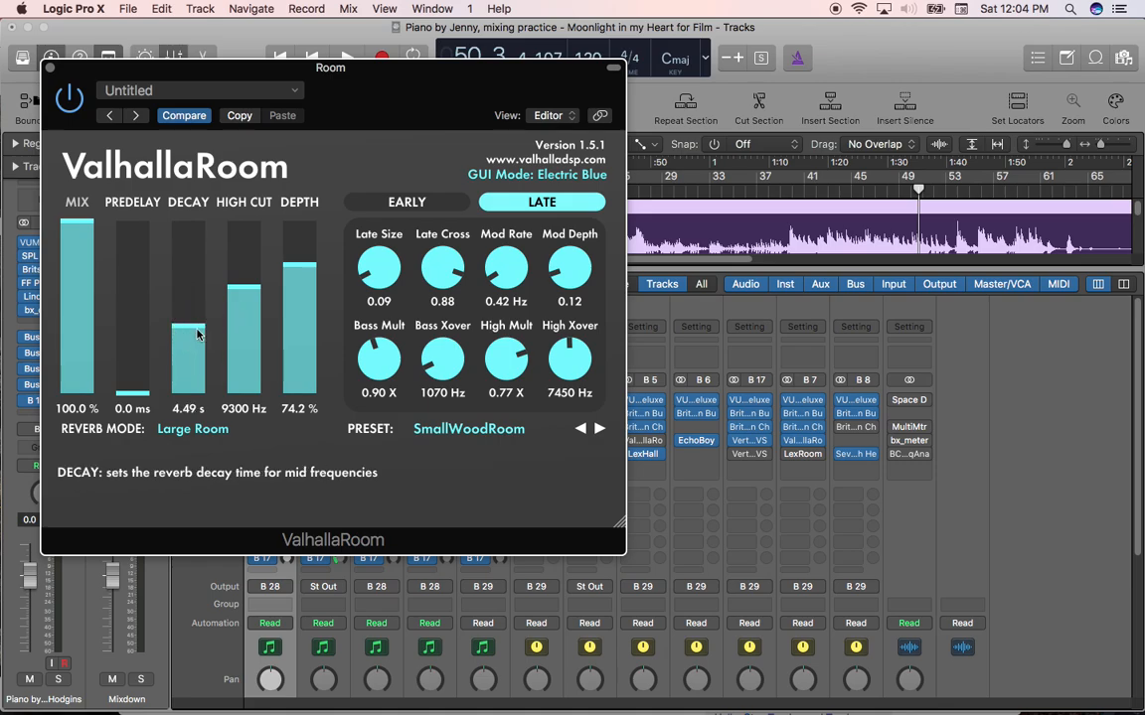
{"action": "mouse_move", "coordinate": [191, 338]}
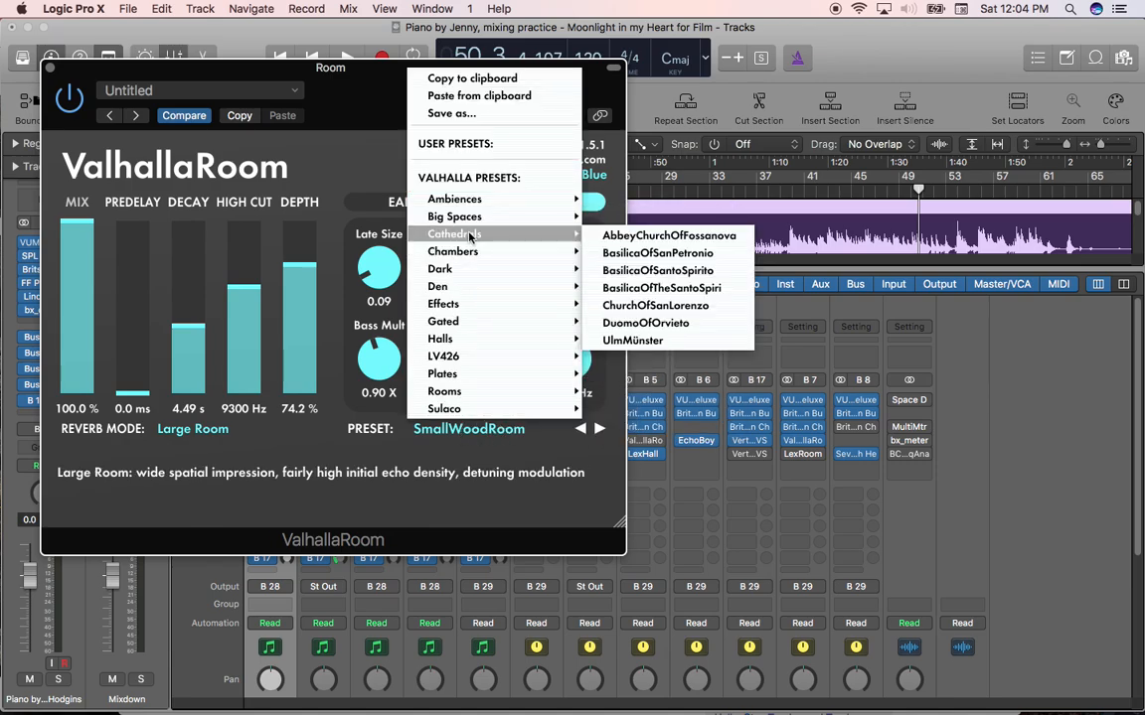
{"action": "mouse_move", "coordinate": [657, 271]}
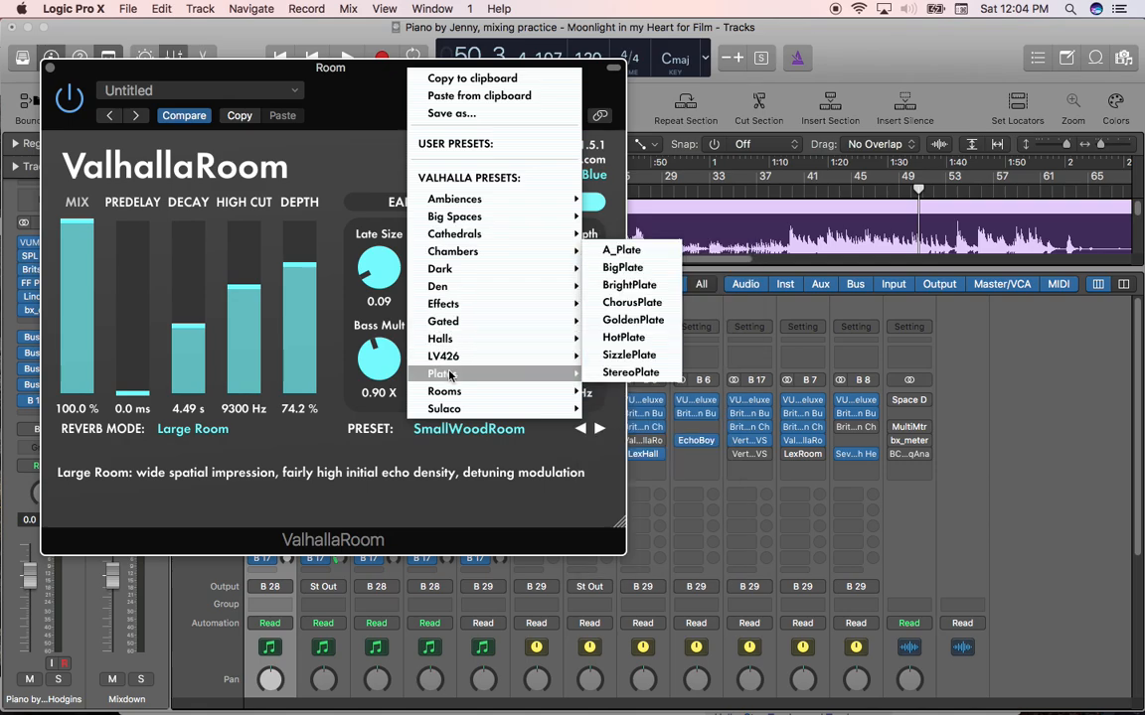
{"action": "mouse_move", "coordinate": [453, 198]}
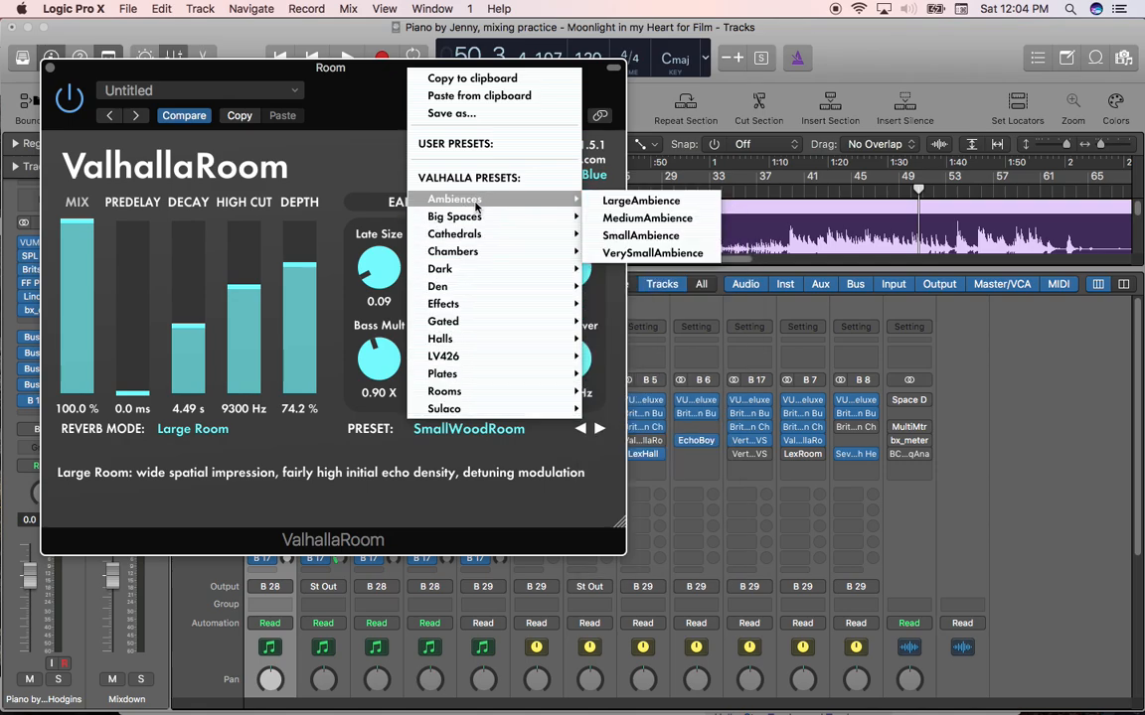
{"action": "mouse_move", "coordinate": [453, 216]}
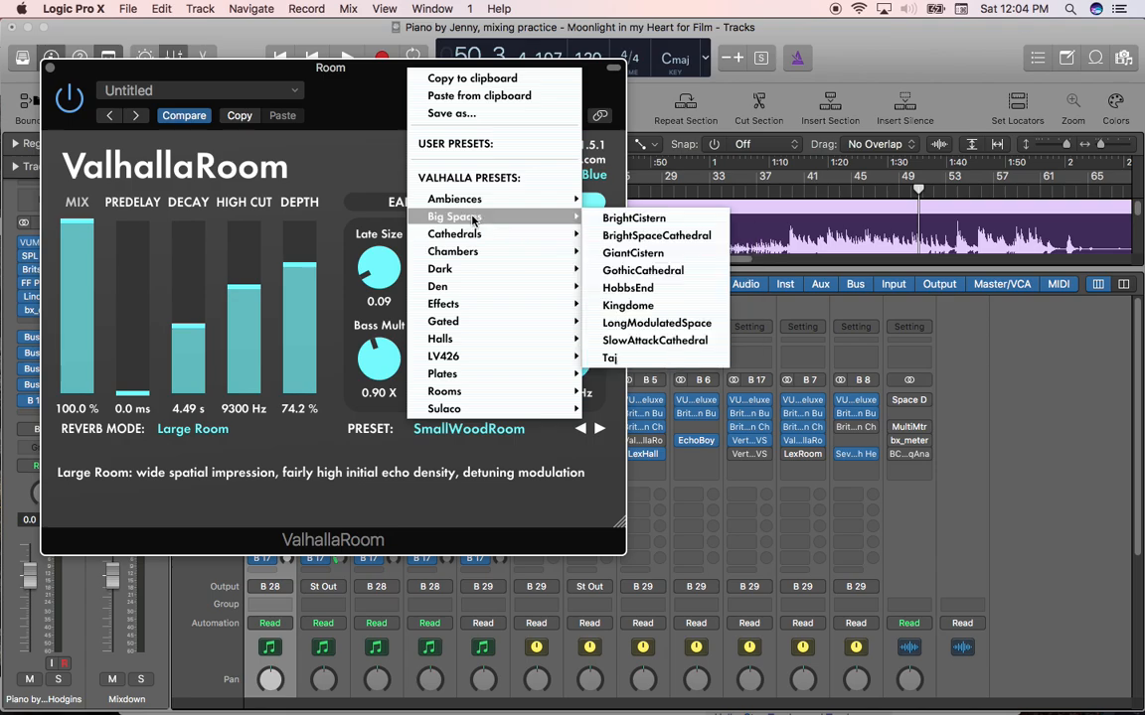
{"action": "mouse_move", "coordinate": [440, 338]}
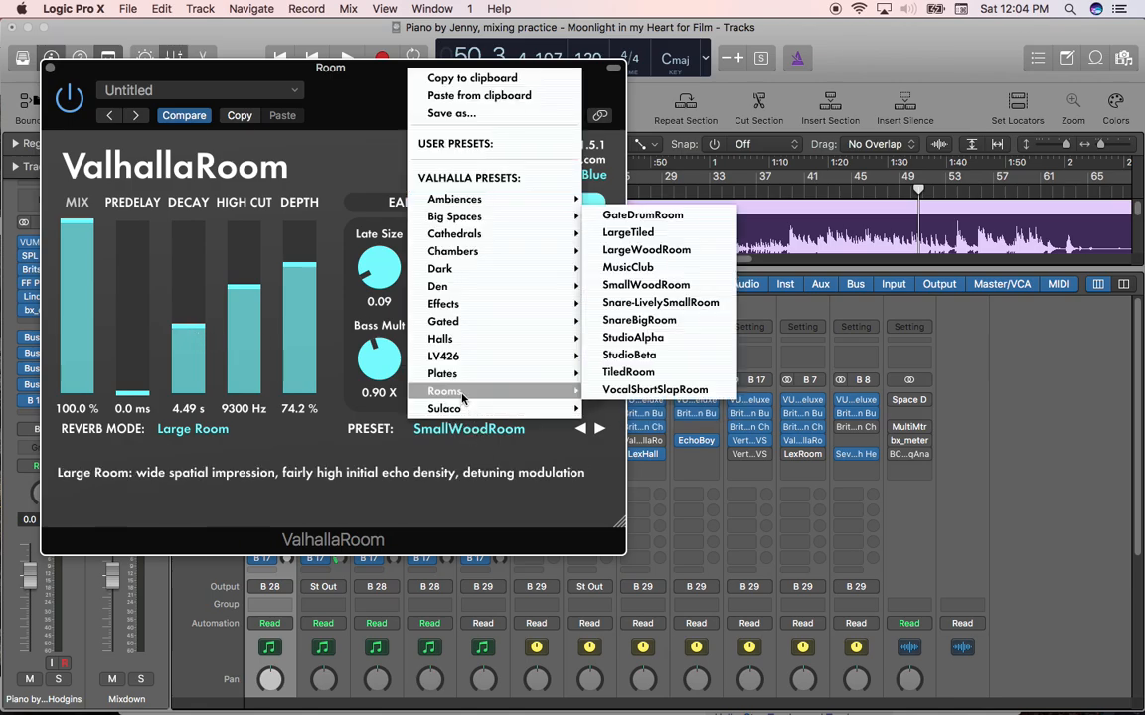
{"action": "mouse_move", "coordinate": [639, 318]}
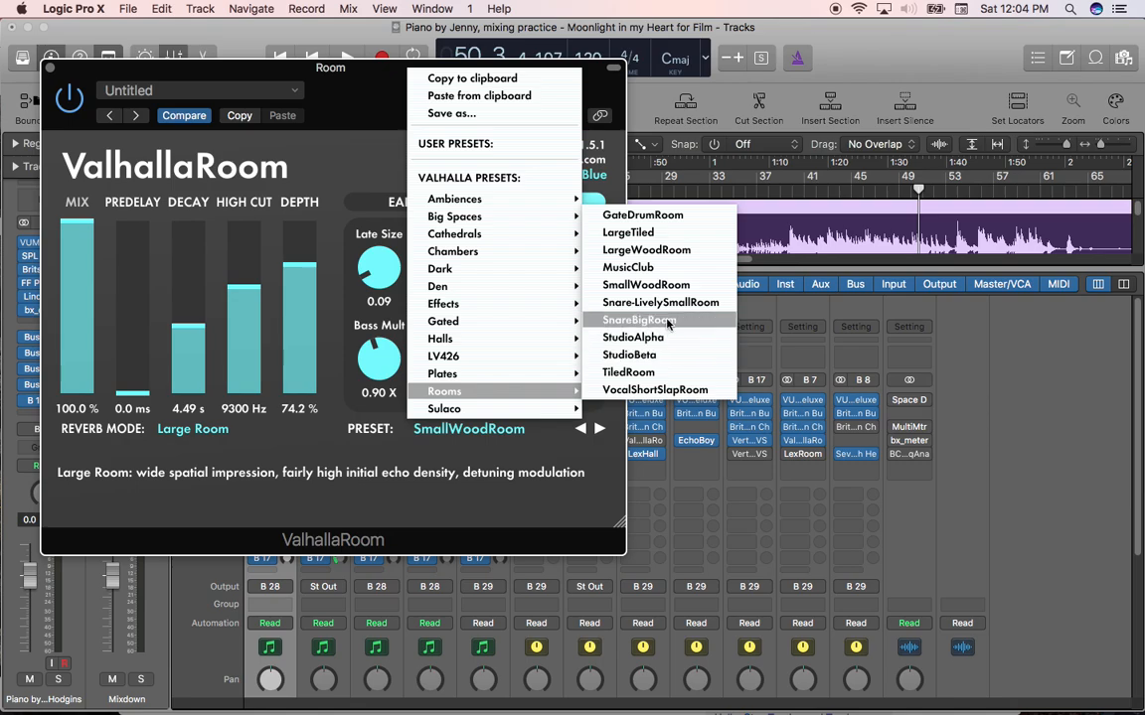
Load the Rooms > SnareBigRoom preset into ValhallaRoom on the Room bus
{"action": "left_click", "coordinate": [639, 318]}
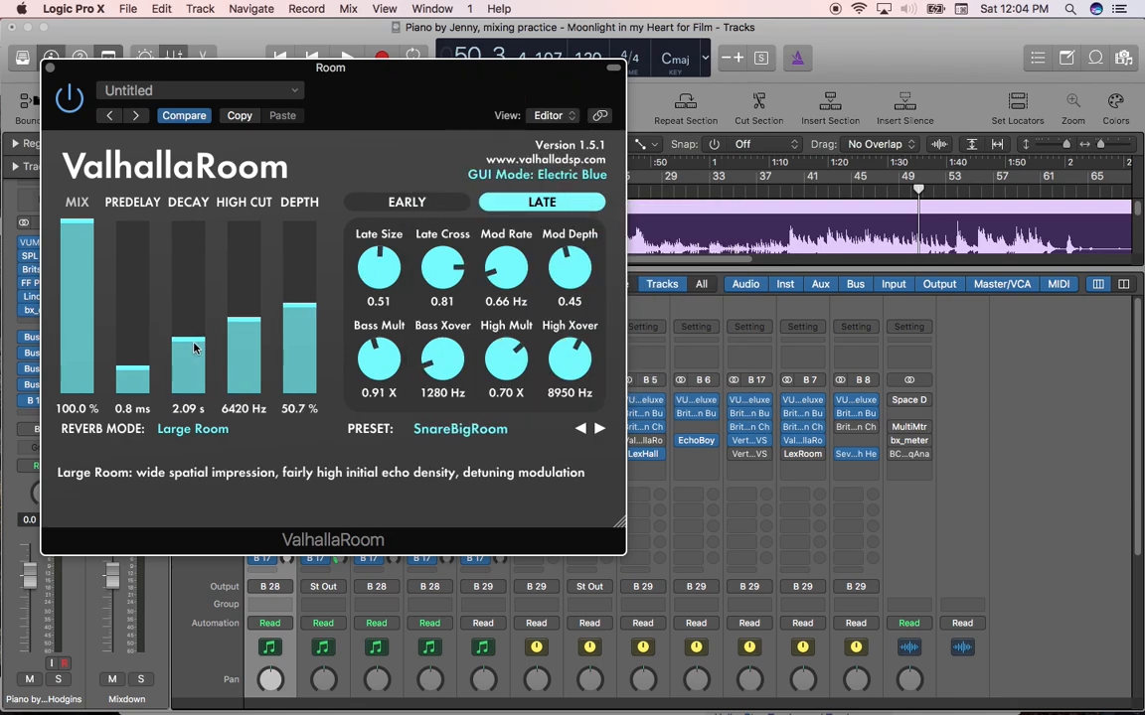
{"action": "mouse_move", "coordinate": [187, 342]}
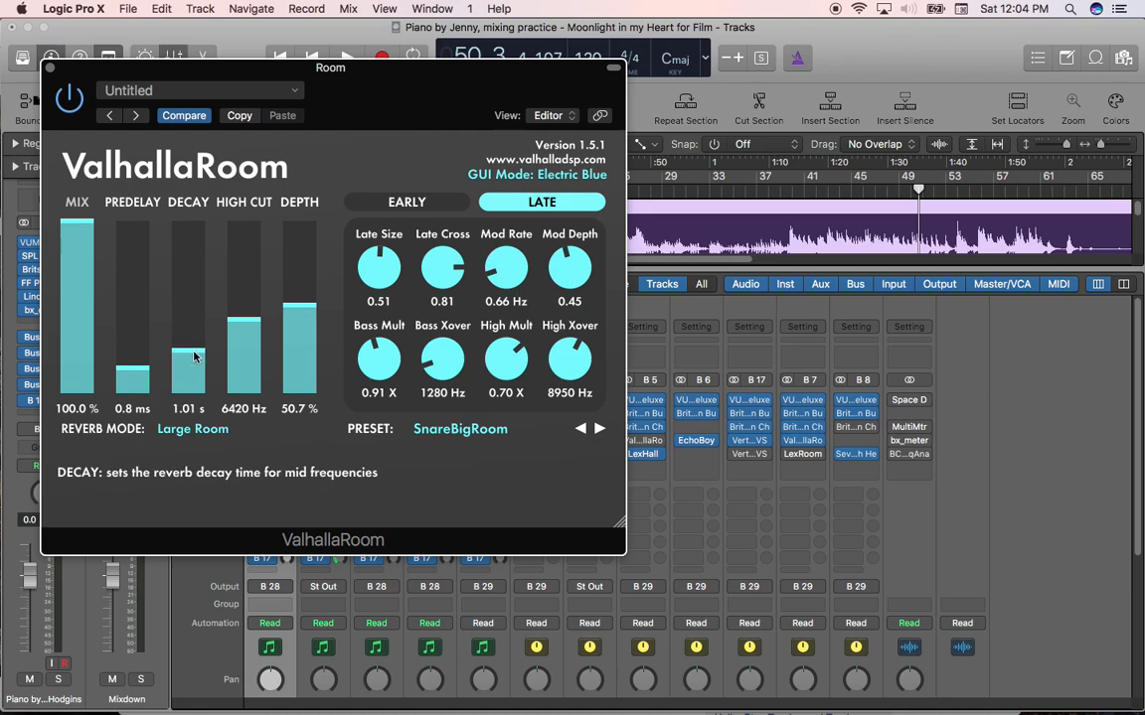
{"action": "mouse_move", "coordinate": [199, 286]}
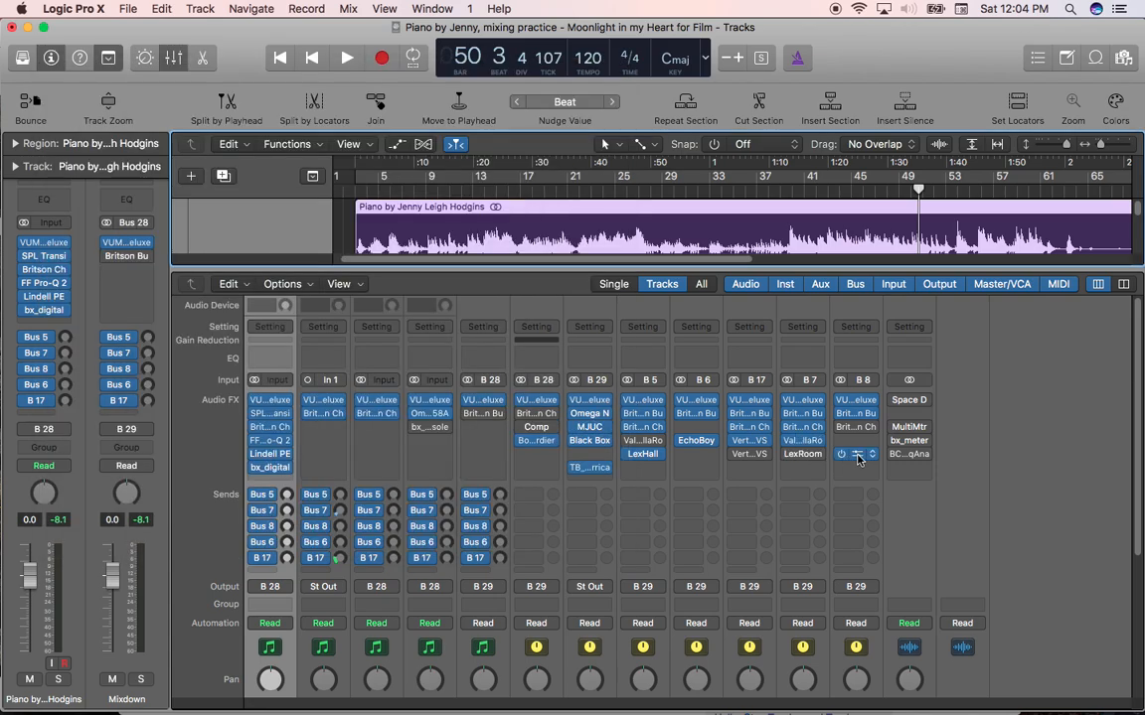
{"action": "left_click", "coordinate": [854, 453]}
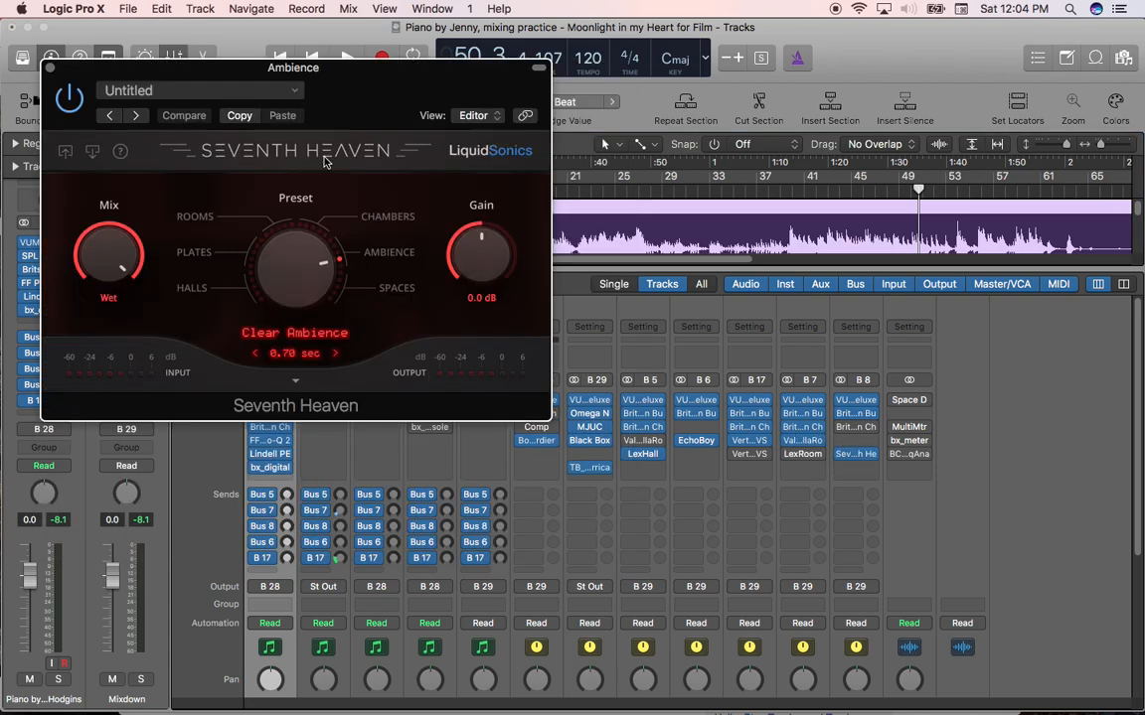
{"action": "mouse_move", "coordinate": [353, 155]}
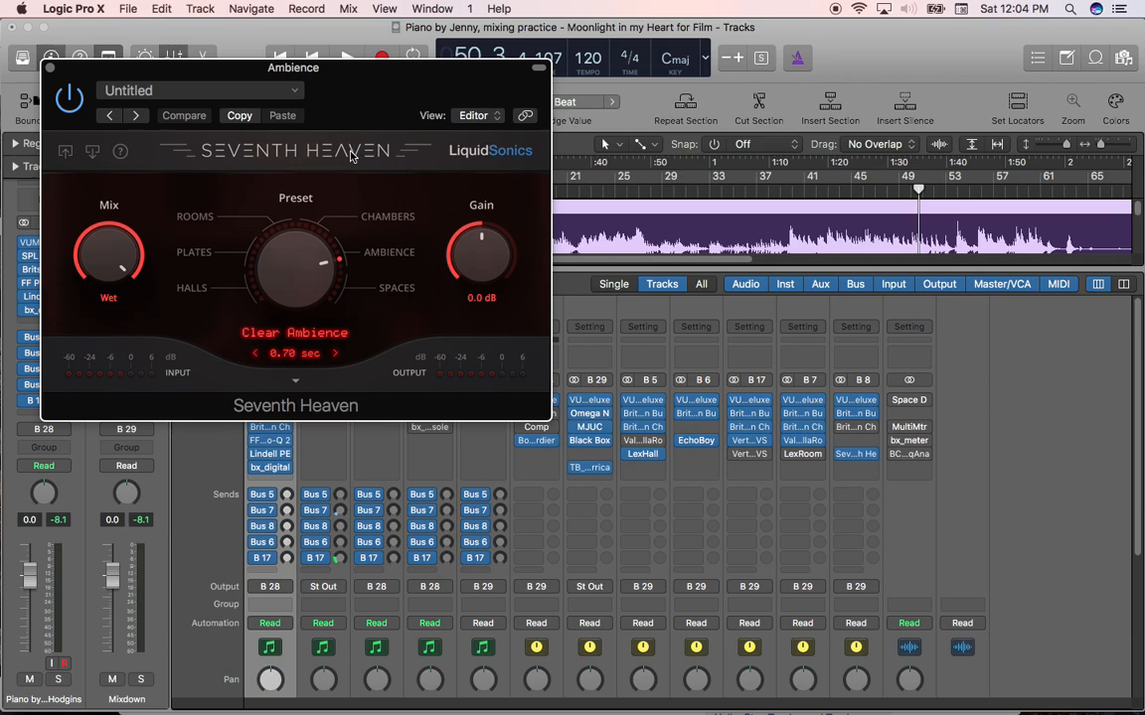
{"action": "mouse_move", "coordinate": [347, 161]}
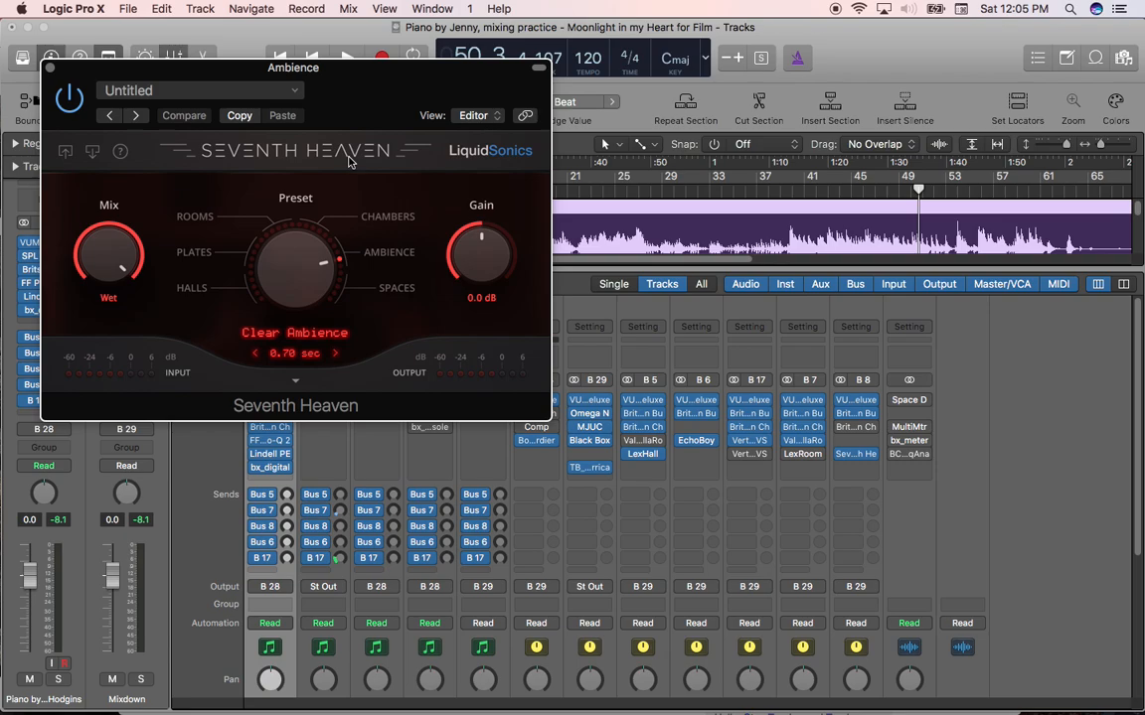
{"action": "mouse_move", "coordinate": [310, 199]}
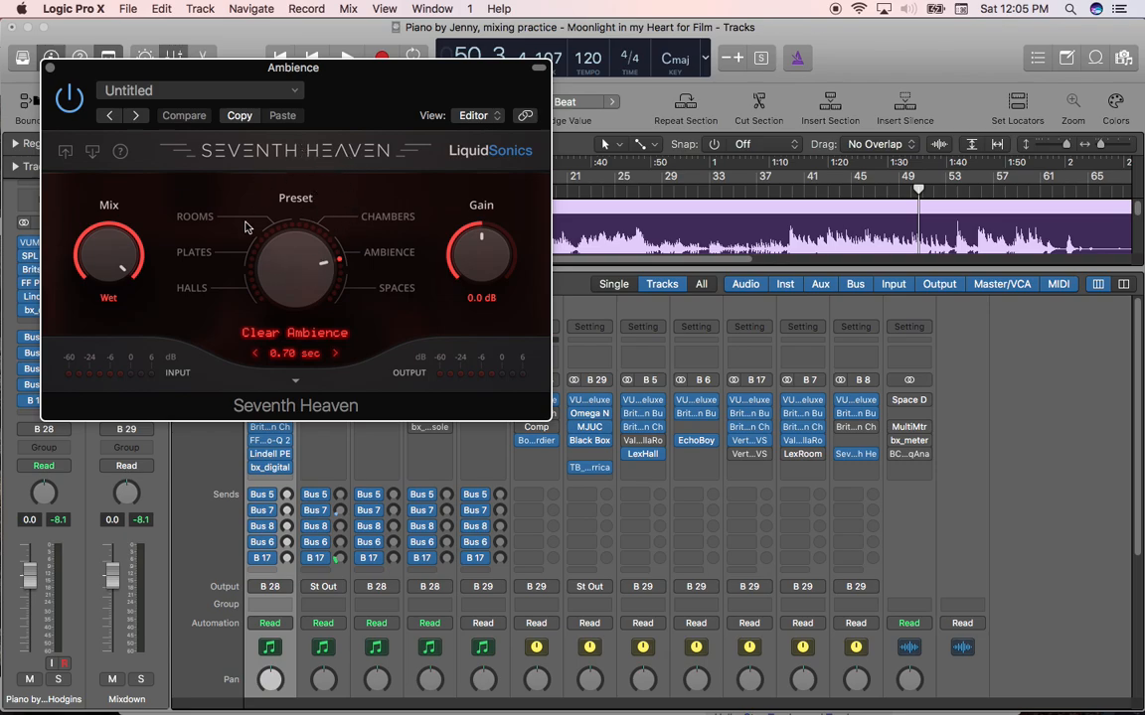
{"action": "mouse_move", "coordinate": [346, 151]}
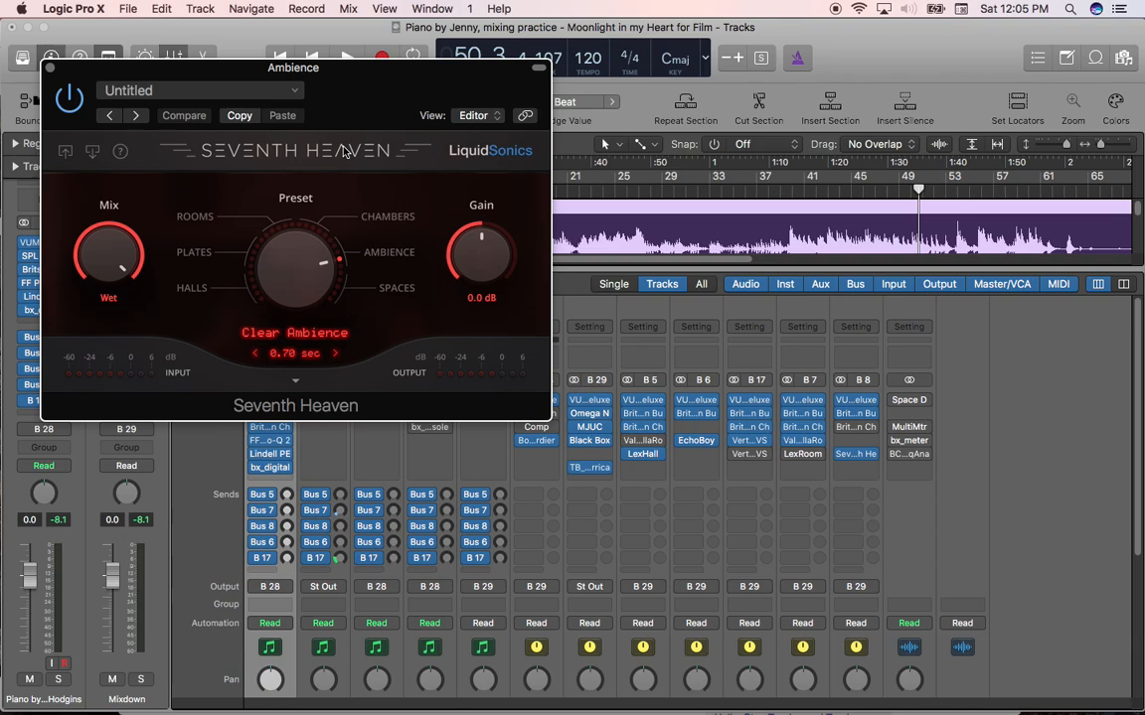
{"action": "mouse_move", "coordinate": [346, 155]}
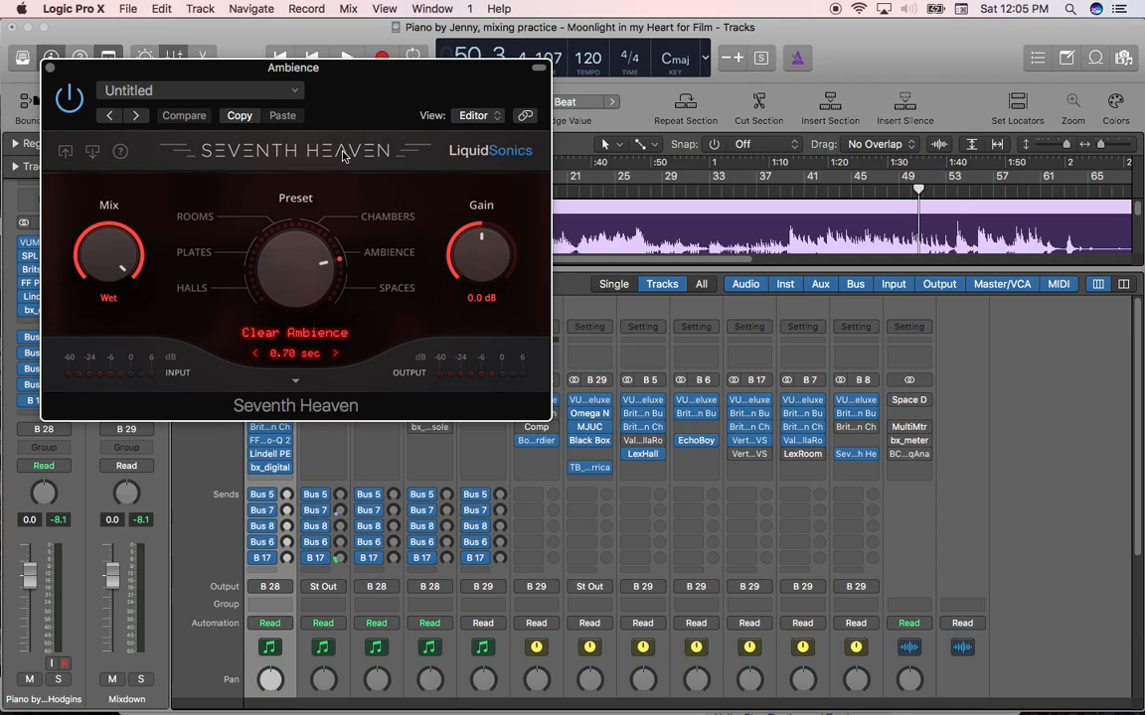
{"action": "mouse_move", "coordinate": [346, 157]}
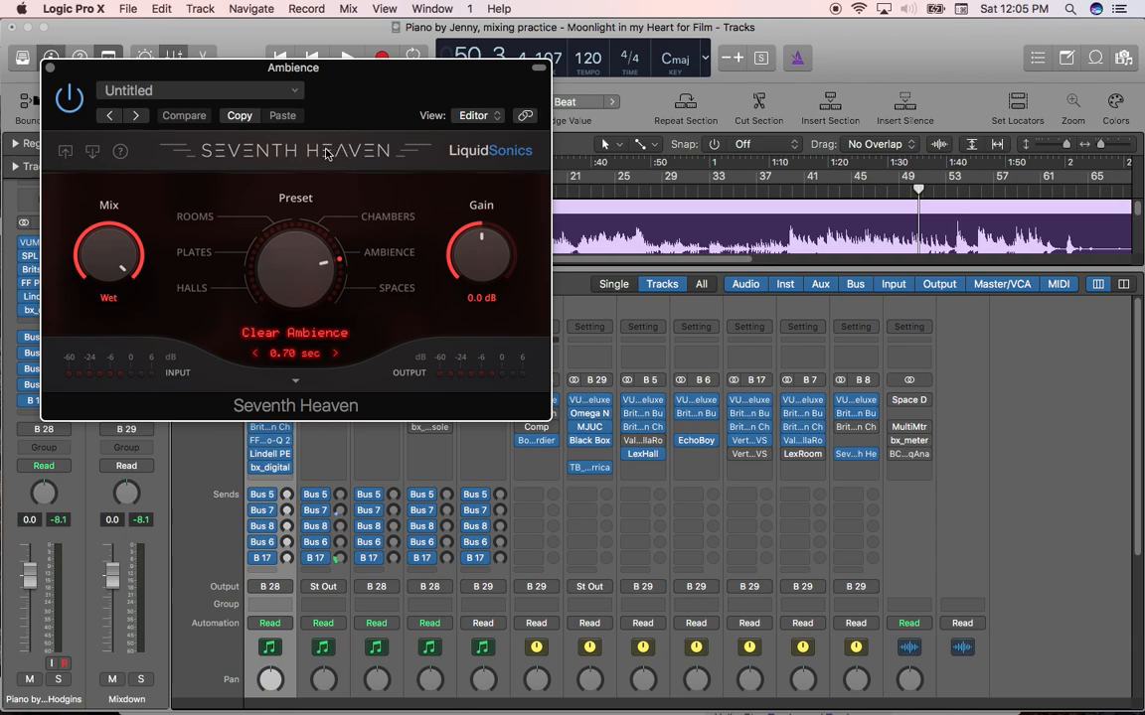
{"action": "mouse_move", "coordinate": [329, 169]}
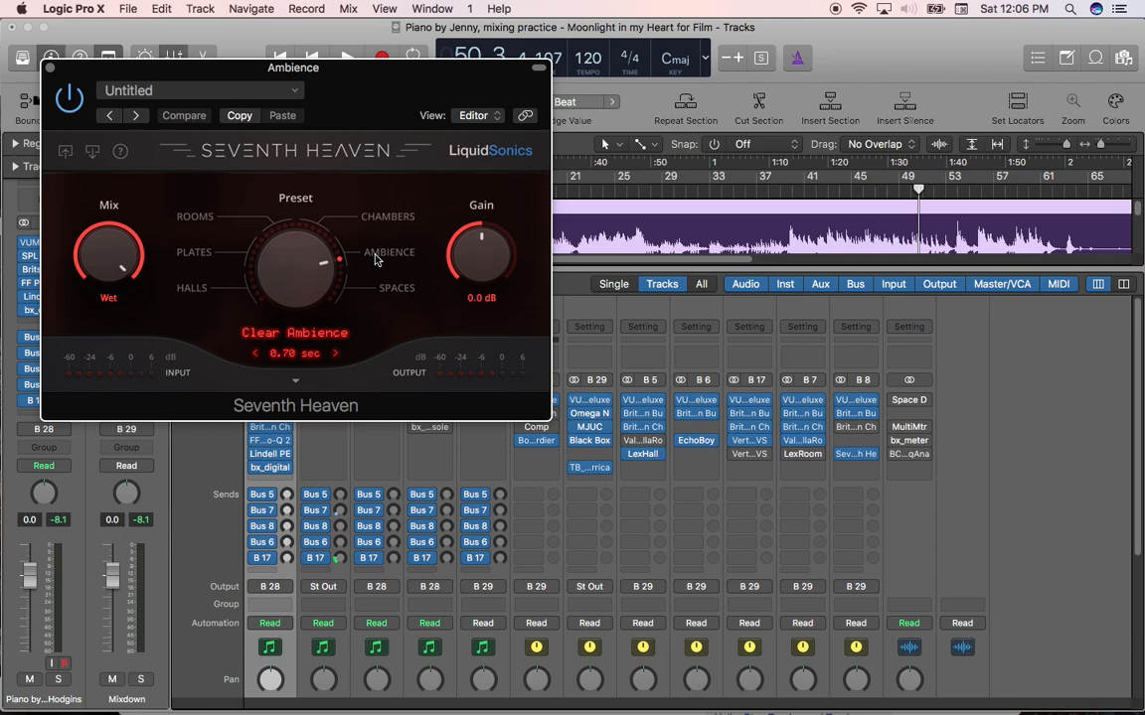
{"action": "mouse_move", "coordinate": [306, 204]}
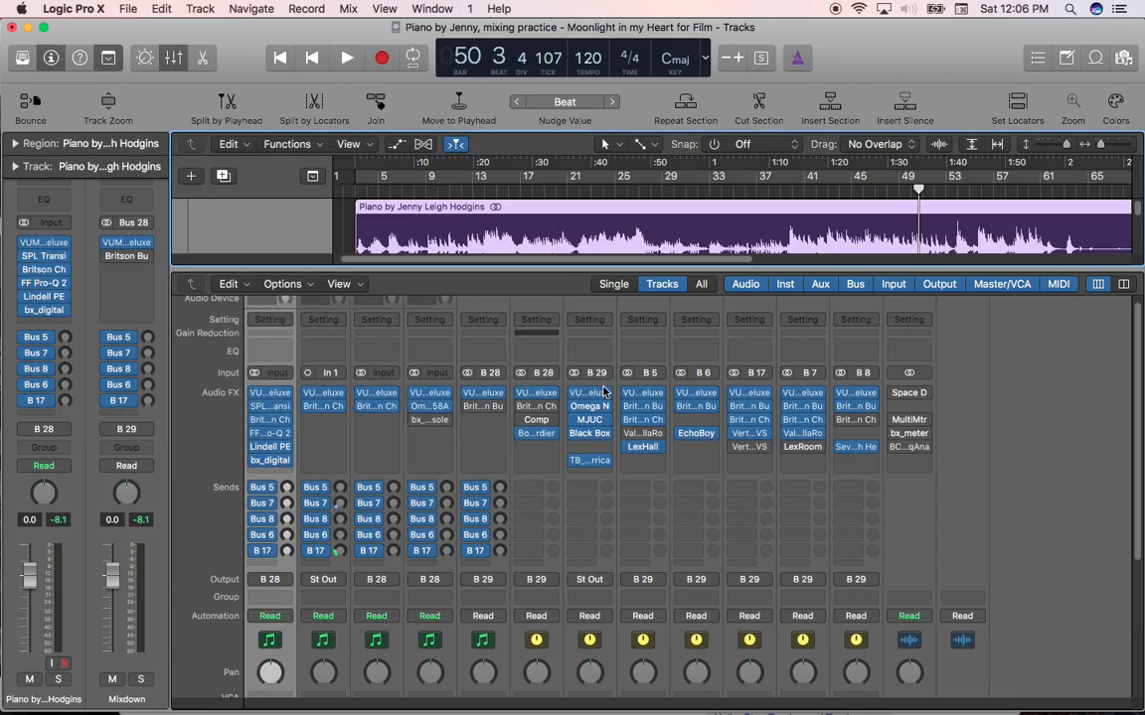
{"action": "scroll", "scroll_direction": "down", "scroll_amount": 3}
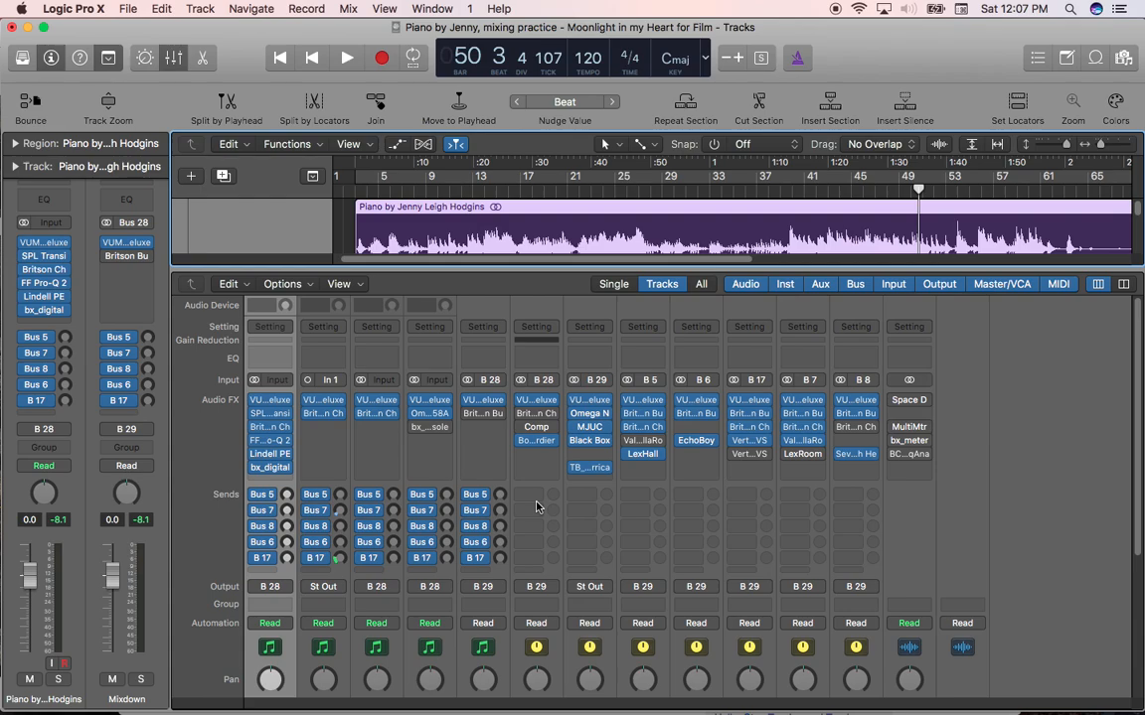
{"action": "mouse_move", "coordinate": [433, 354]}
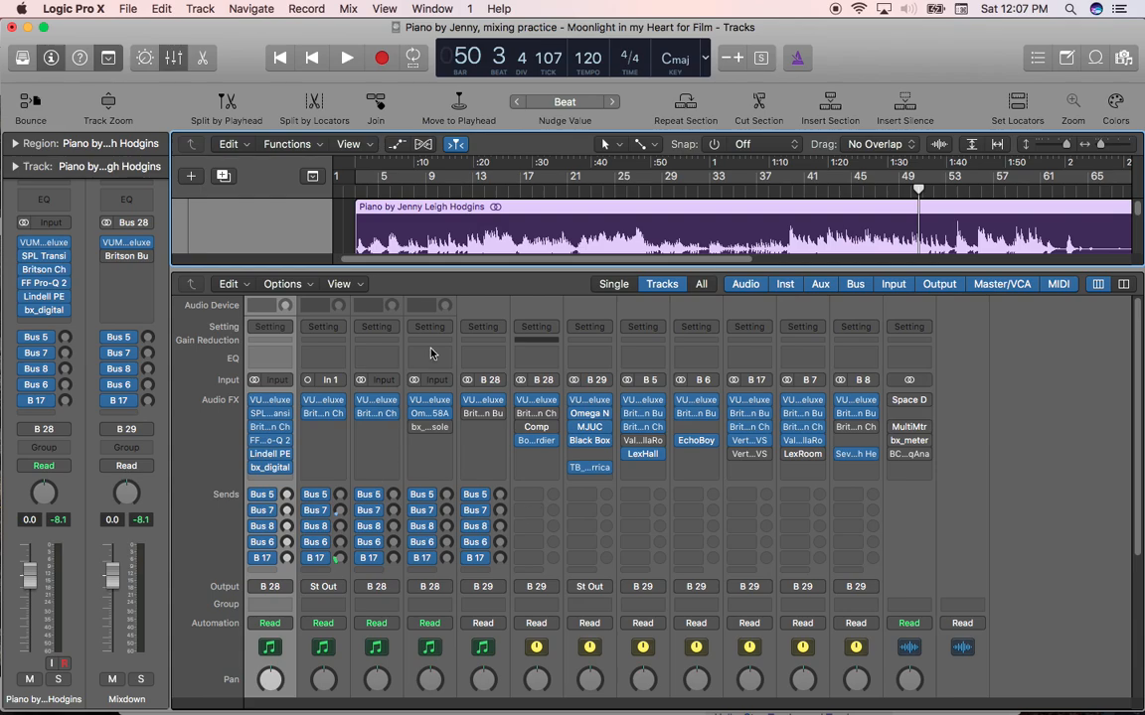